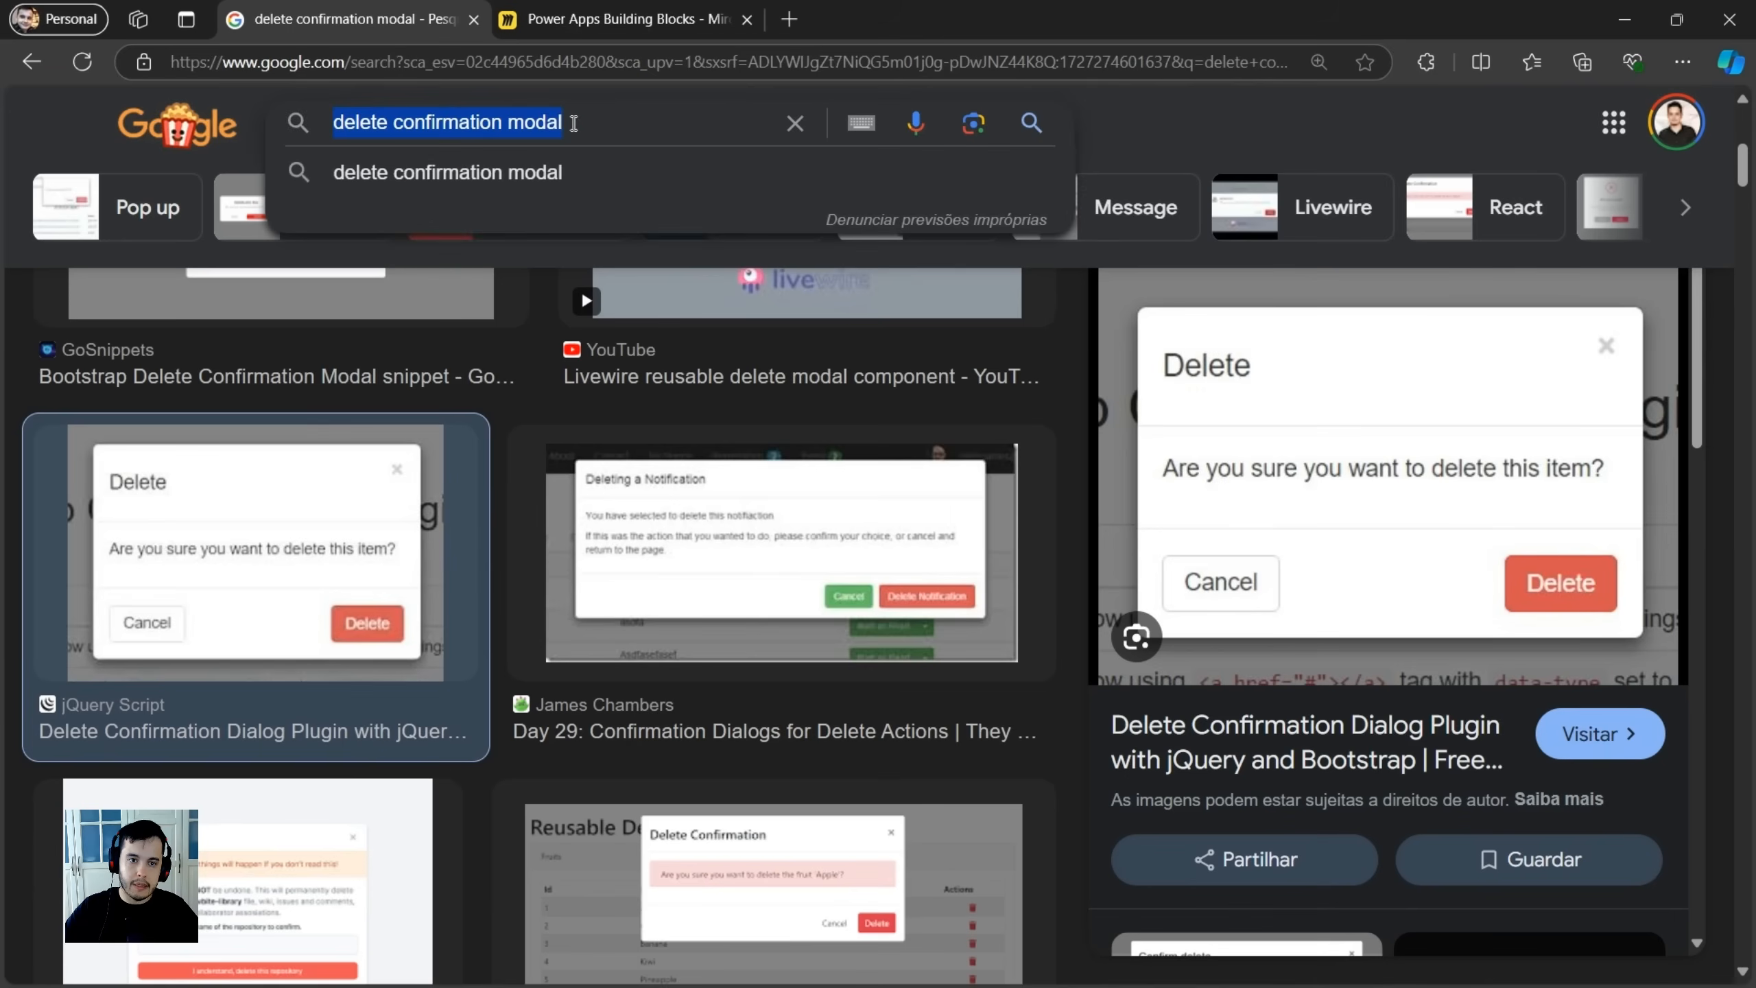
mouse_move(1082, 459)
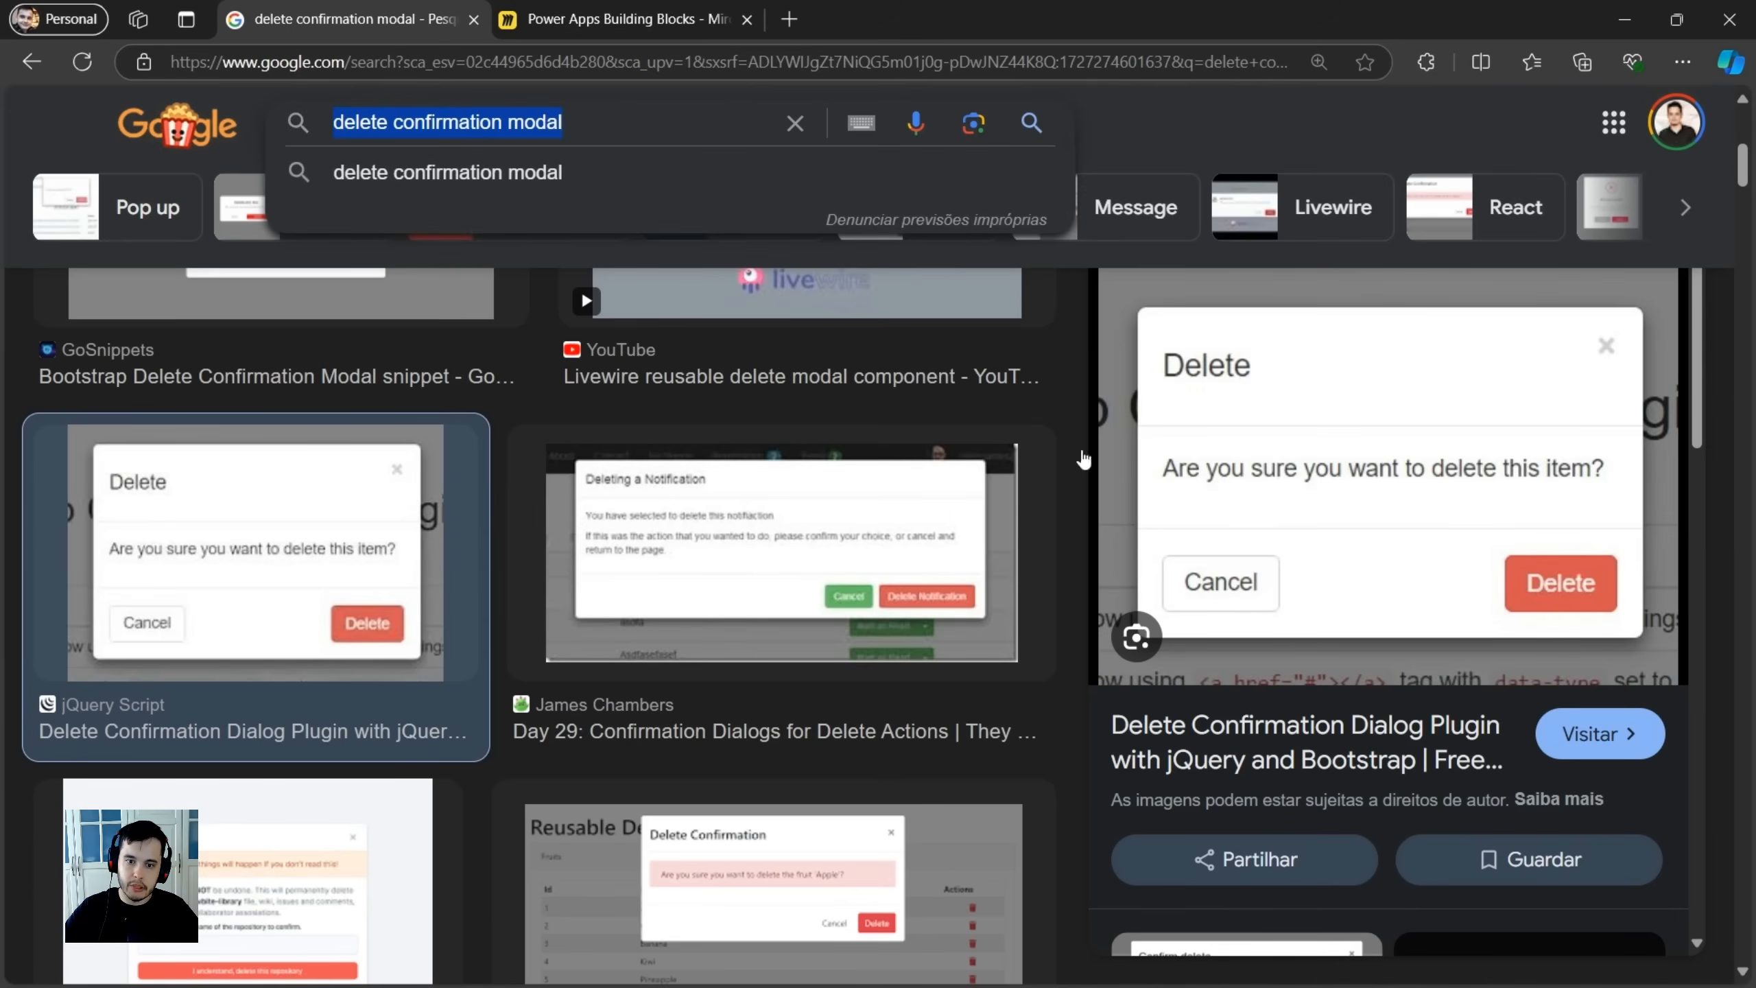
mouse_move(565, 41)
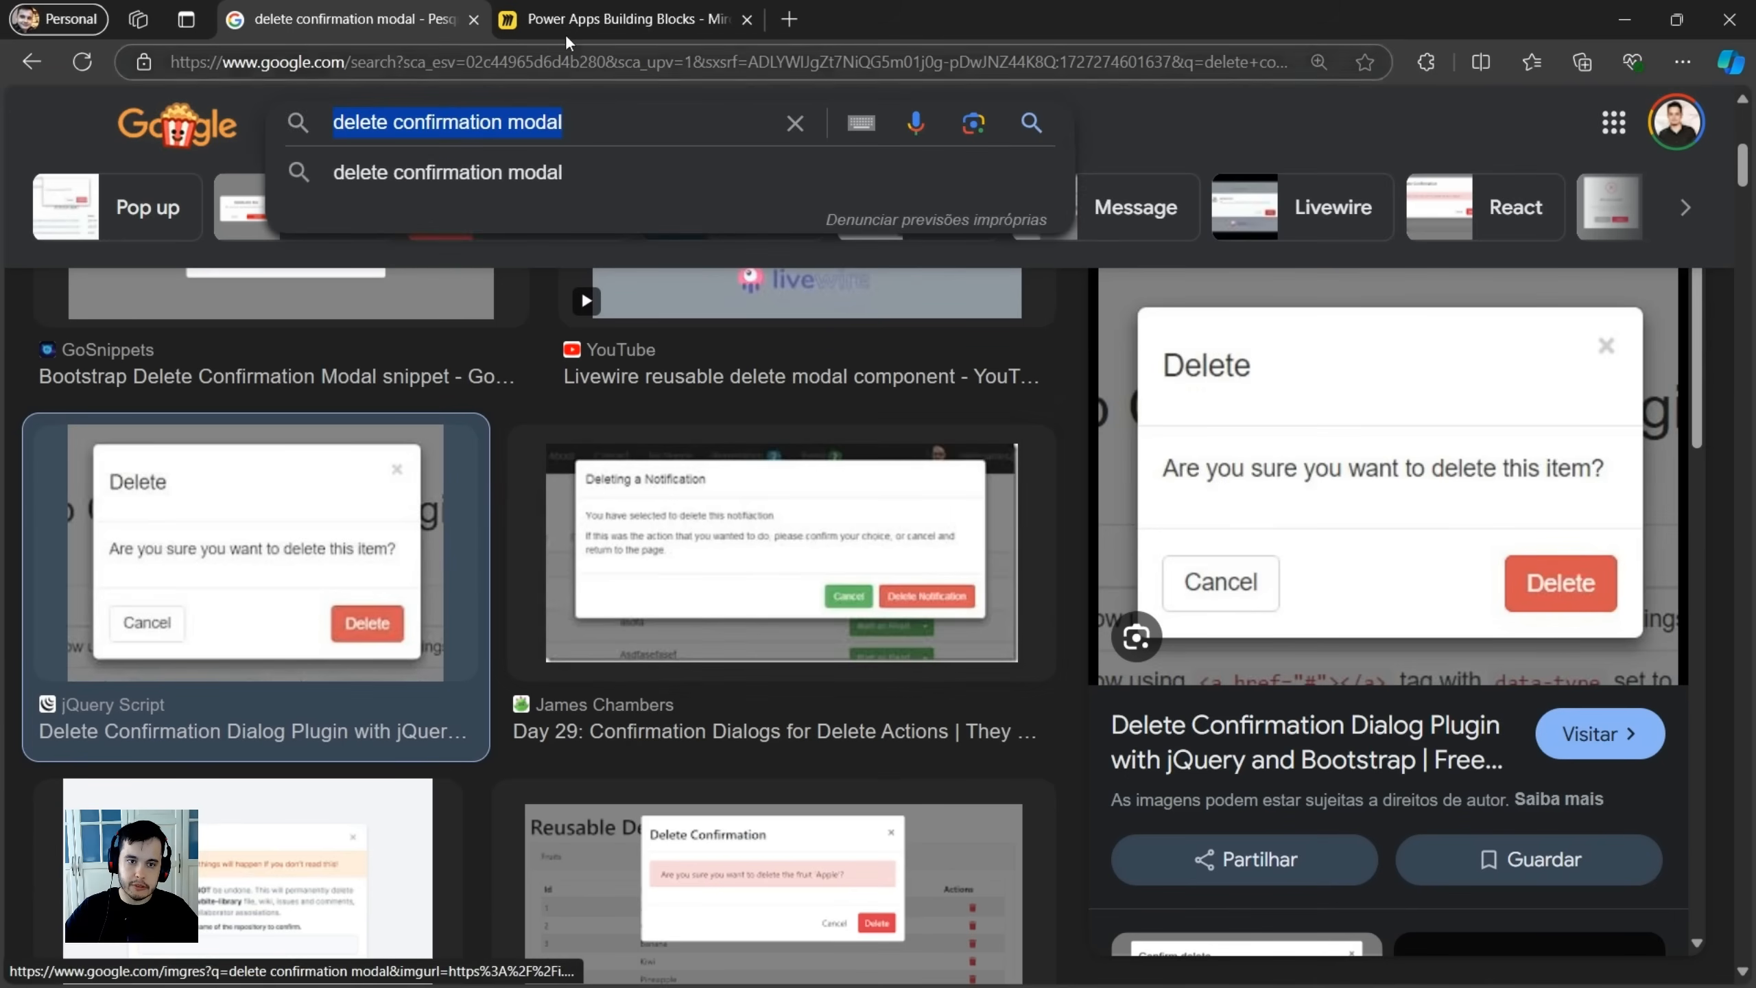
On the Building Blocks board, stretch a Vertical Container copy over the delete-modal screenshot and clear its label.
click(625, 19)
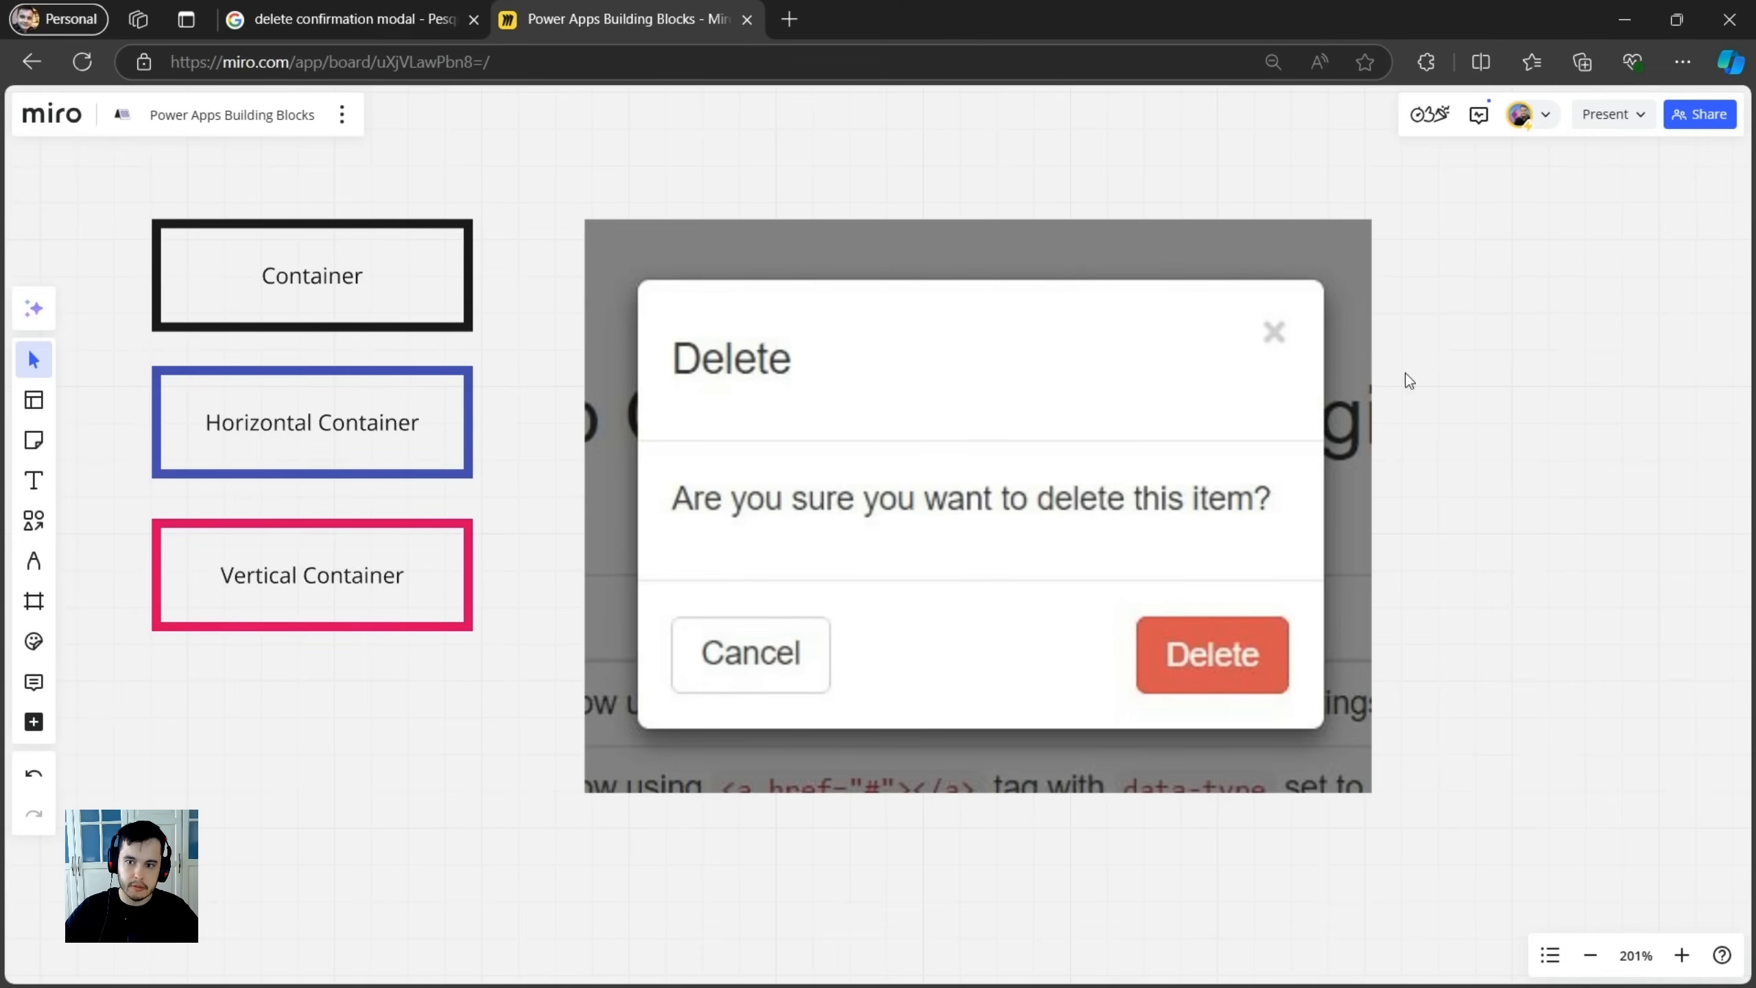
mouse_move(1160, 436)
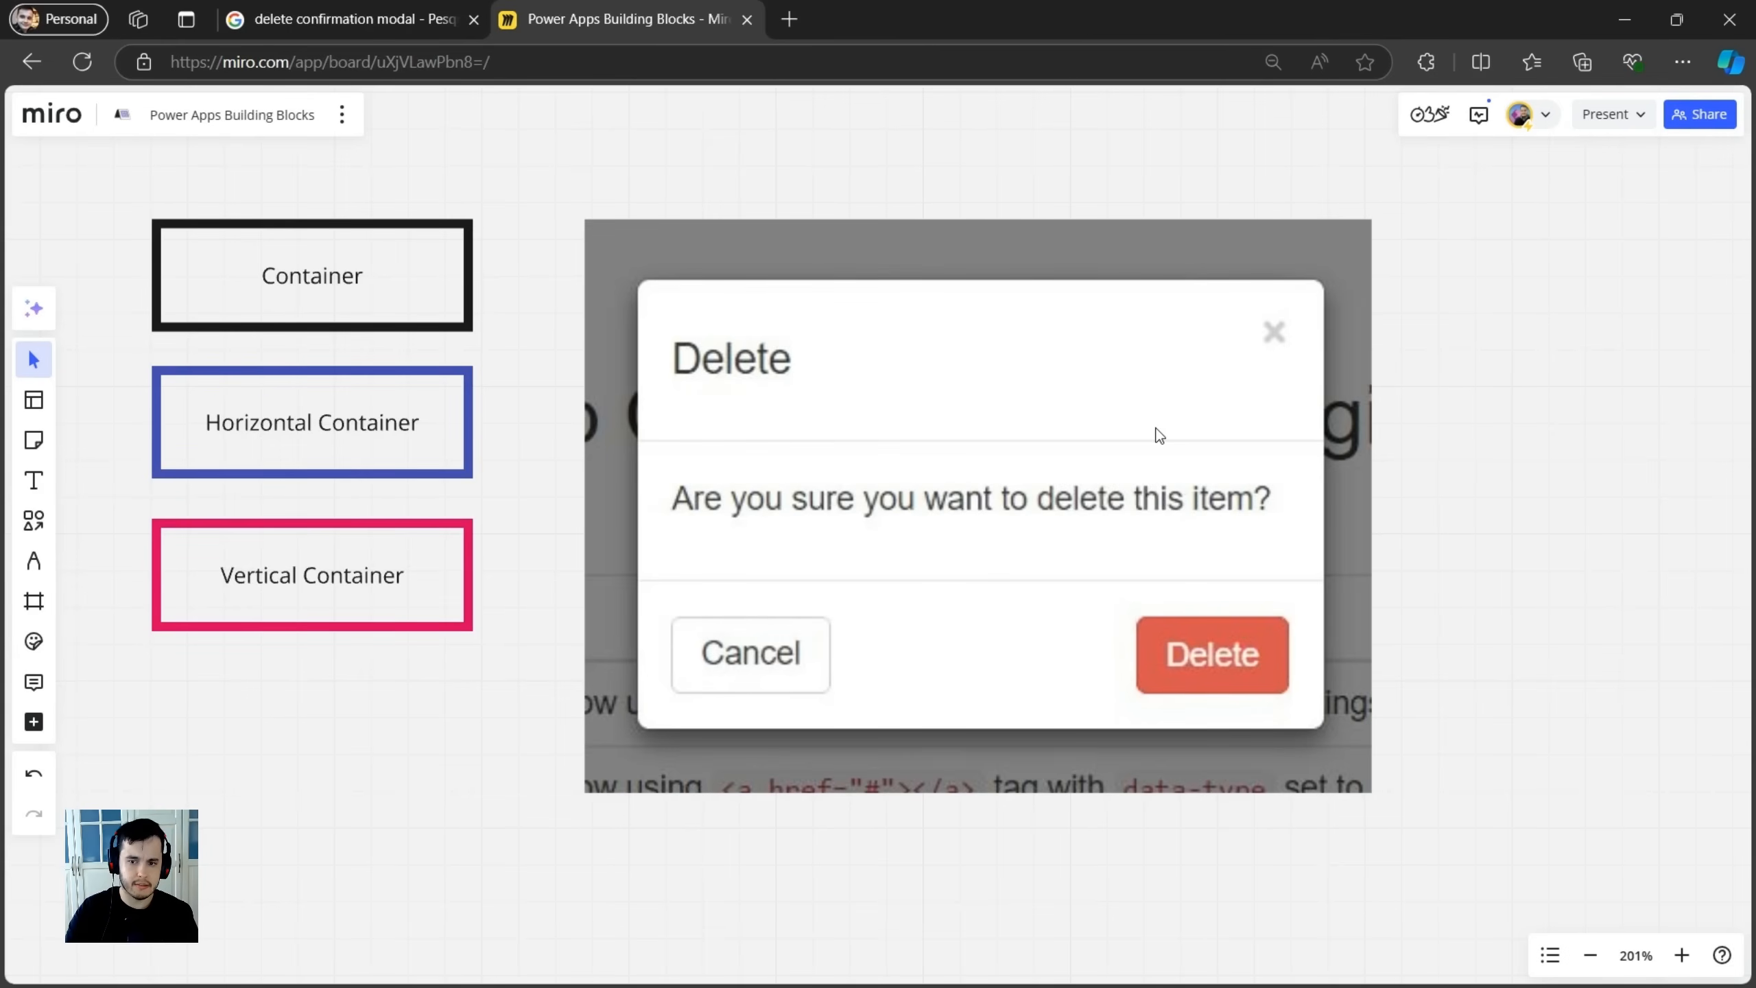
mouse_move(620, 446)
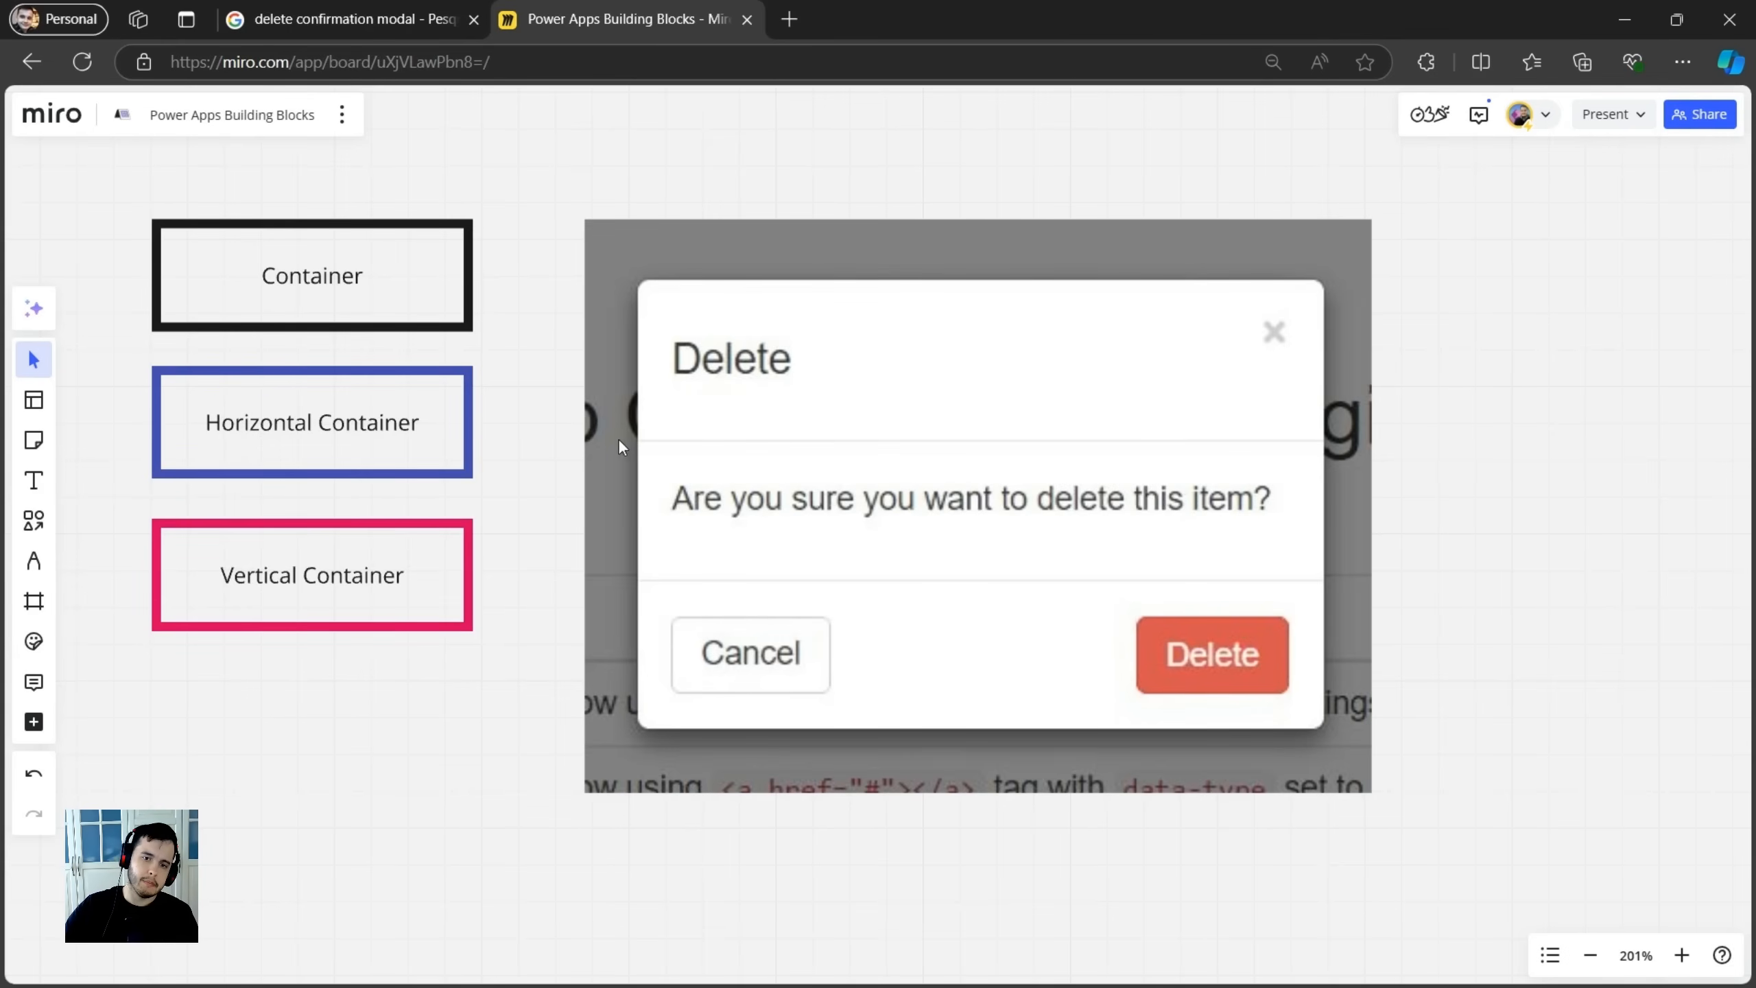
click(311, 574)
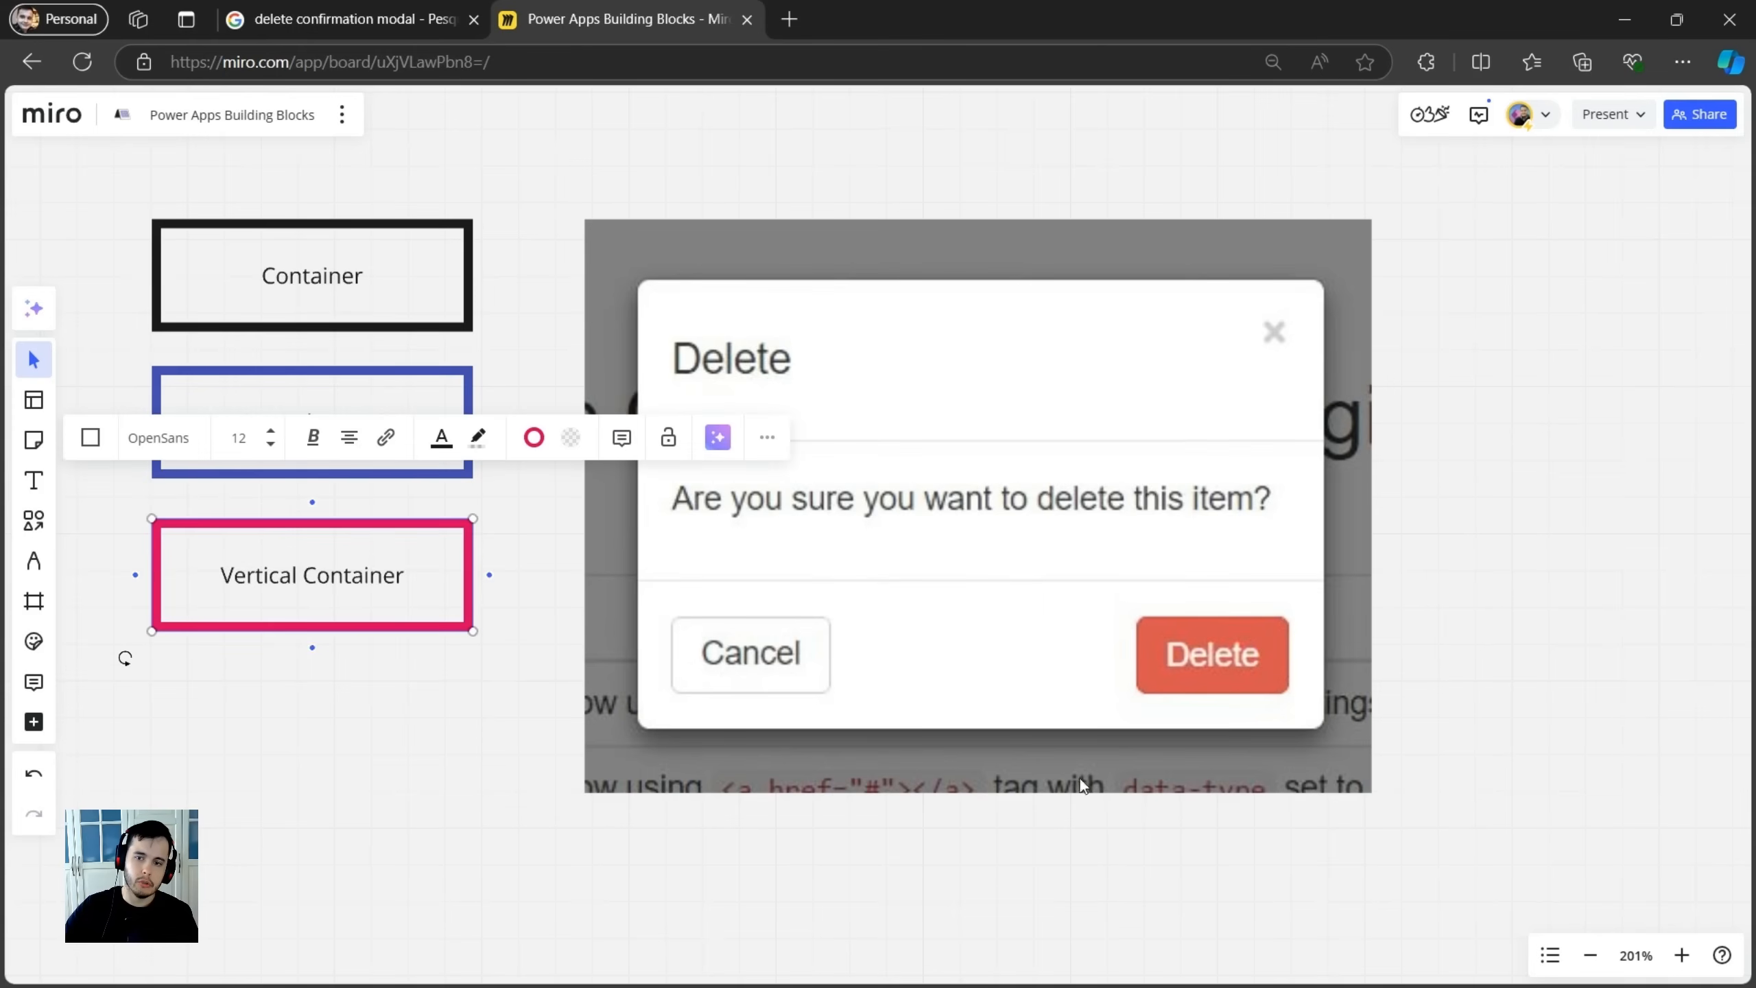
mouse_move(340, 592)
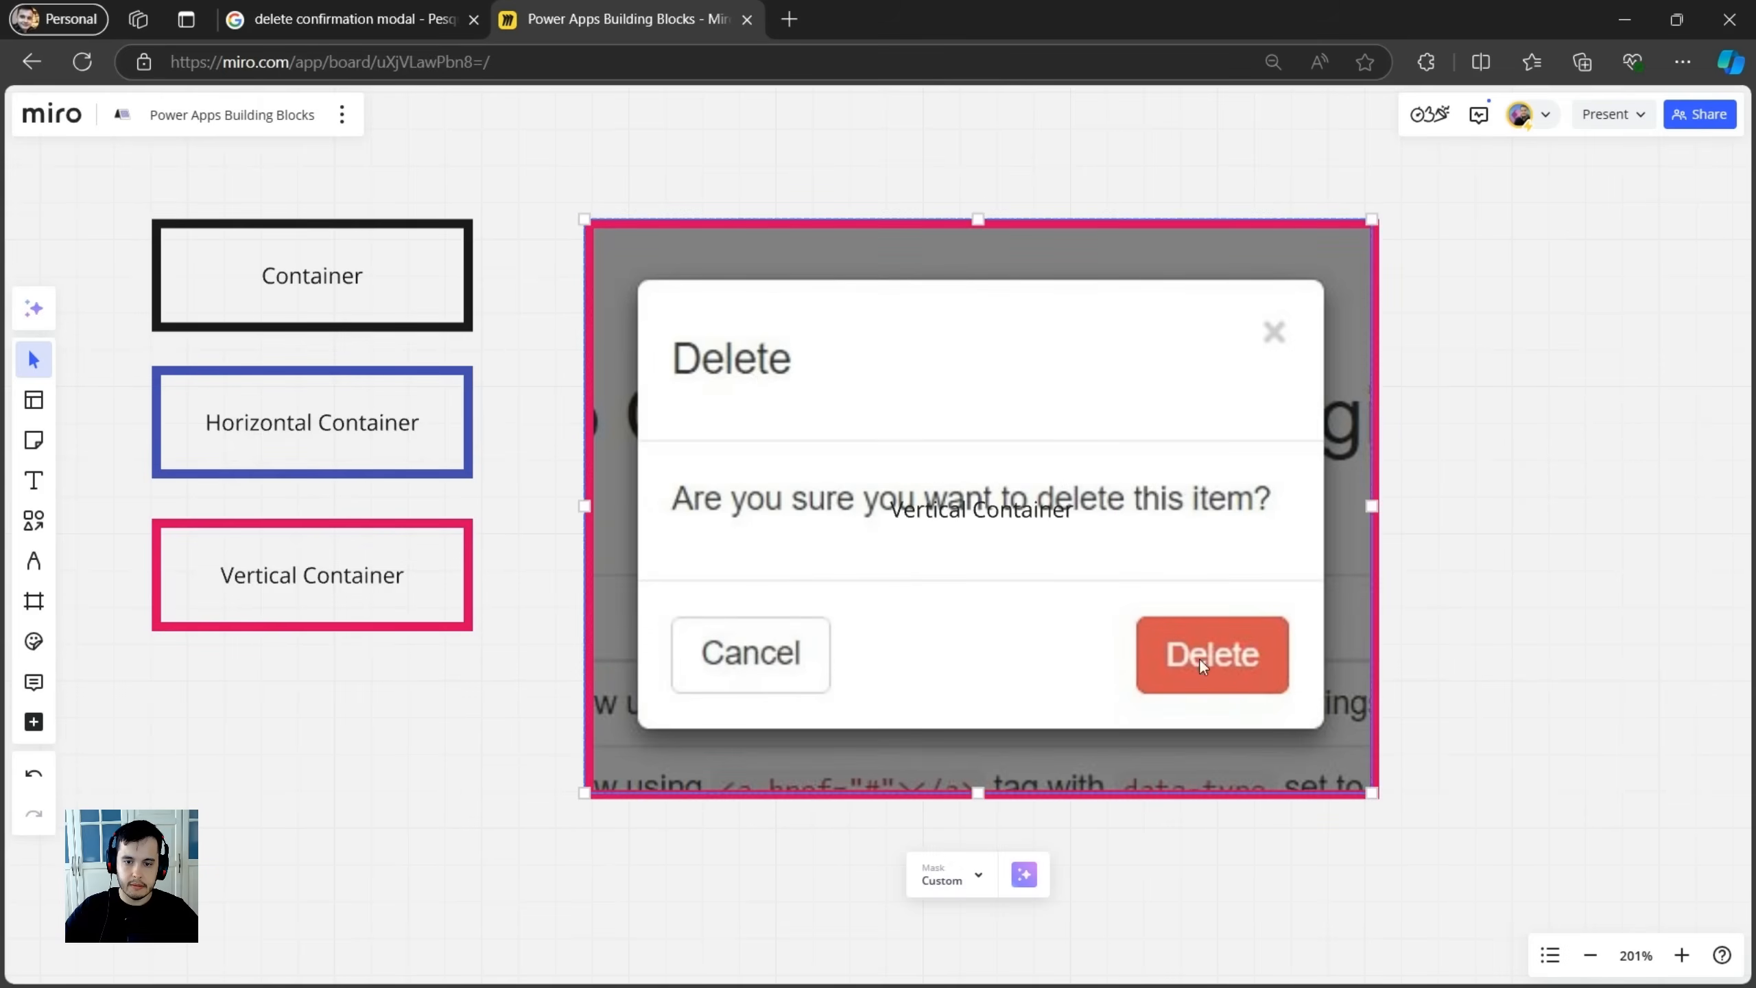
mouse_move(1063, 509)
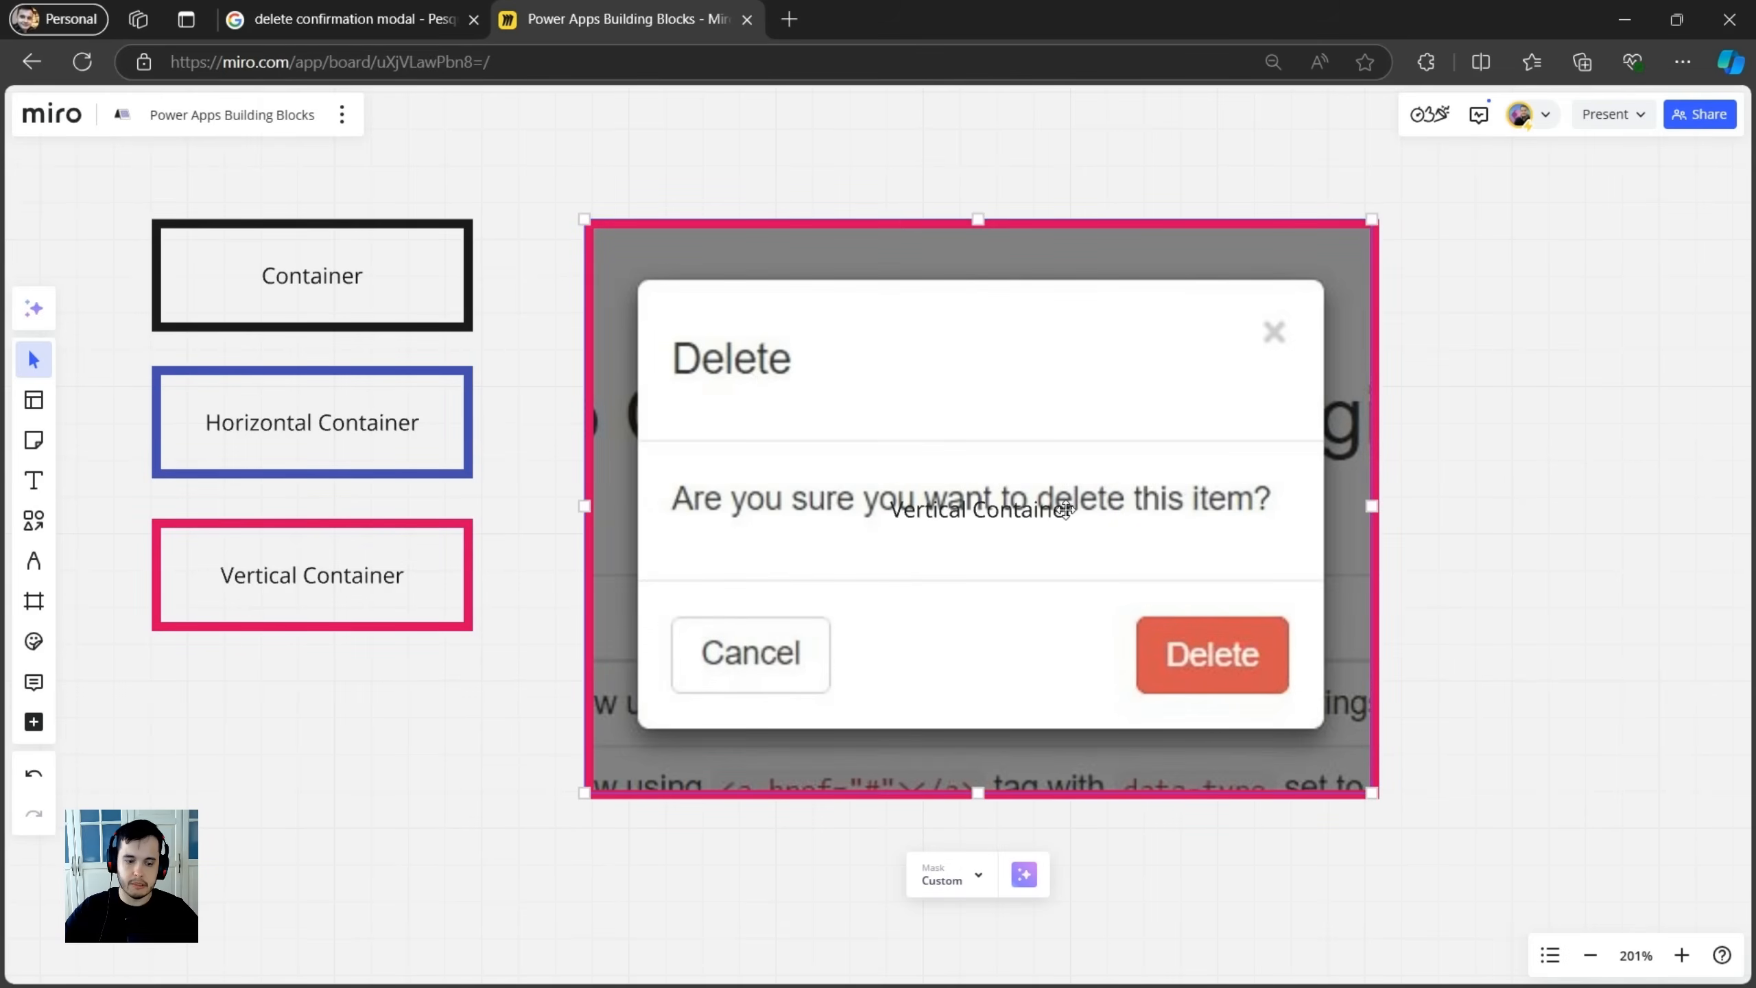
double_click(979, 508)
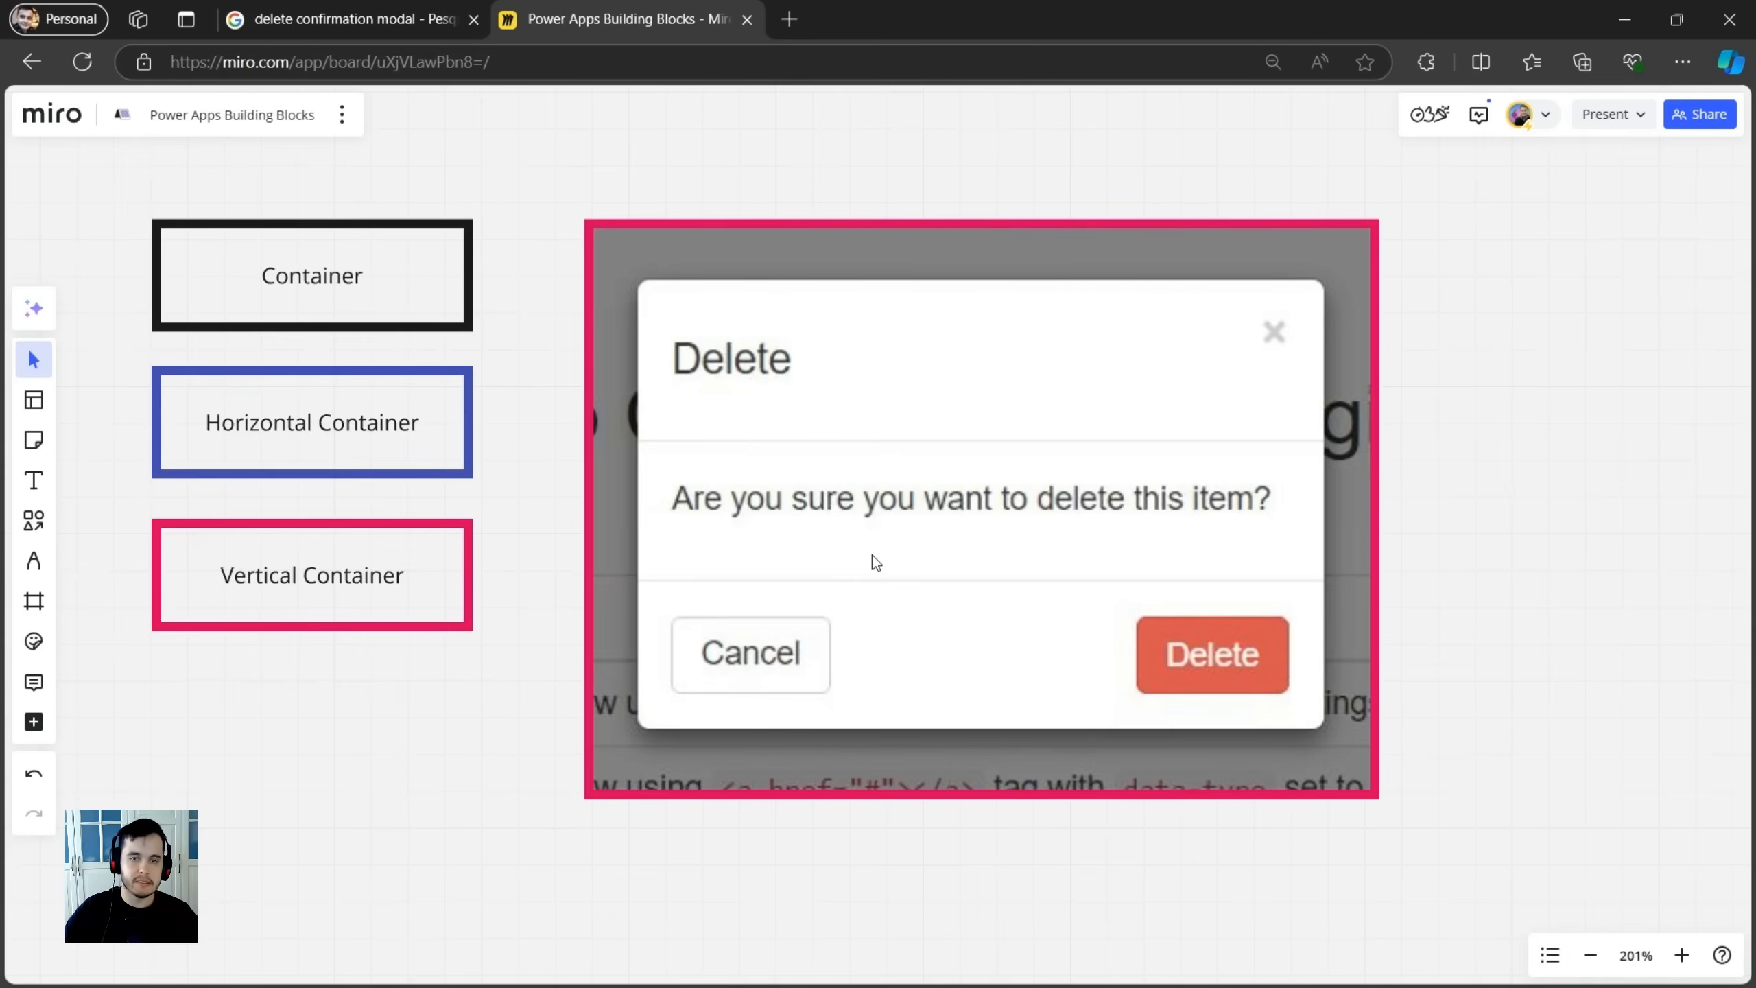
Duplicate the pink frame and fit the copy around the white dialog card.
click(311, 423)
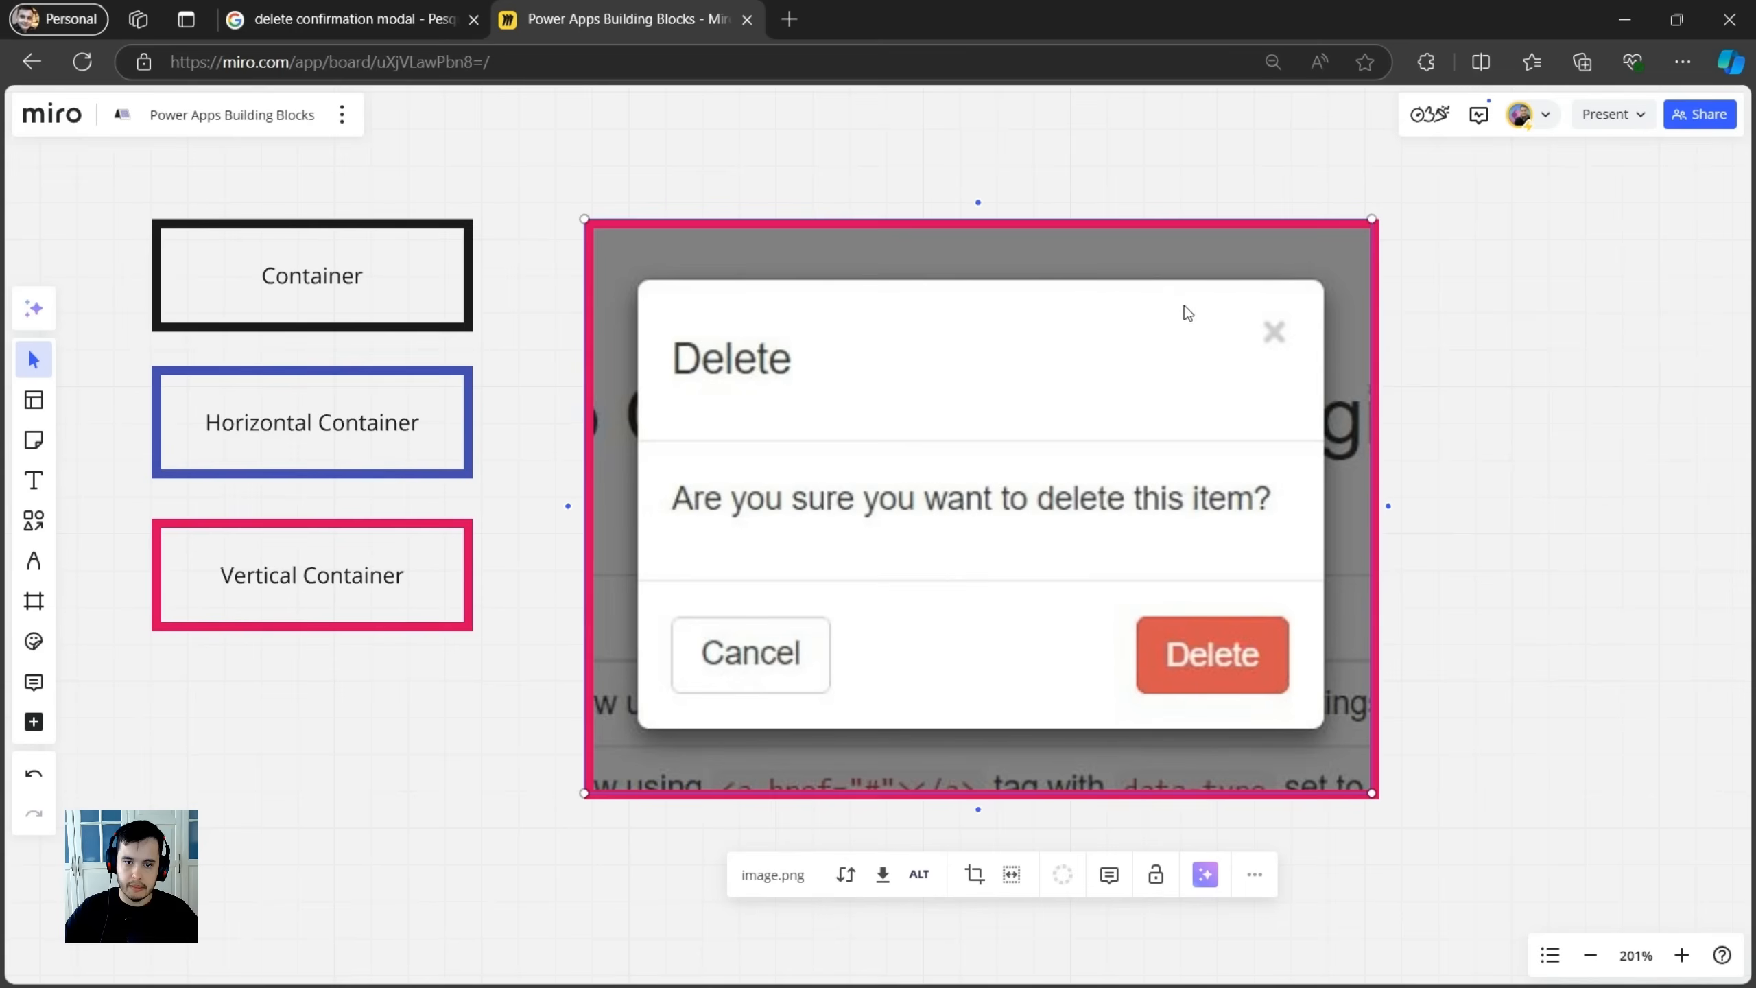
mouse_move(762, 317)
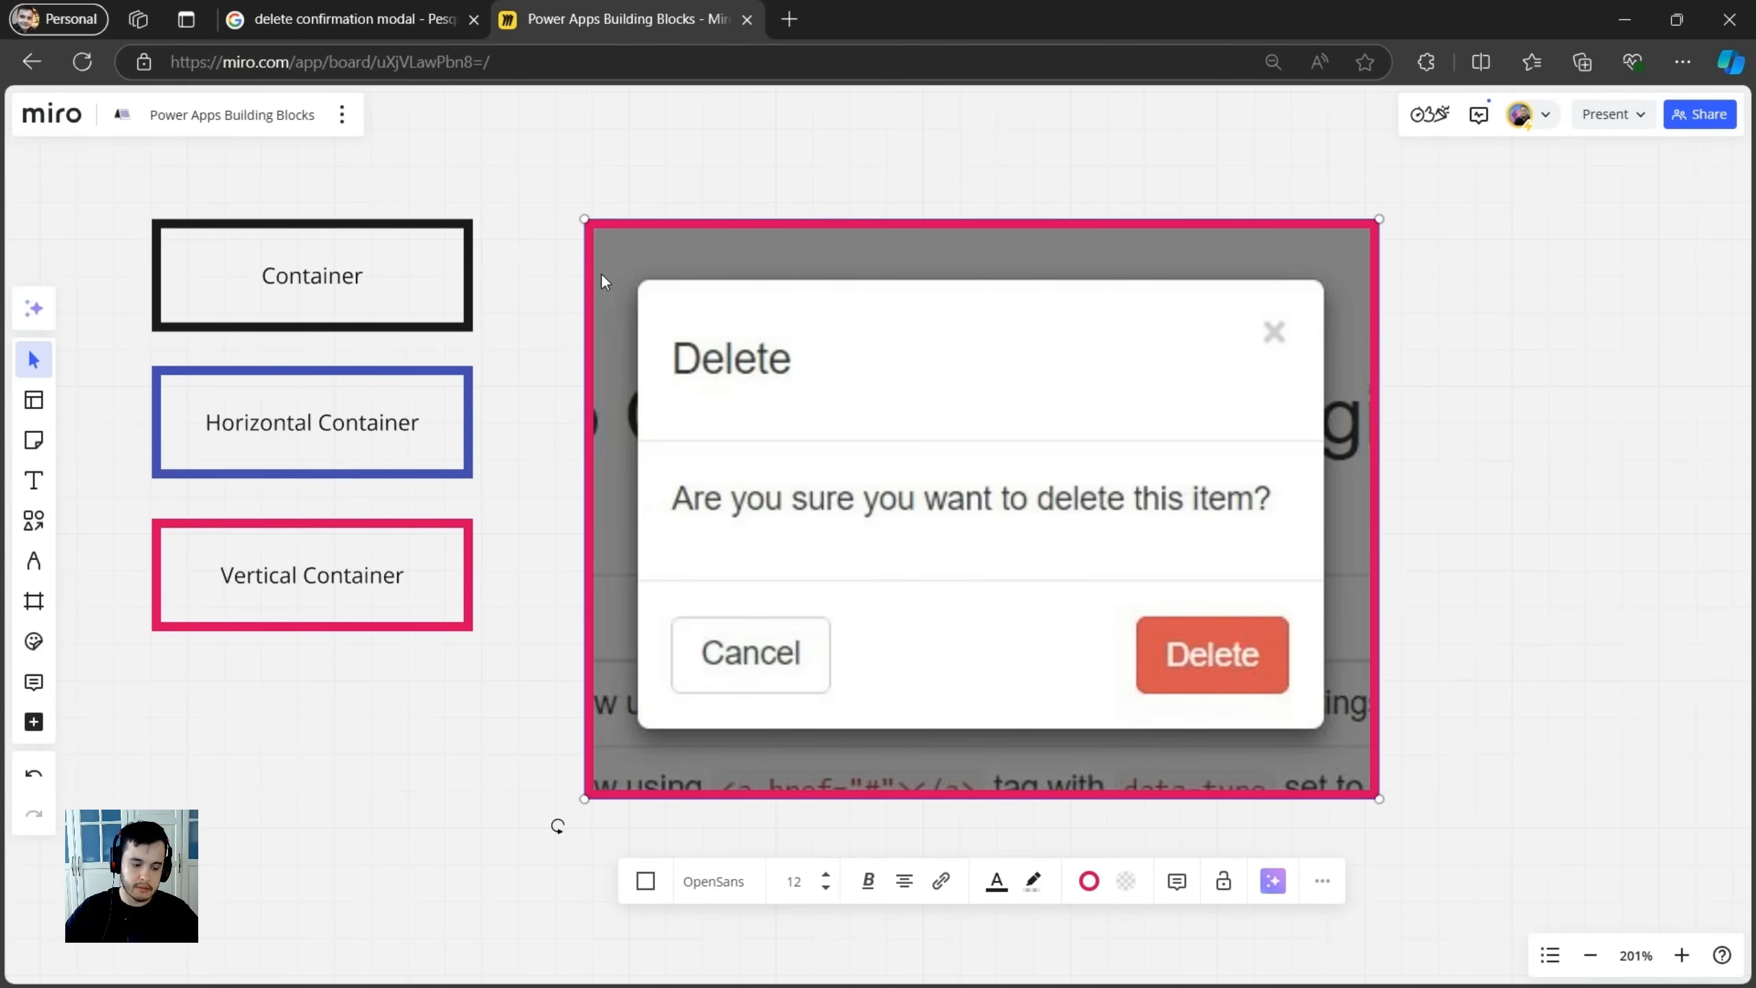
scroll(down, 3)
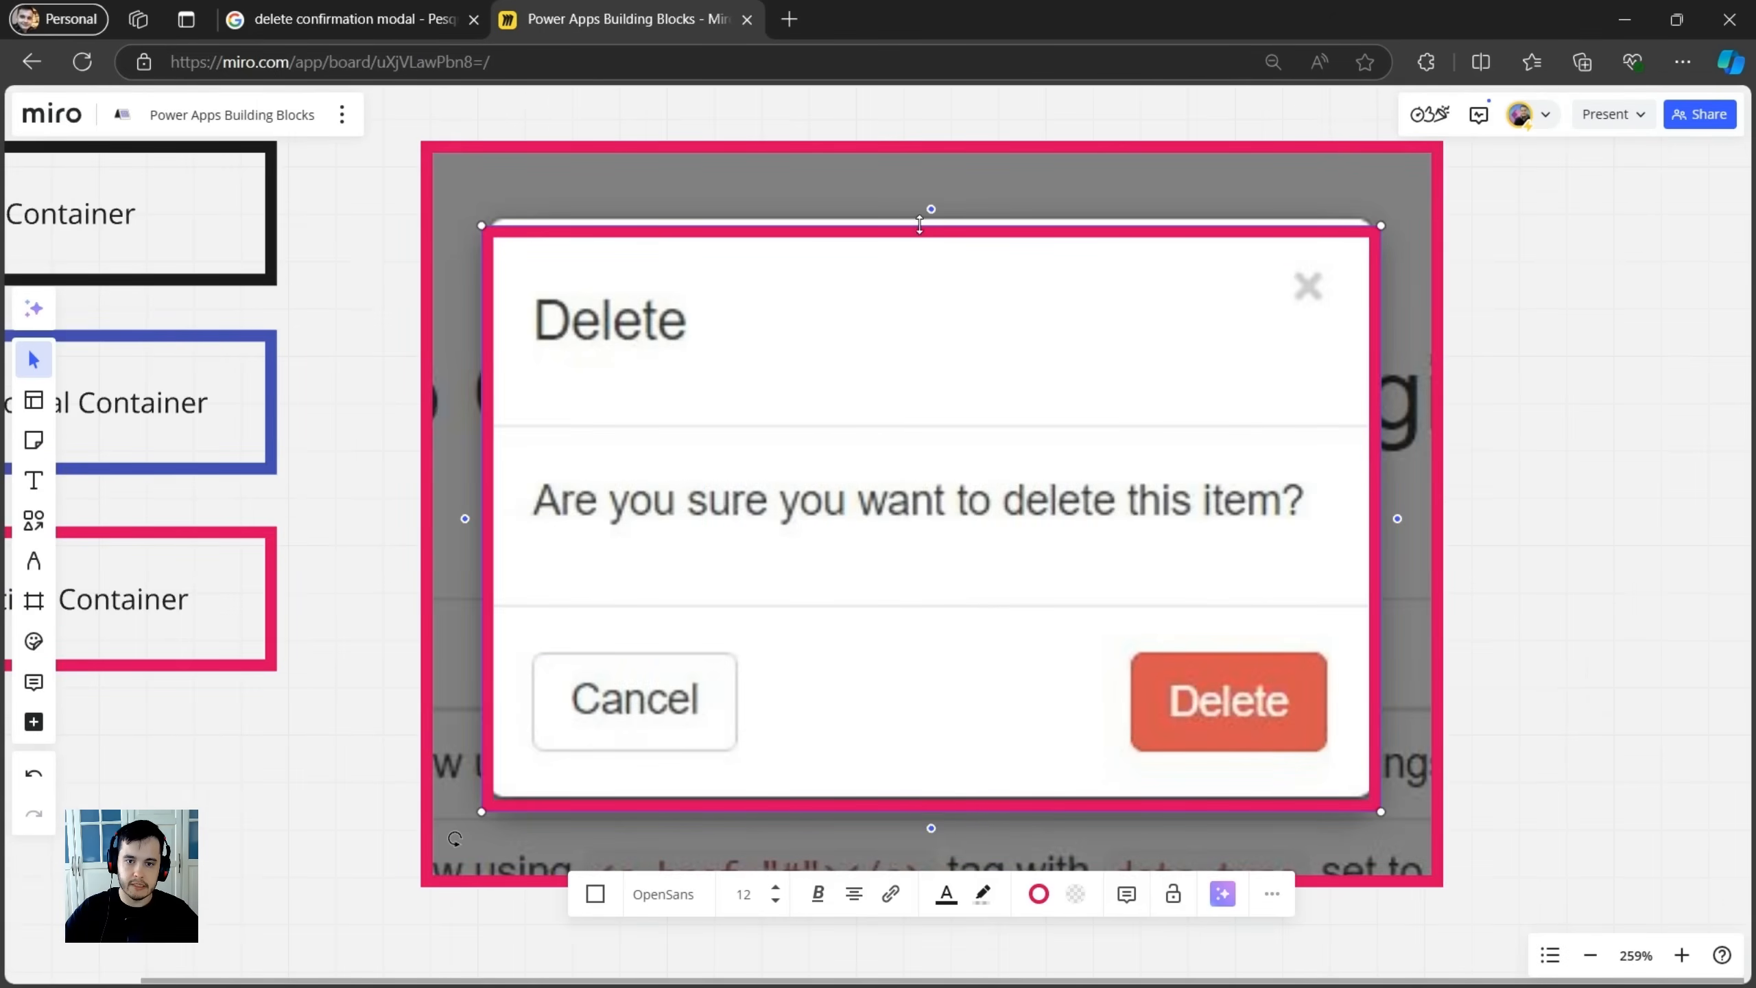
scroll(down, 3)
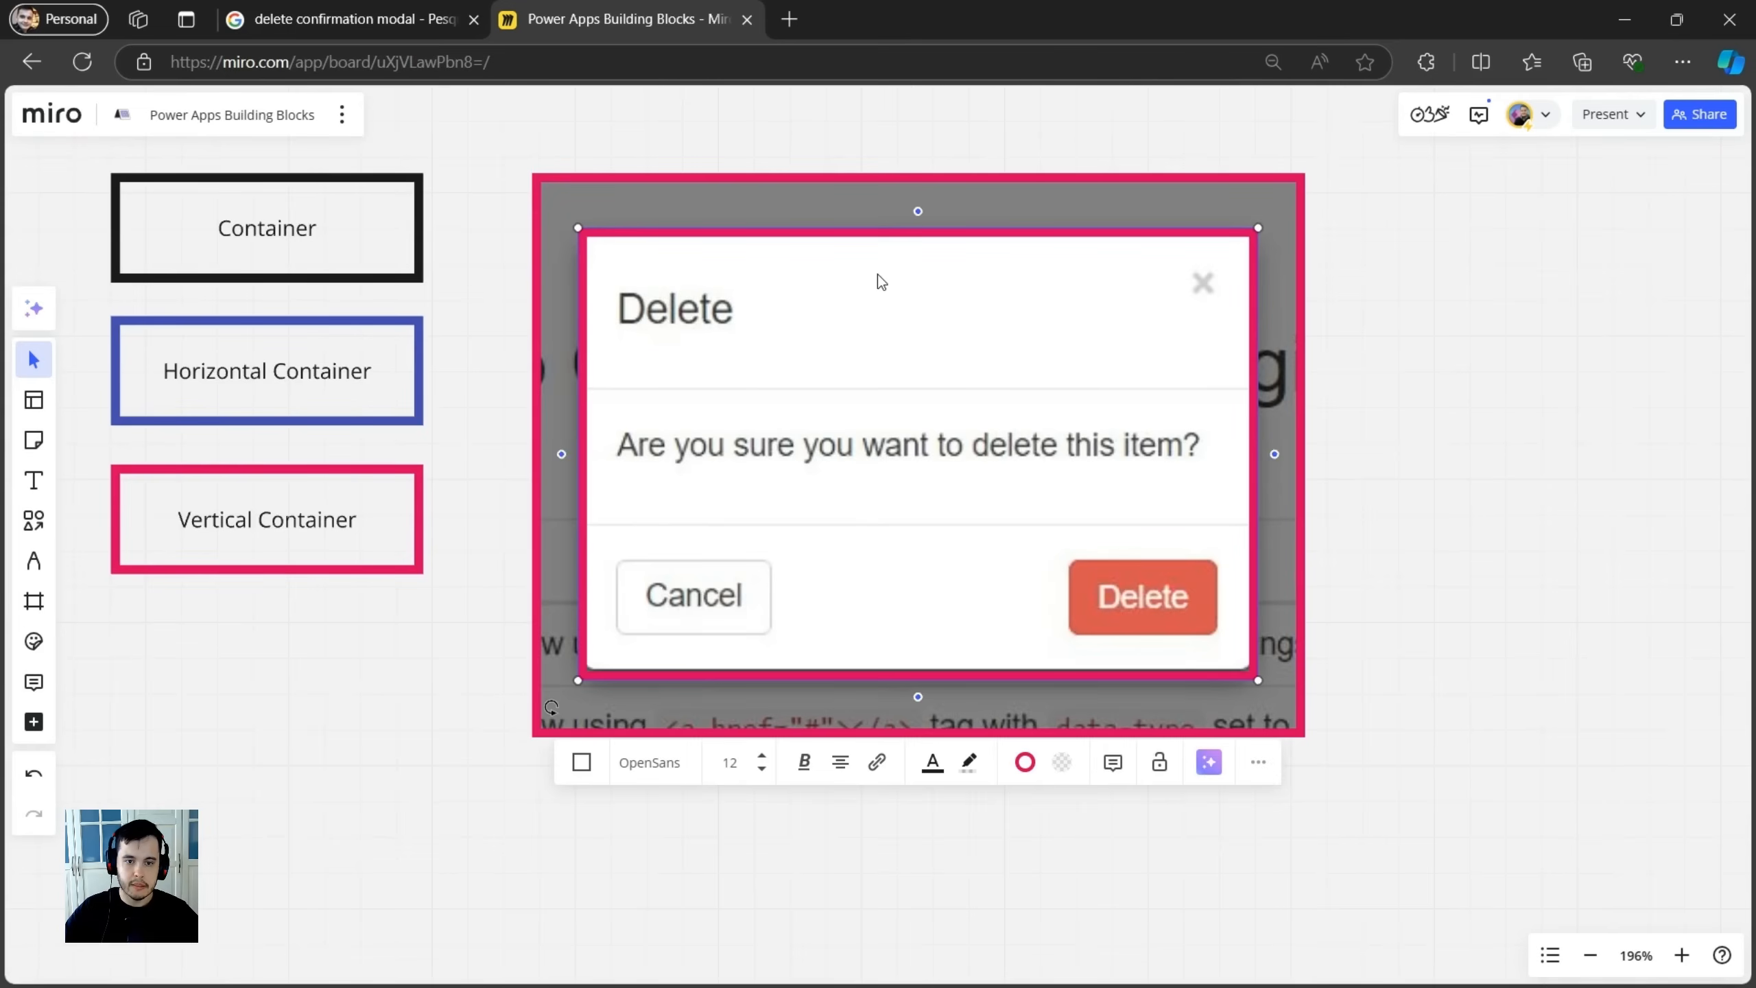
mouse_move(645, 332)
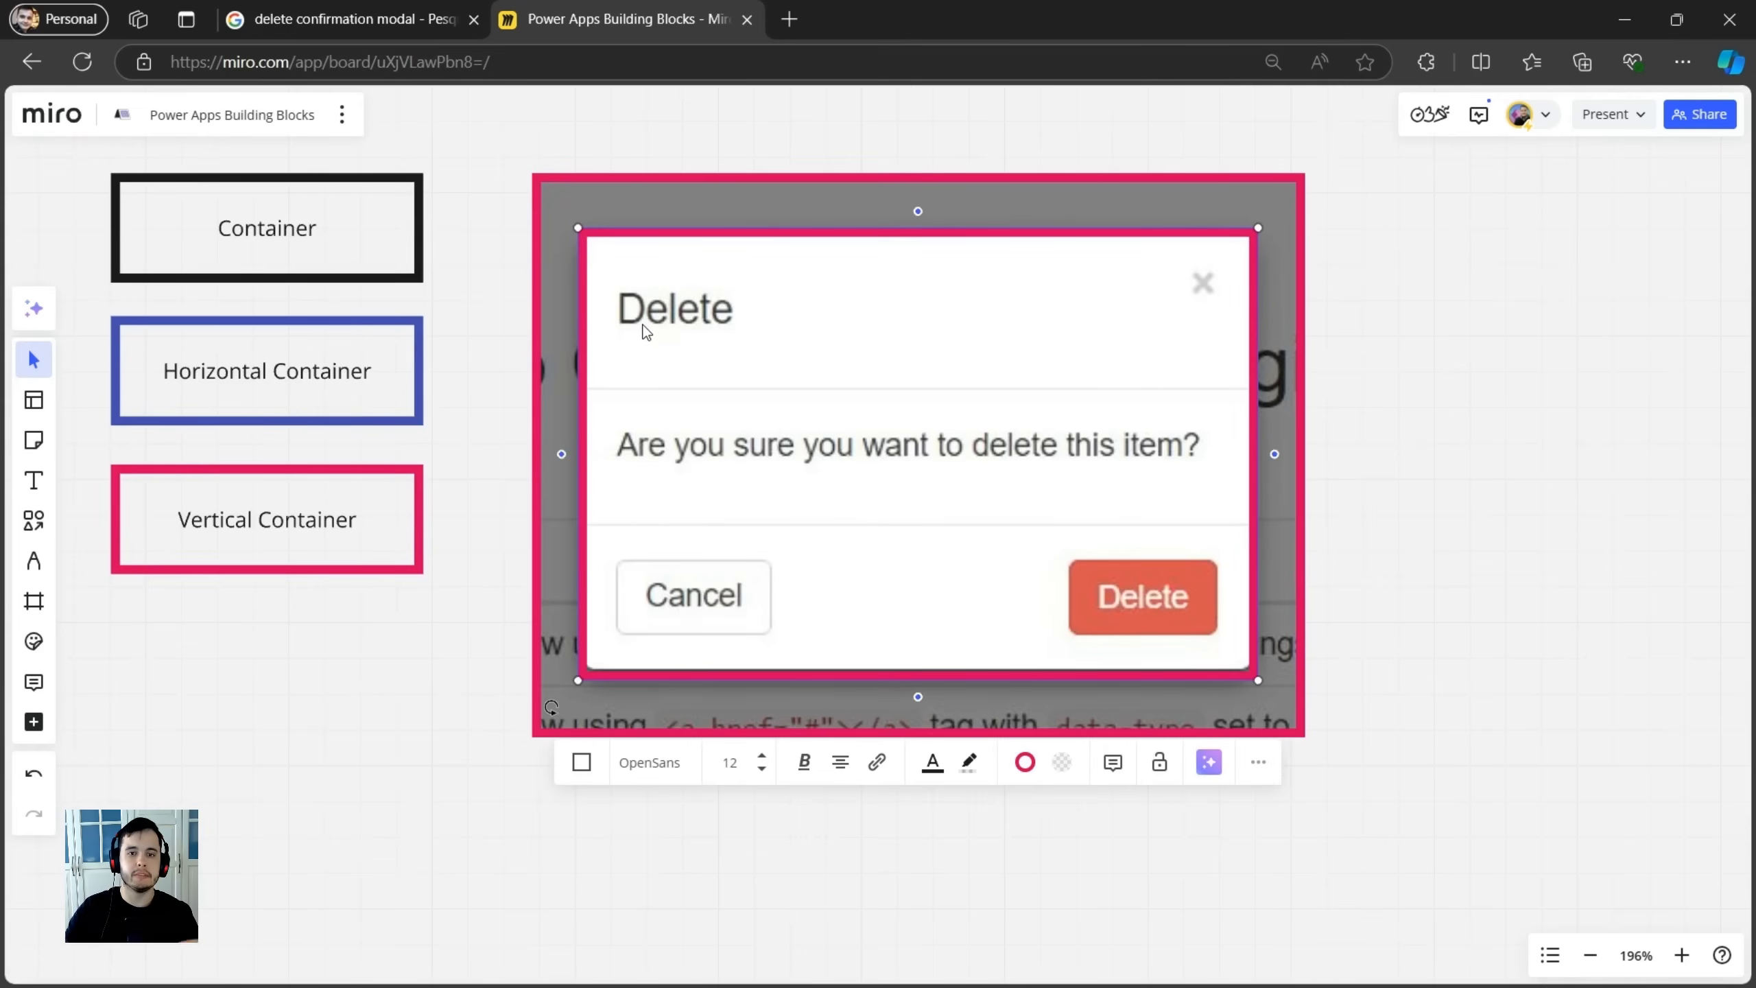
mouse_move(1184, 296)
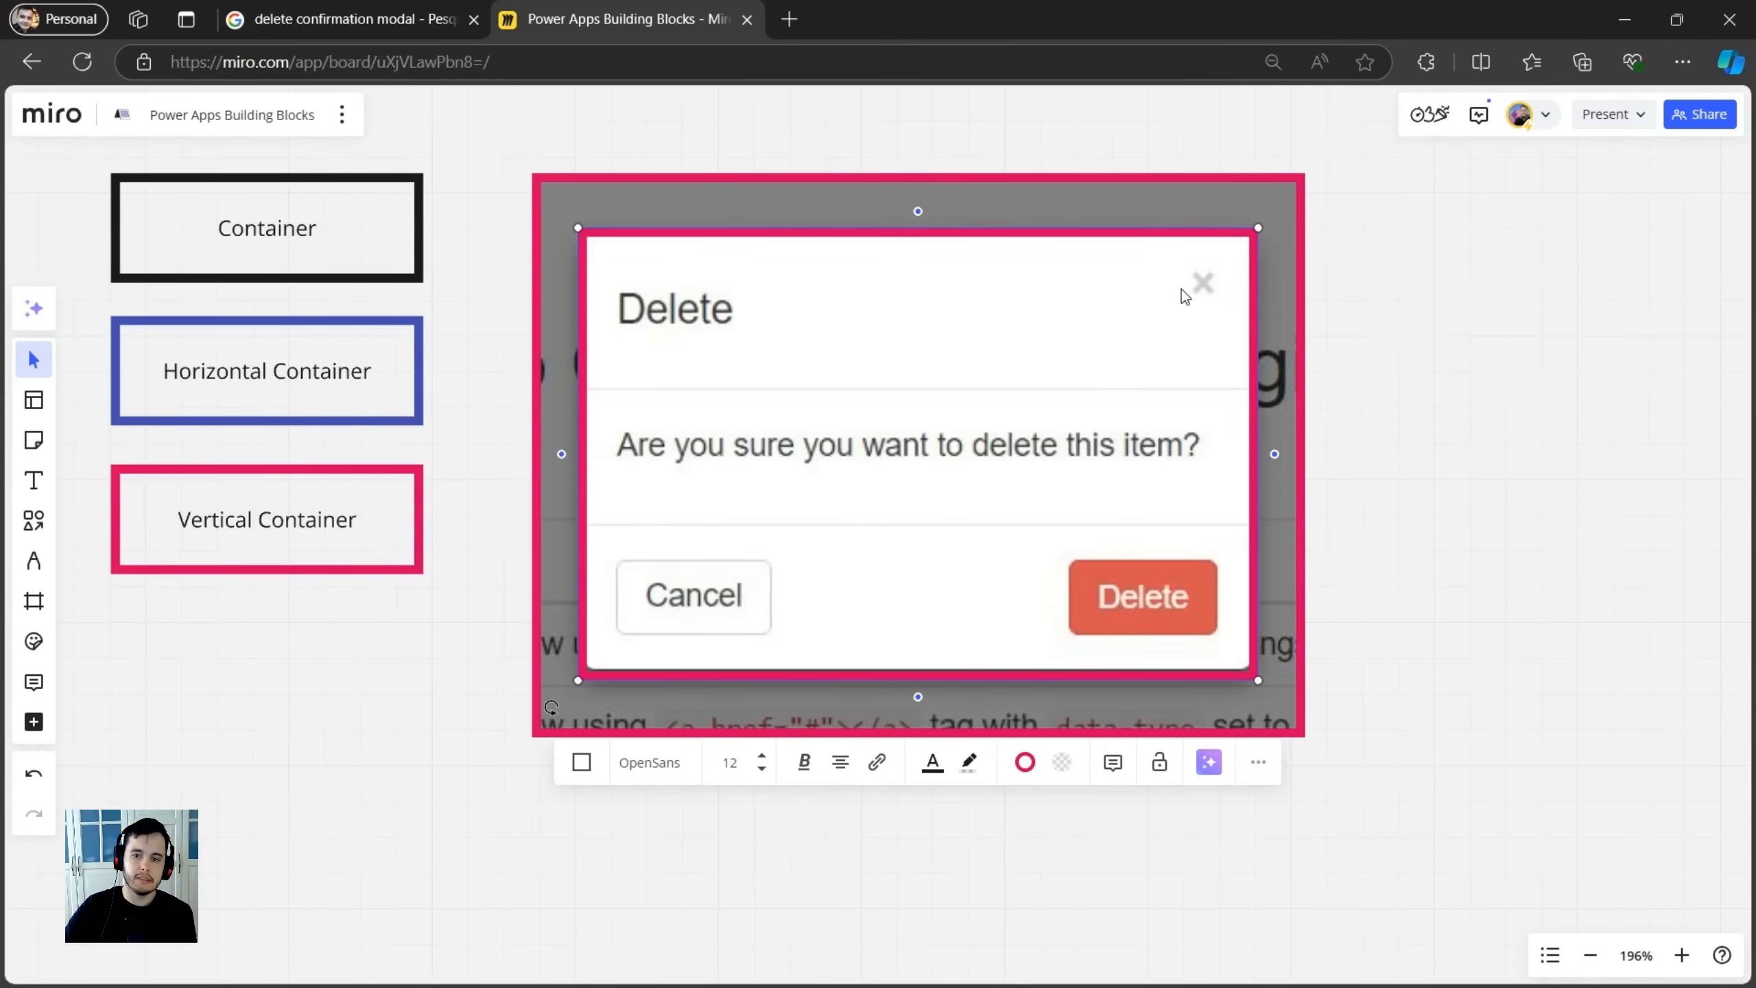
mouse_move(1078, 334)
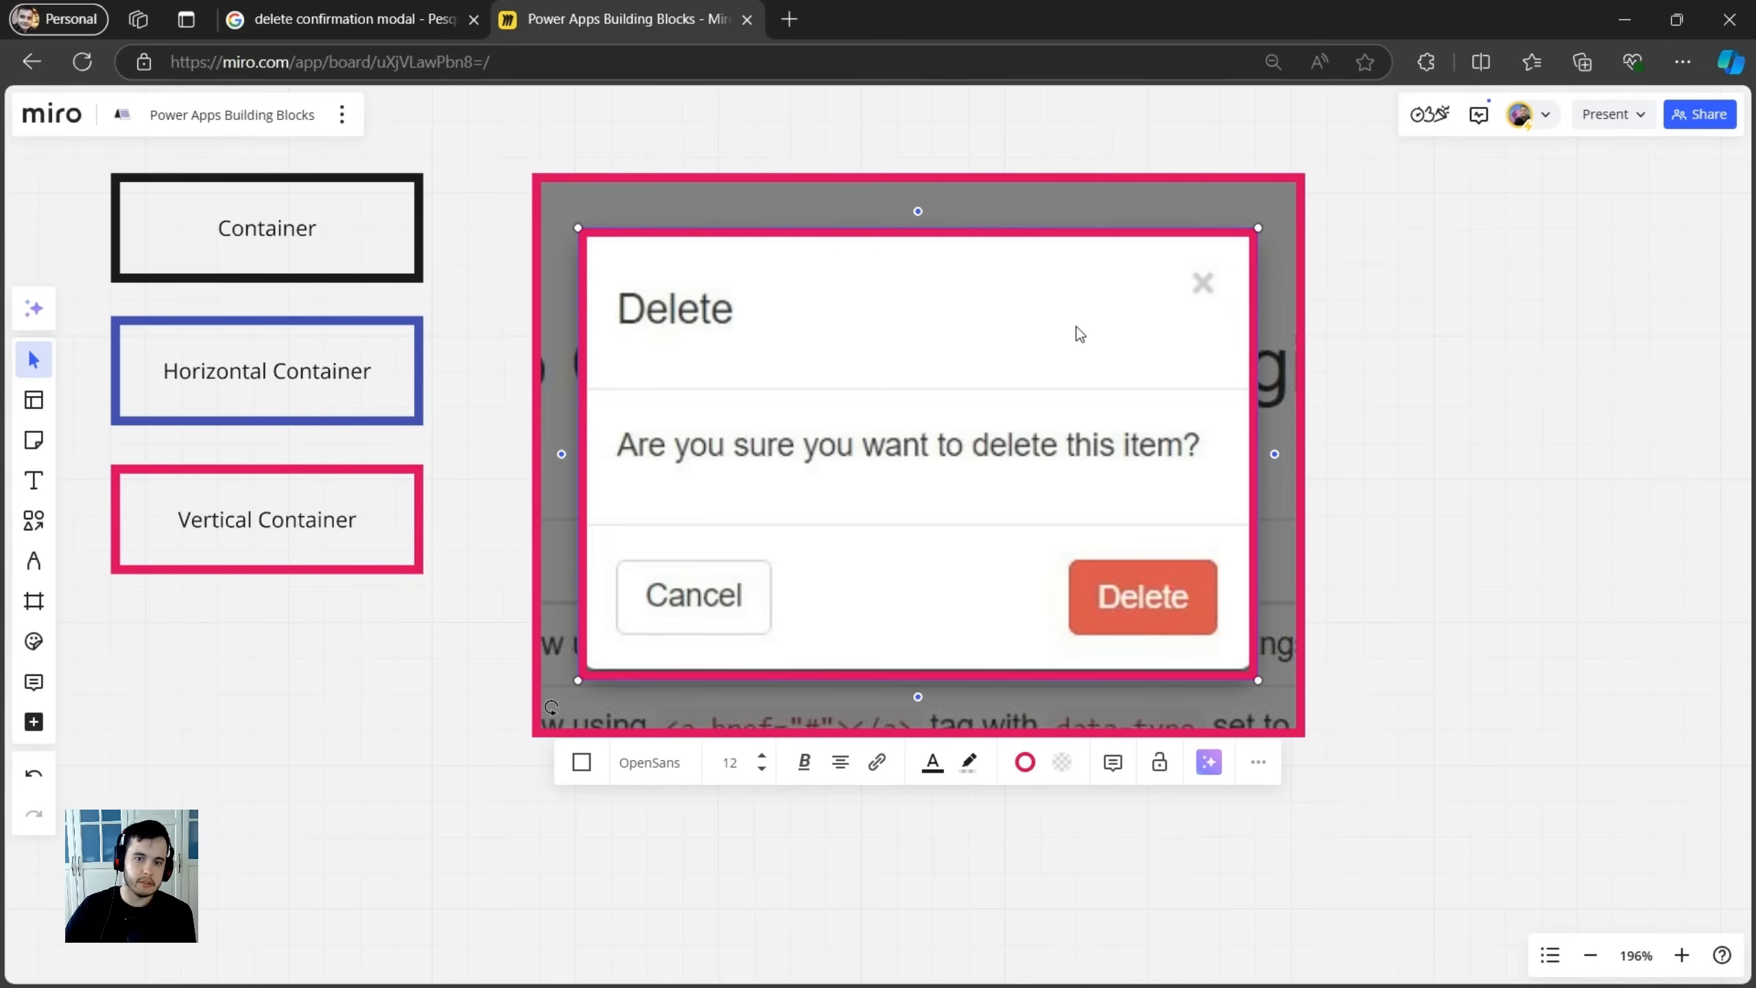
Place a blank Horizontal Container copy over the Delete title row.
click(266, 371)
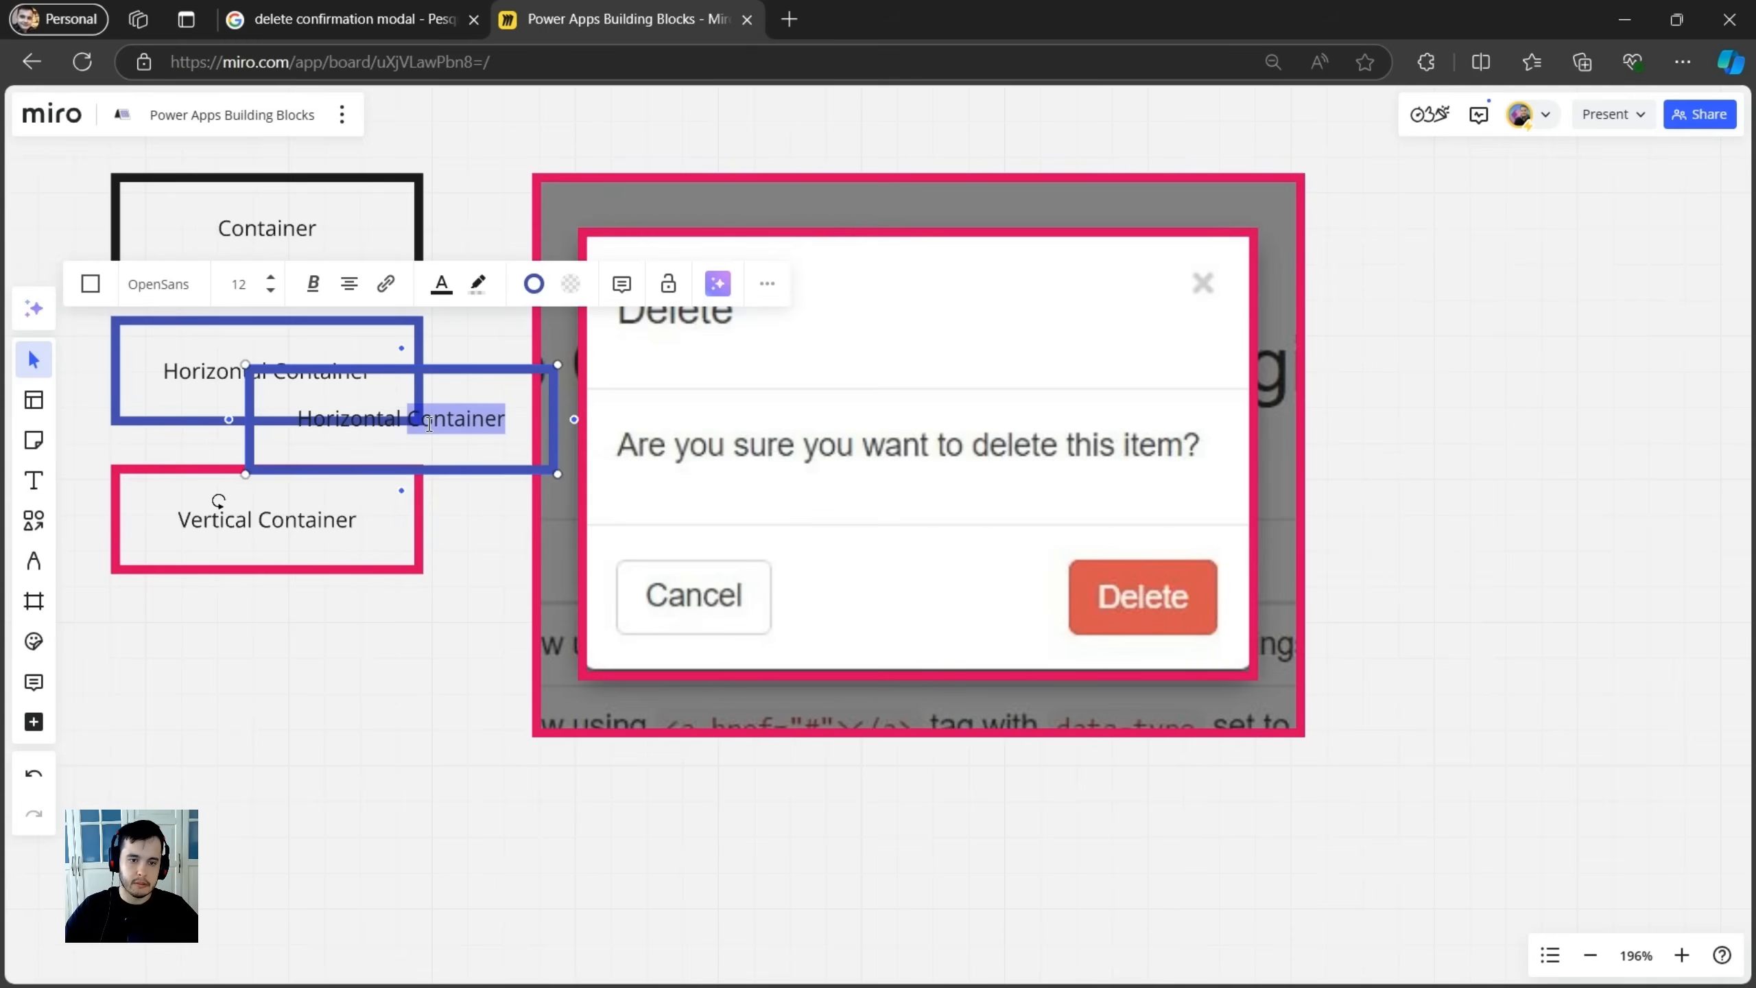
click(443, 441)
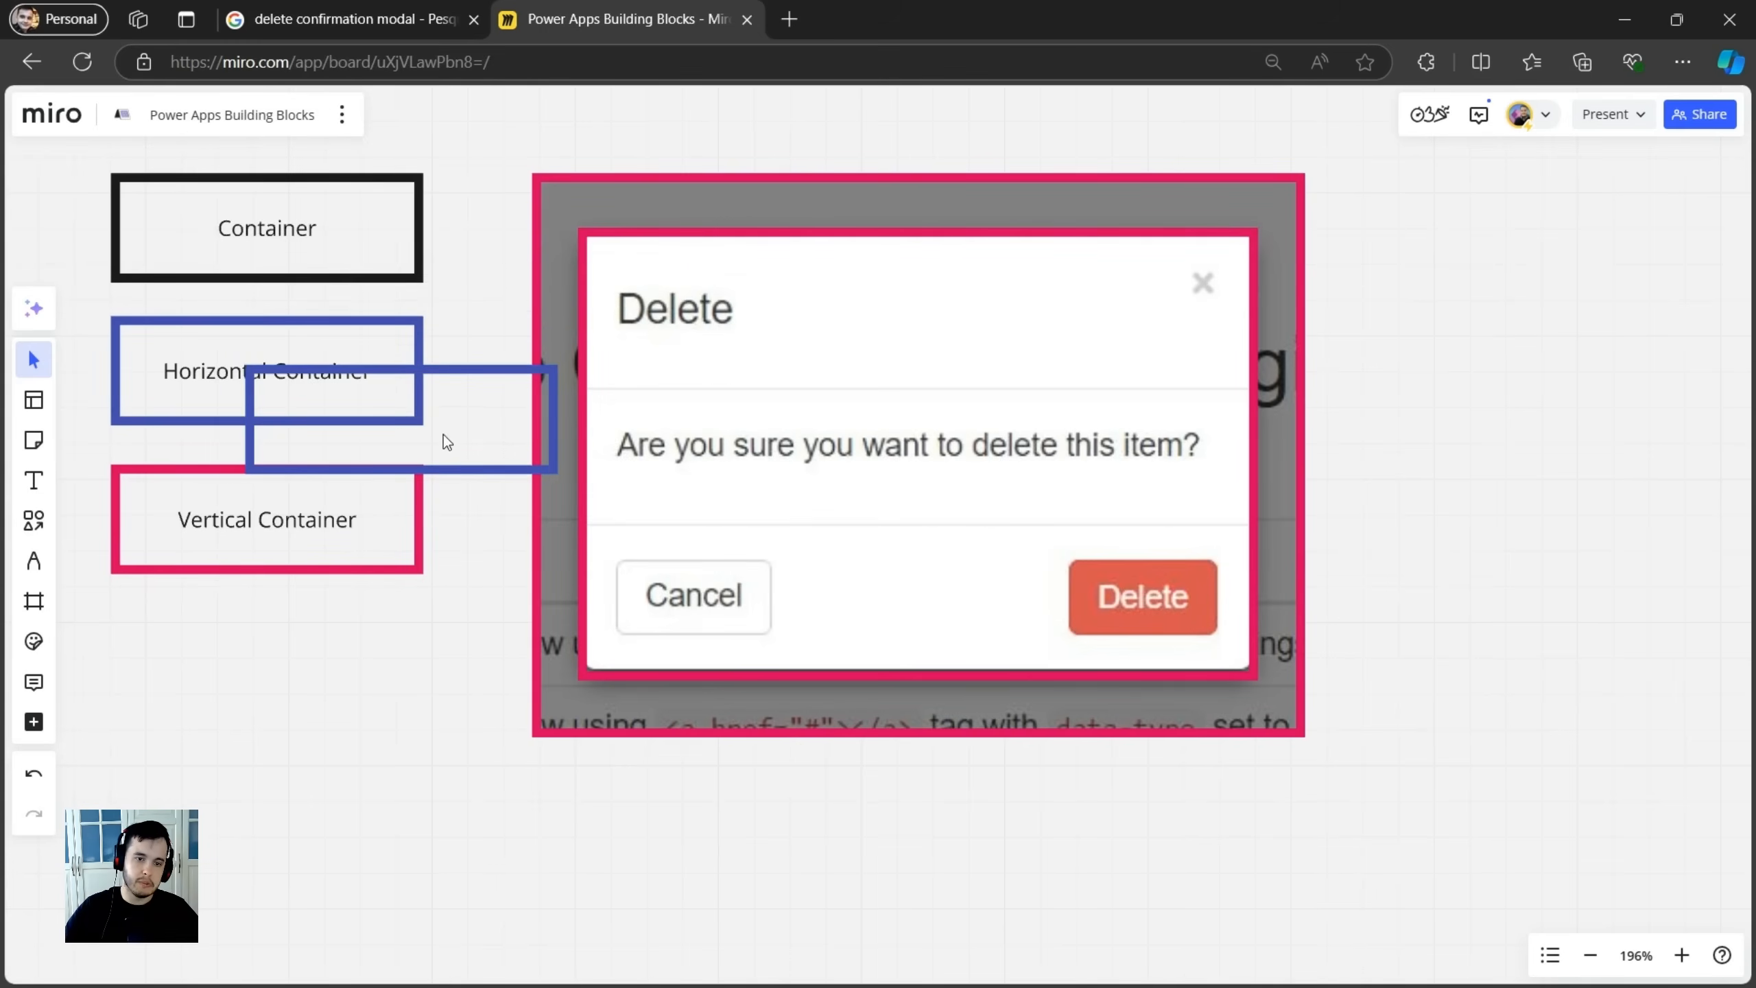
click(673, 308)
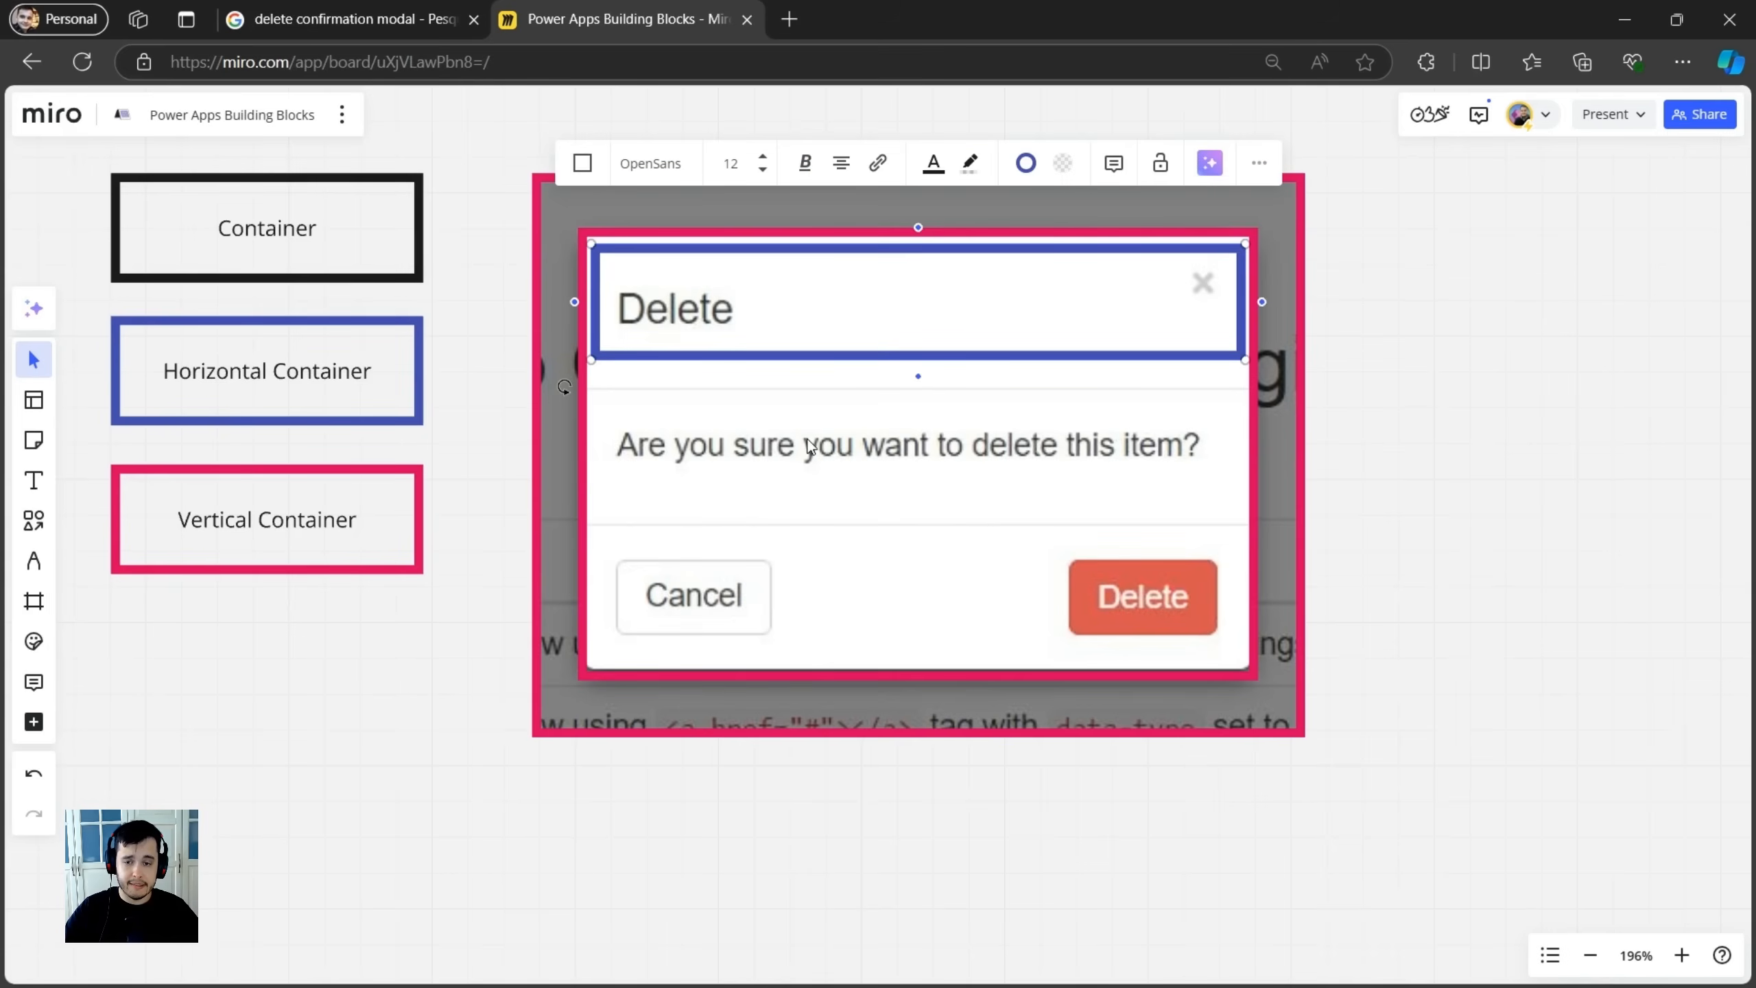
mouse_move(660, 605)
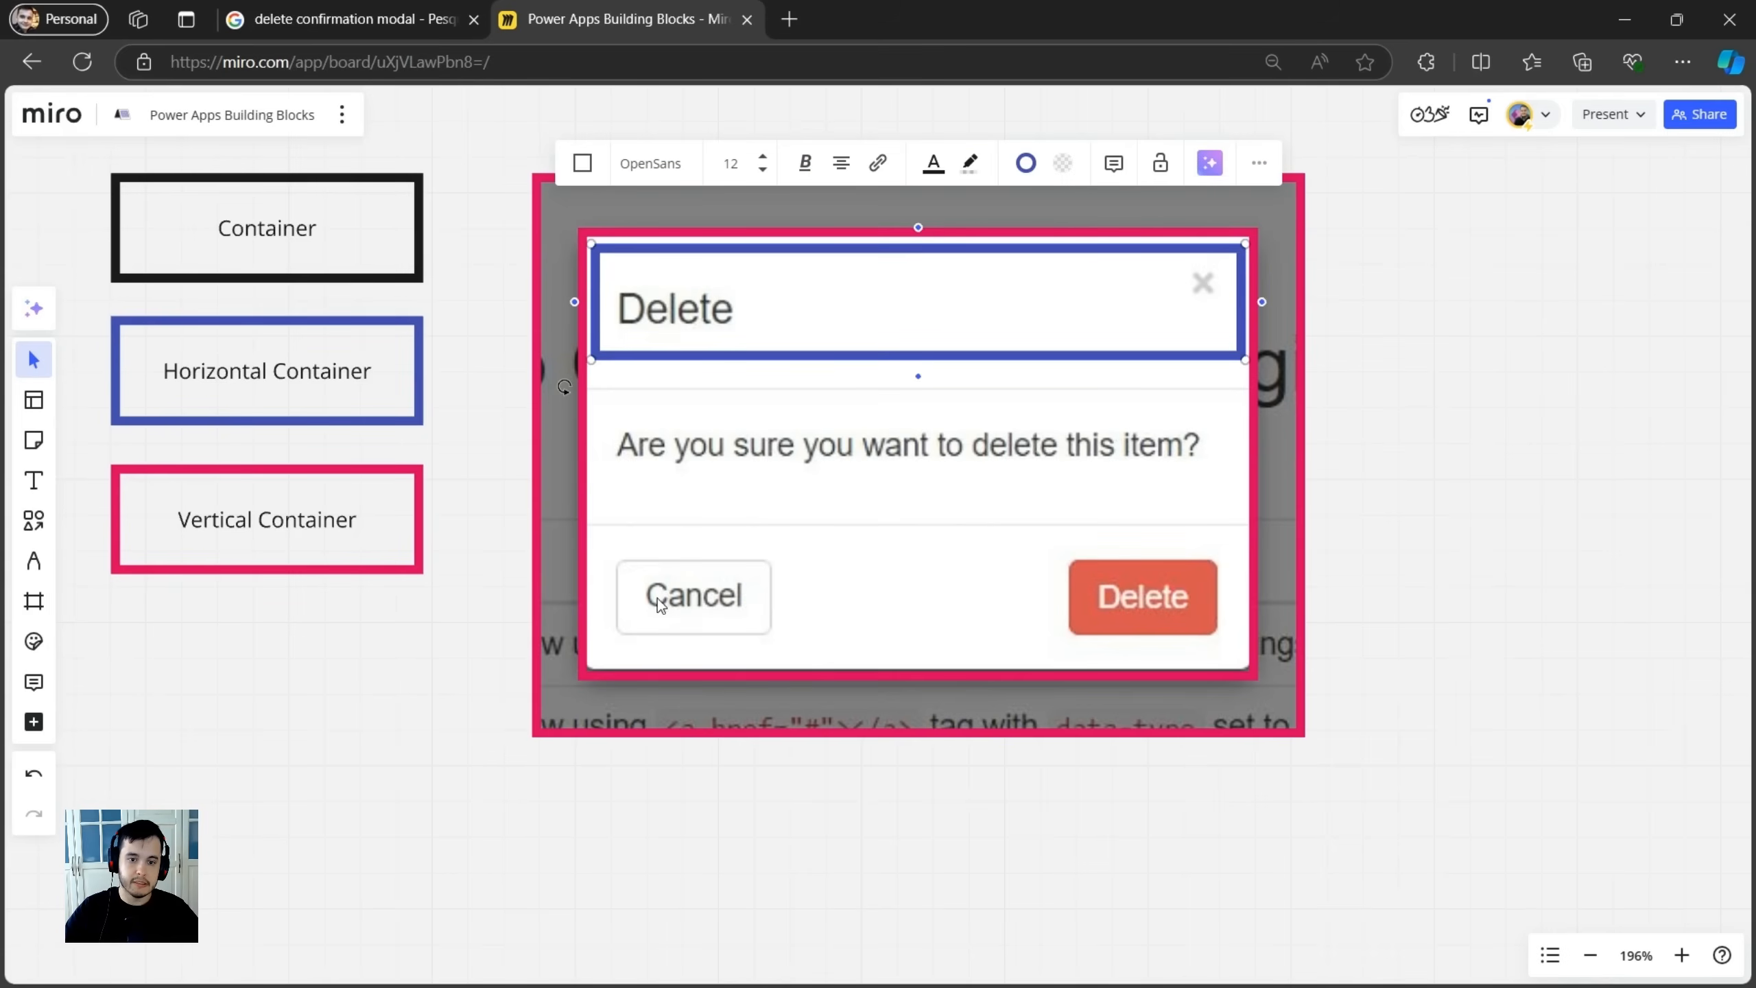
mouse_move(1134, 639)
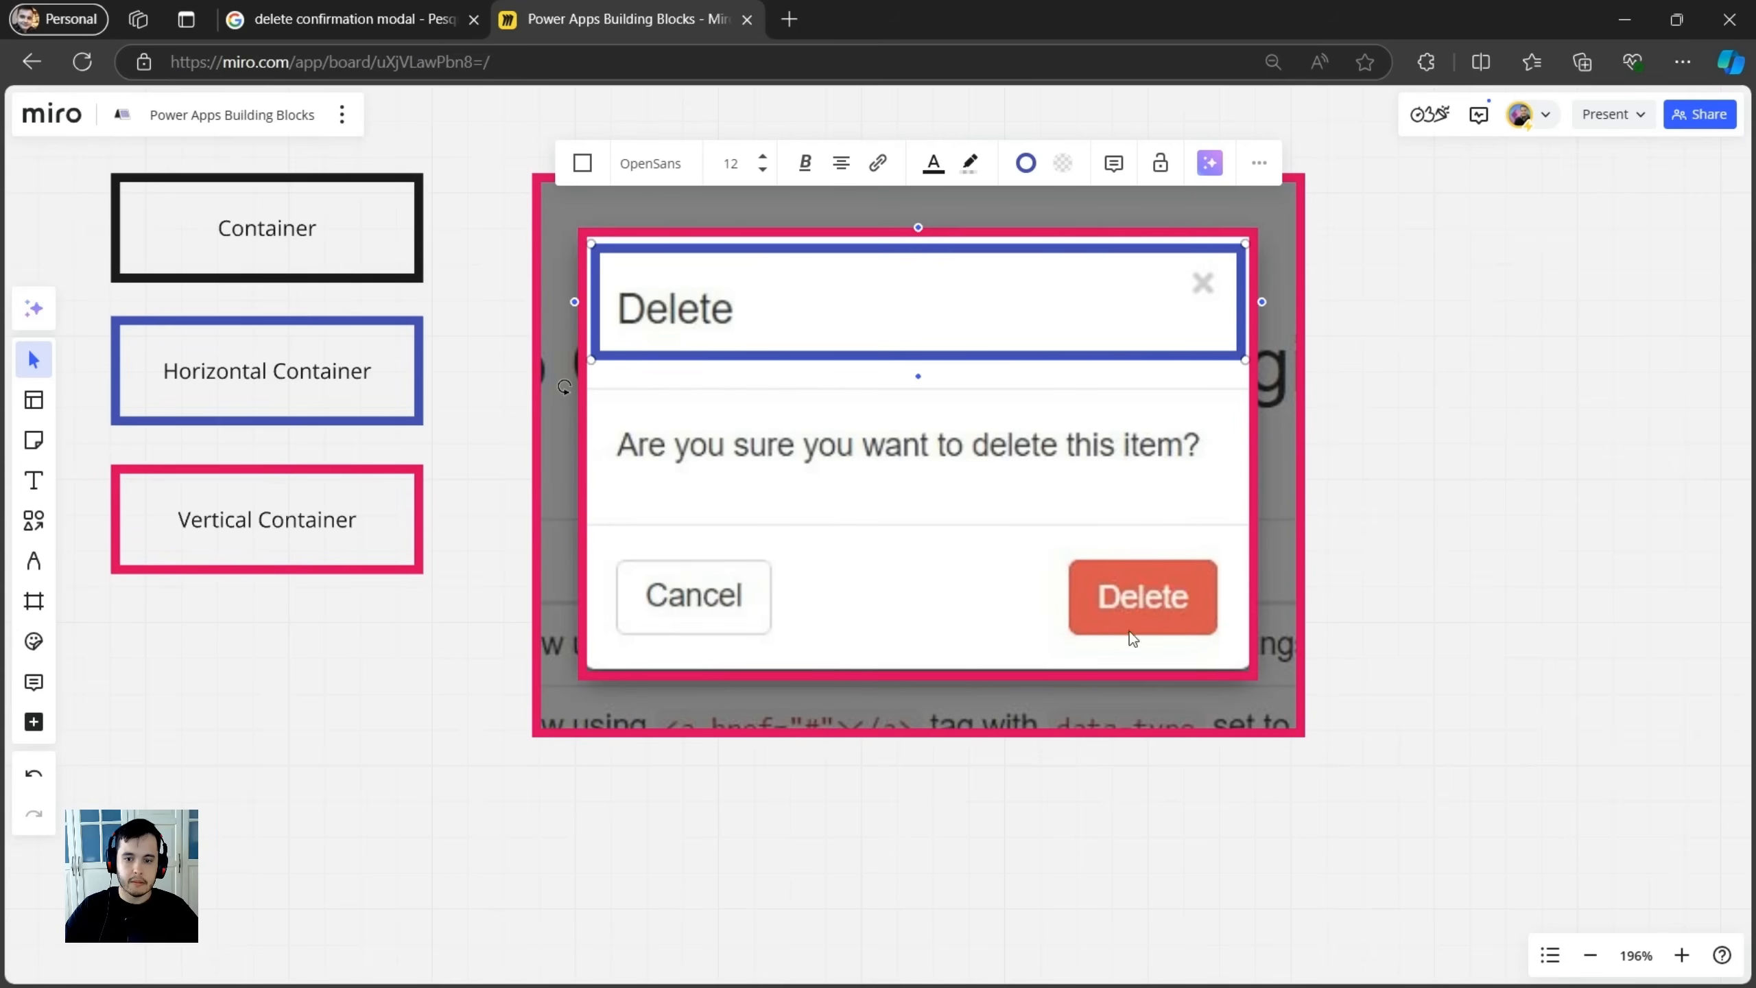
mouse_move(1024, 632)
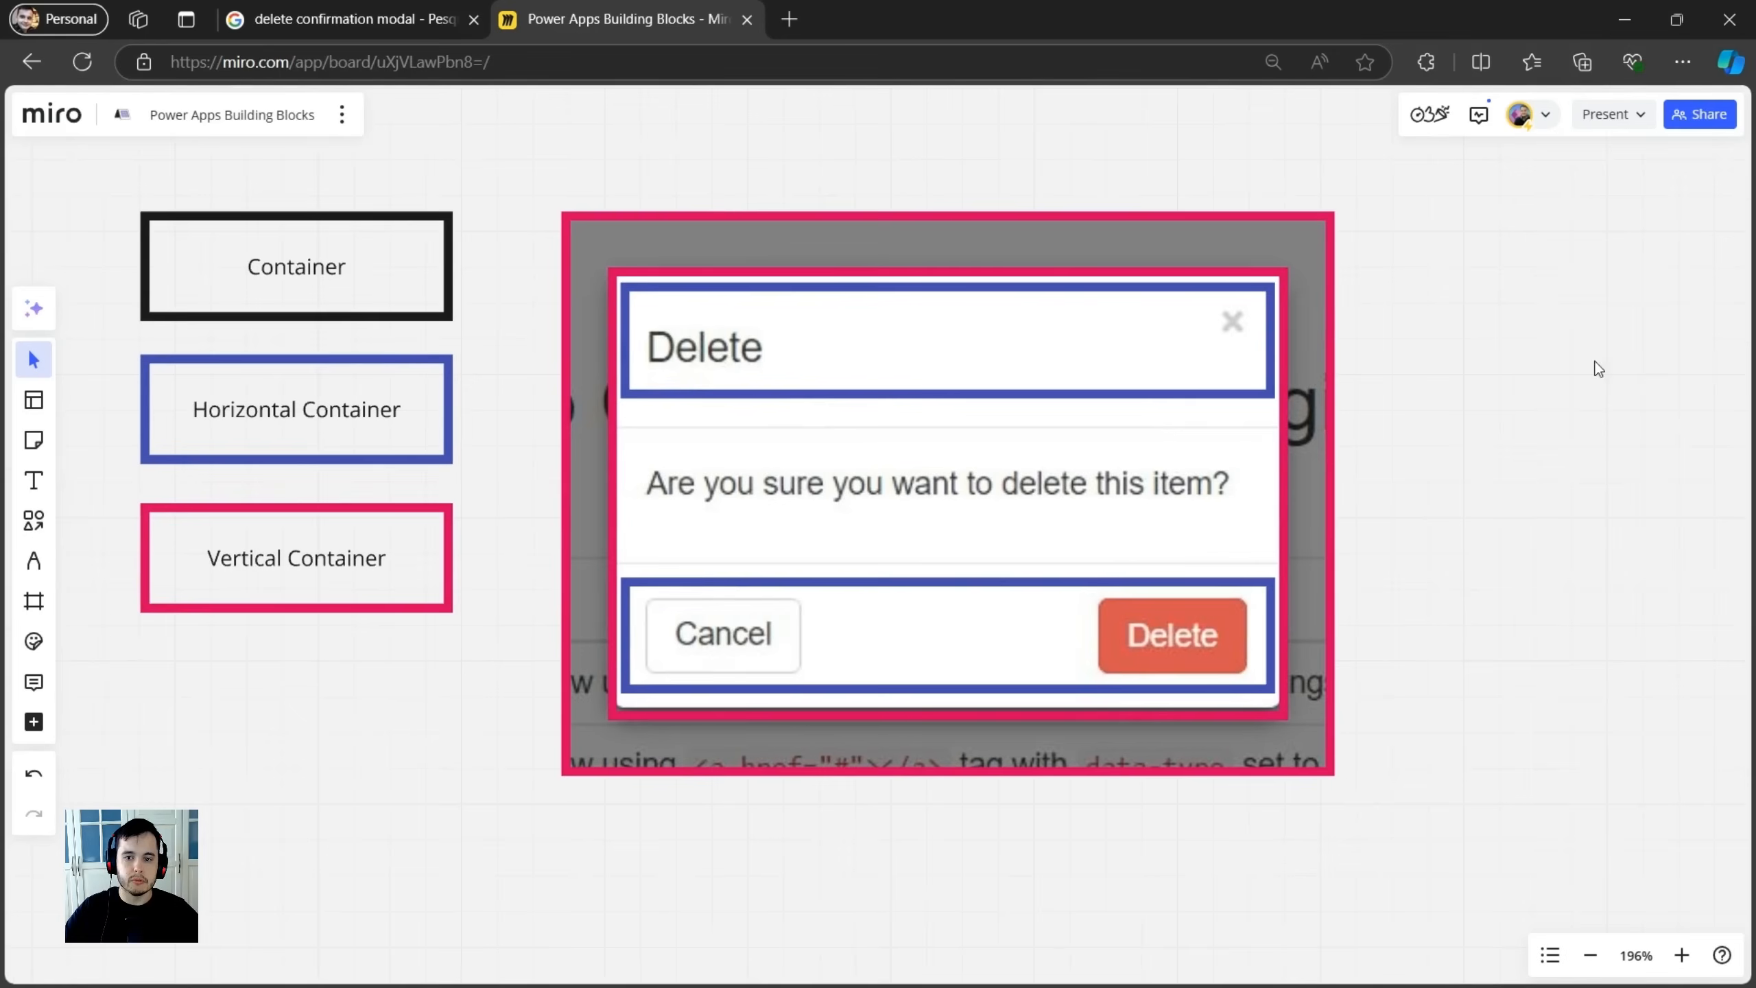
mouse_move(988, 445)
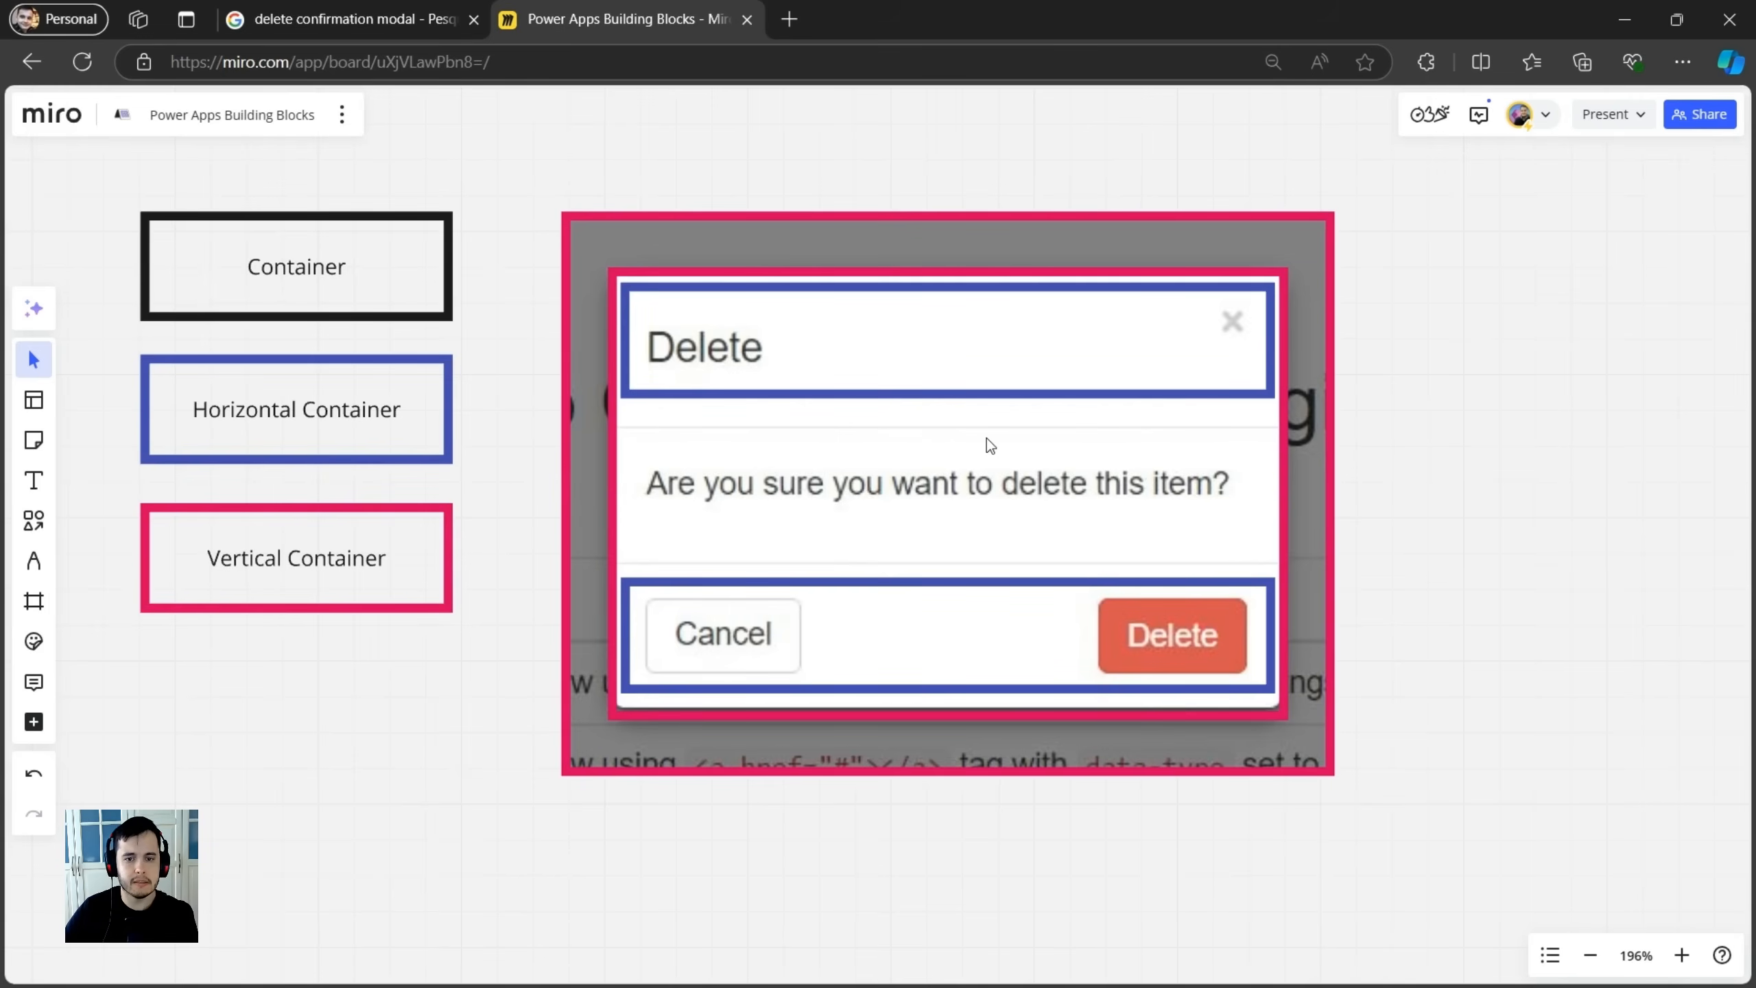
mouse_move(986, 303)
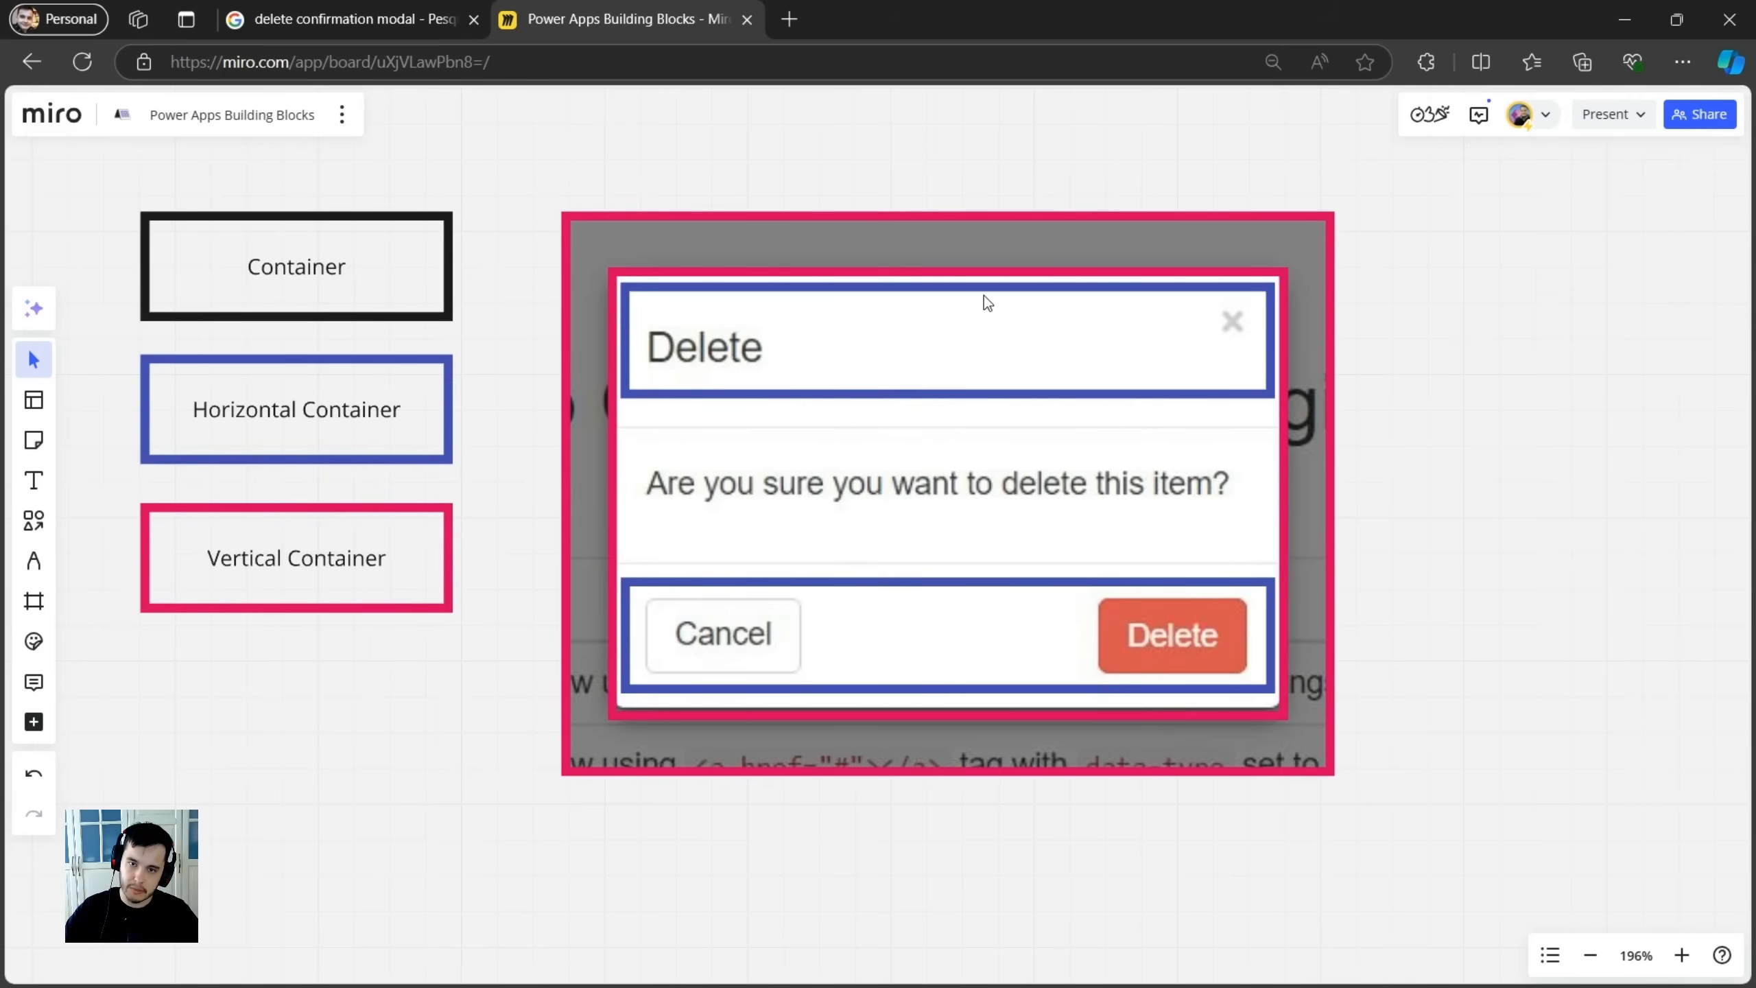
mouse_move(921, 25)
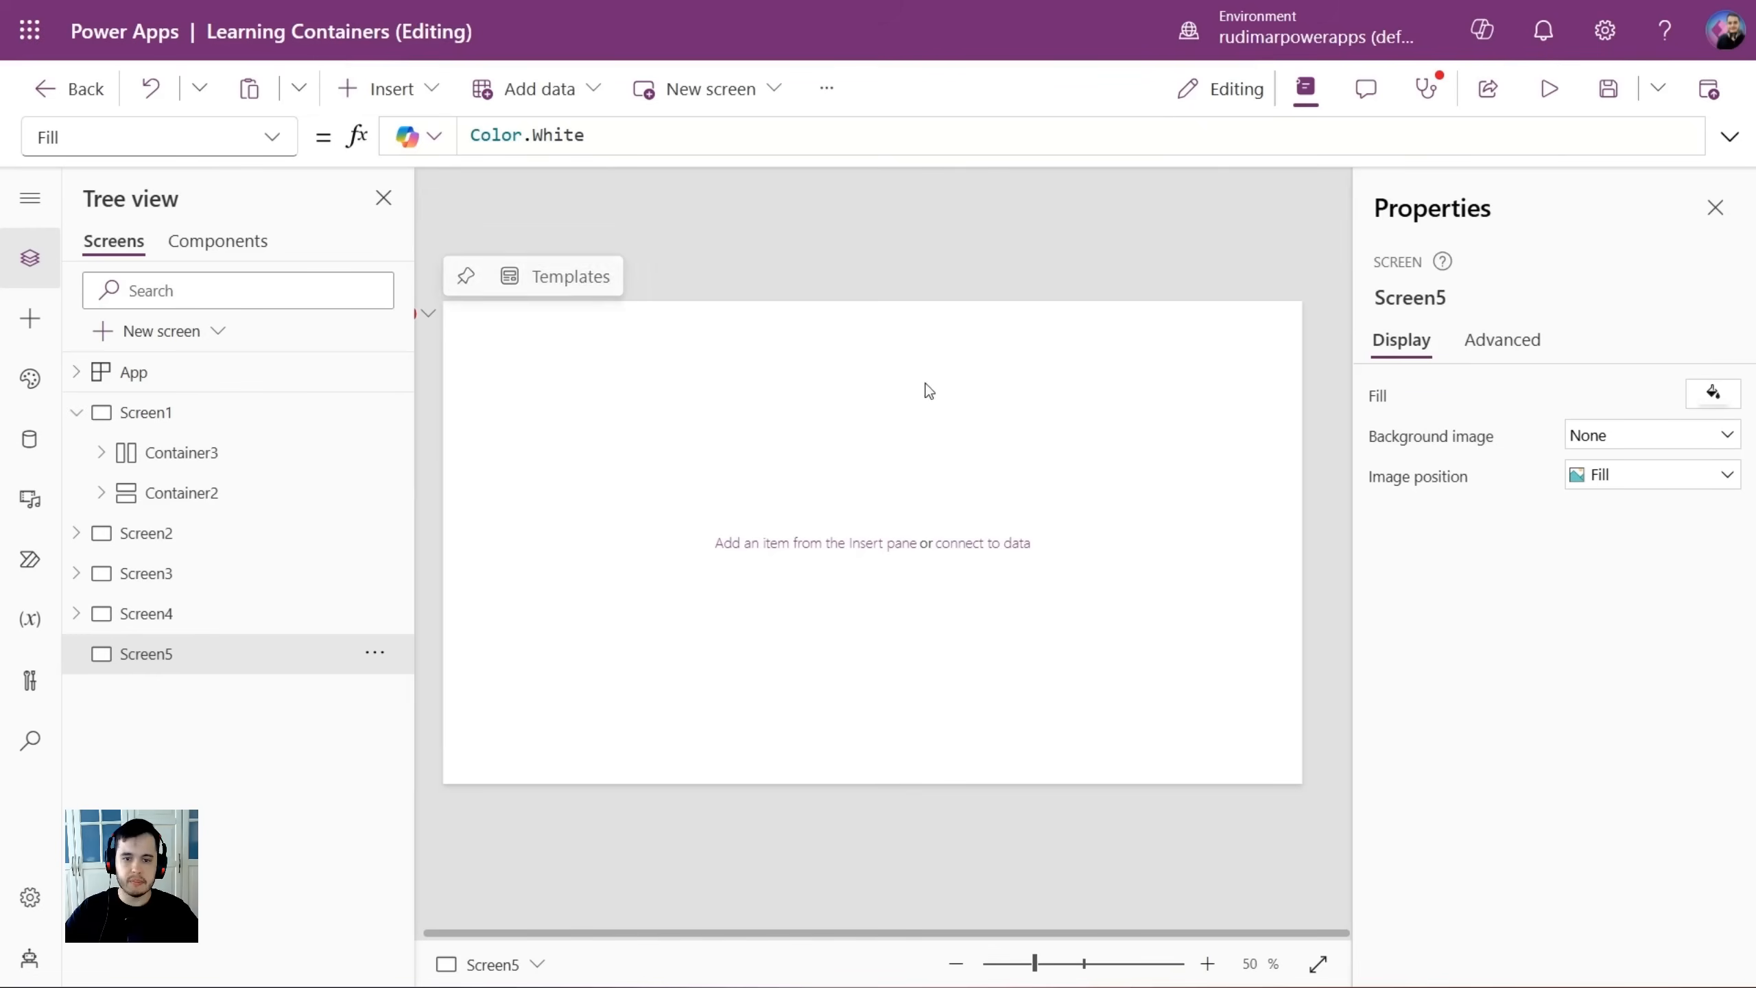
mouse_move(847, 353)
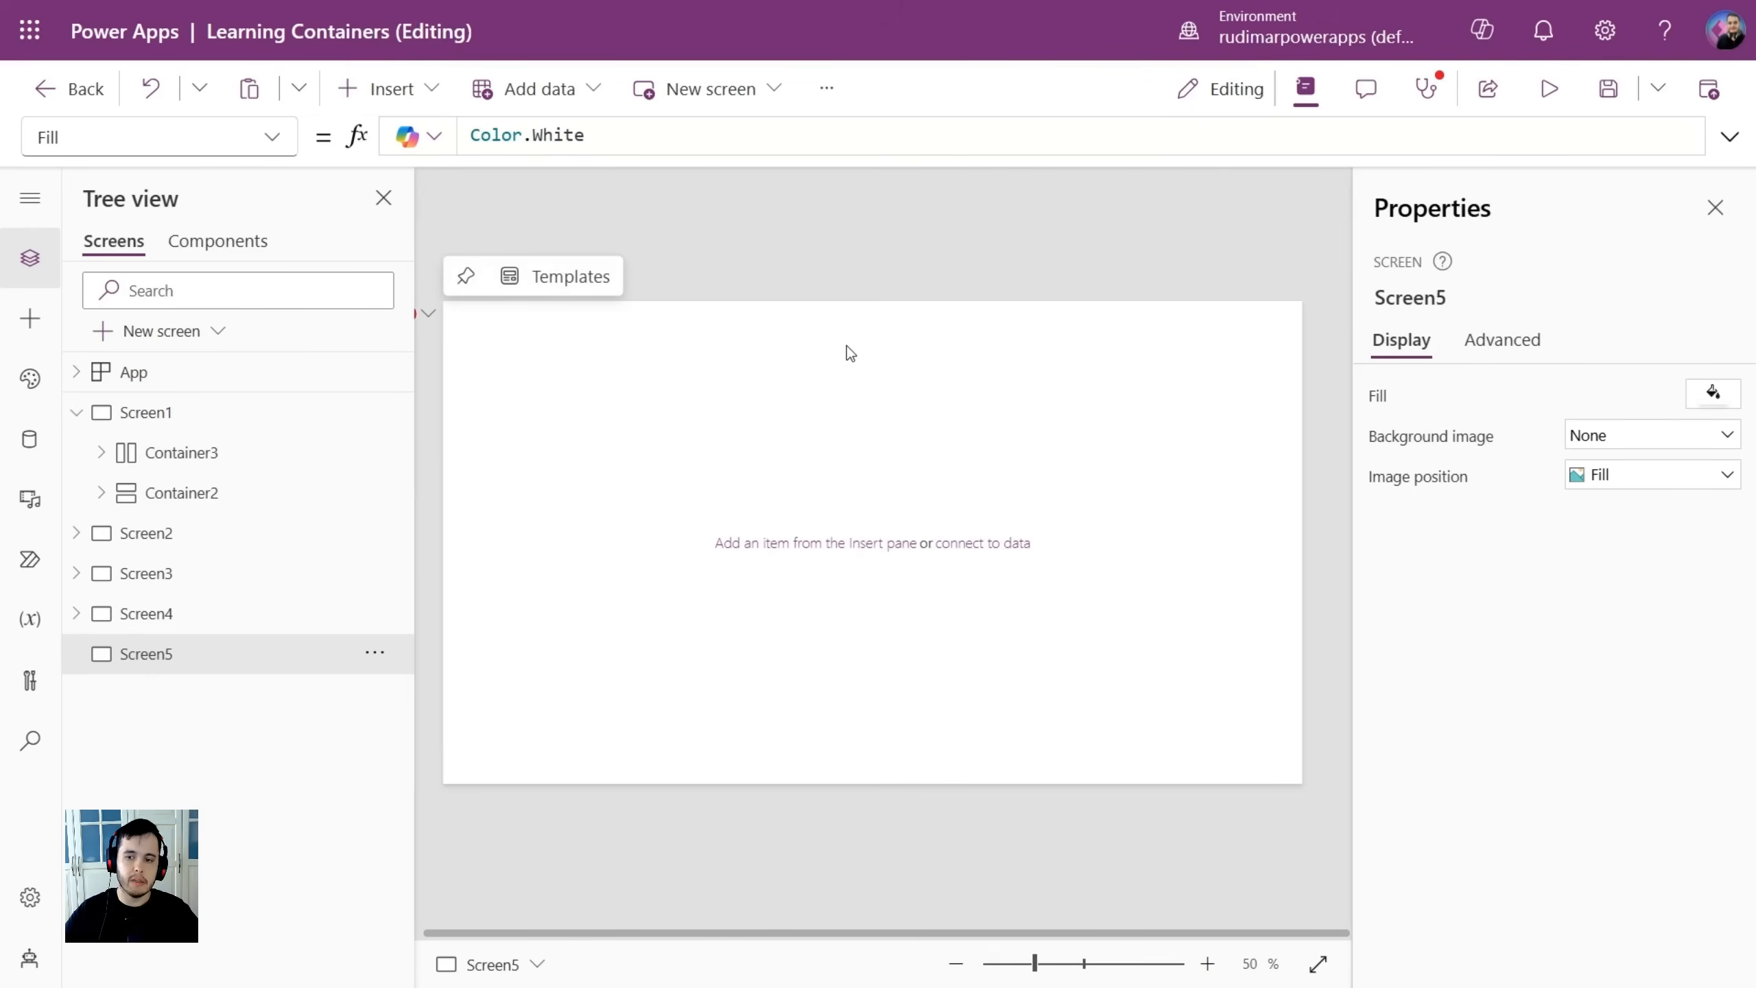
mouse_move(749, 503)
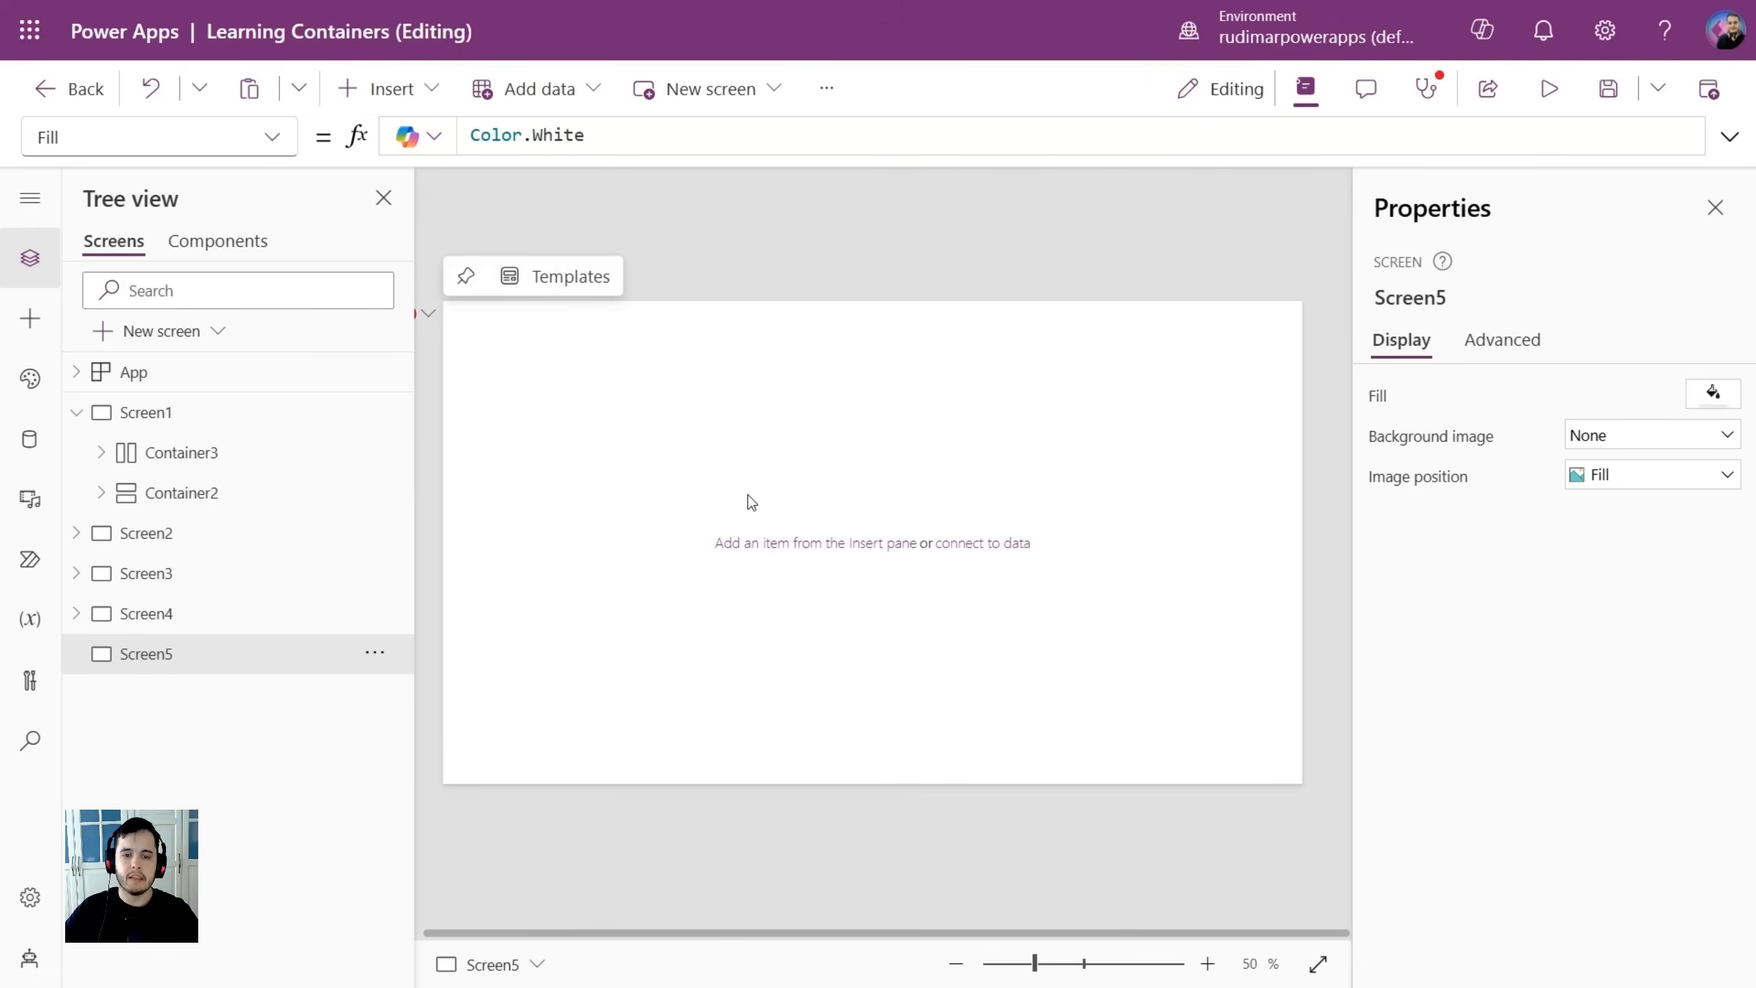
mouse_move(742, 497)
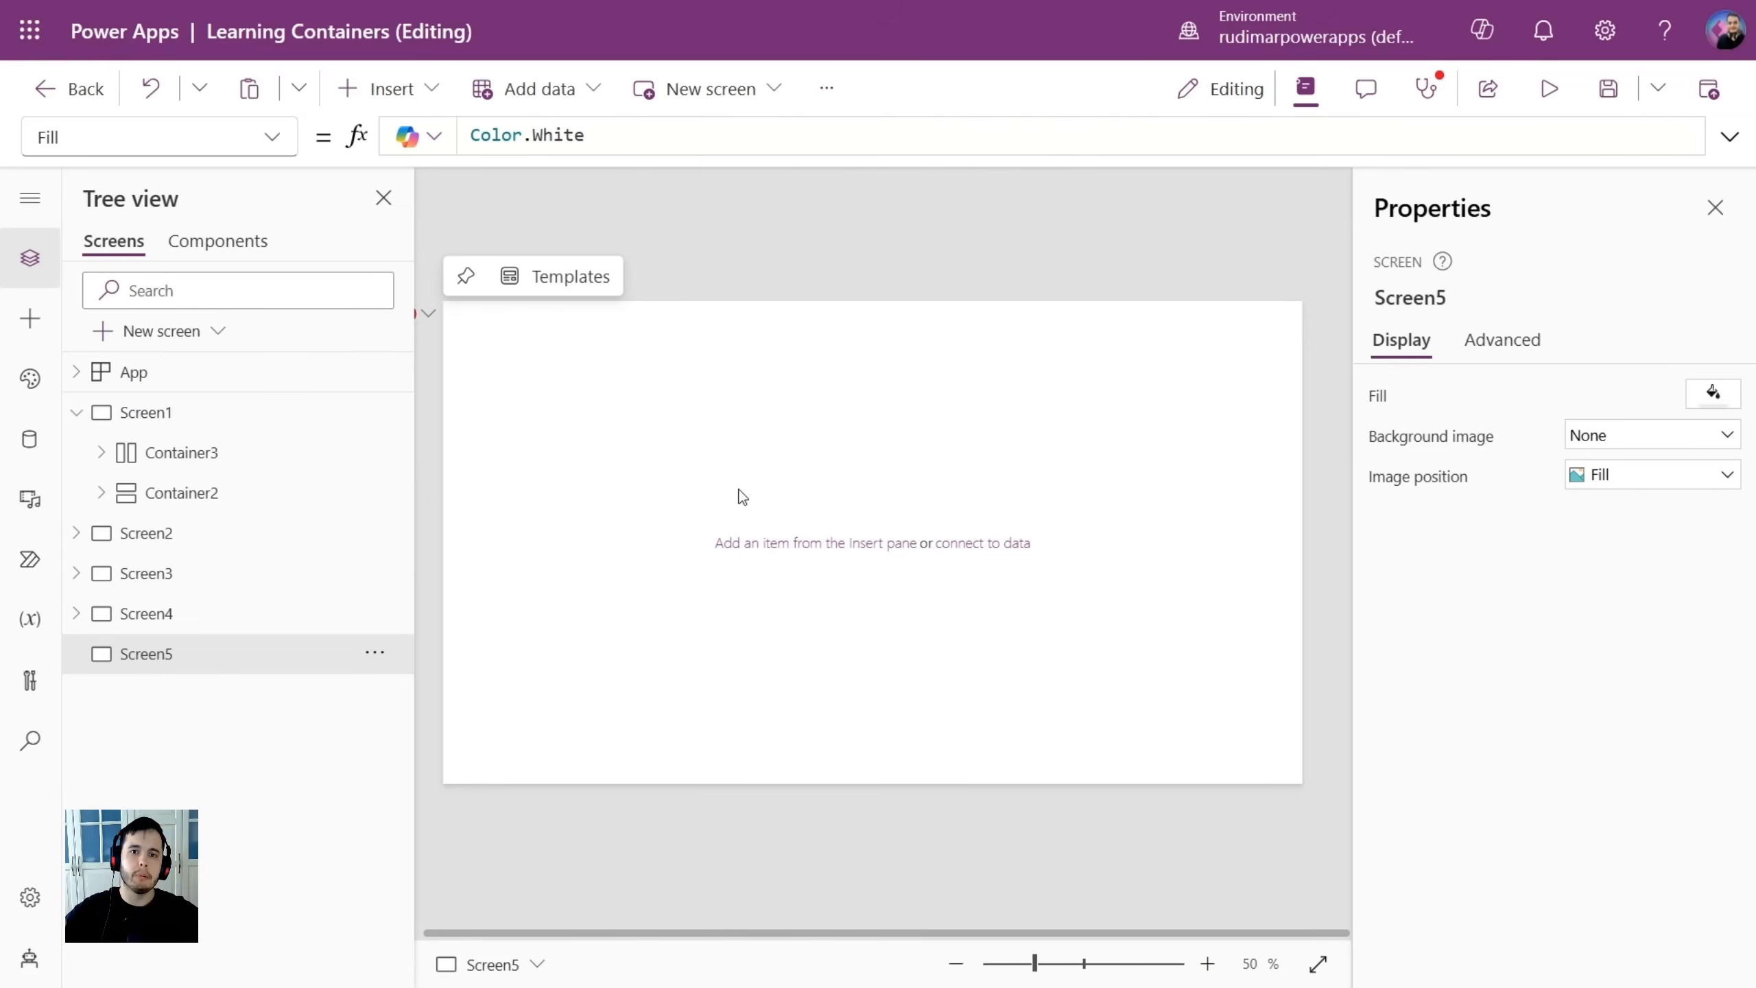
mouse_move(639, 439)
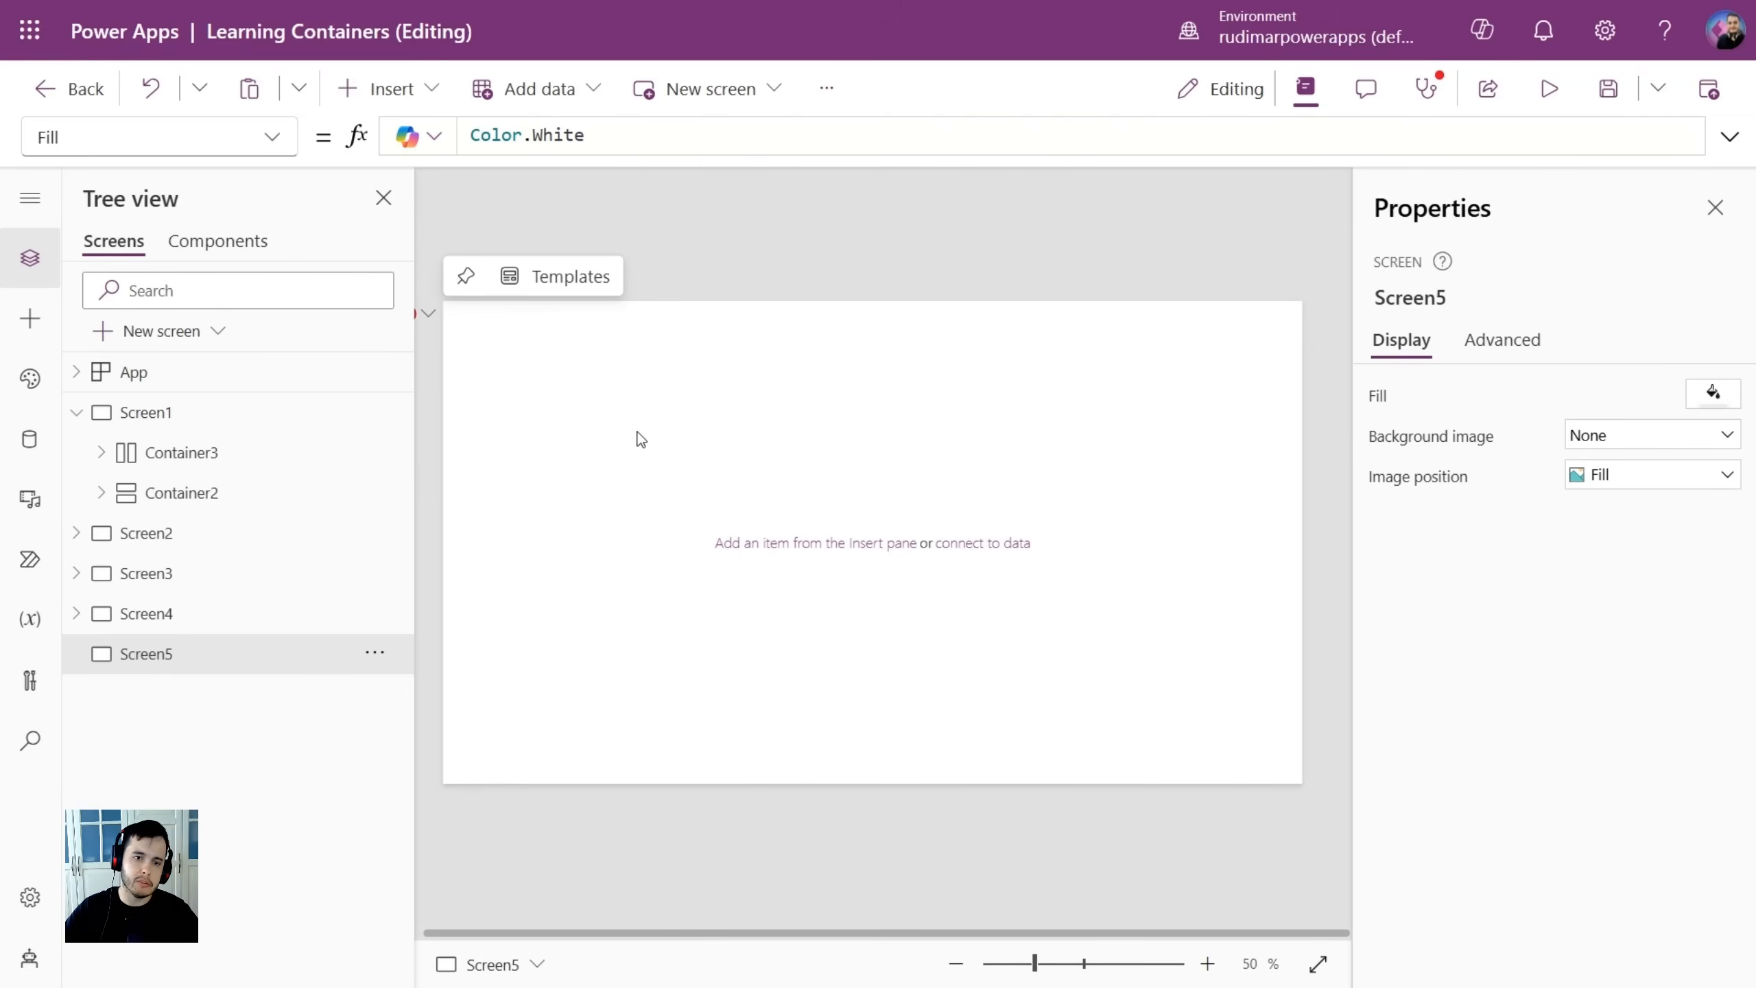
Set Screen5's background to the wavy white-and-navy stock photo, positioned to Fill.
click(1647, 434)
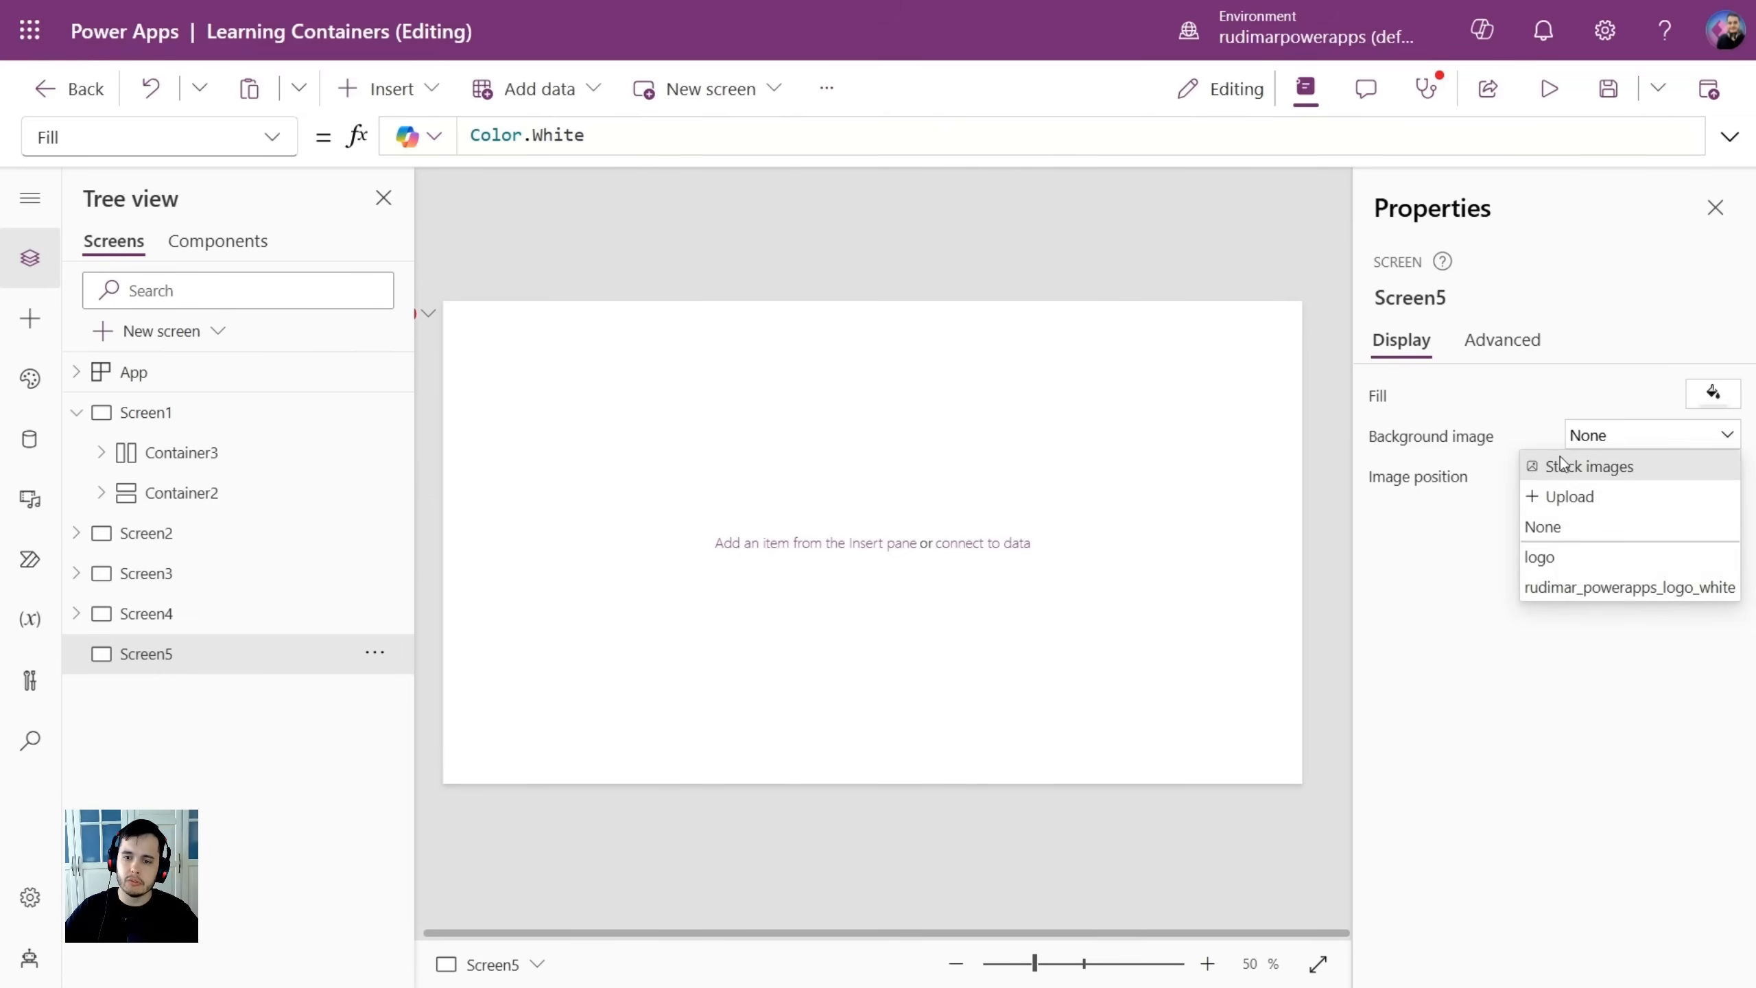
click(1588, 465)
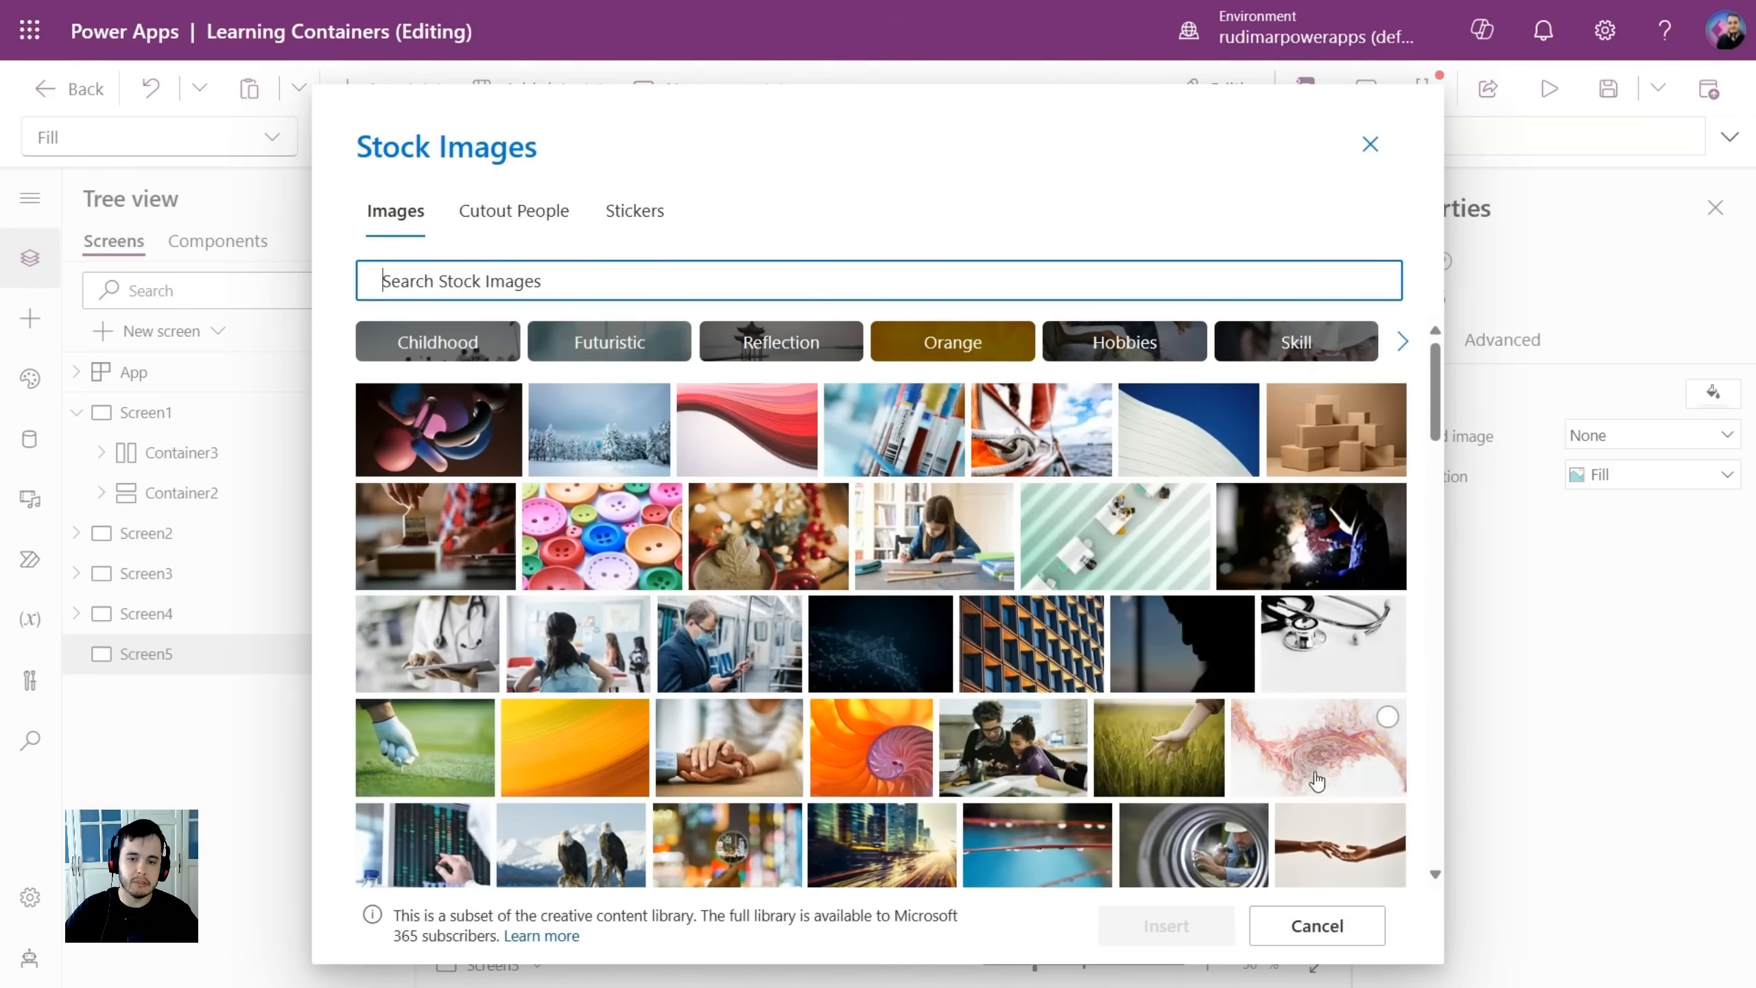
scroll(down, 3)
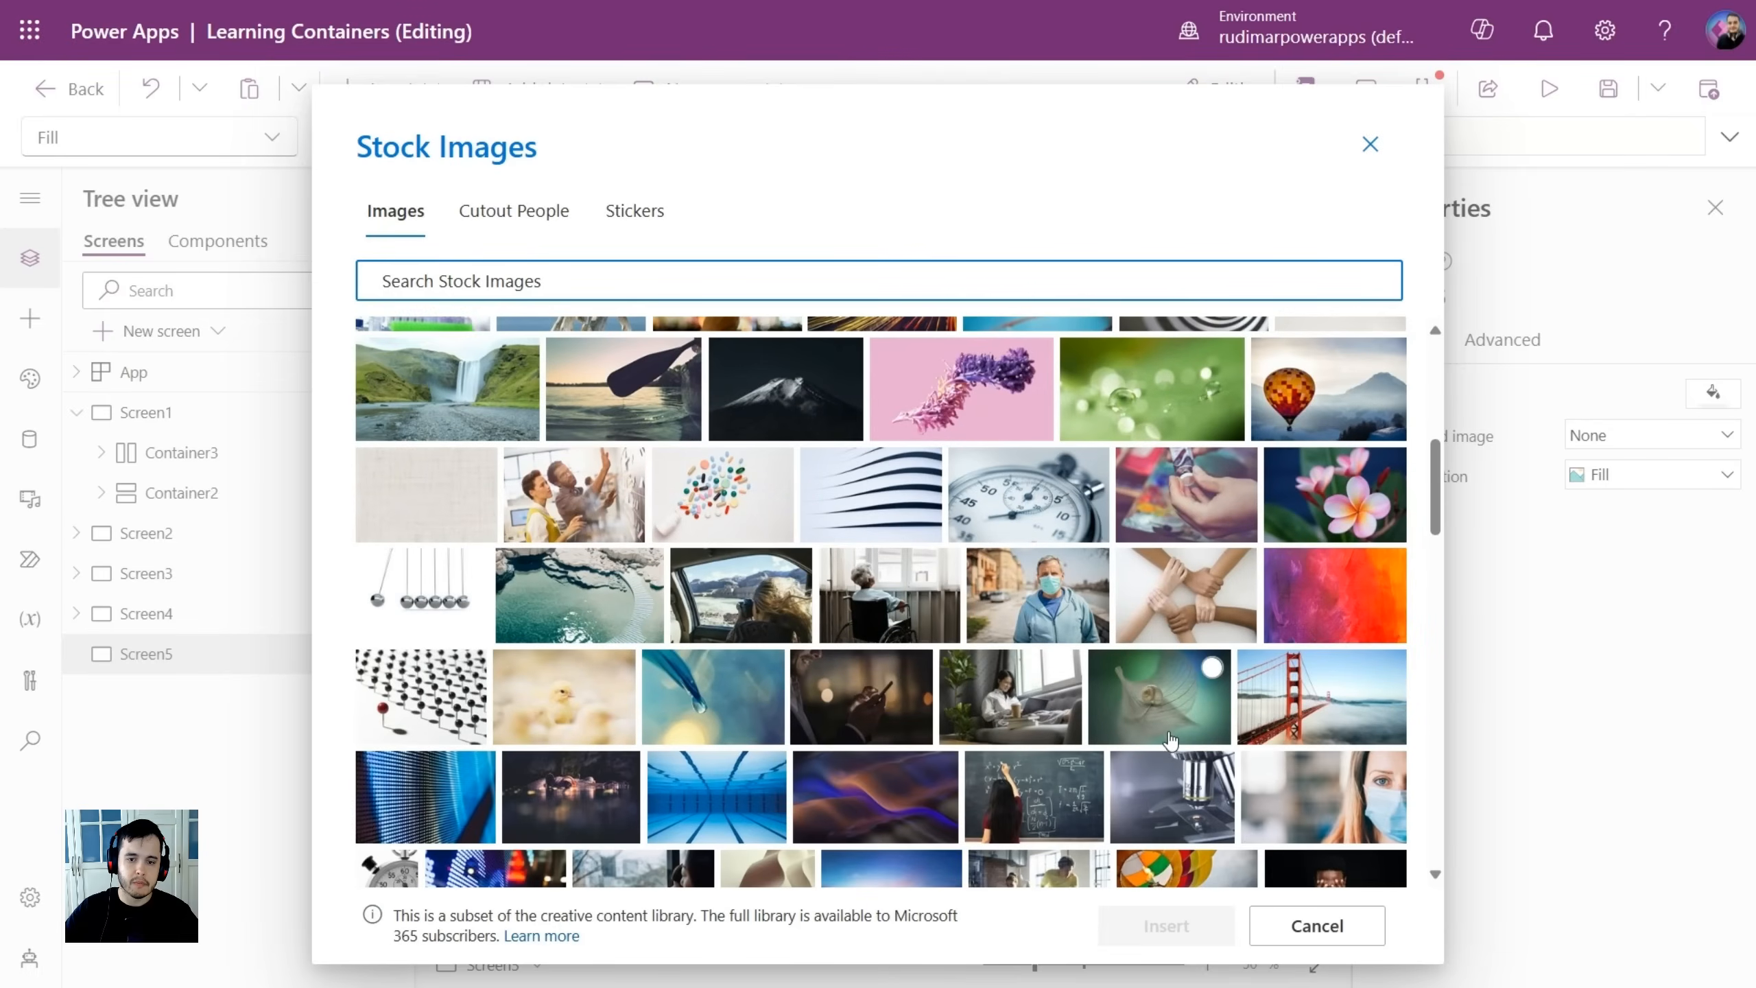
scroll(down, 3)
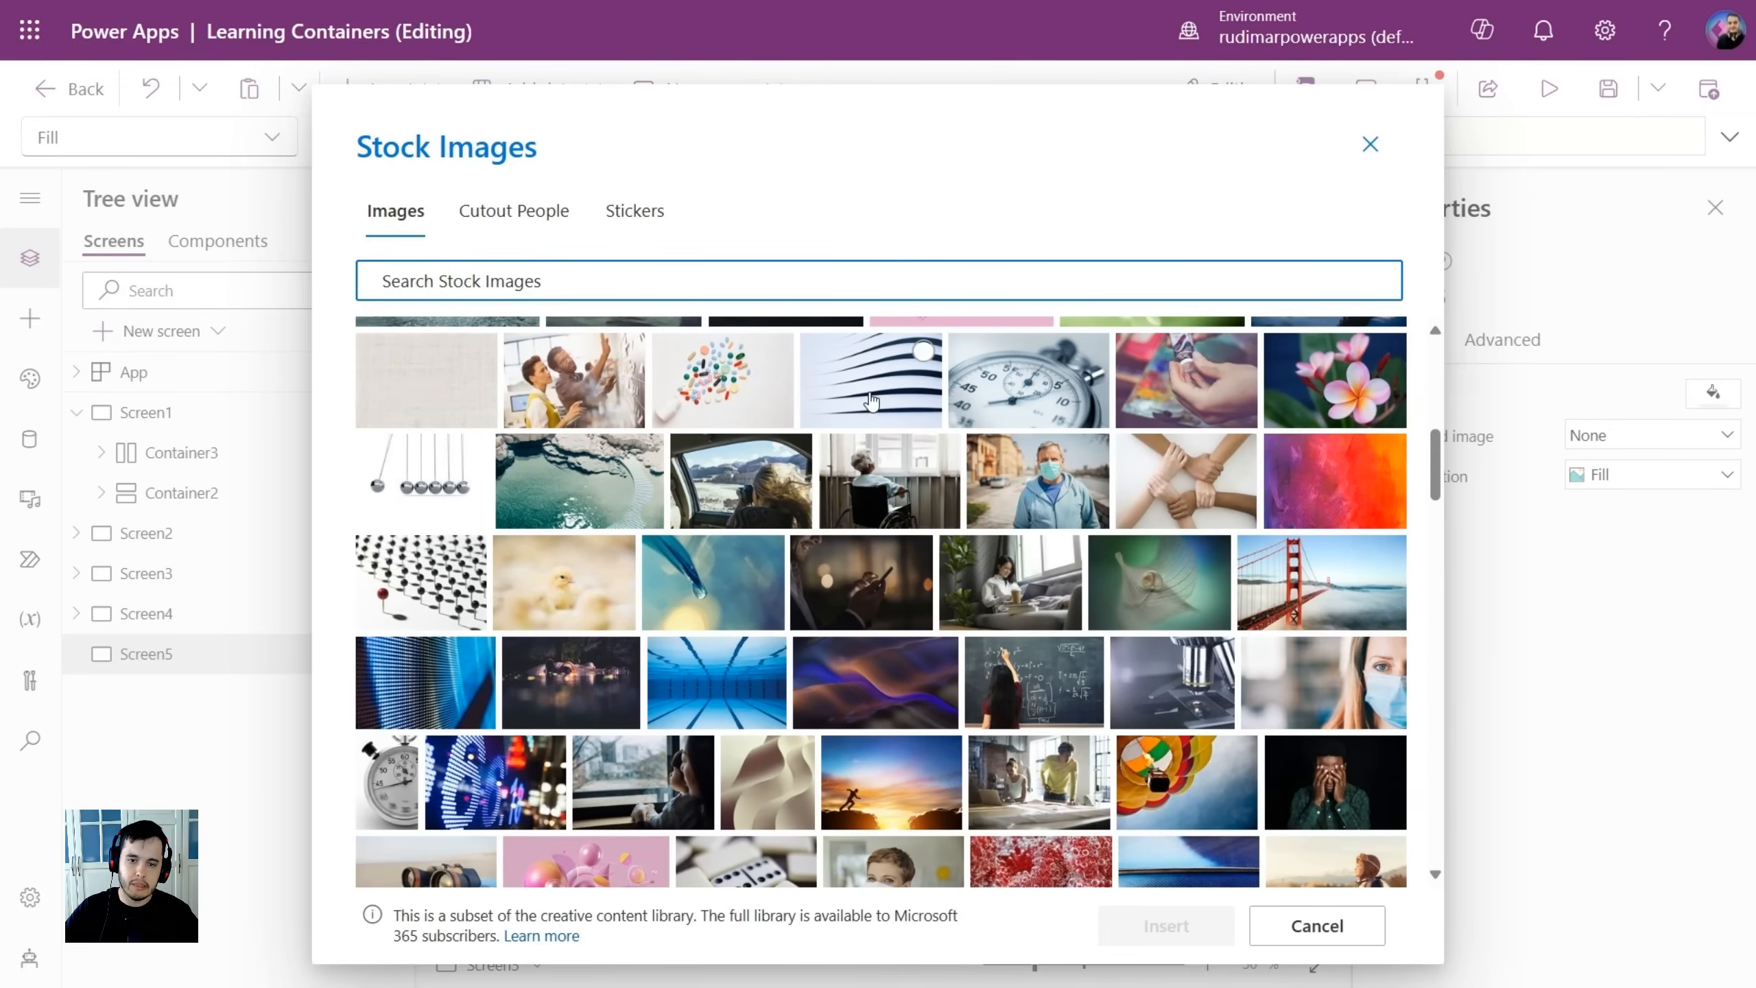
click(1316, 925)
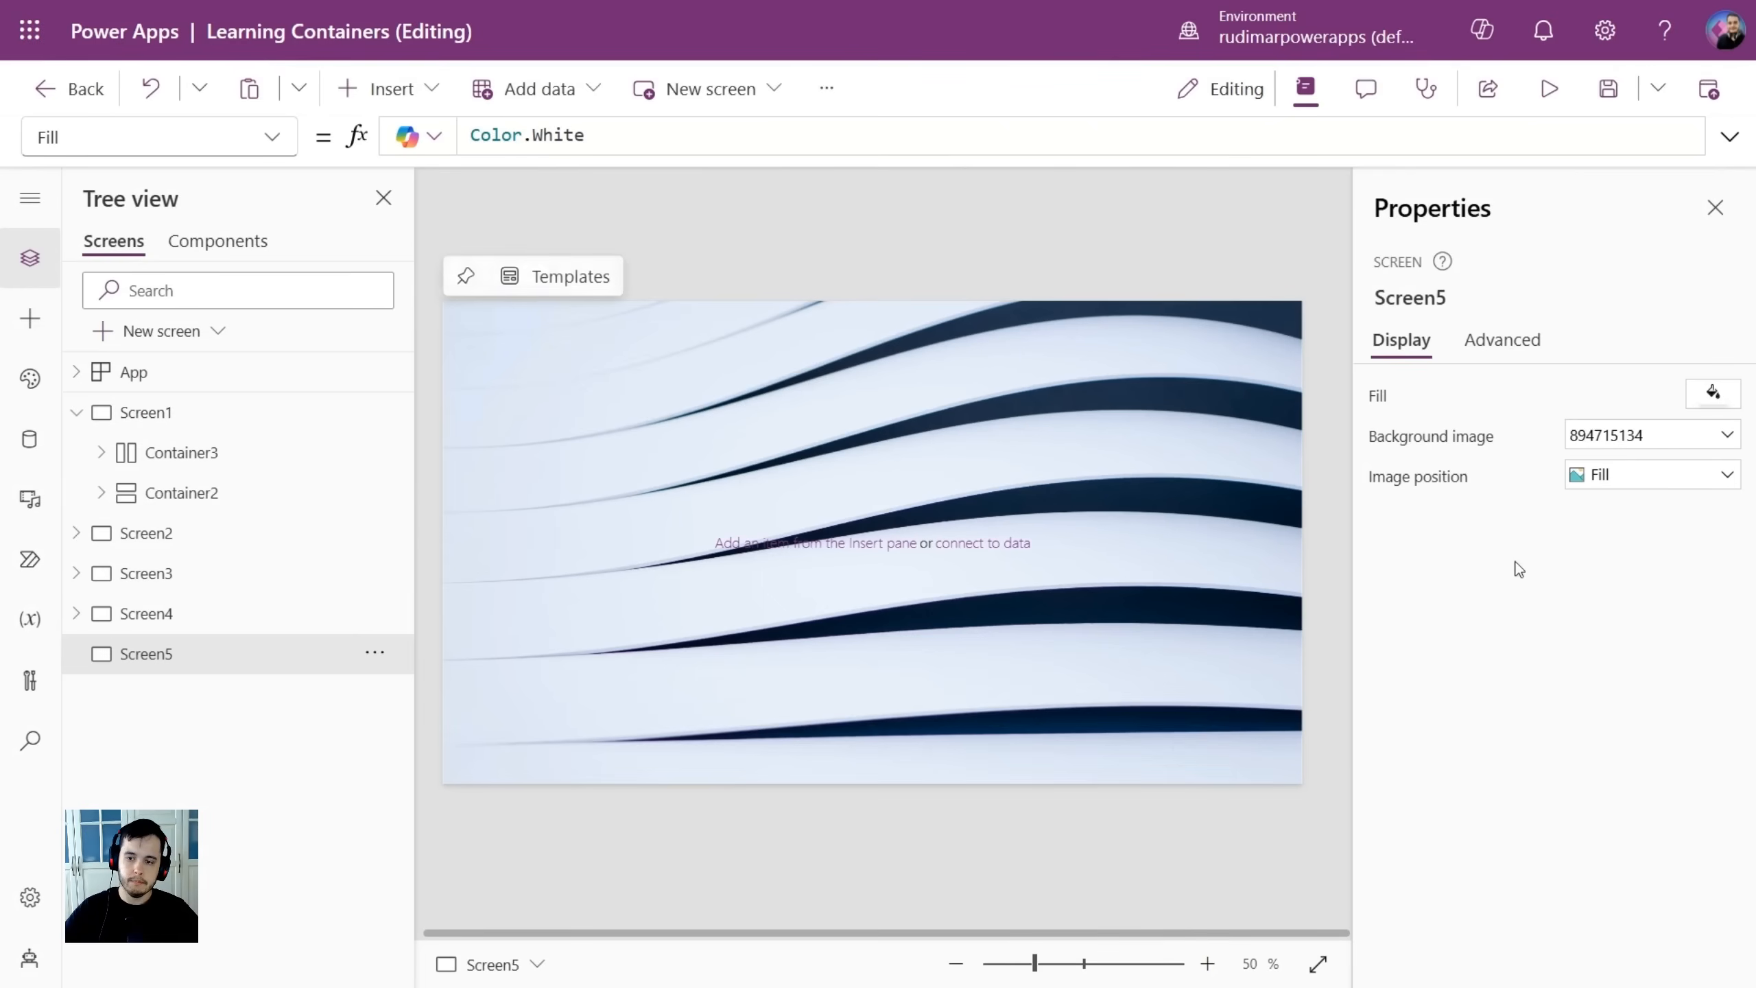
click(1648, 474)
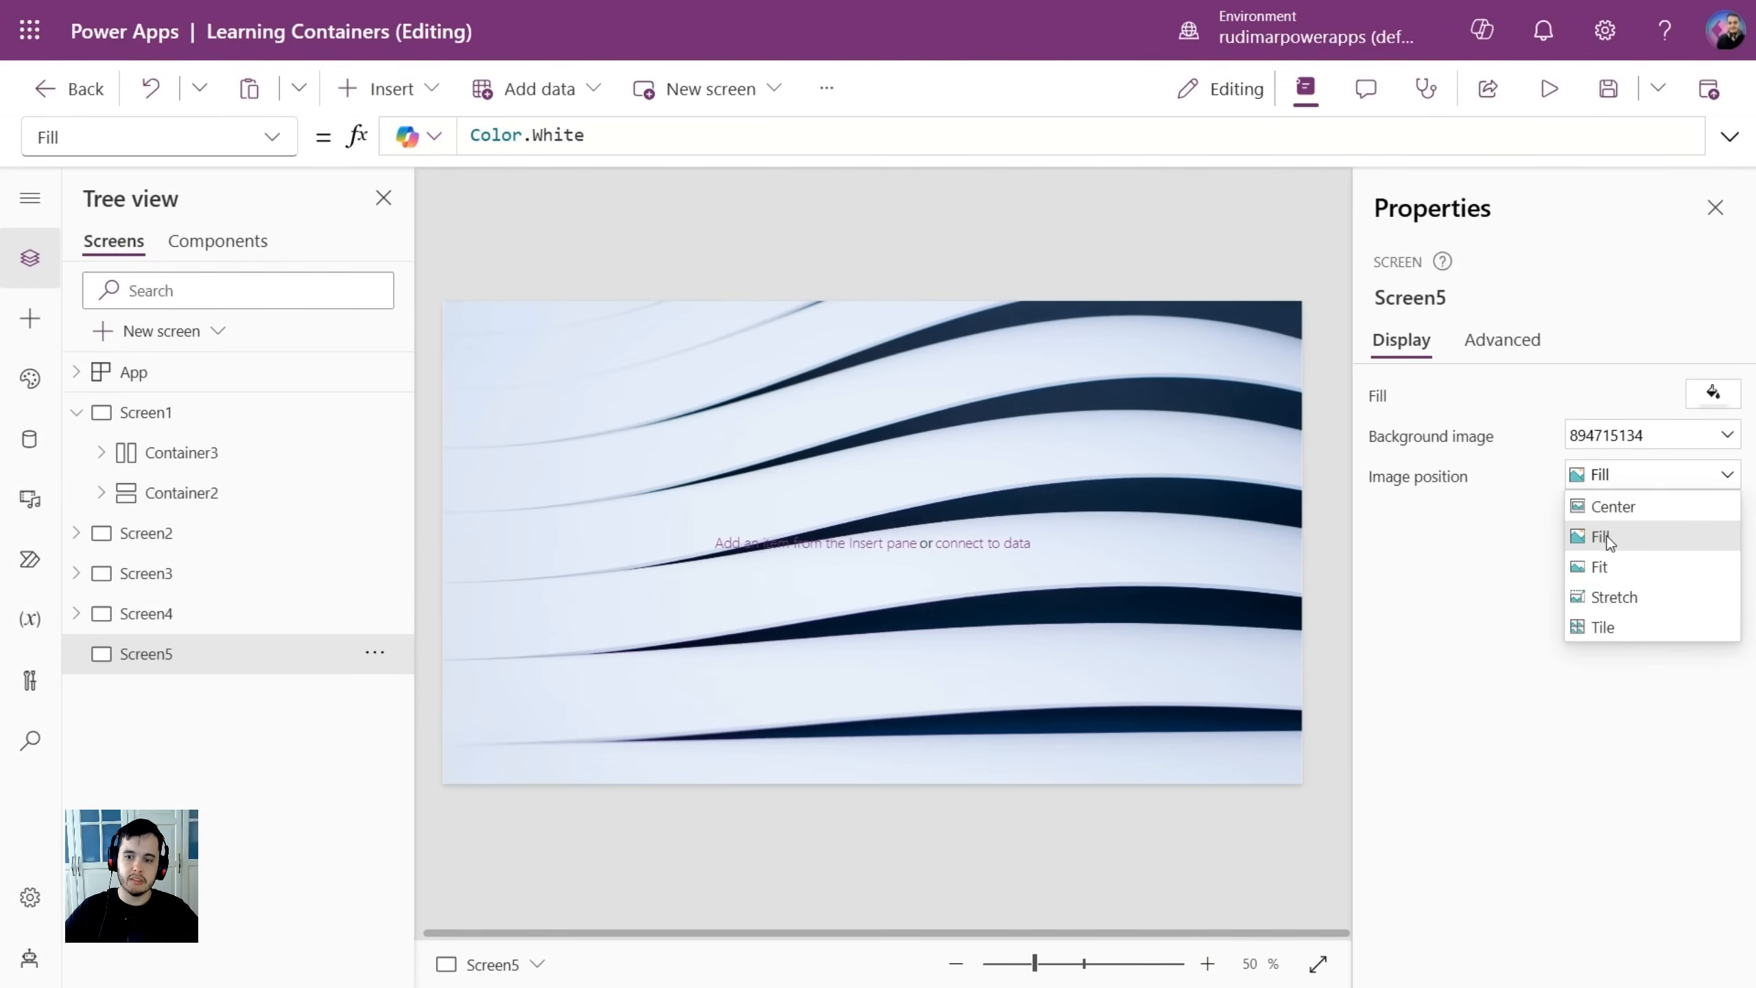
click(1604, 535)
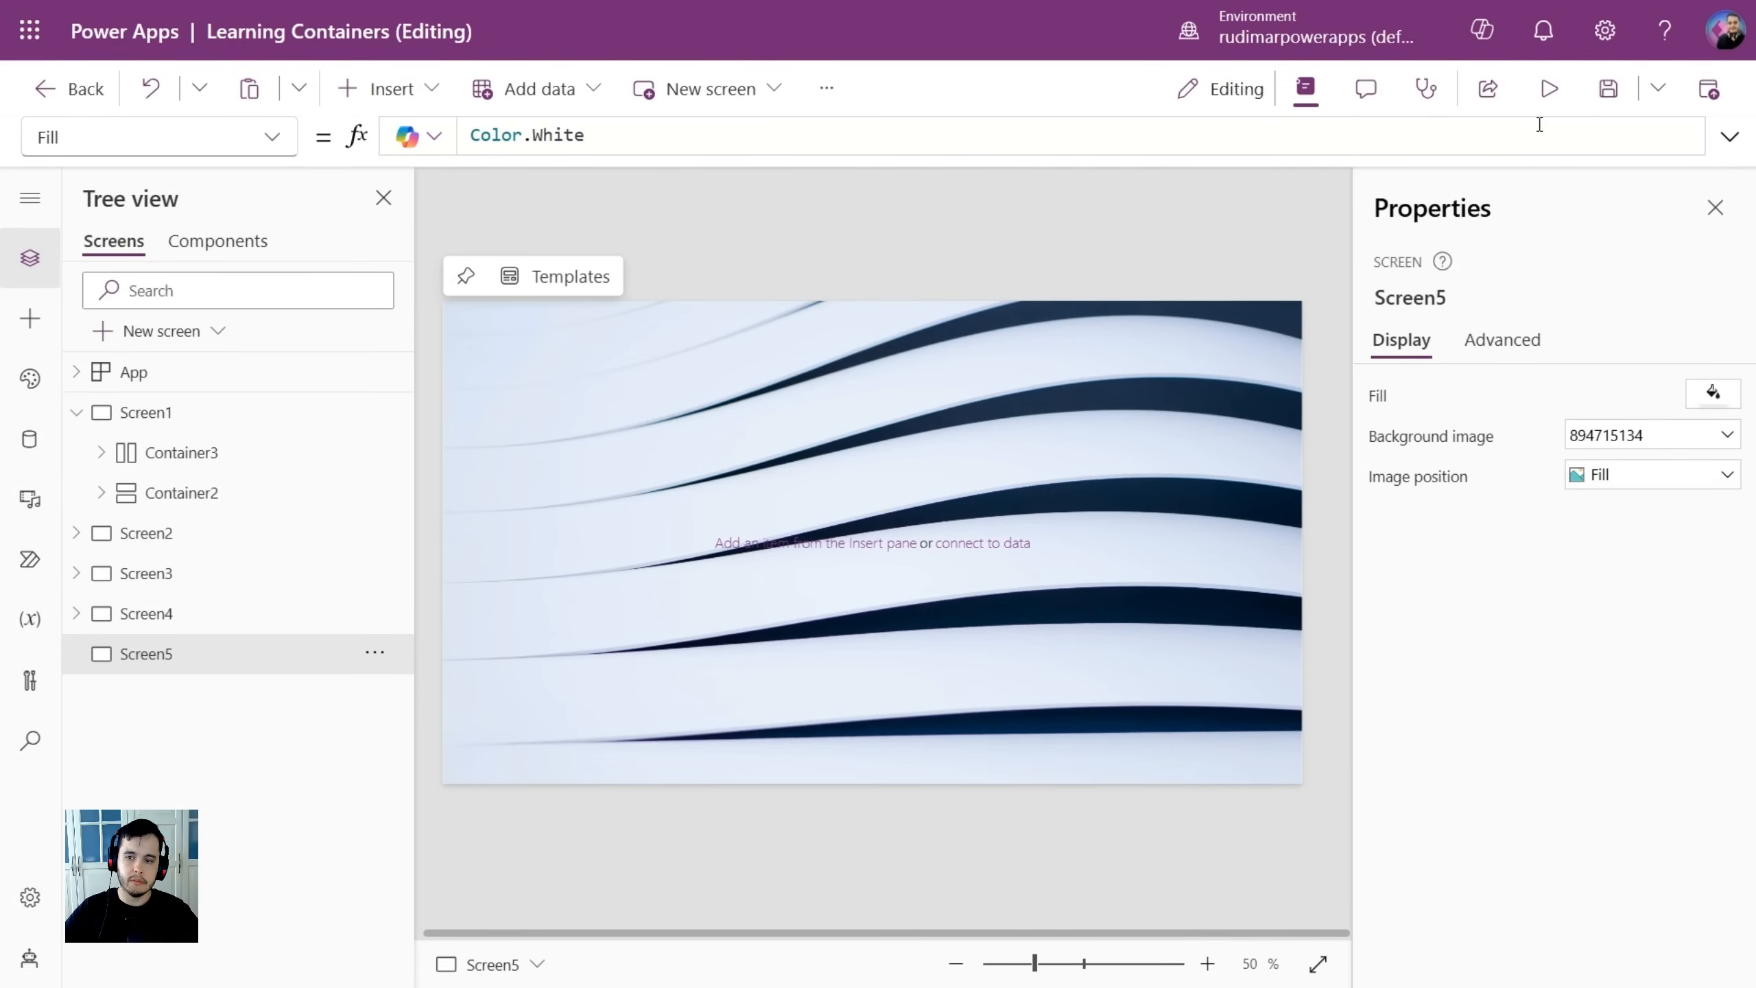
click(1549, 89)
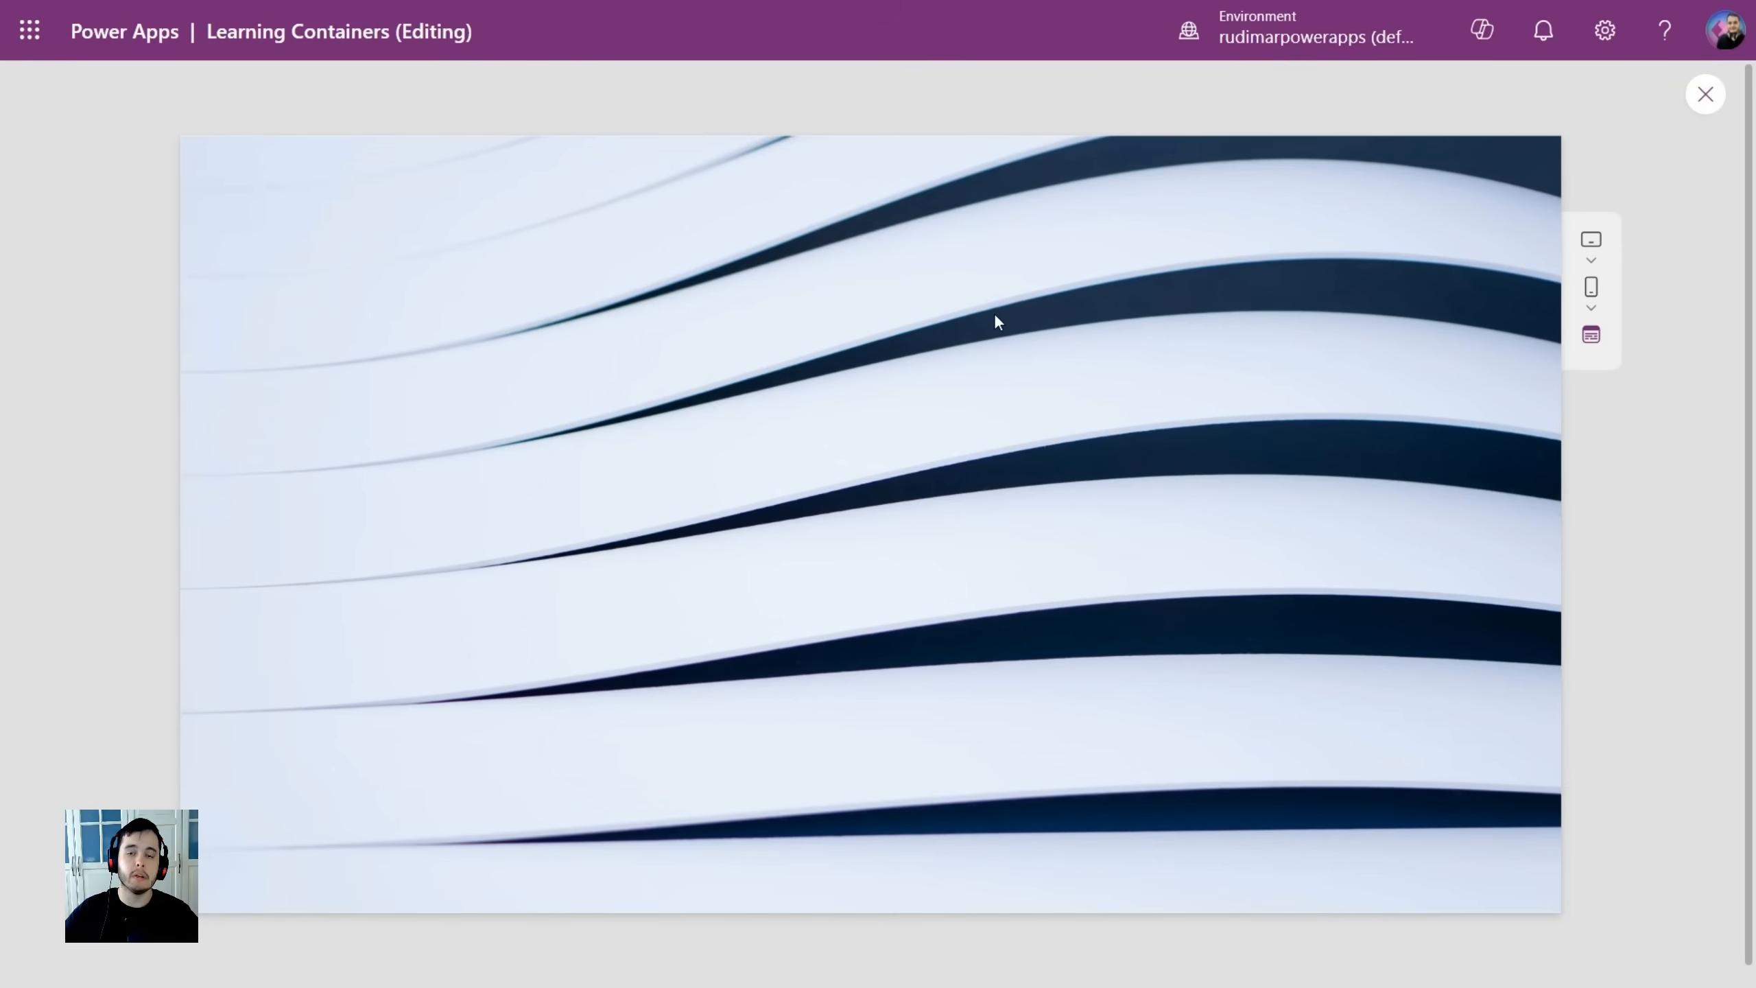
mouse_move(1084, 201)
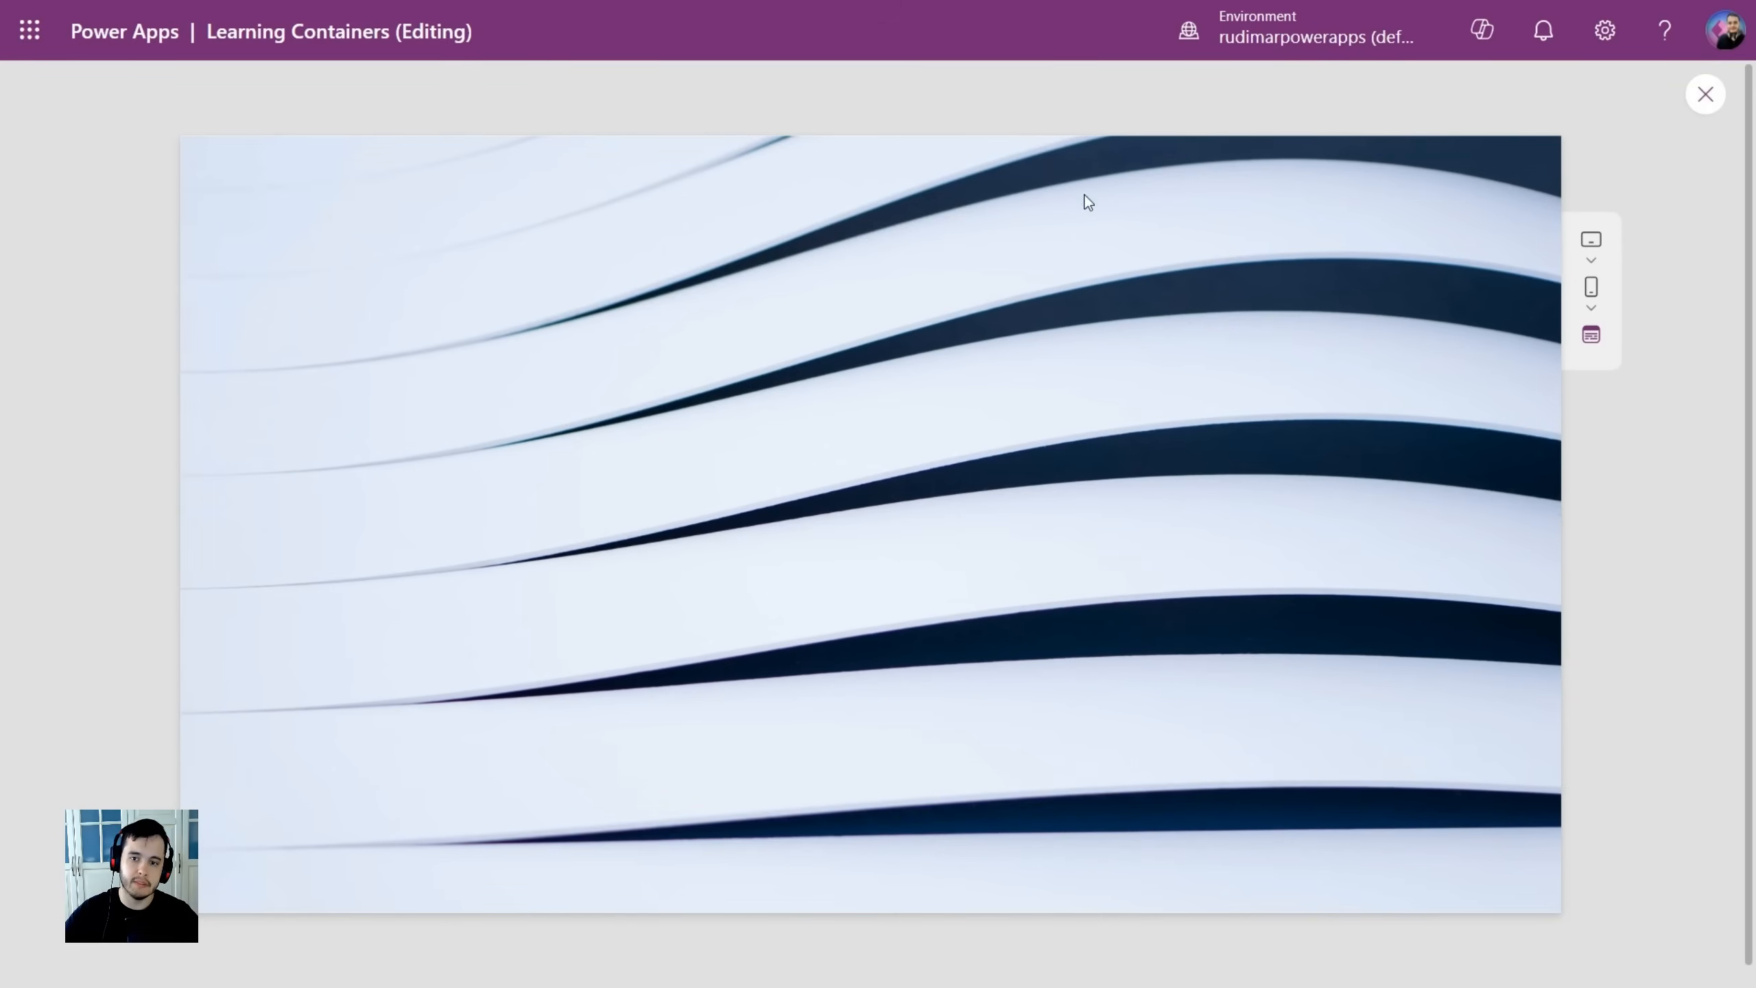
click(1703, 94)
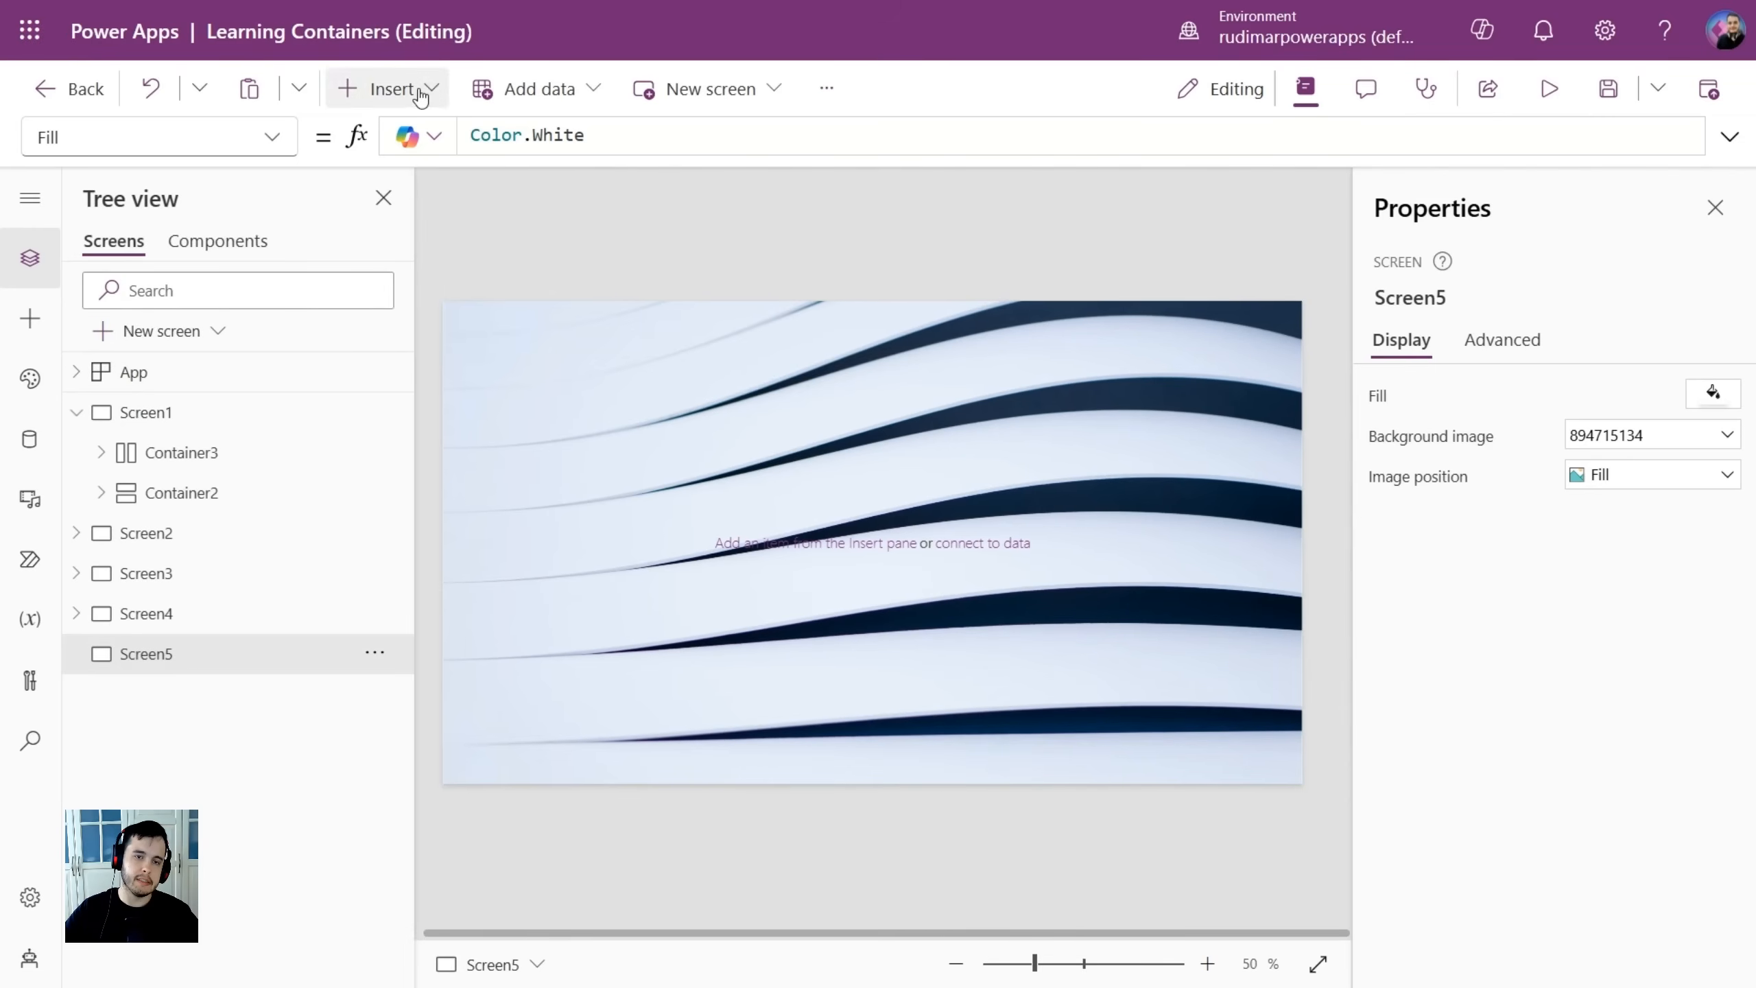
Insert a container on Screen5 and set its fill colour to dark grey.
click(399, 88)
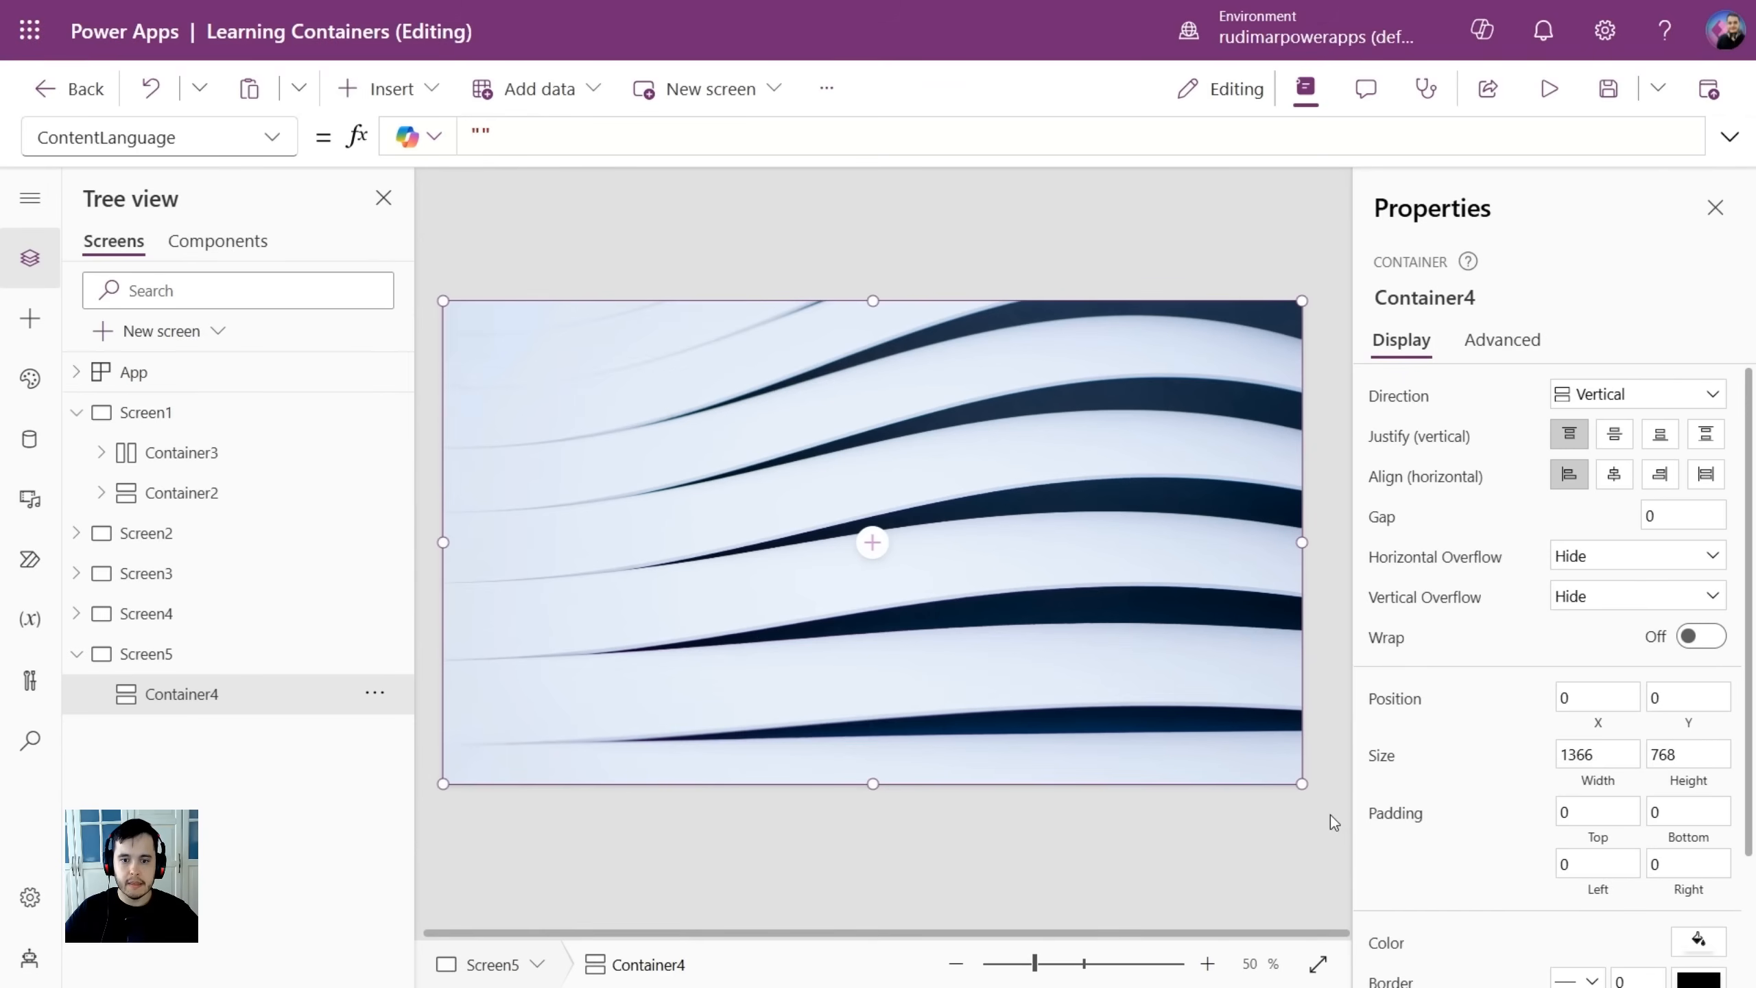
scroll(down, 3)
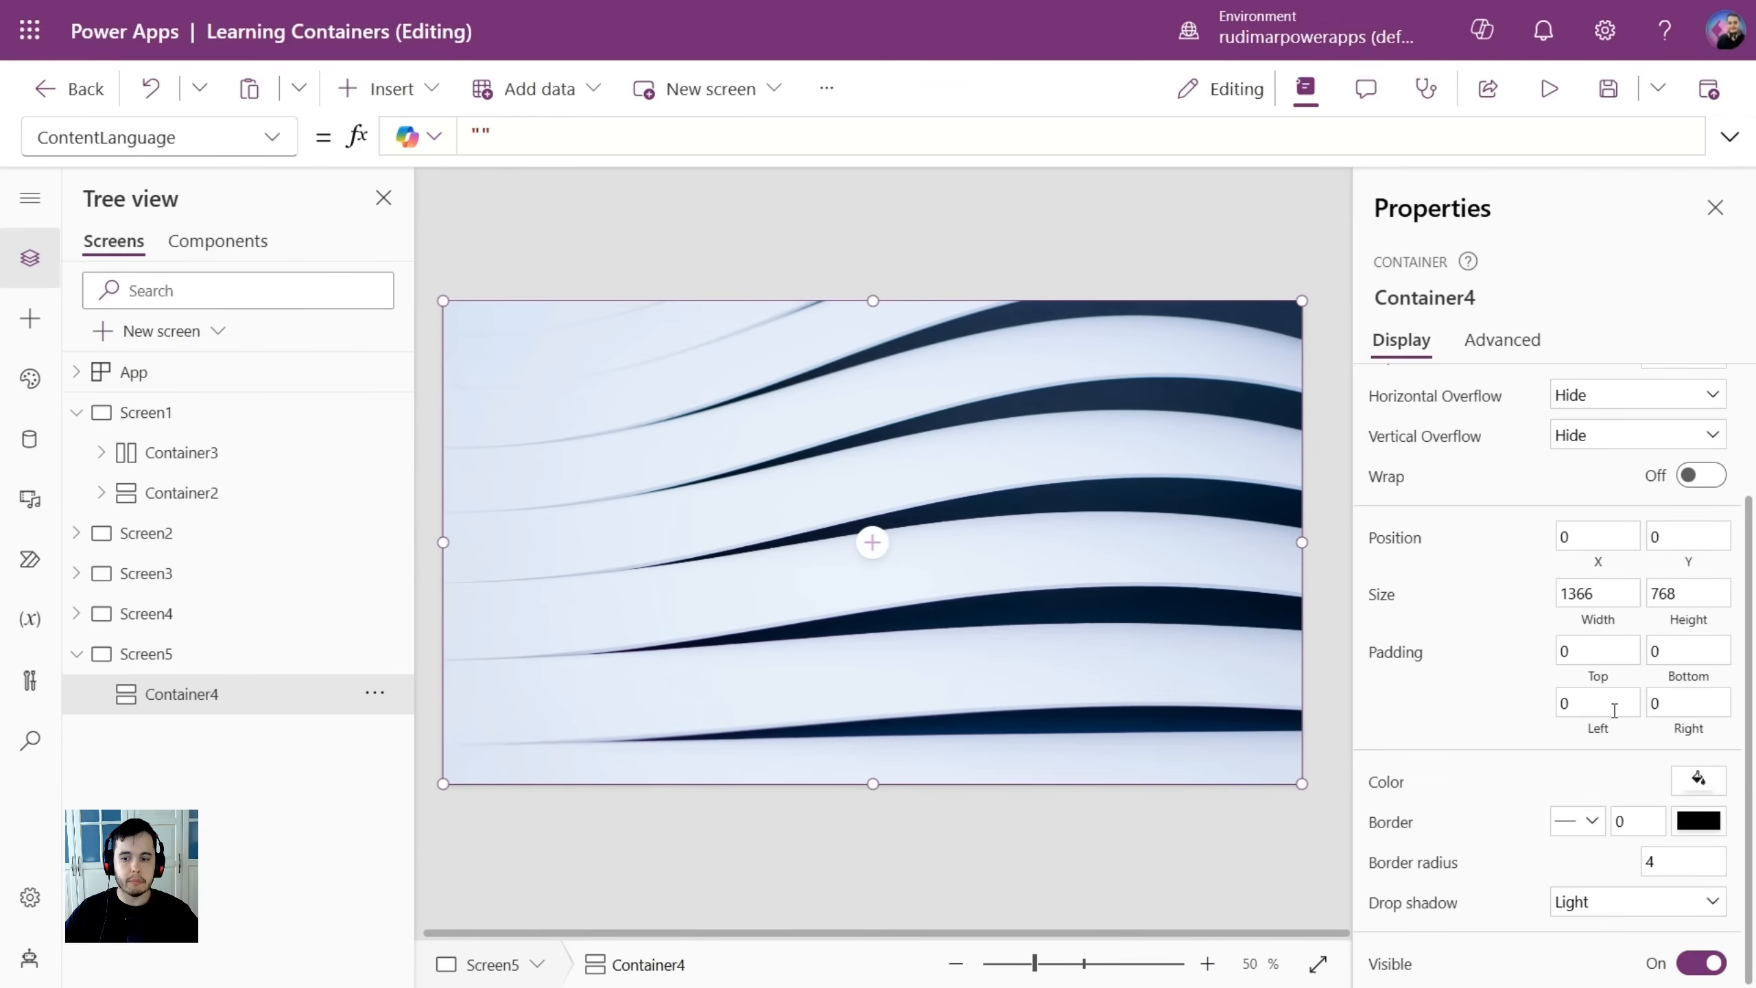
click(1696, 780)
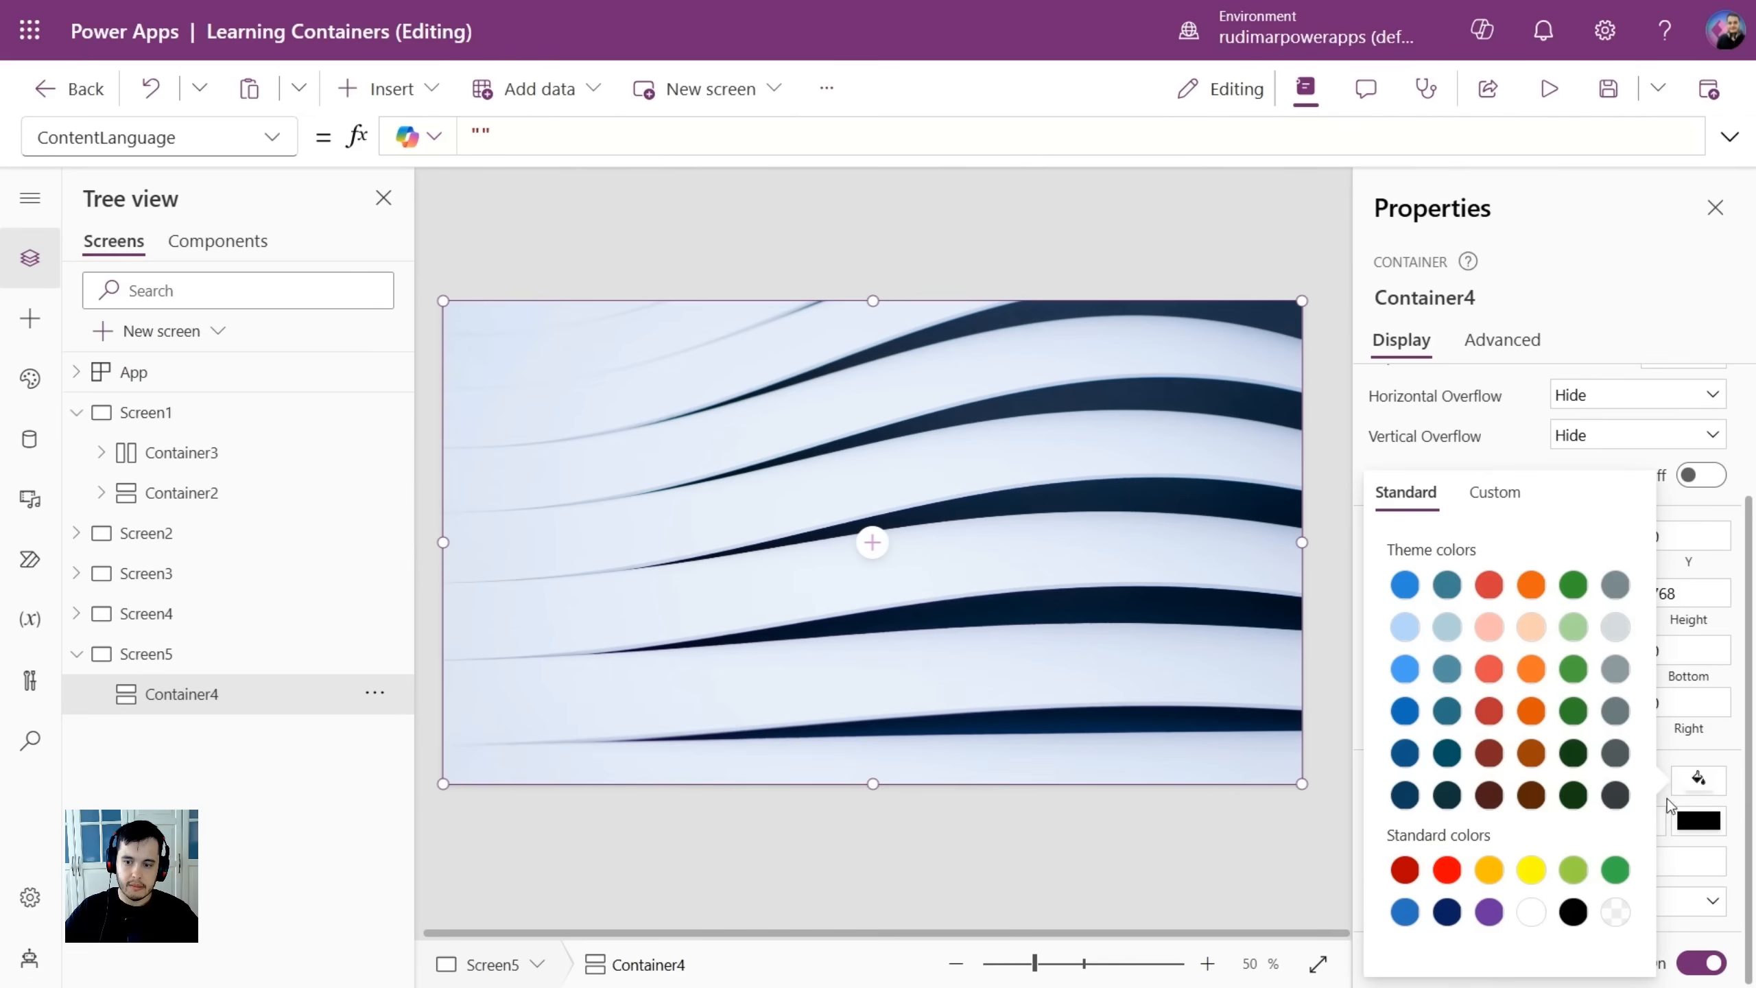
mouse_move(1624, 795)
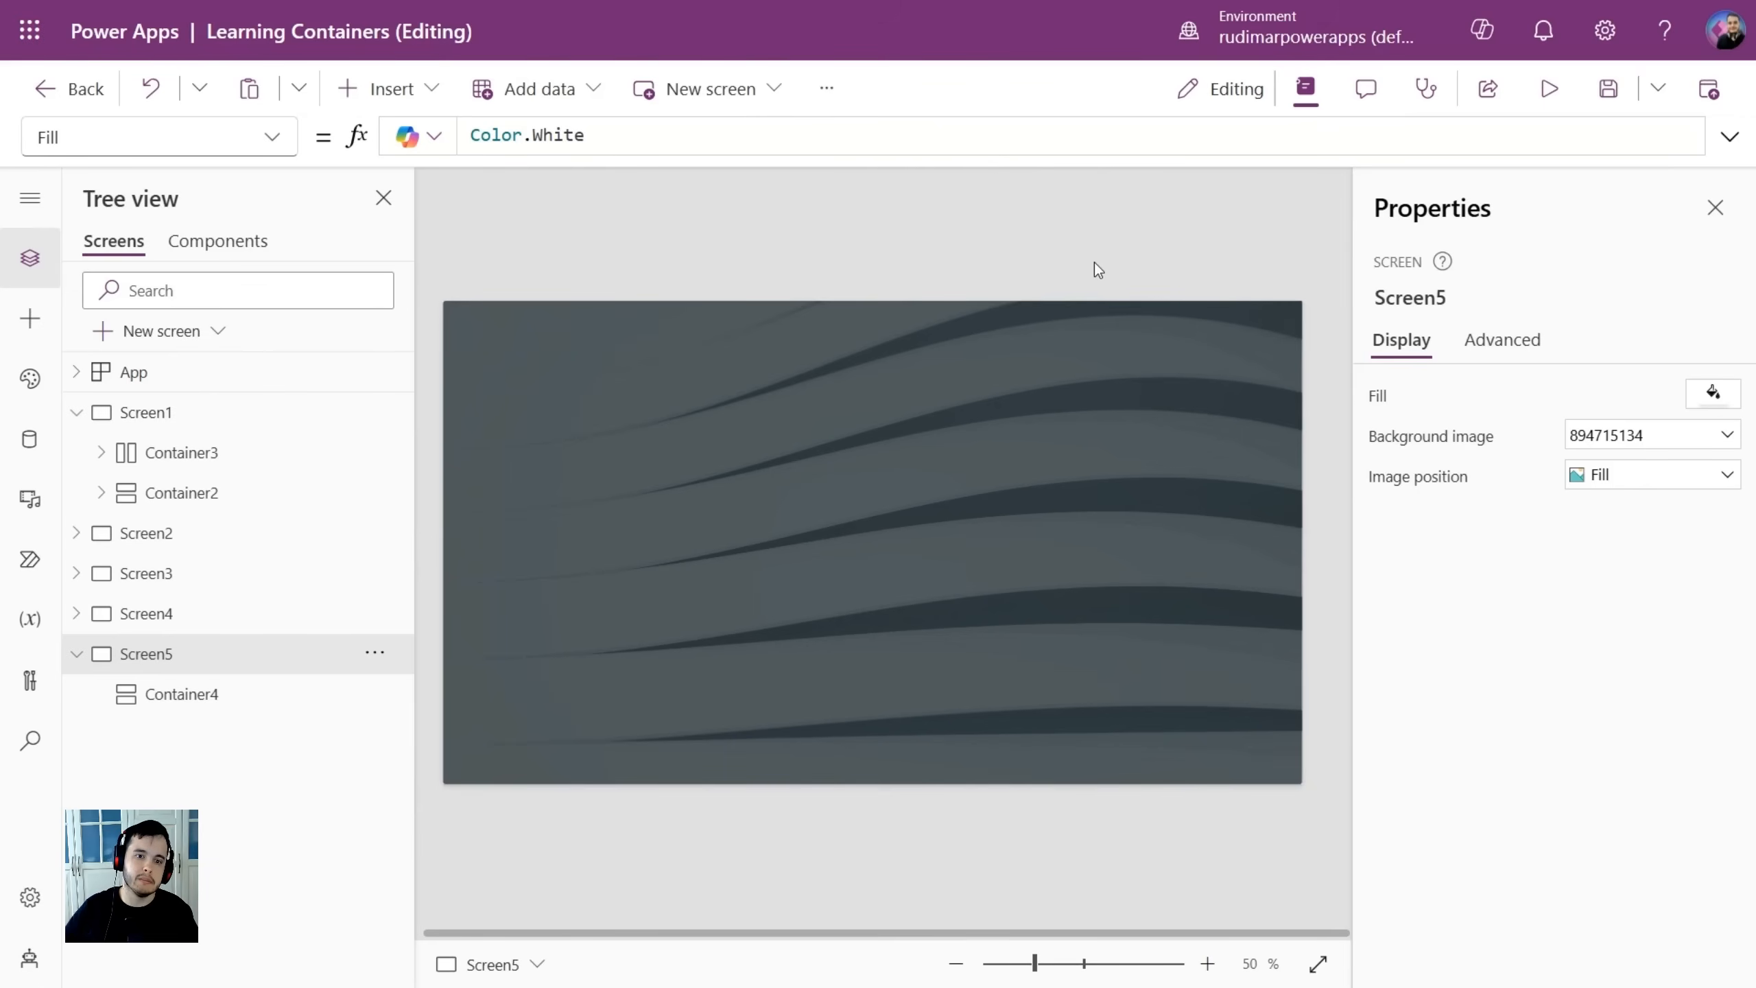
Add a button to Screen5 with the overlay container selected.
click(181, 693)
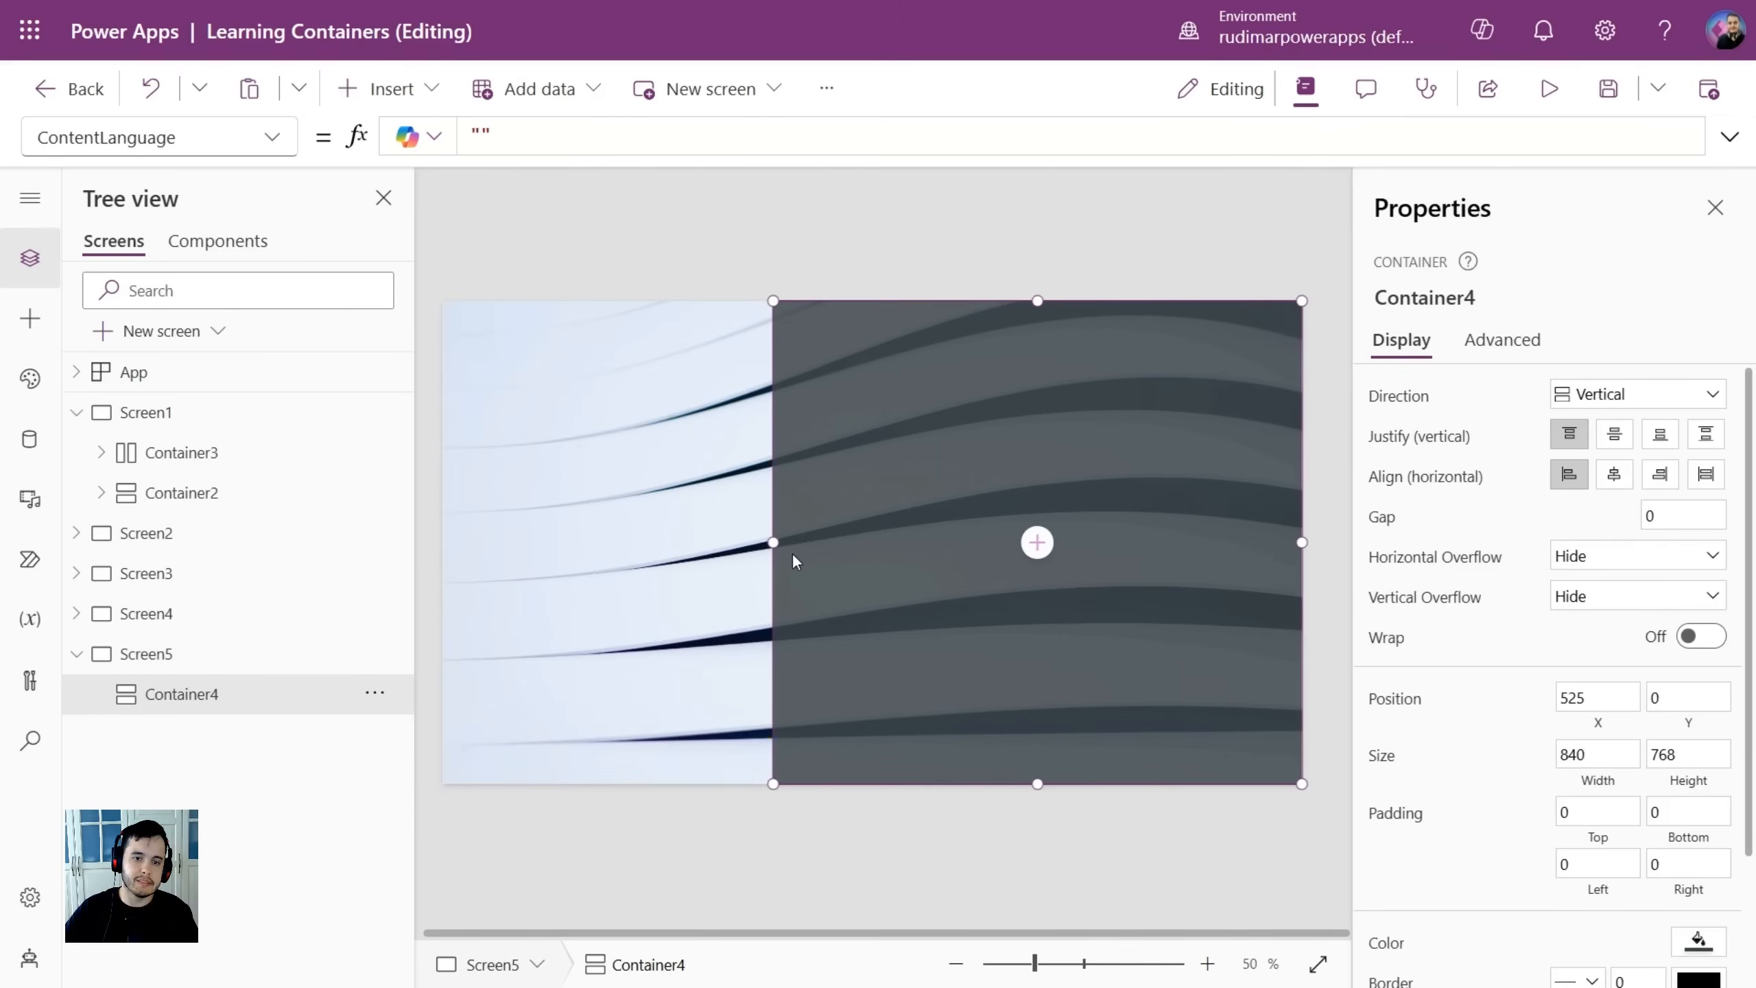
click(390, 88)
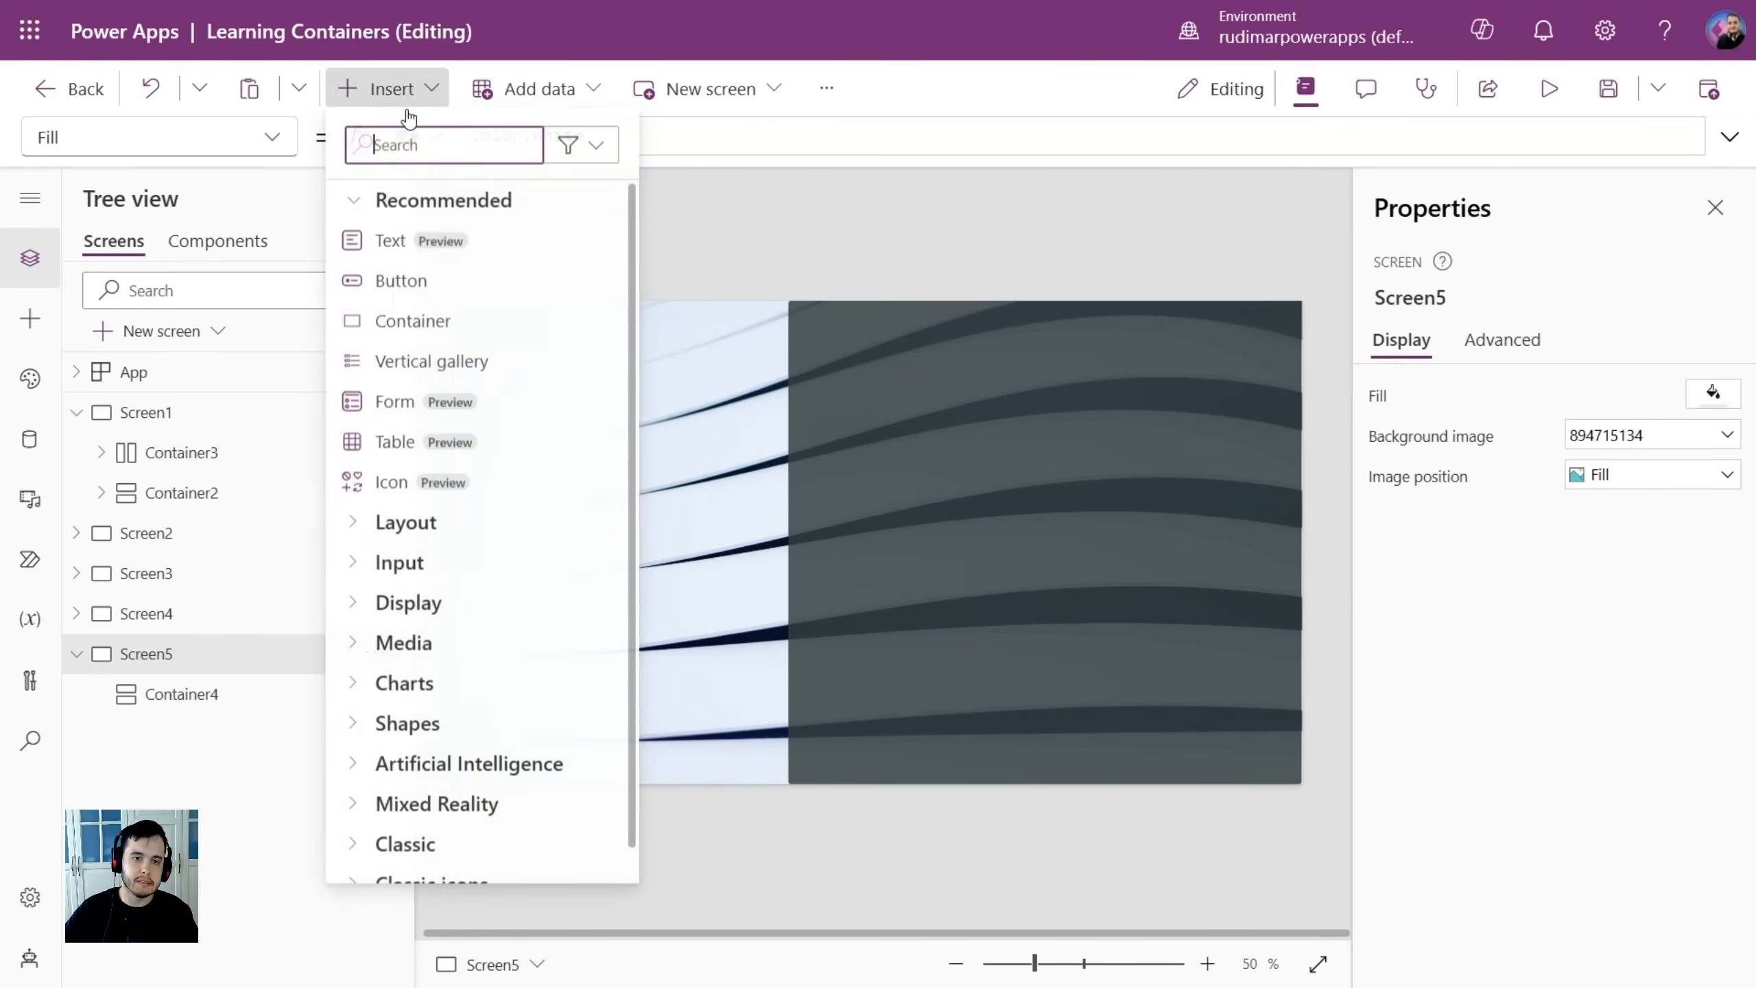
click(399, 280)
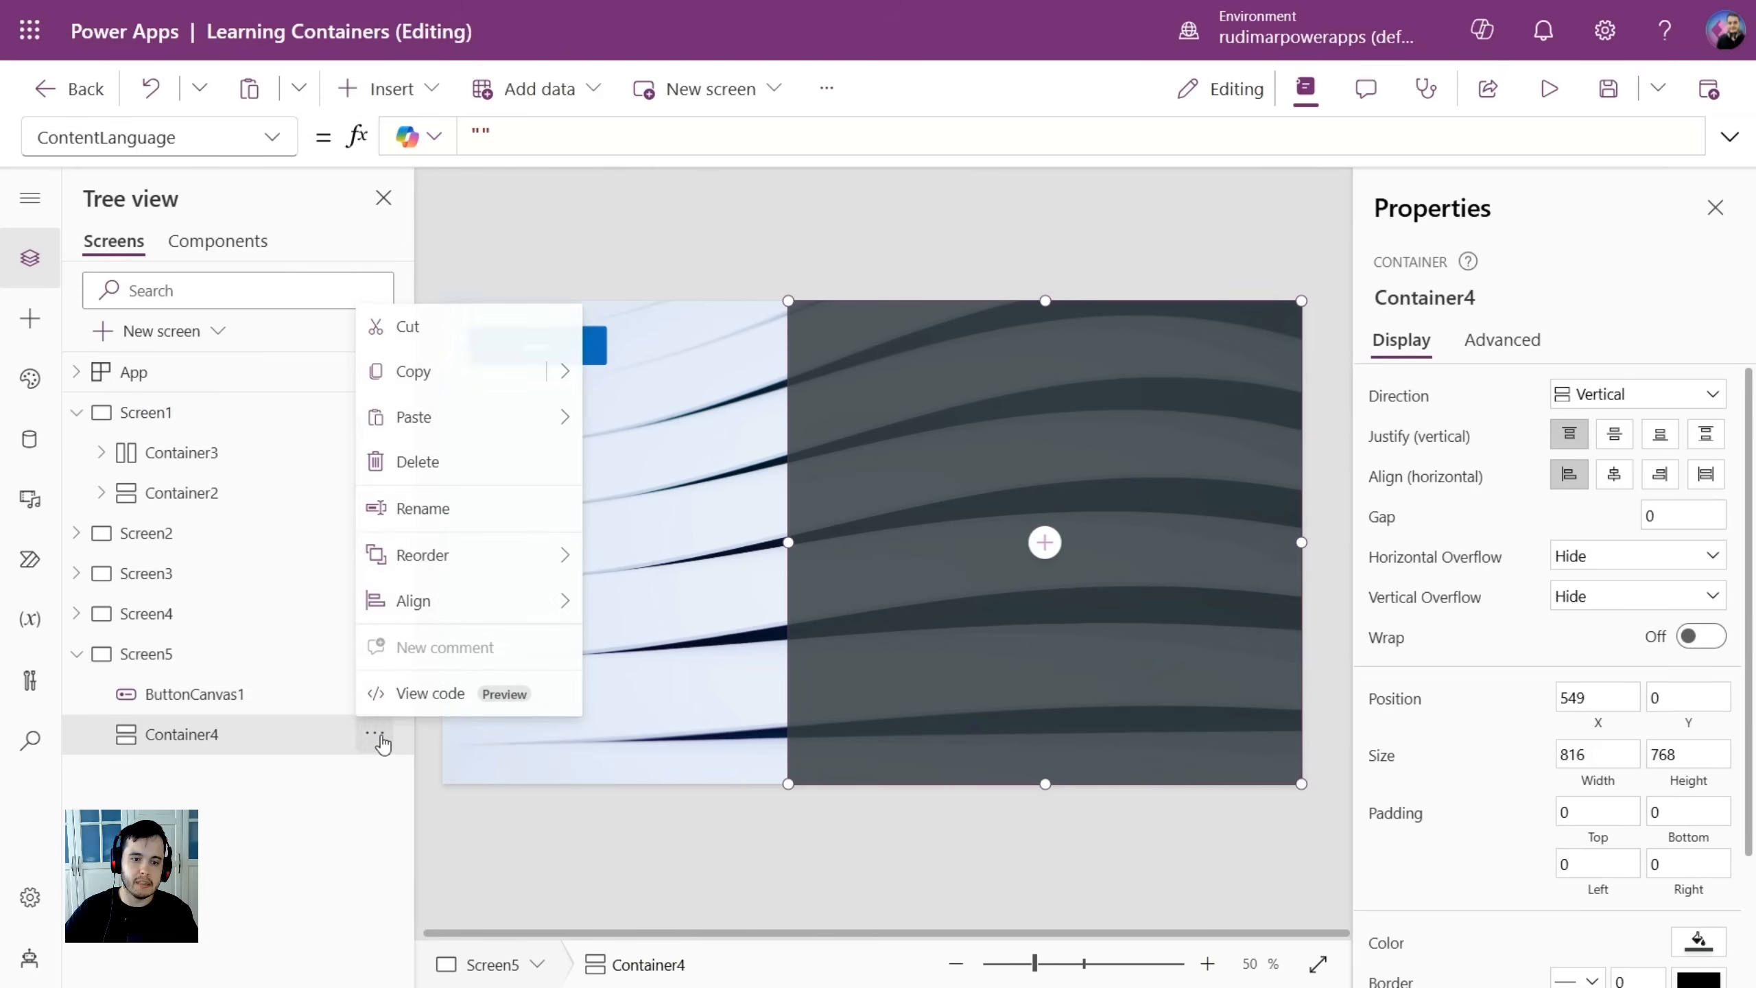
Bring Container4, the dark overlay, to the front over the button.
click(422, 553)
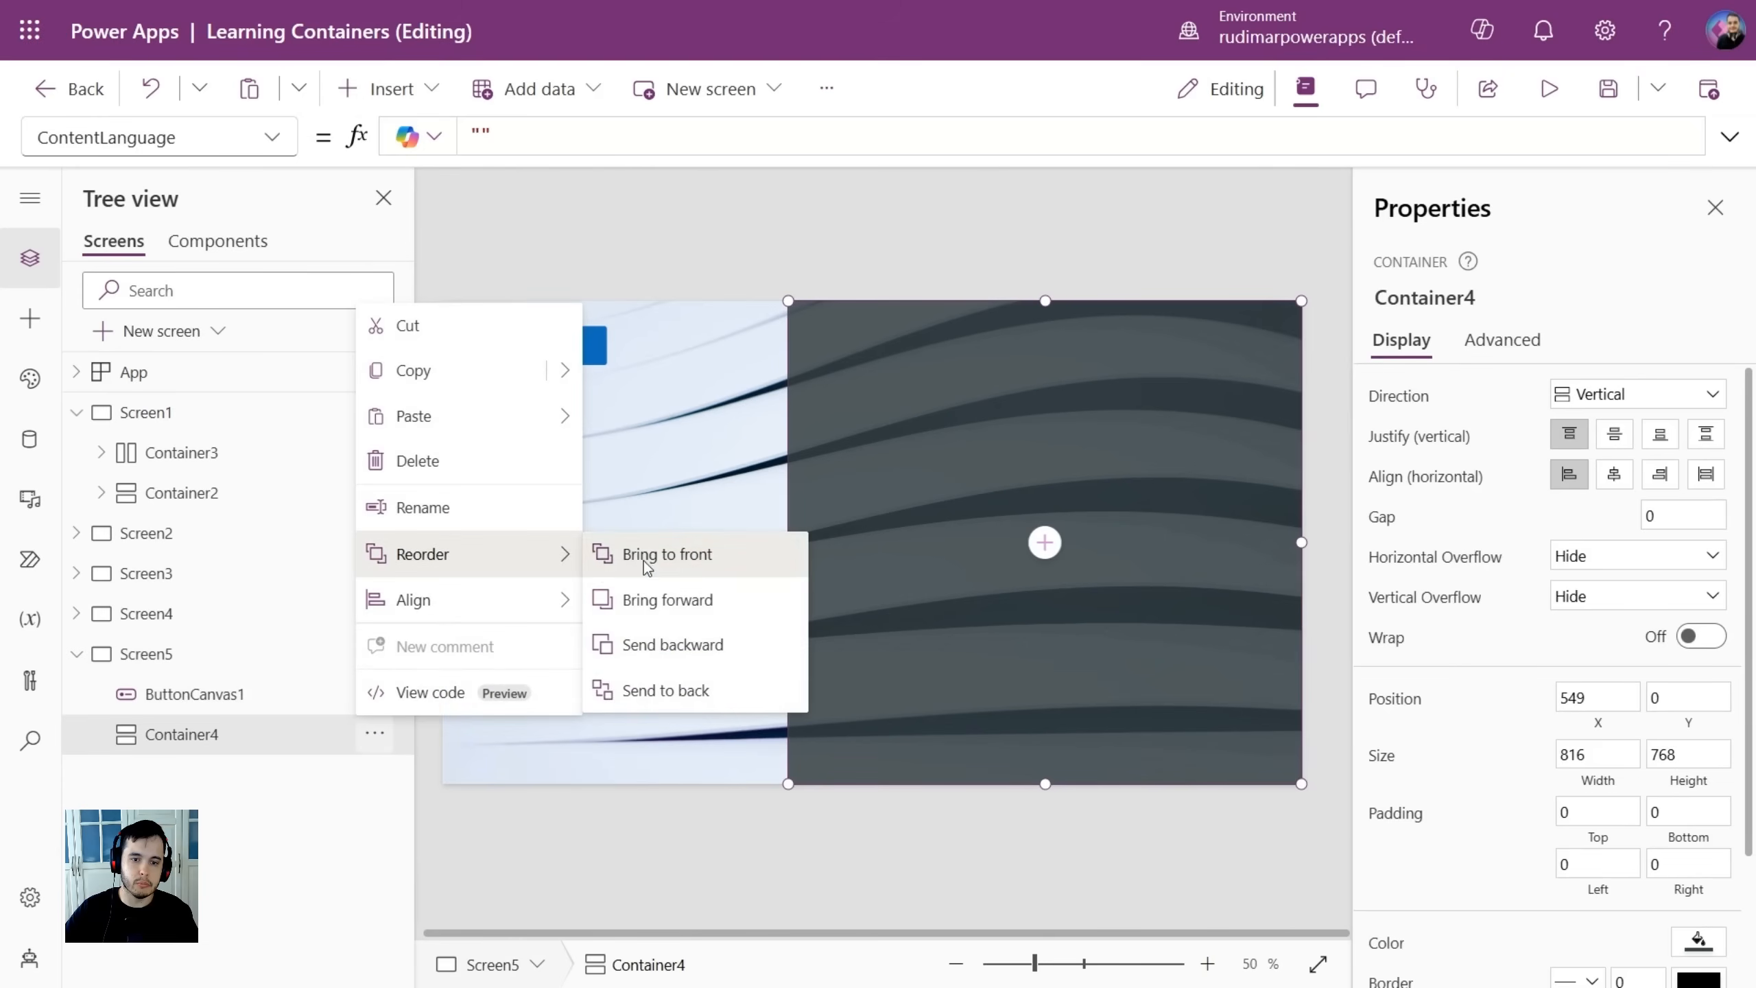
click(665, 554)
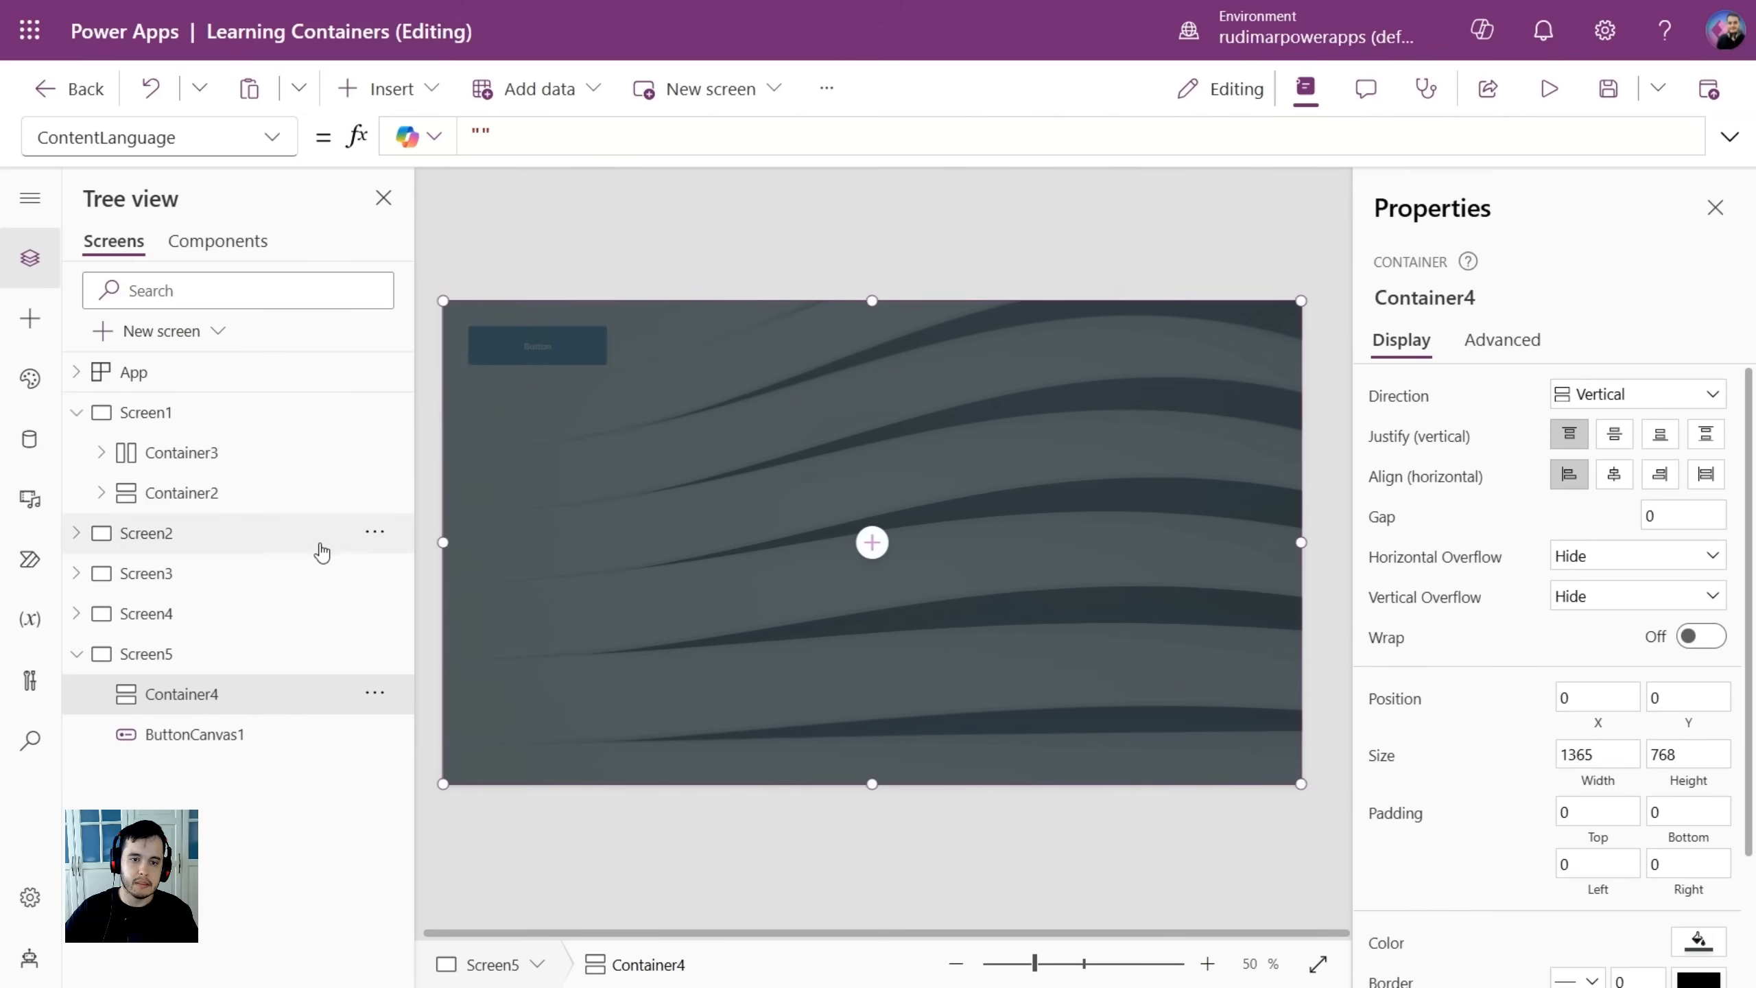
click(146, 654)
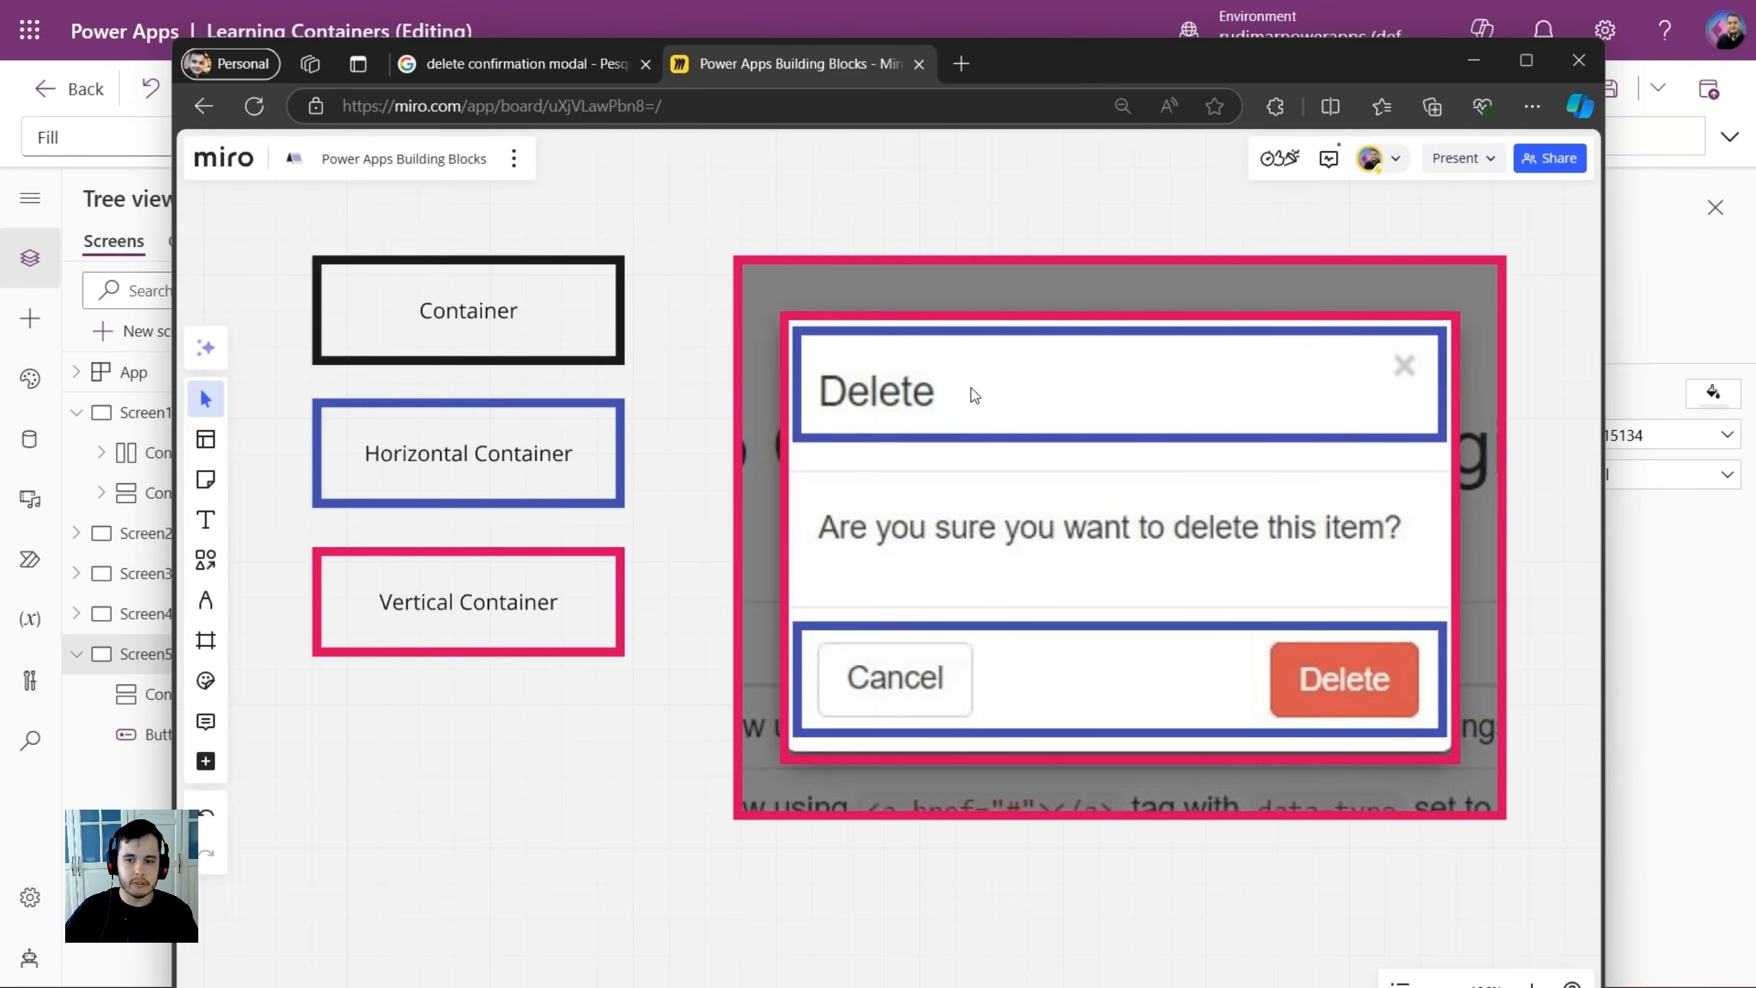
mouse_move(1033, 96)
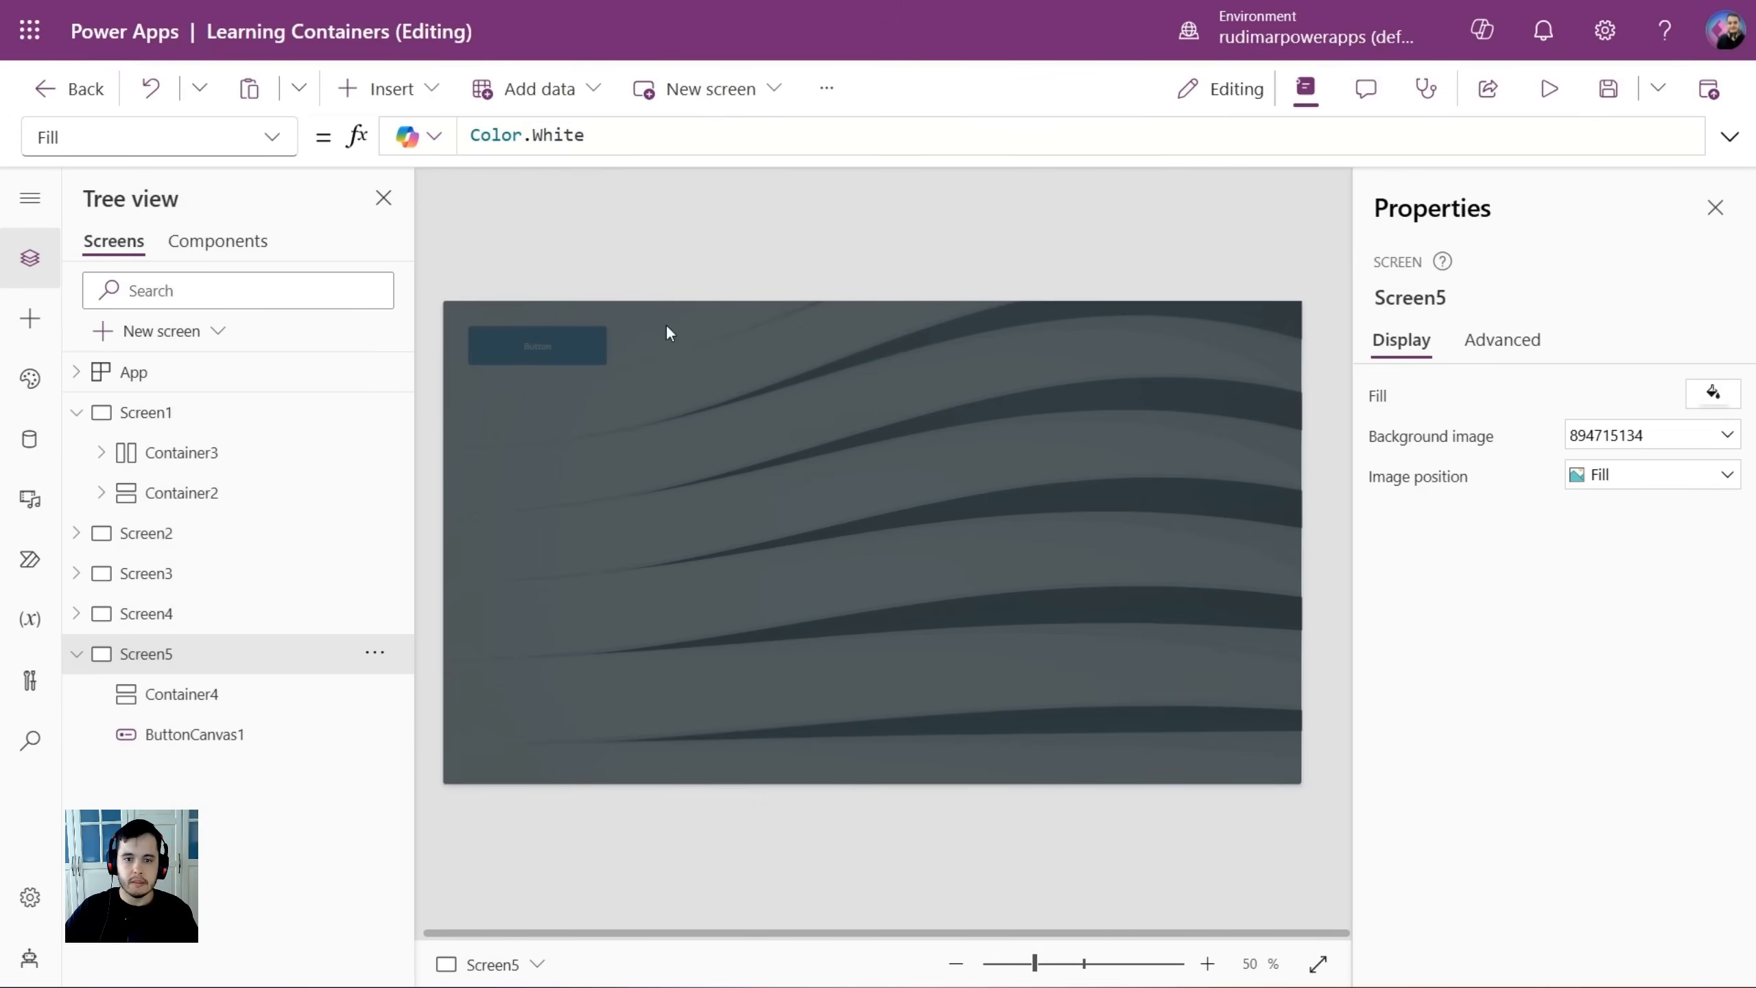
Insert a vertical container, Container10, inside the dark overlay Container4.
click(181, 694)
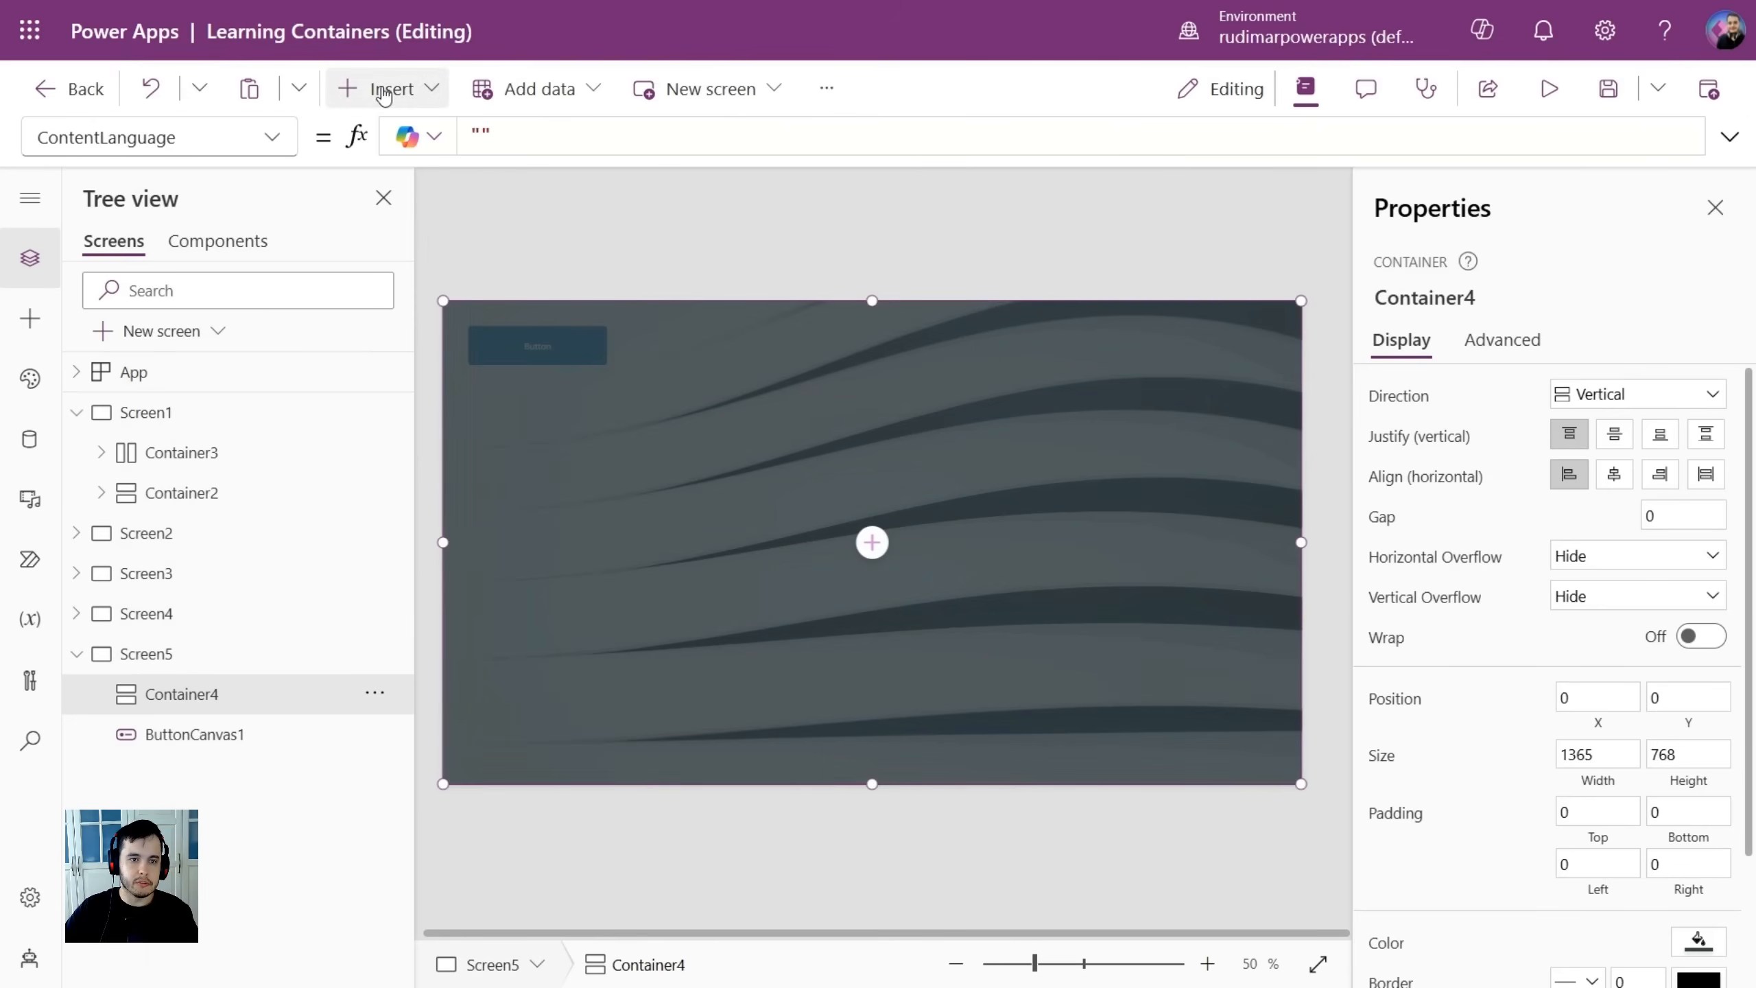
text(ver)
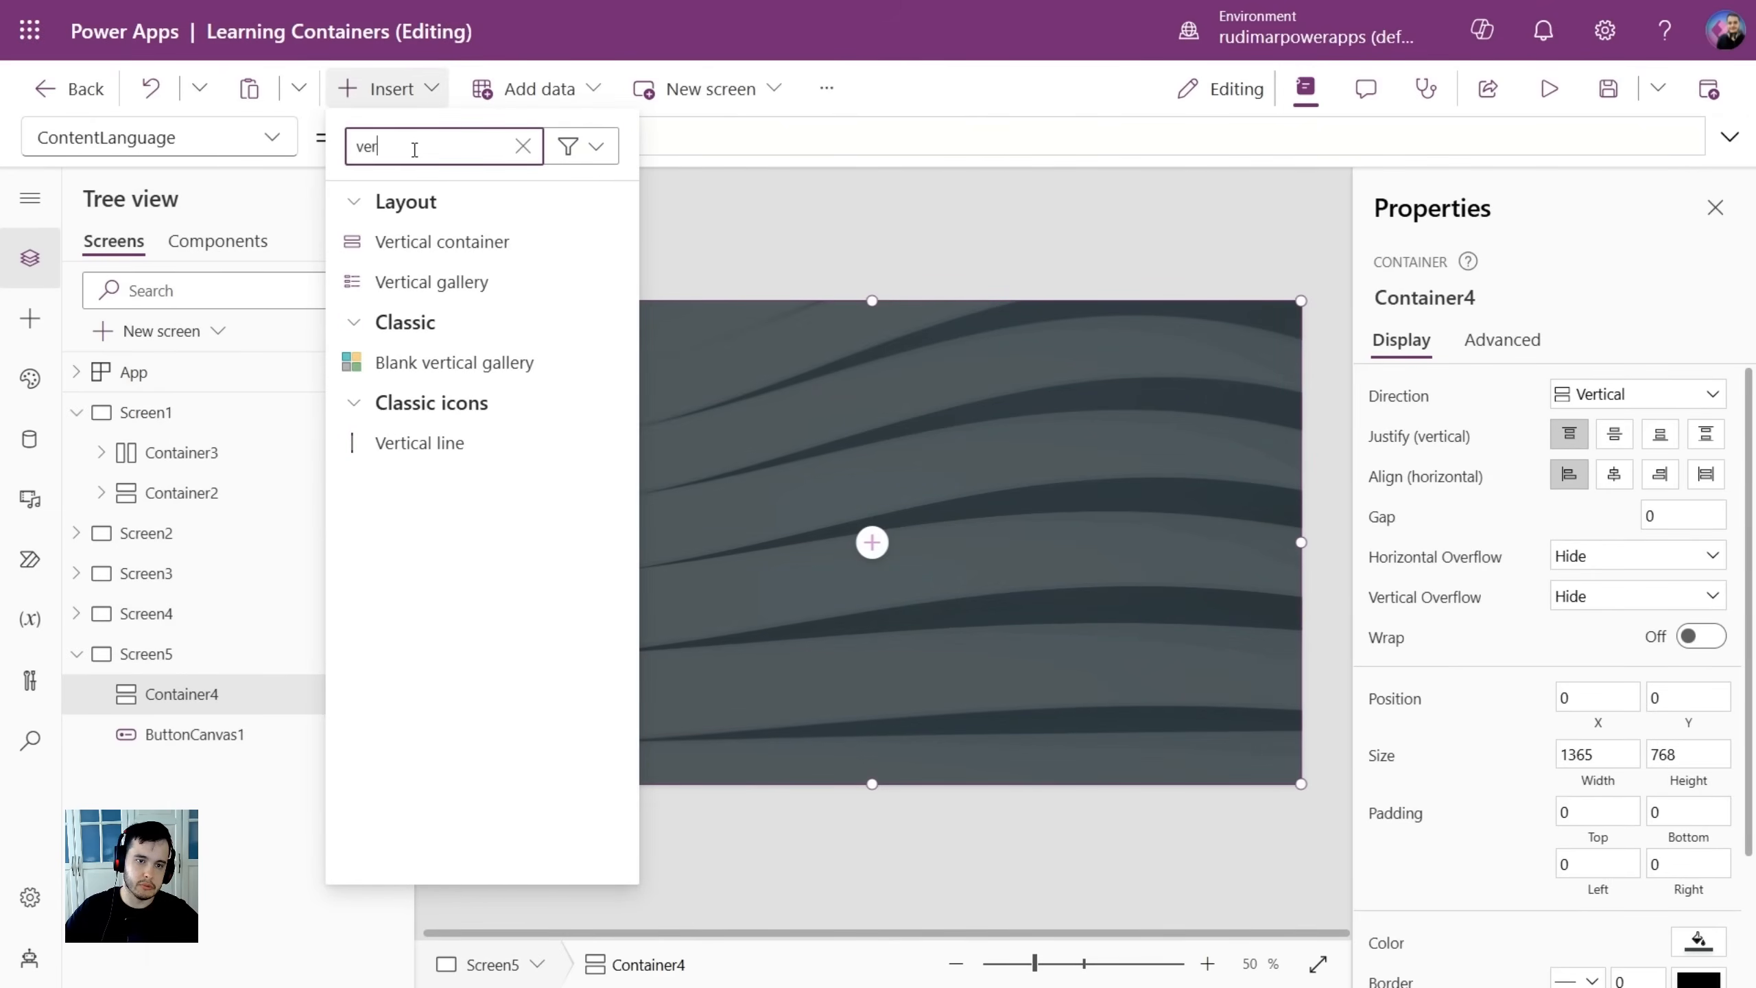
click(442, 241)
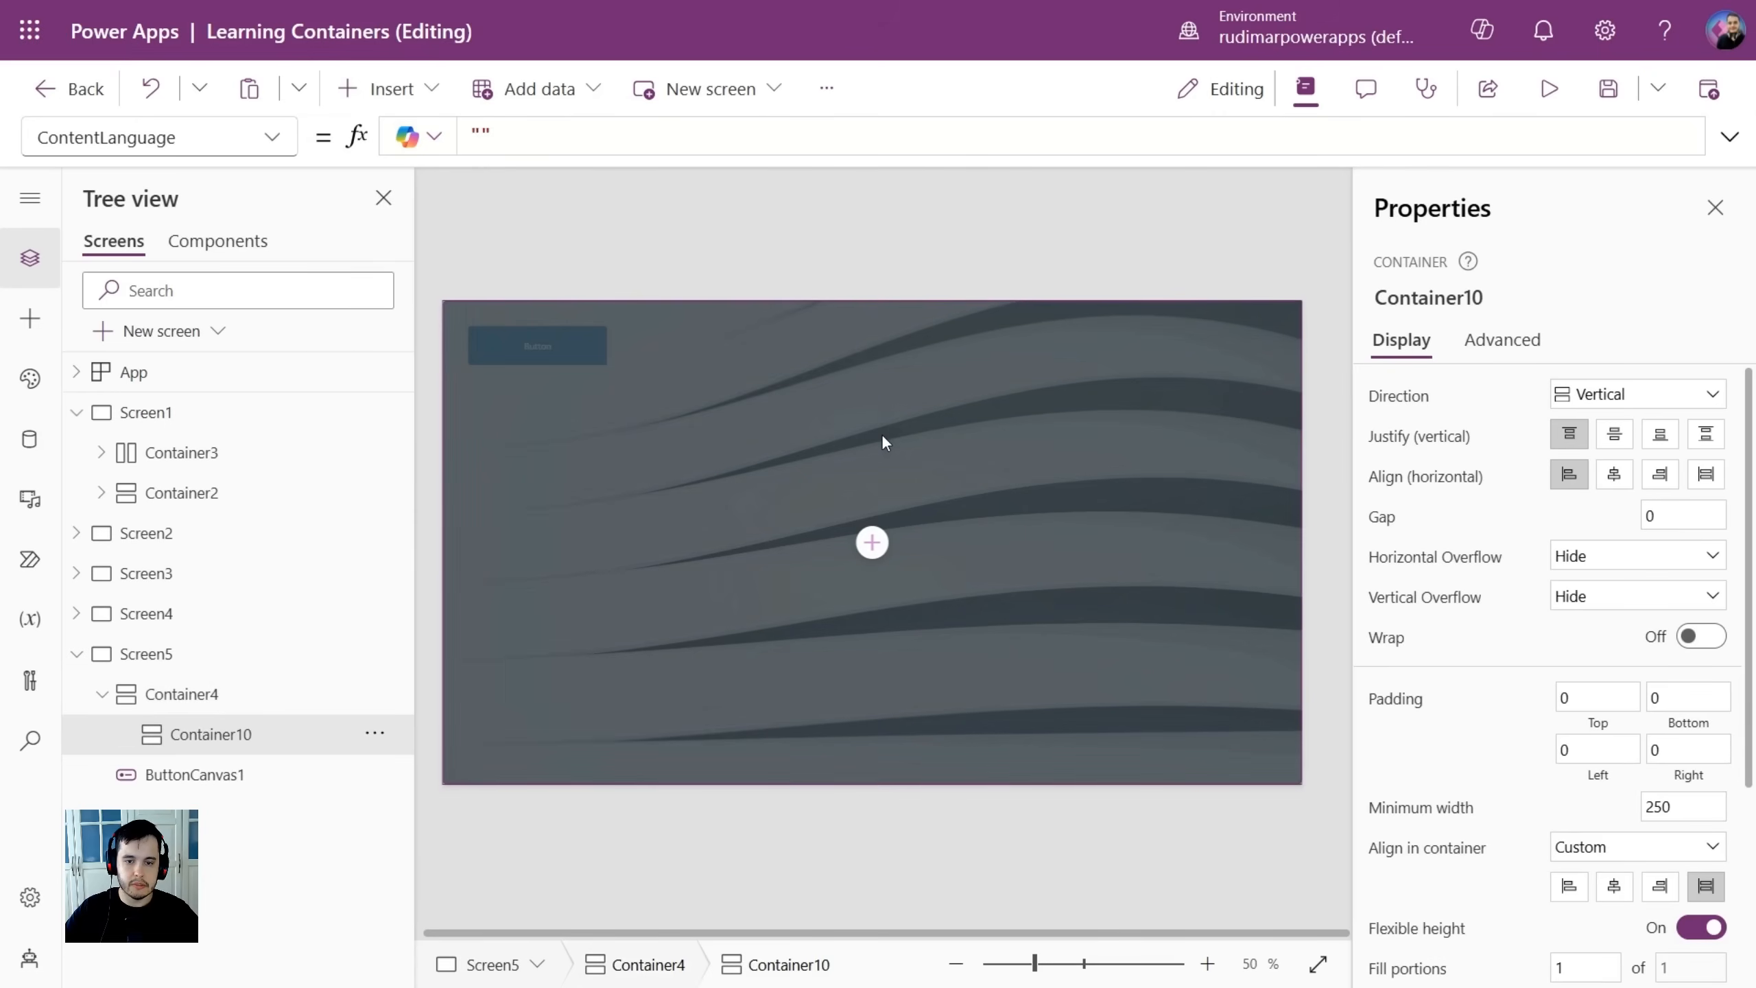
mouse_move(179, 748)
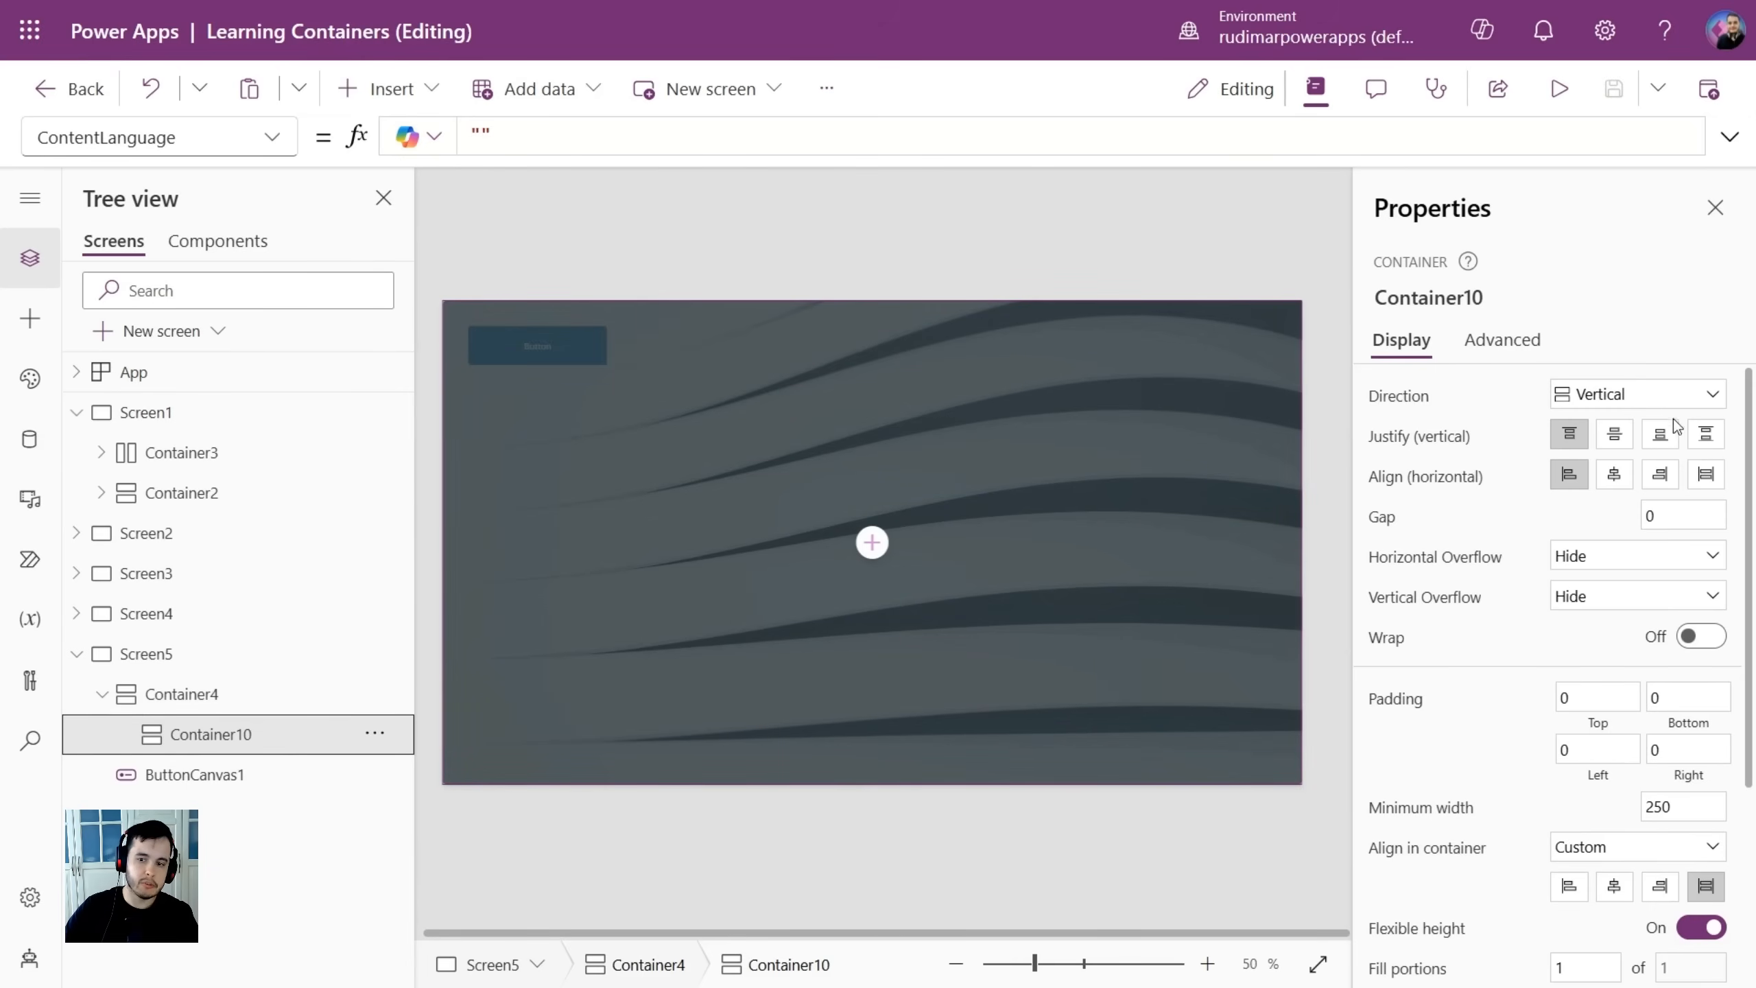
scroll(down, 3)
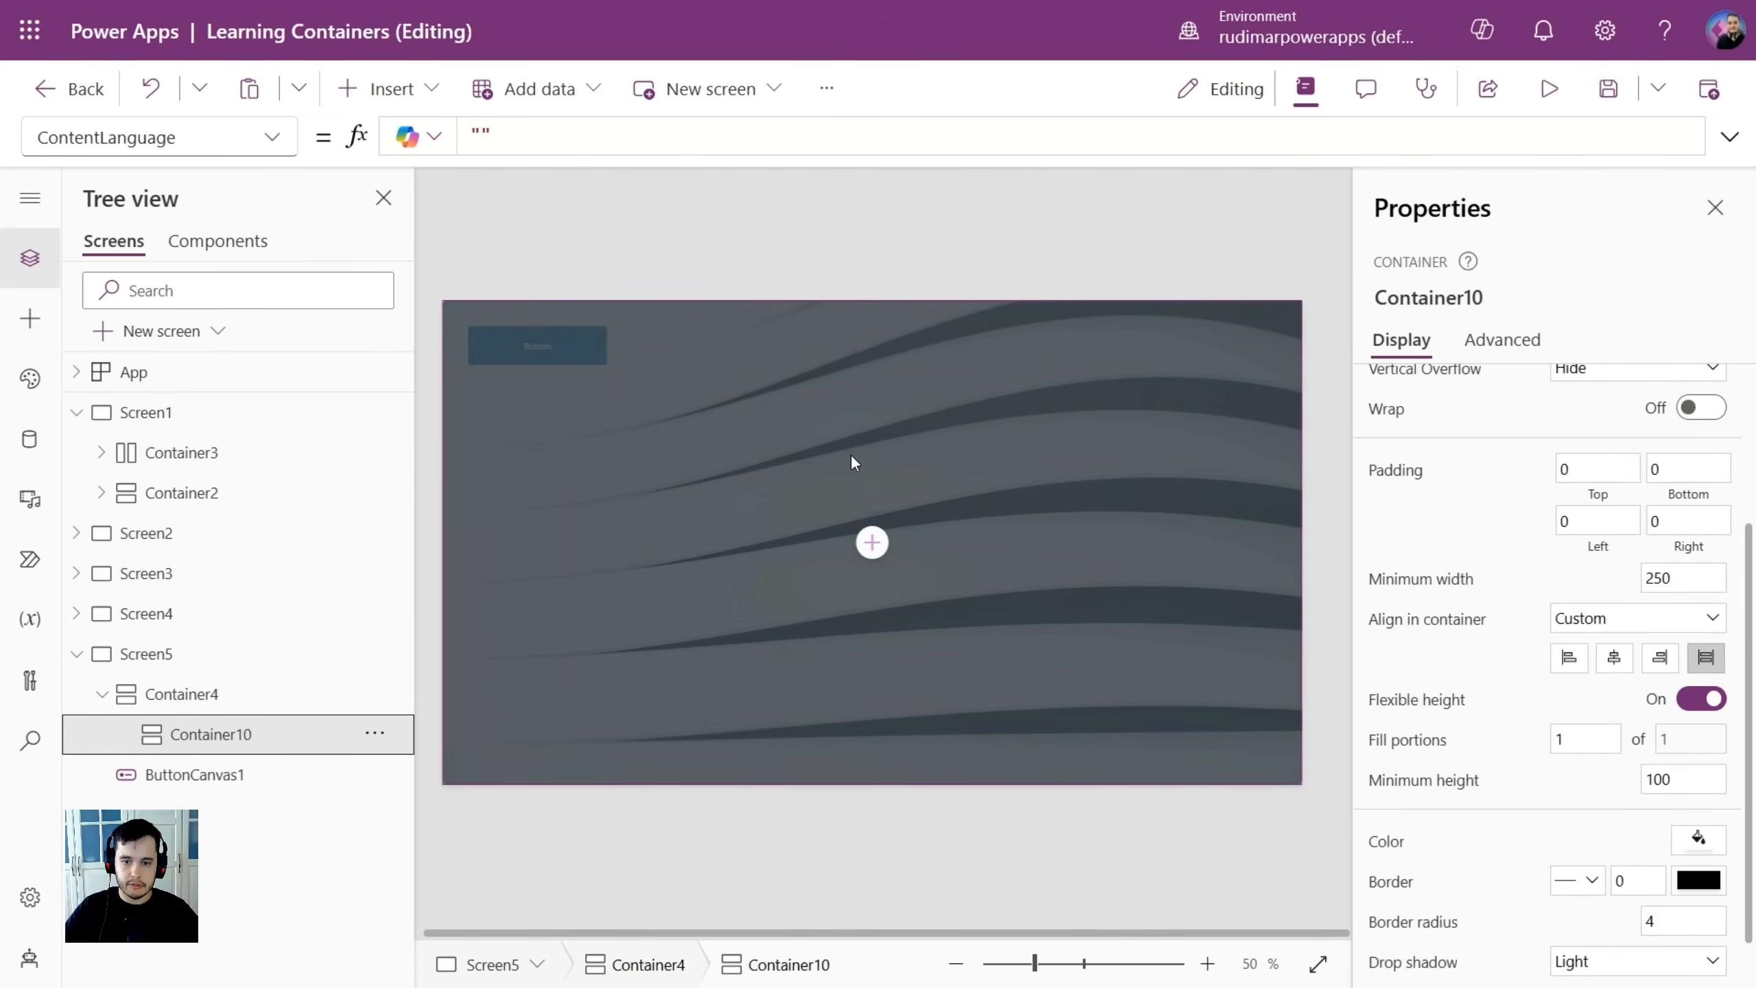
scroll(up, 3)
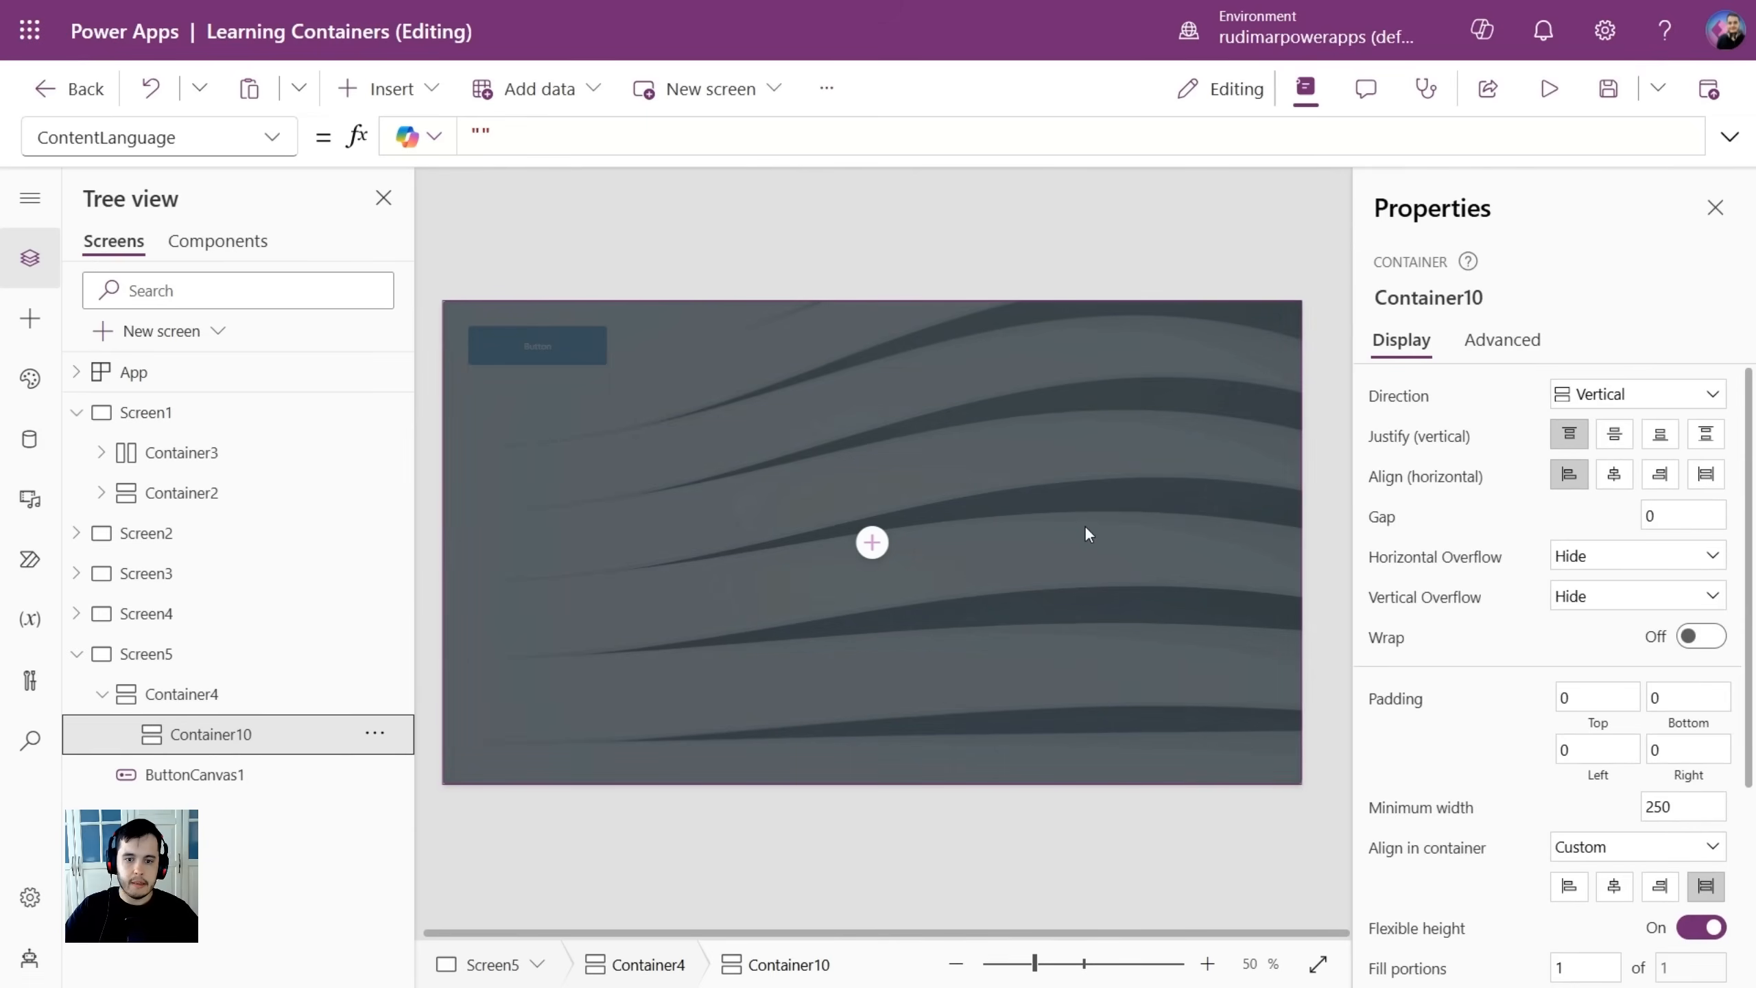
mouse_move(310, 624)
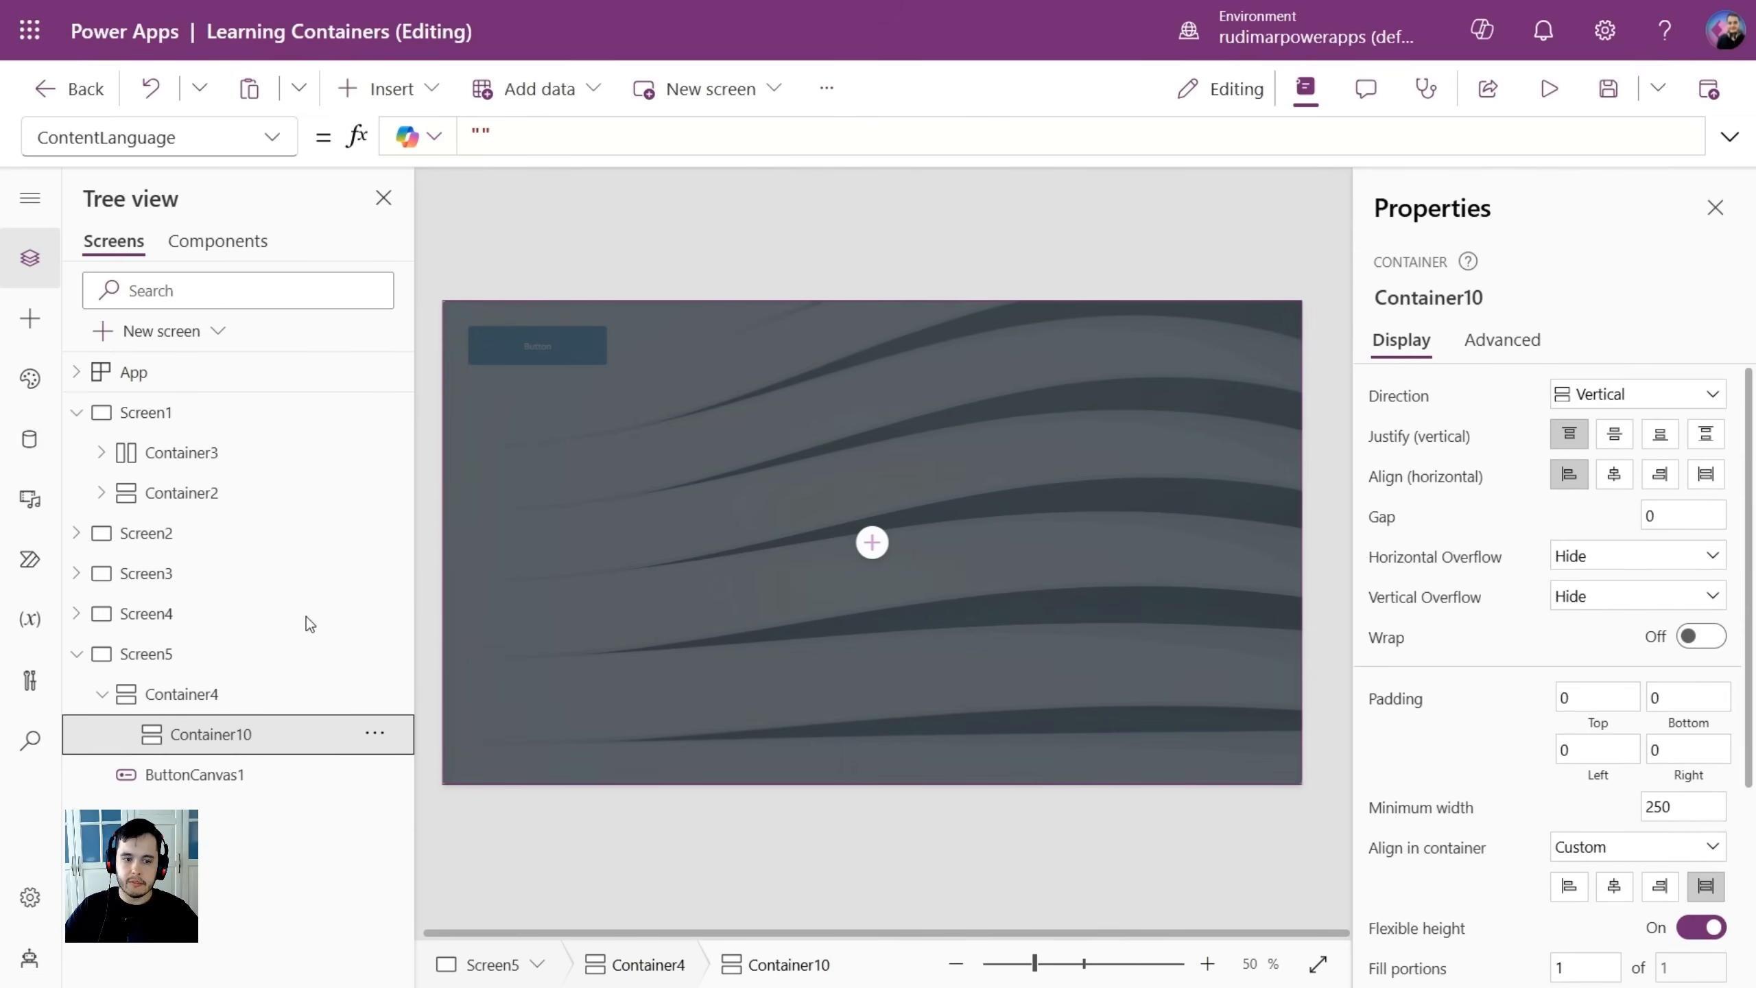
click(181, 694)
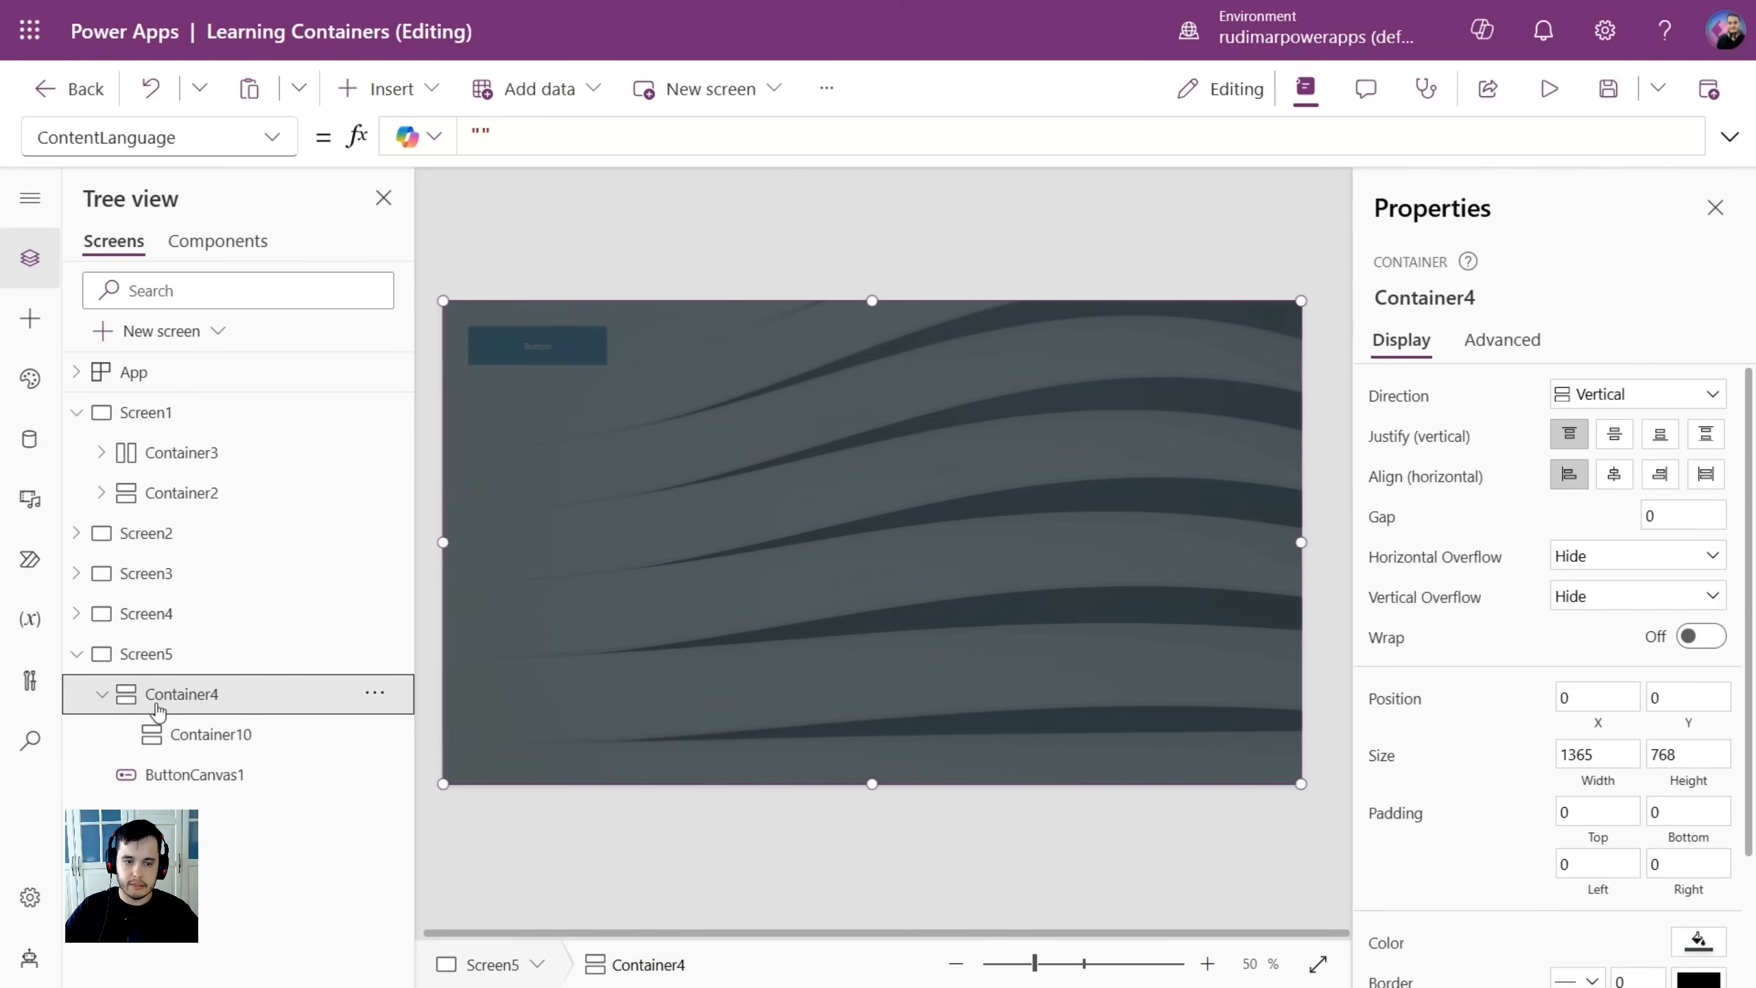
mouse_move(1456, 424)
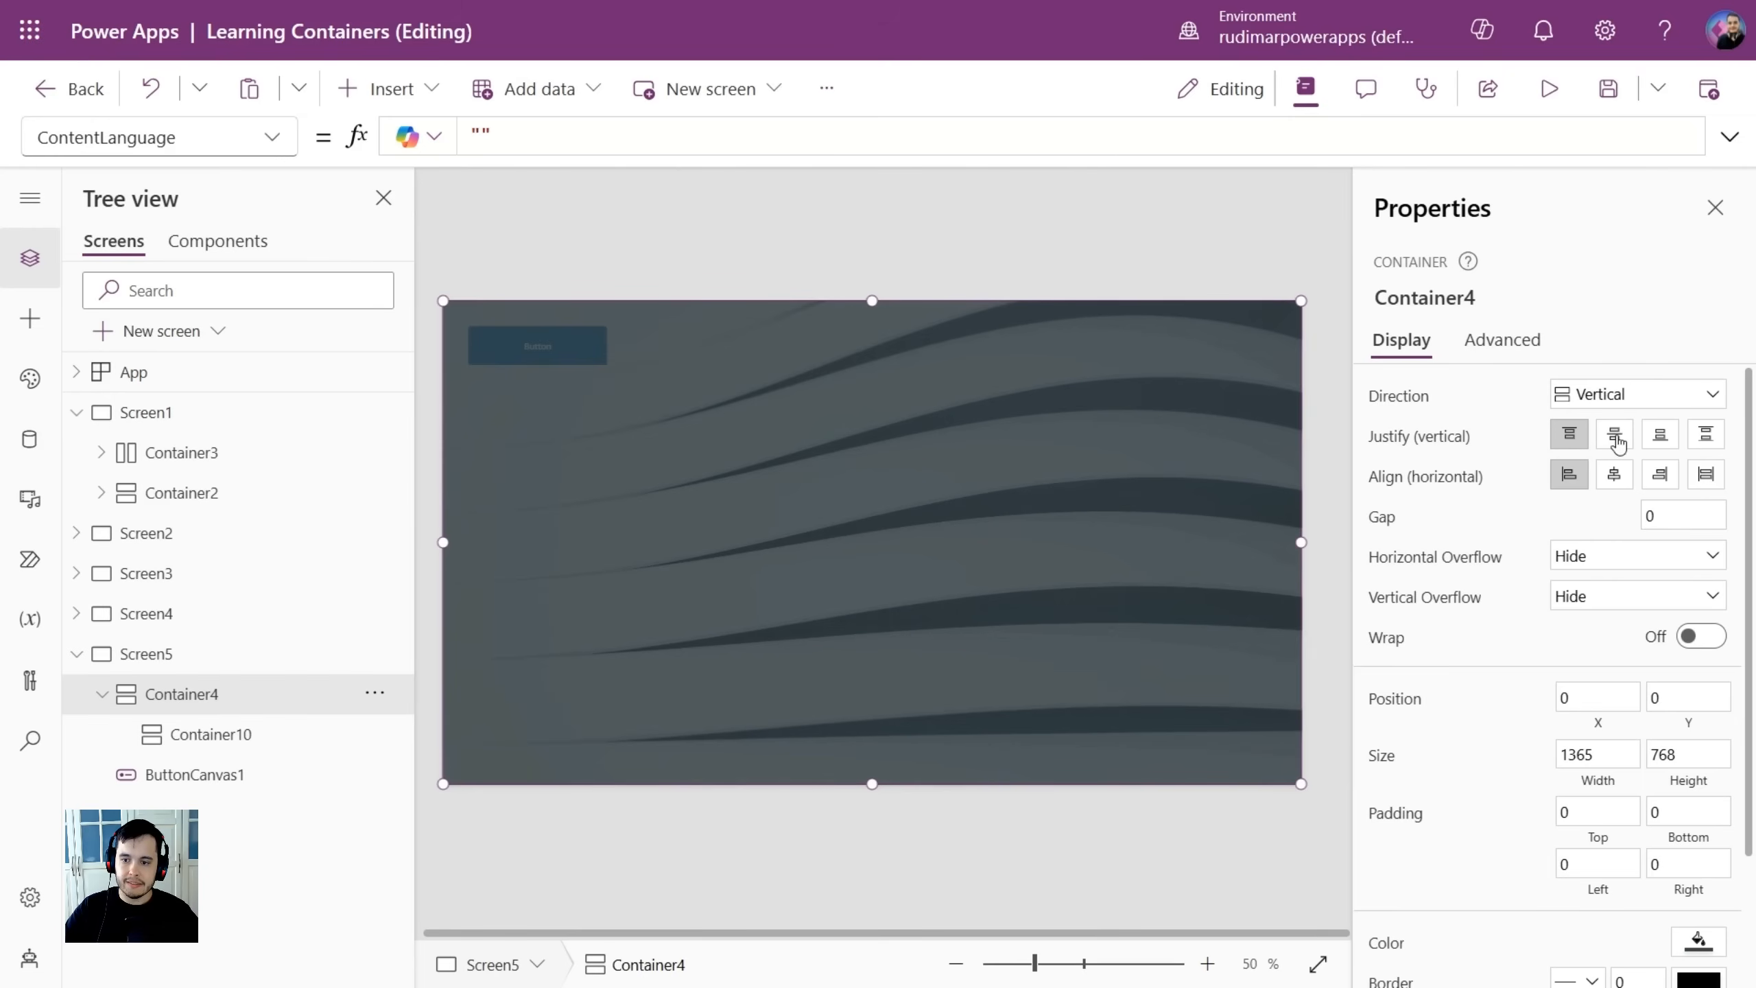
click(1614, 434)
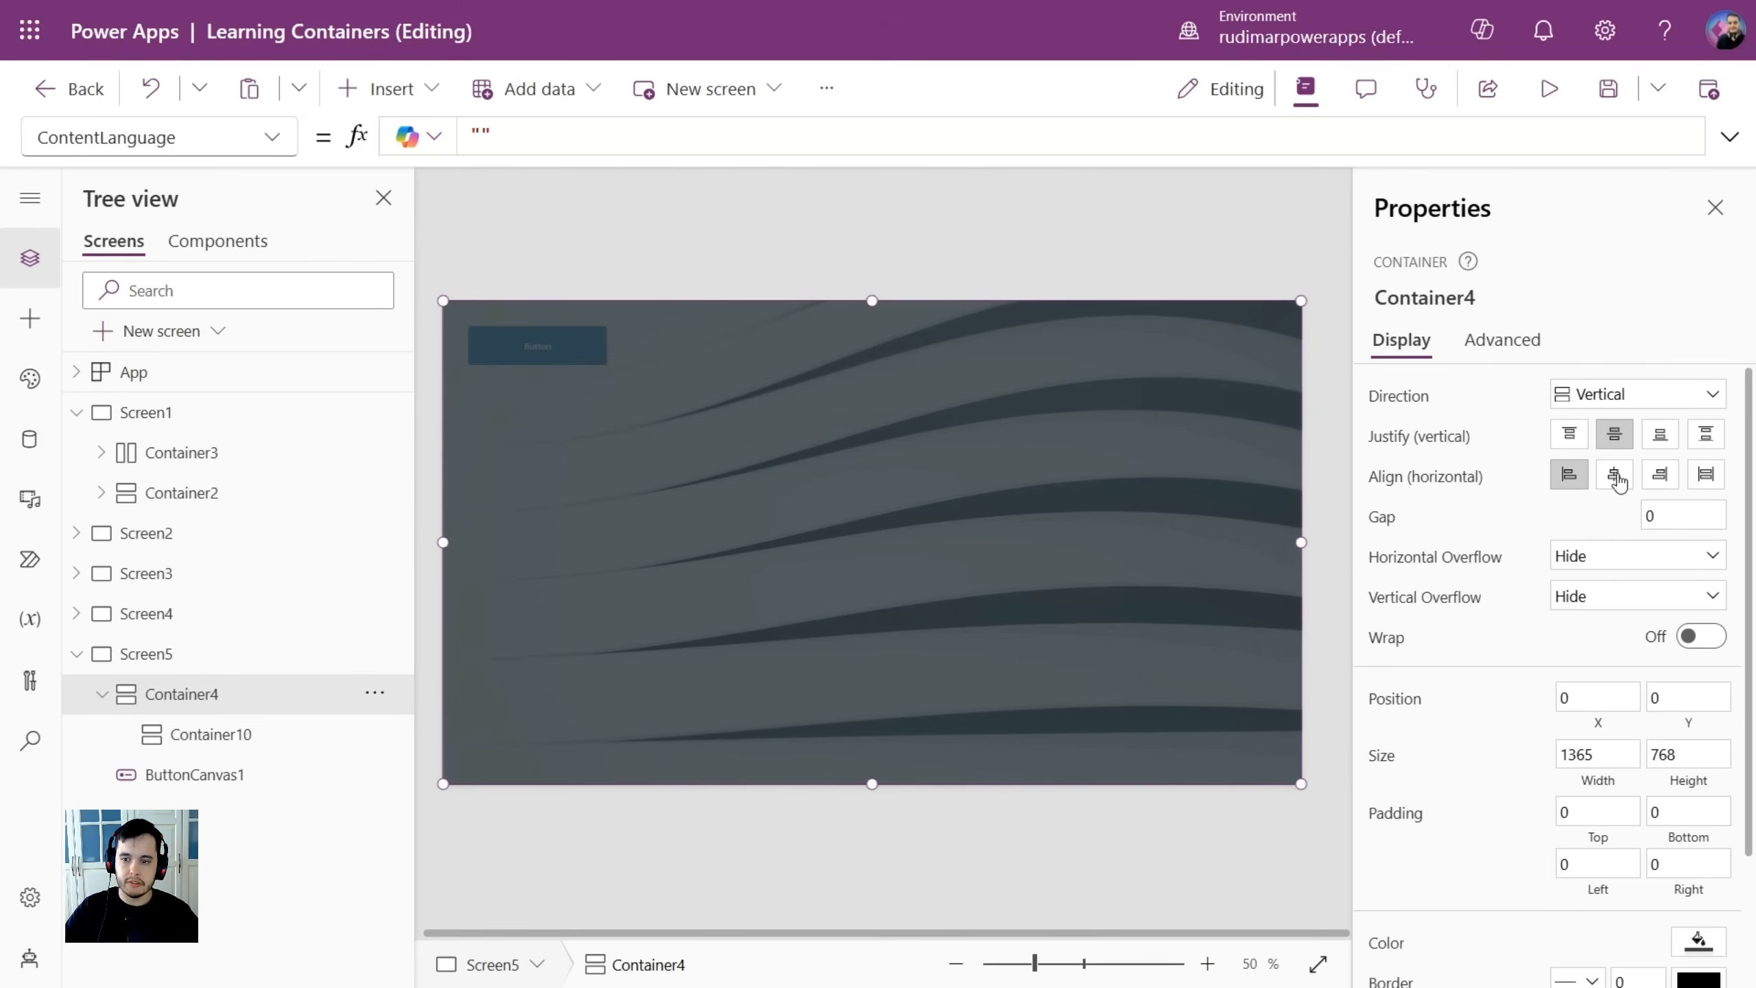
mouse_move(1614, 473)
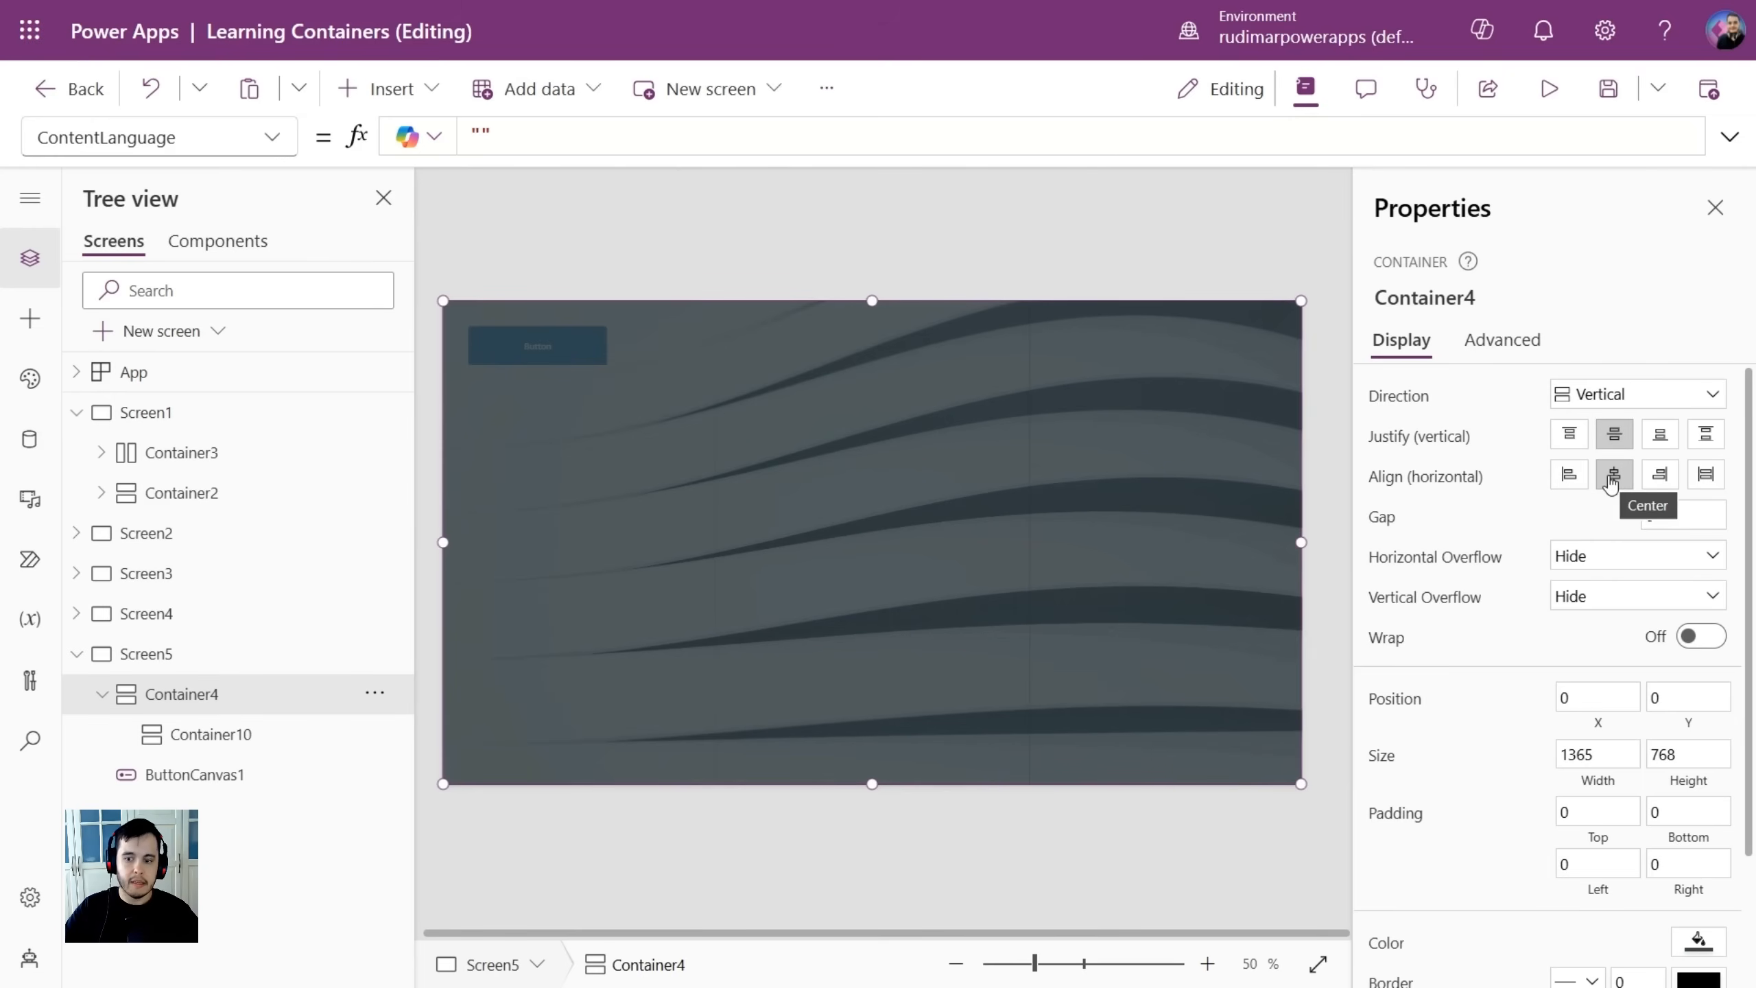
click(209, 734)
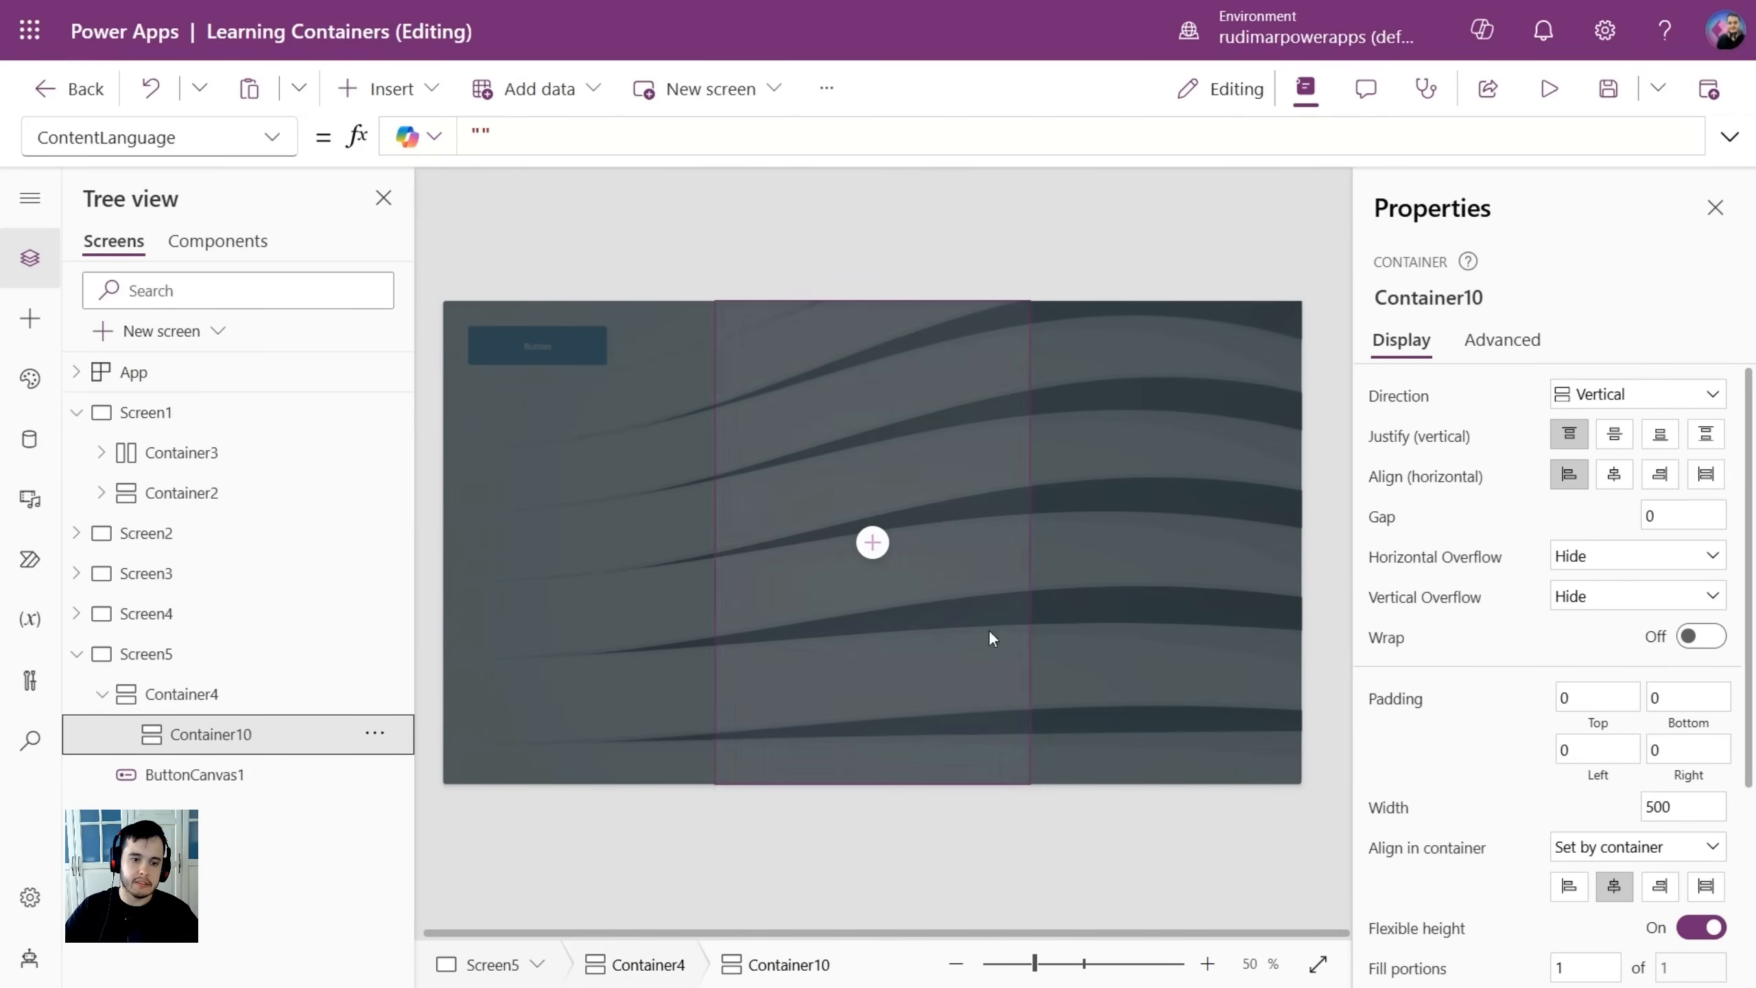
mouse_move(1401, 582)
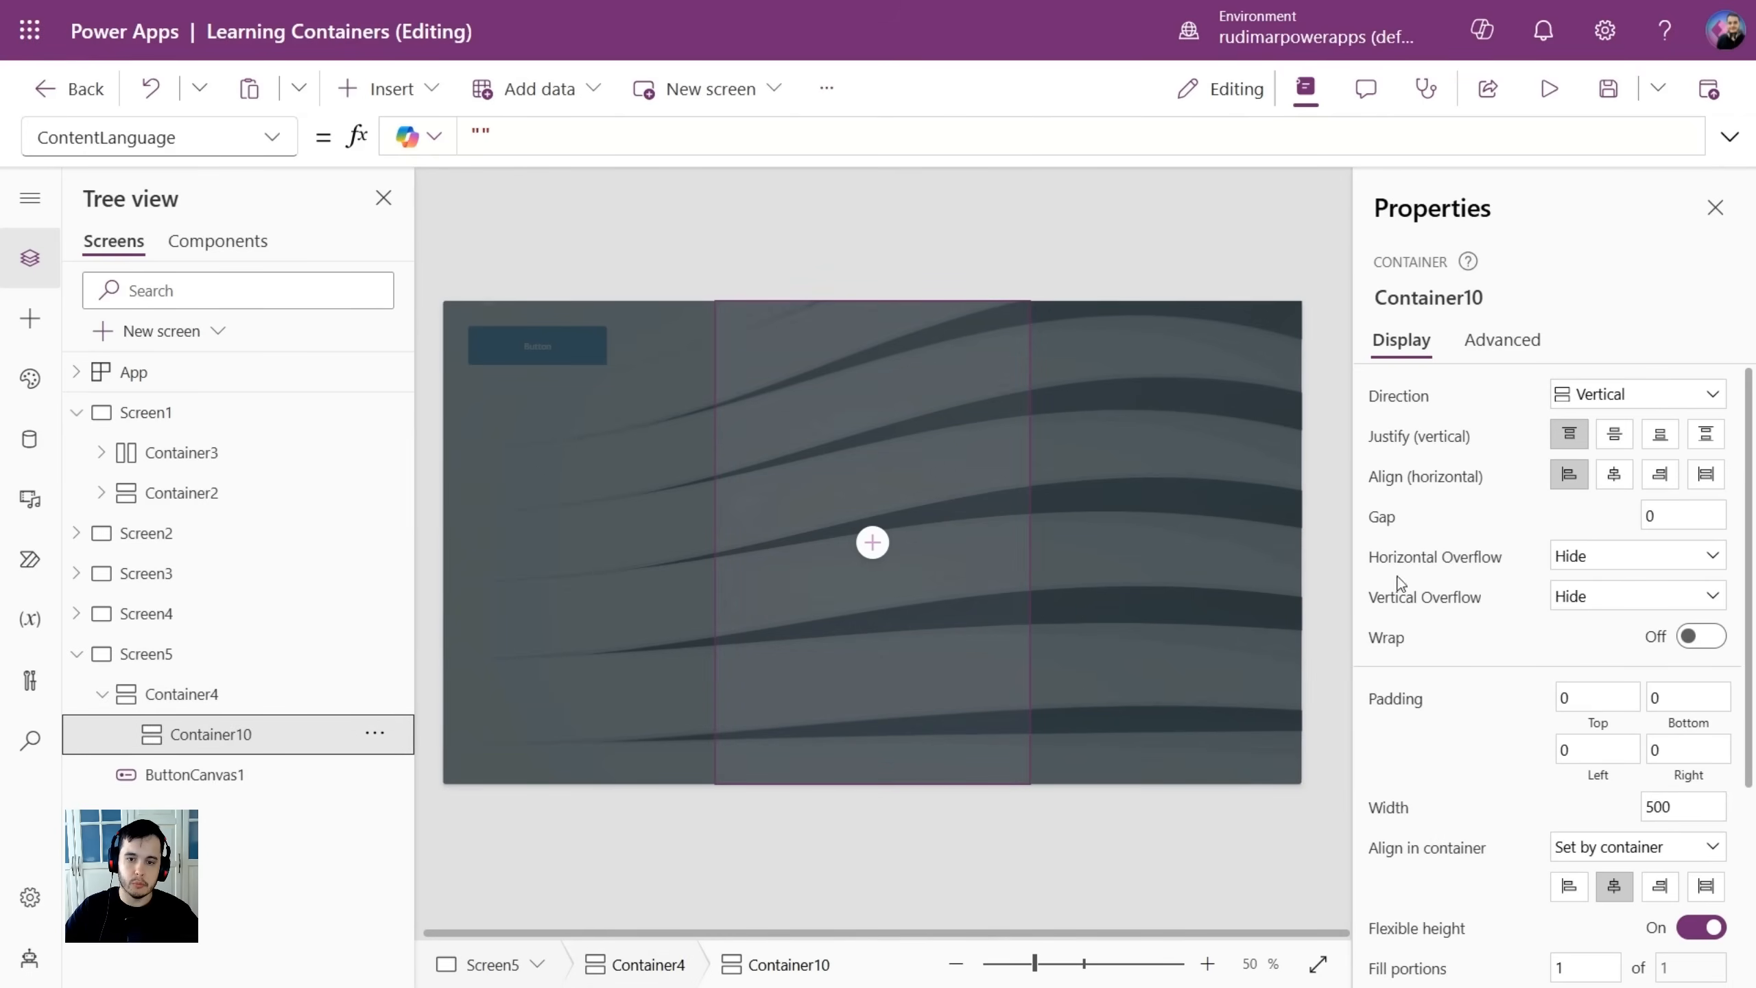
scroll(down, 3)
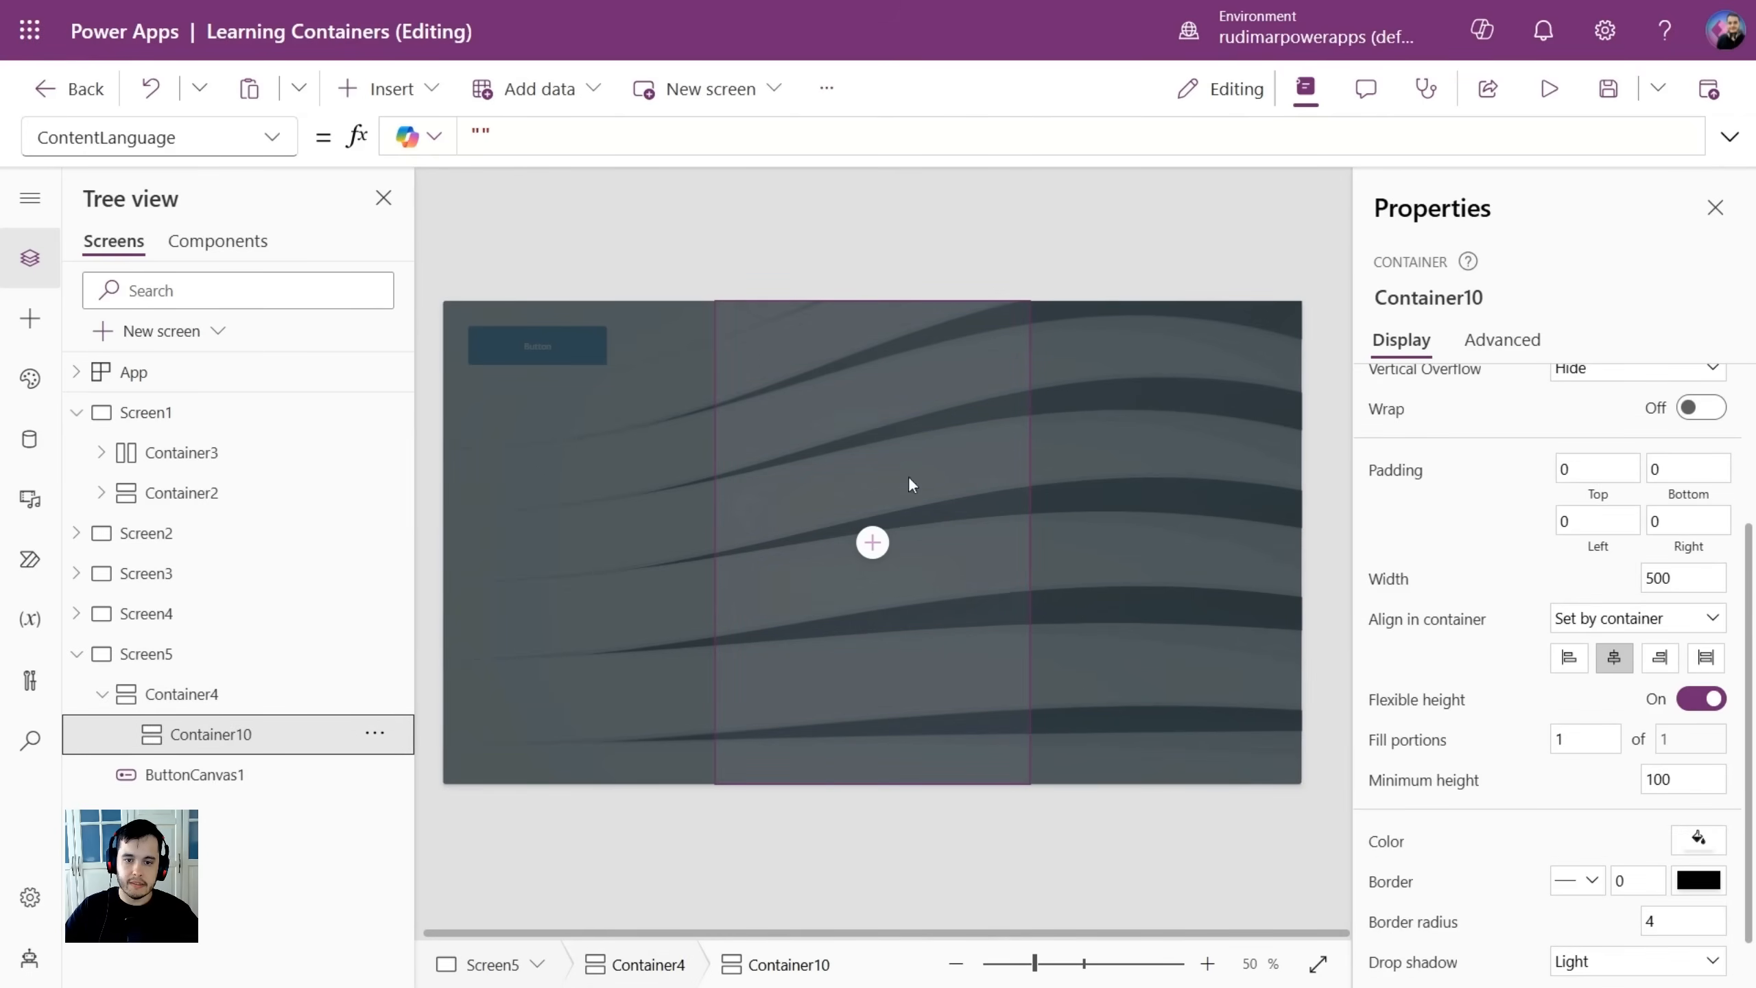
mouse_move(873, 437)
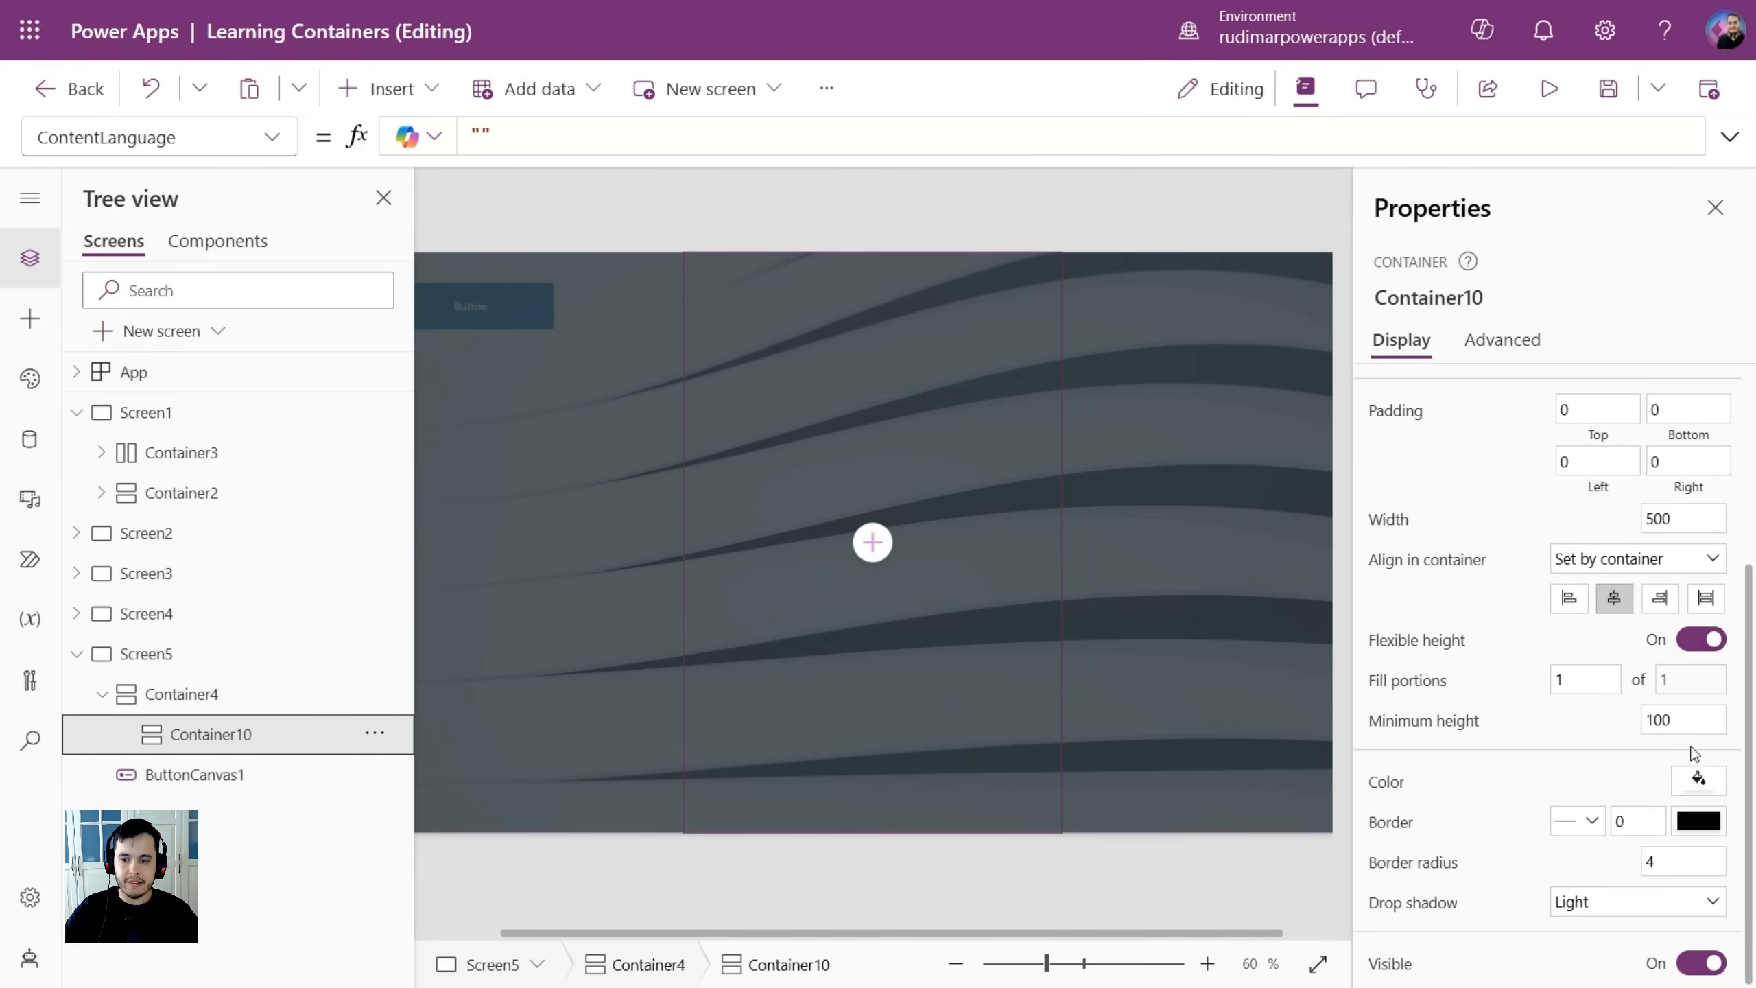
Set Container10's Color to white from Standard colors.
click(1699, 781)
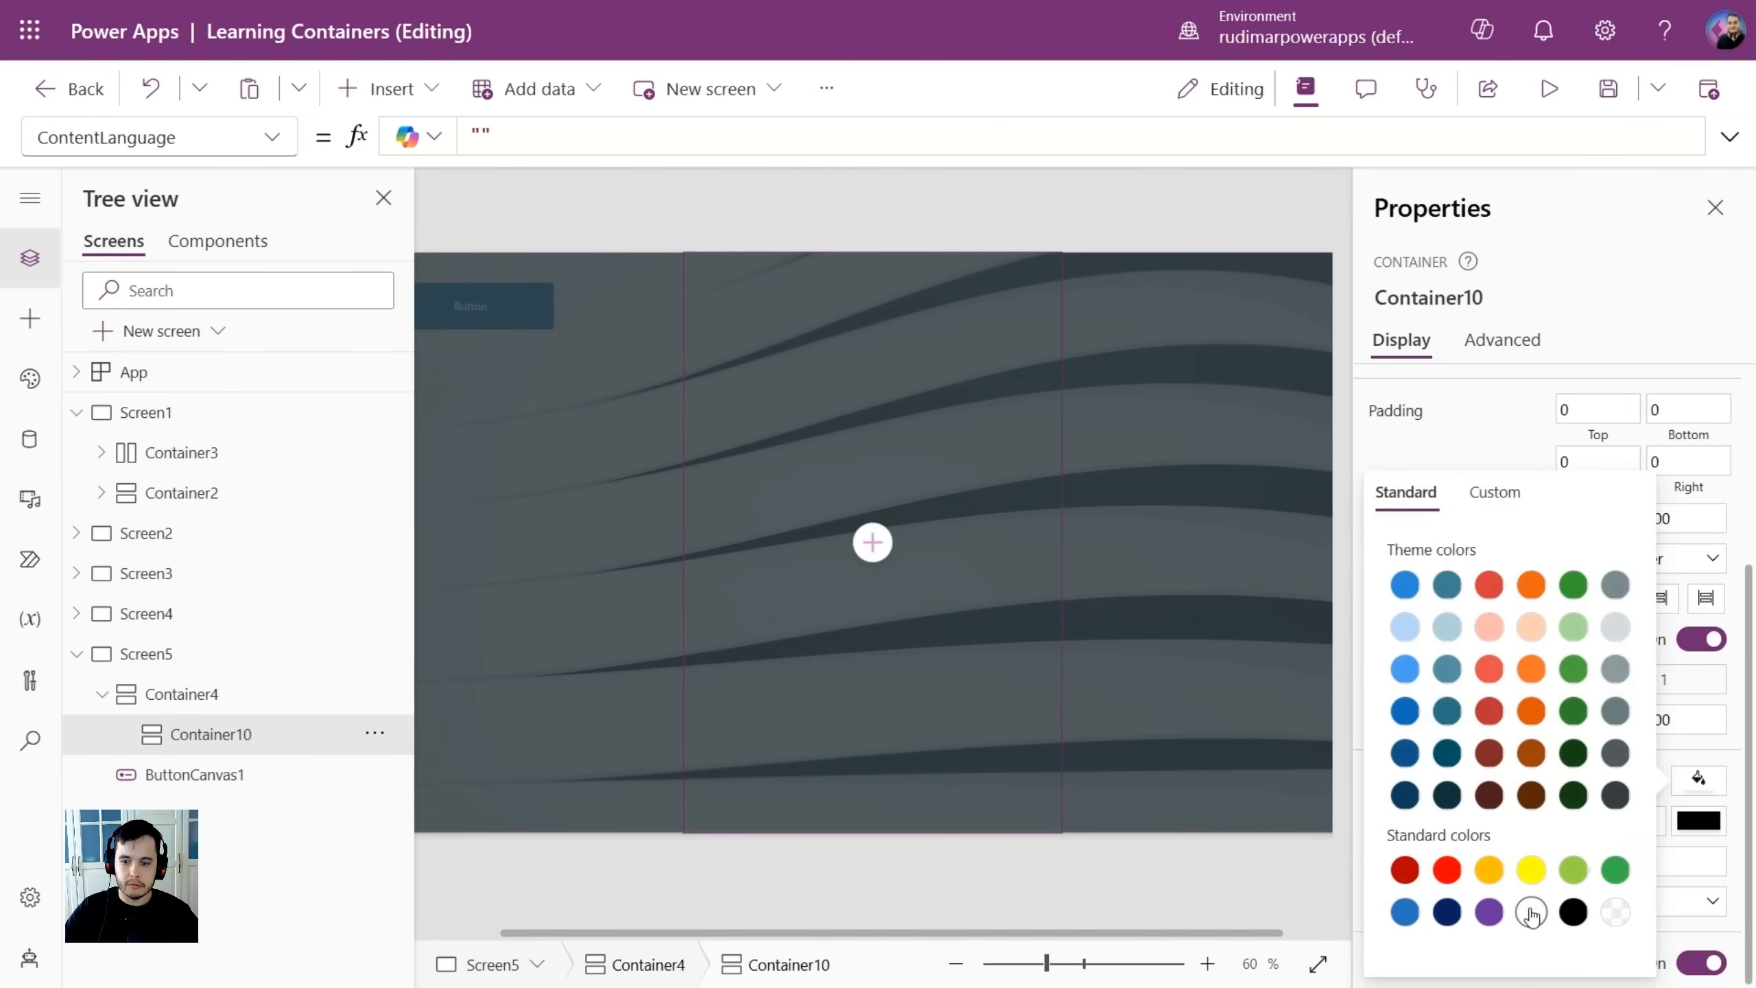
click(1530, 911)
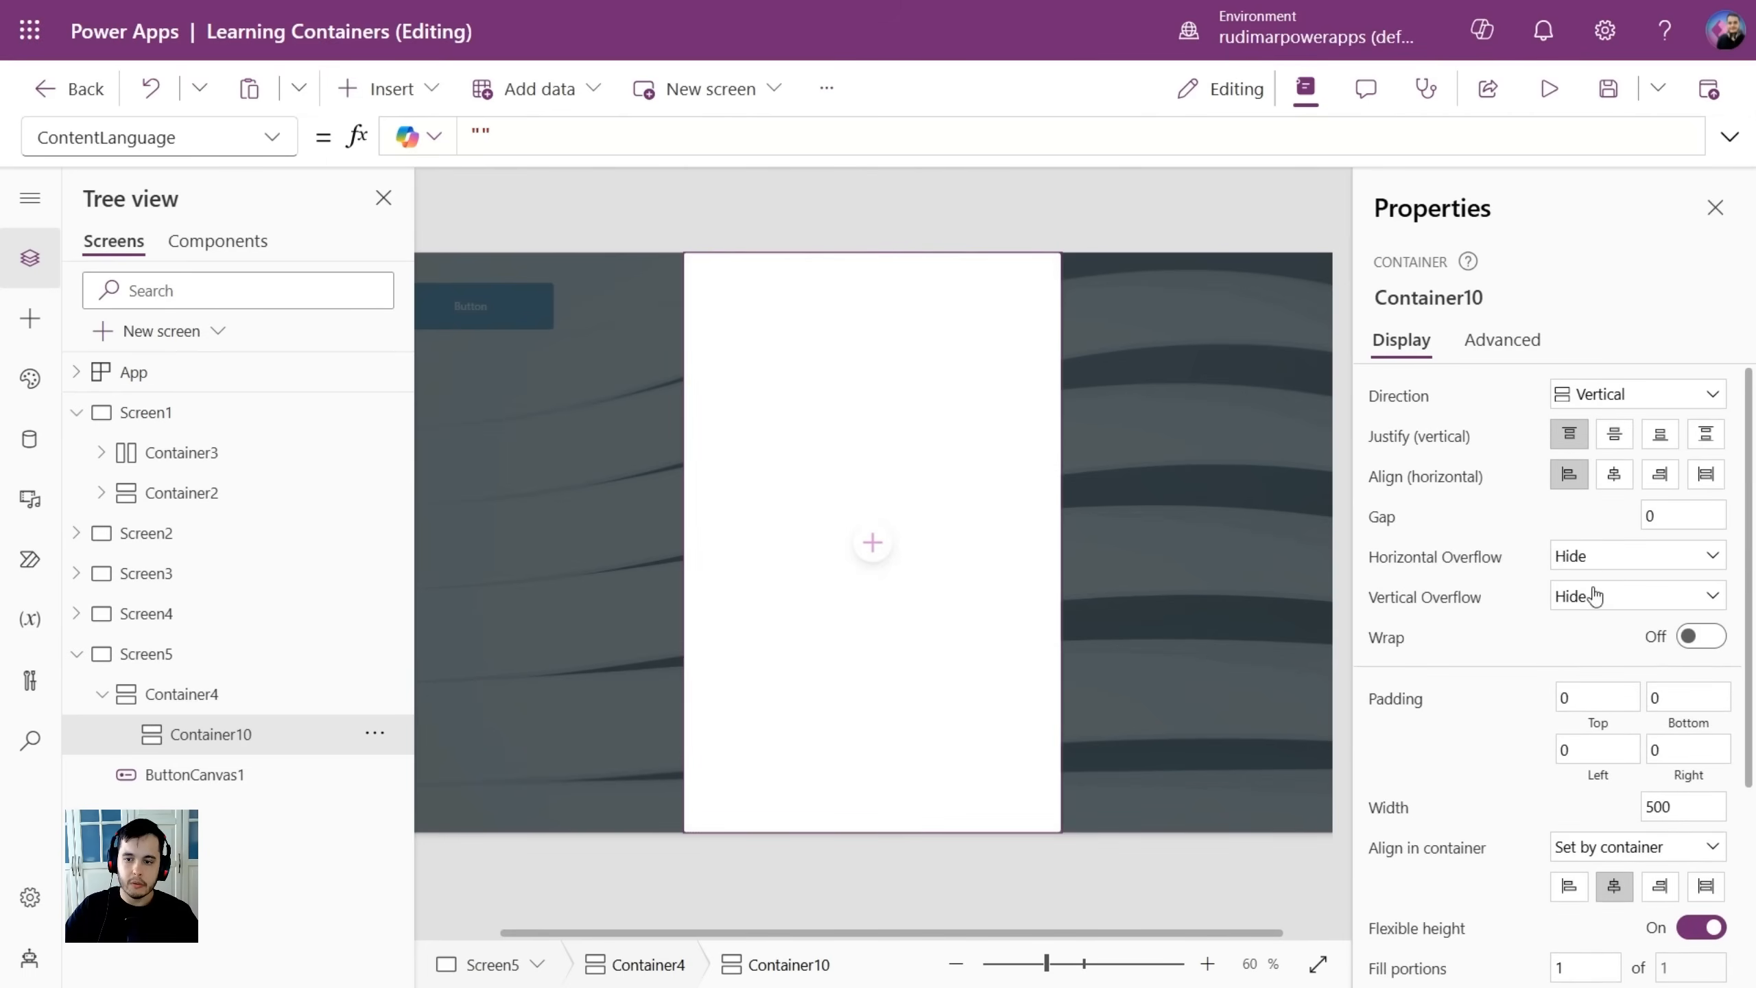
scroll(down, 3)
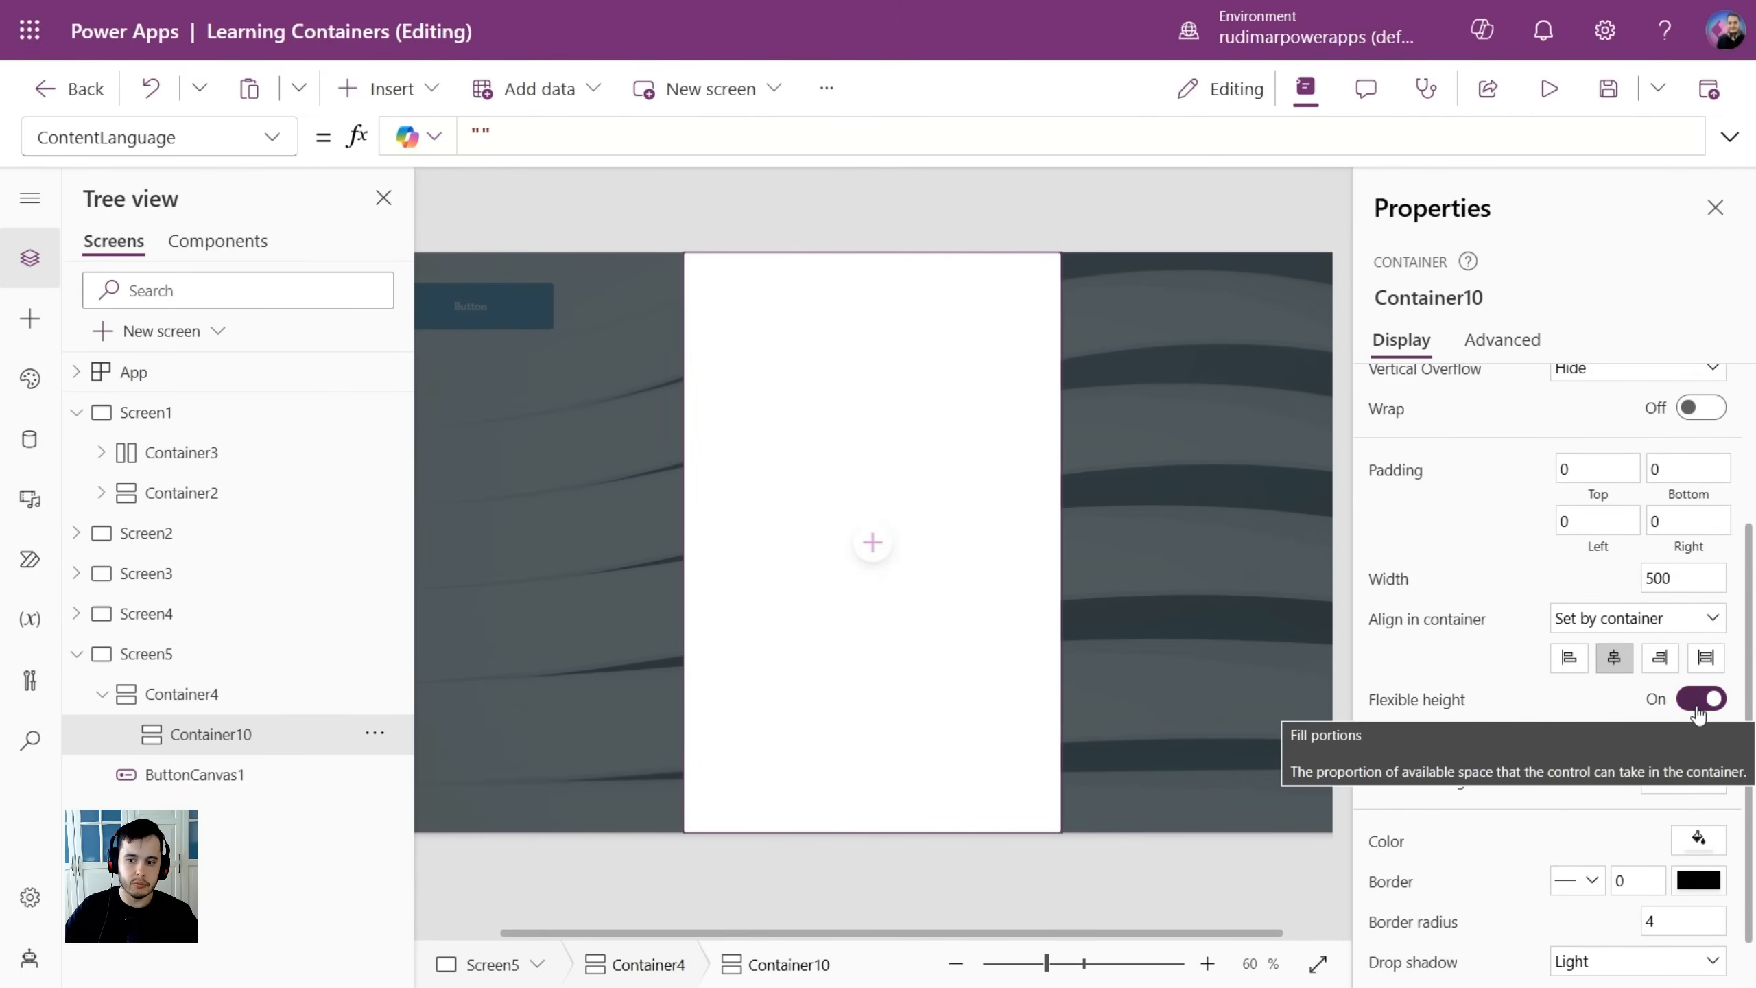
Turn off Flexible height and give Container10 a height of 300 and width of 400.
click(1699, 699)
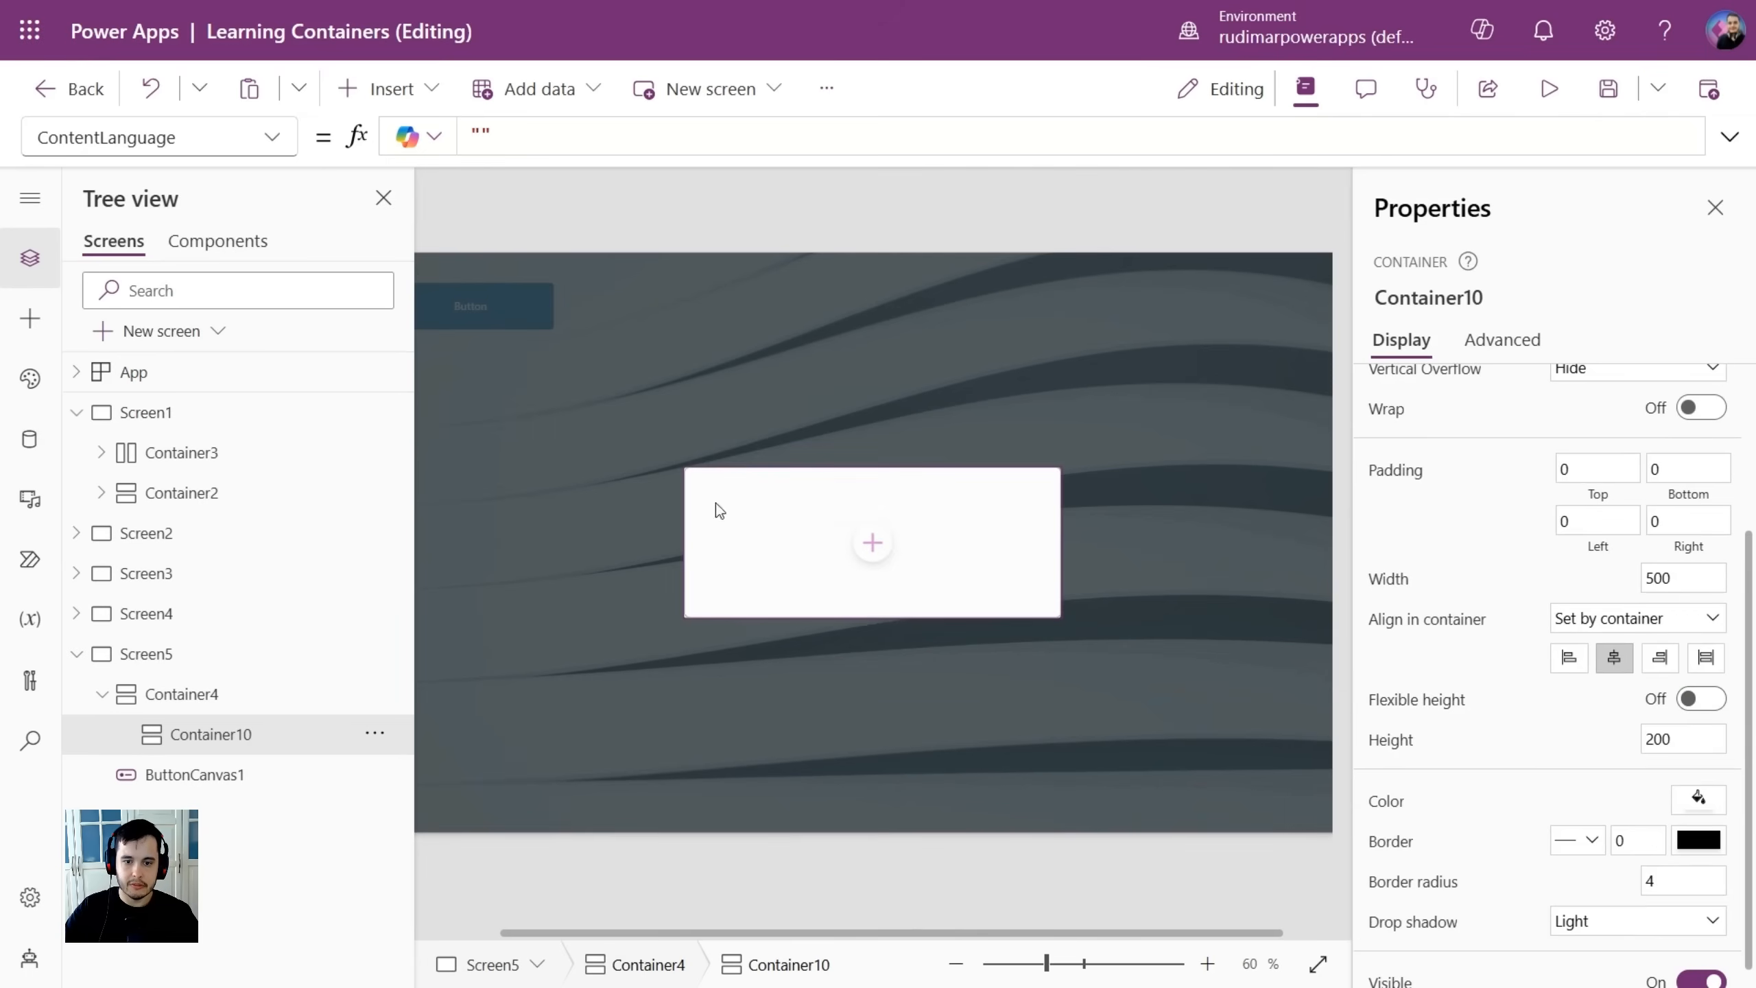
mouse_move(1011, 494)
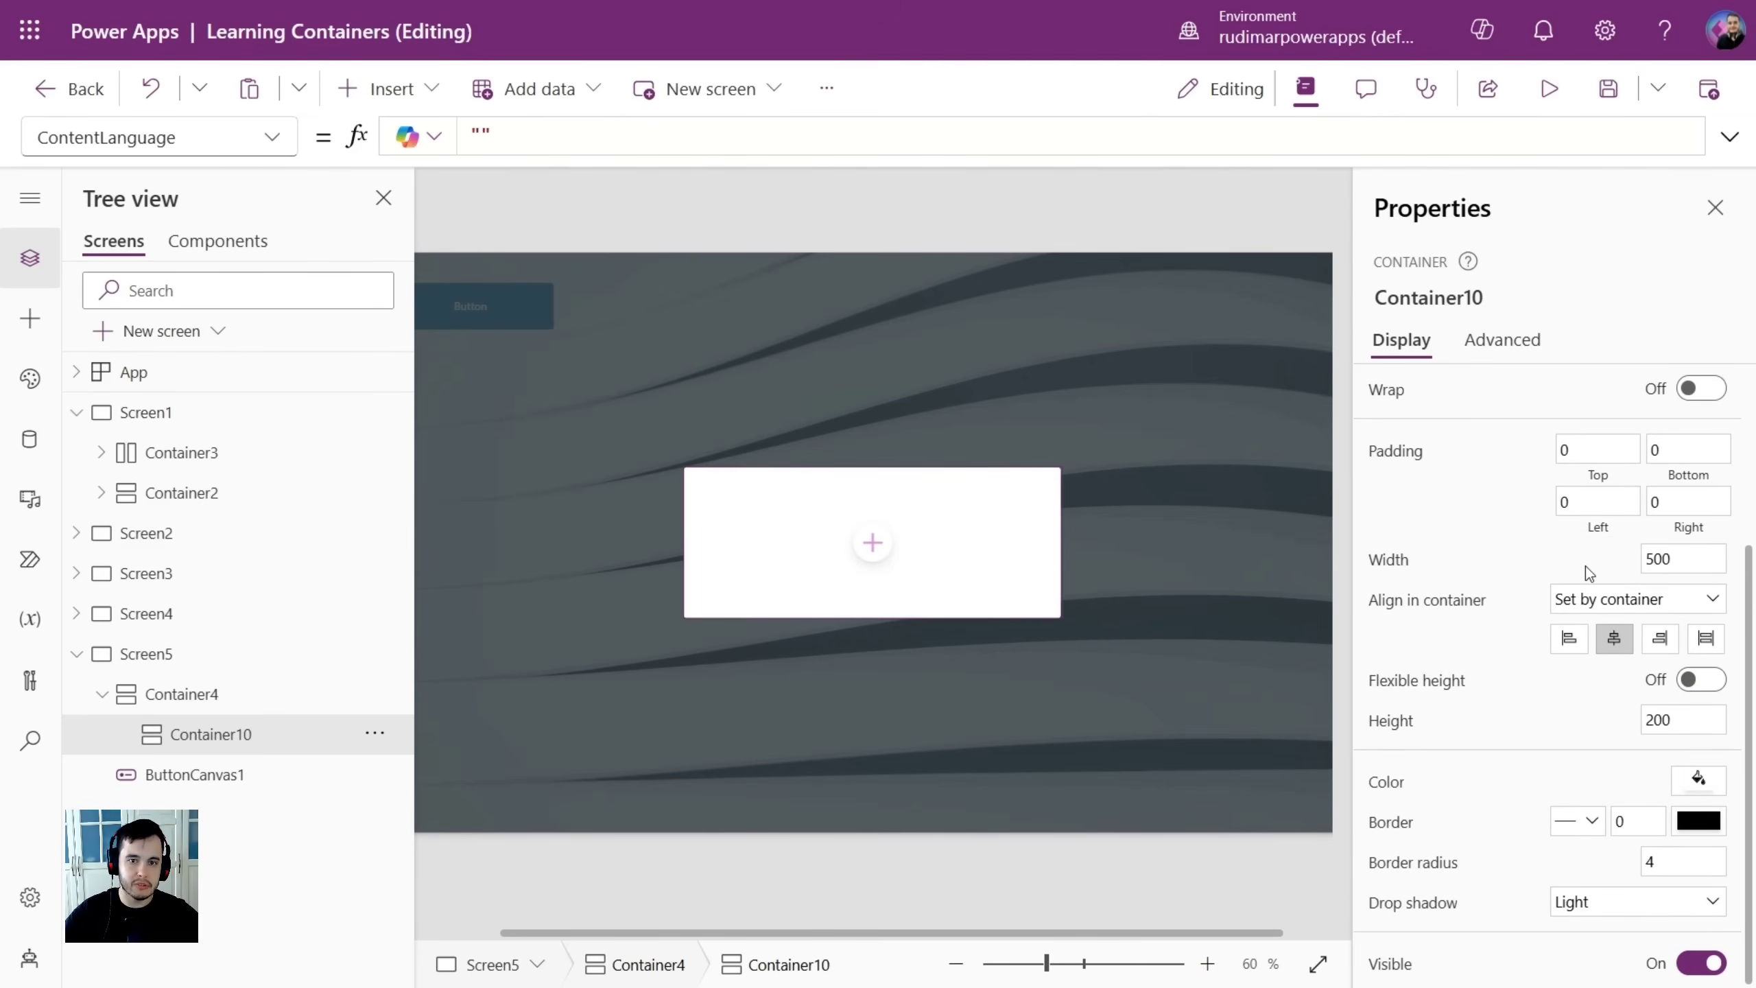
mouse_move(1592, 726)
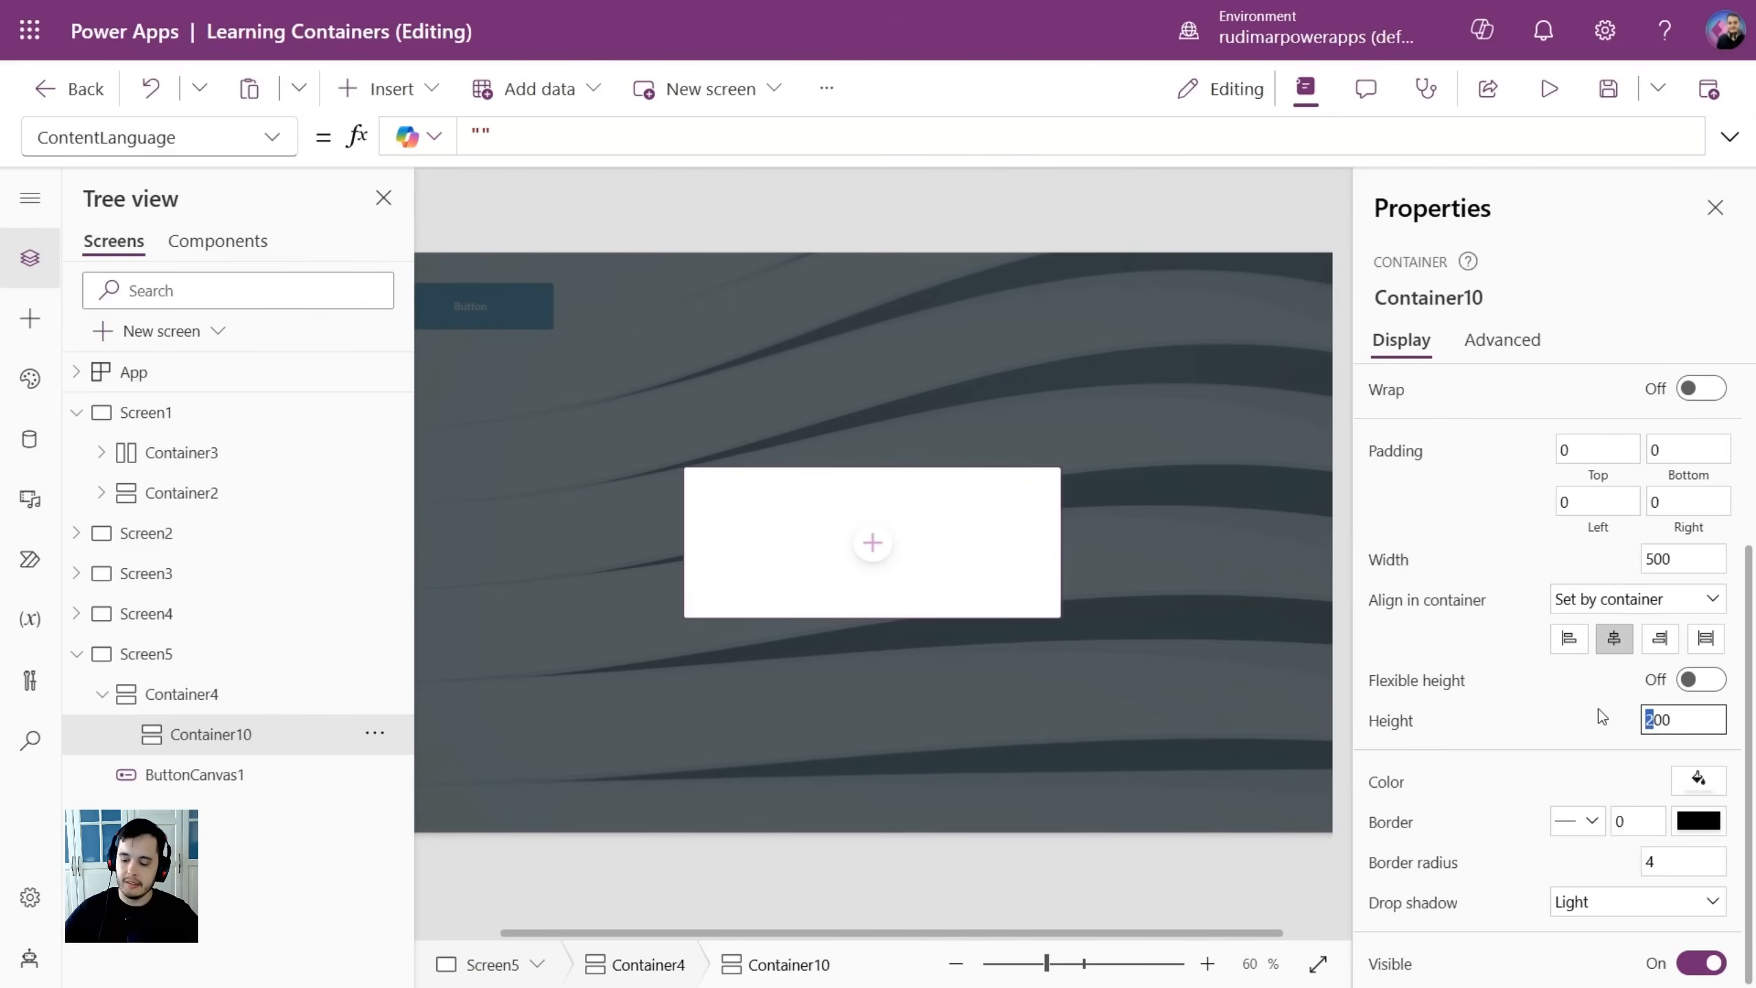
text(300)
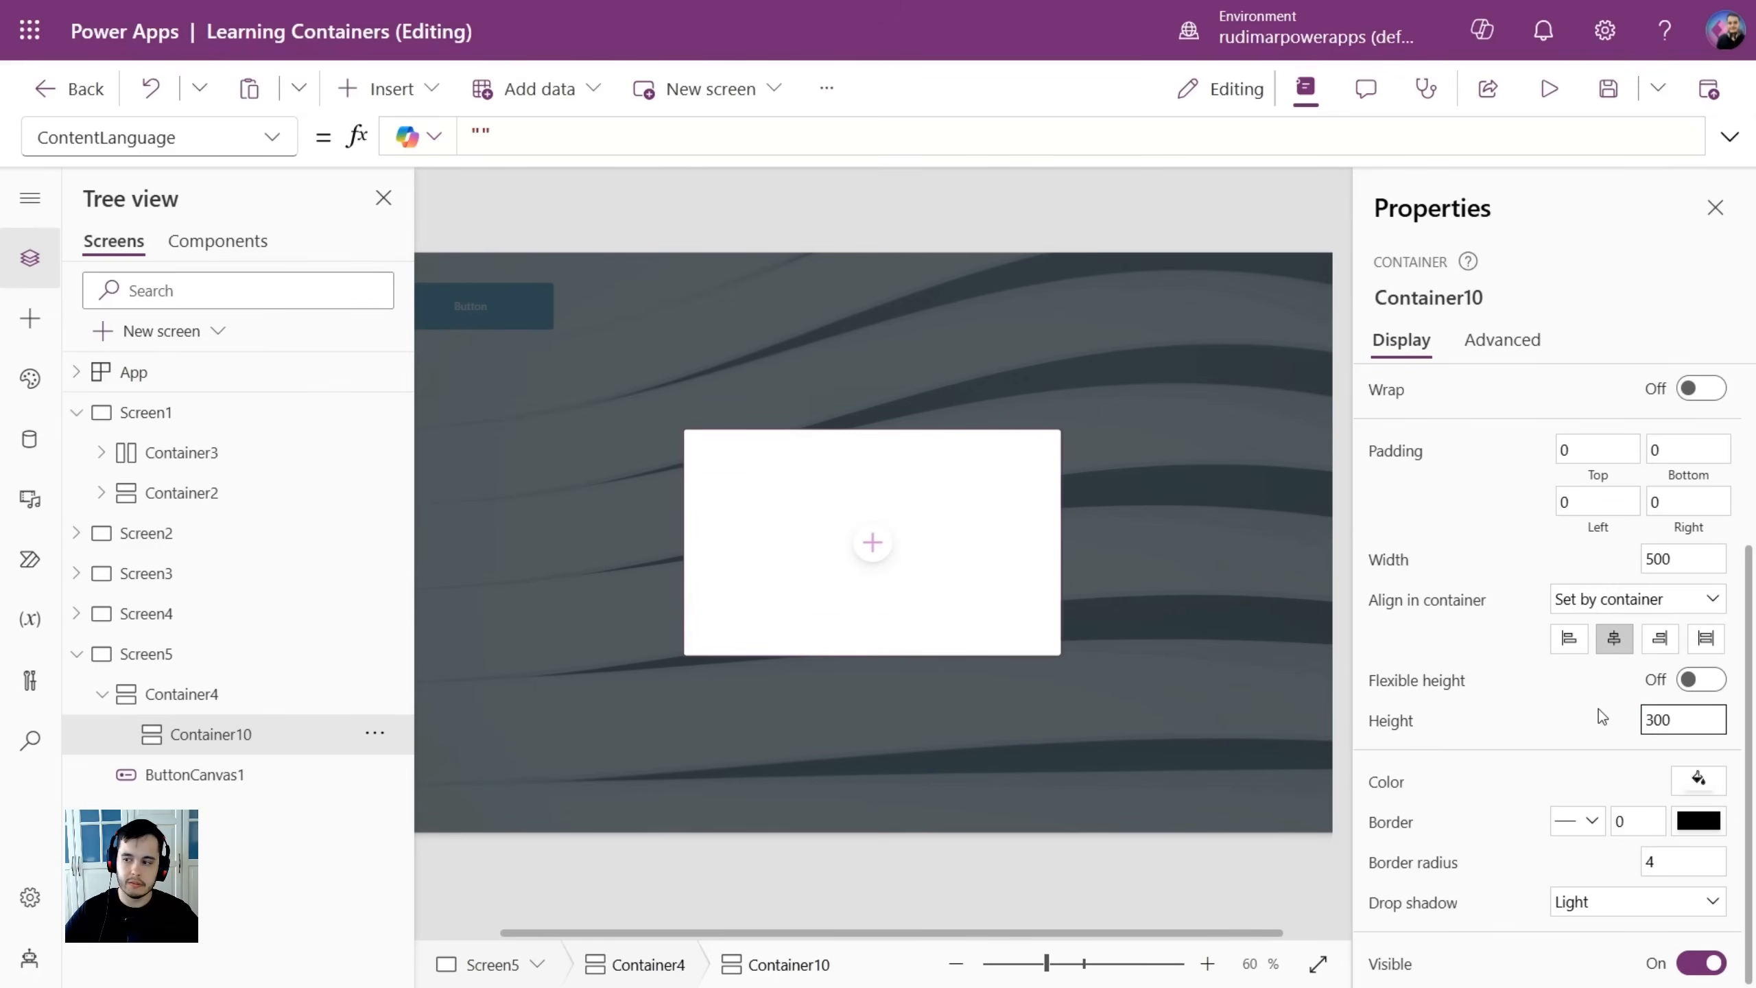
scroll(up, 3)
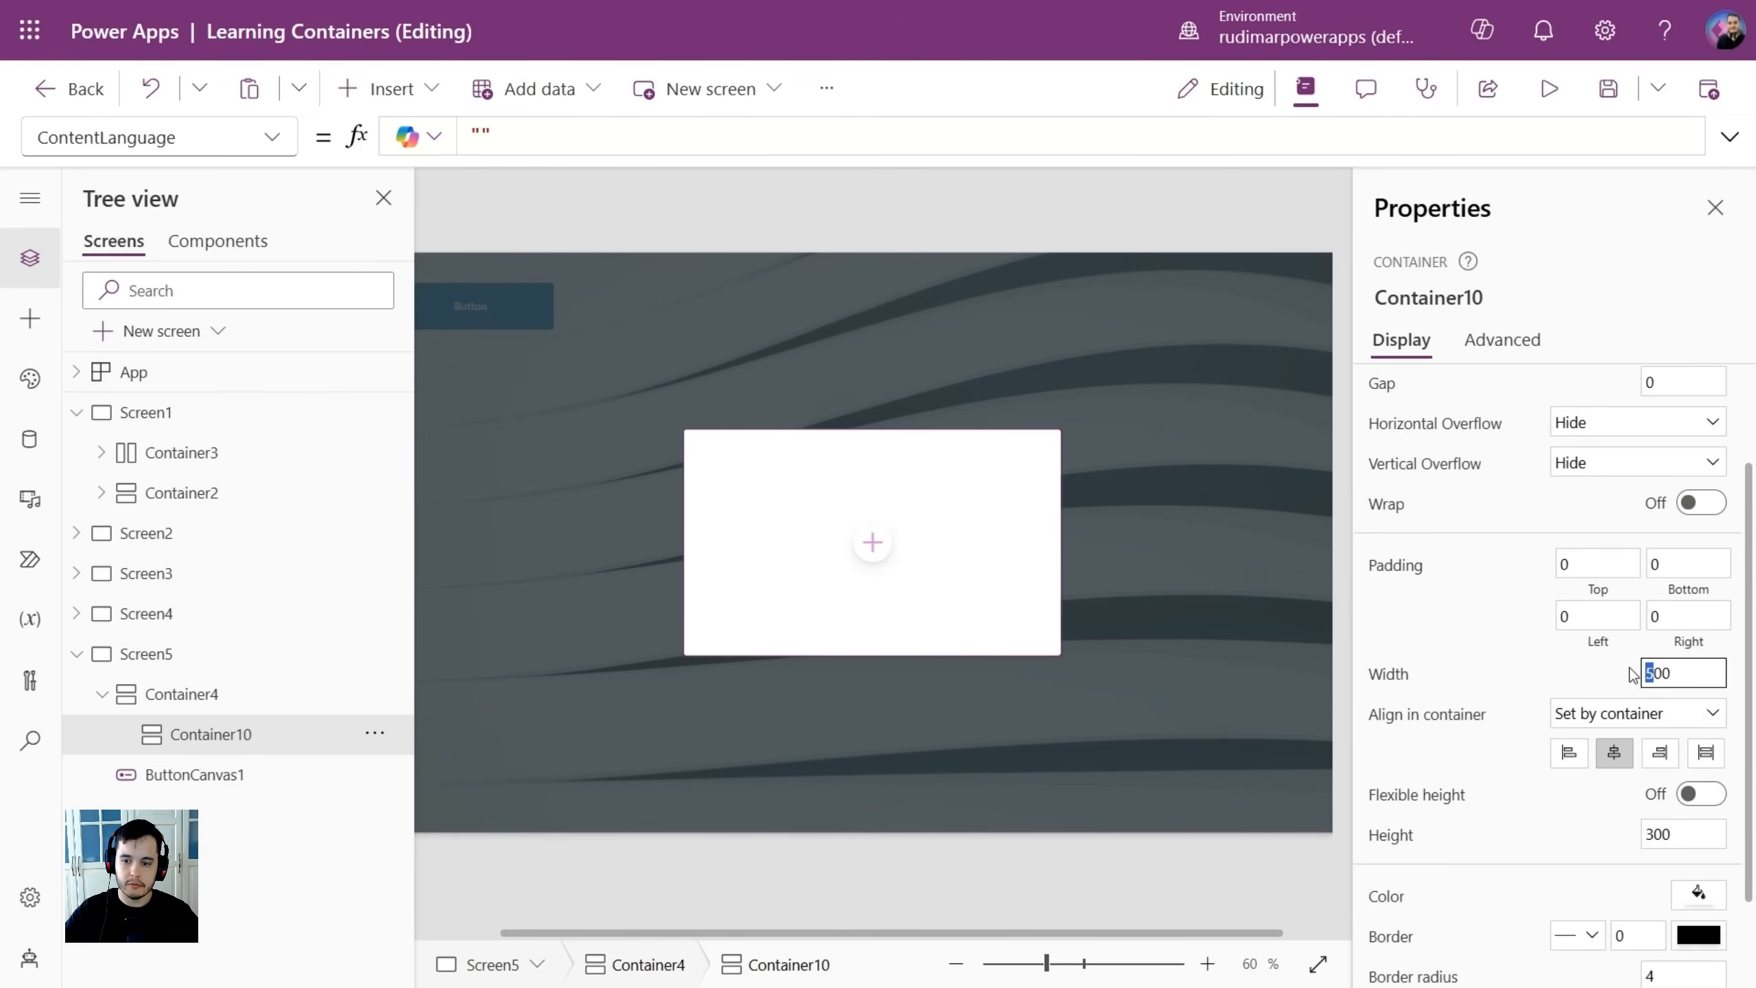
text(400)
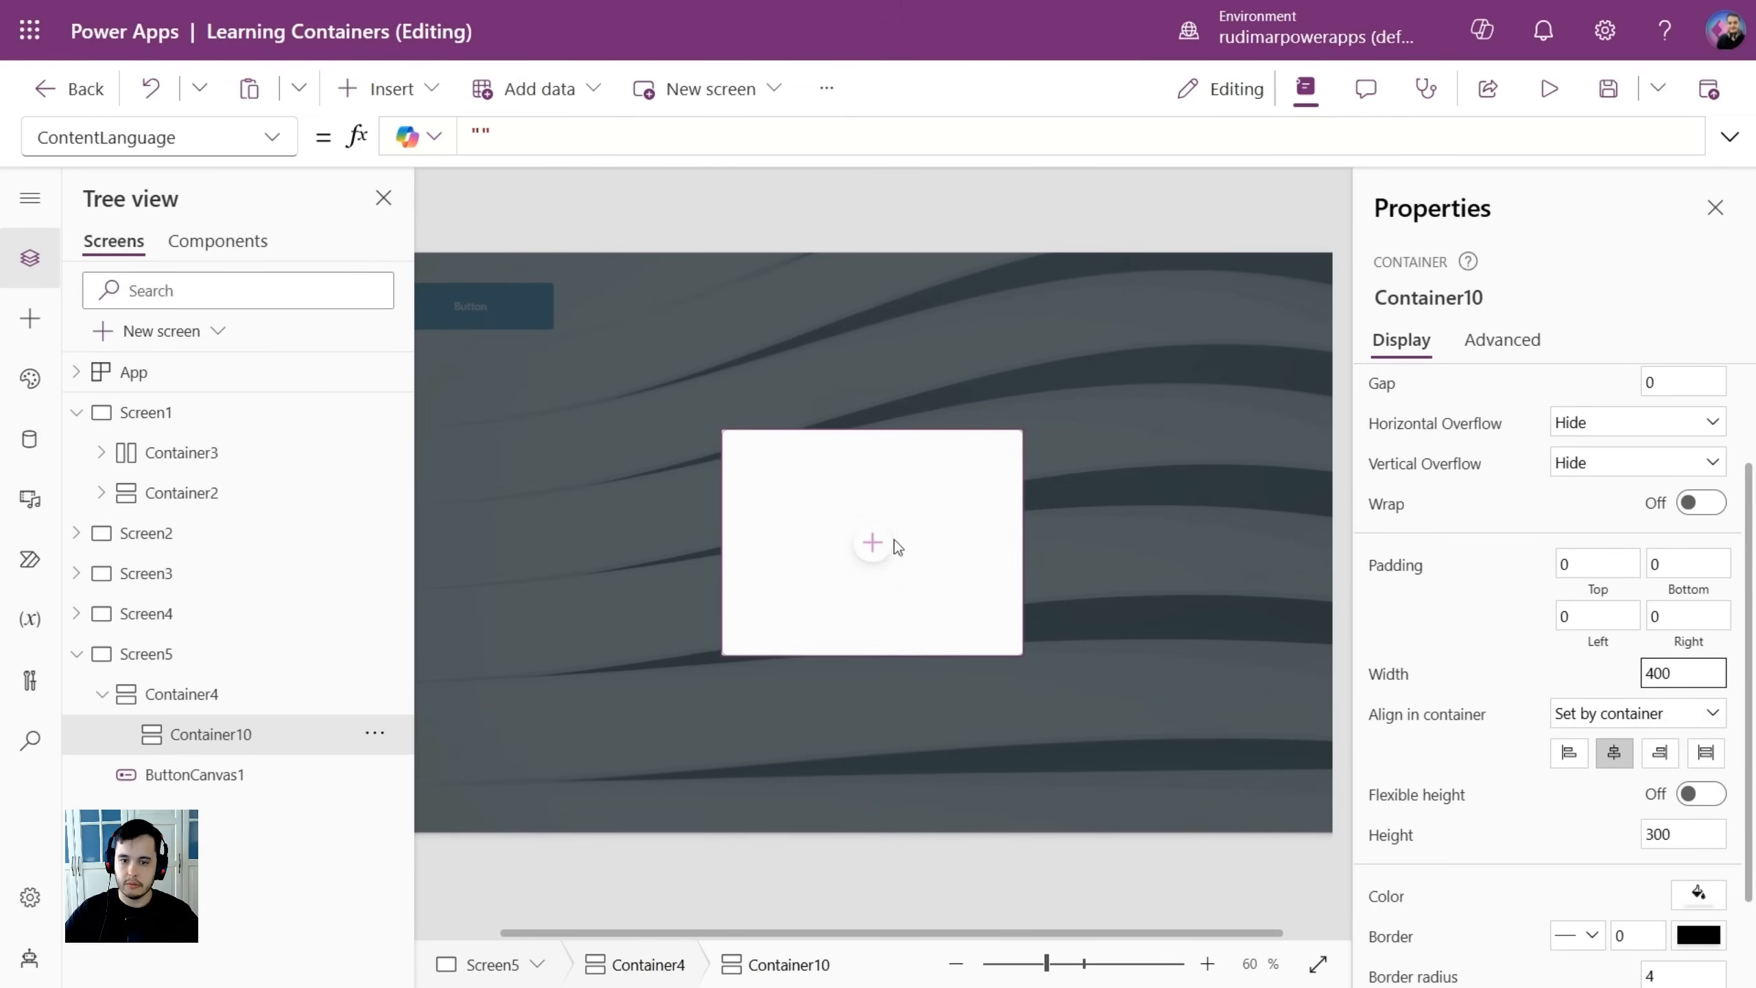
click(1681, 673)
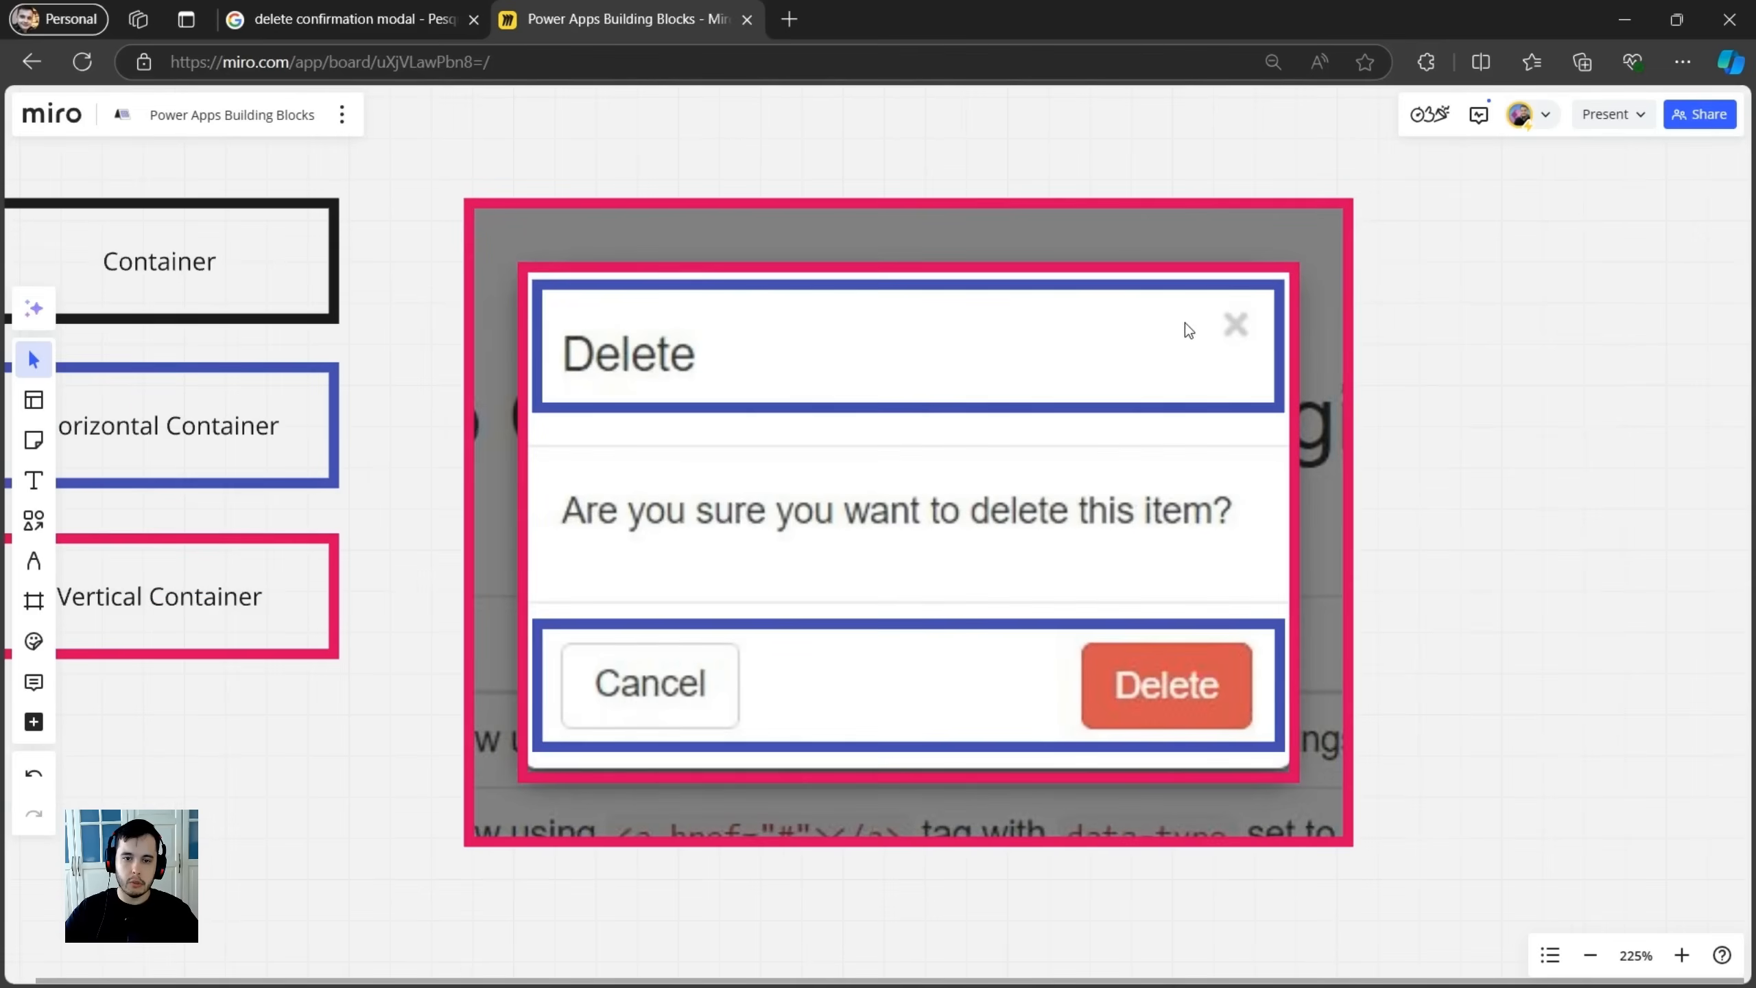
mouse_move(678, 322)
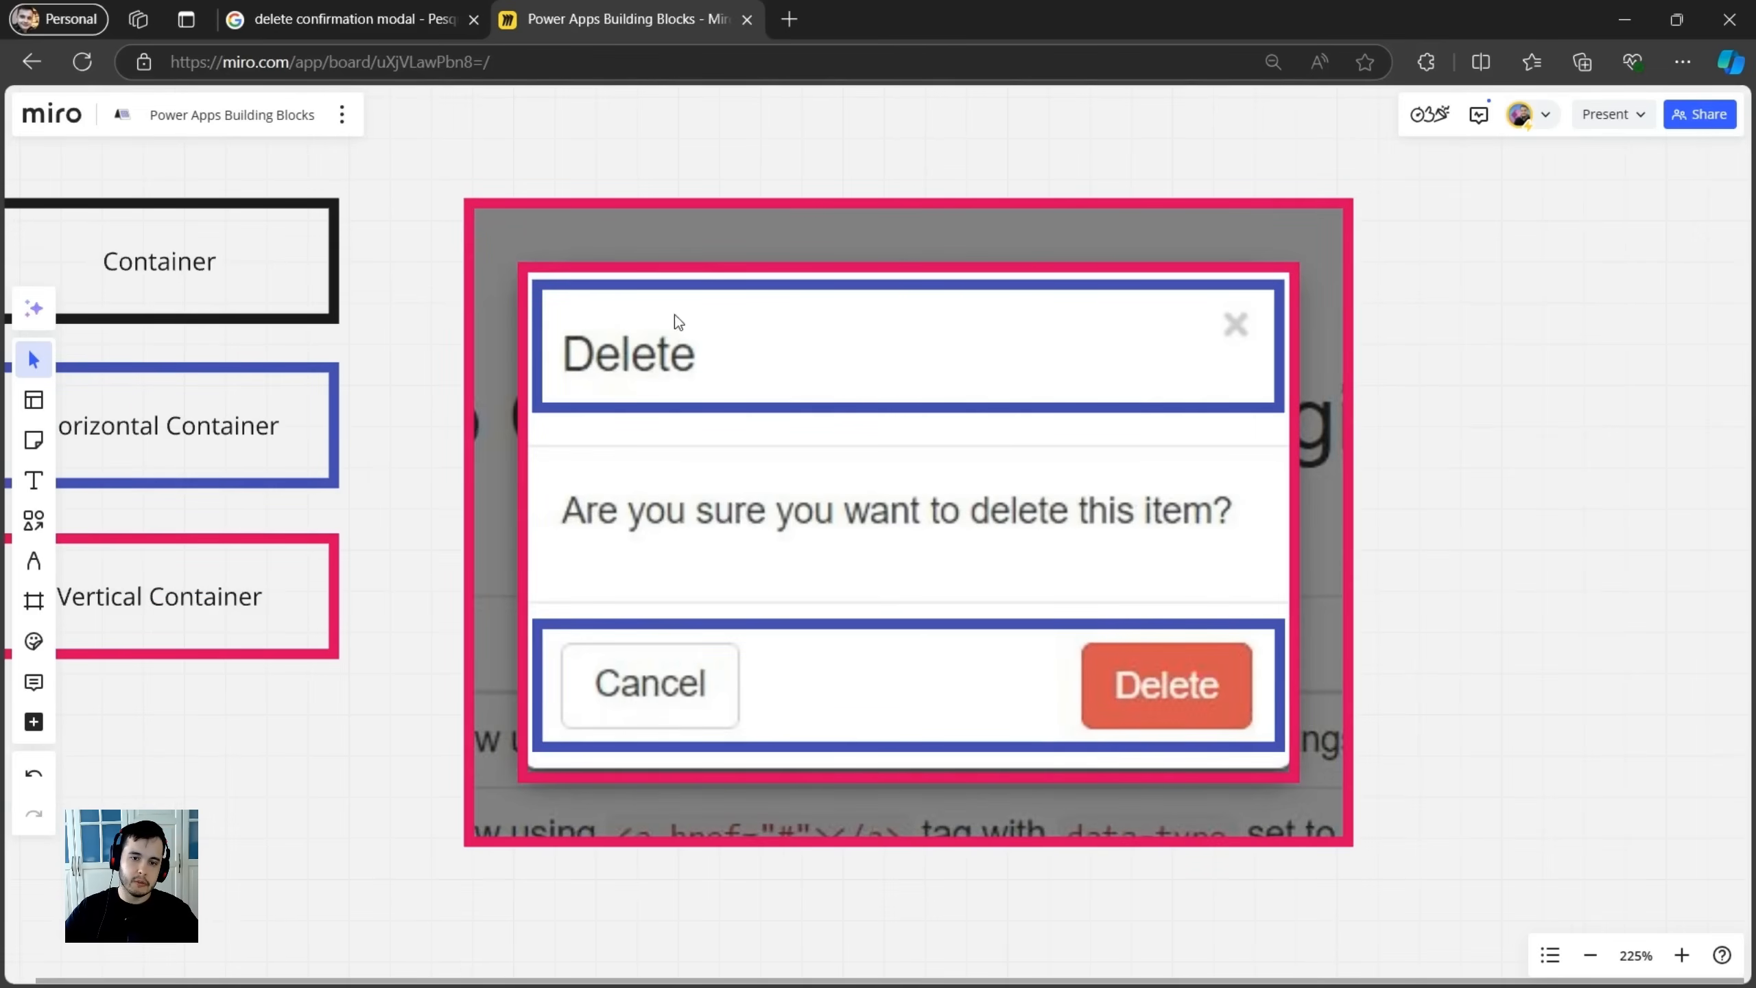
mouse_move(1030, 417)
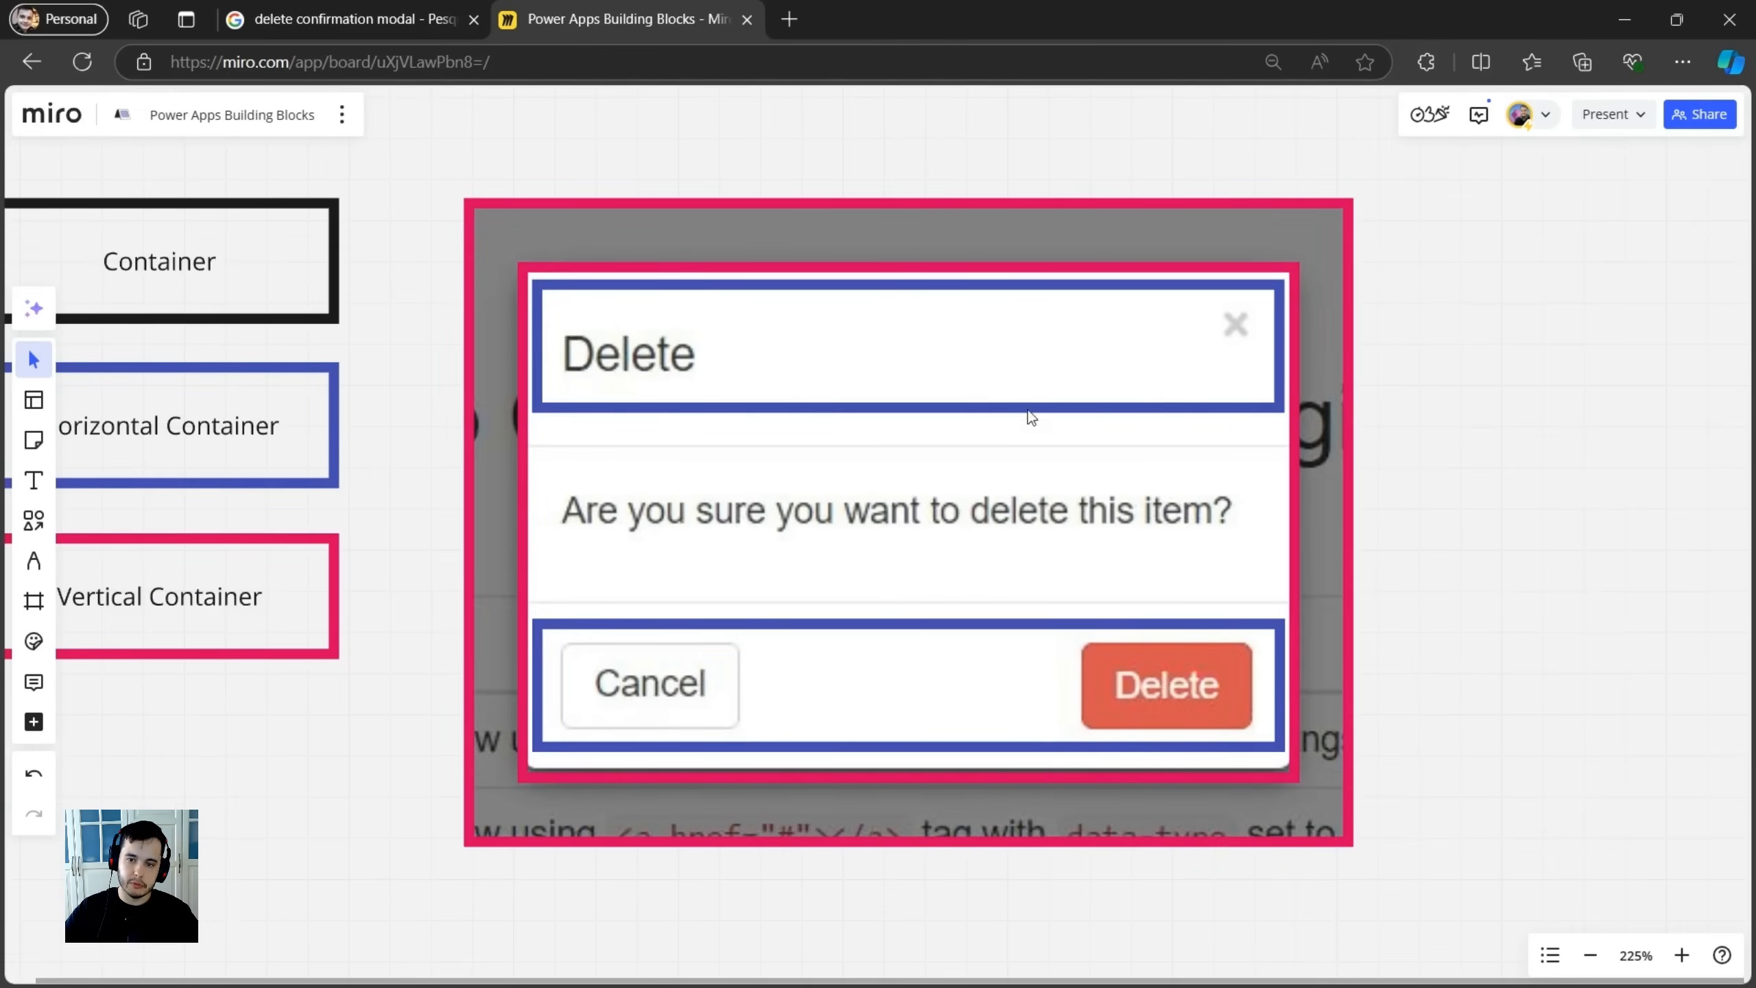
mouse_move(639, 653)
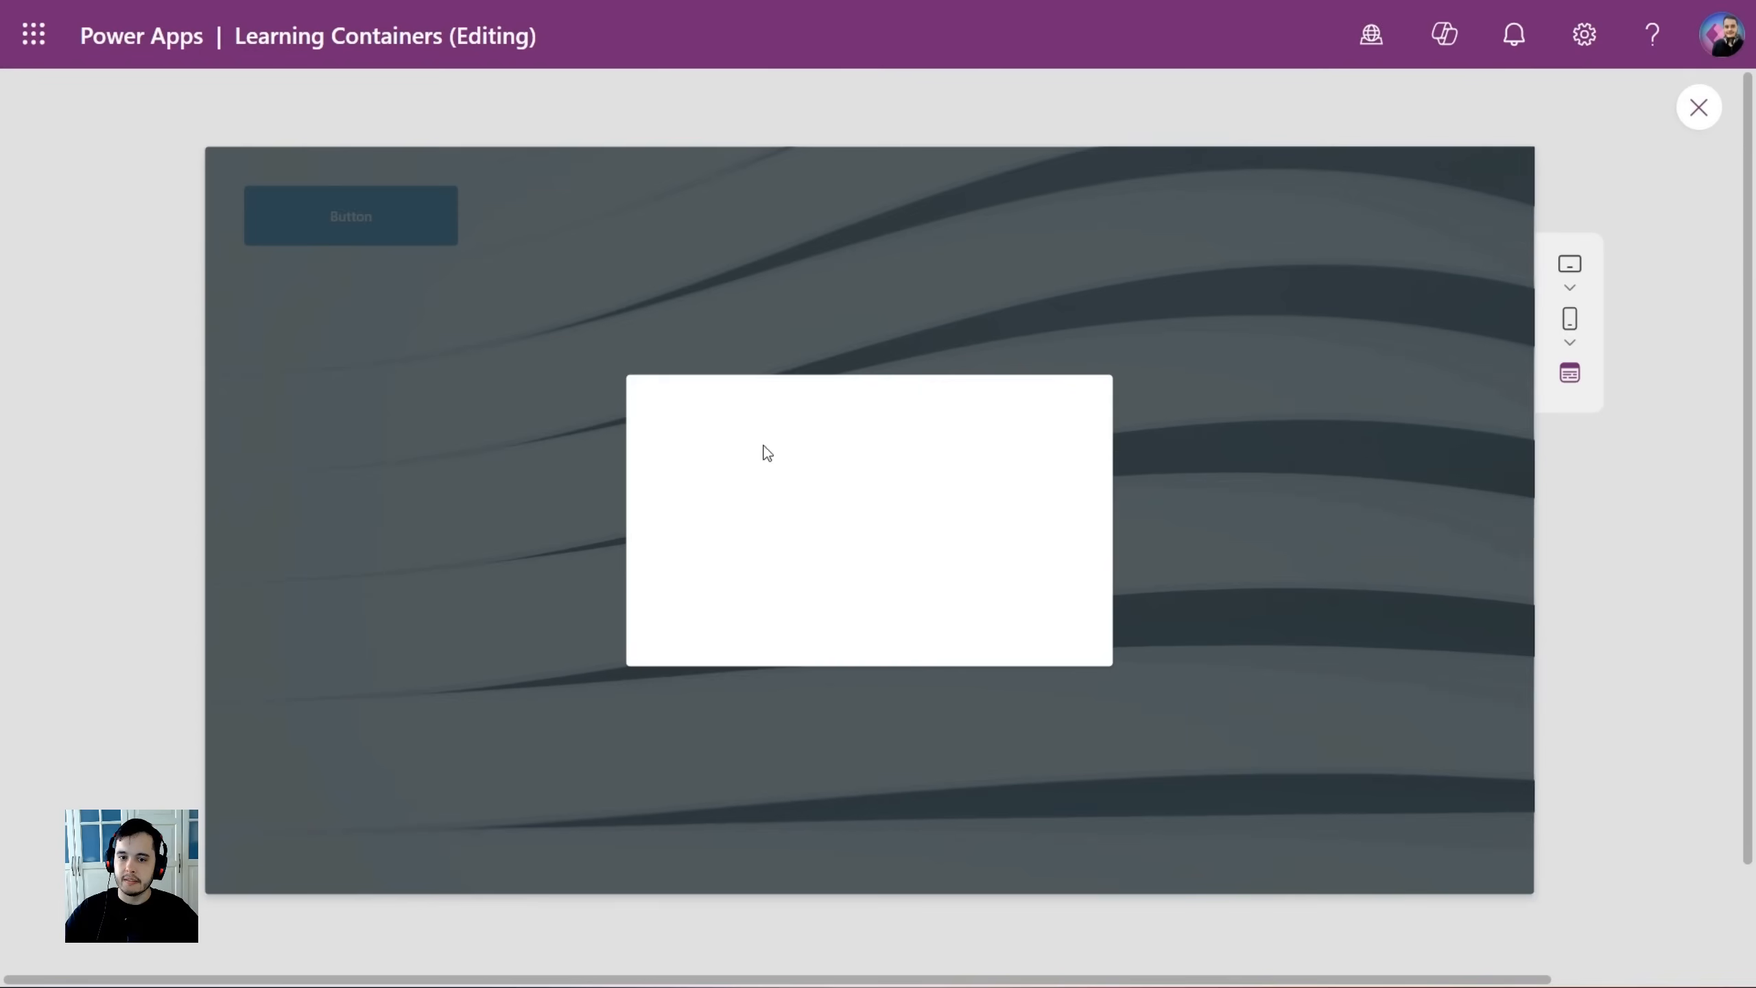
mouse_move(1266, 455)
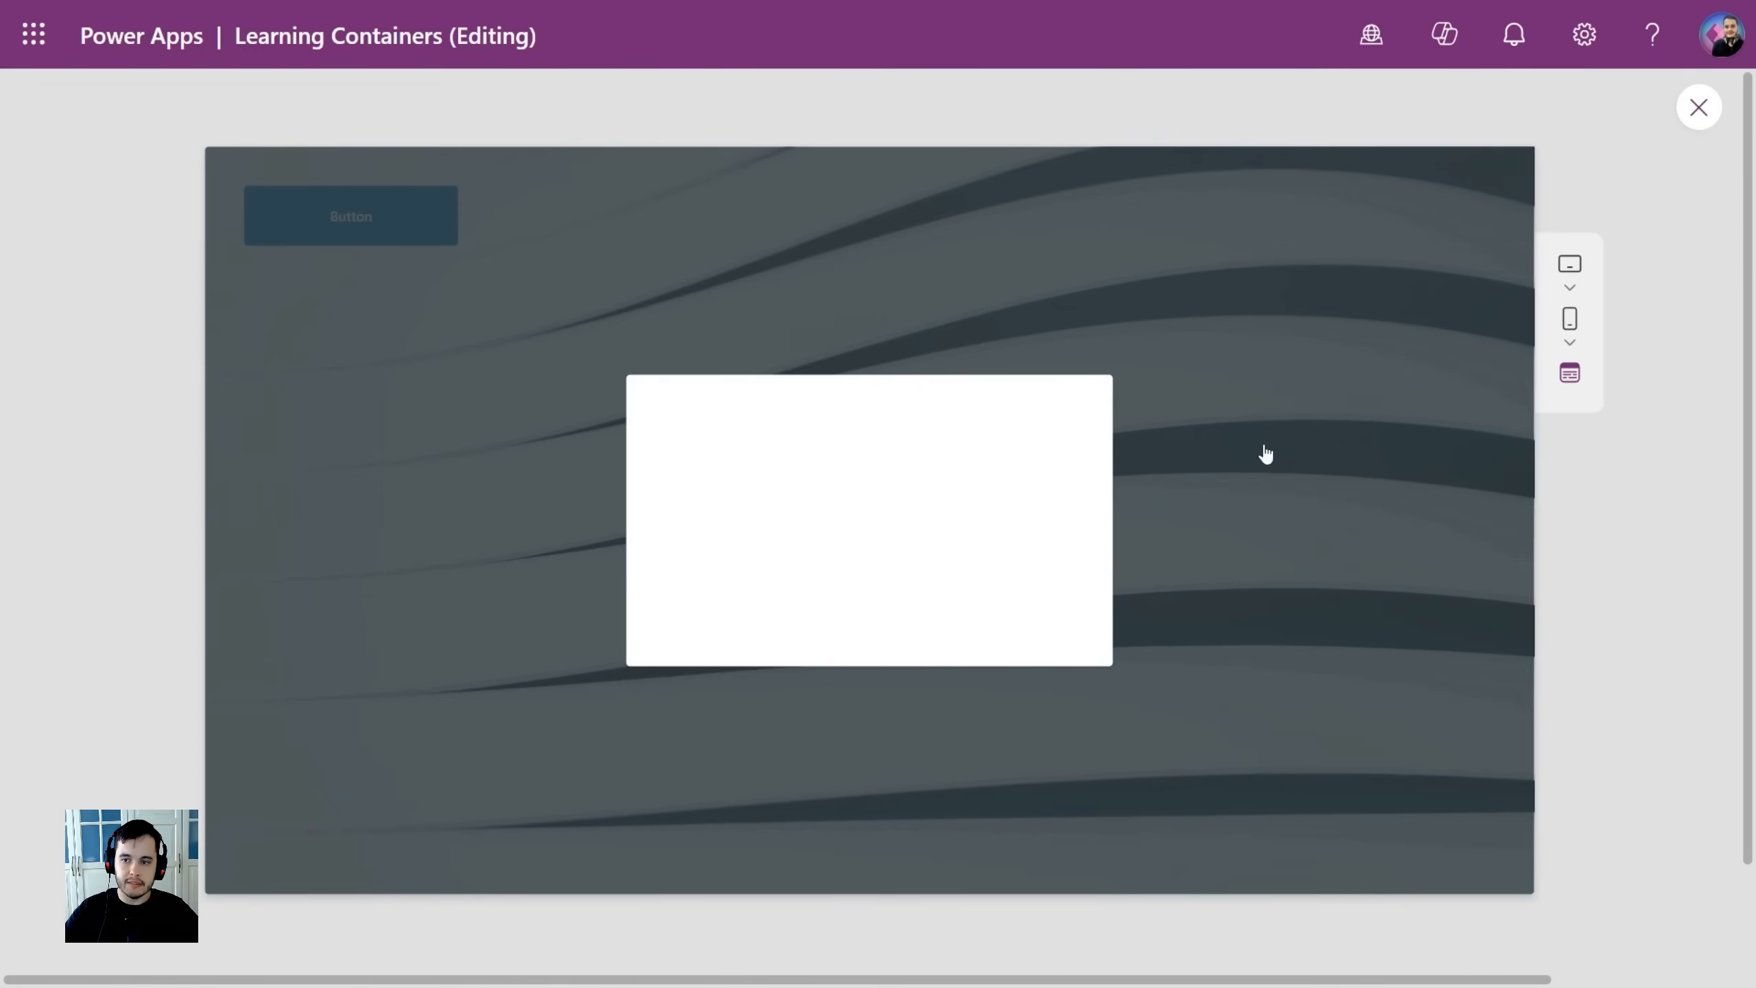
Close the app preview to return to Power Apps Studio.
click(1698, 107)
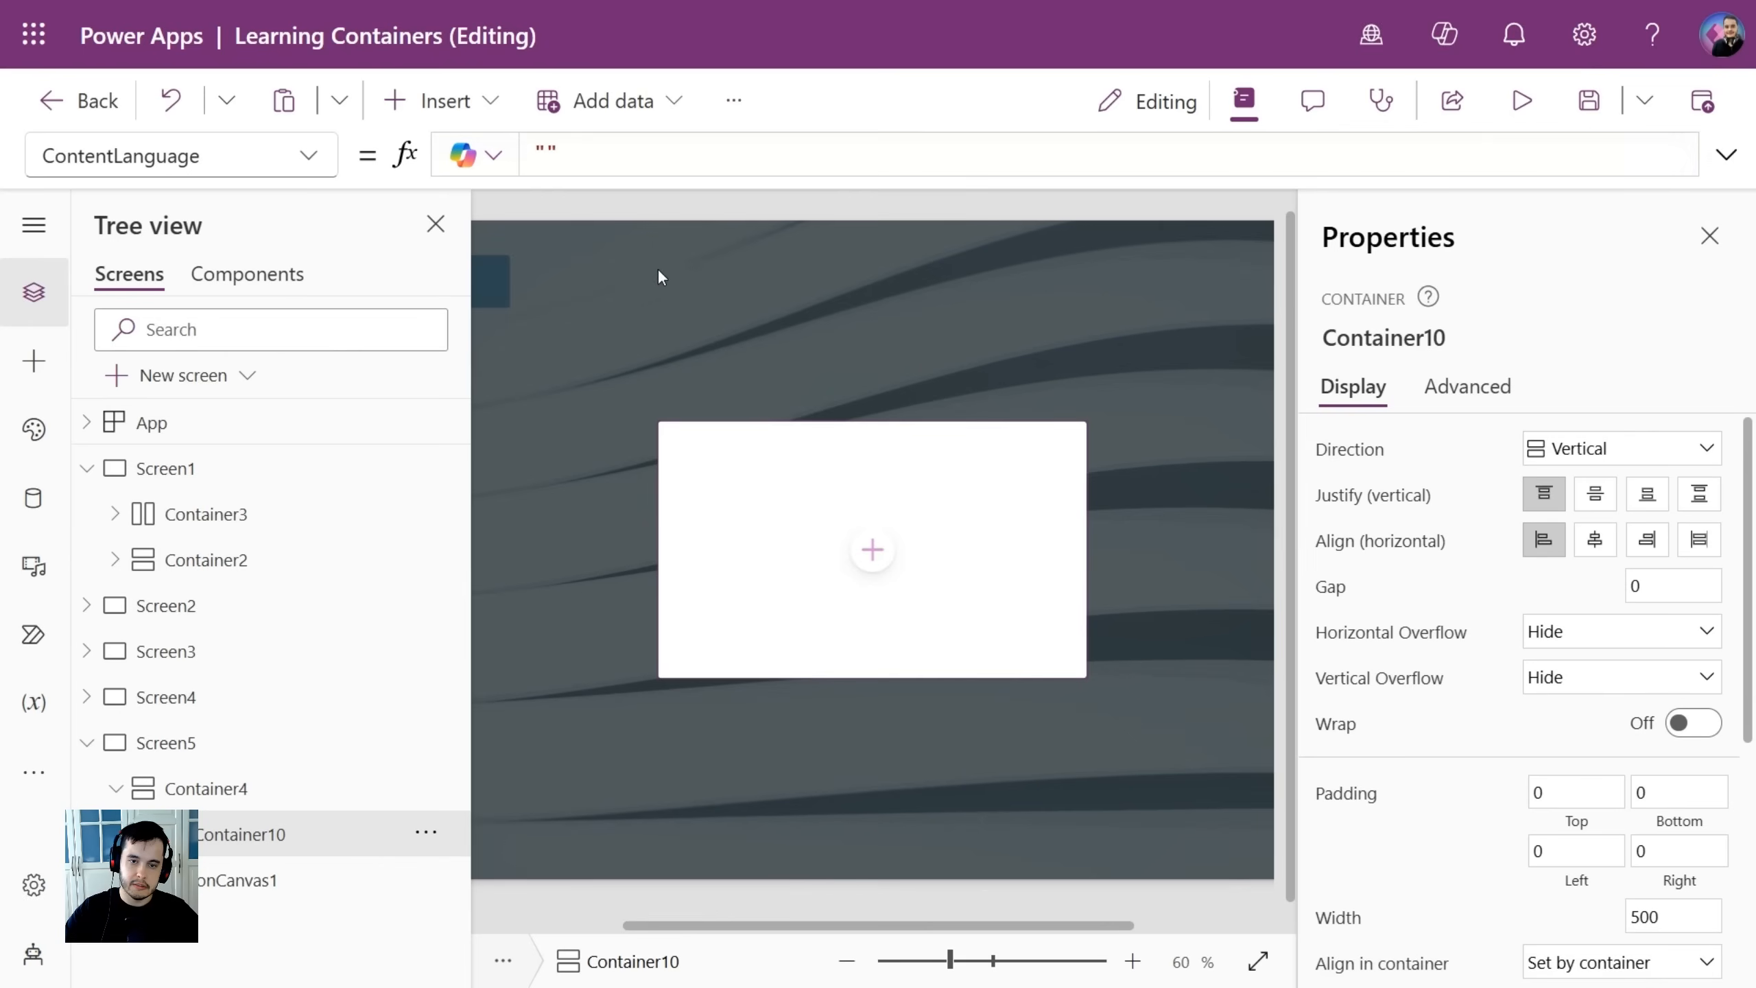
Insert Container11 and text control TextCanvas2 into Container10, then select Container10.
click(871, 551)
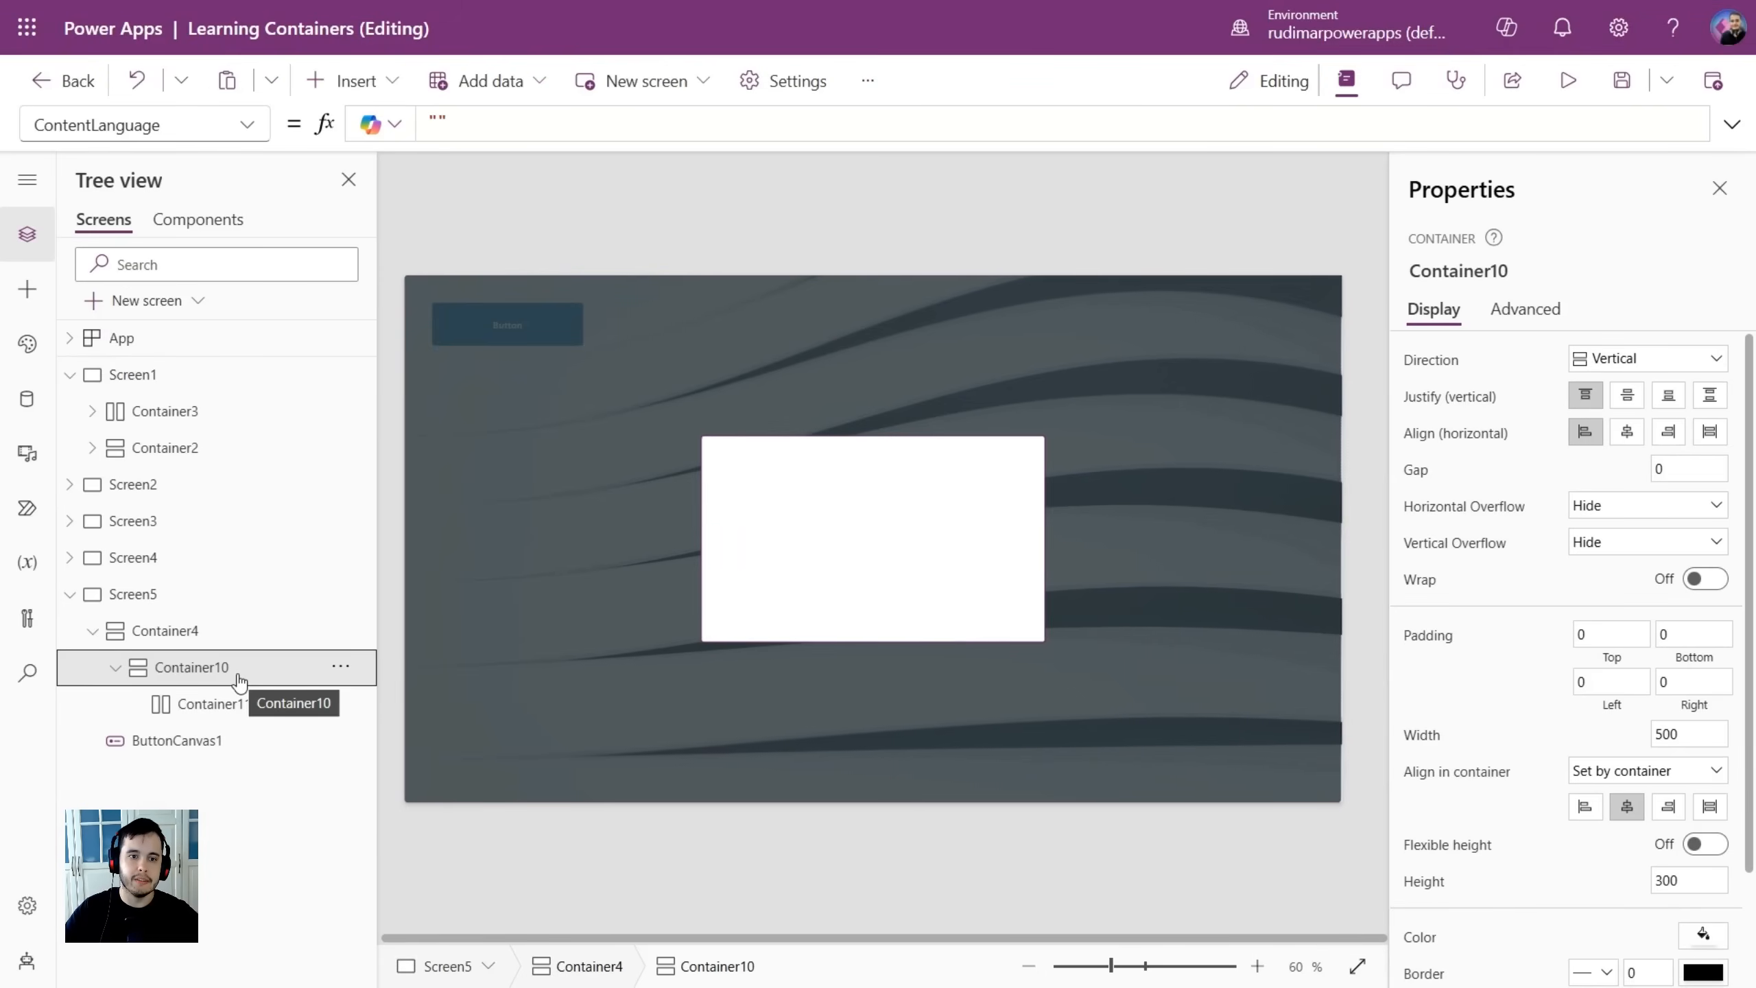
click(353, 80)
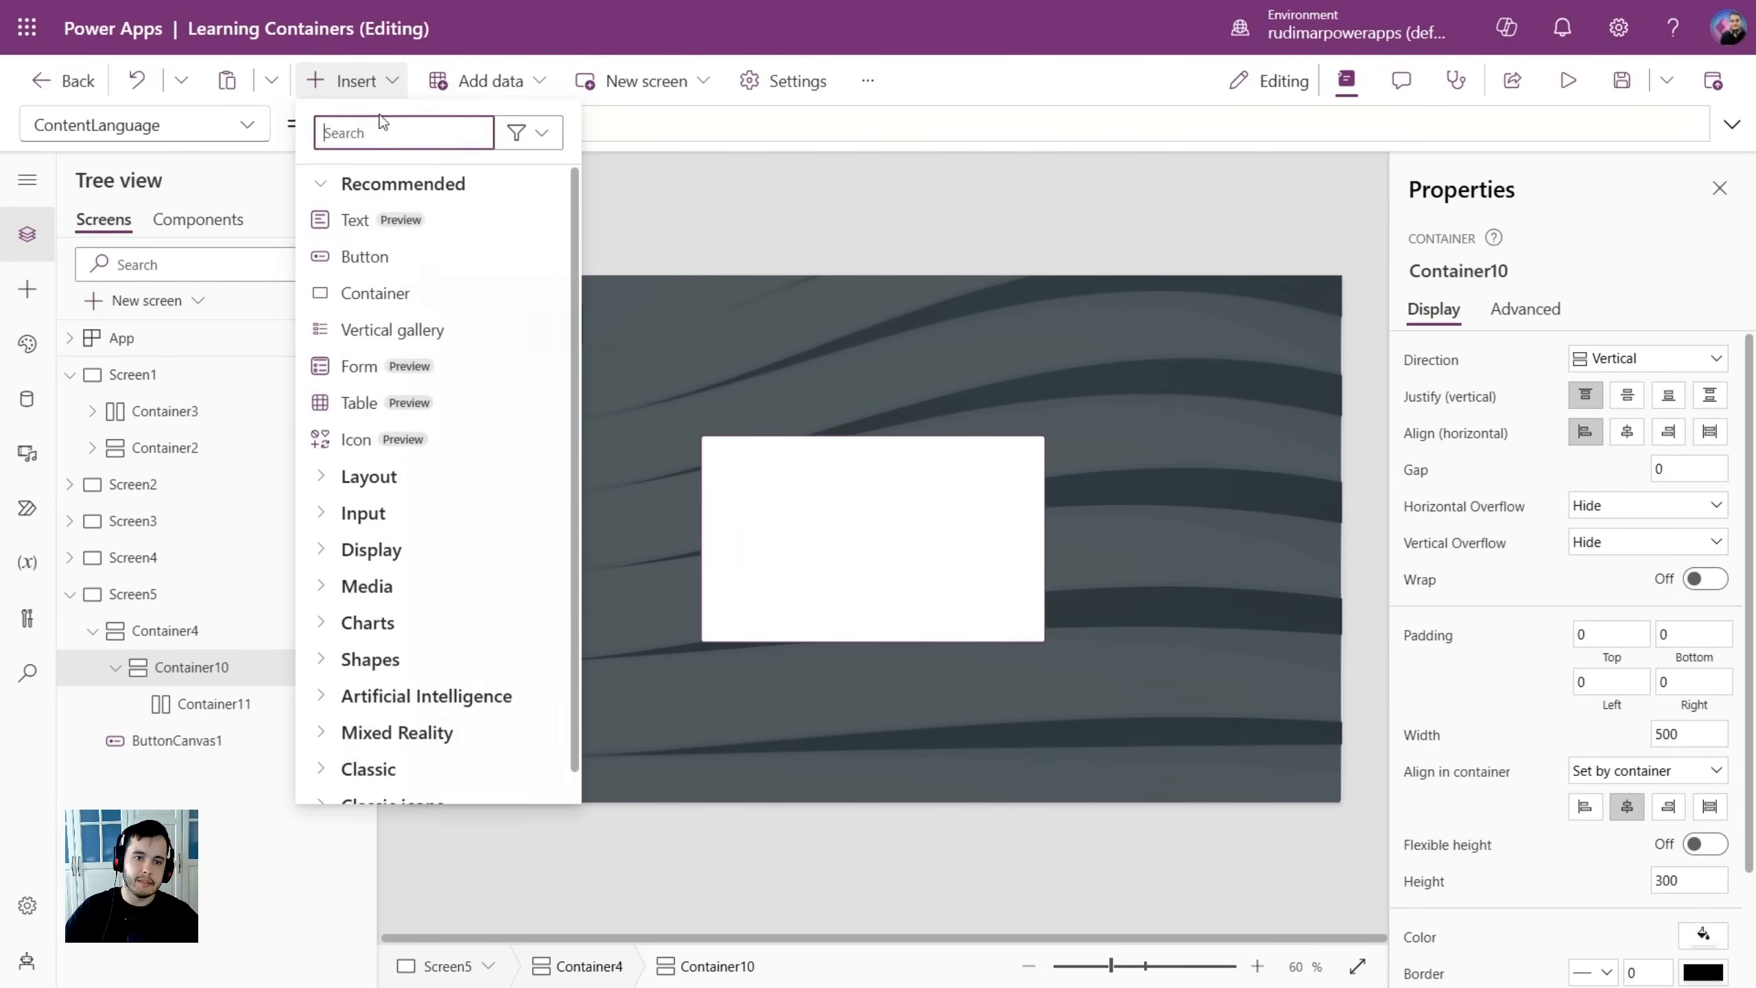
click(354, 219)
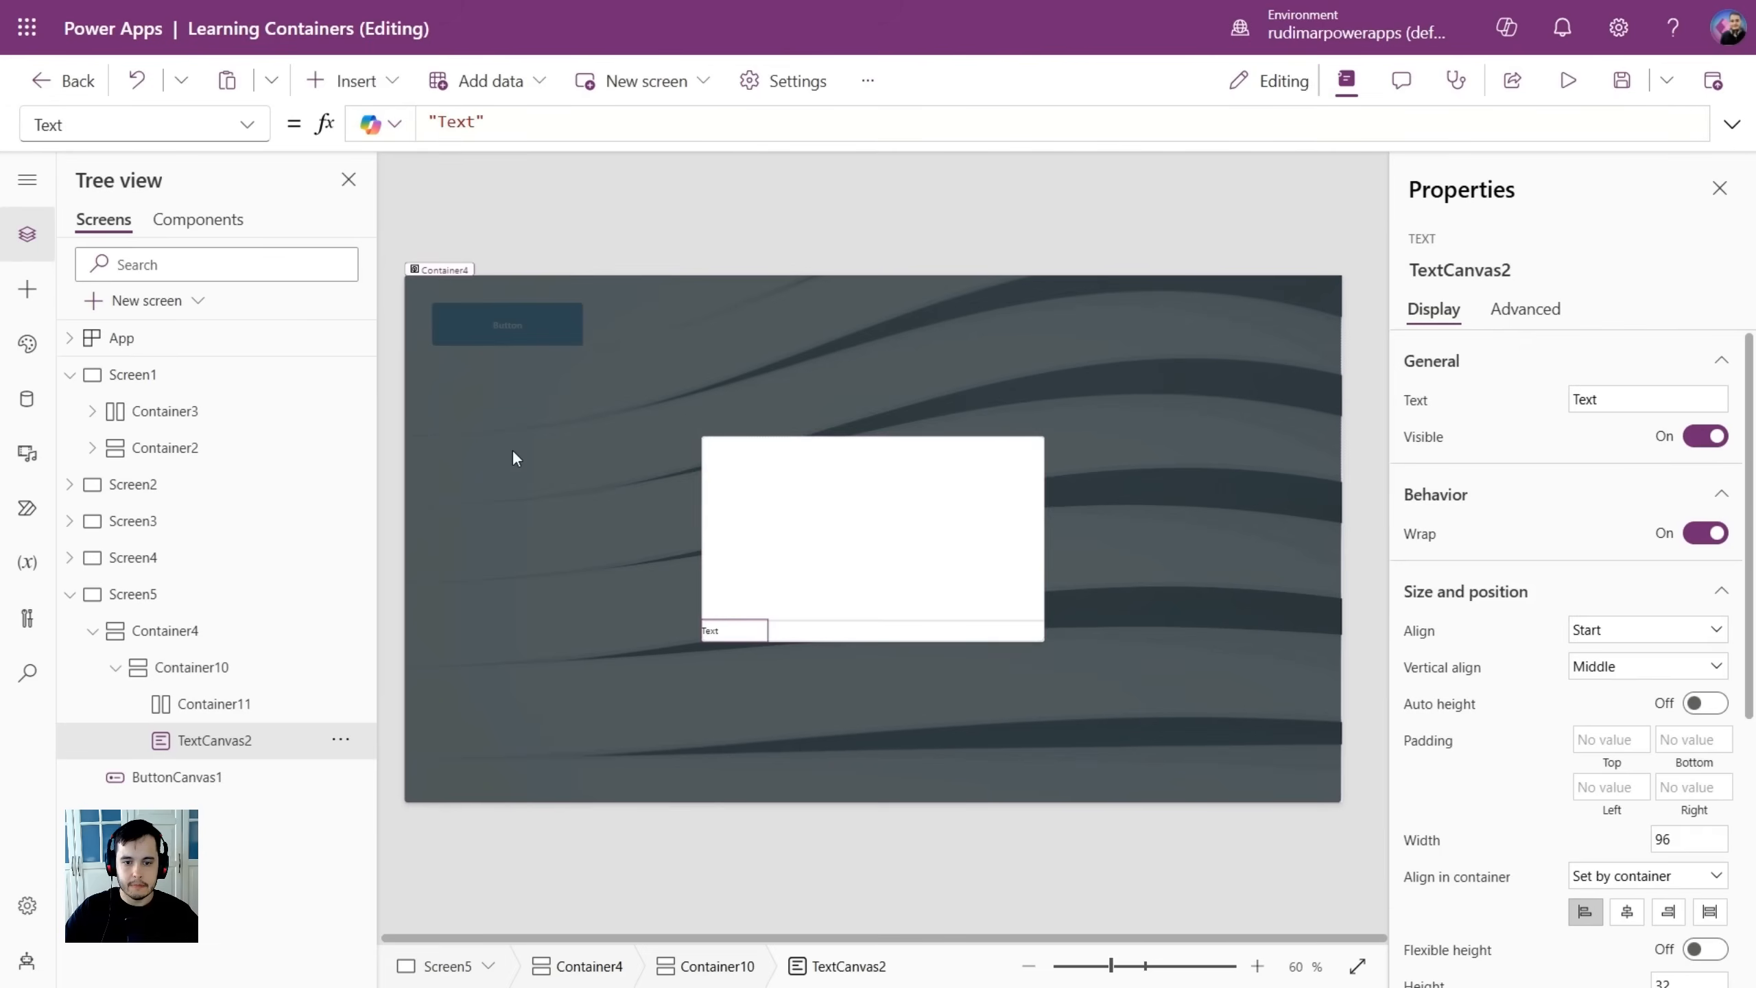
click(191, 668)
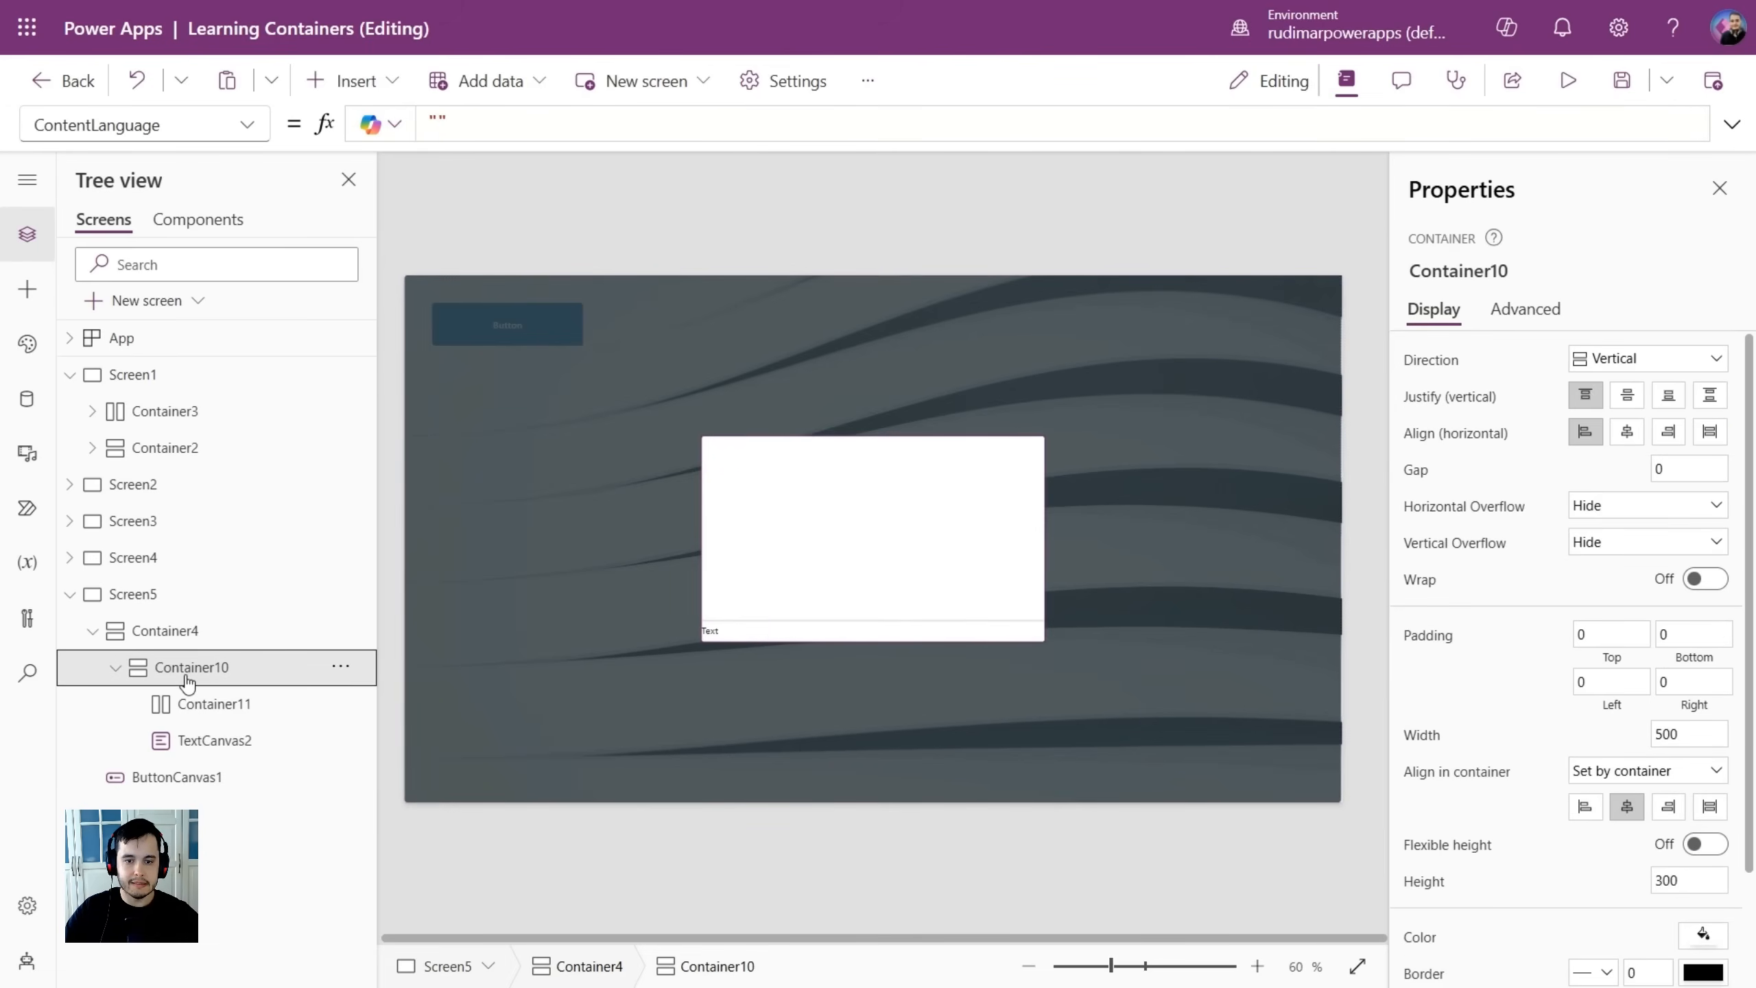
mouse_move(956, 491)
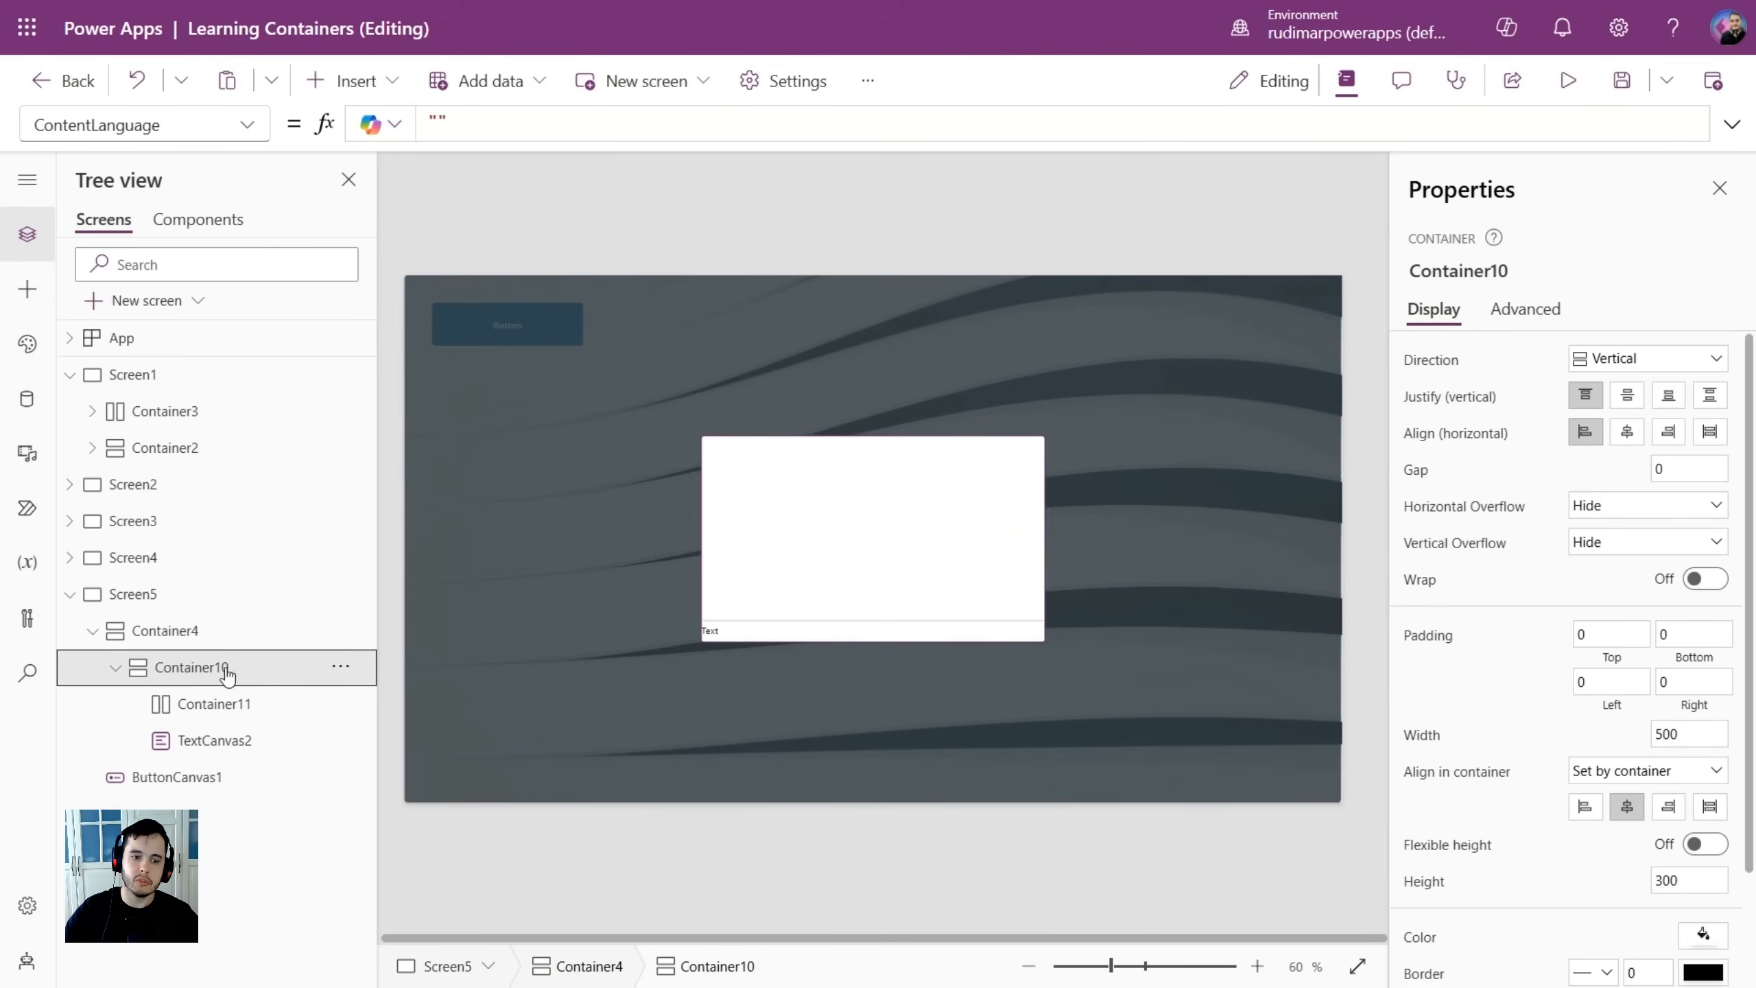
mouse_move(538, 155)
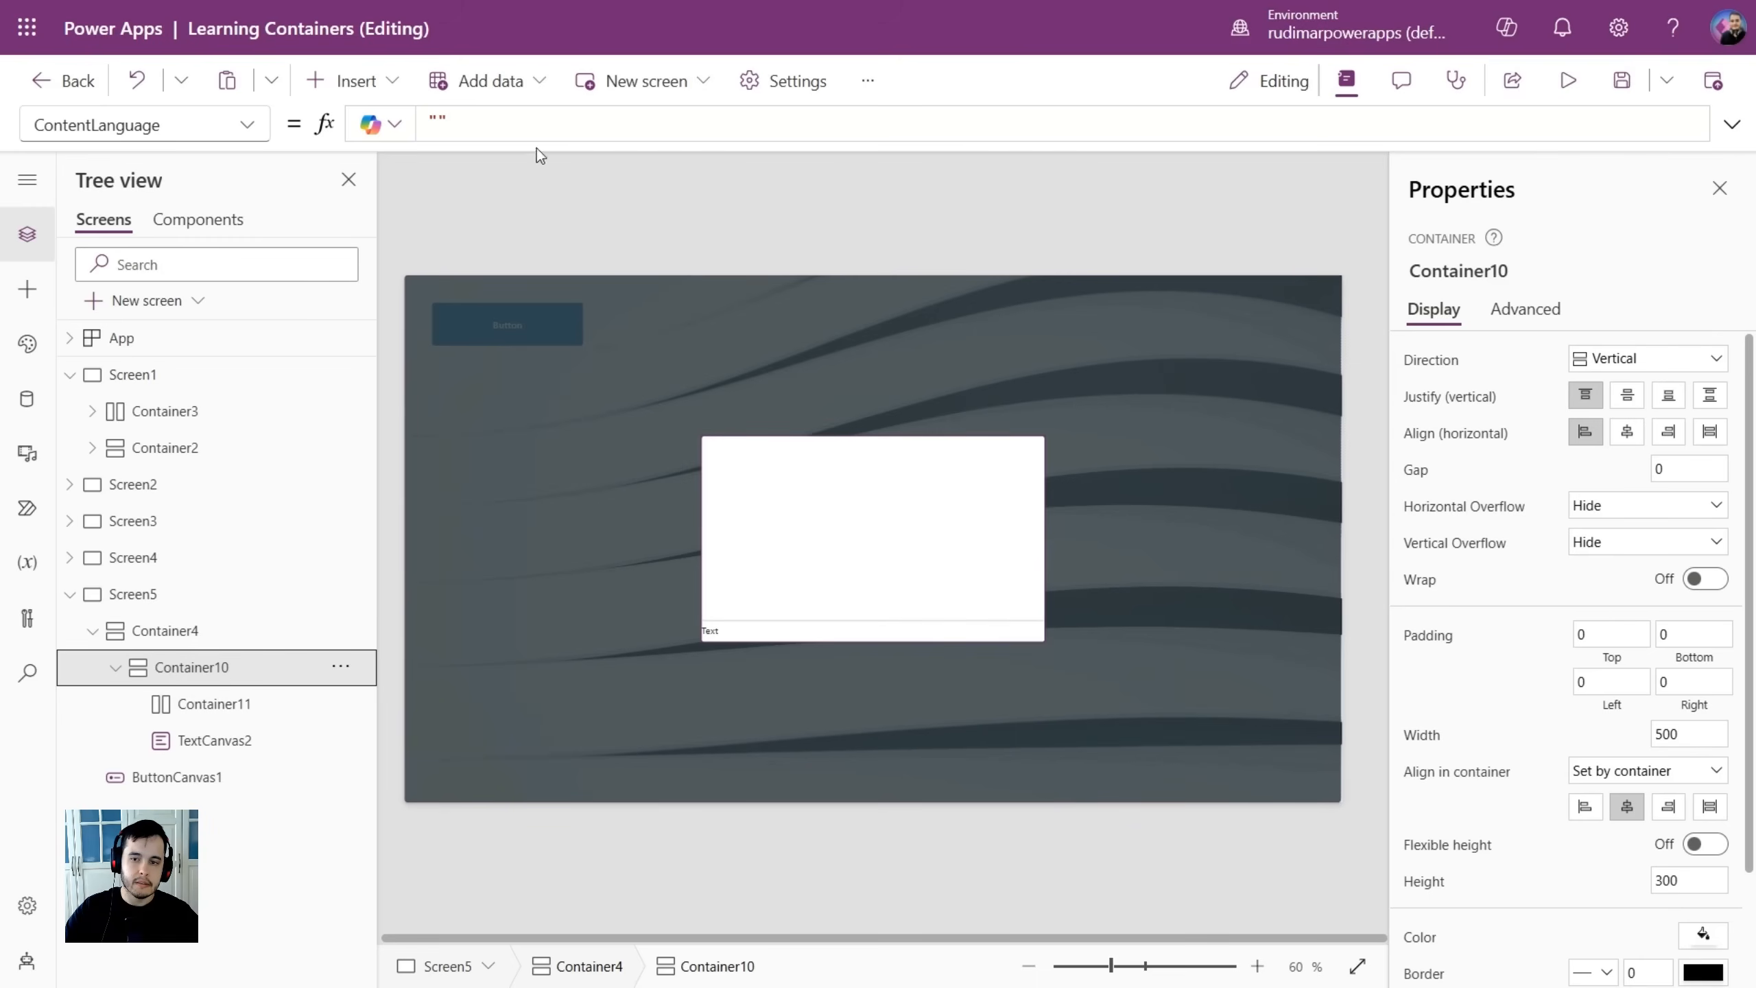
Add horizontal container Container12 below the text, then select Container11 and Container12.
click(354, 79)
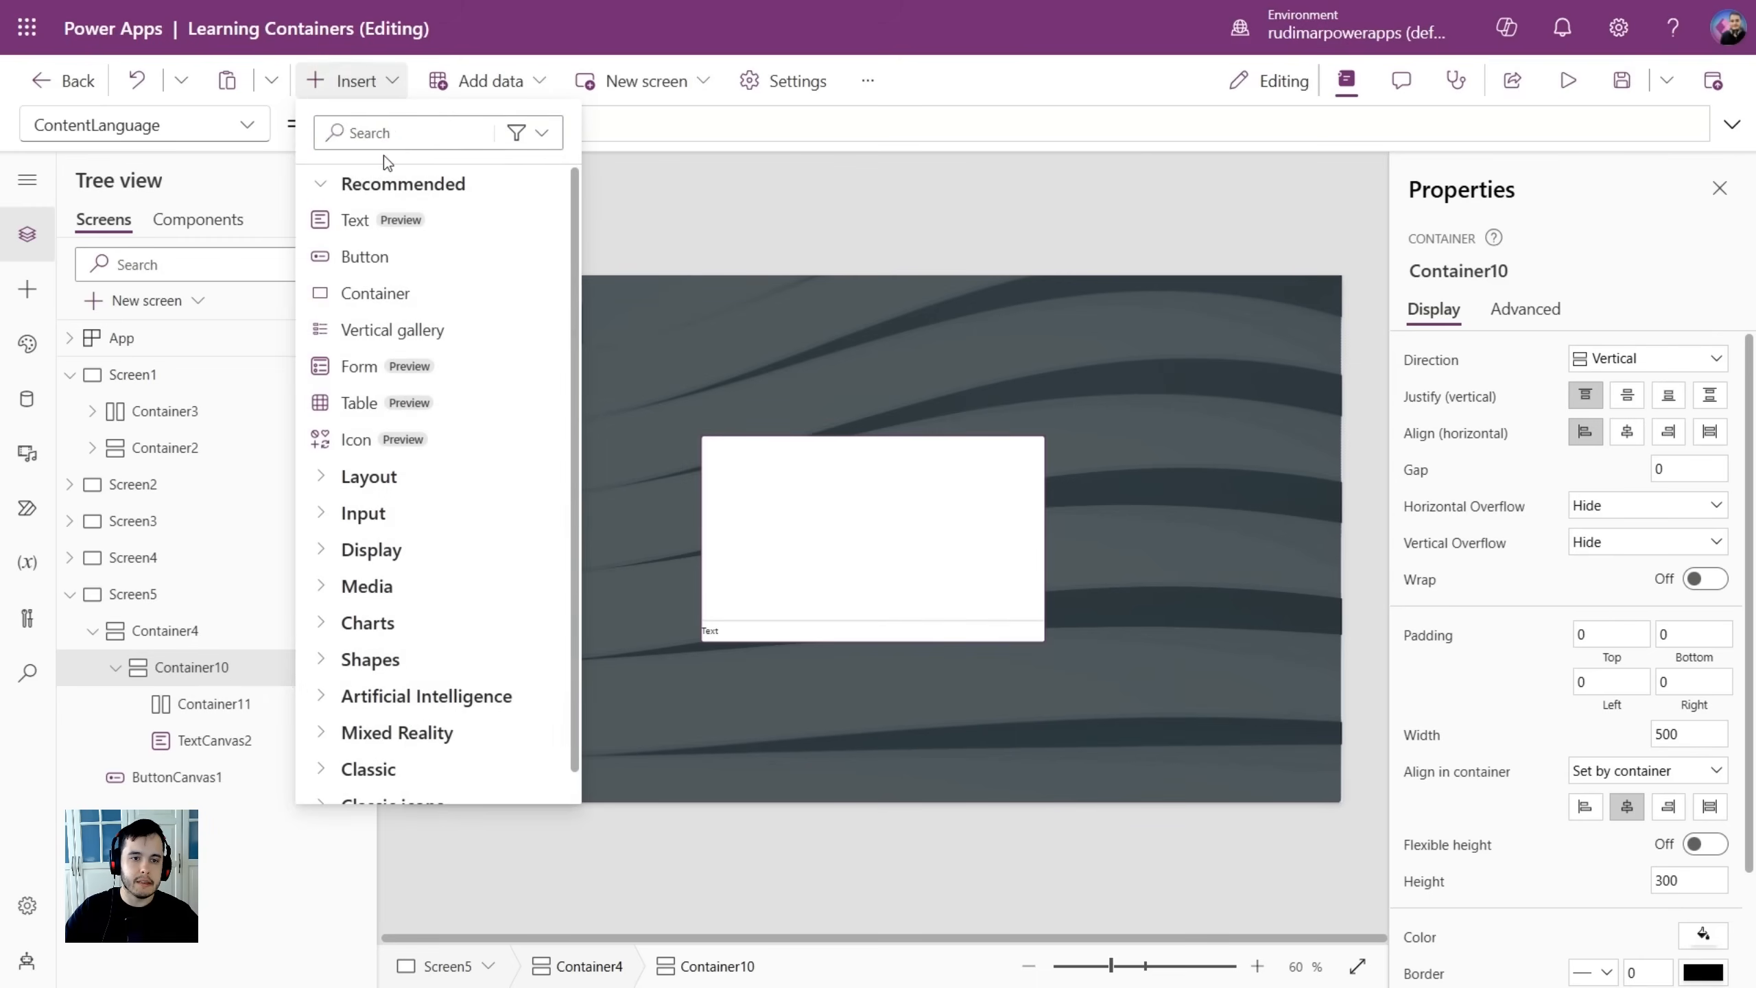
text(hori)
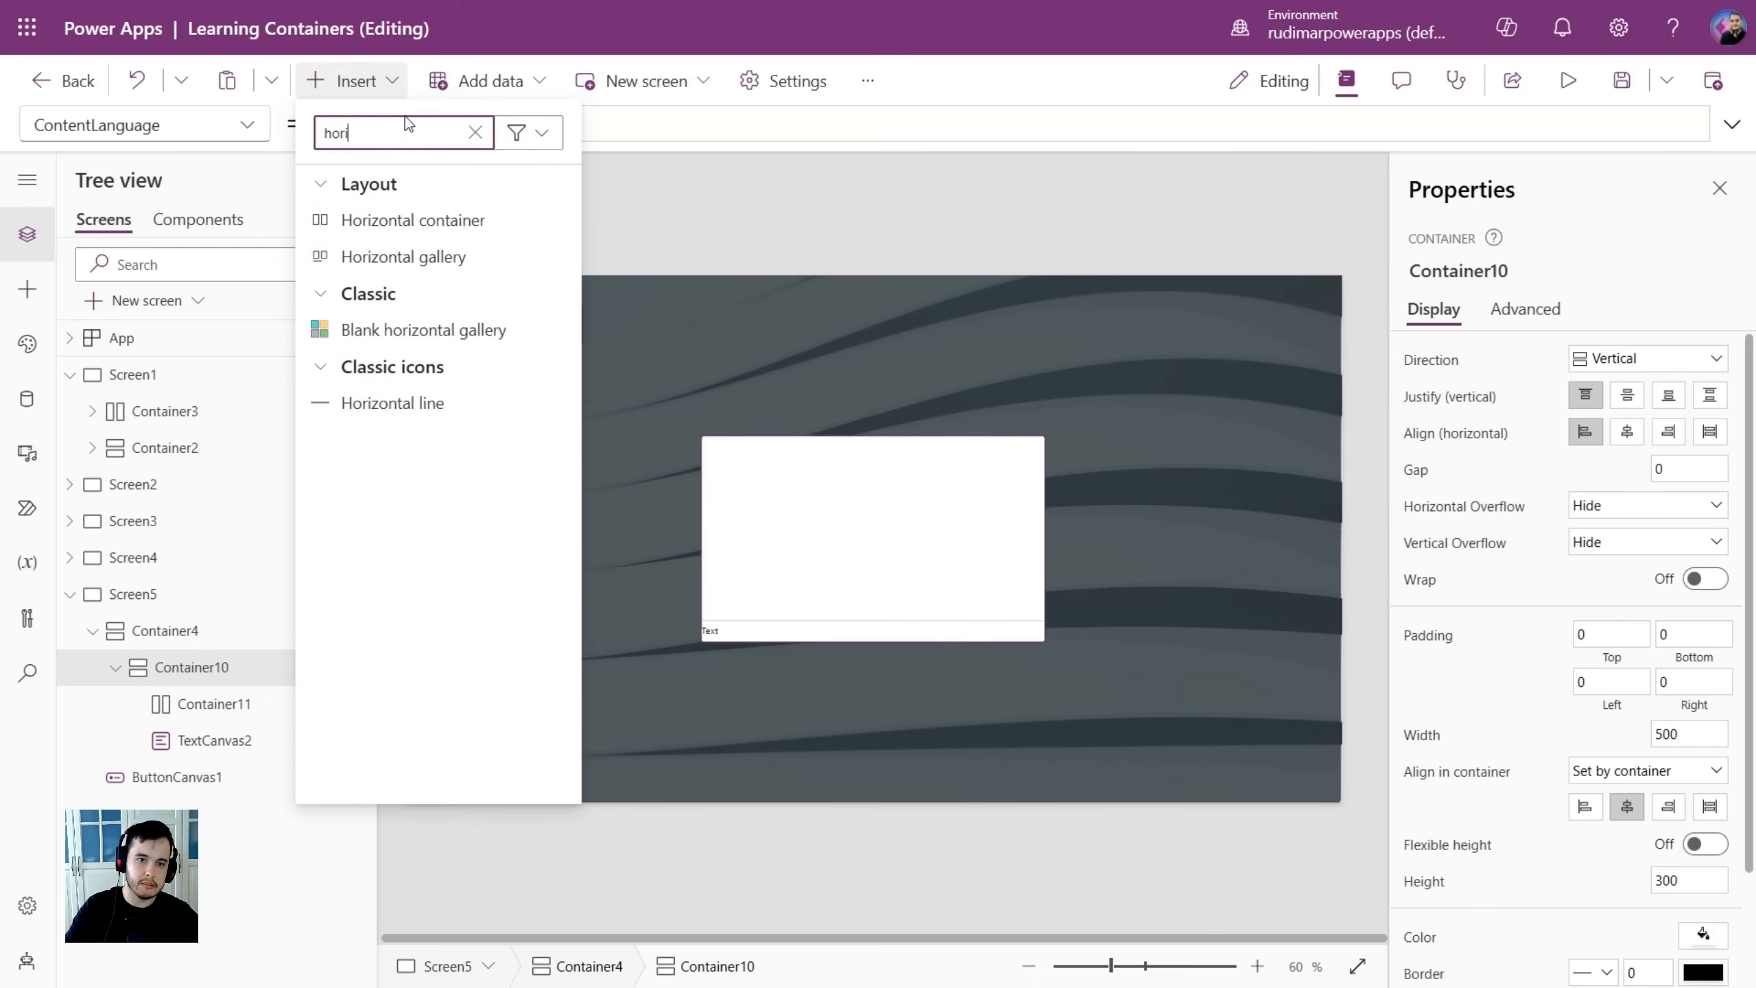
click(412, 219)
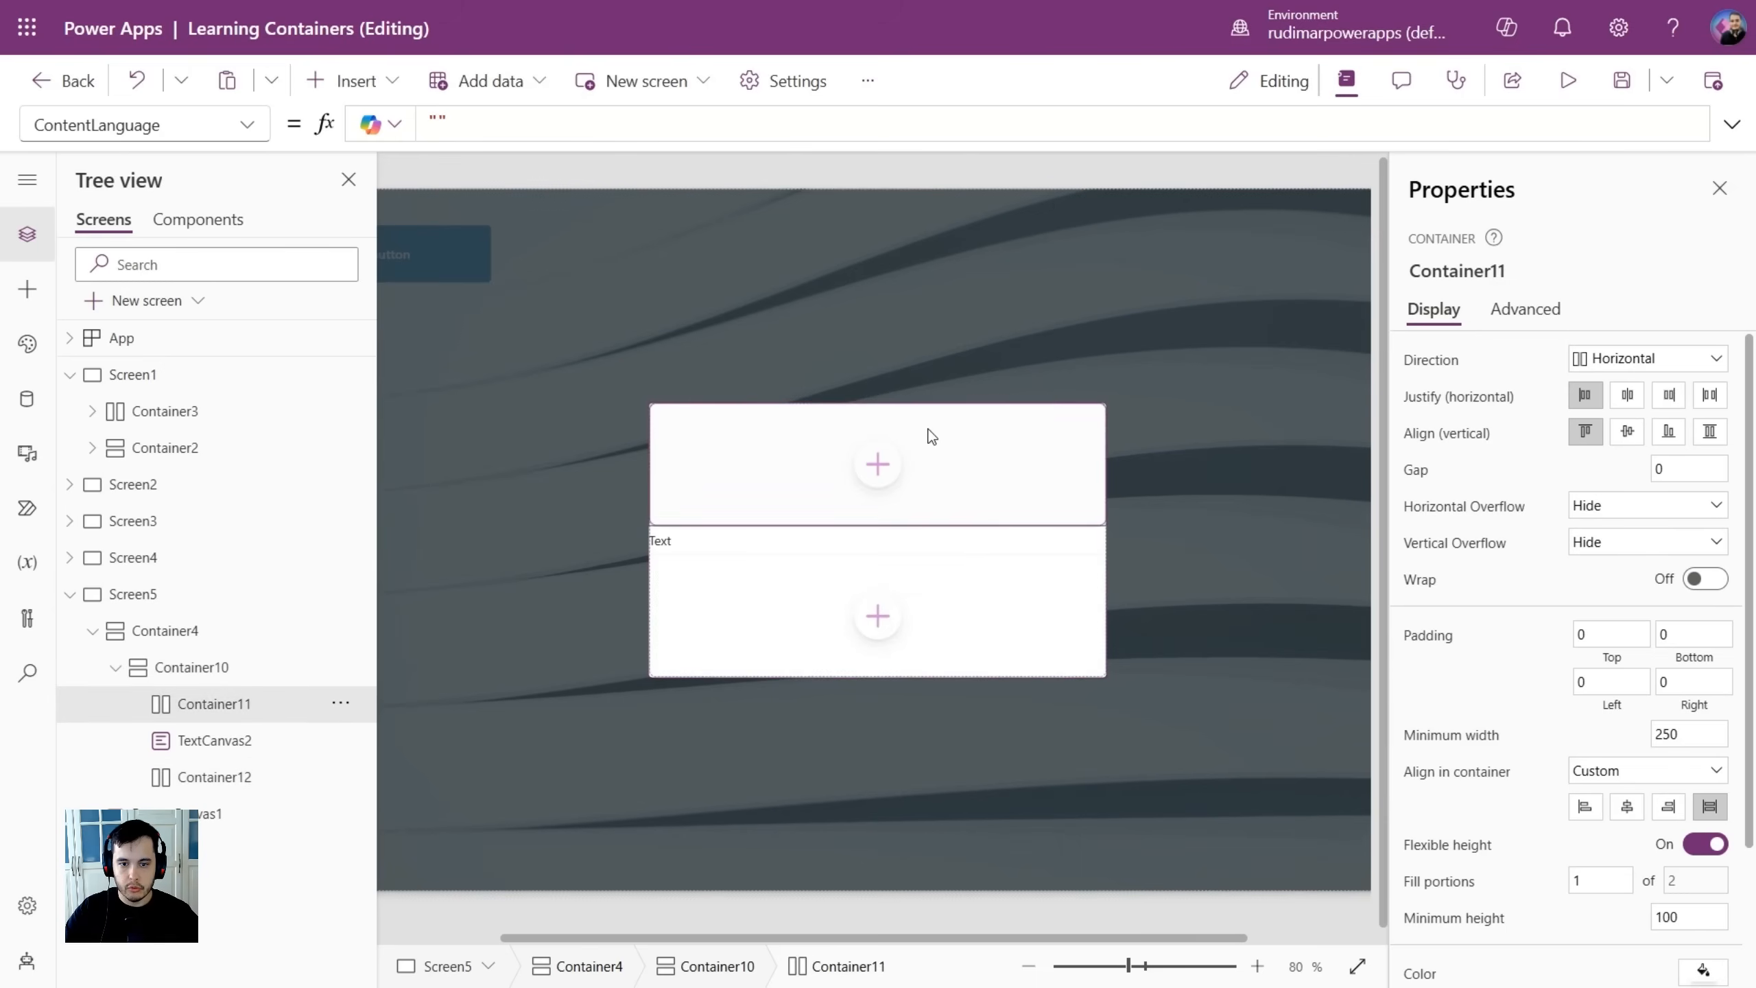
click(194, 666)
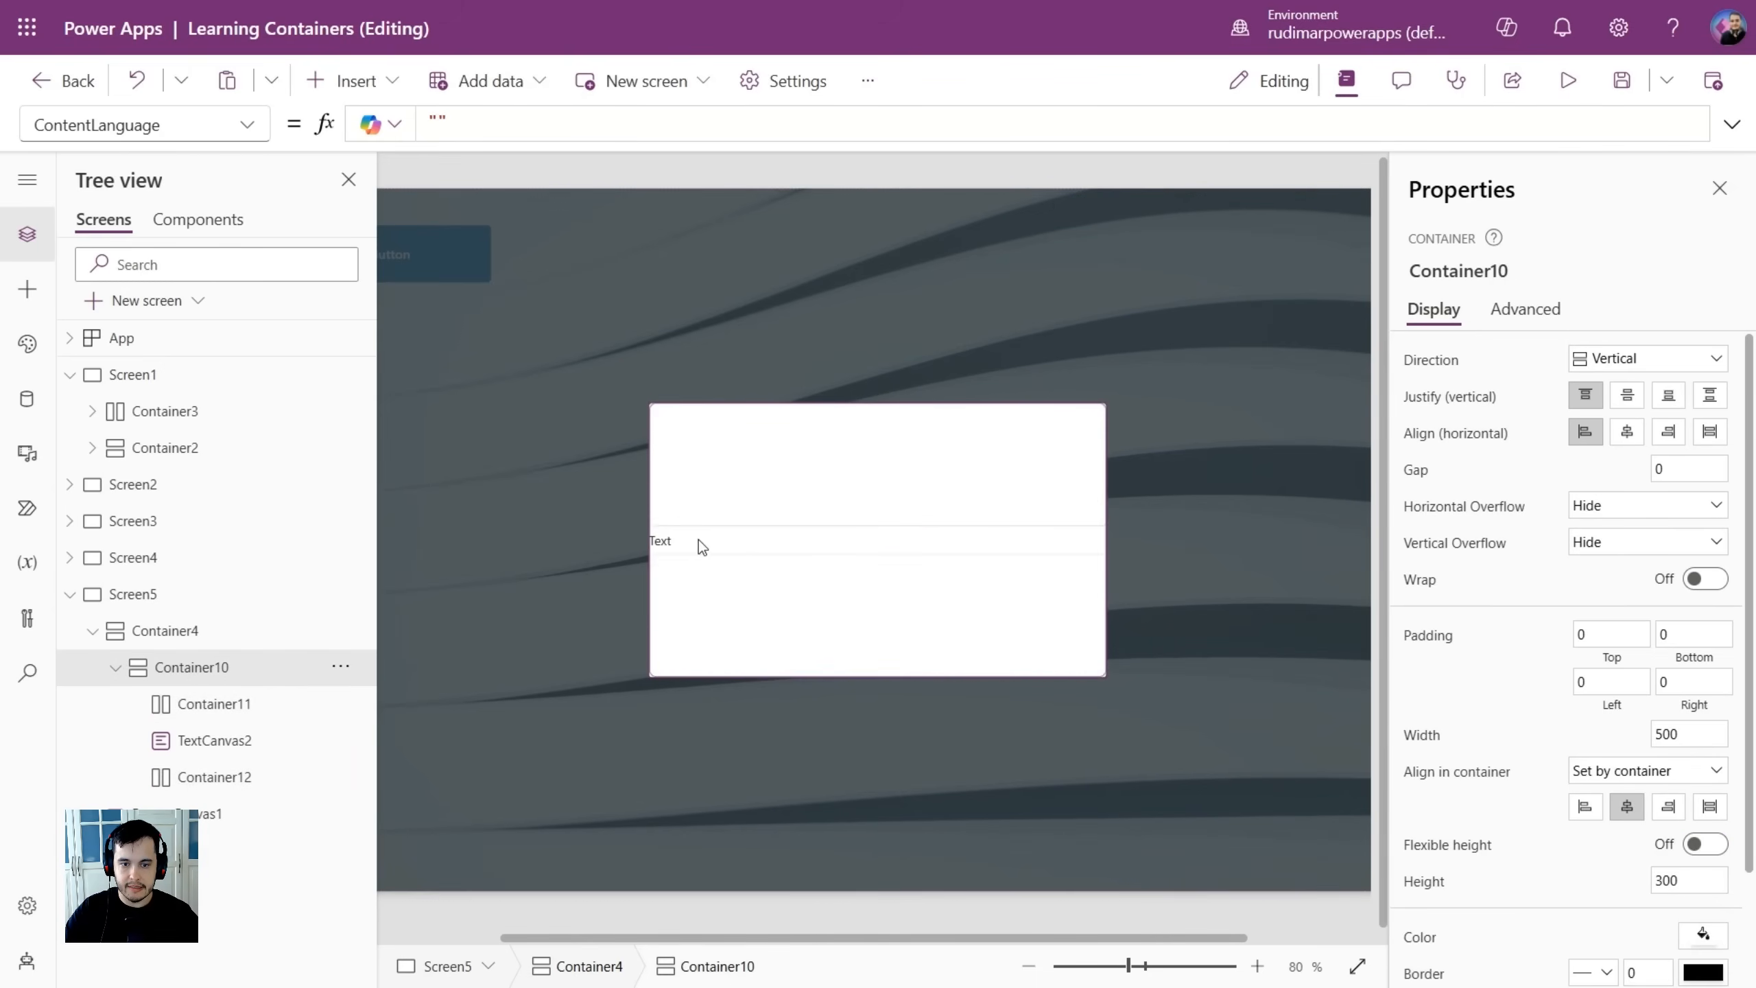
click(214, 703)
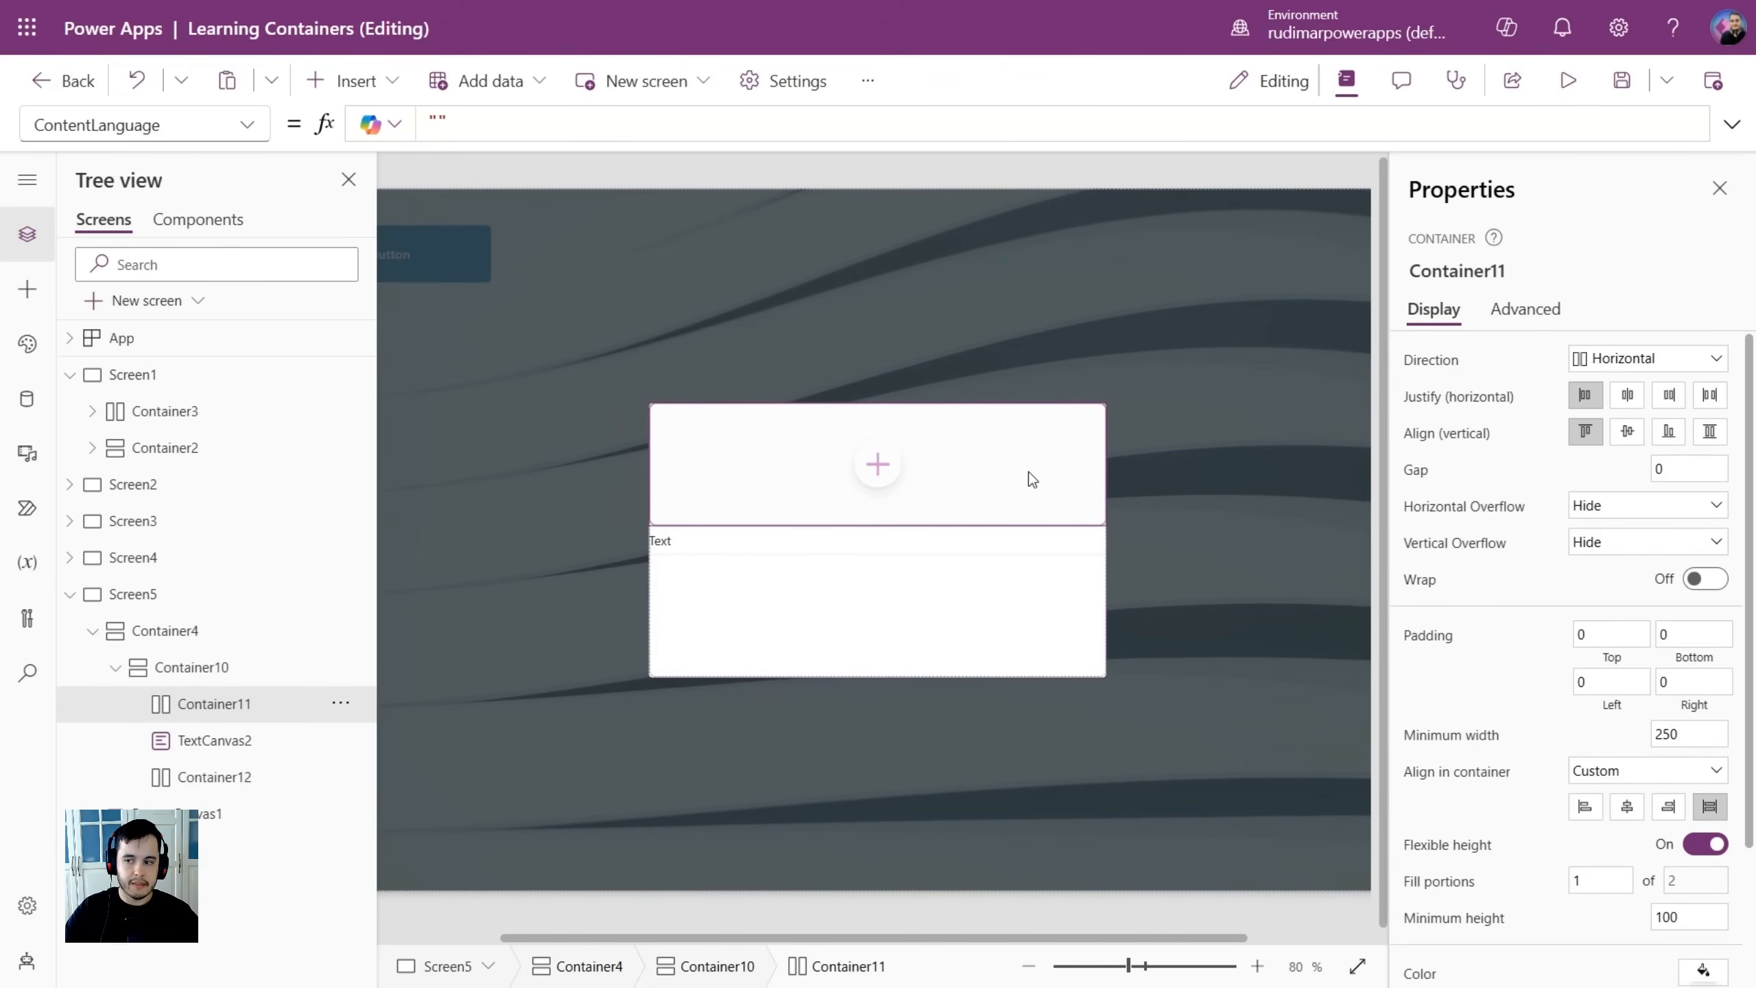
click(212, 776)
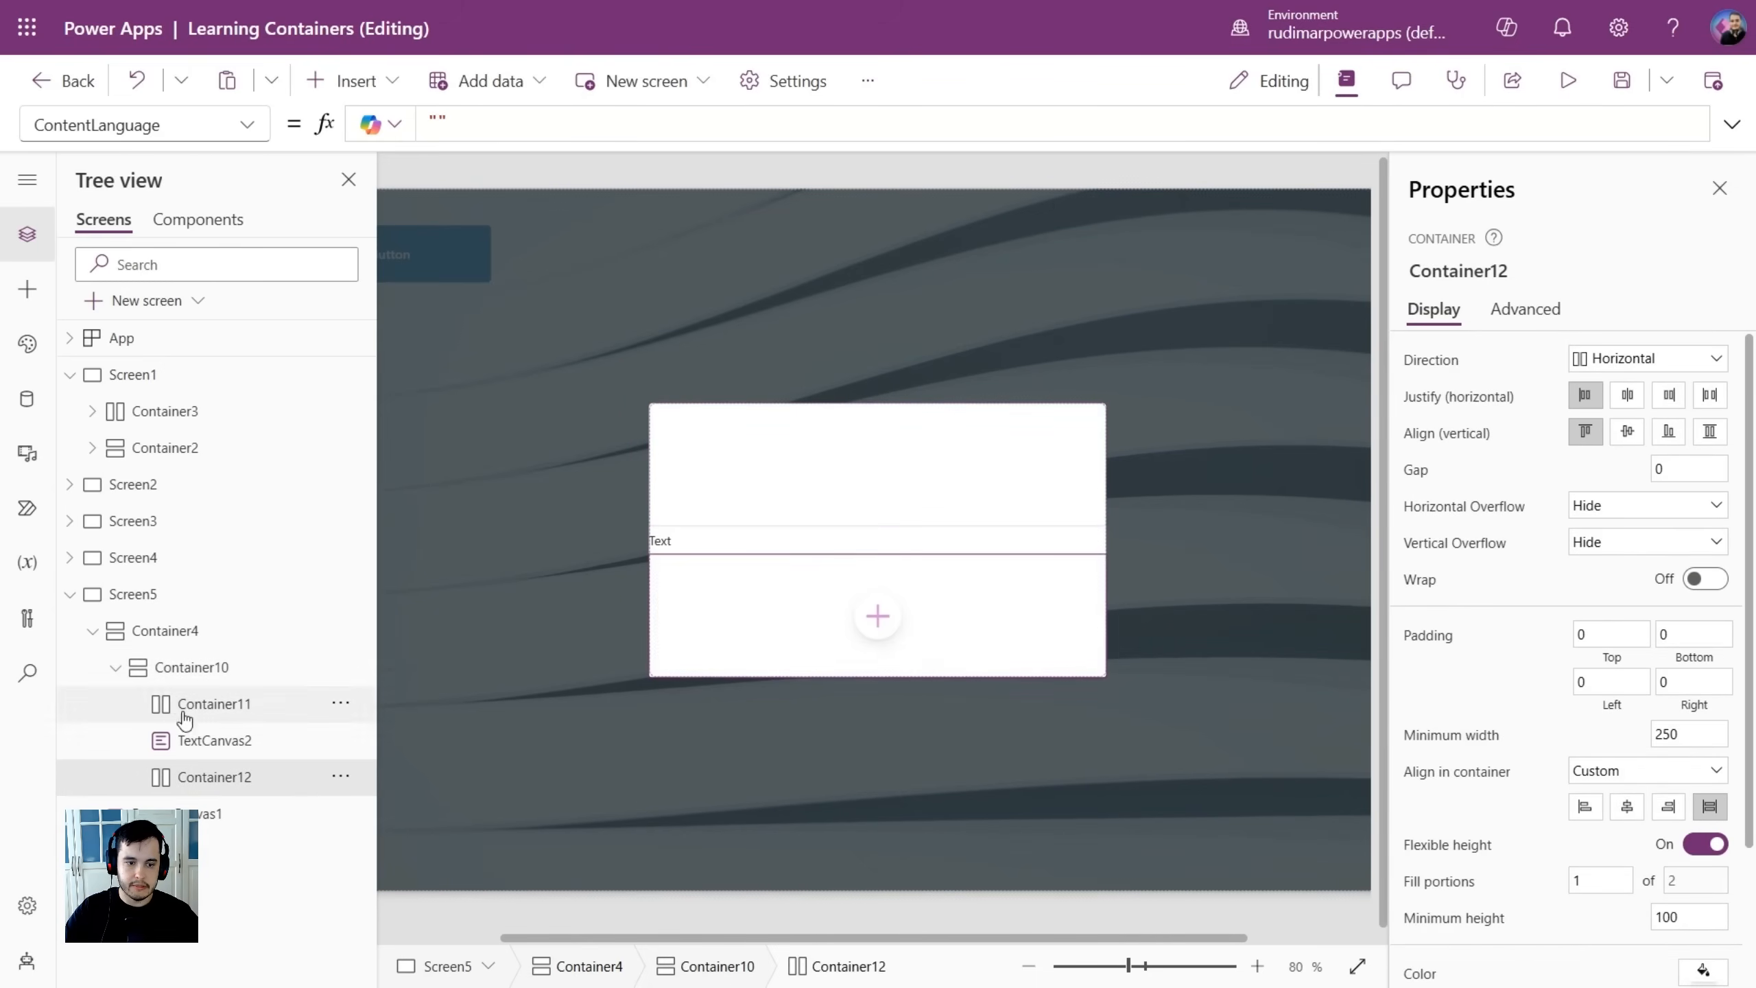
Turn off Flexible height on Container11 and Container12 and set both heights to 80.
click(213, 703)
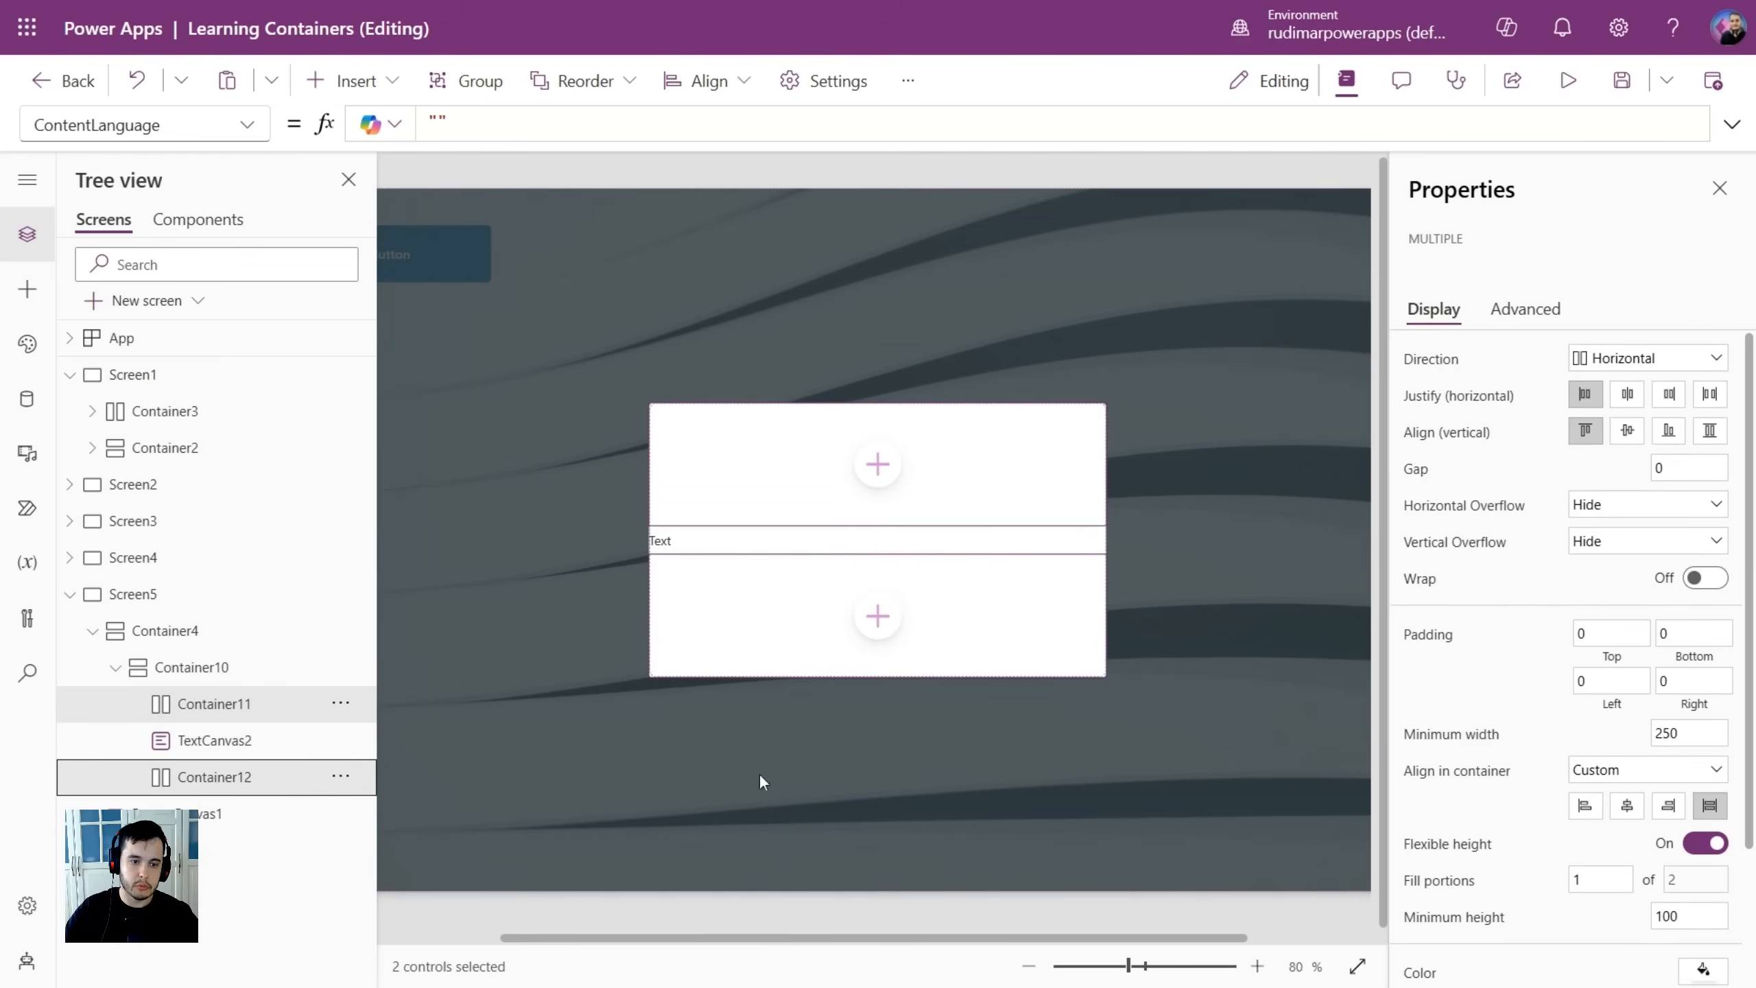
scroll(down, 3)
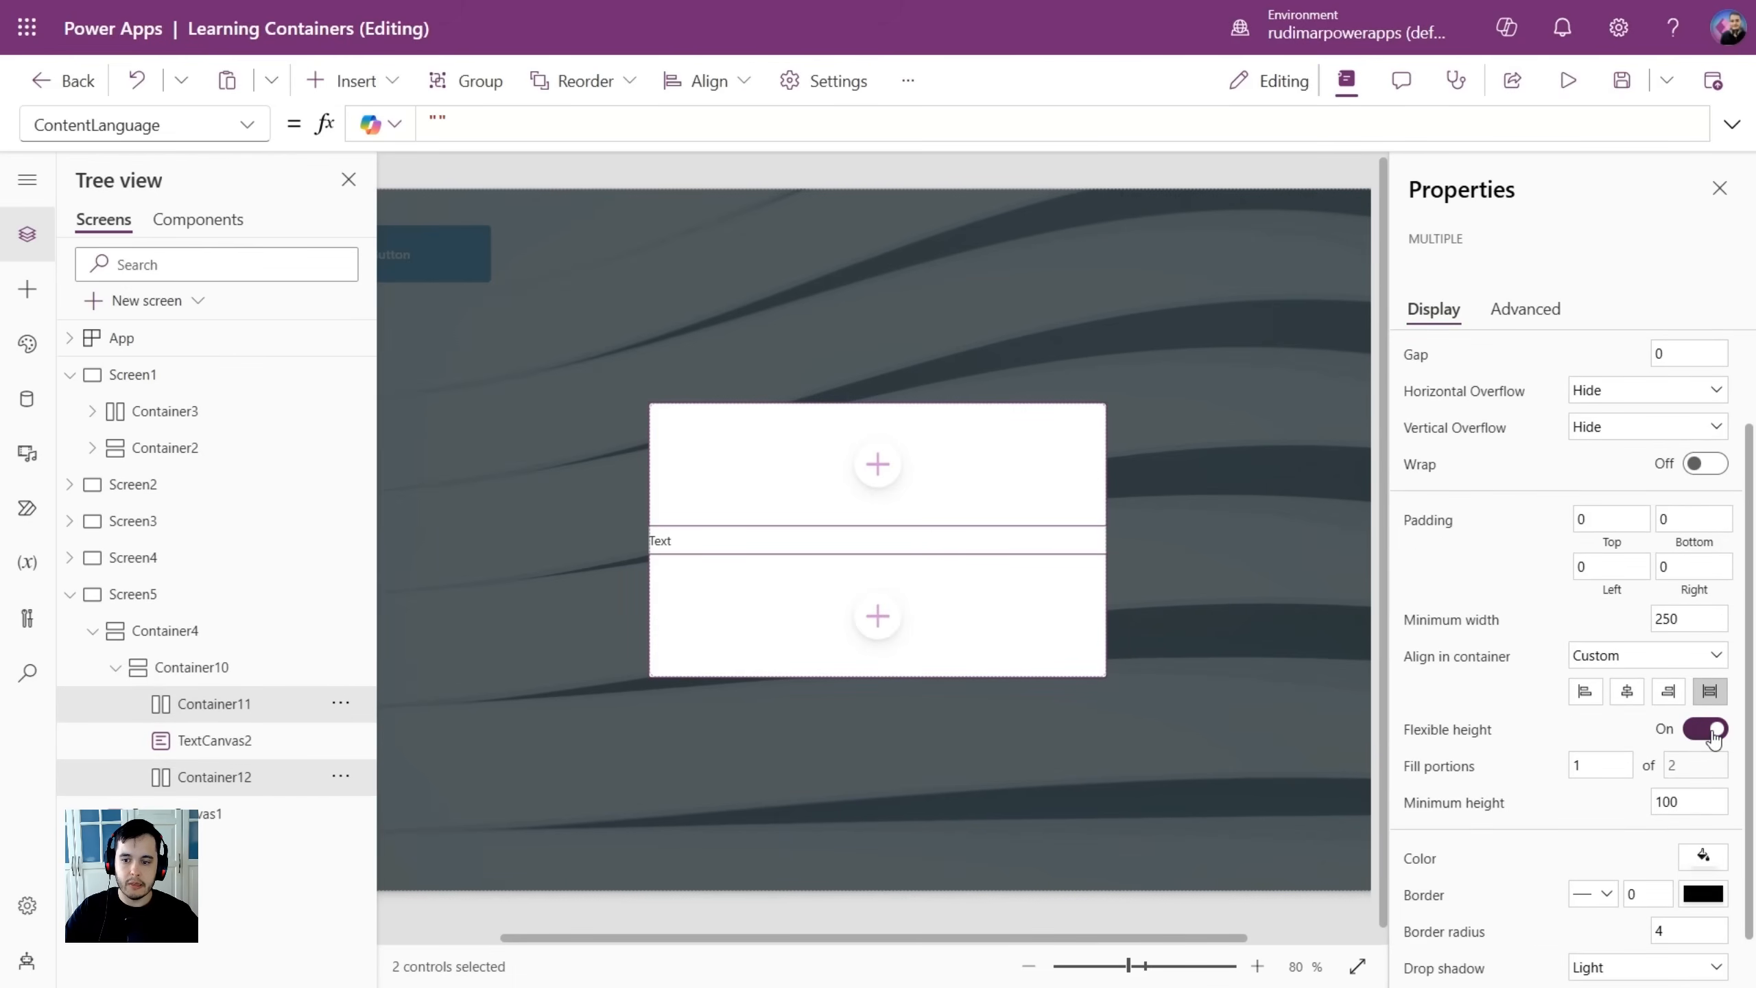
click(1703, 728)
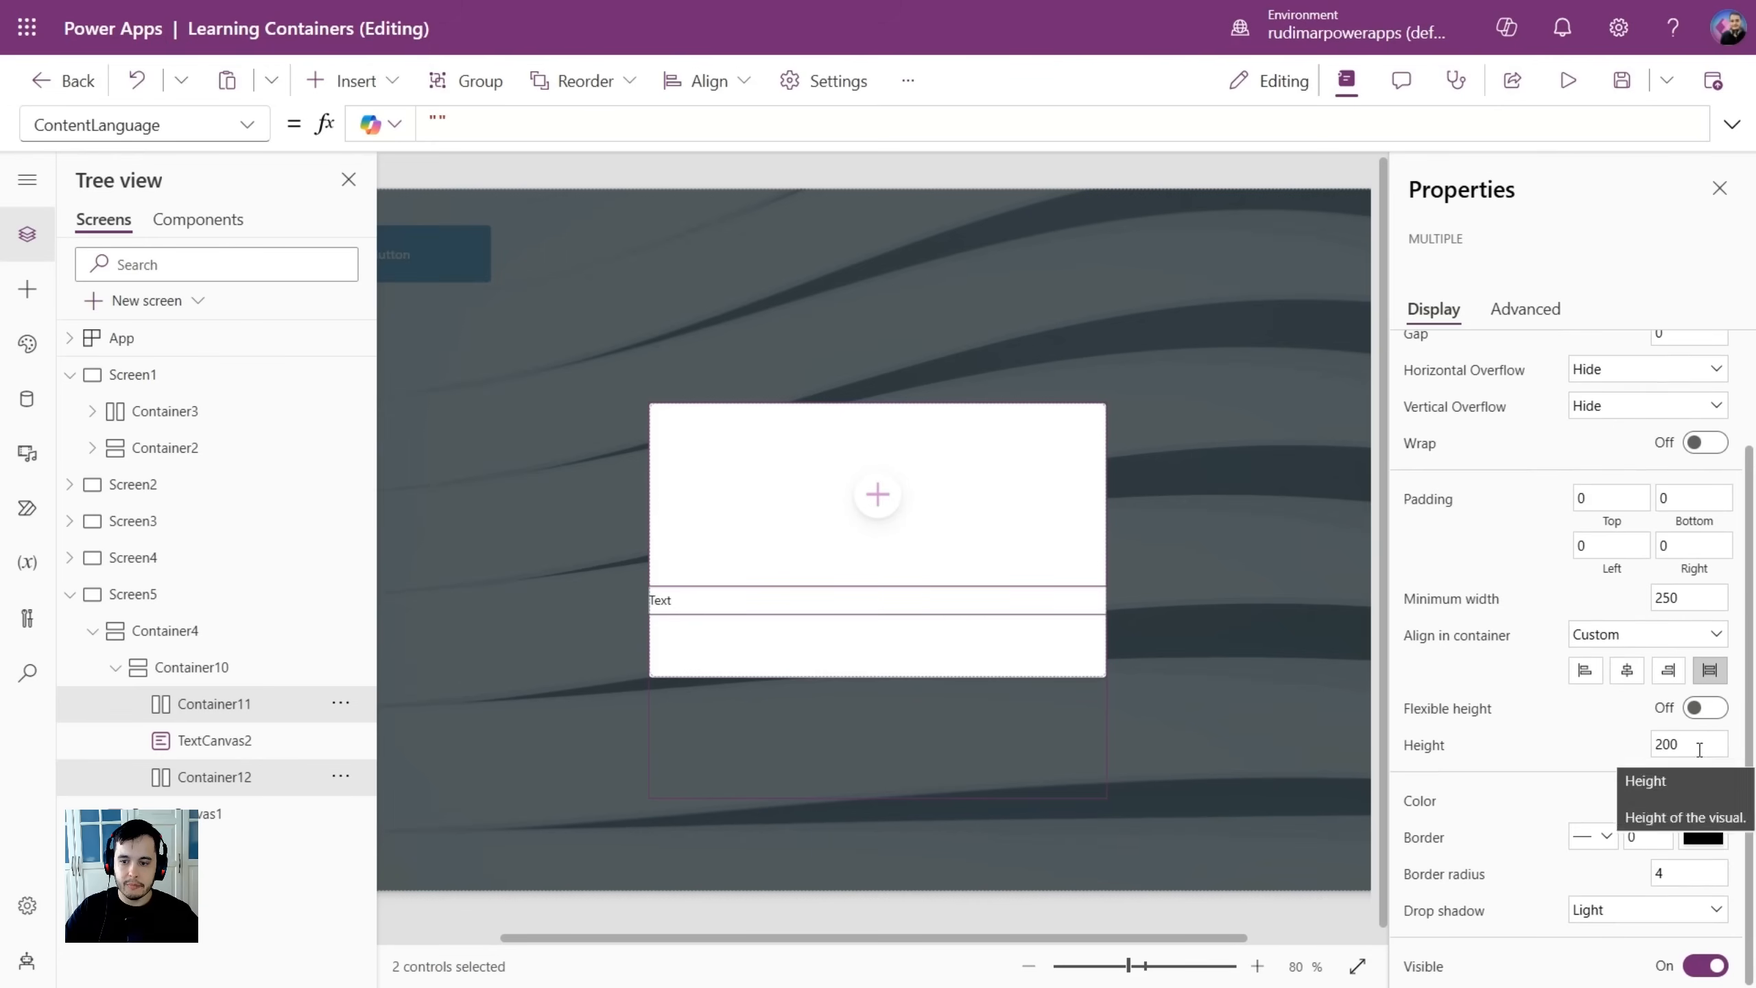
triple_click(1689, 744)
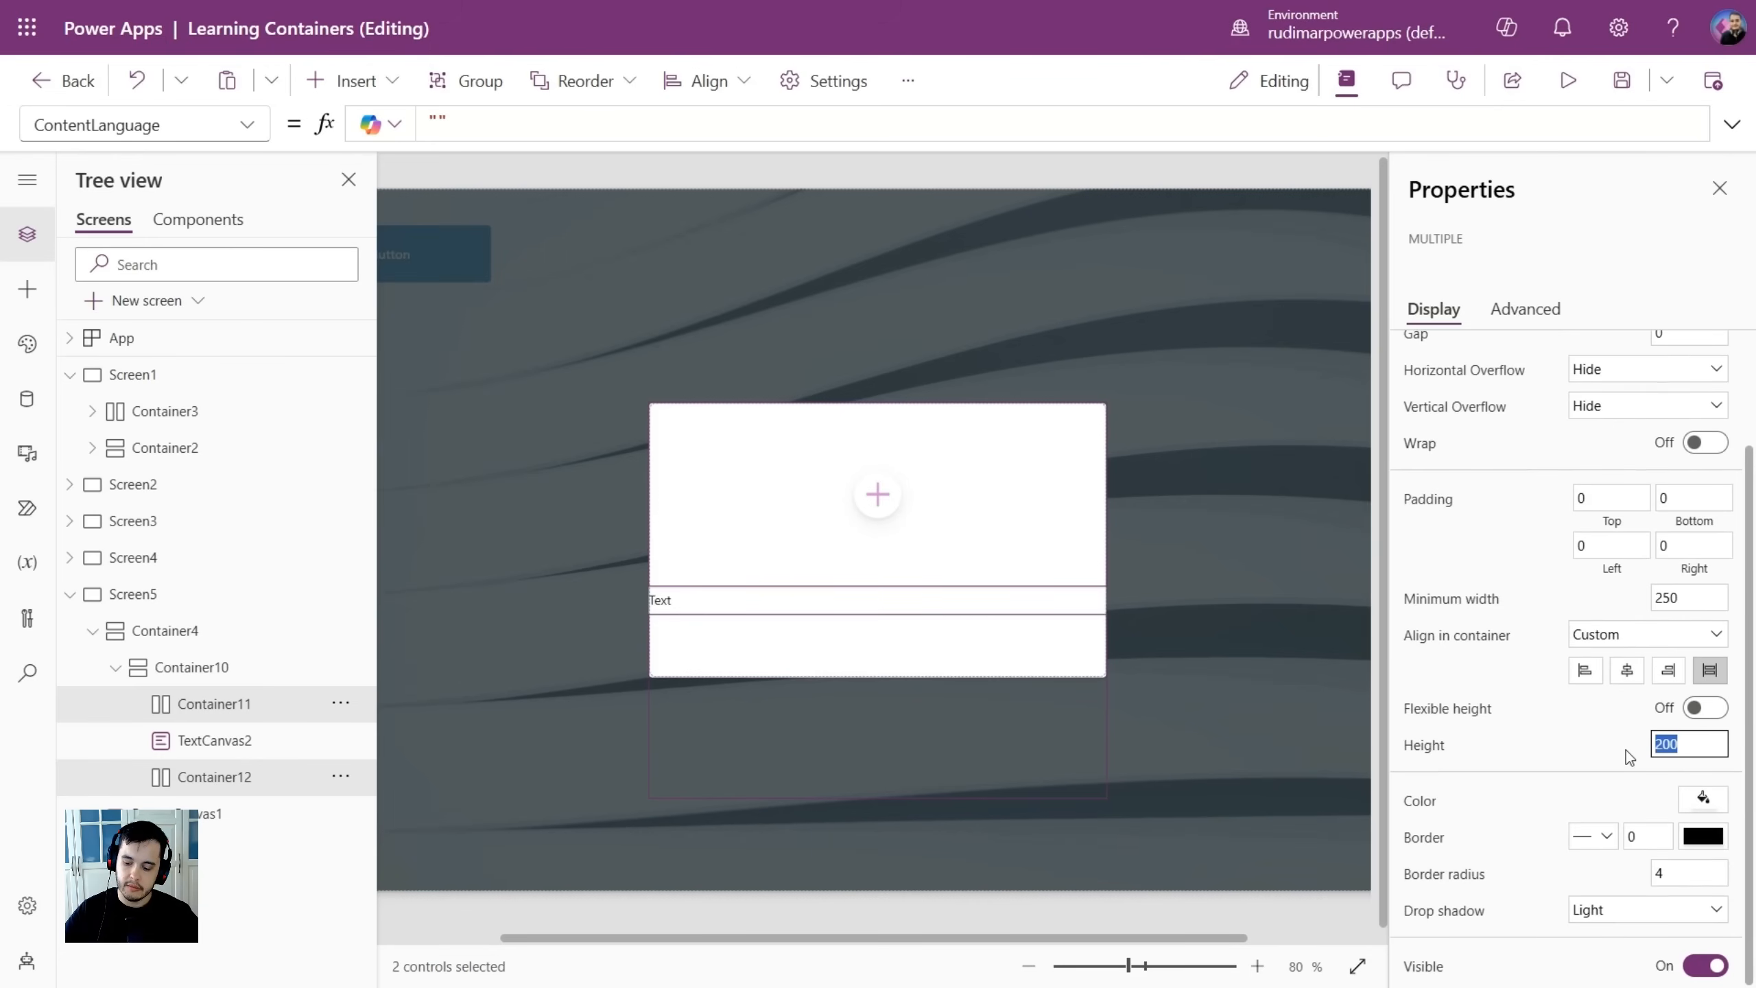
text(80)
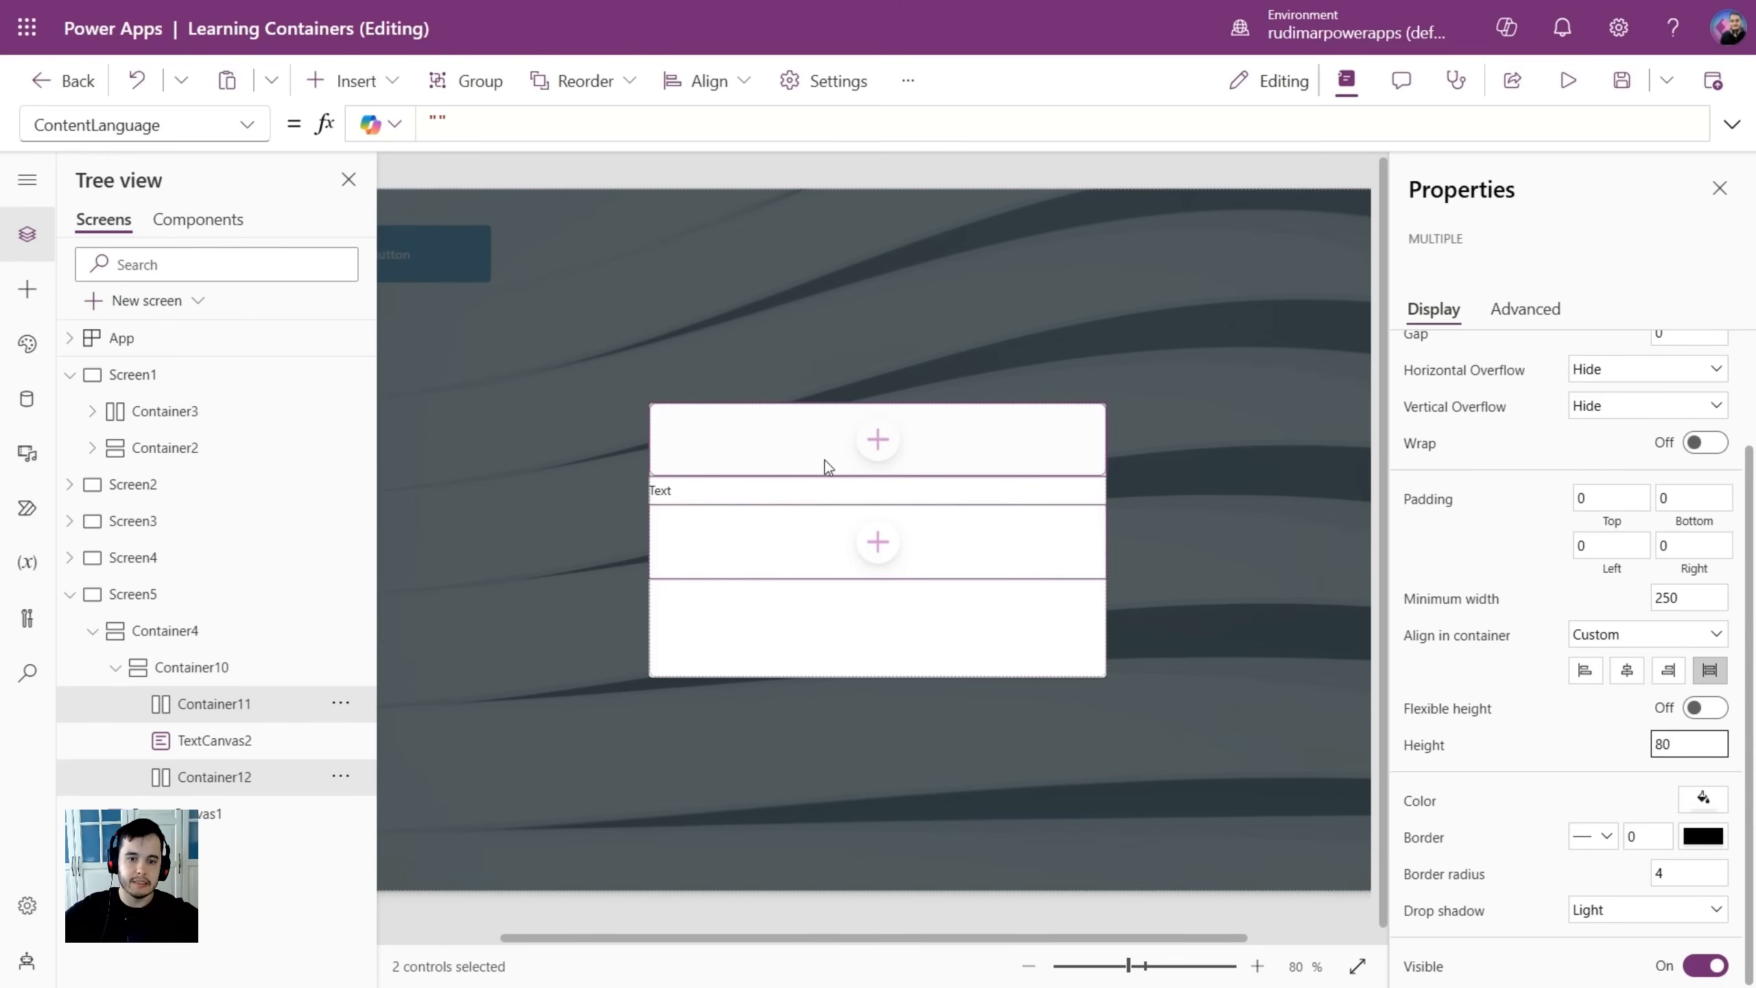
click(196, 666)
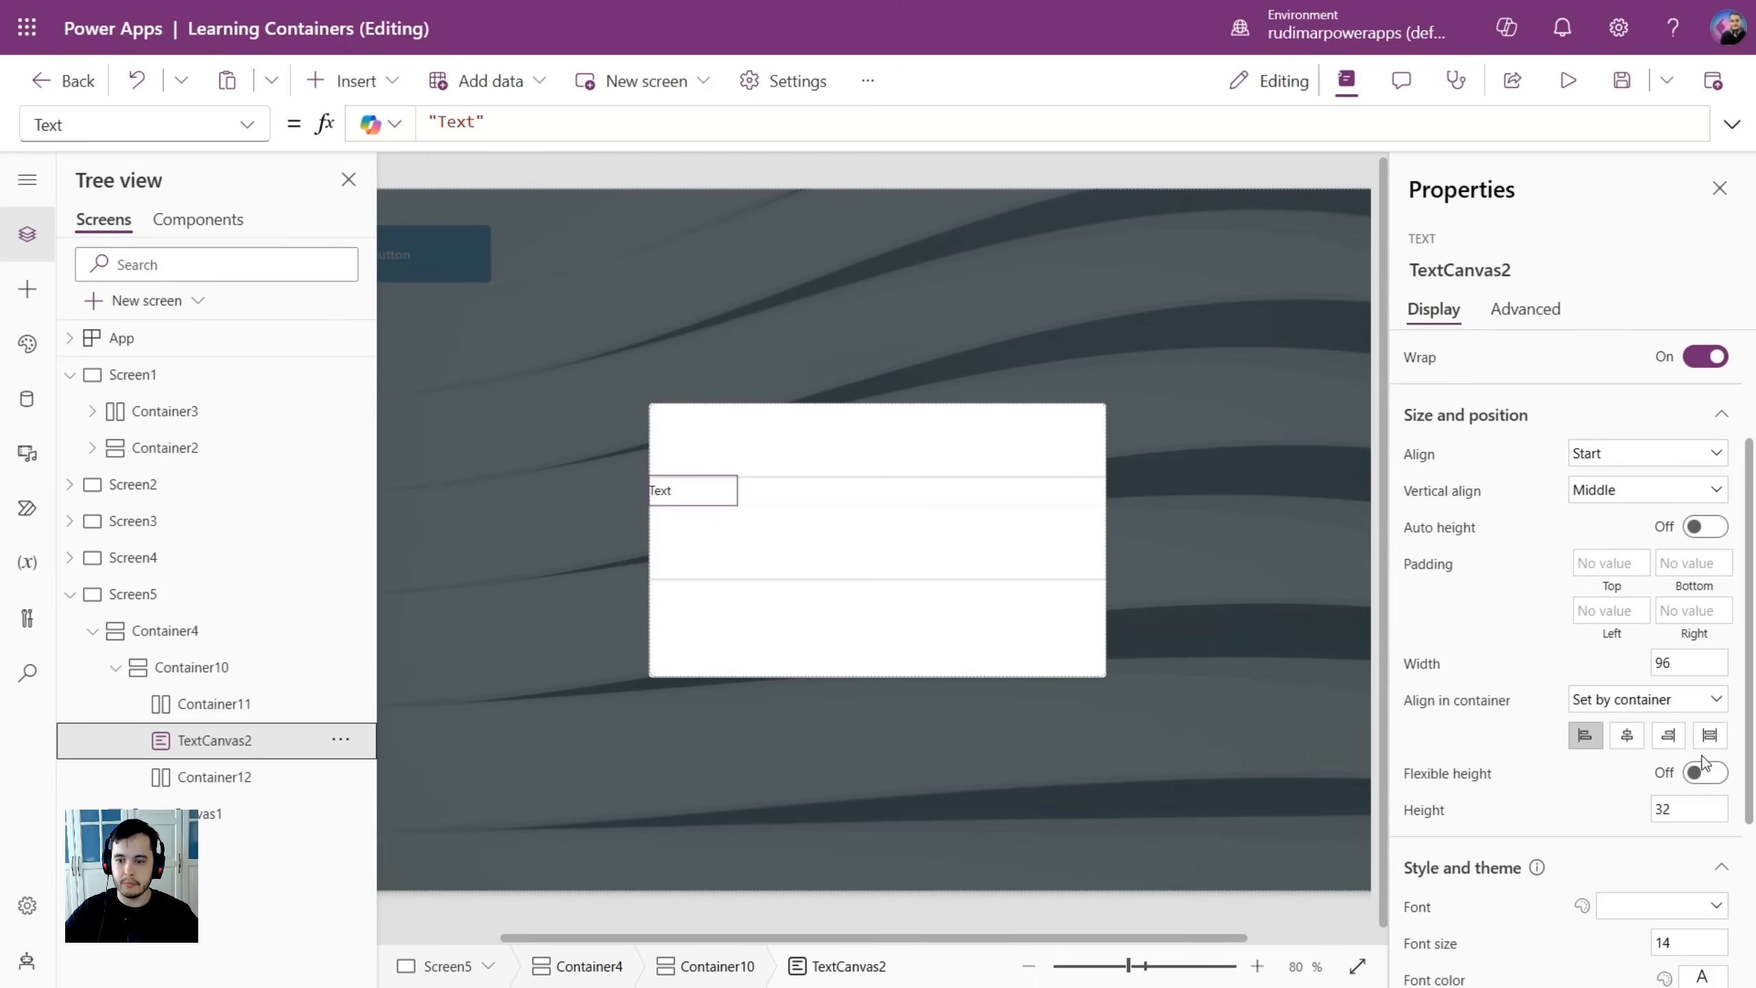
Give TextCanvas2 flexible height and Stretch alignment within its container.
click(1704, 773)
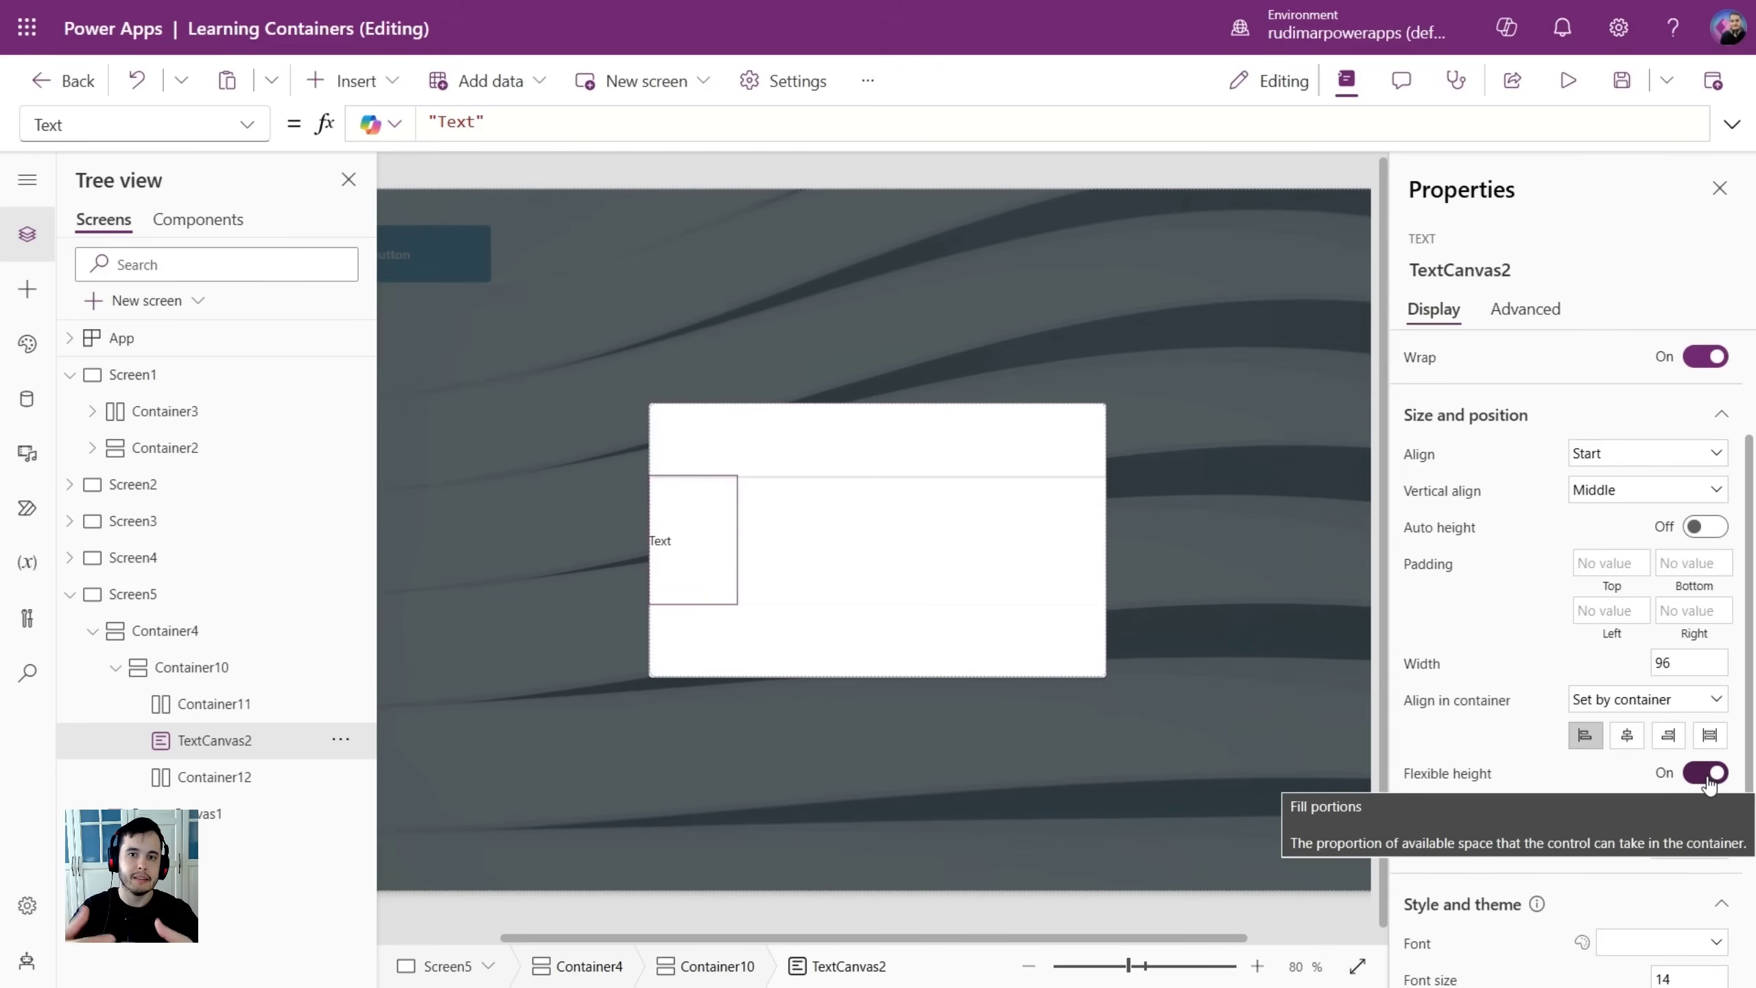
click(1704, 773)
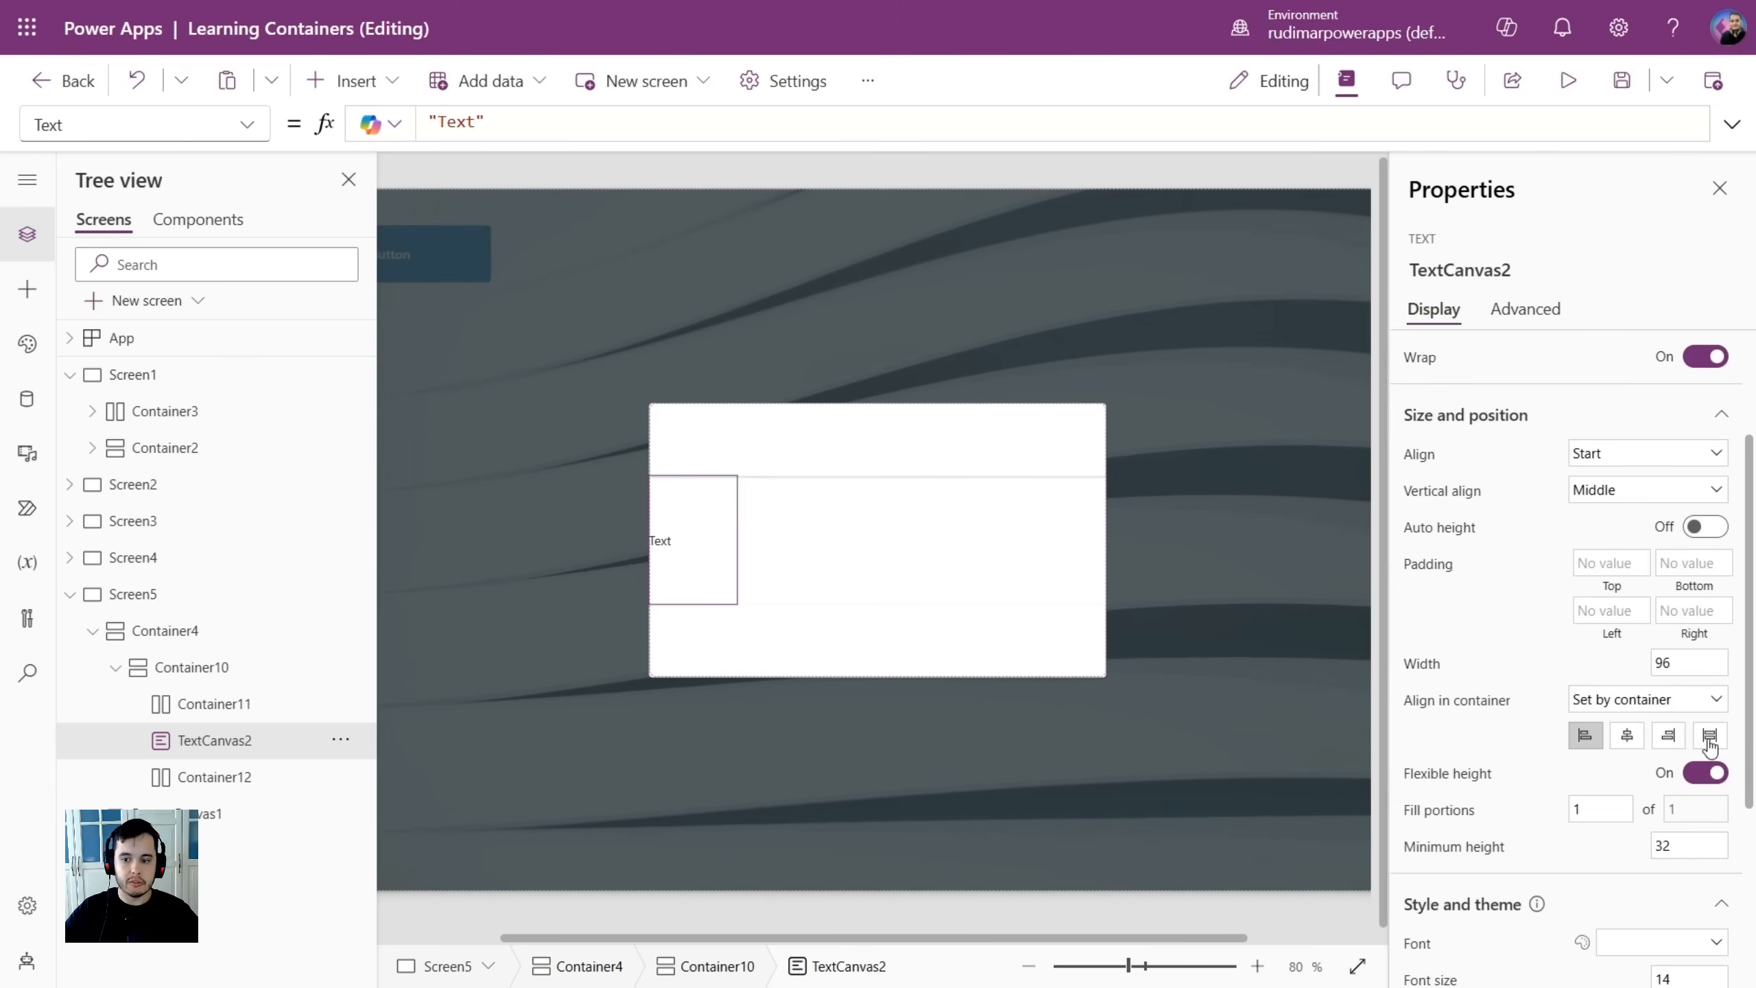
click(1711, 735)
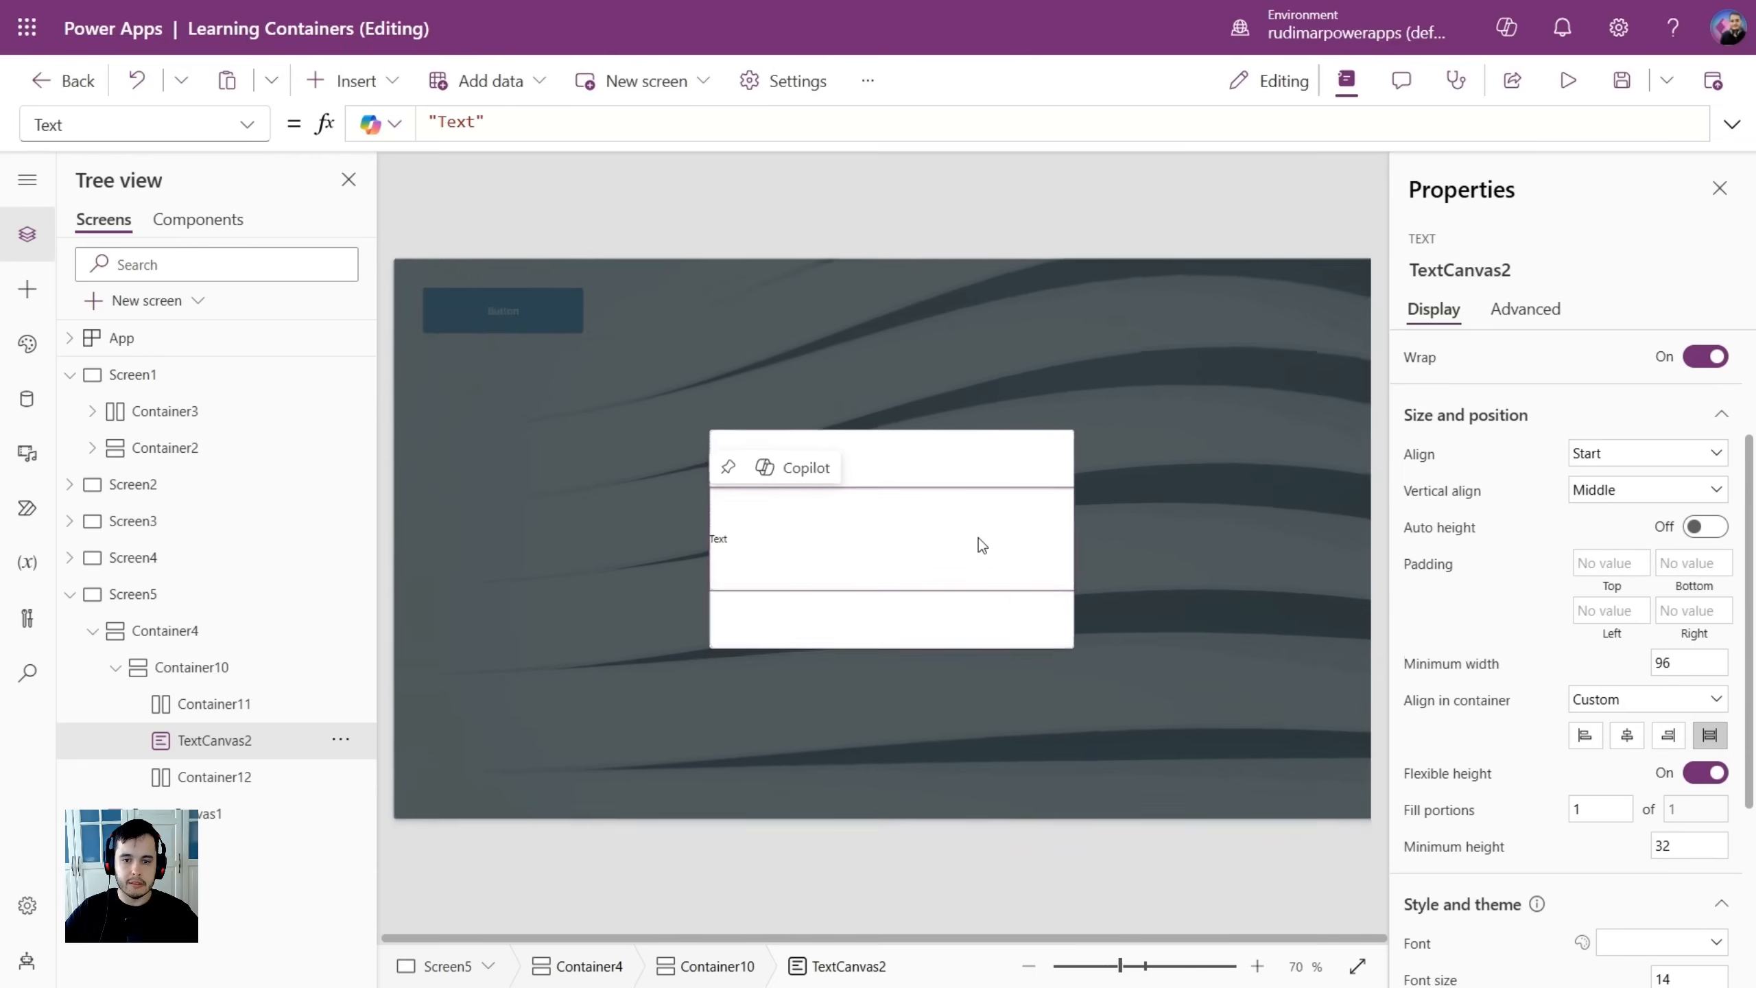
click(1257, 965)
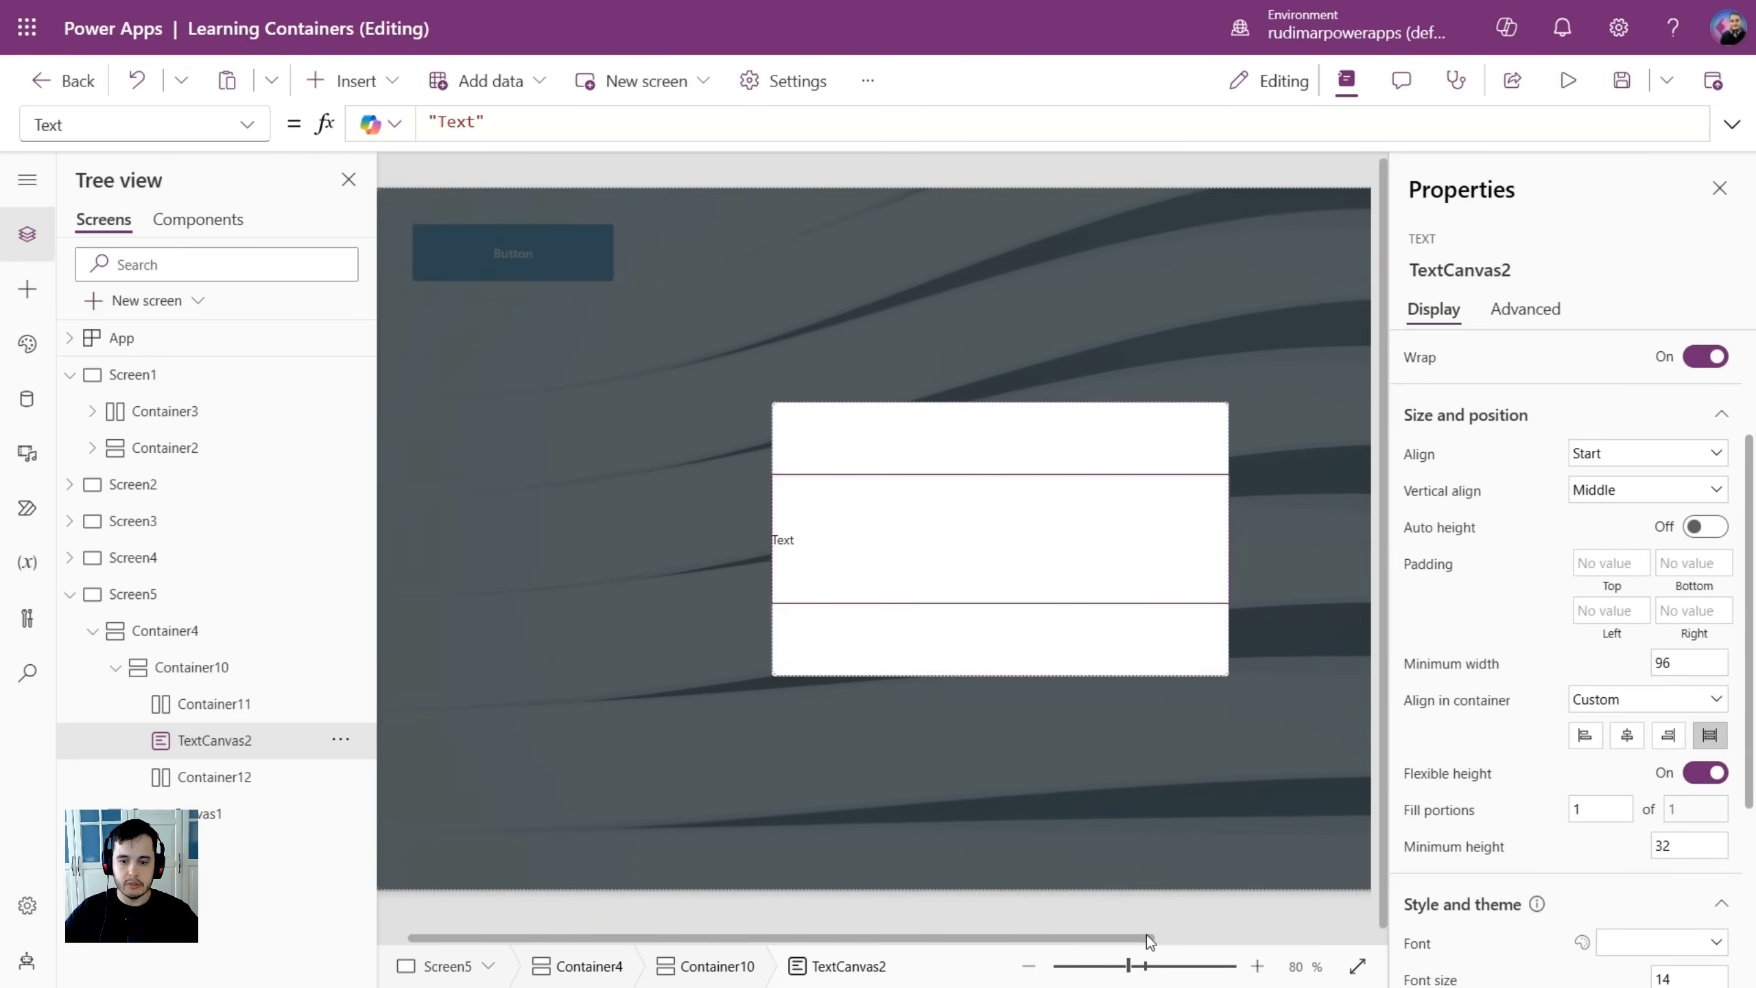
click(214, 703)
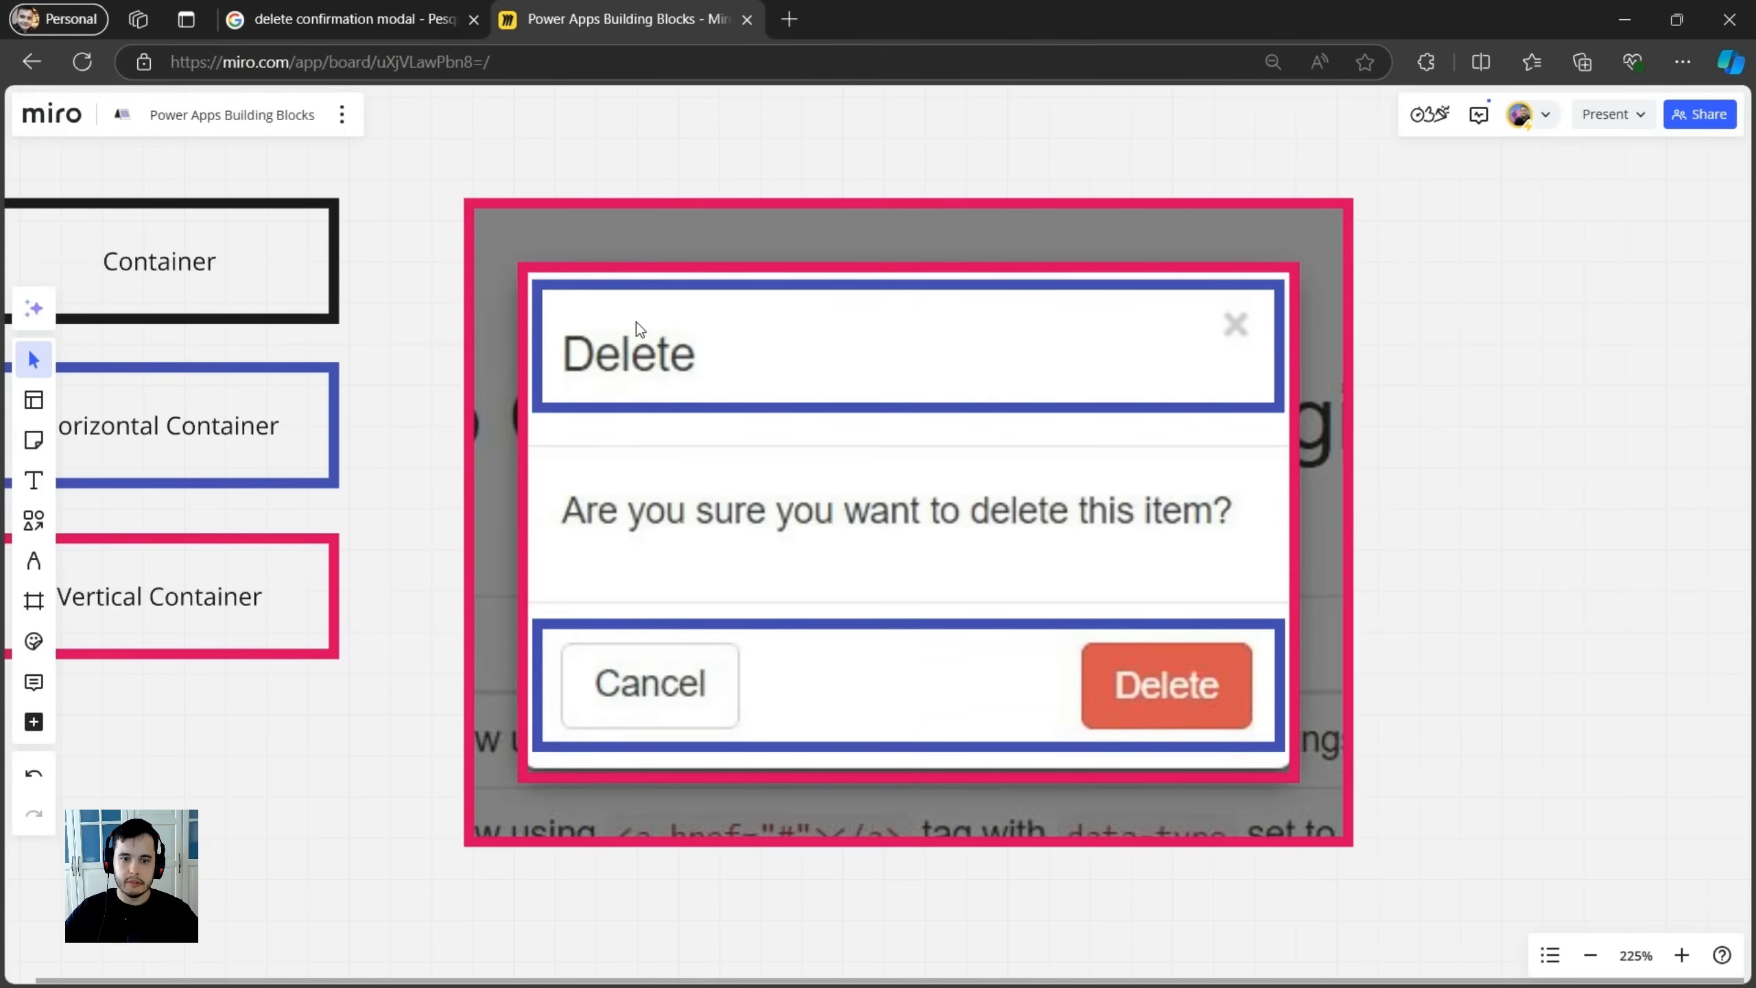
mouse_move(1246, 357)
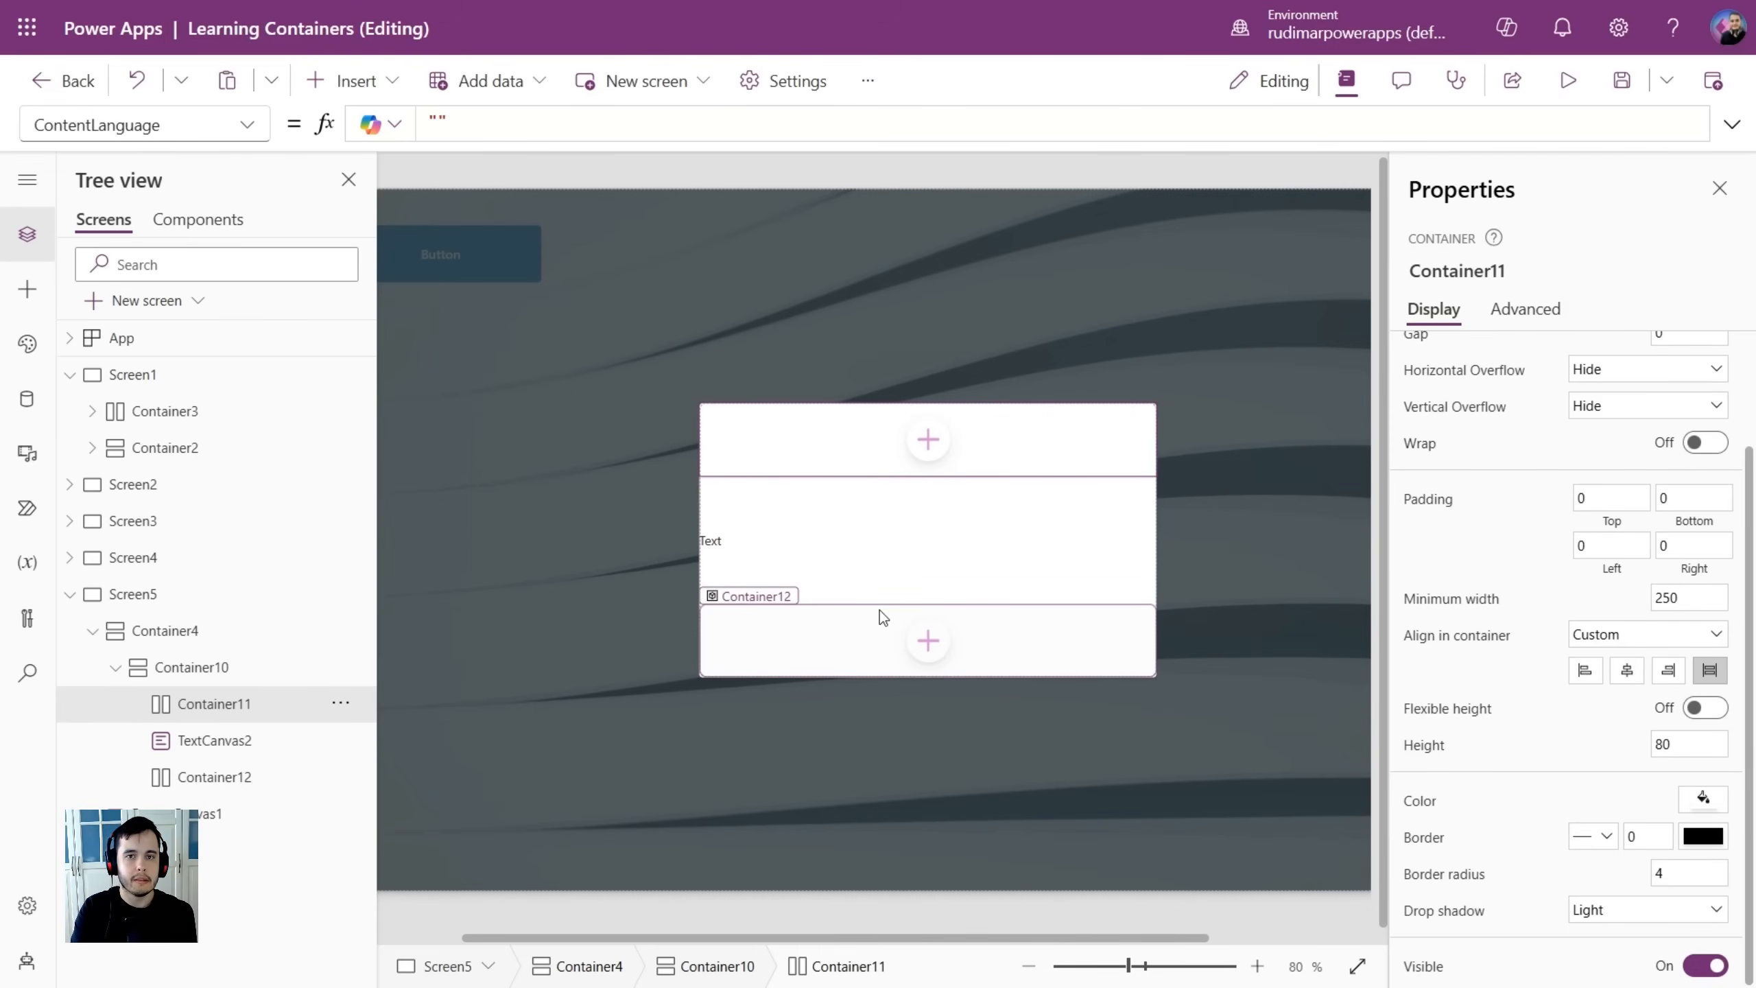
mouse_move(821, 613)
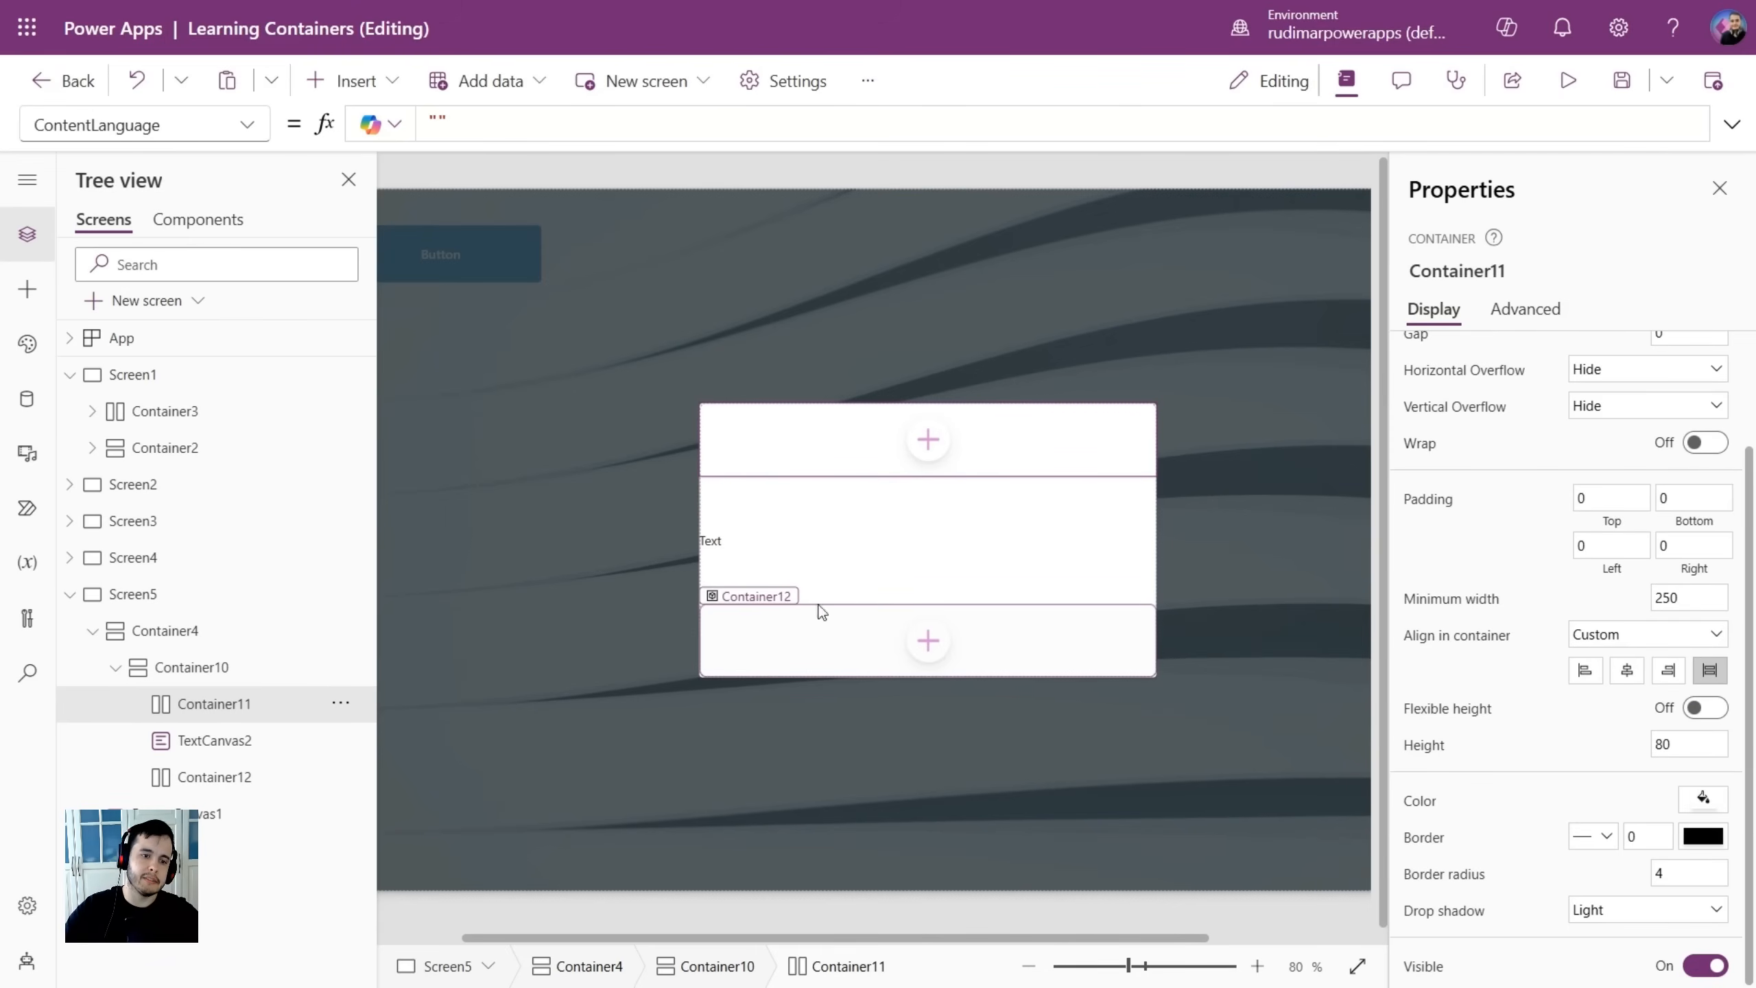
Rename the bottom container to conFooterPopUp in Tree view.
click(211, 703)
text(conHeaderPopUp)
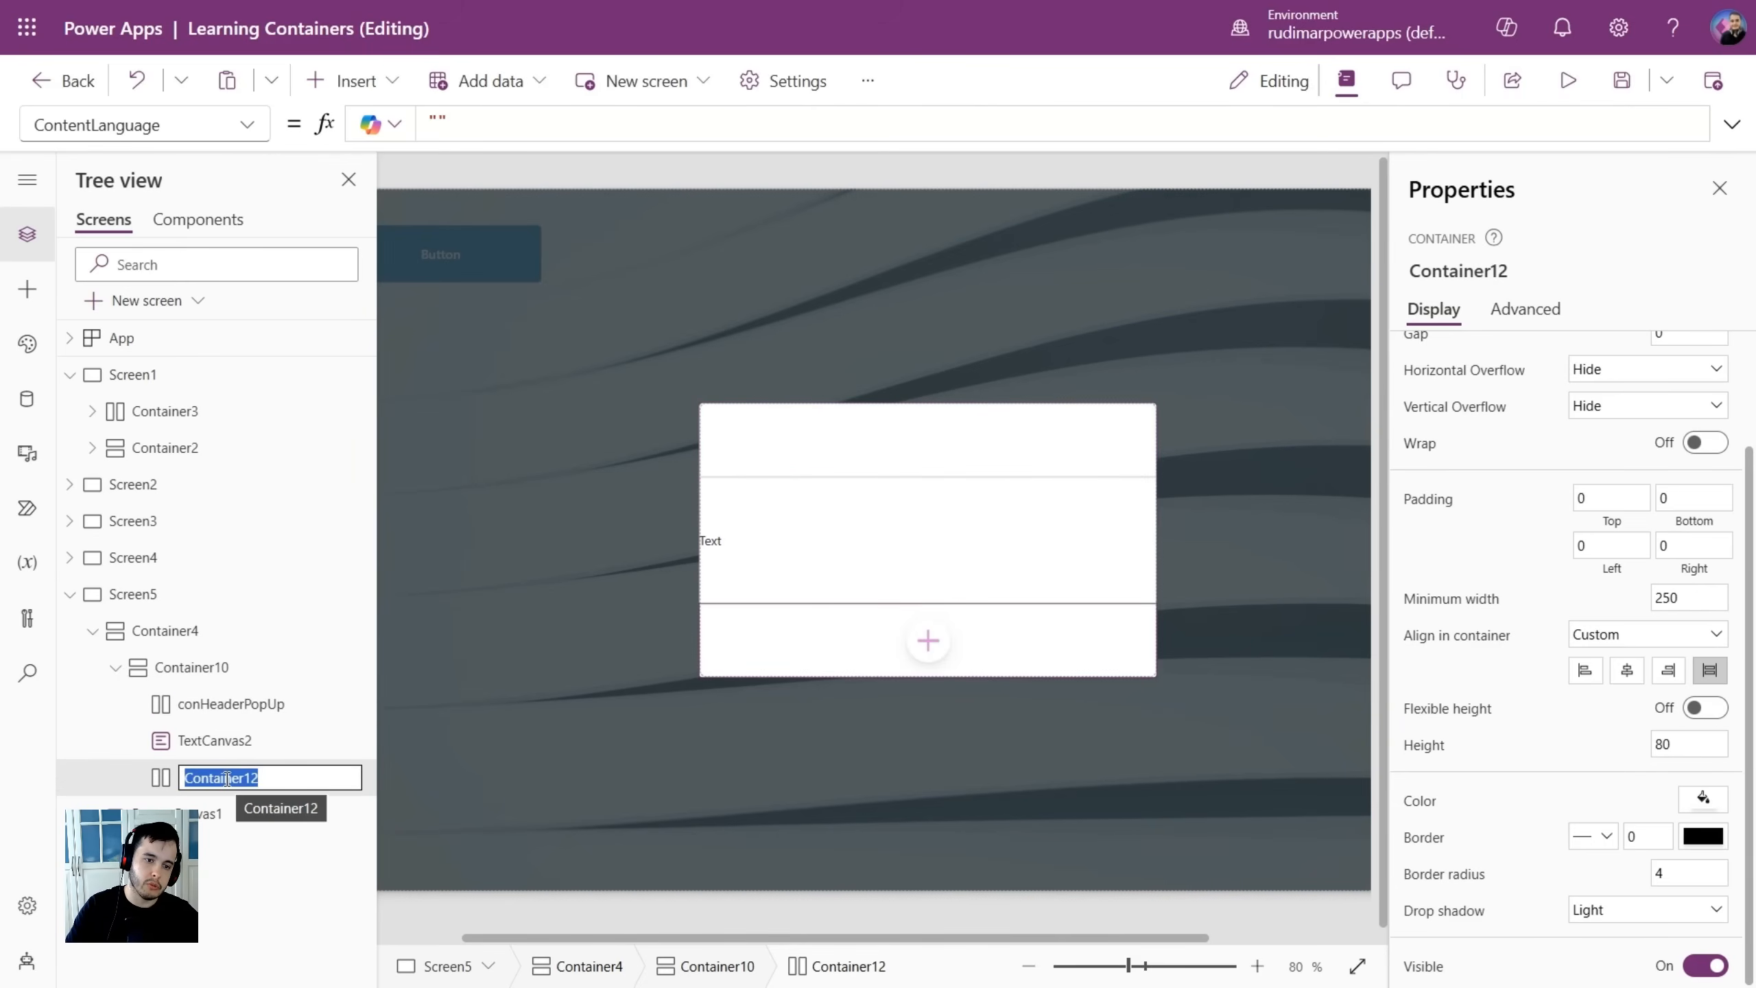
text(conFooterPo)
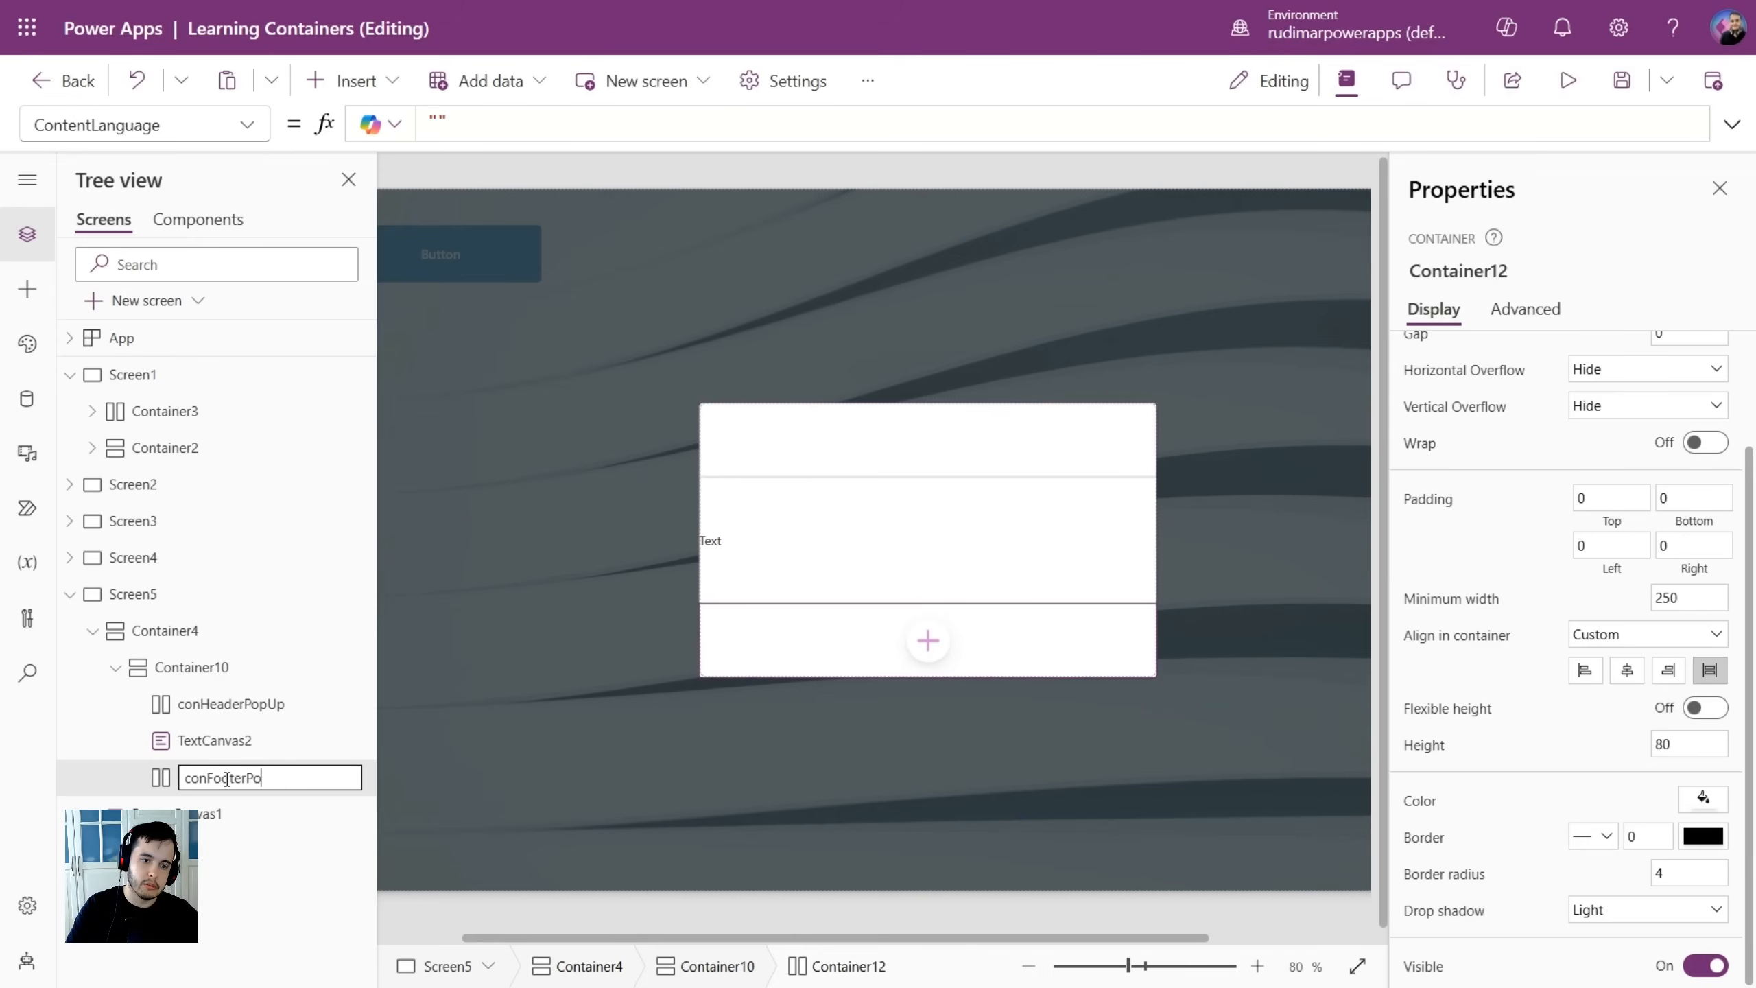
key(Return)
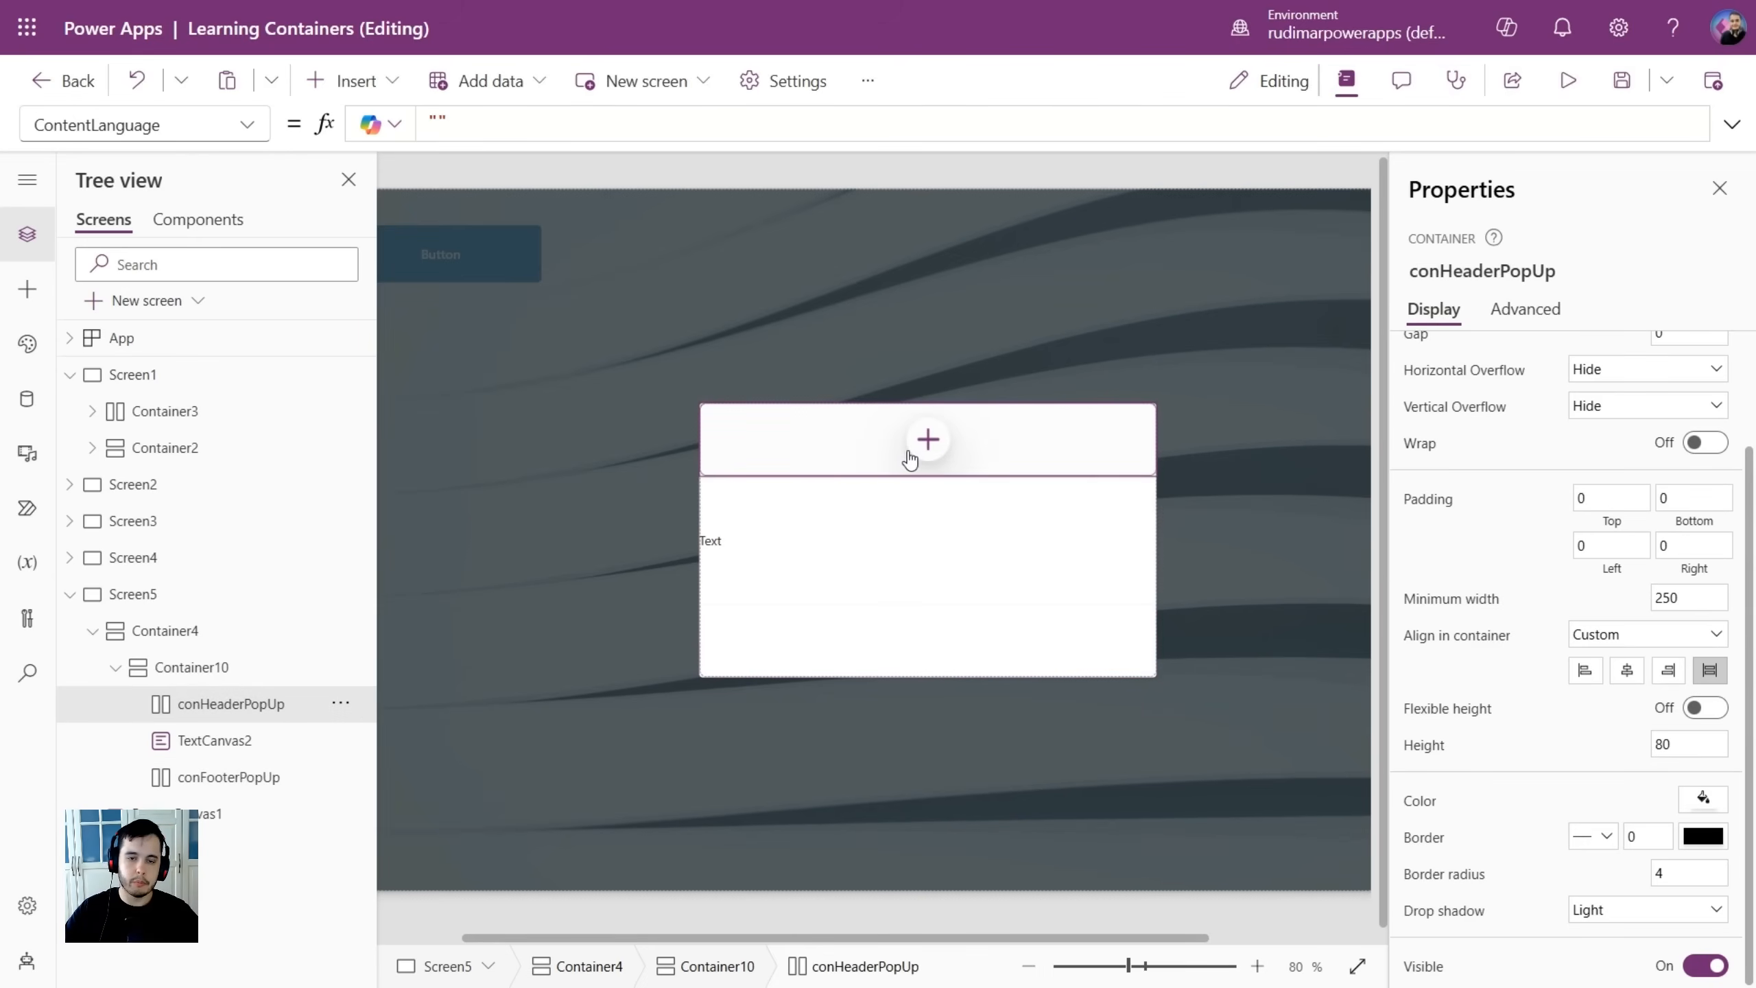
mouse_move(468, 325)
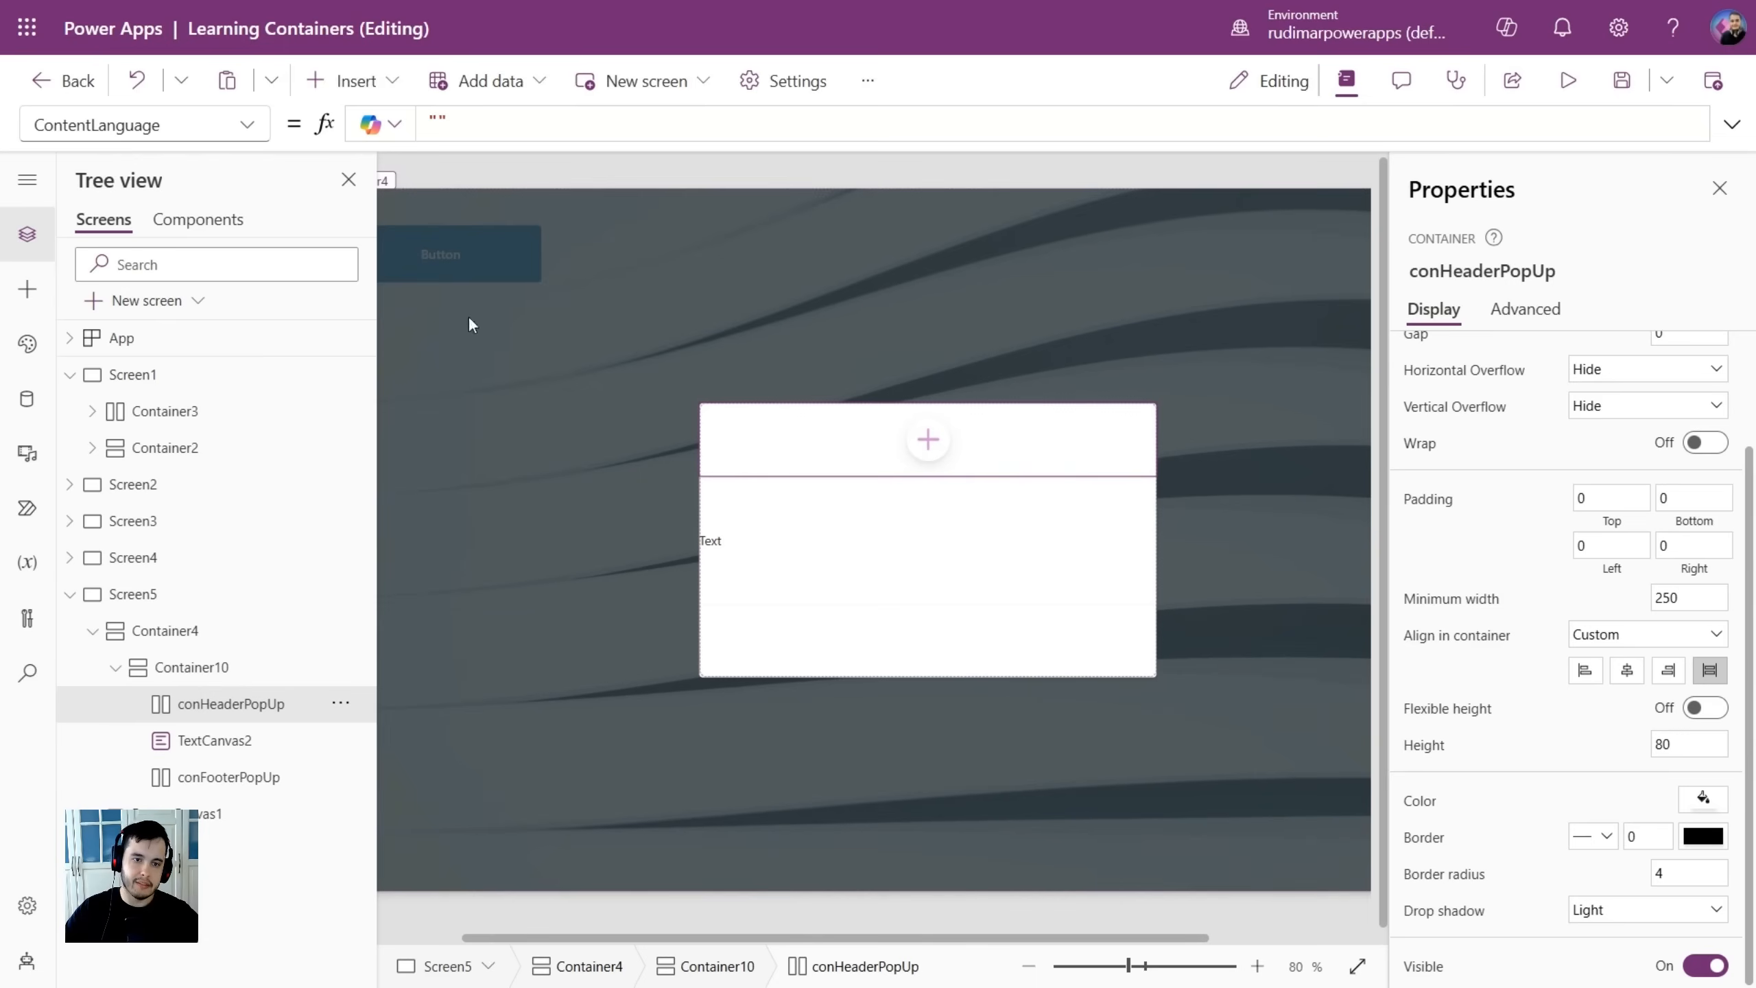
mouse_move(420, 229)
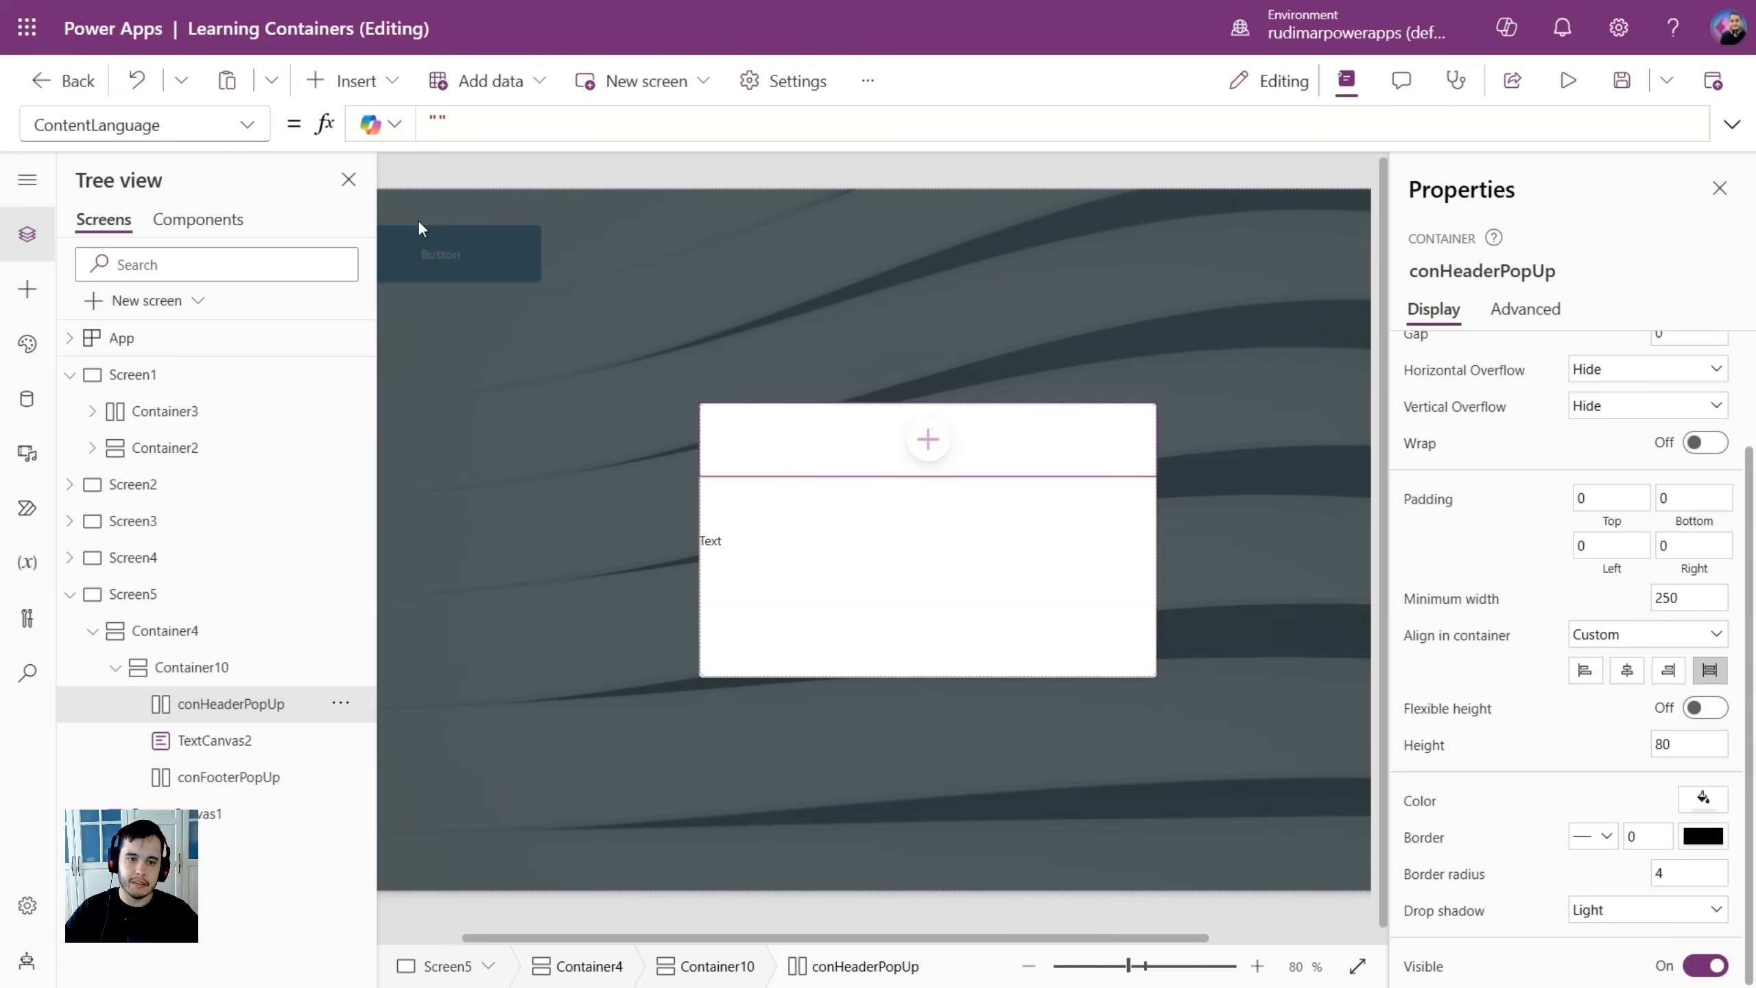
click(354, 79)
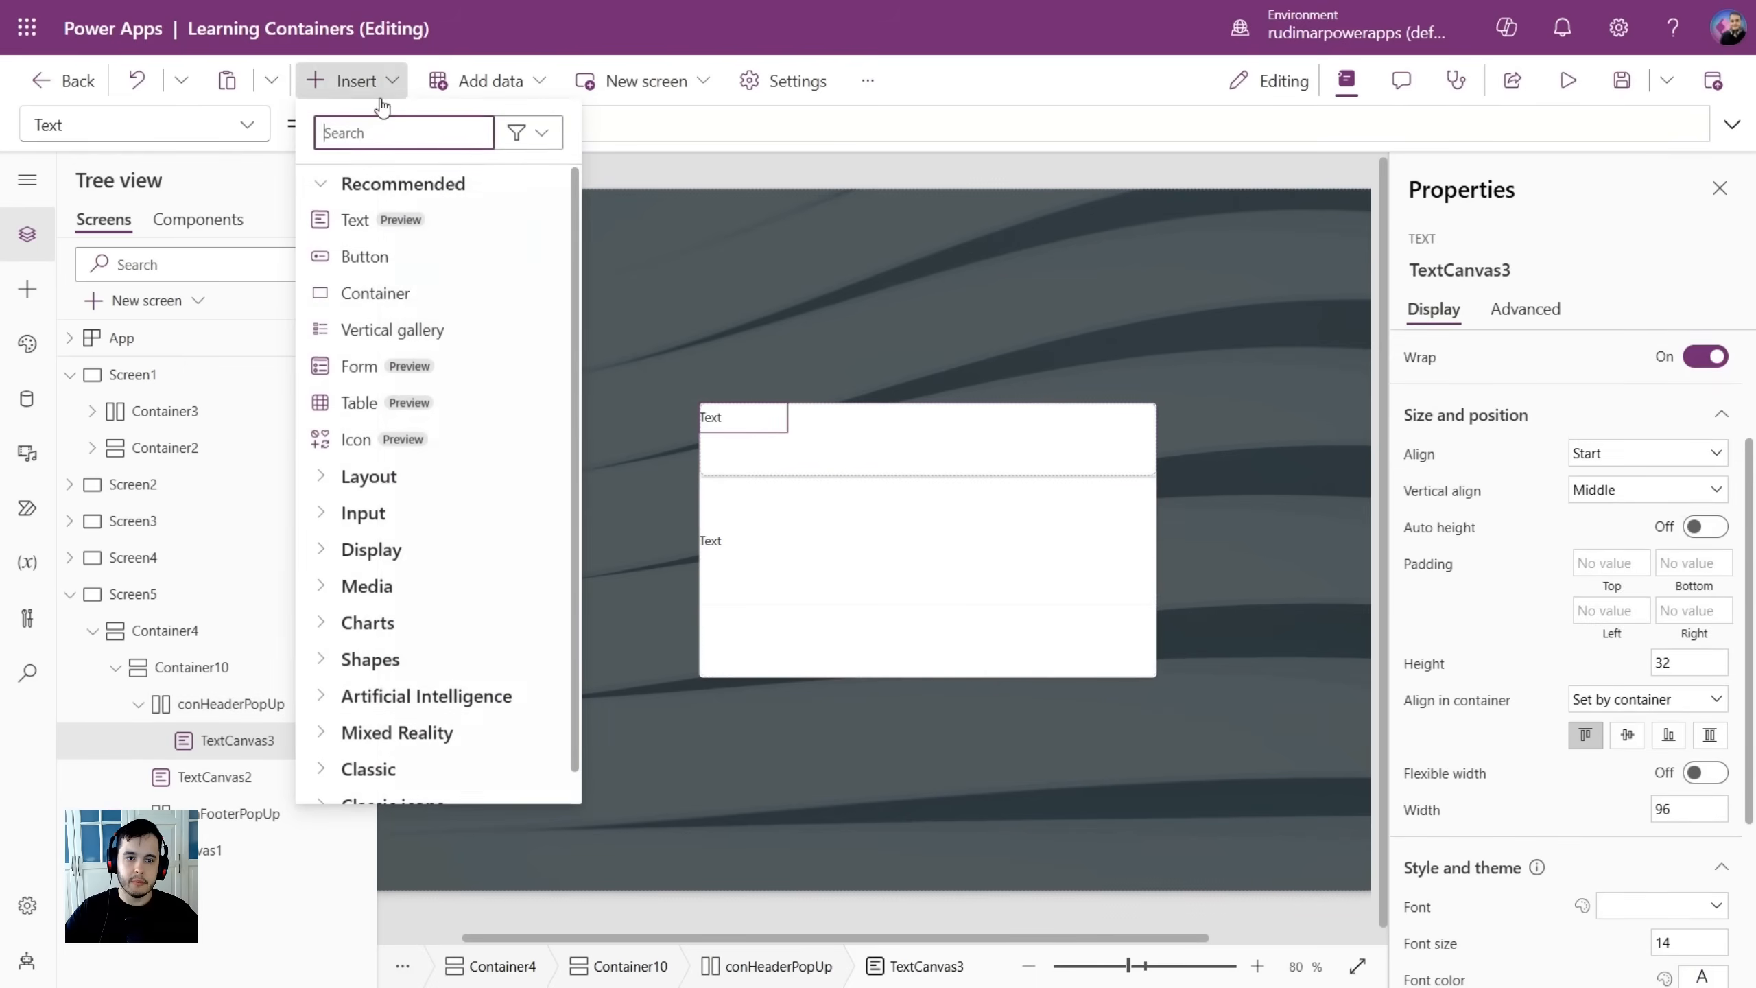
mouse_move(441, 271)
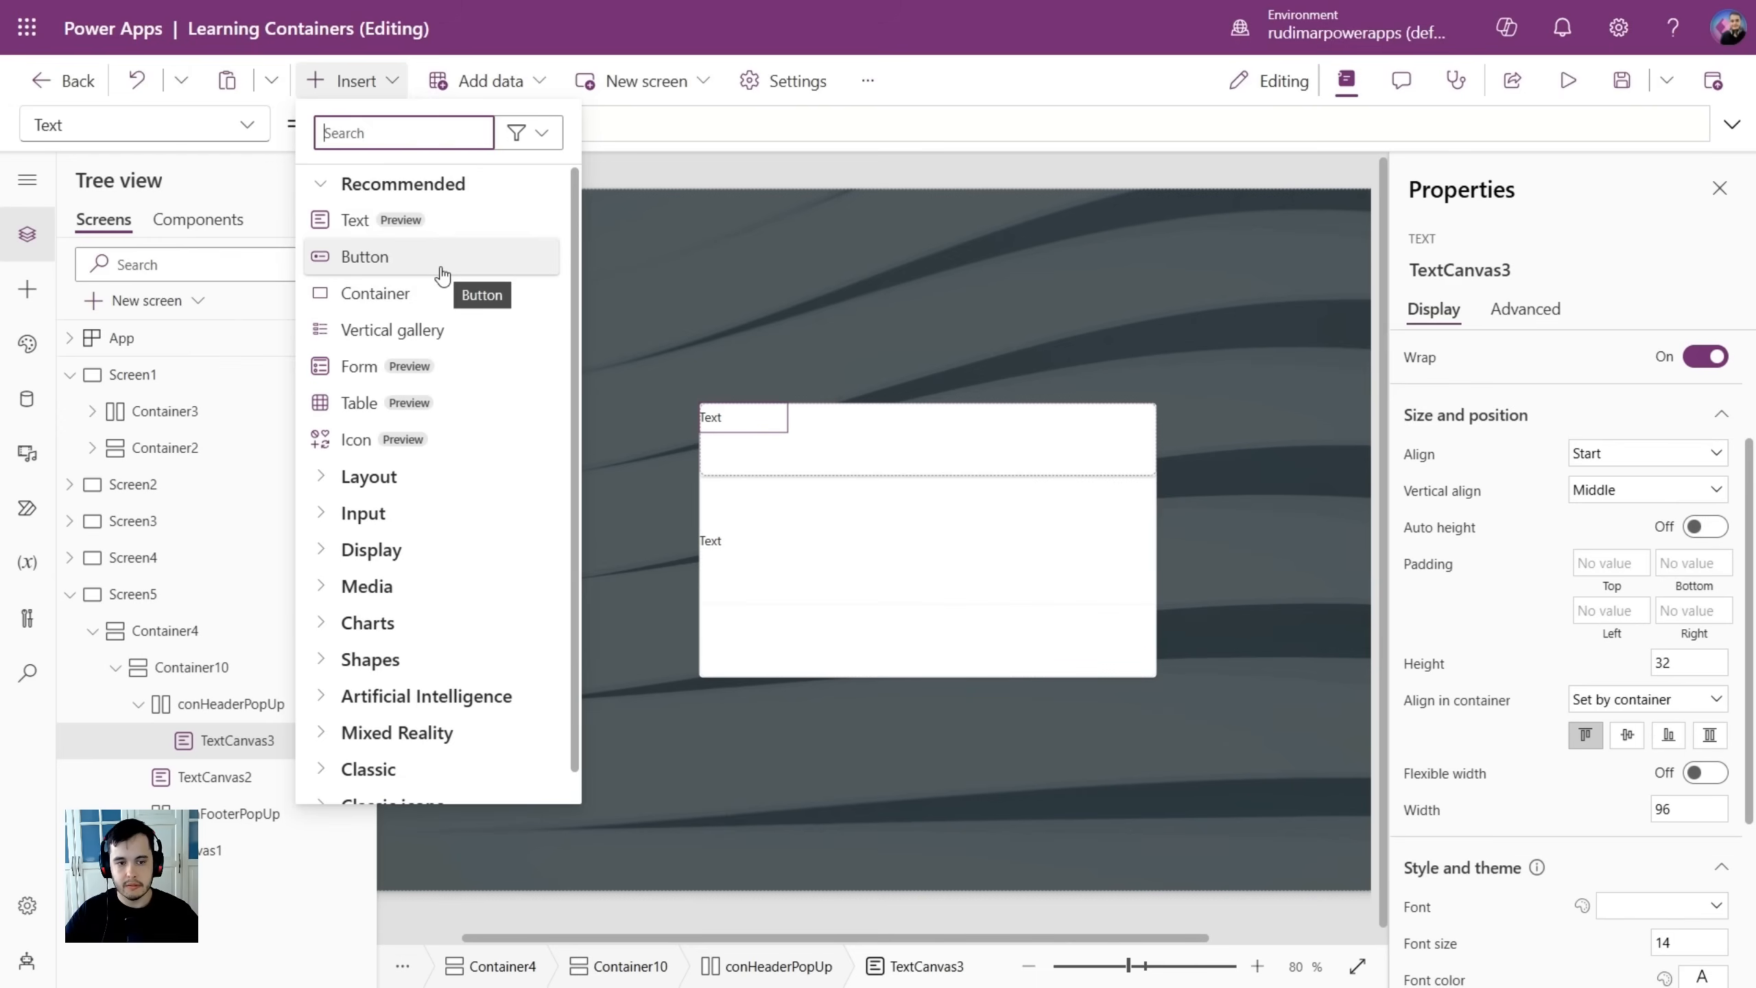
mouse_move(420, 439)
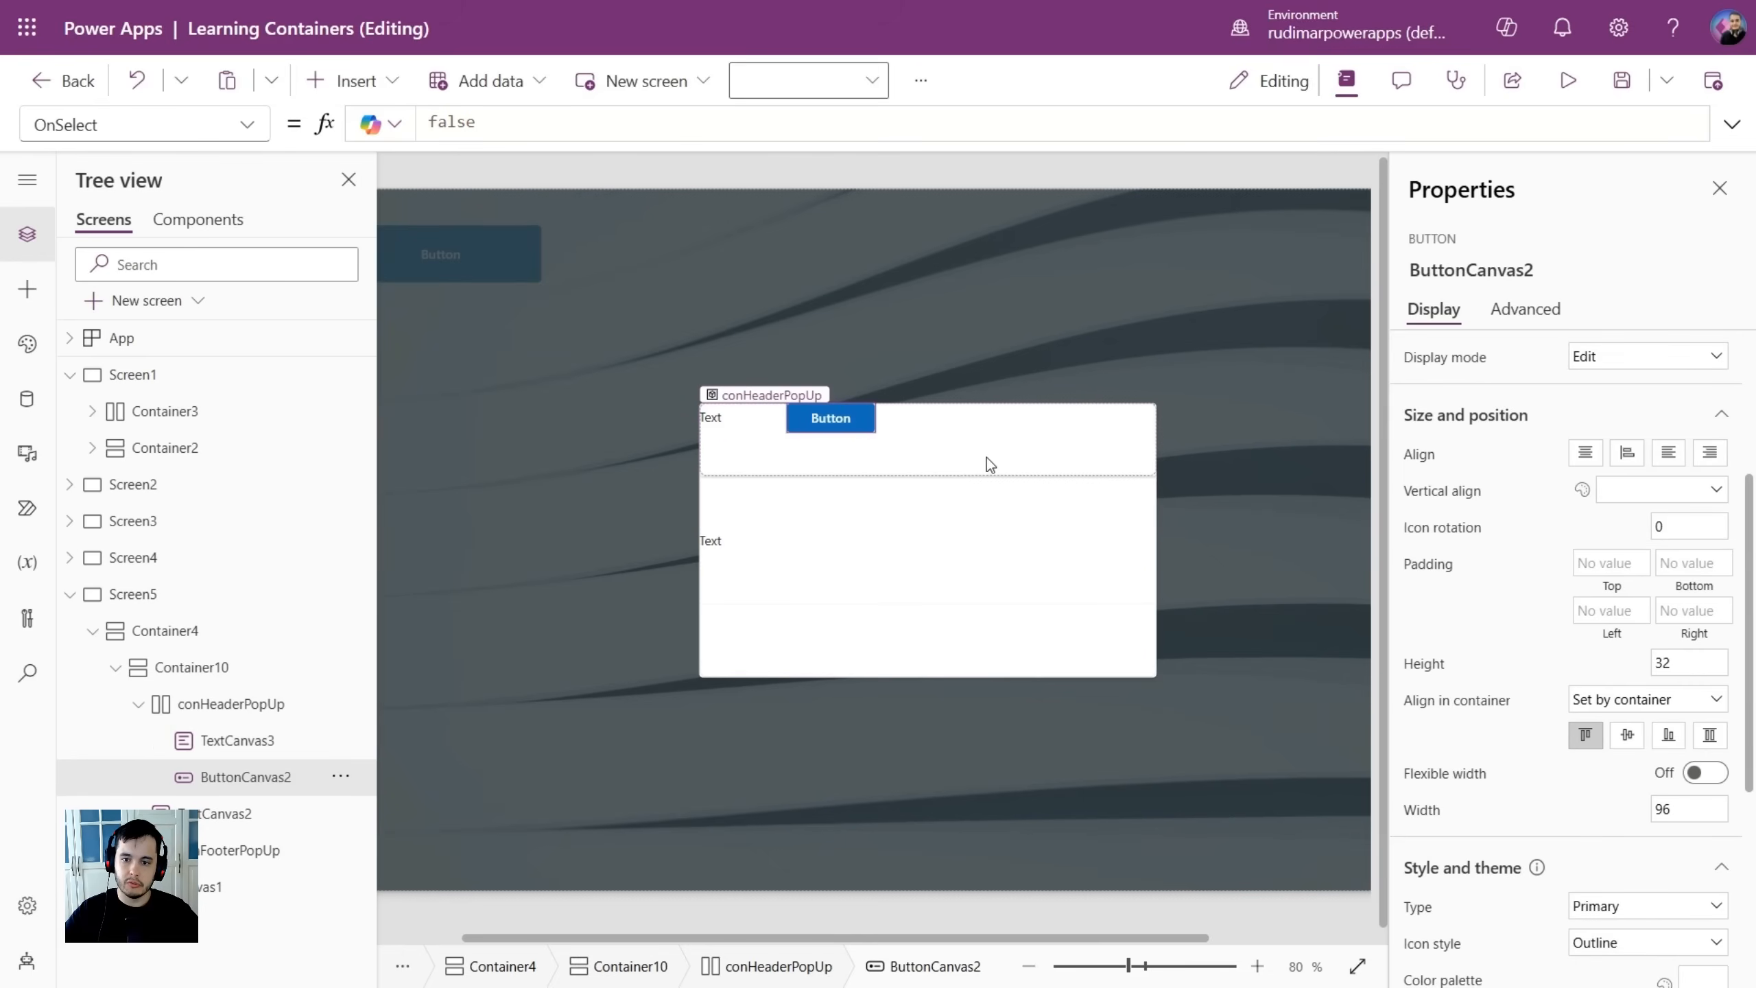
Set the header's ButtonCanvas2 to the Dismiss icon with an Icon only layout.
click(221, 703)
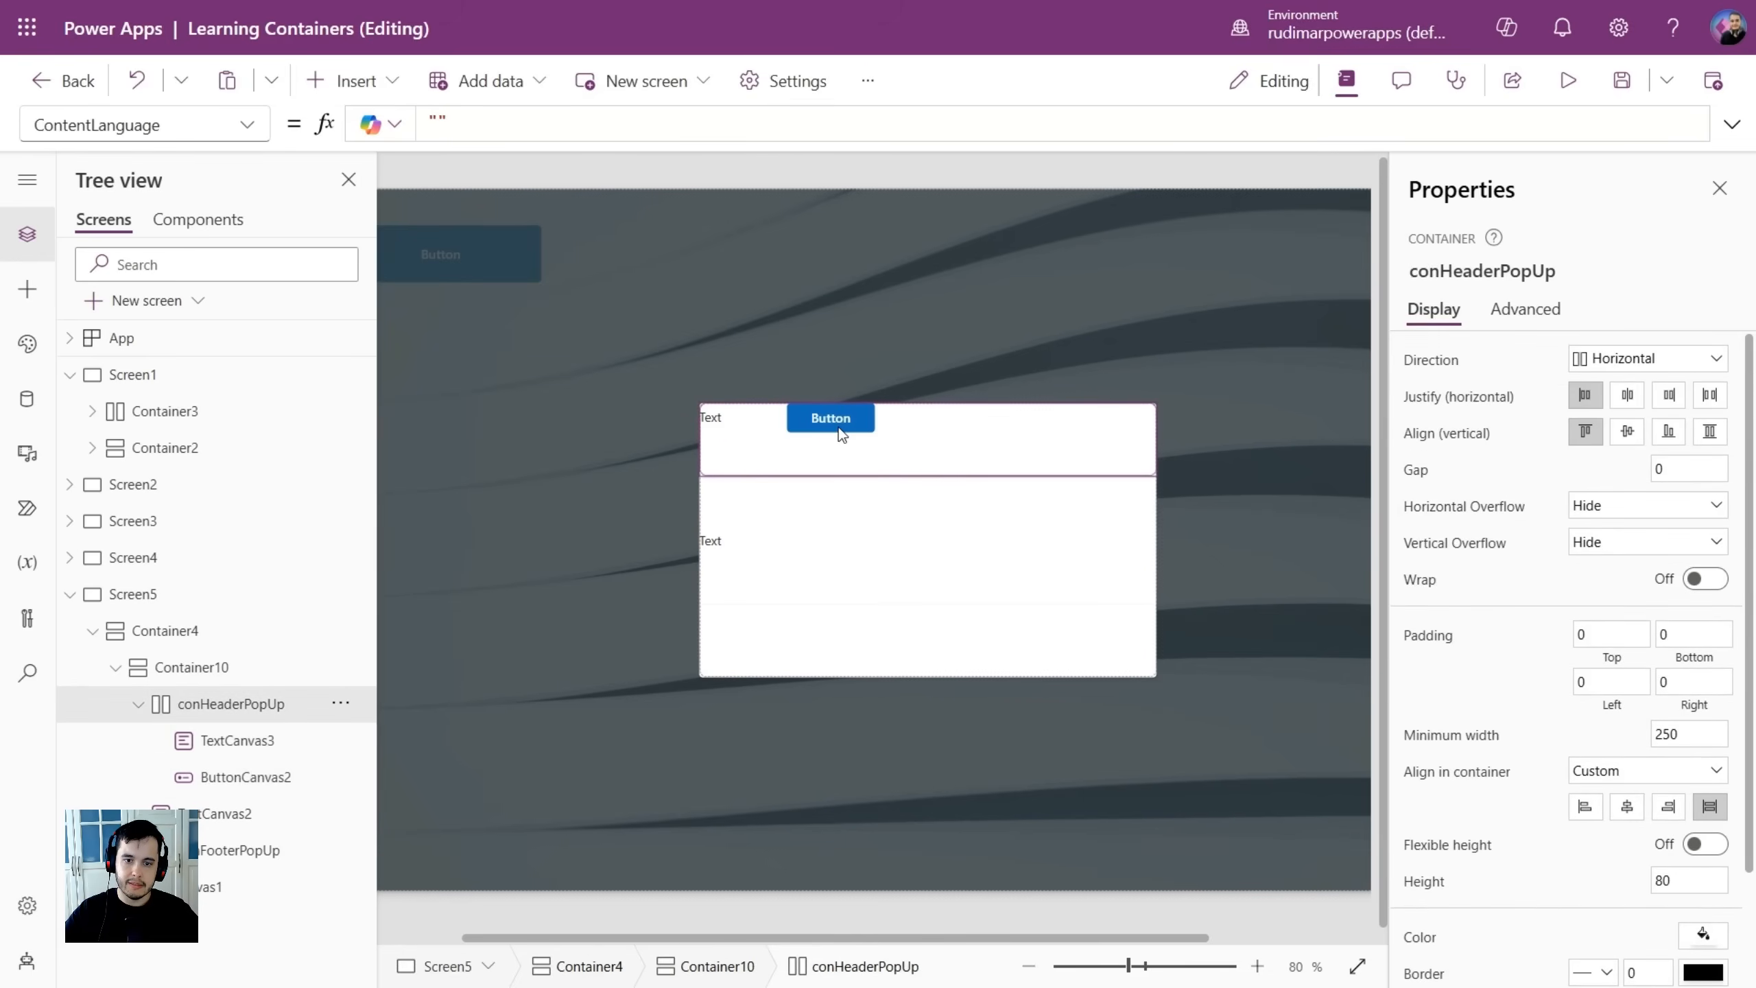
click(830, 417)
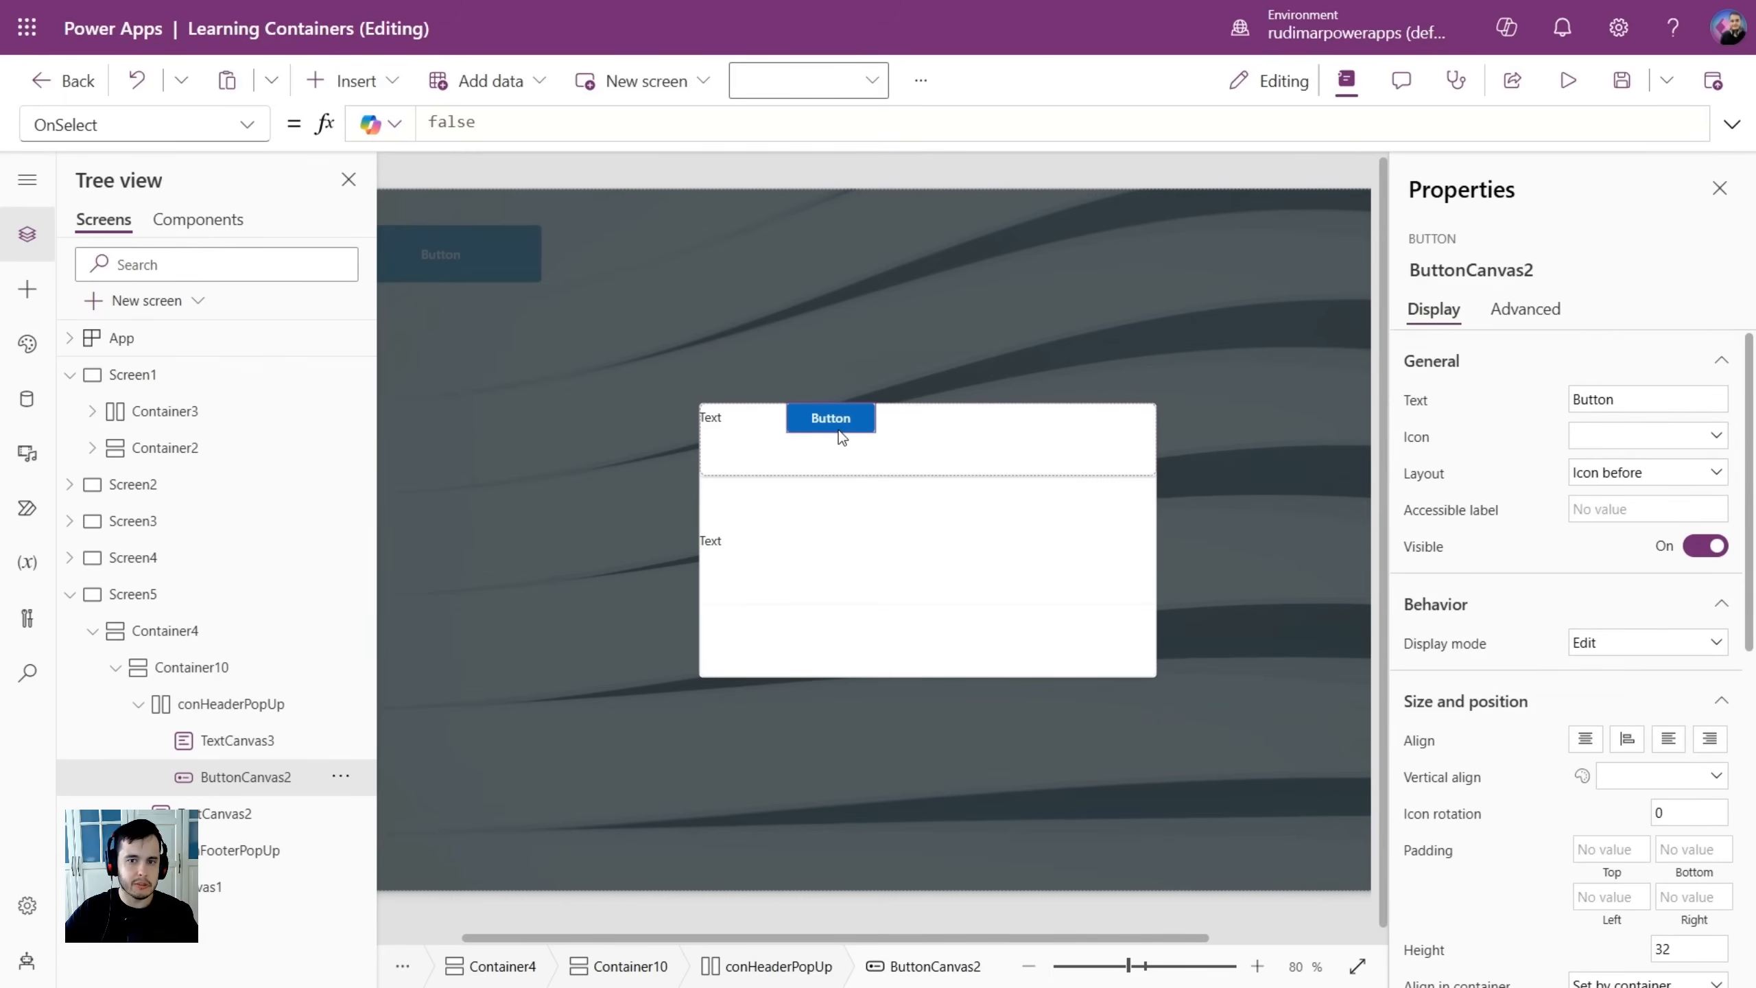
mouse_move(1647, 441)
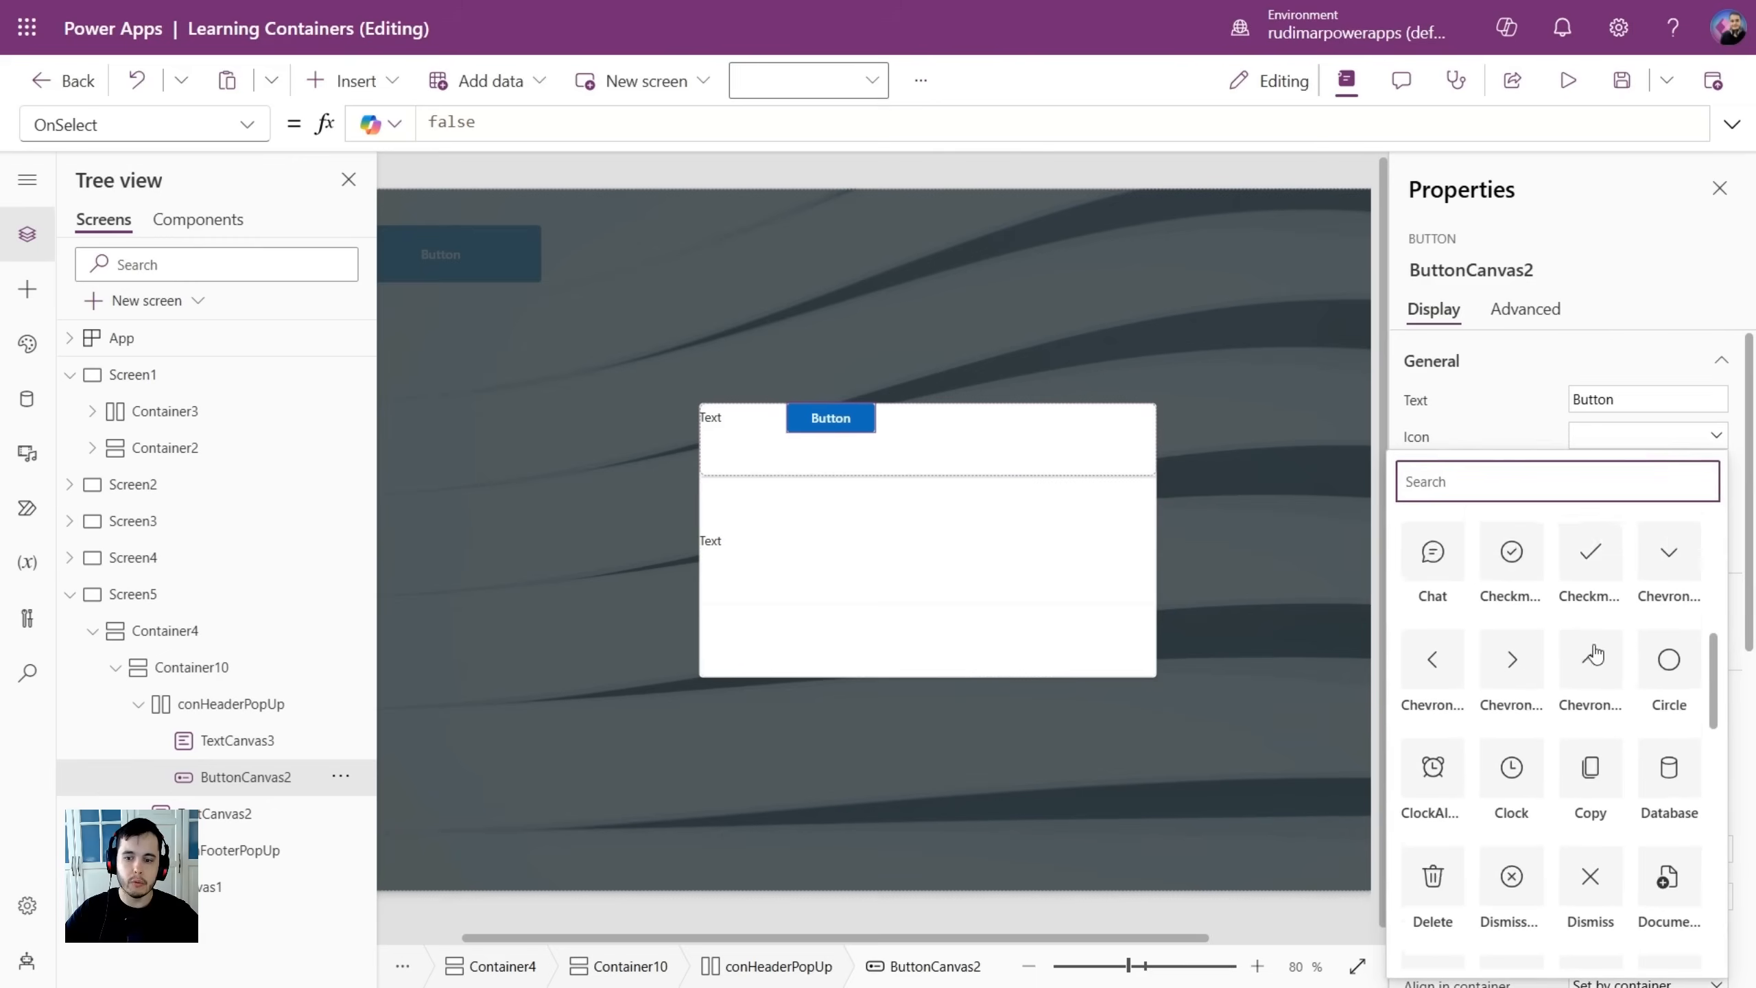
scroll(down, 3)
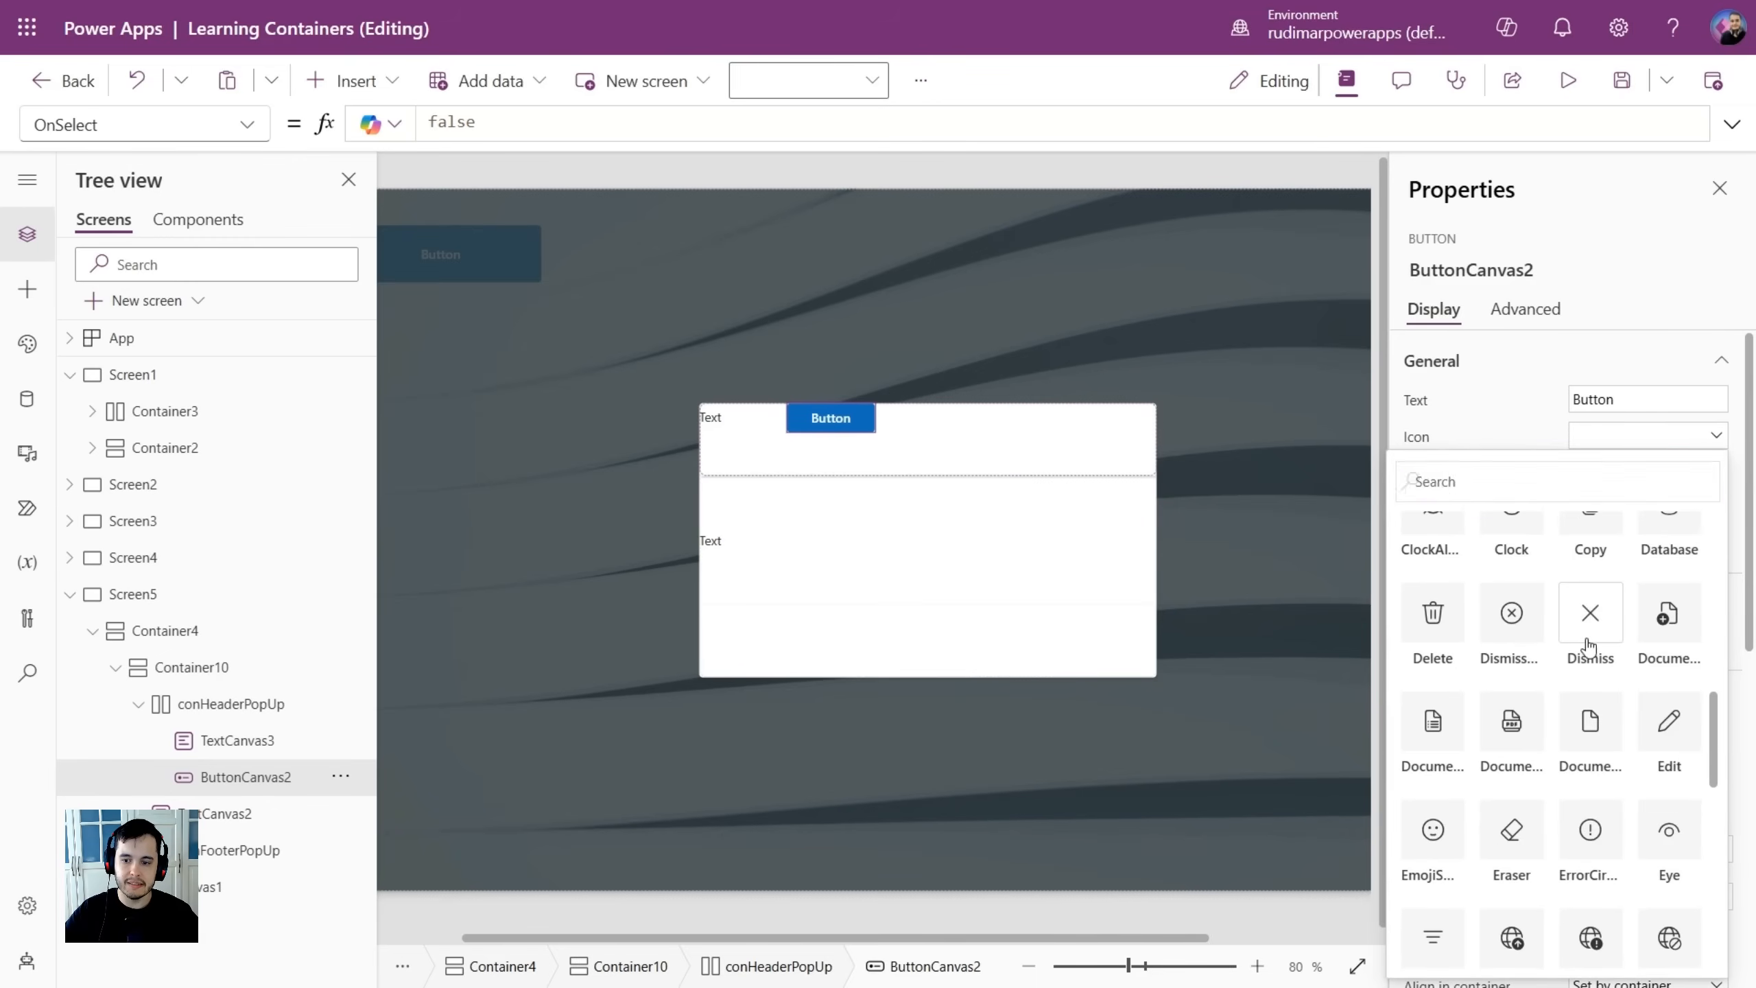
click(232, 703)
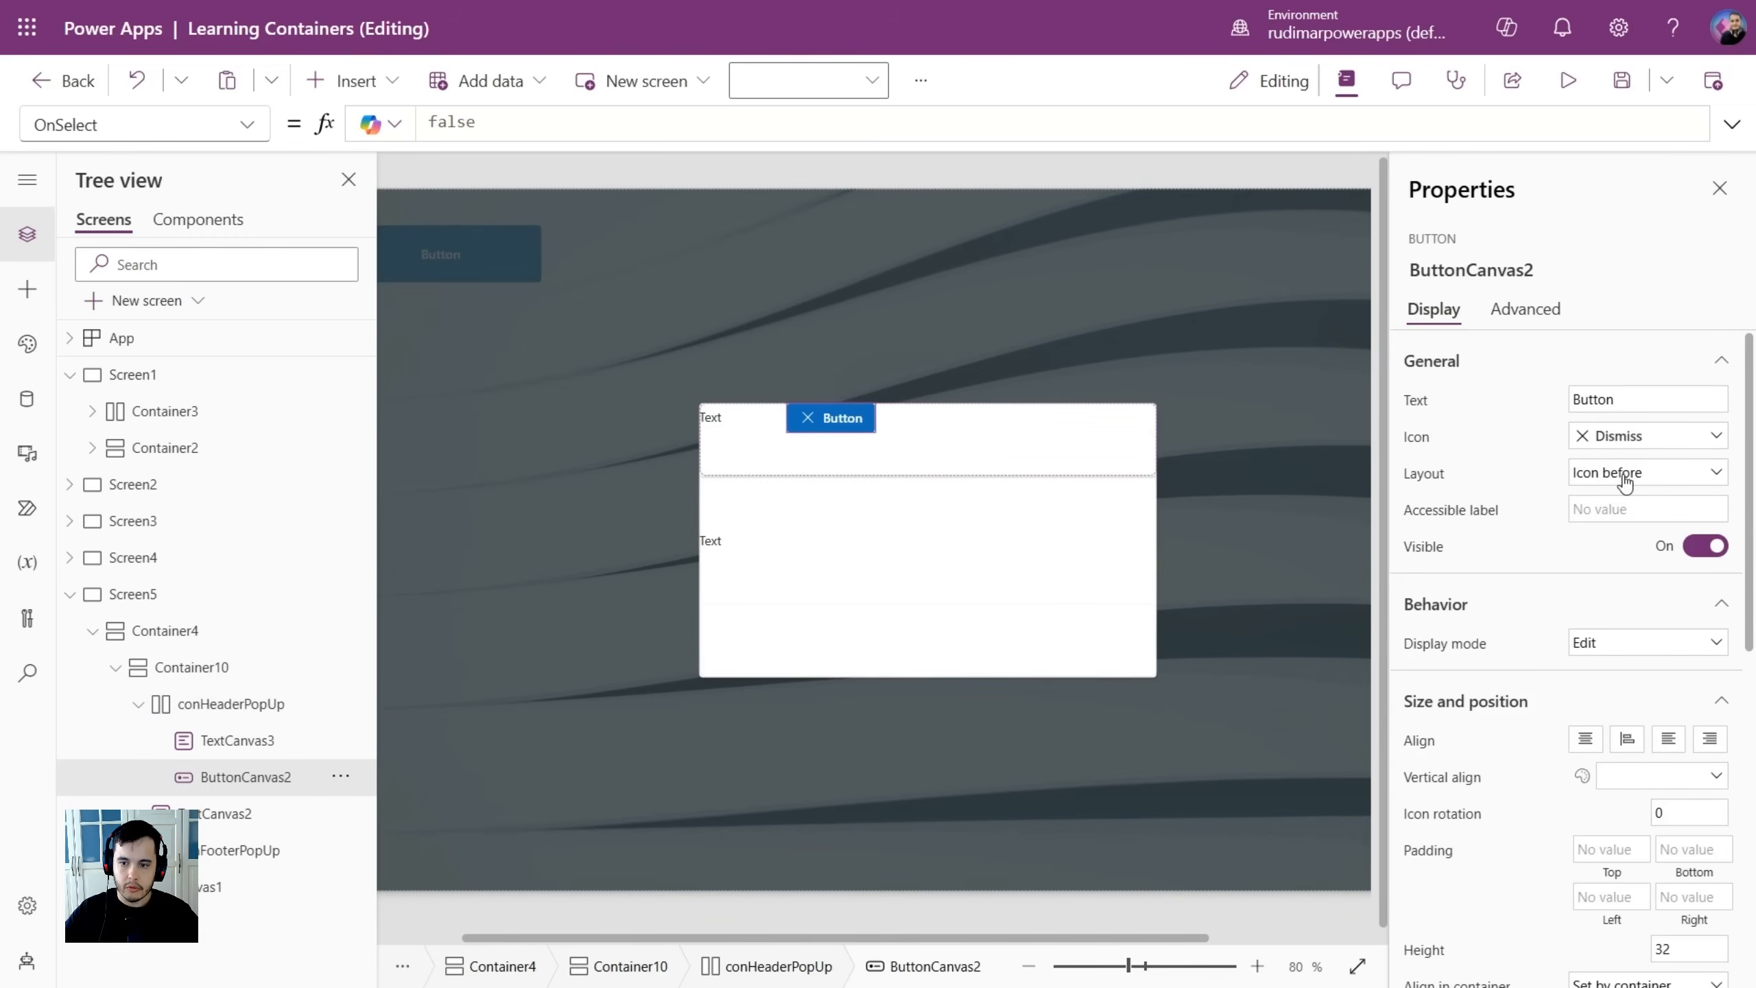
click(1647, 471)
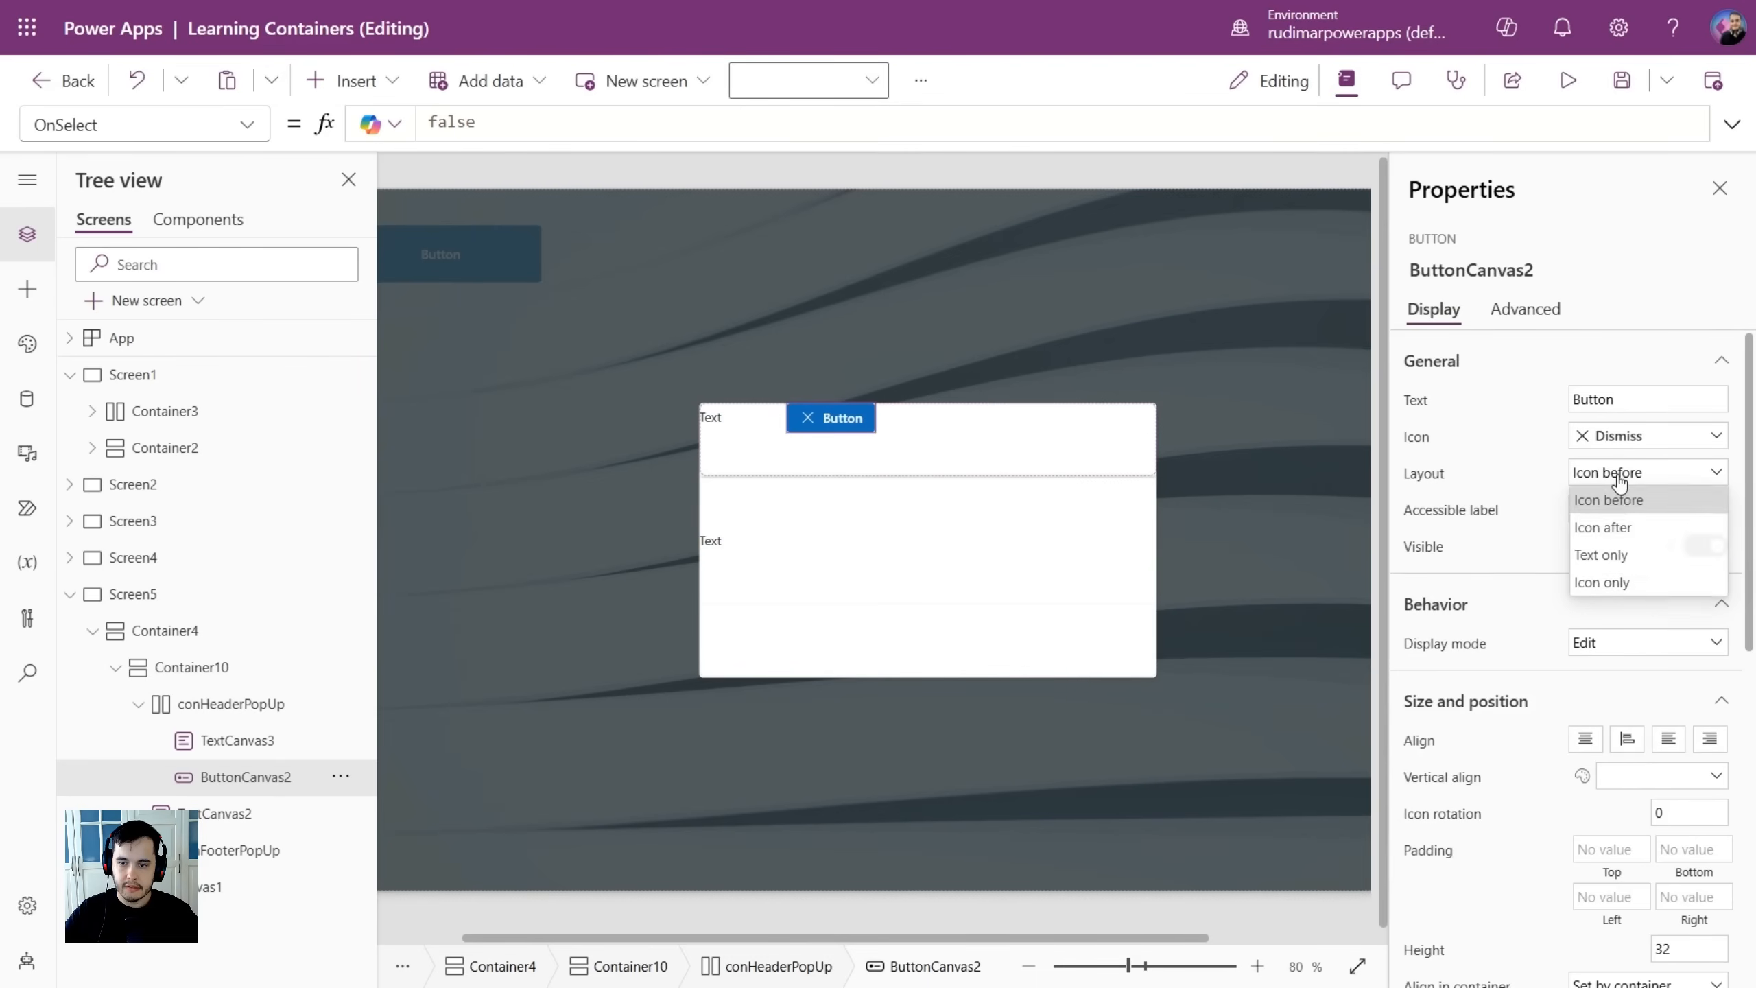
click(1602, 581)
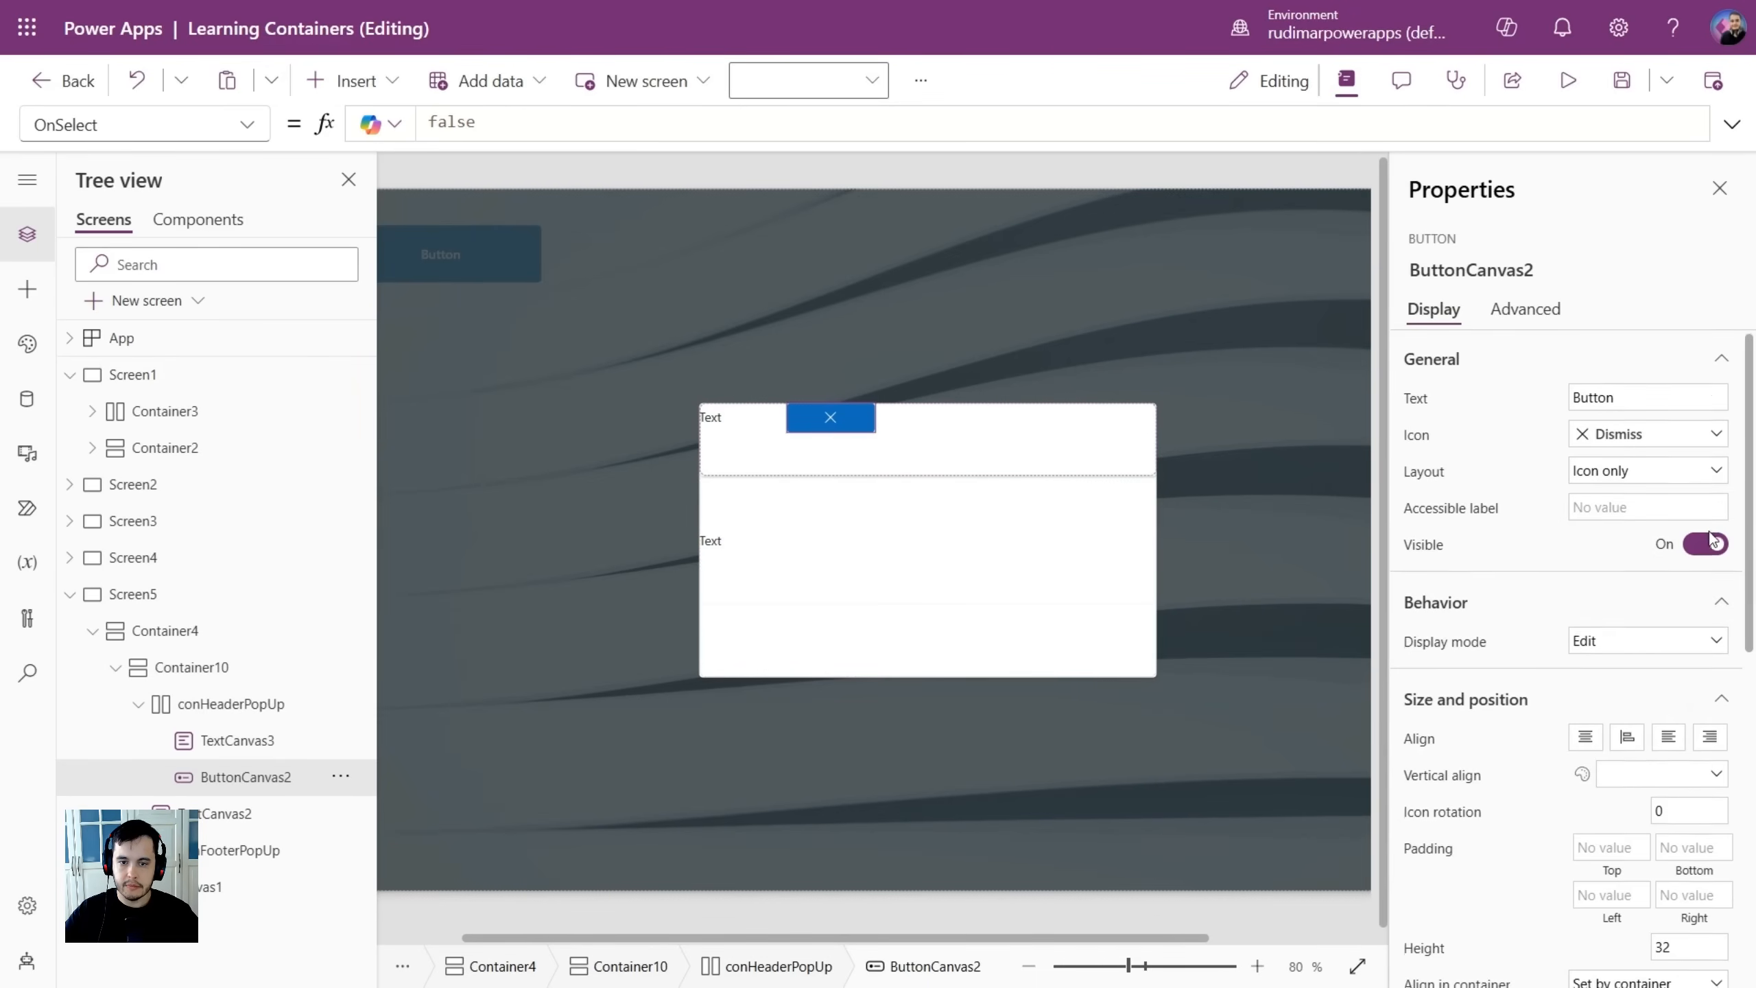
scroll(down, 3)
text(Dele)
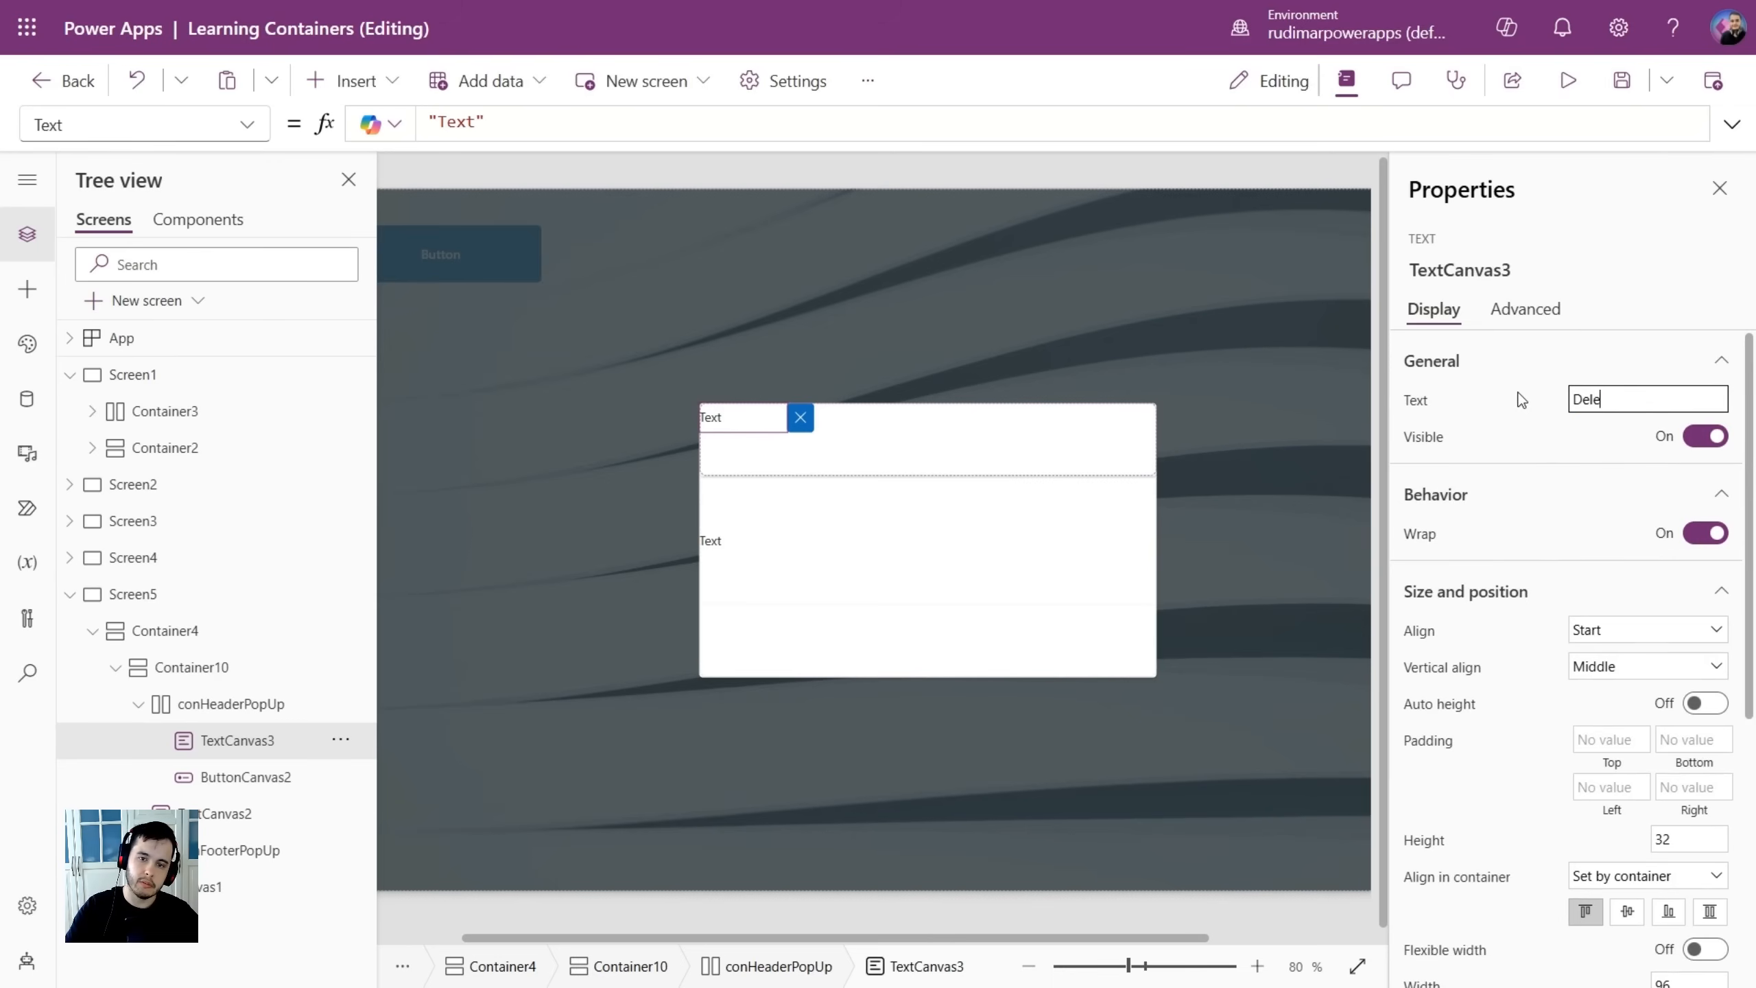
Set conHeaderPopUp to space-between, vertically centered, with 24 left and right padding.
click(230, 703)
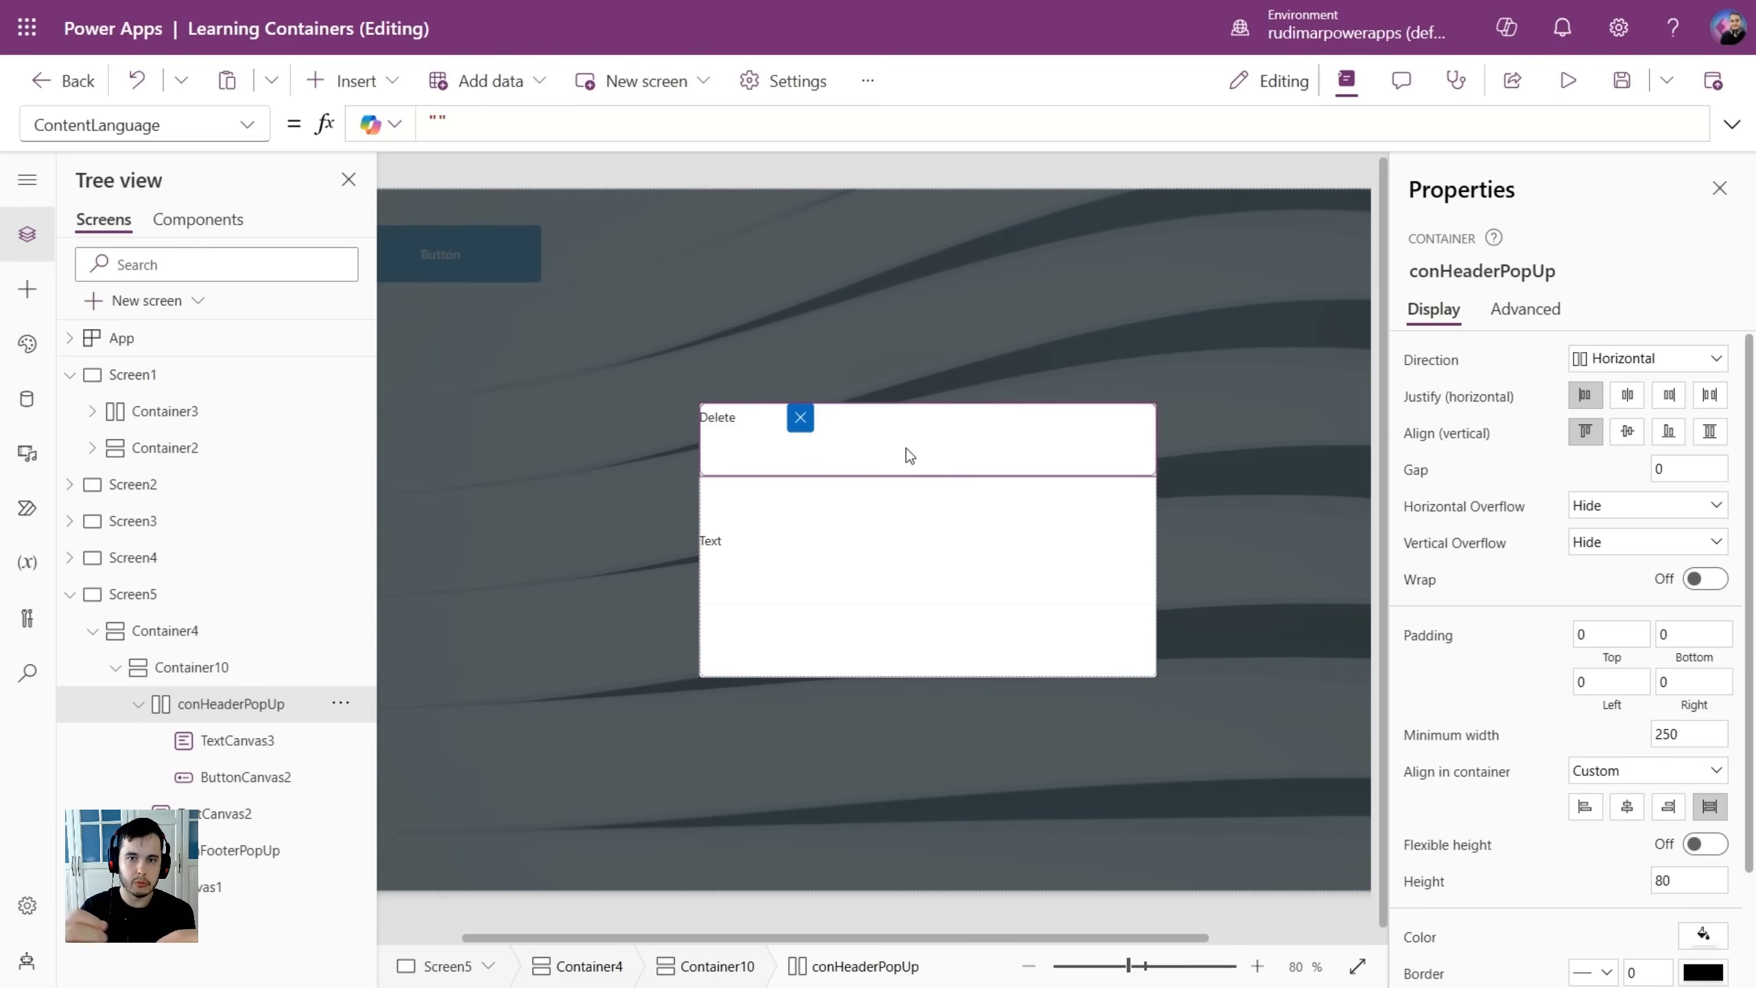
mouse_move(739, 429)
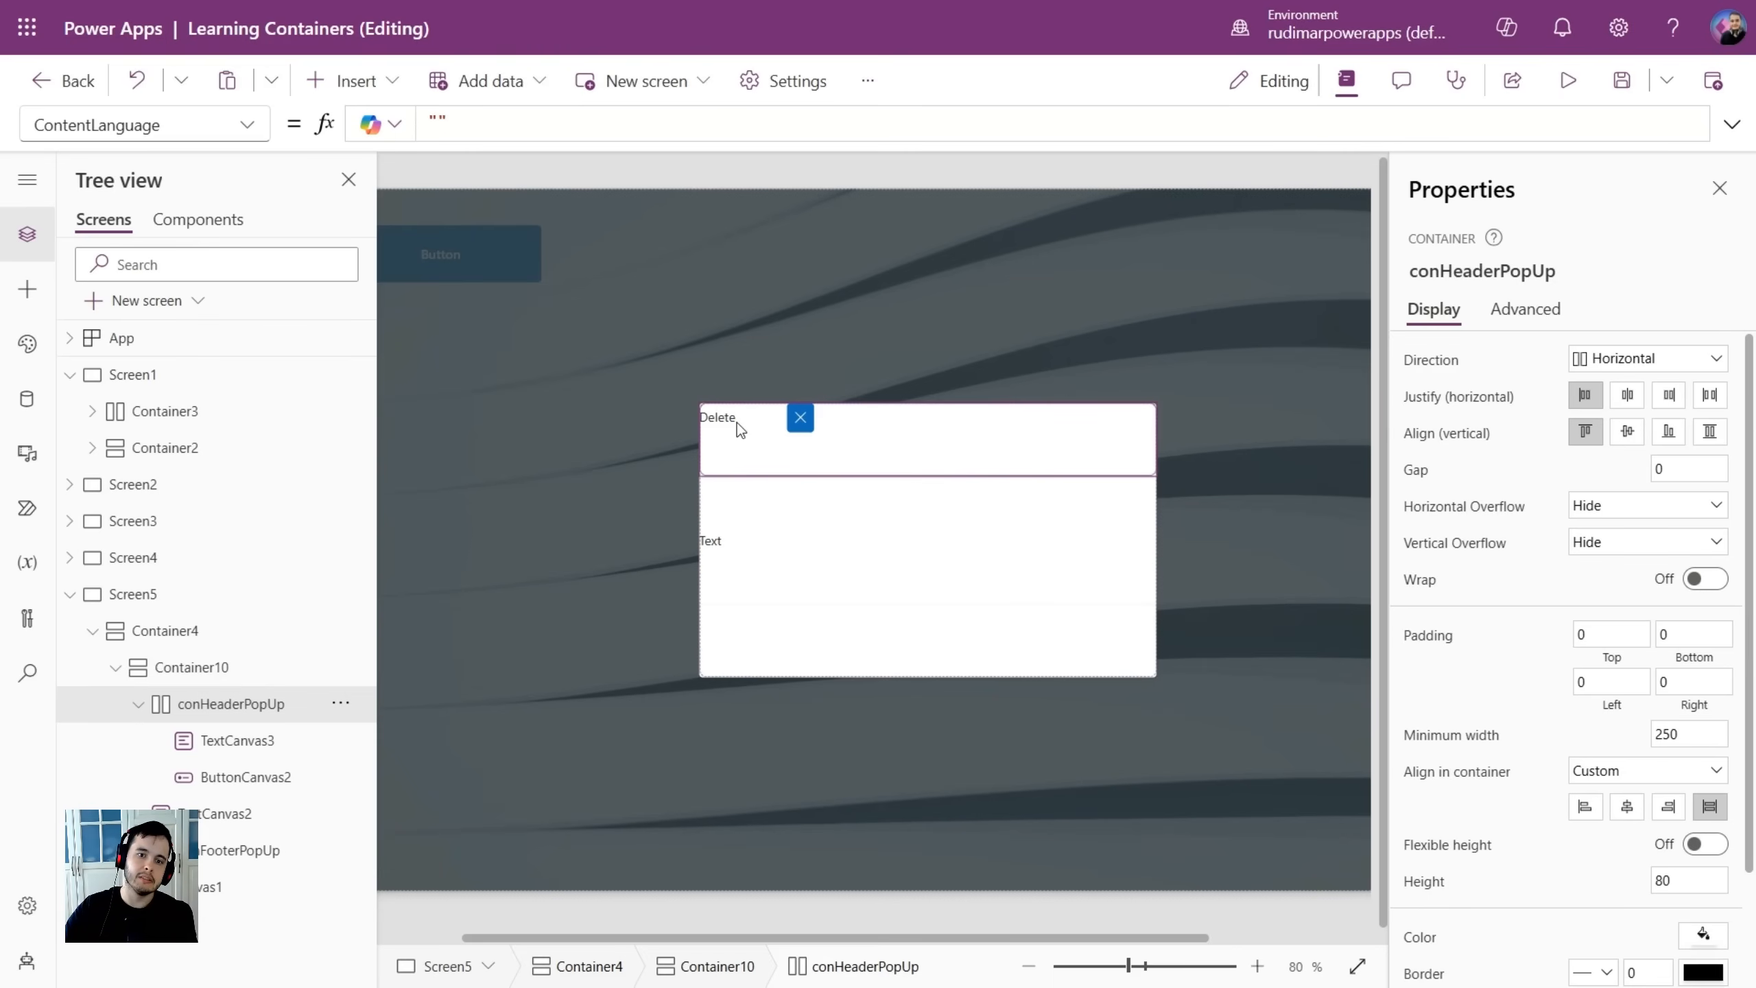
click(800, 416)
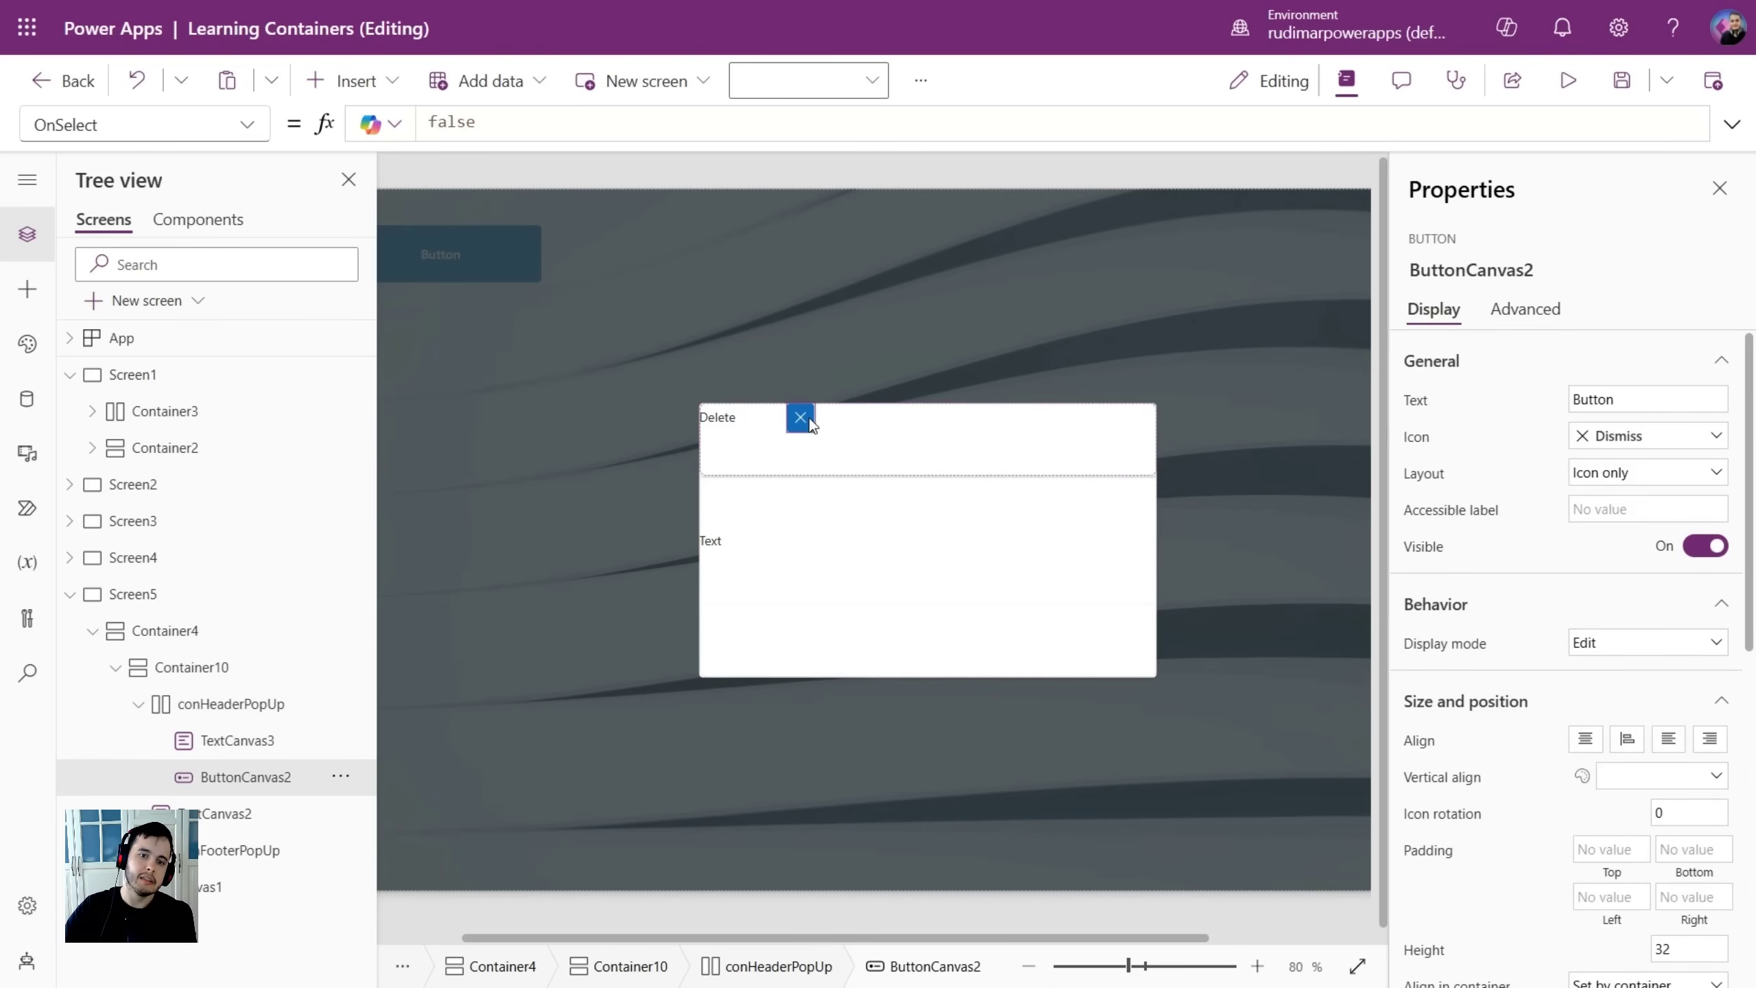
mouse_move(1077, 460)
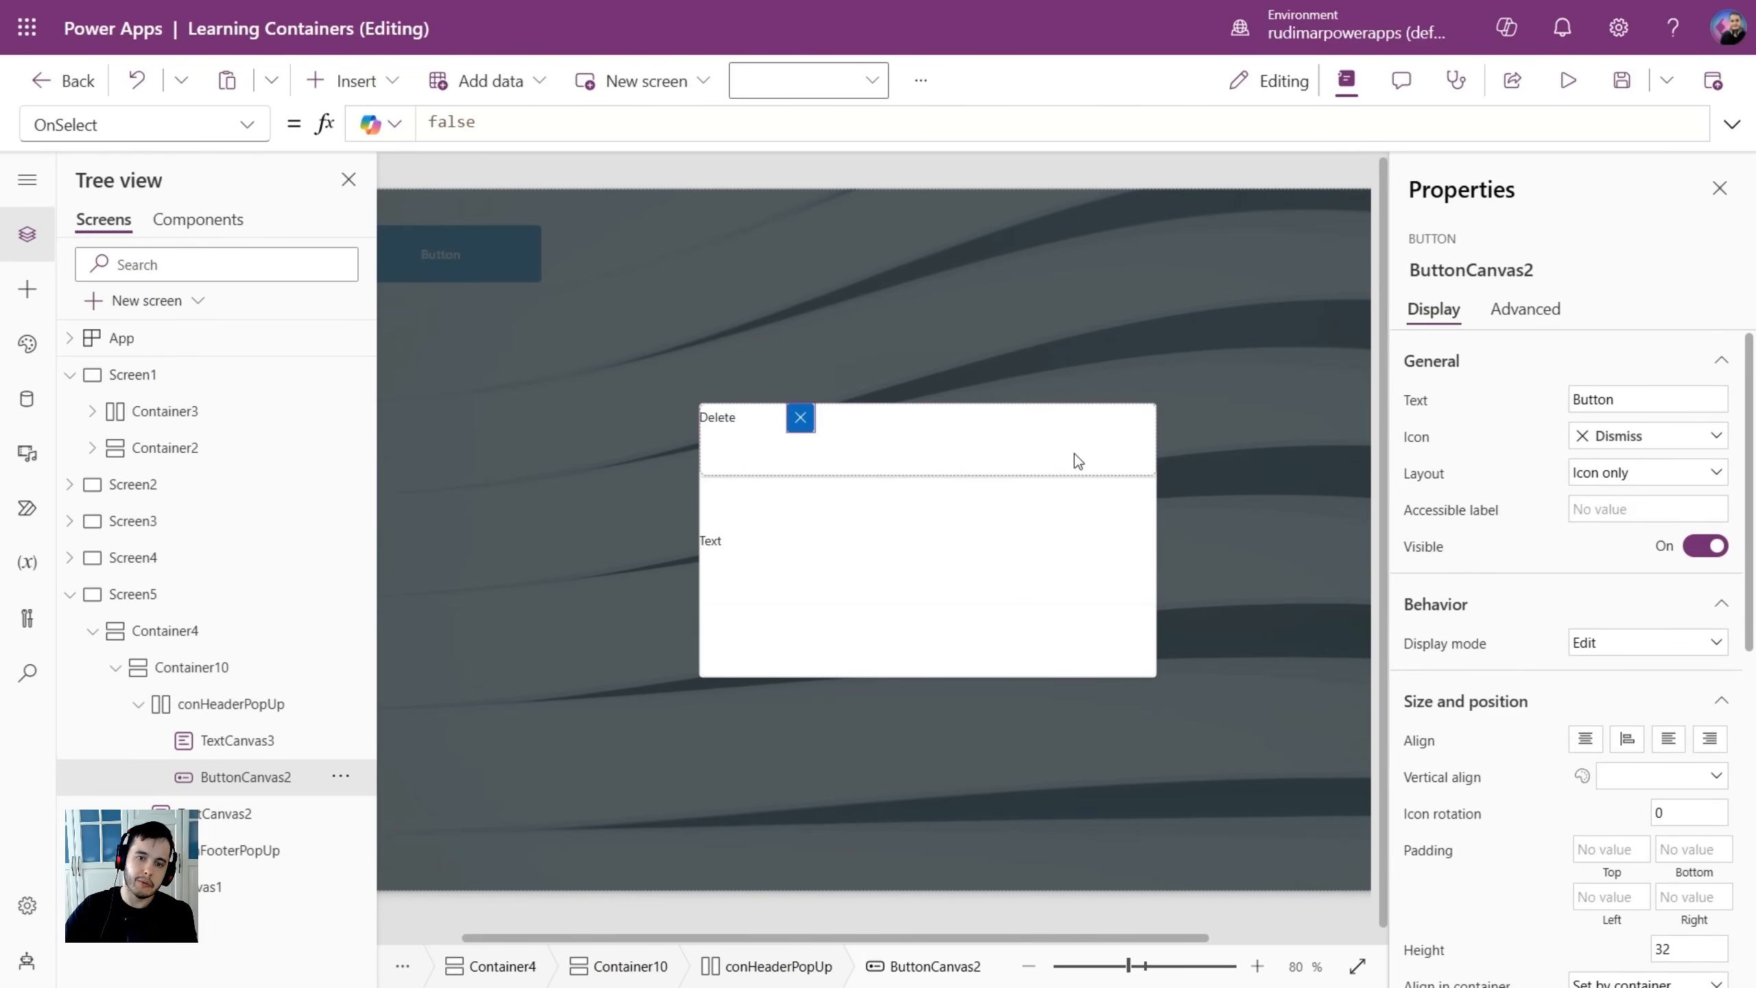
click(228, 704)
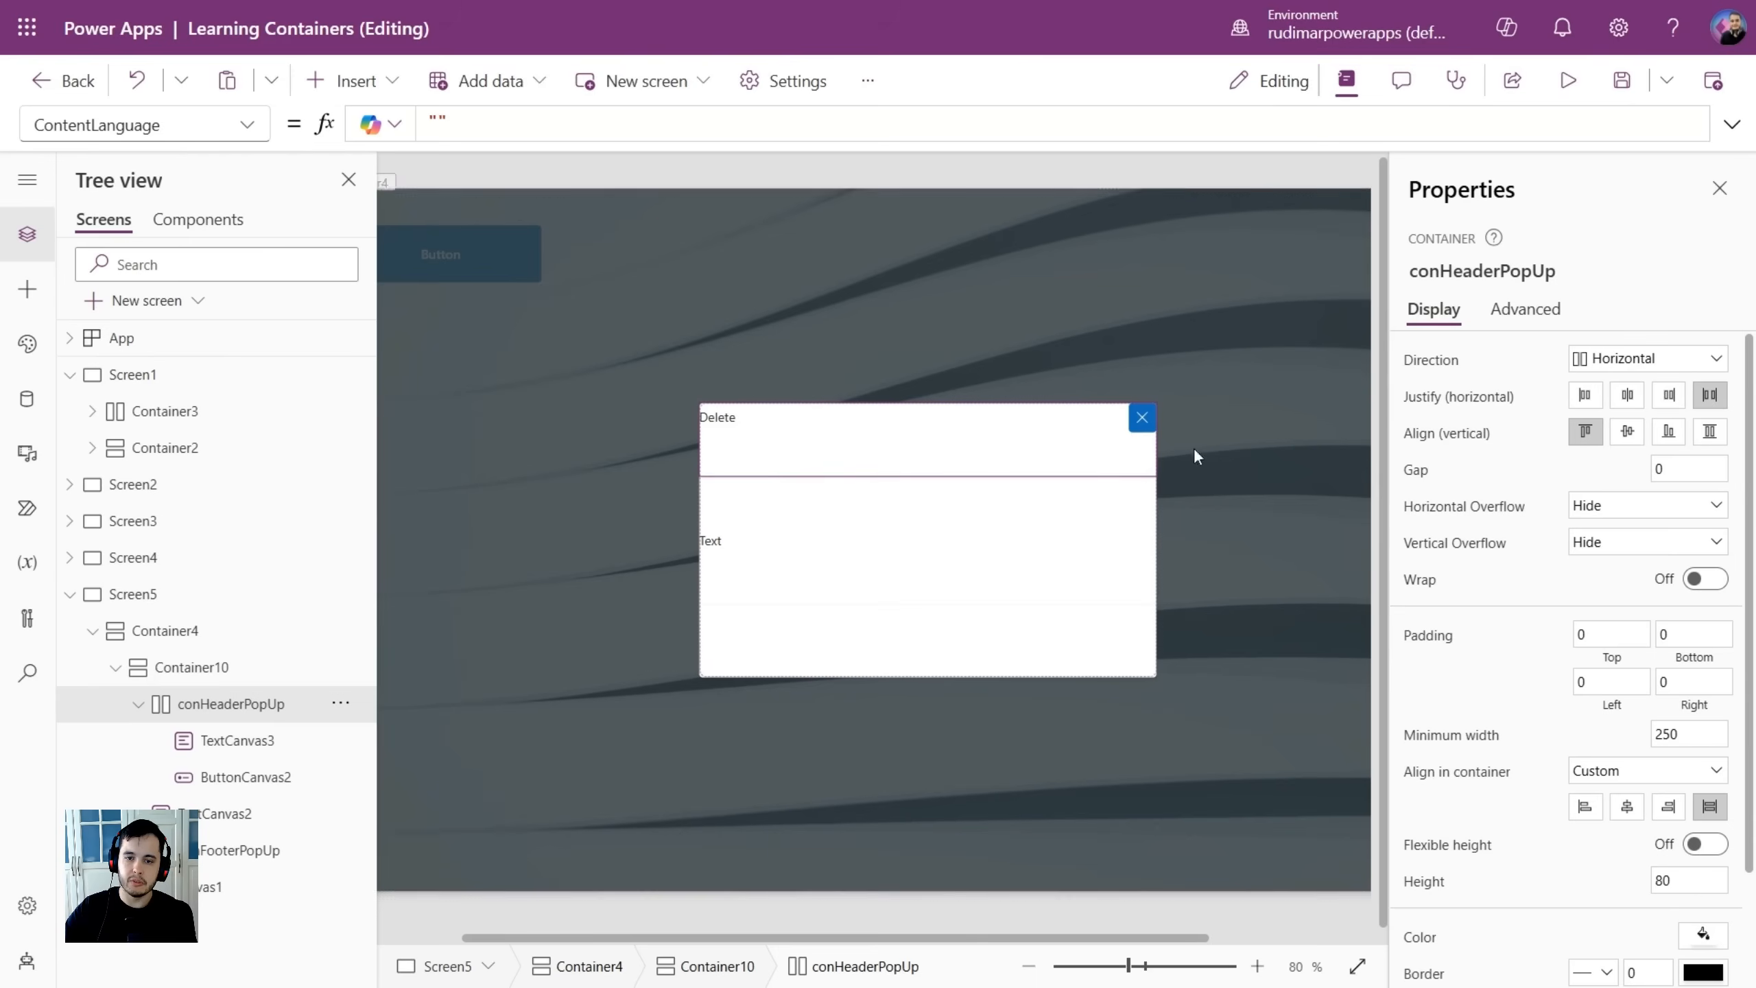
mouse_move(1530, 443)
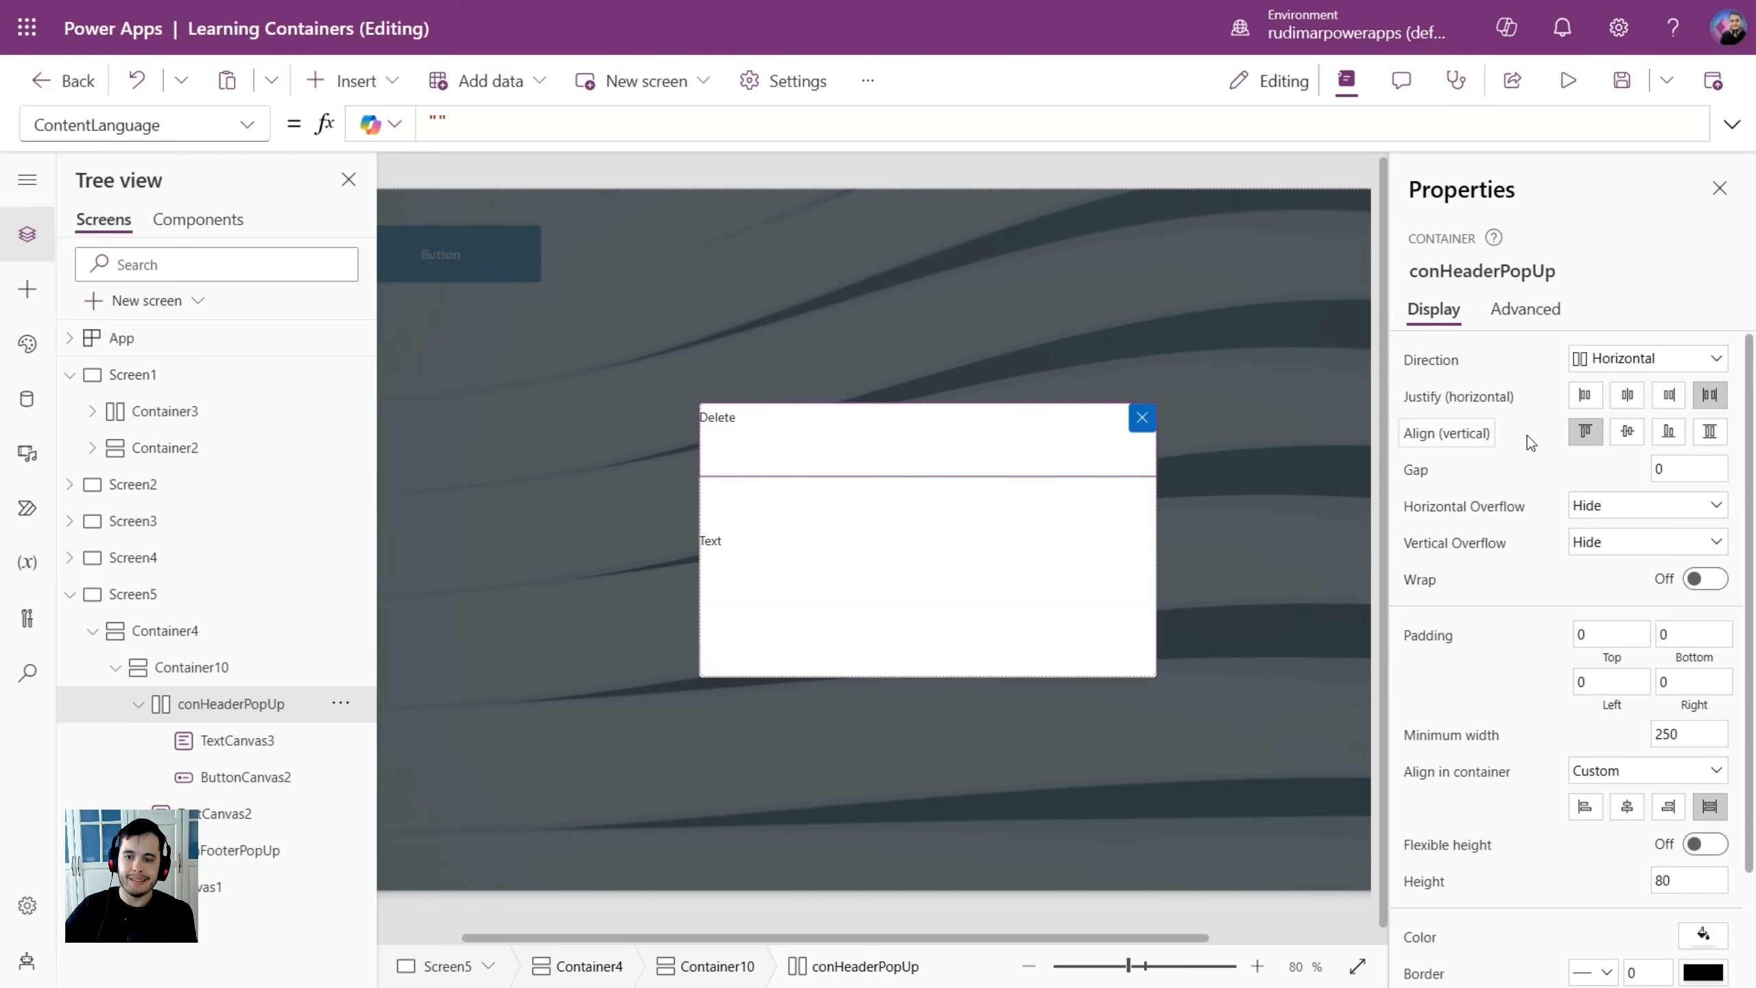
click(1626, 431)
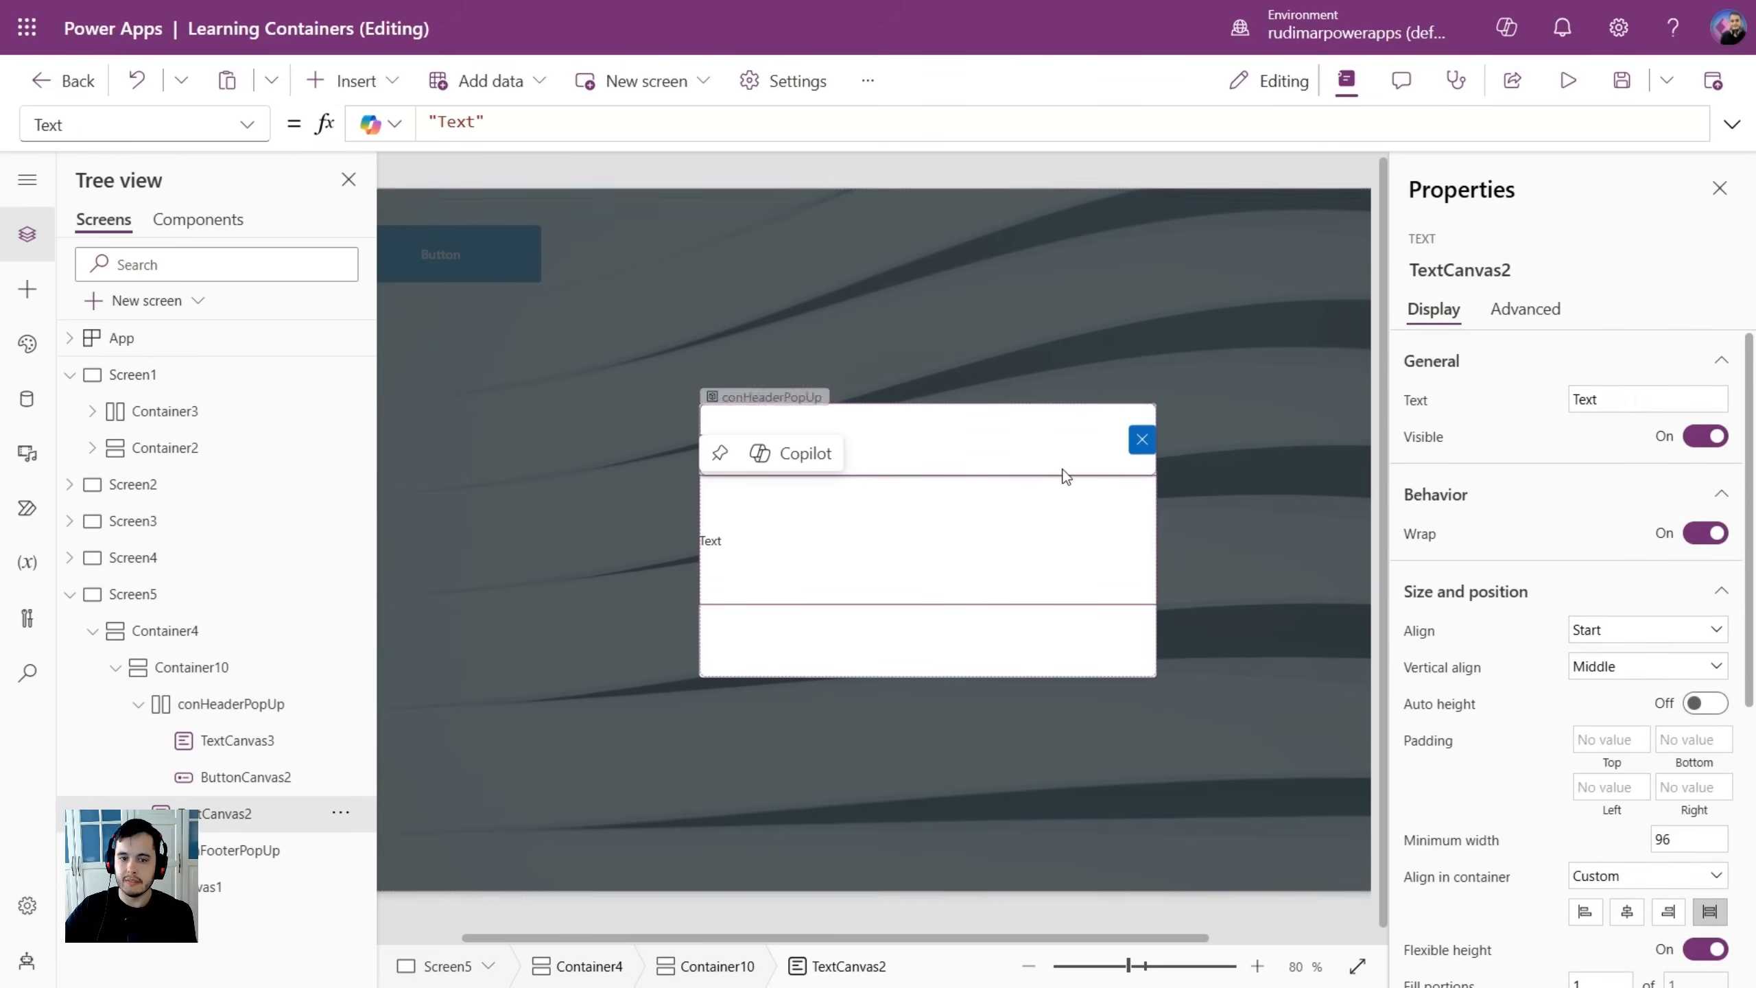
click(229, 703)
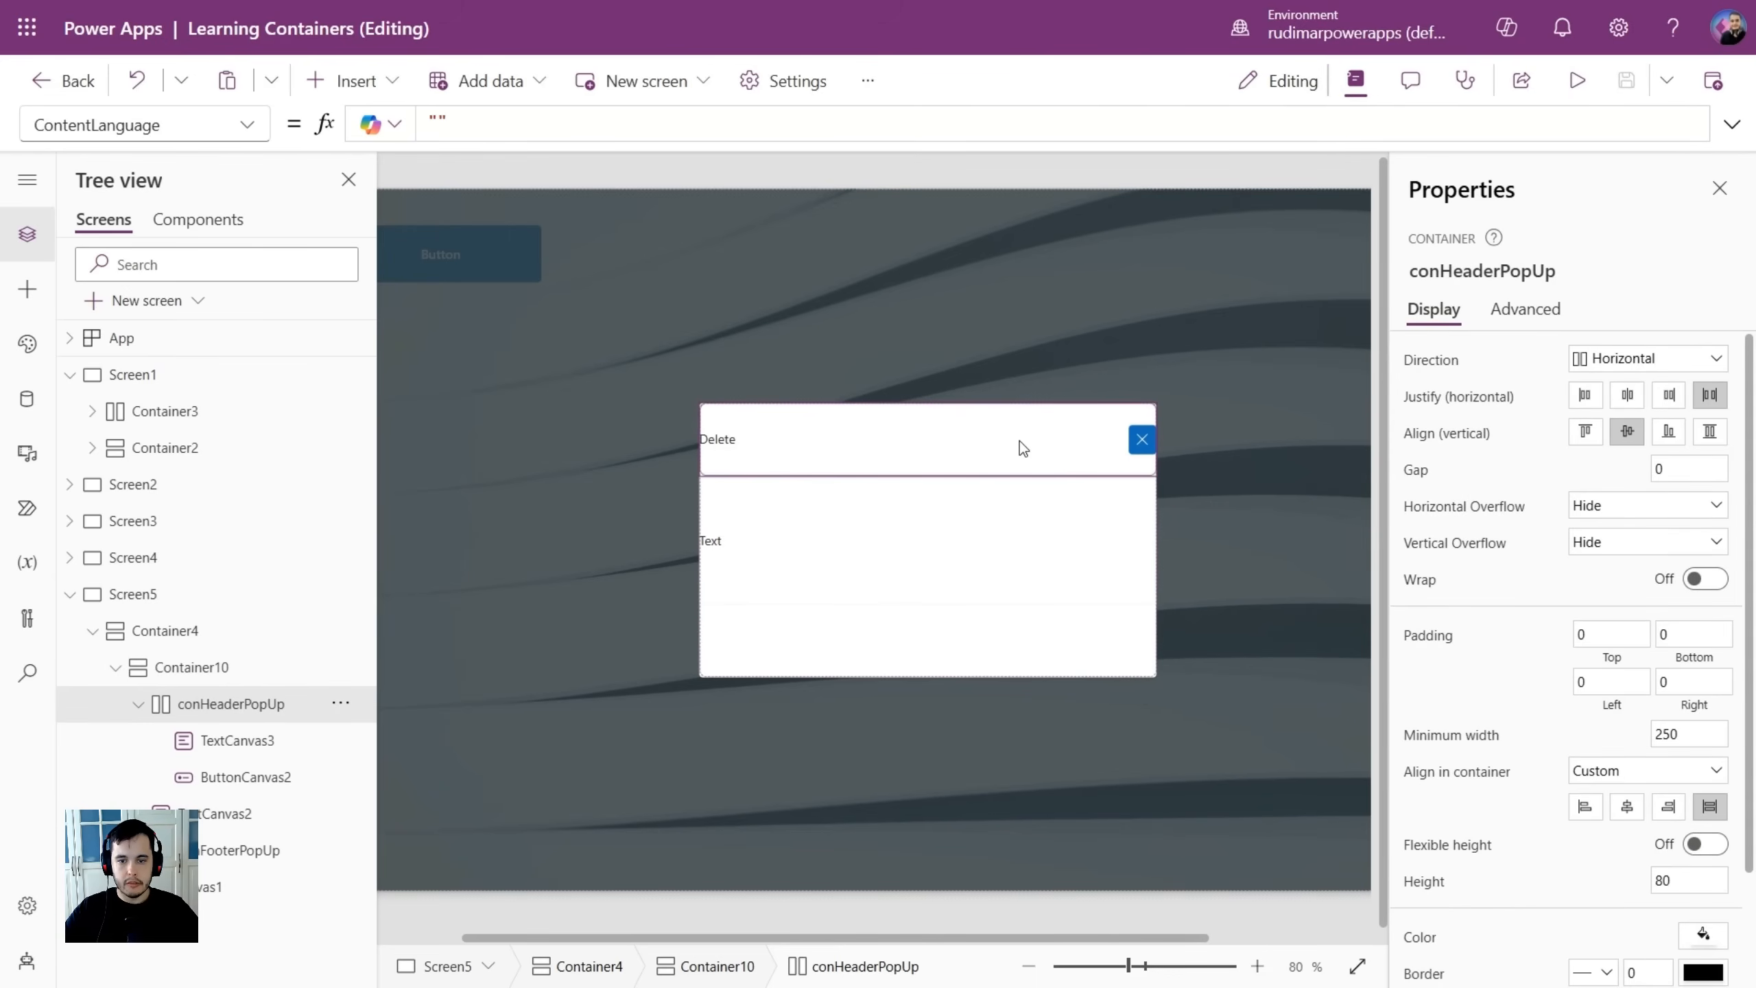
scroll(down, 3)
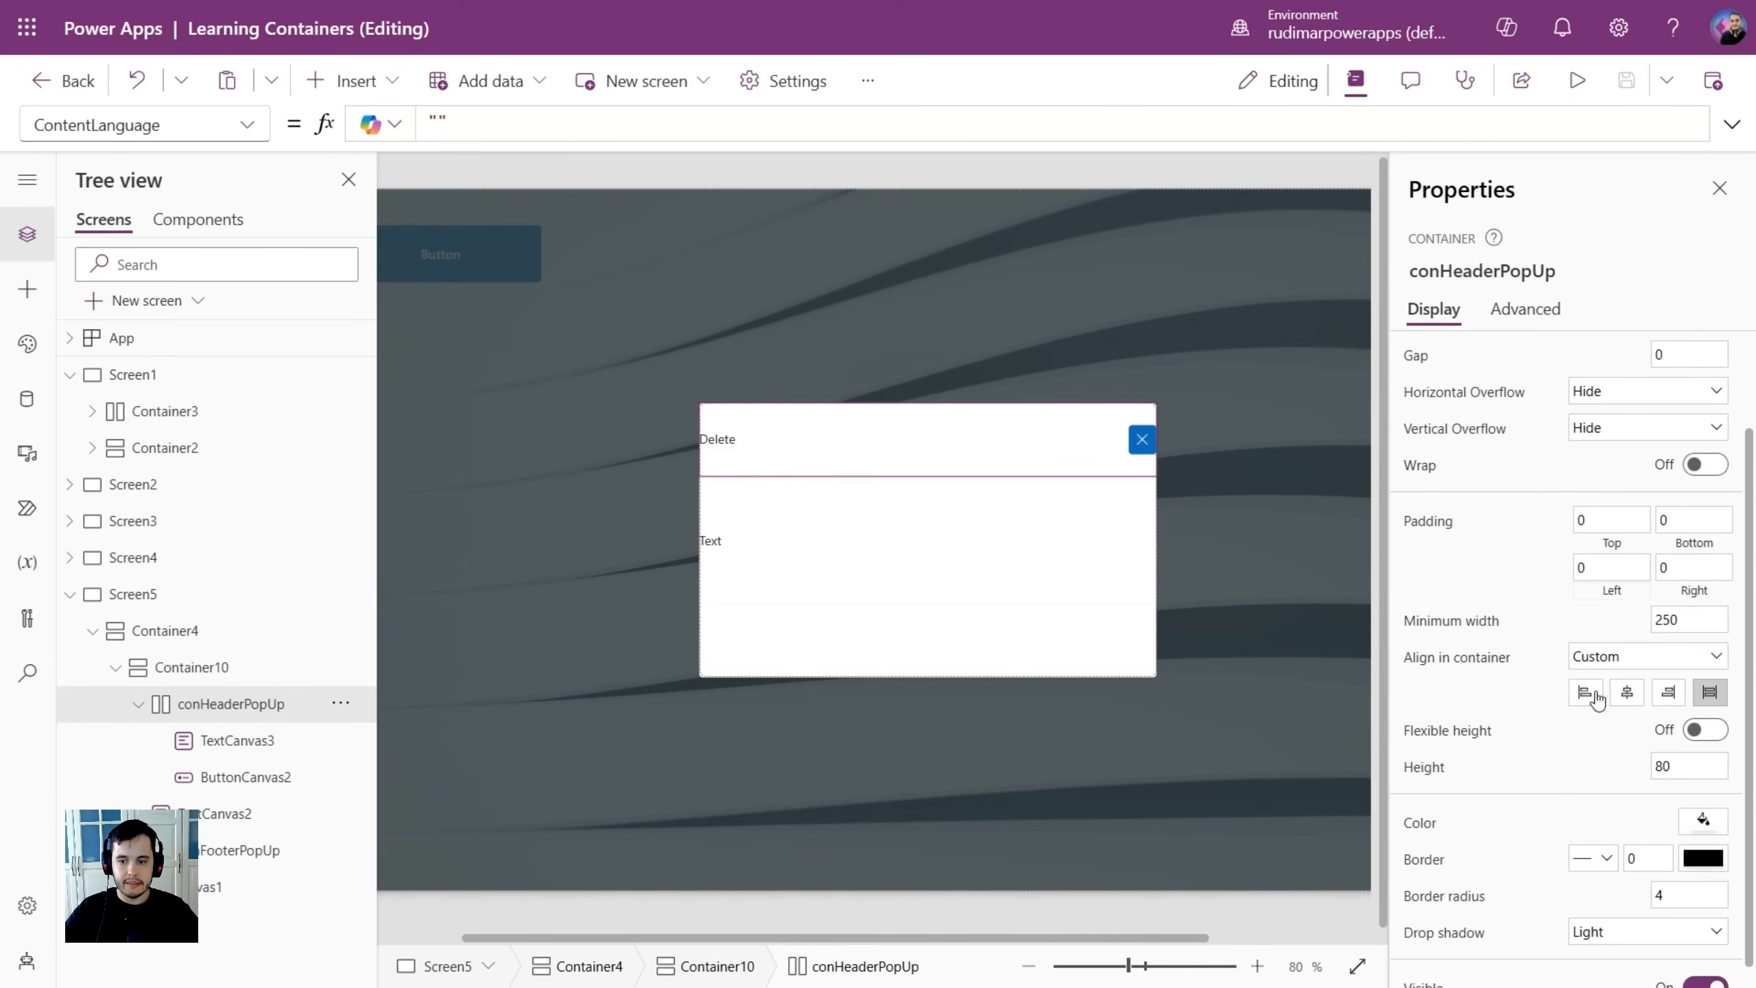
click(1611, 566)
text(24)
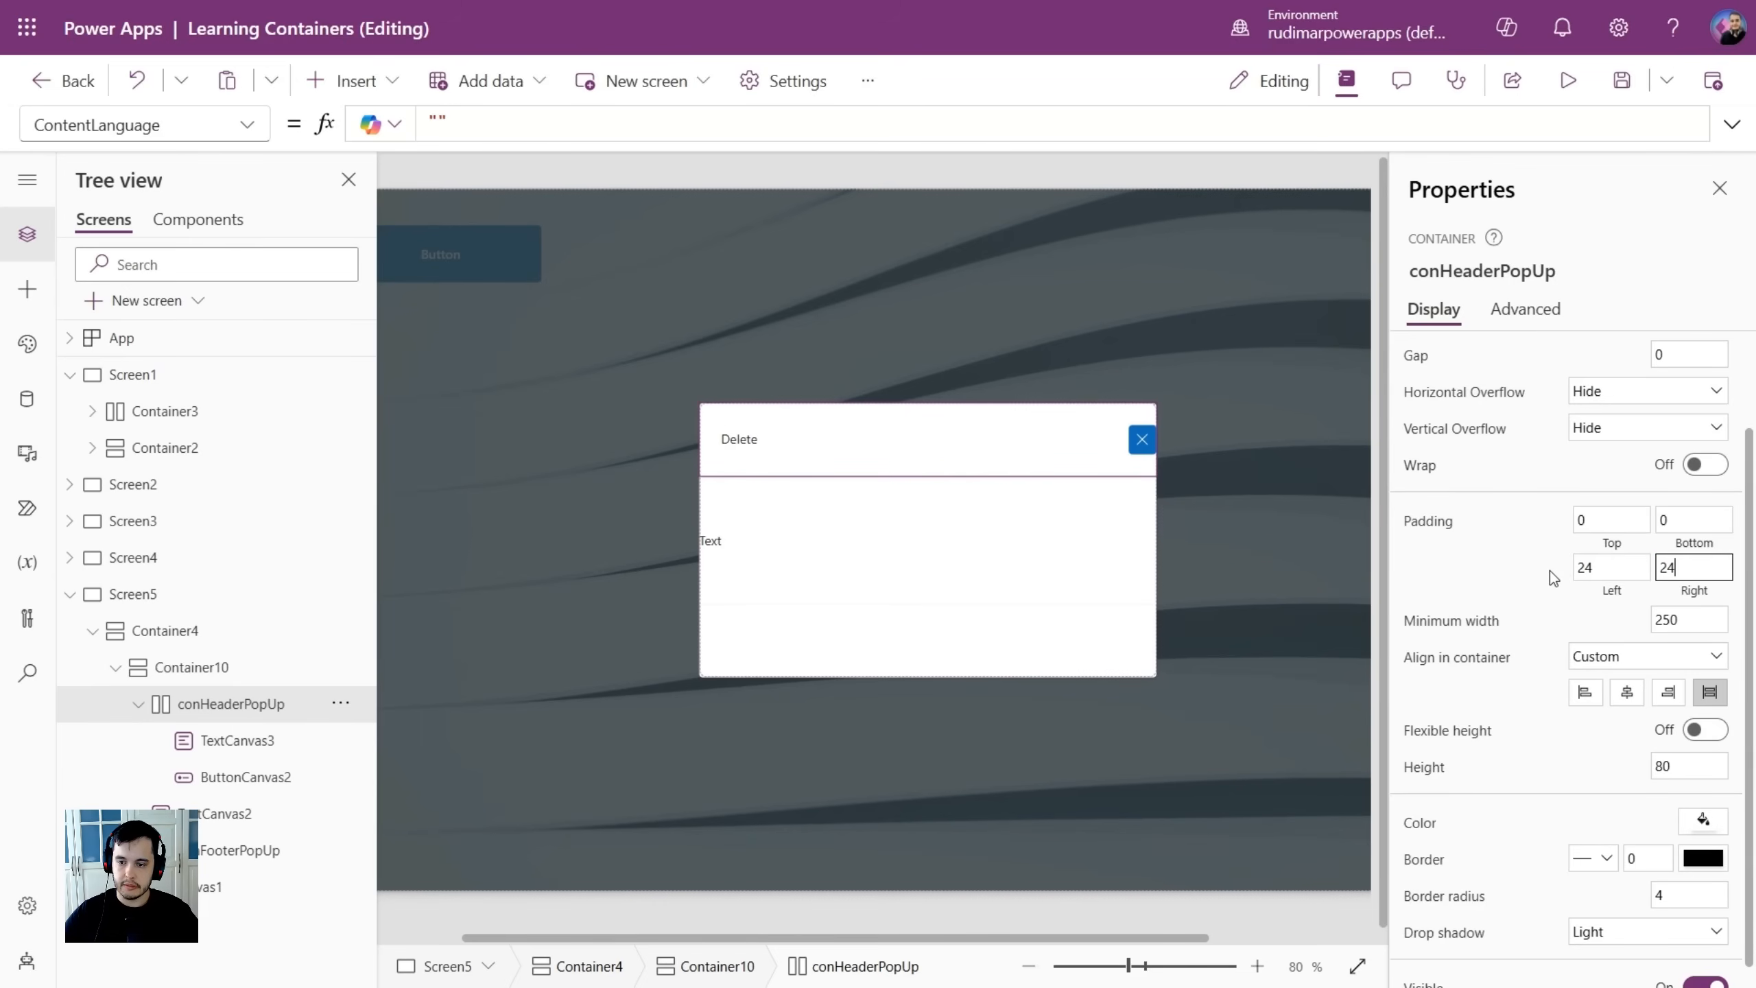
click(164, 630)
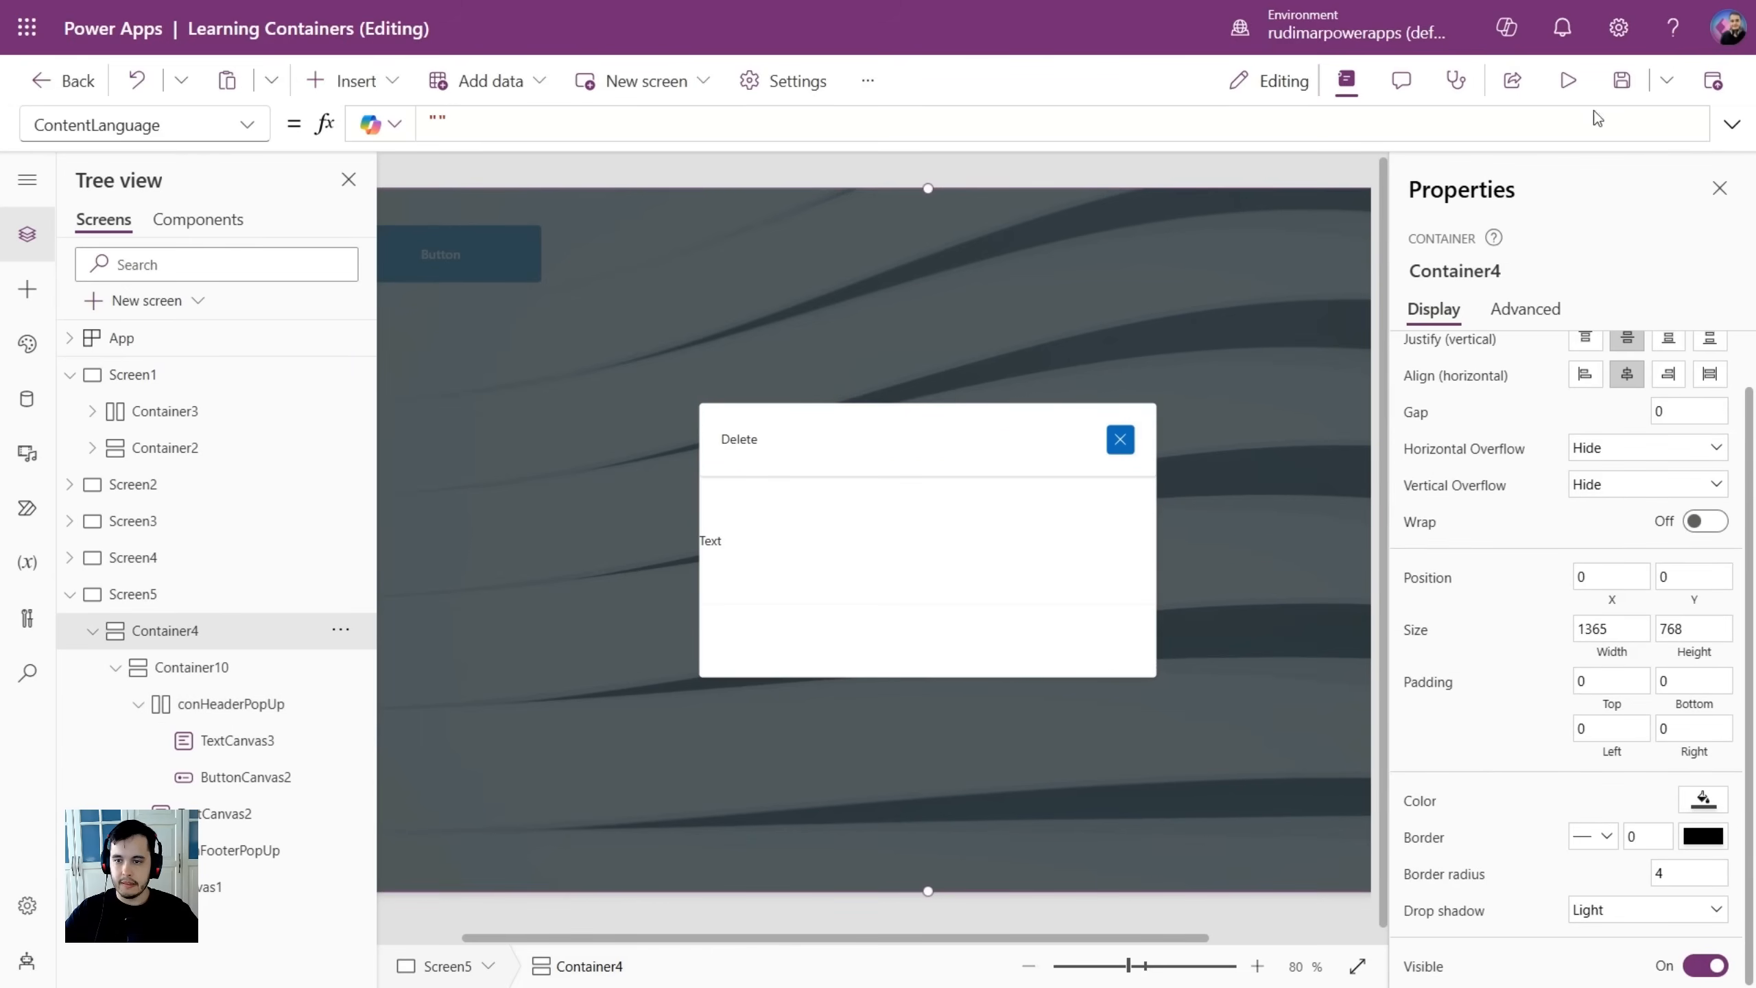
Give the TextCanvas3 Delete title font size 24 and Semibold weight.
click(238, 741)
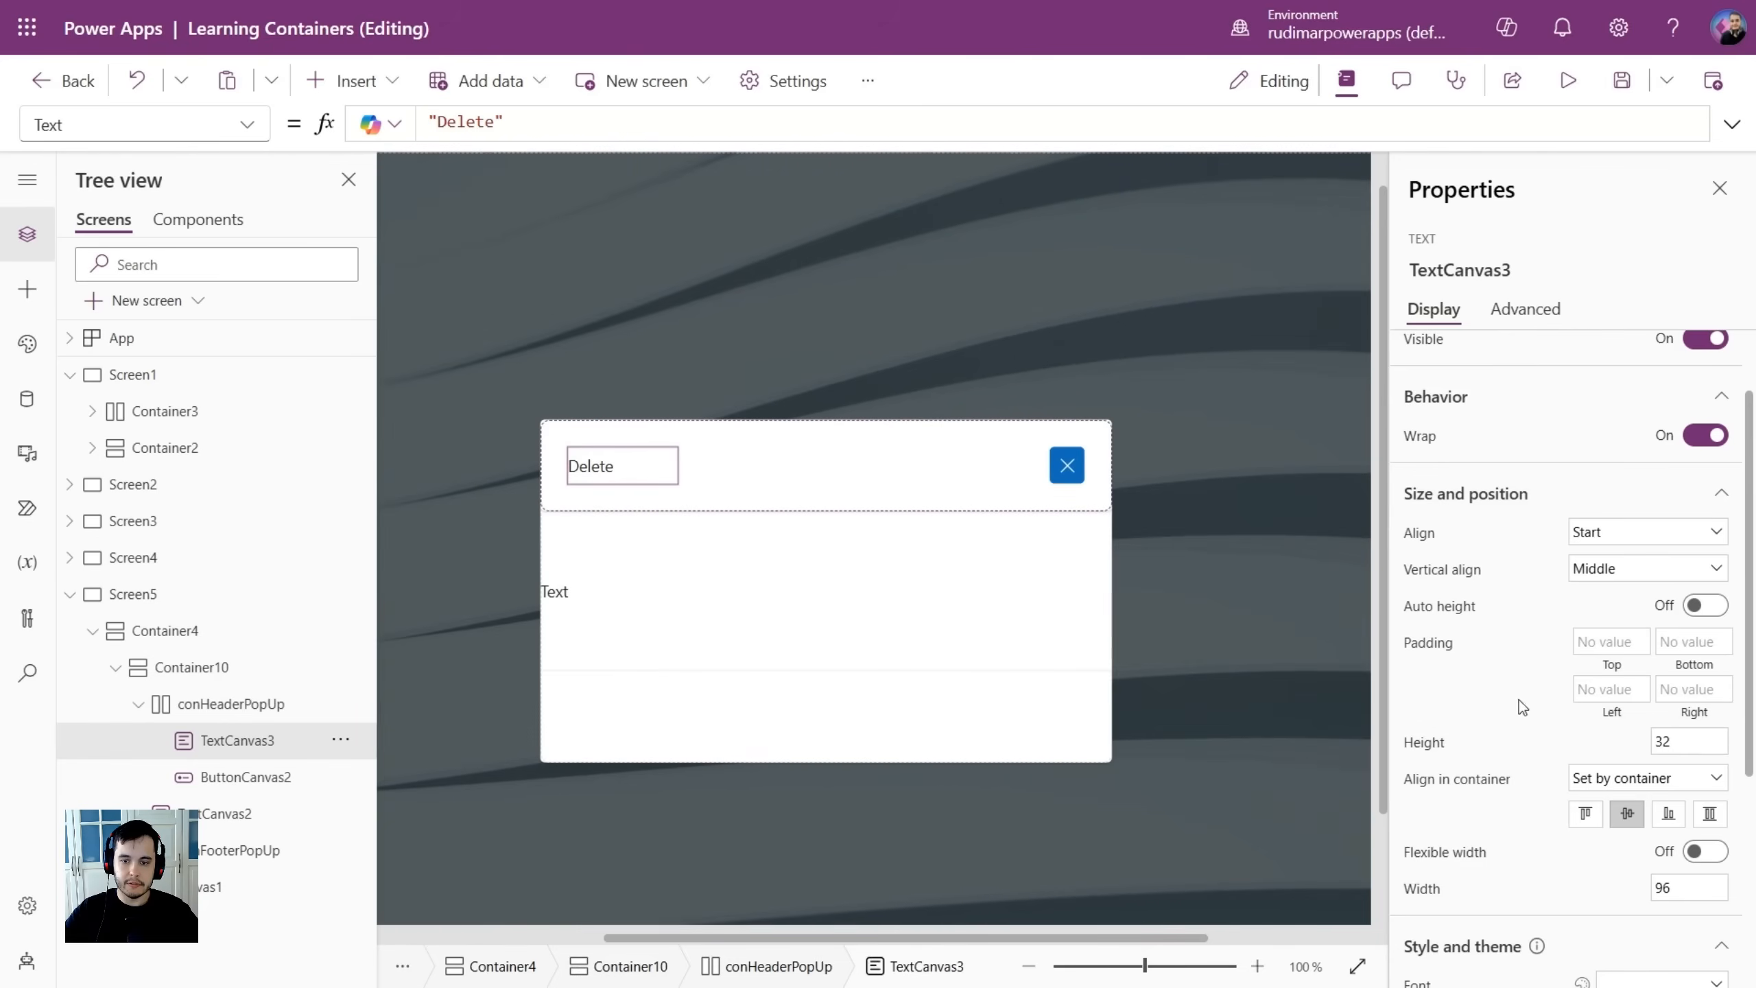
scroll(down, 3)
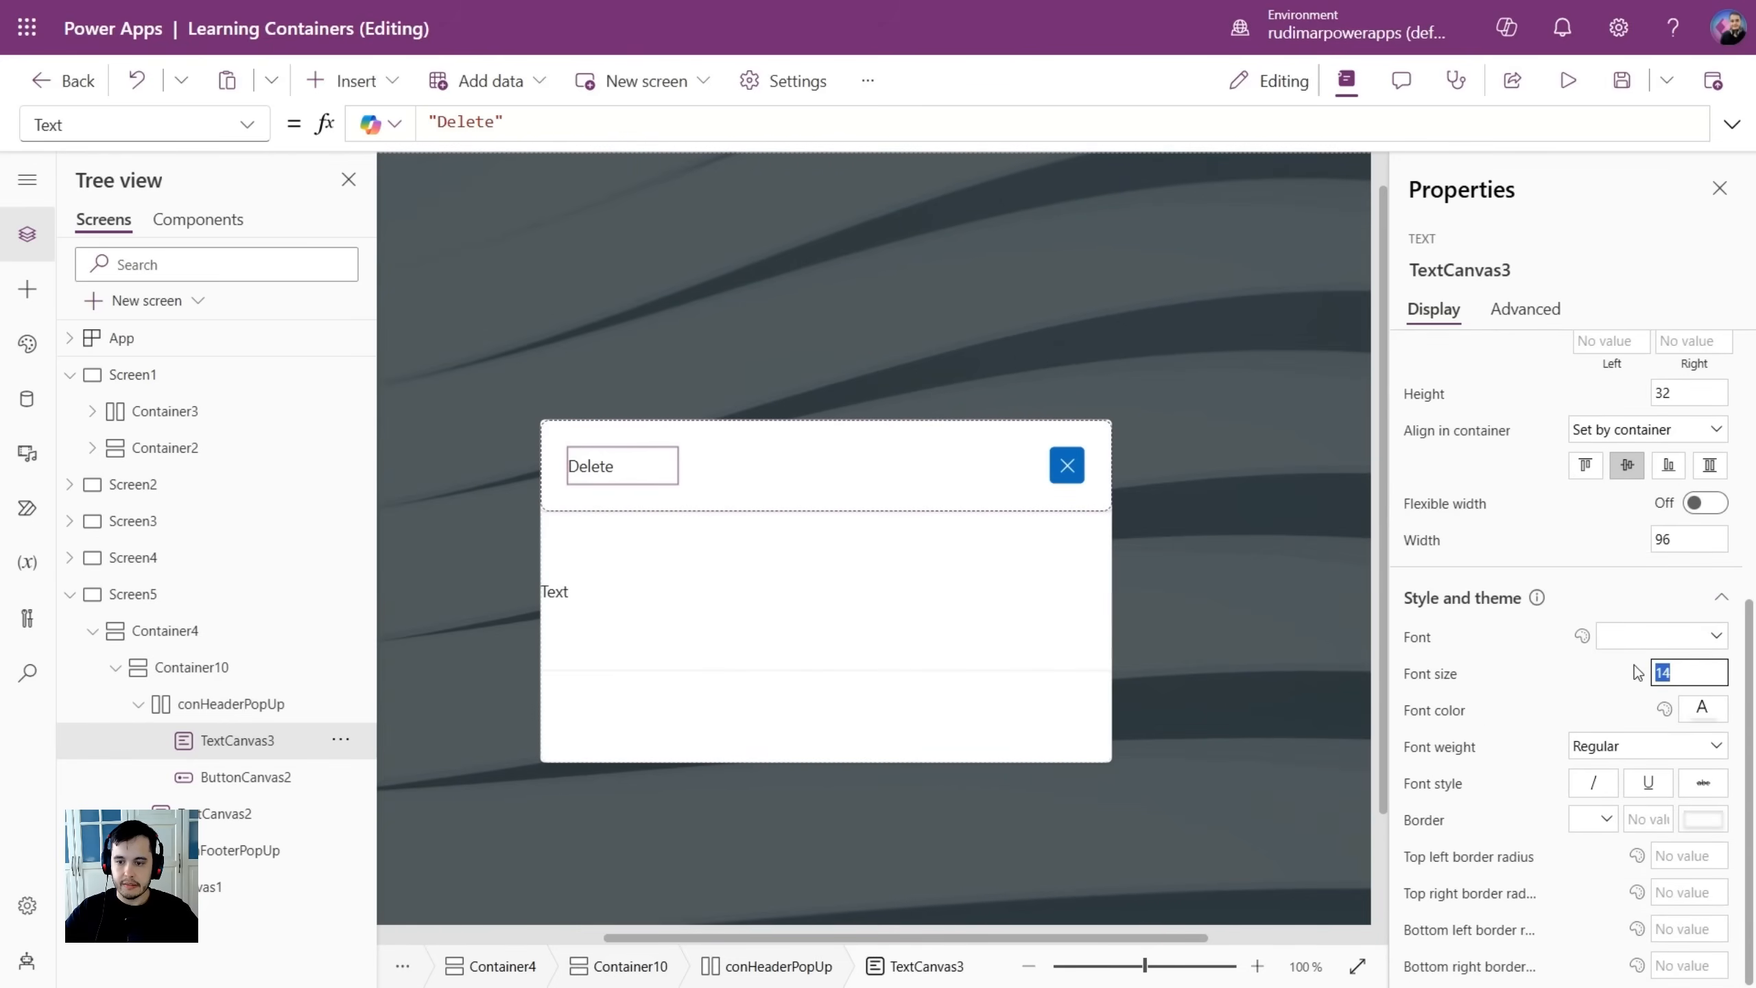
text(20)
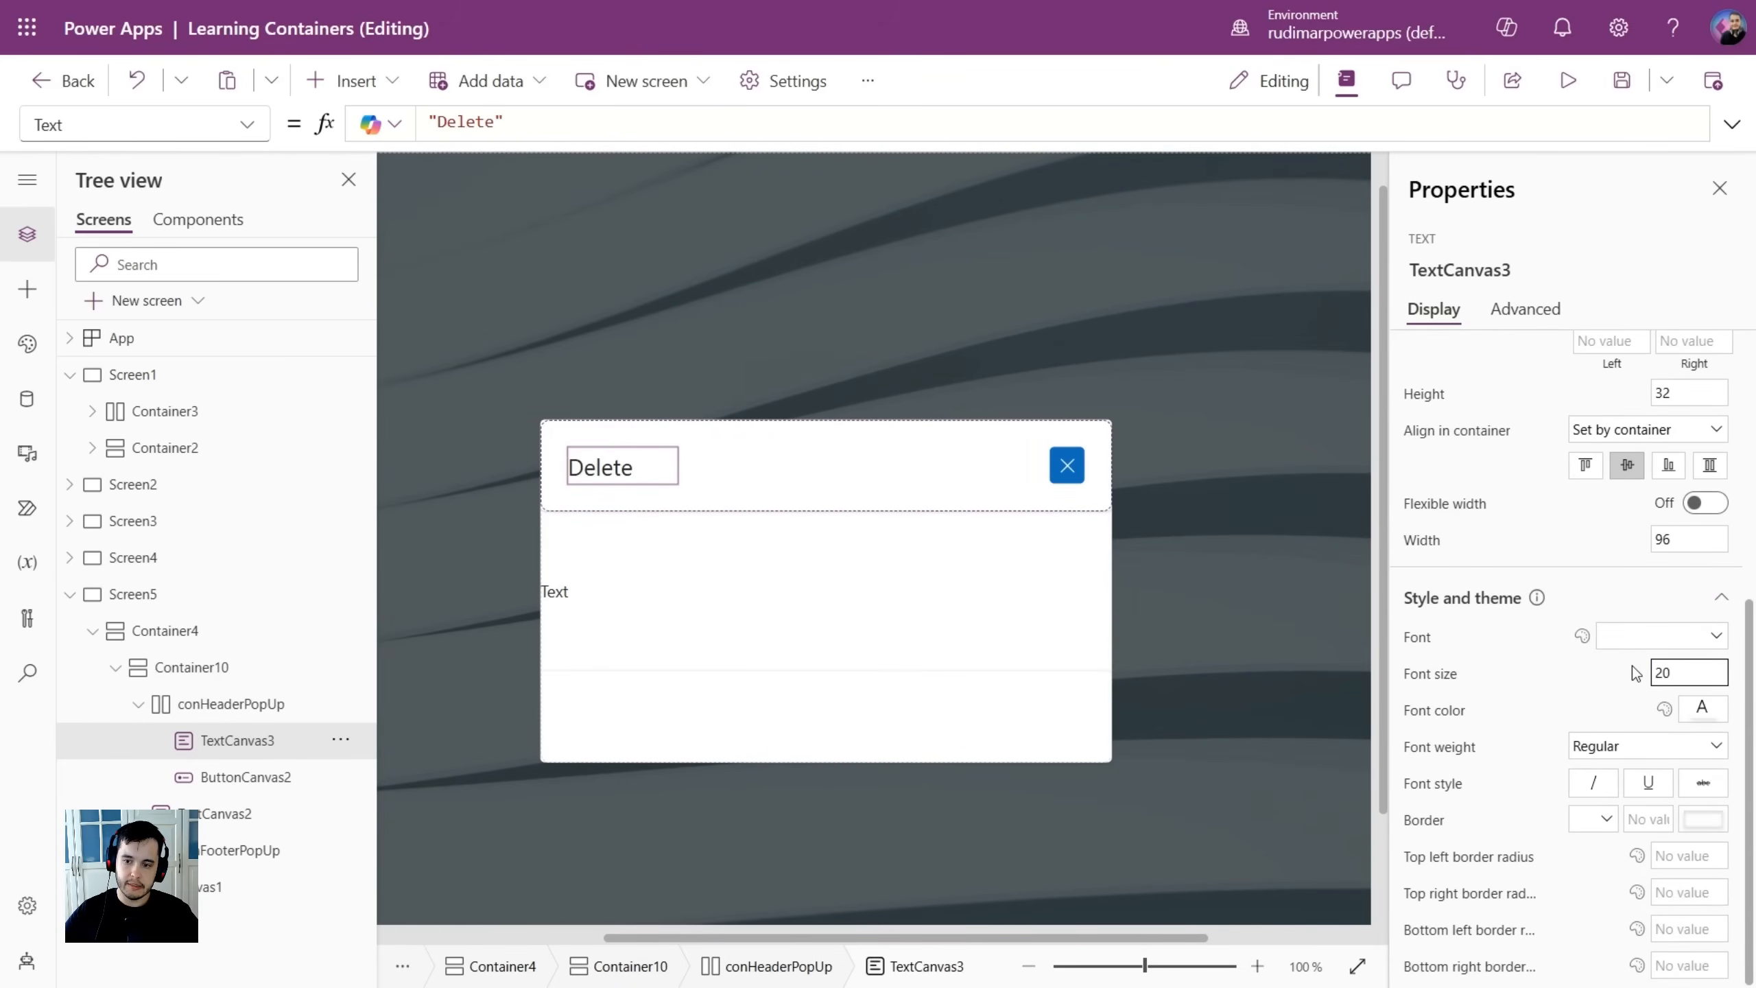
click(1647, 746)
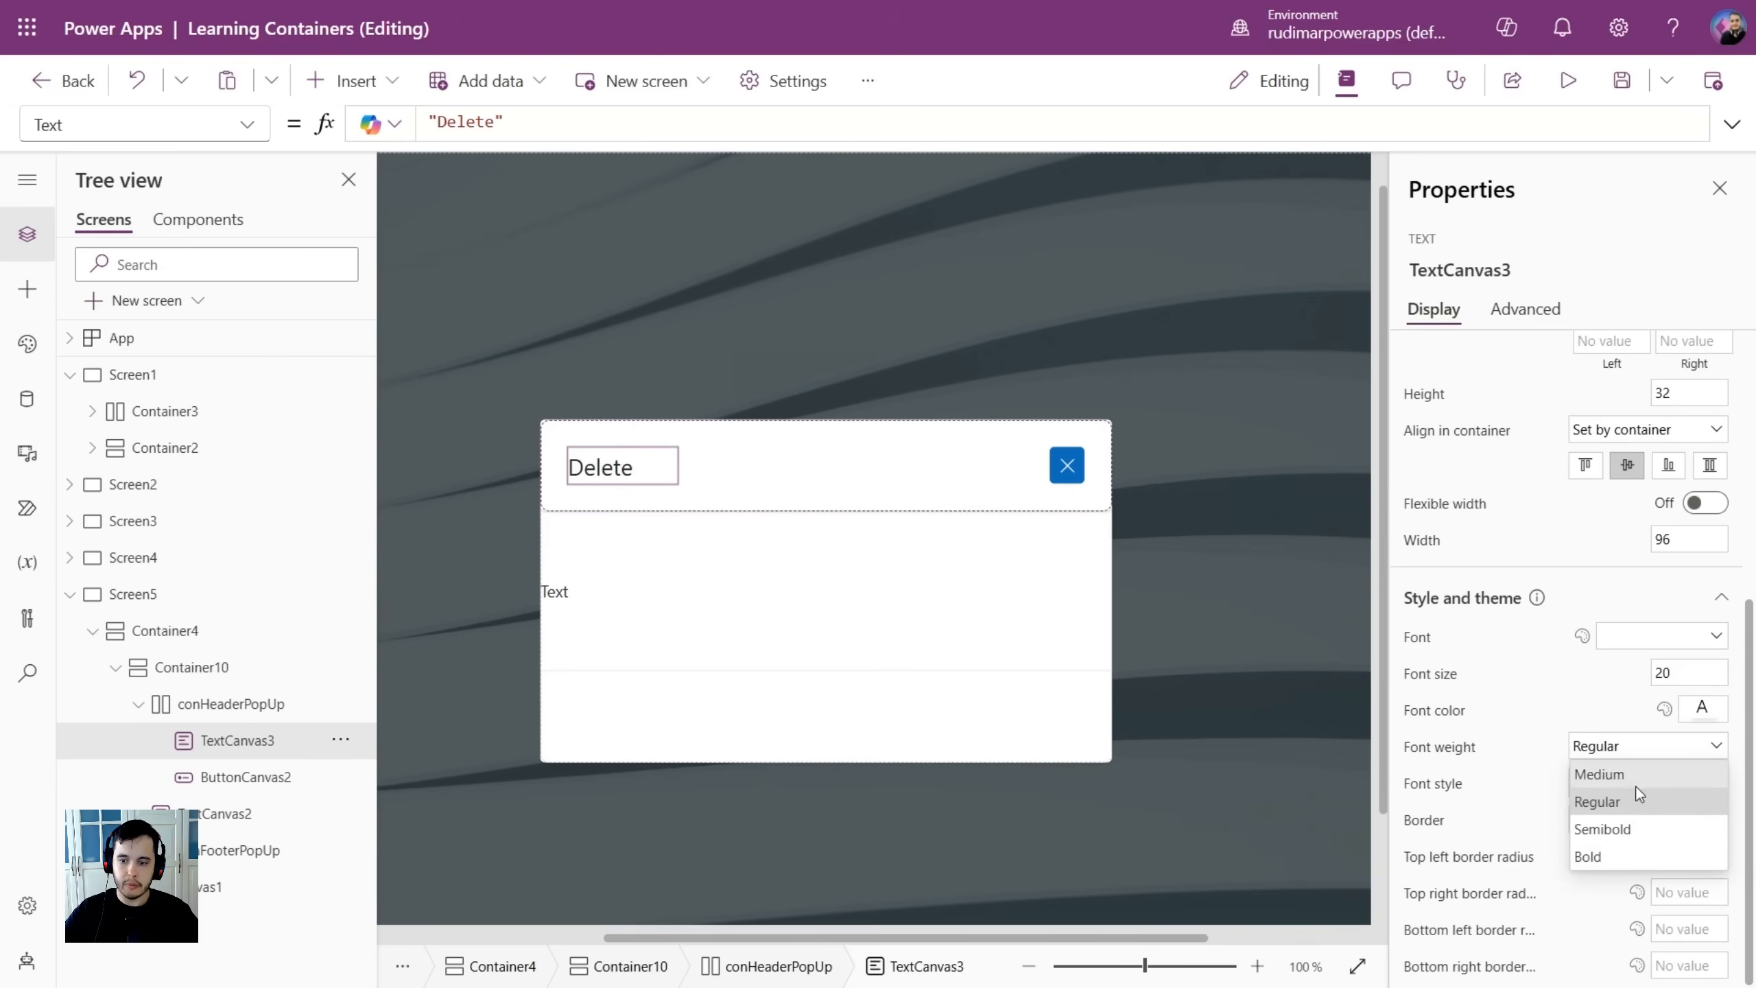
click(1602, 829)
text(24)
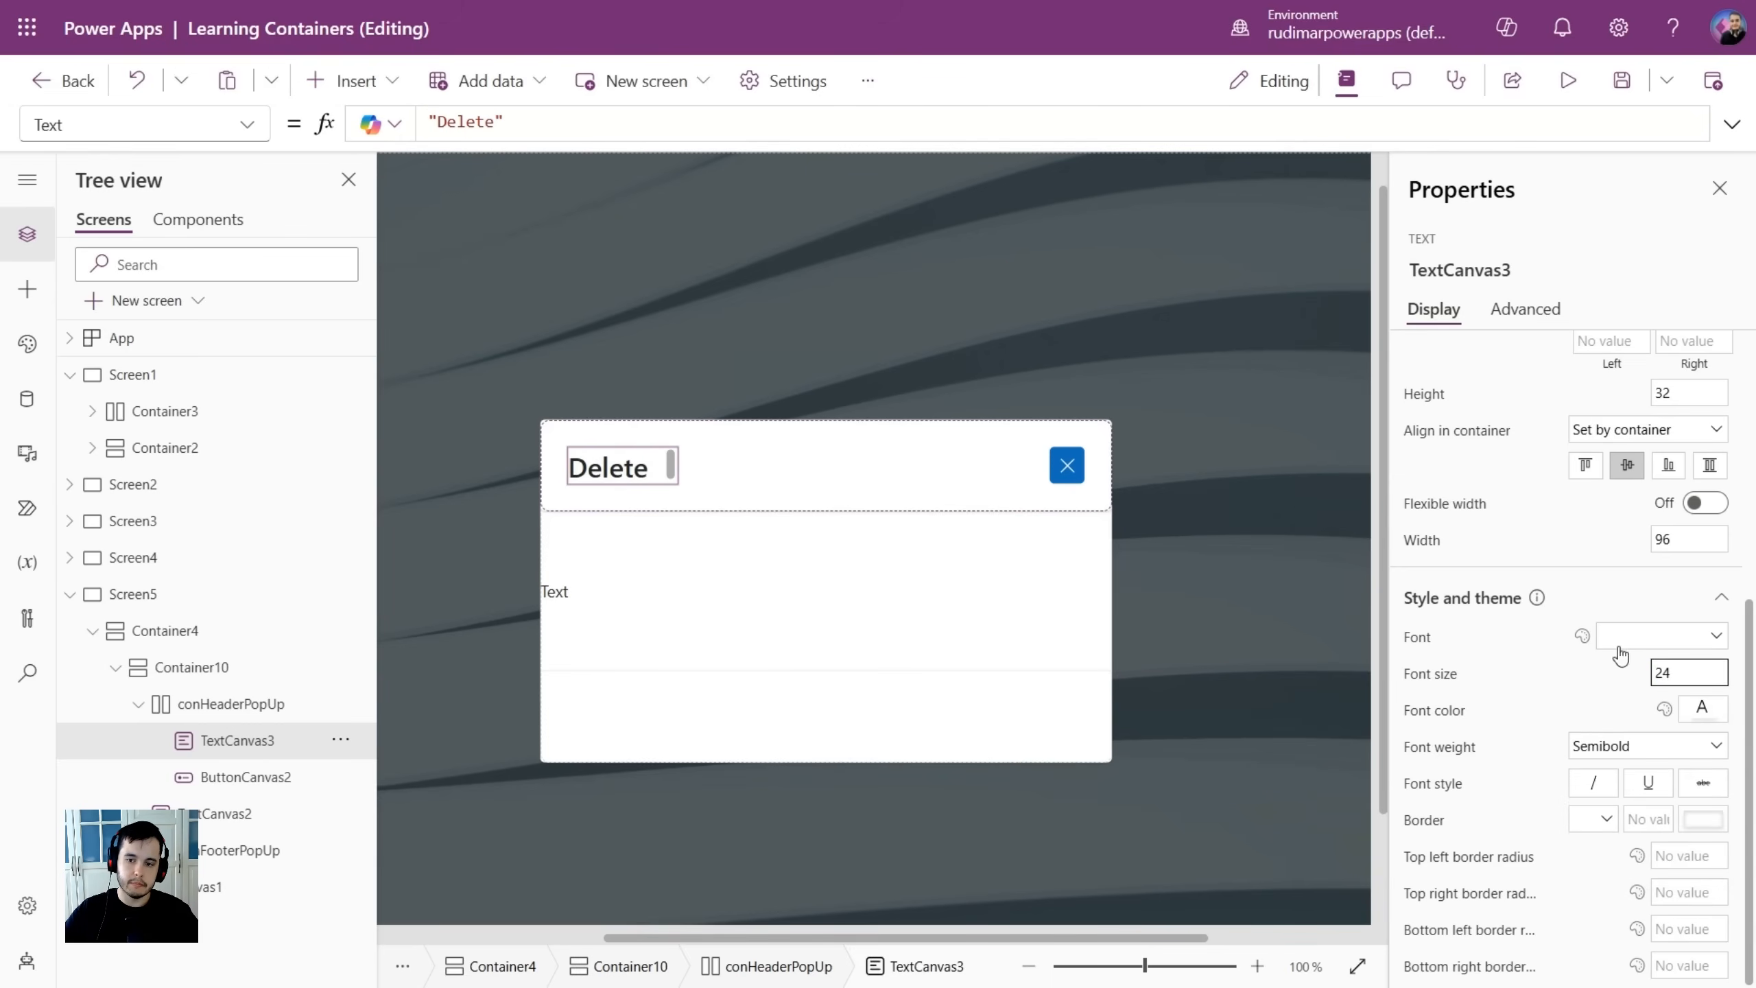
click(610, 467)
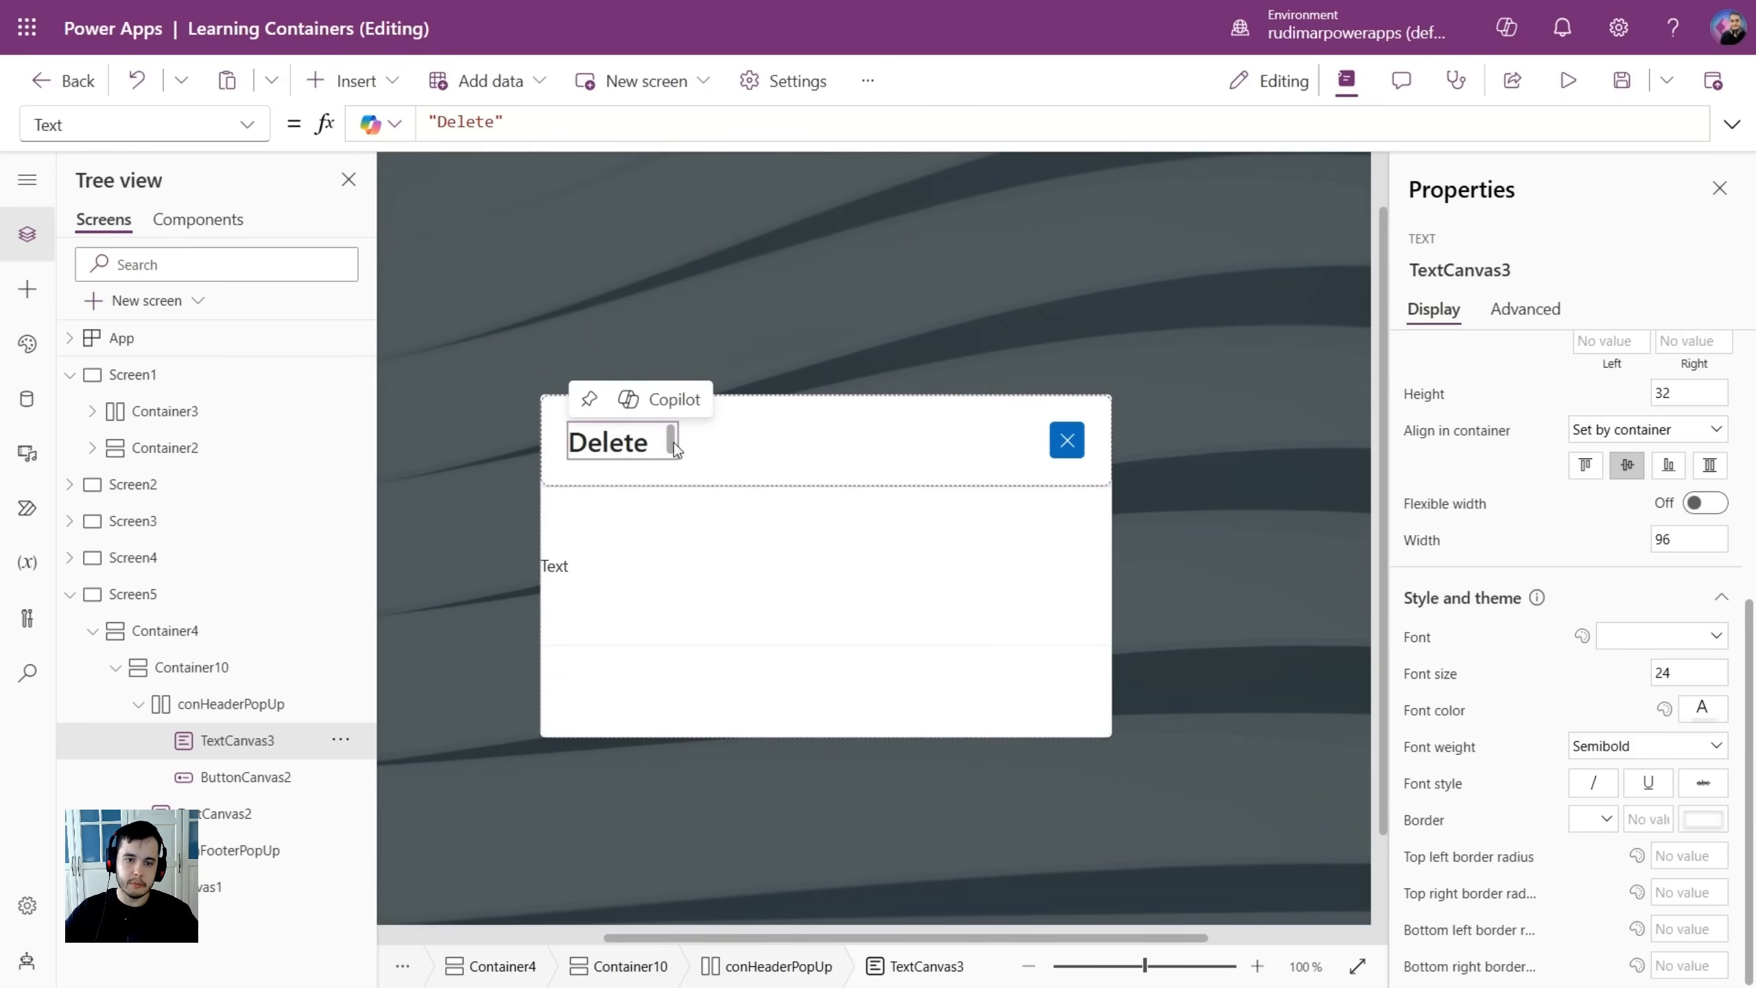
mouse_move(953, 493)
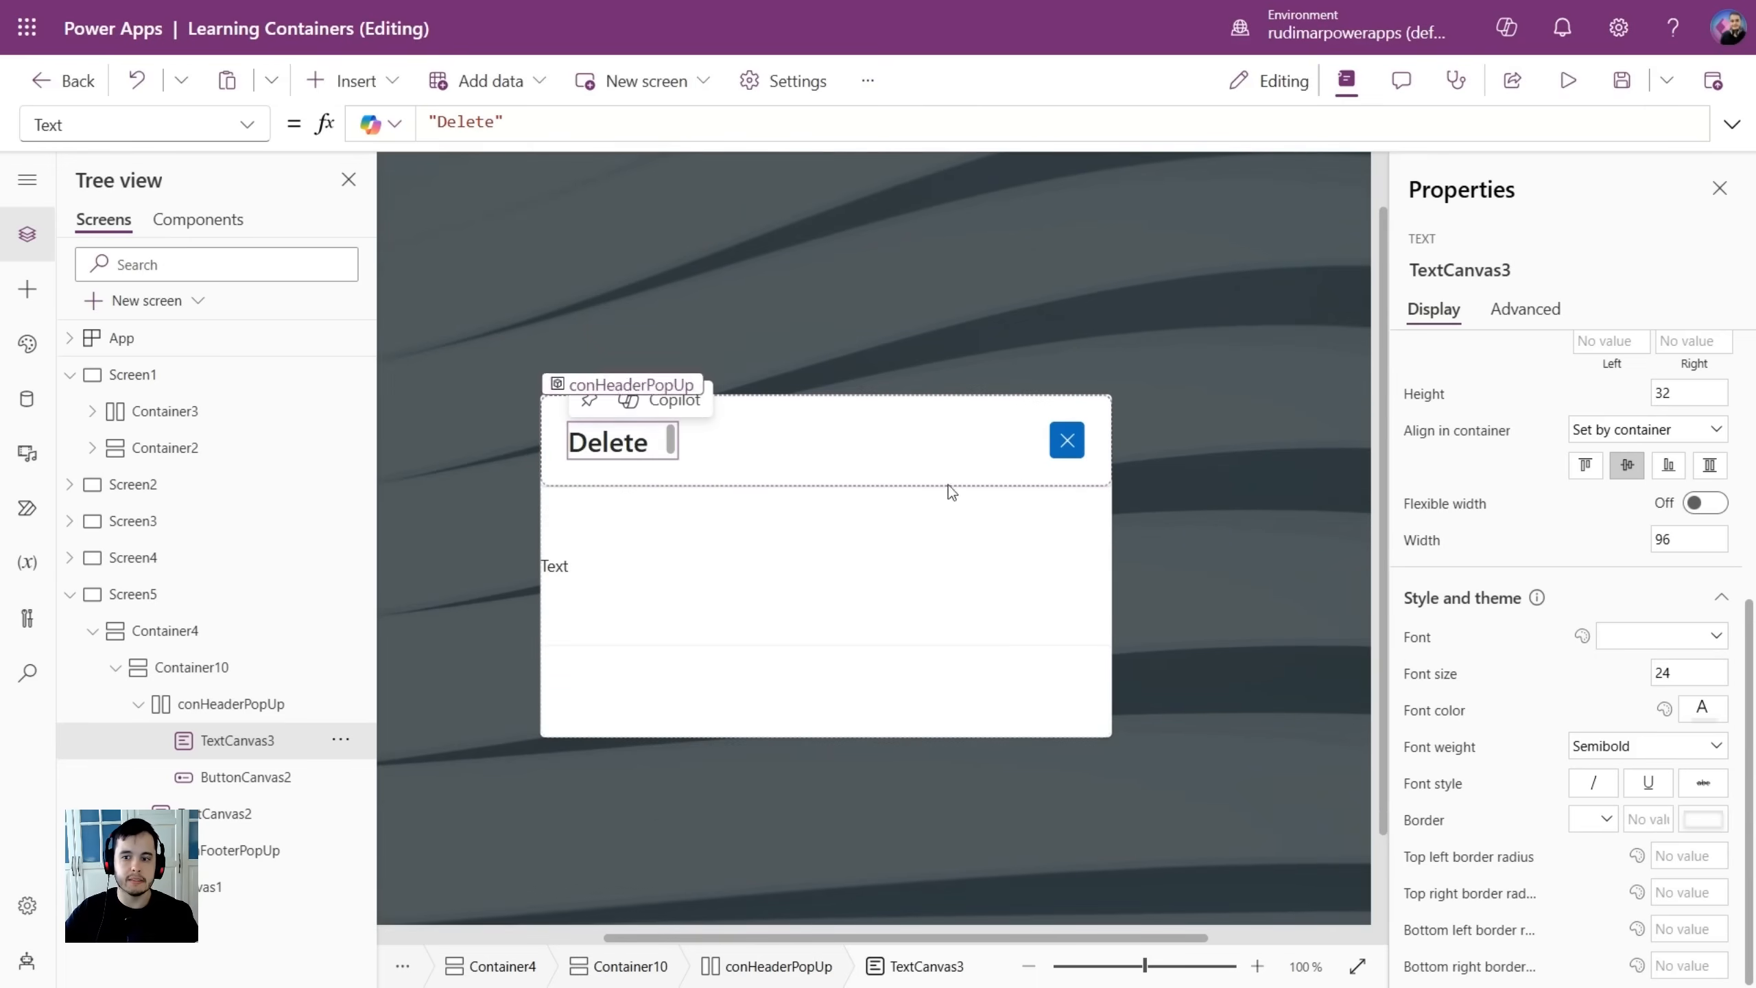
mouse_move(1633, 510)
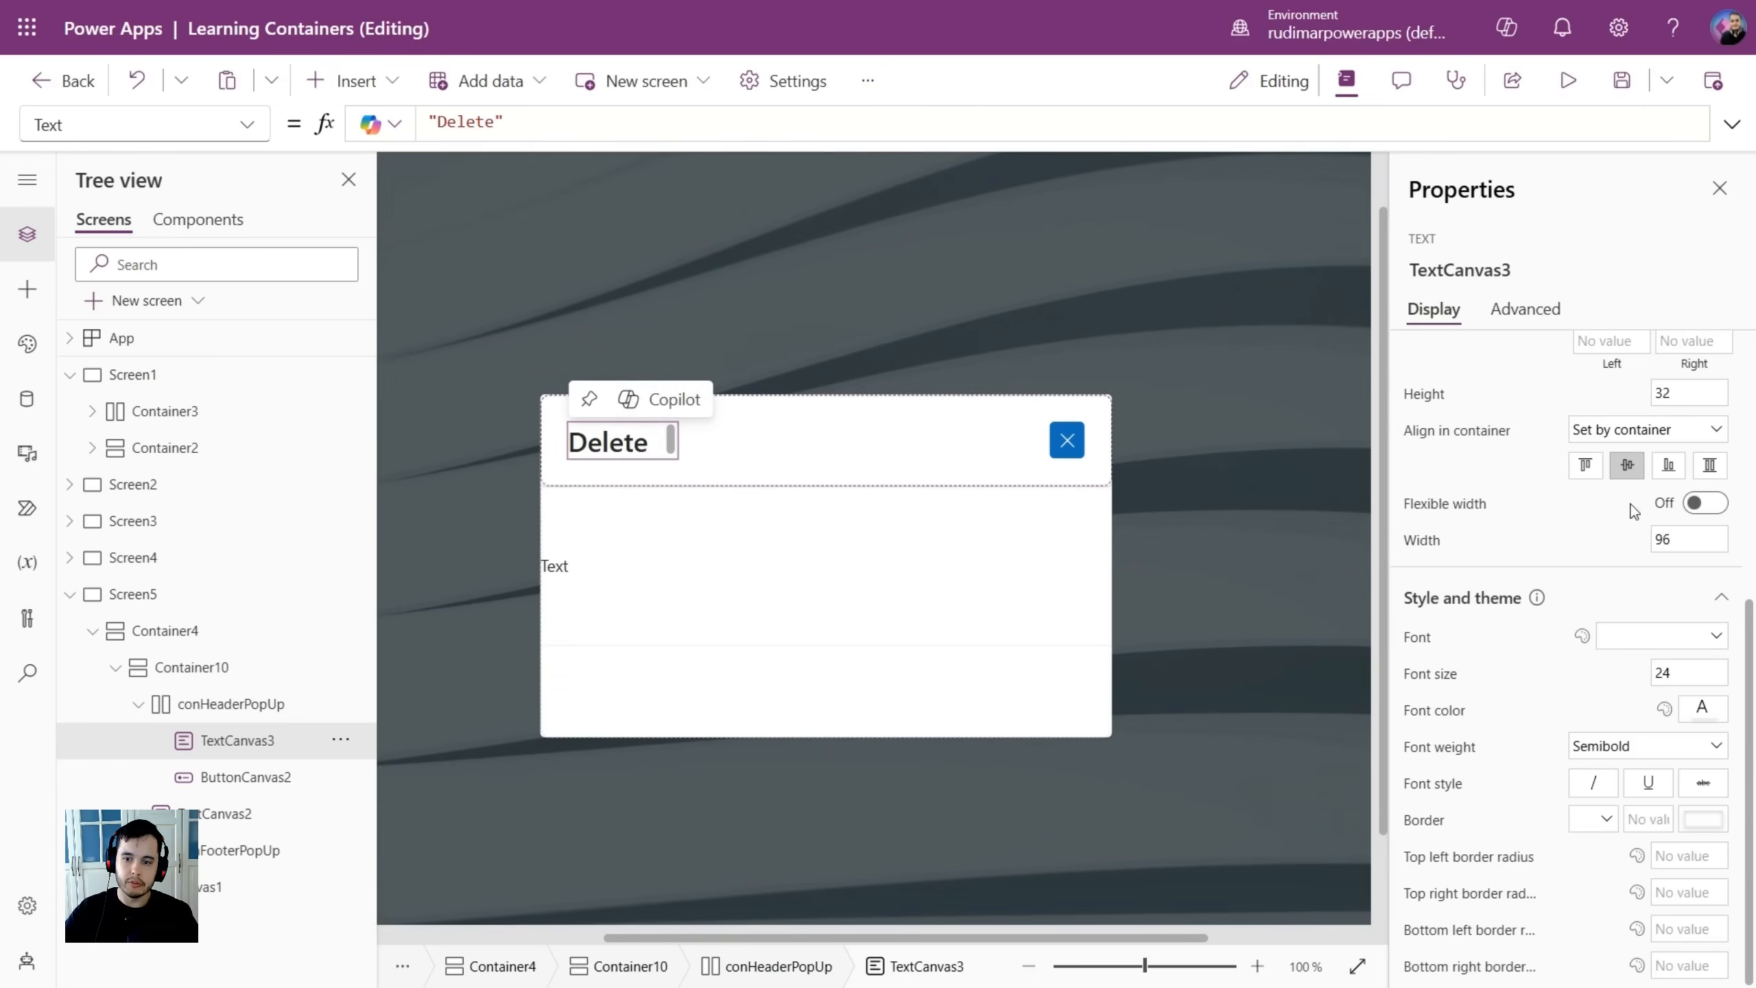
Turn on Flexible width and Auto height for TextCanvas3, then preview the app.
click(1705, 501)
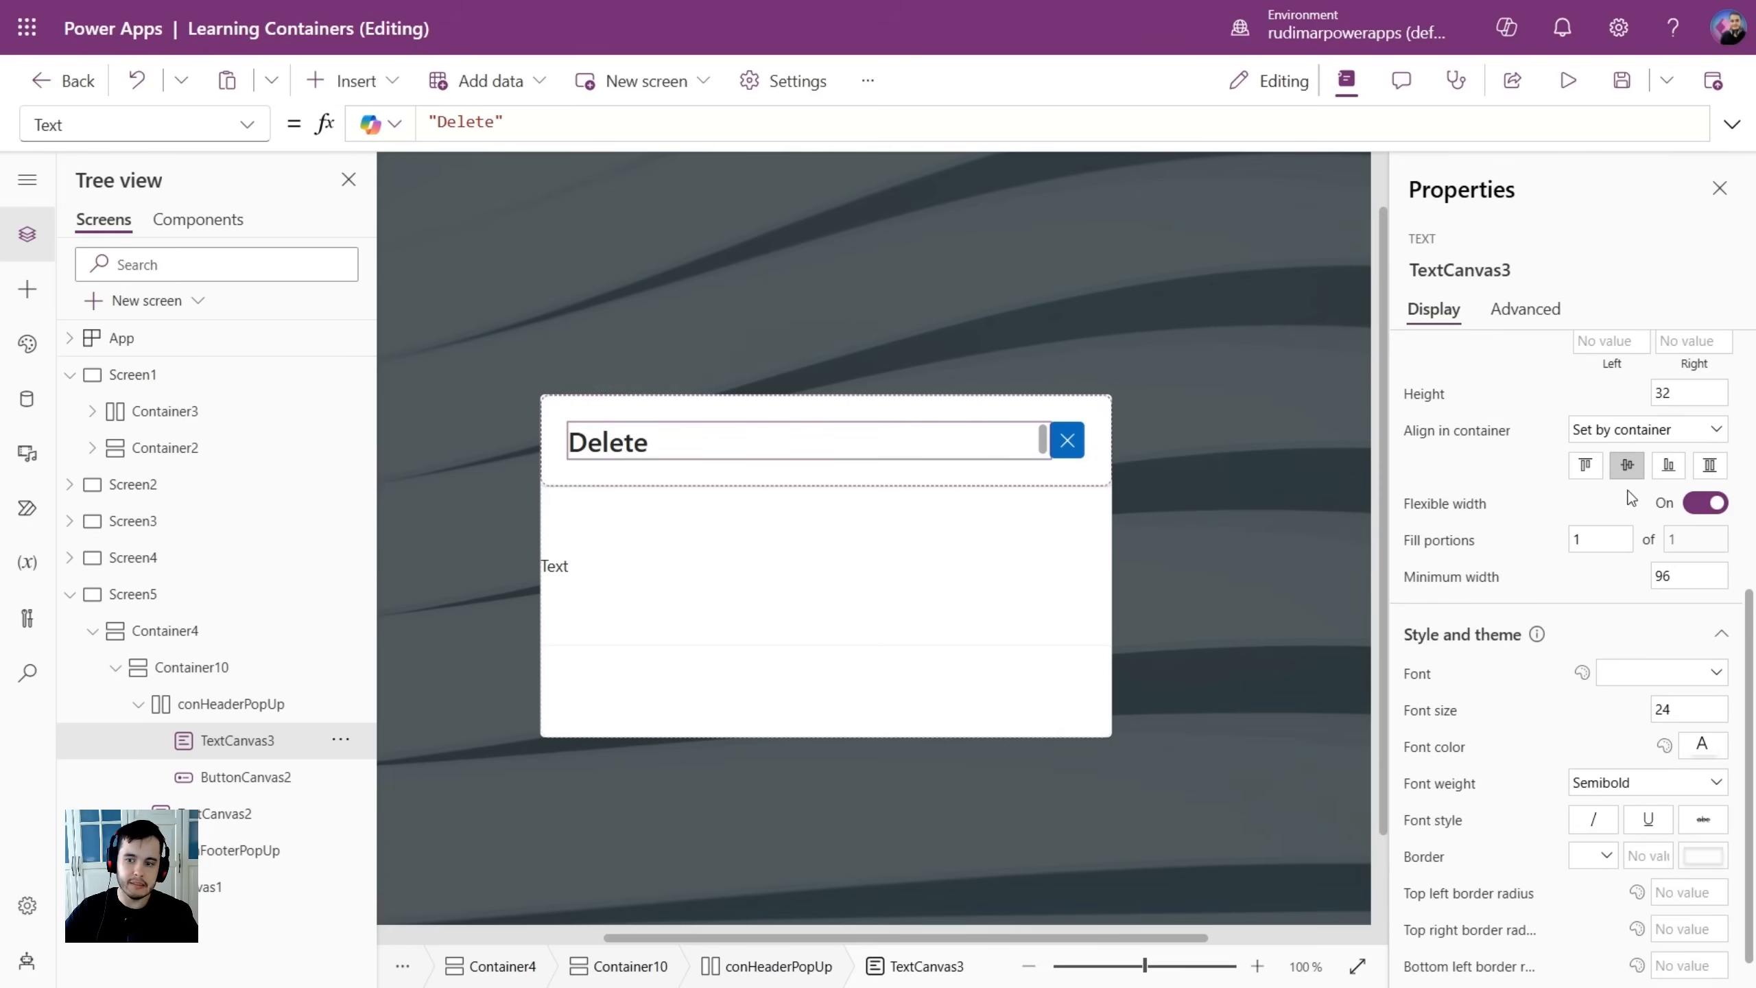
scroll(up, 3)
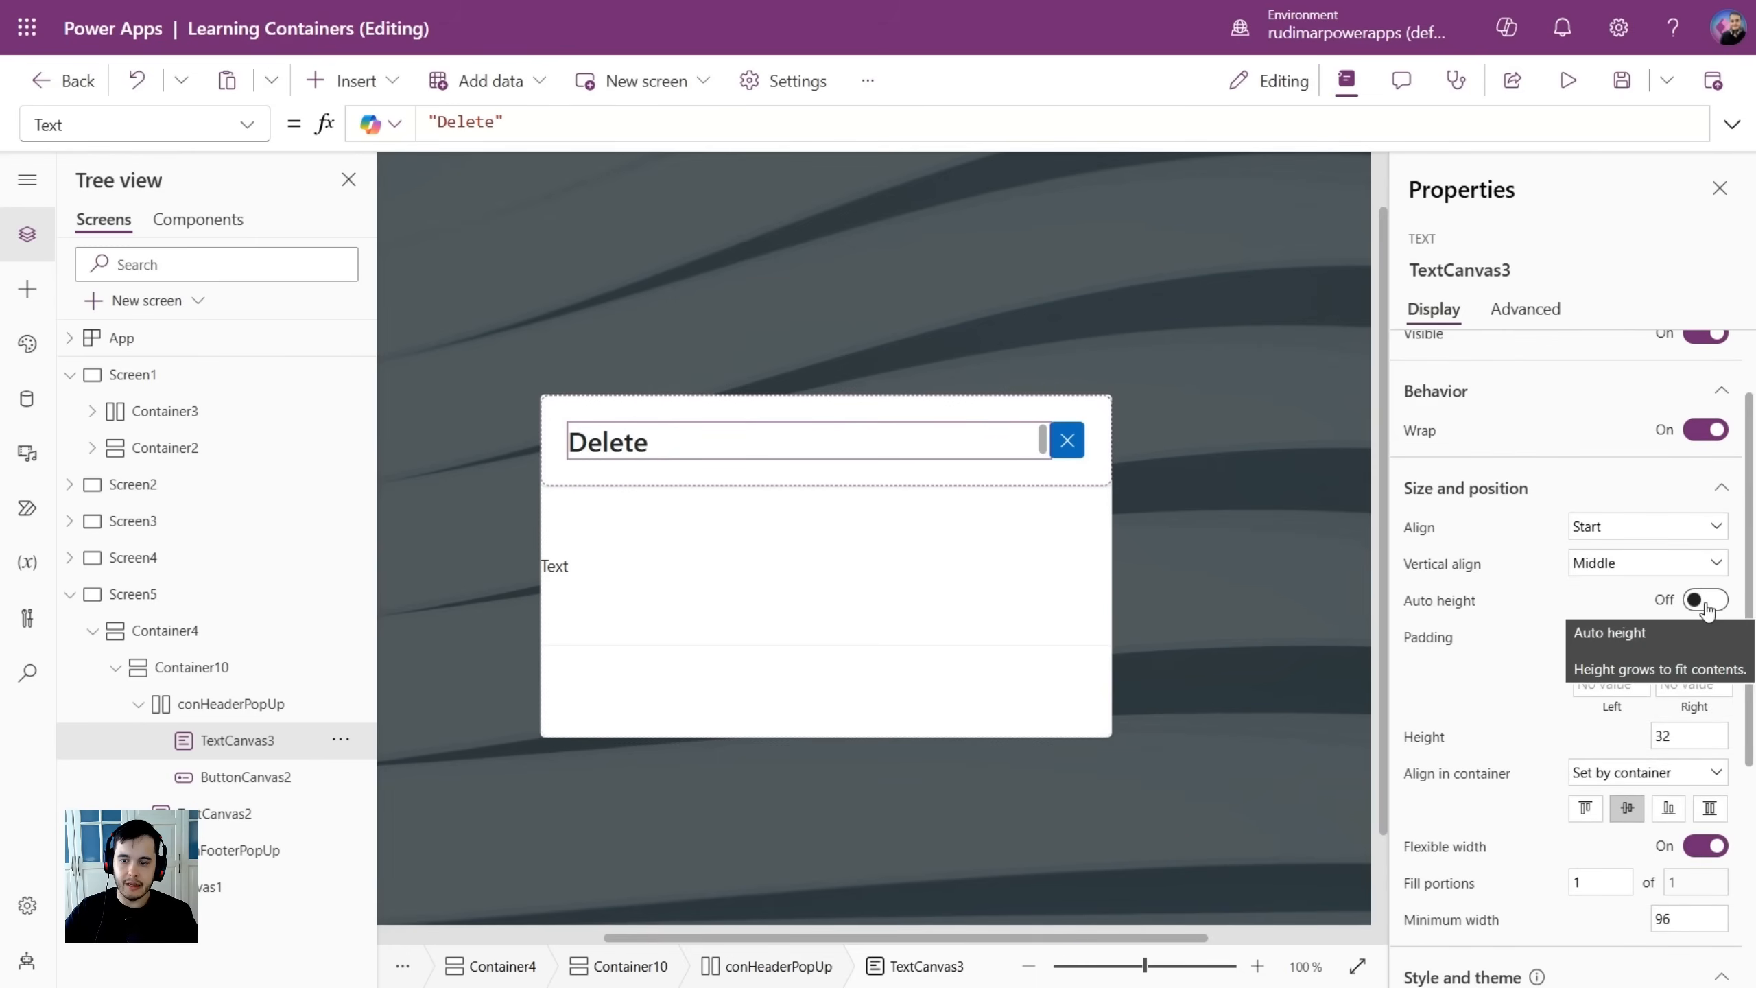
click(1704, 599)
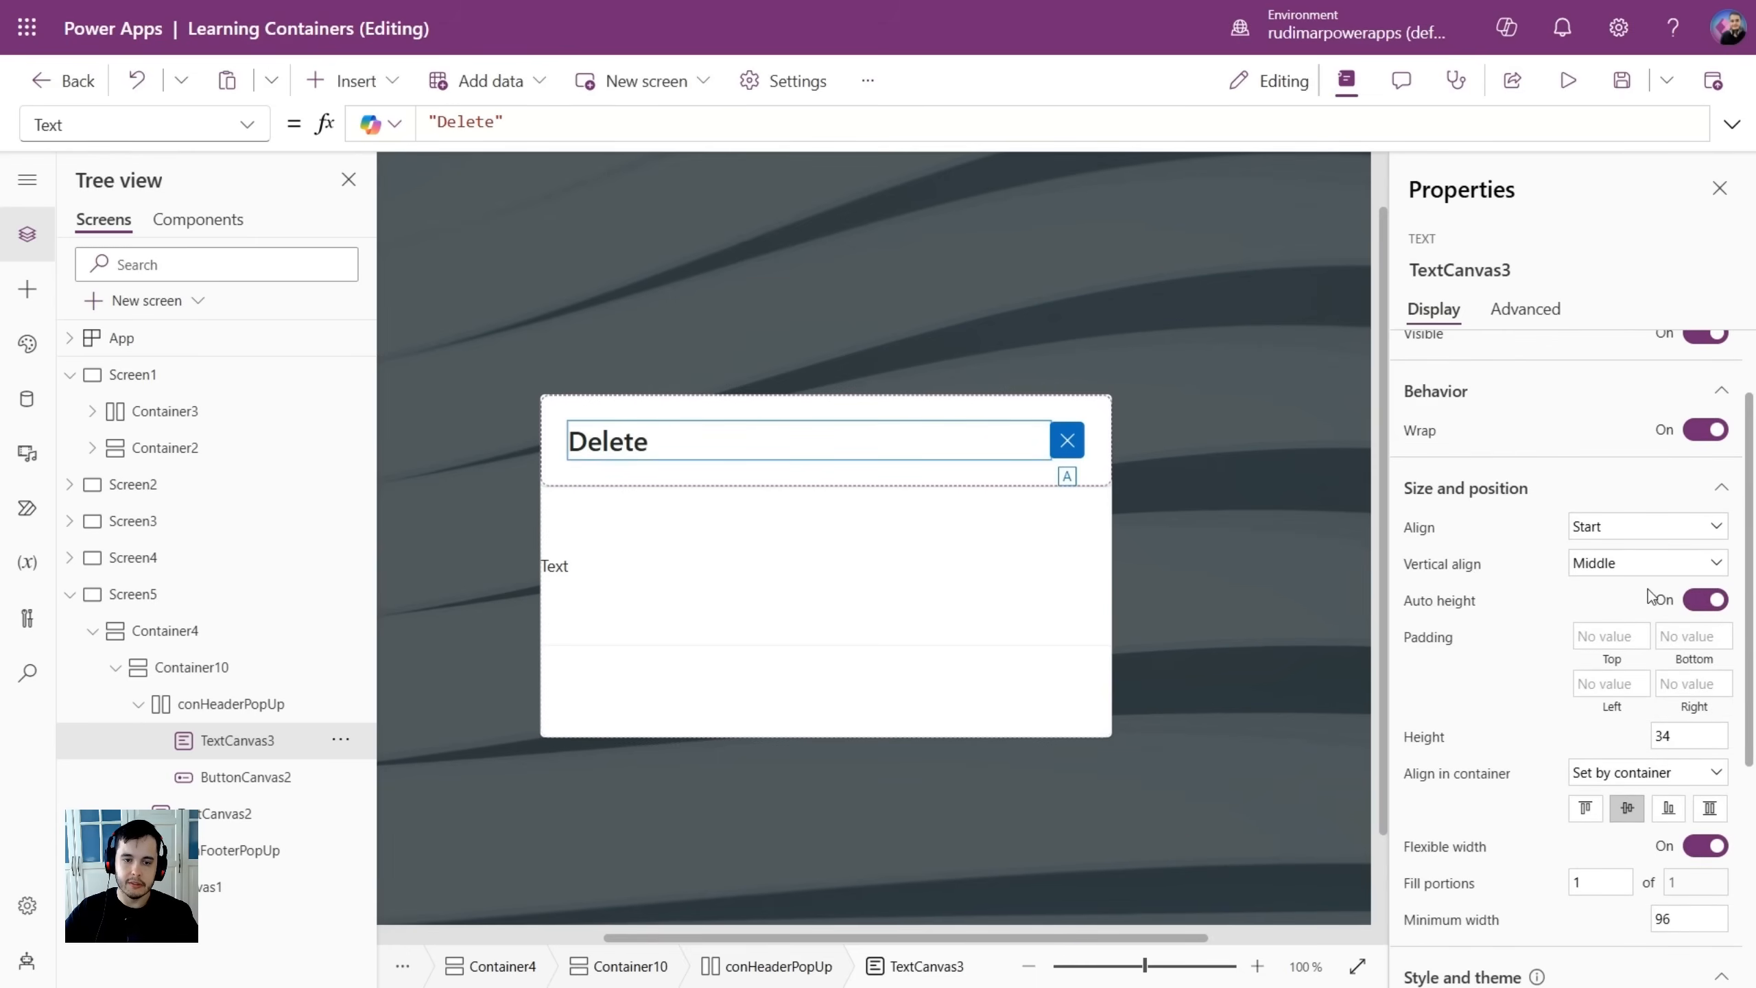
mouse_move(1661, 599)
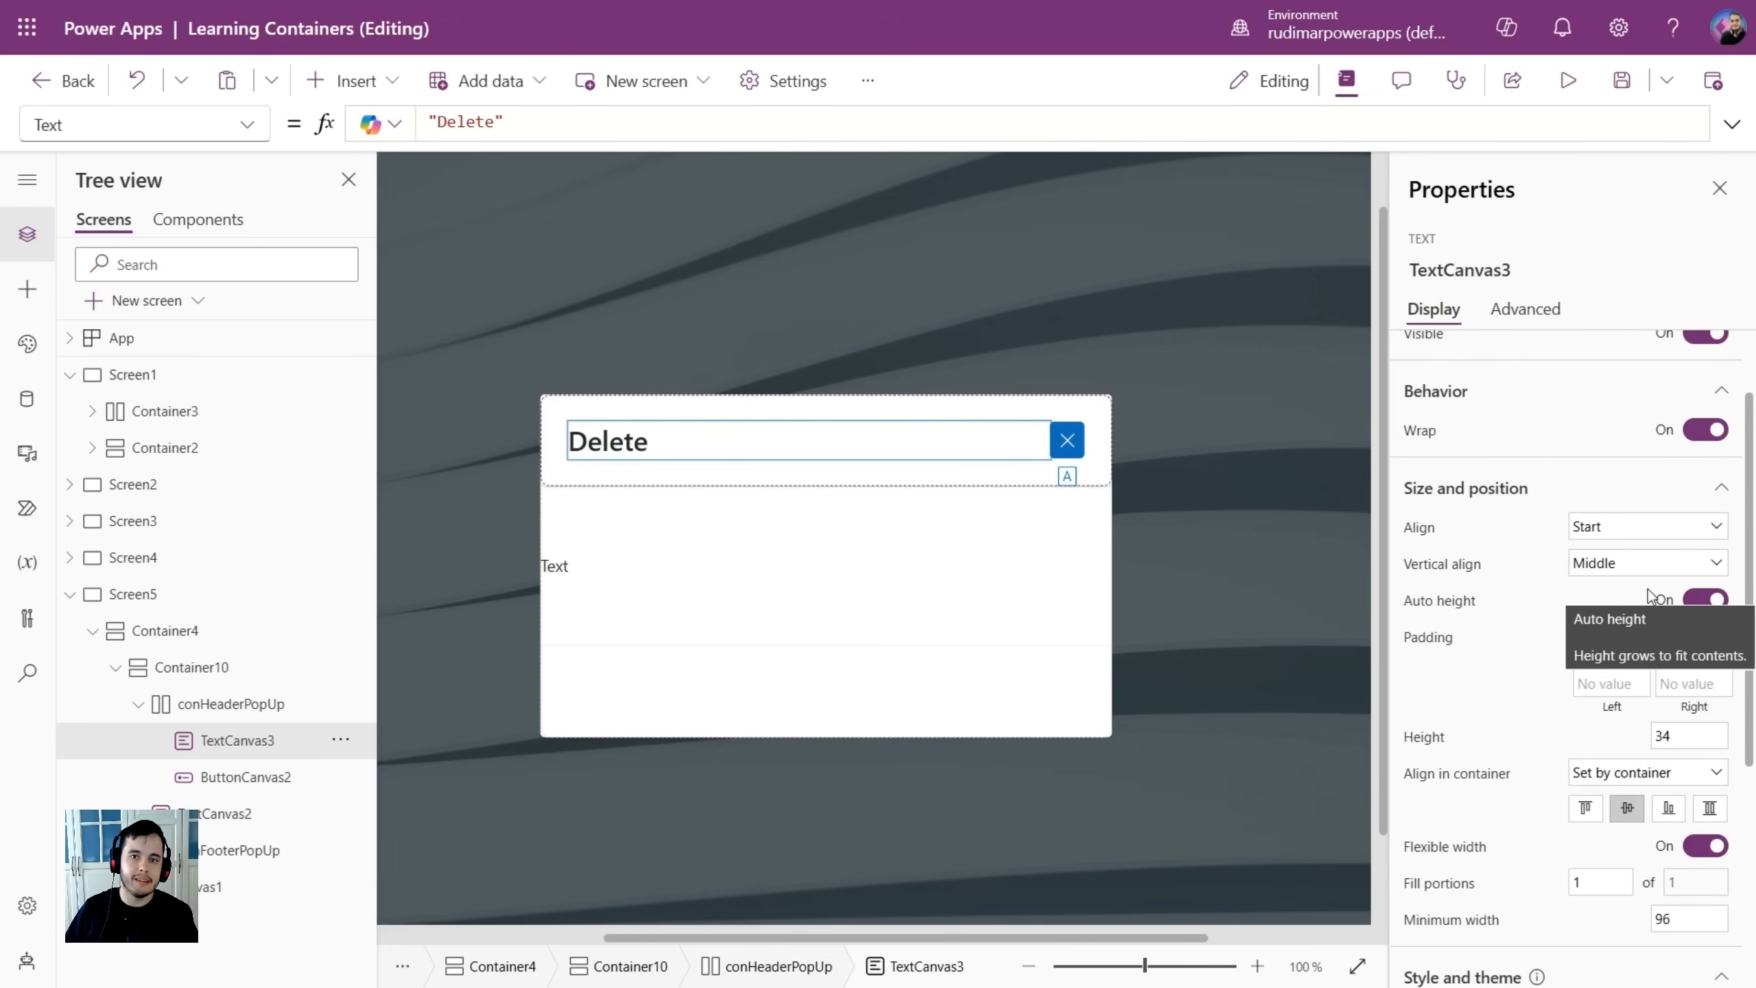
click(1567, 80)
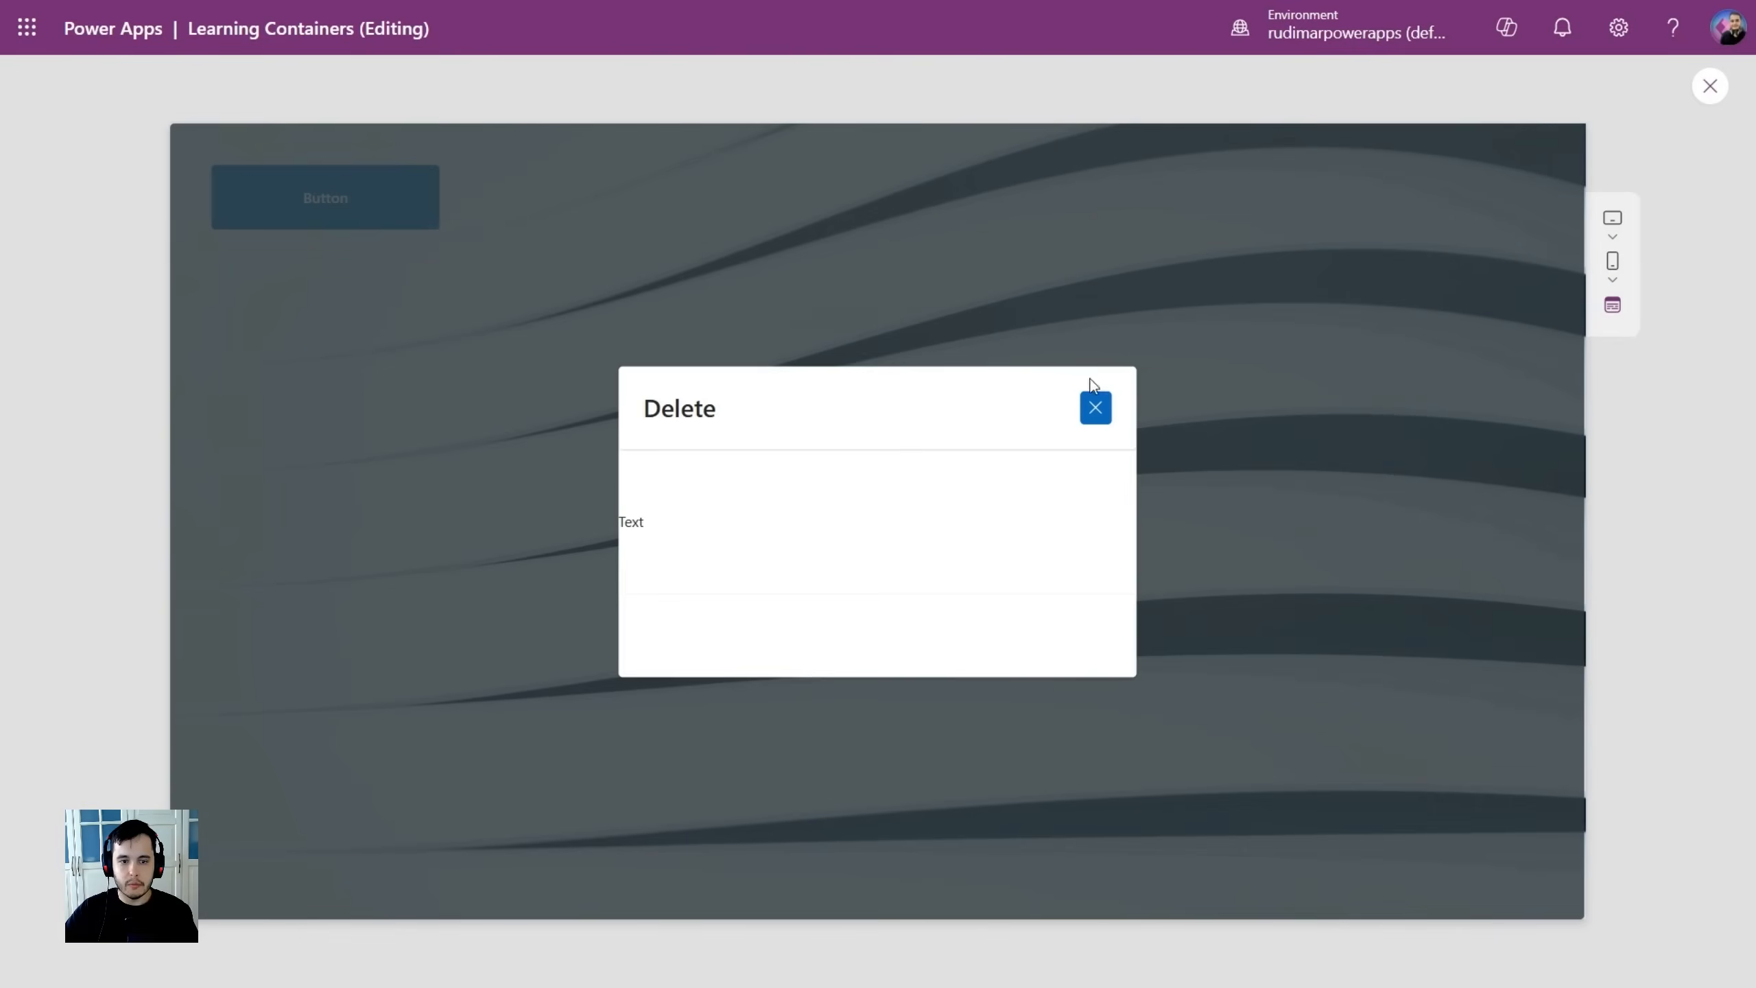
mouse_move(500, 659)
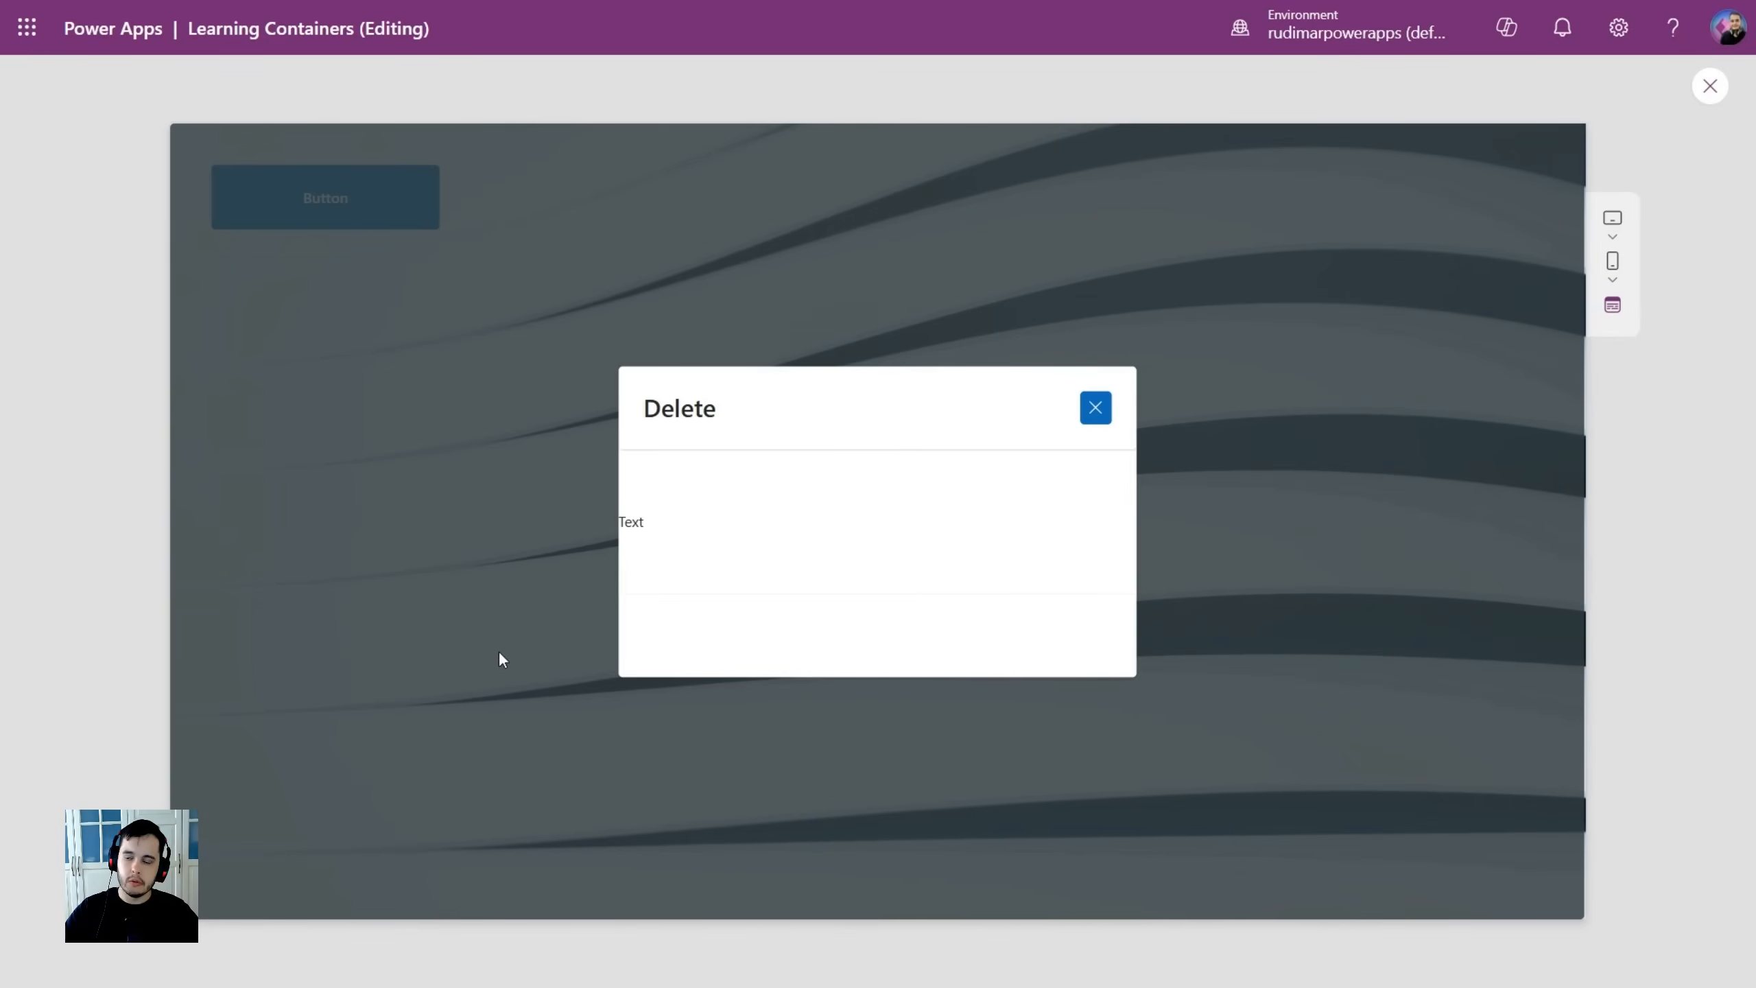
mouse_move(673, 523)
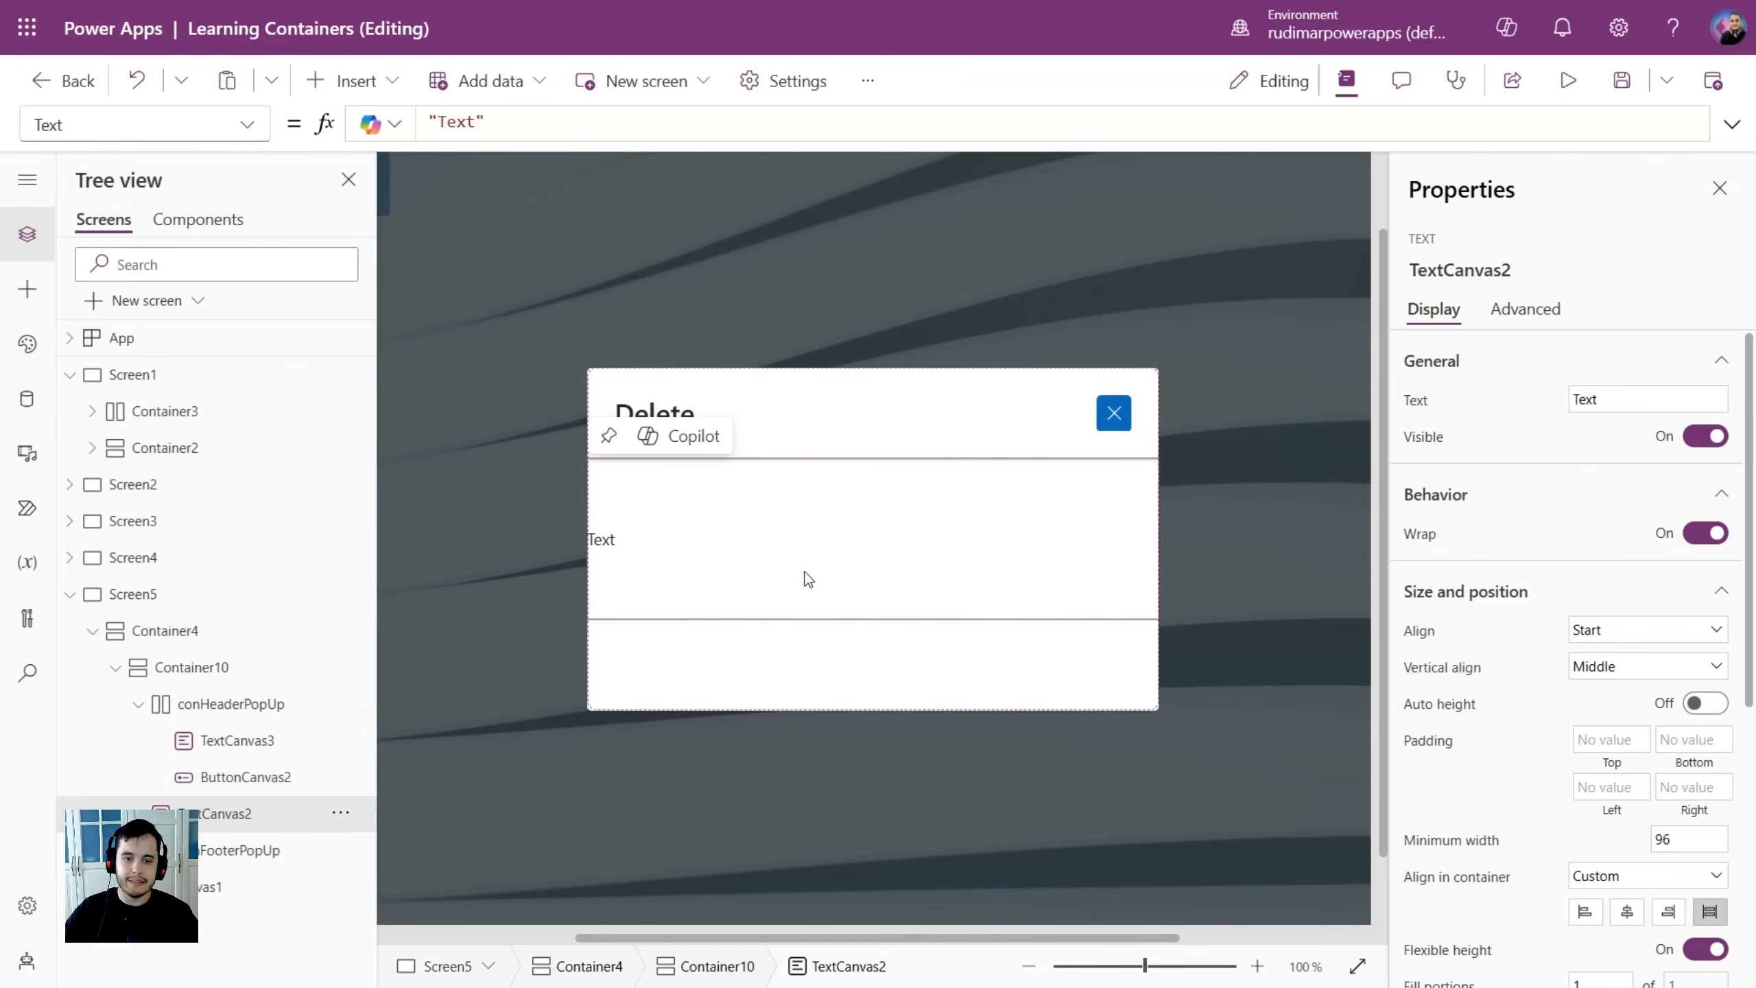
Set TextCanvas2 to 'Are you sure you want to delete this item?' with left padding and size 20.
click(1647, 398)
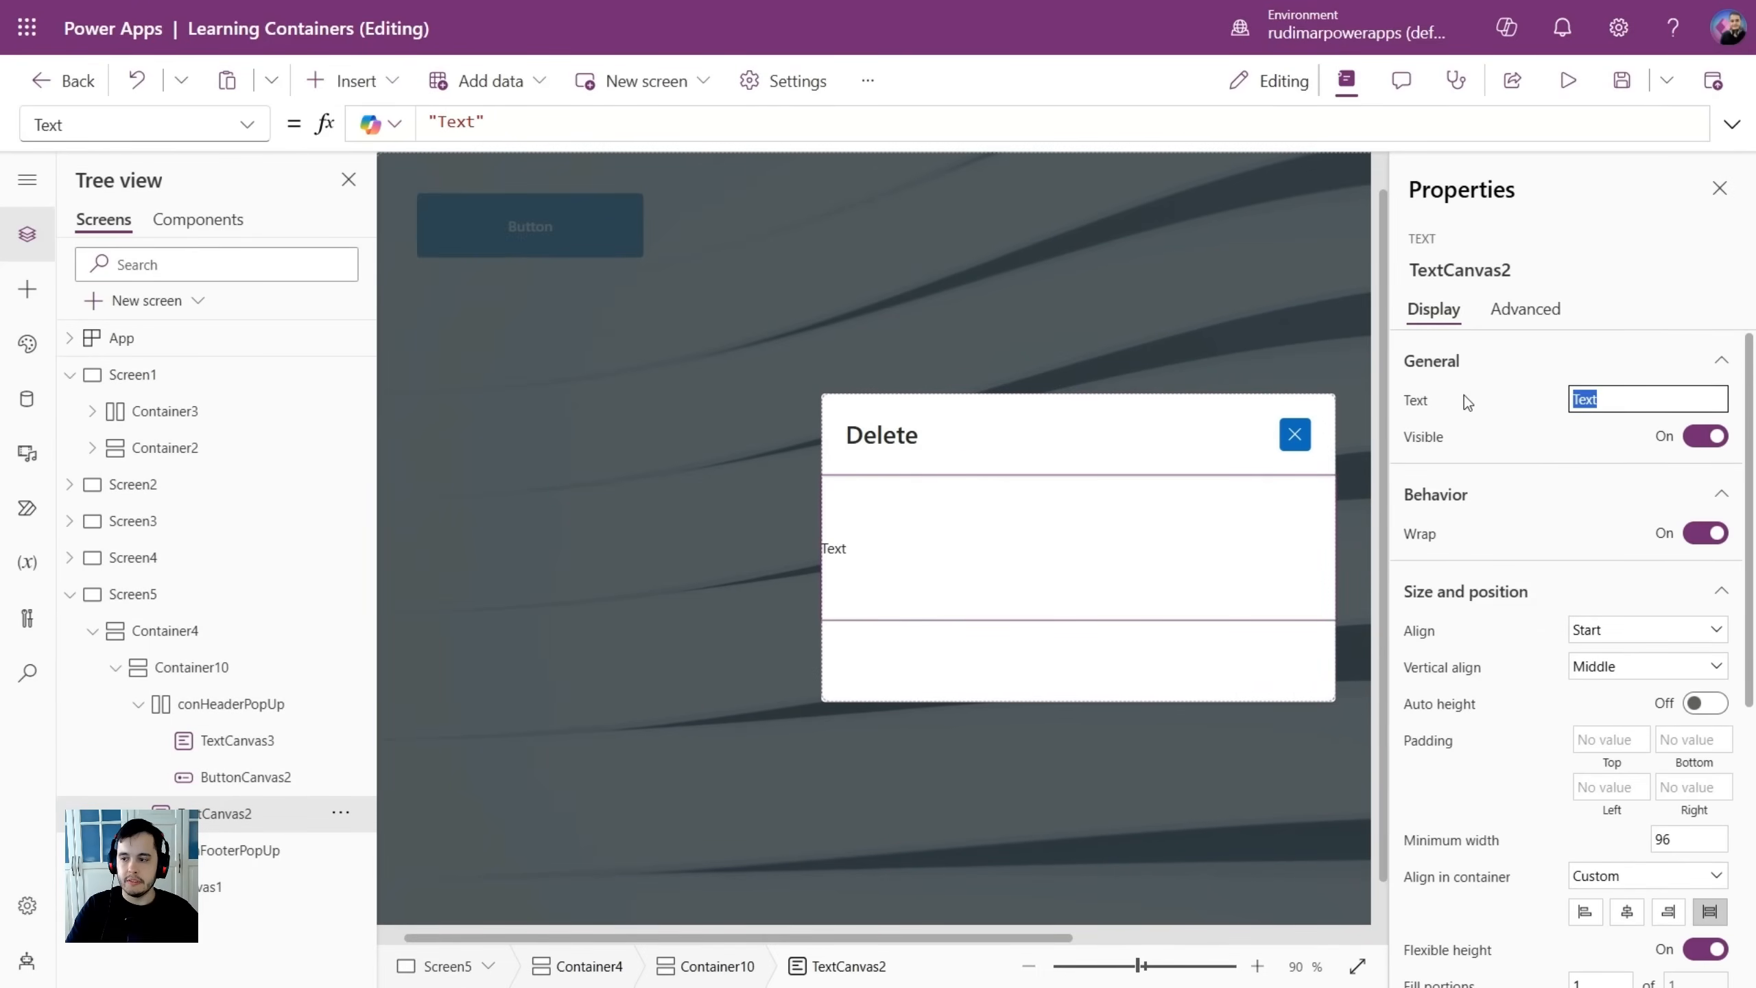
text(Are you sure)
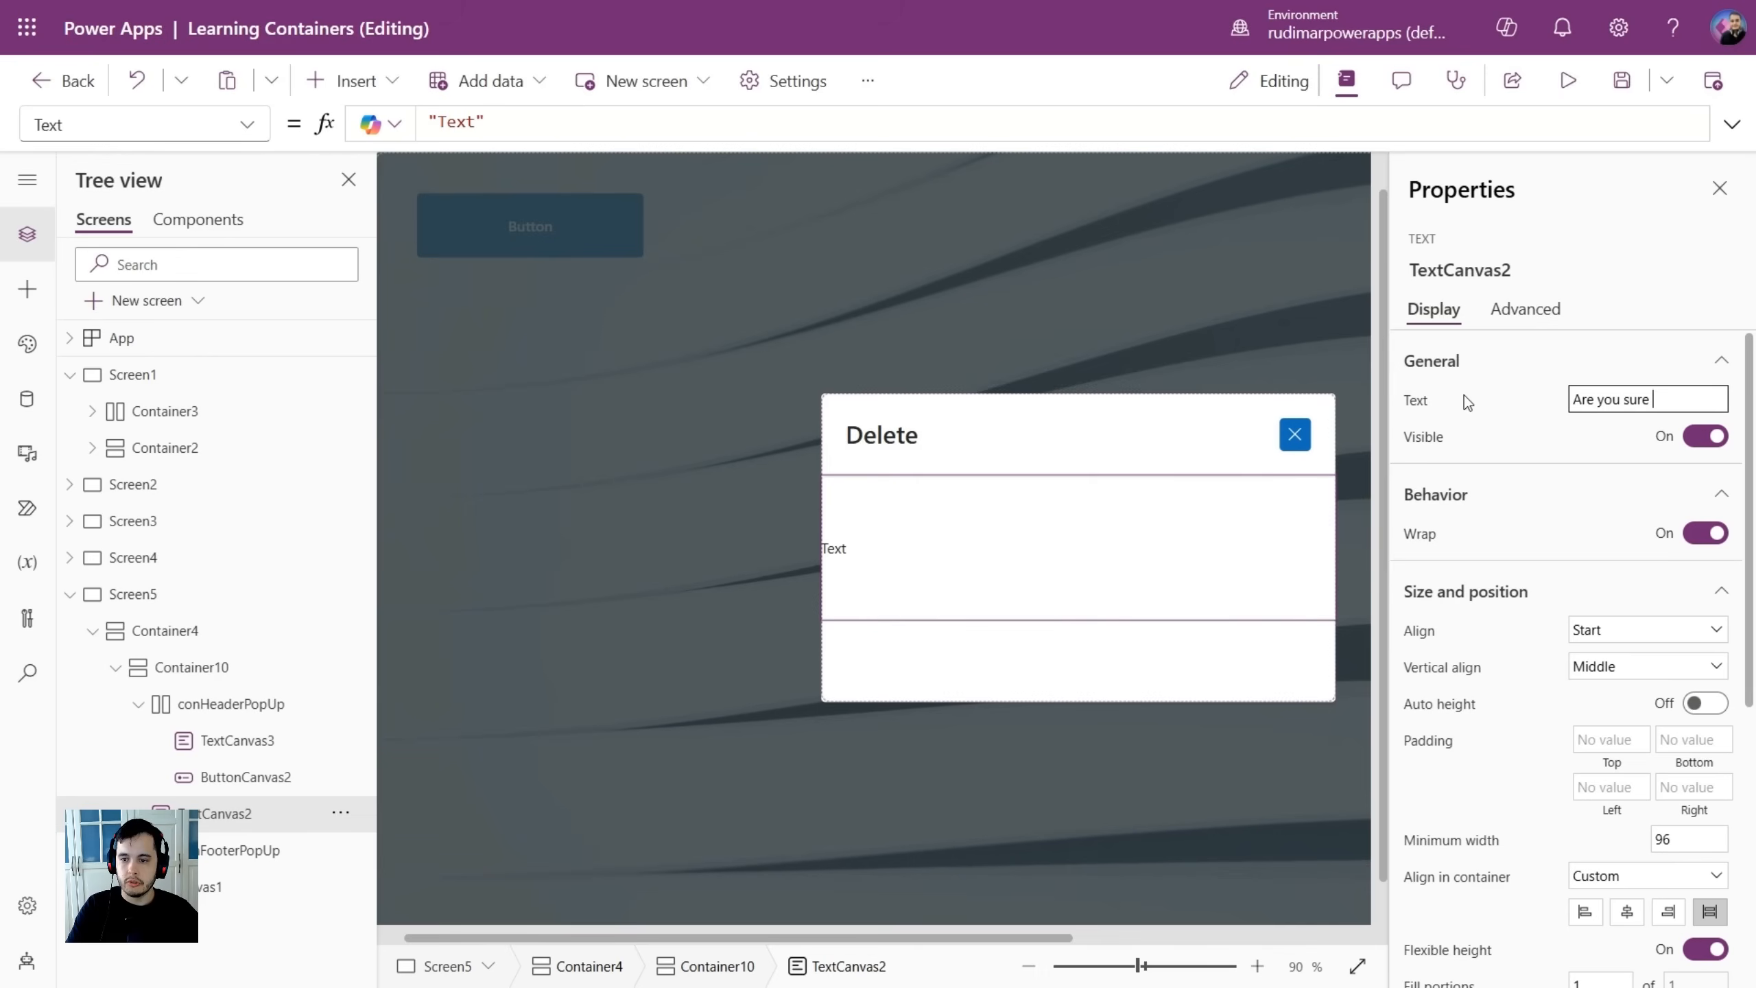
text(you want to t)
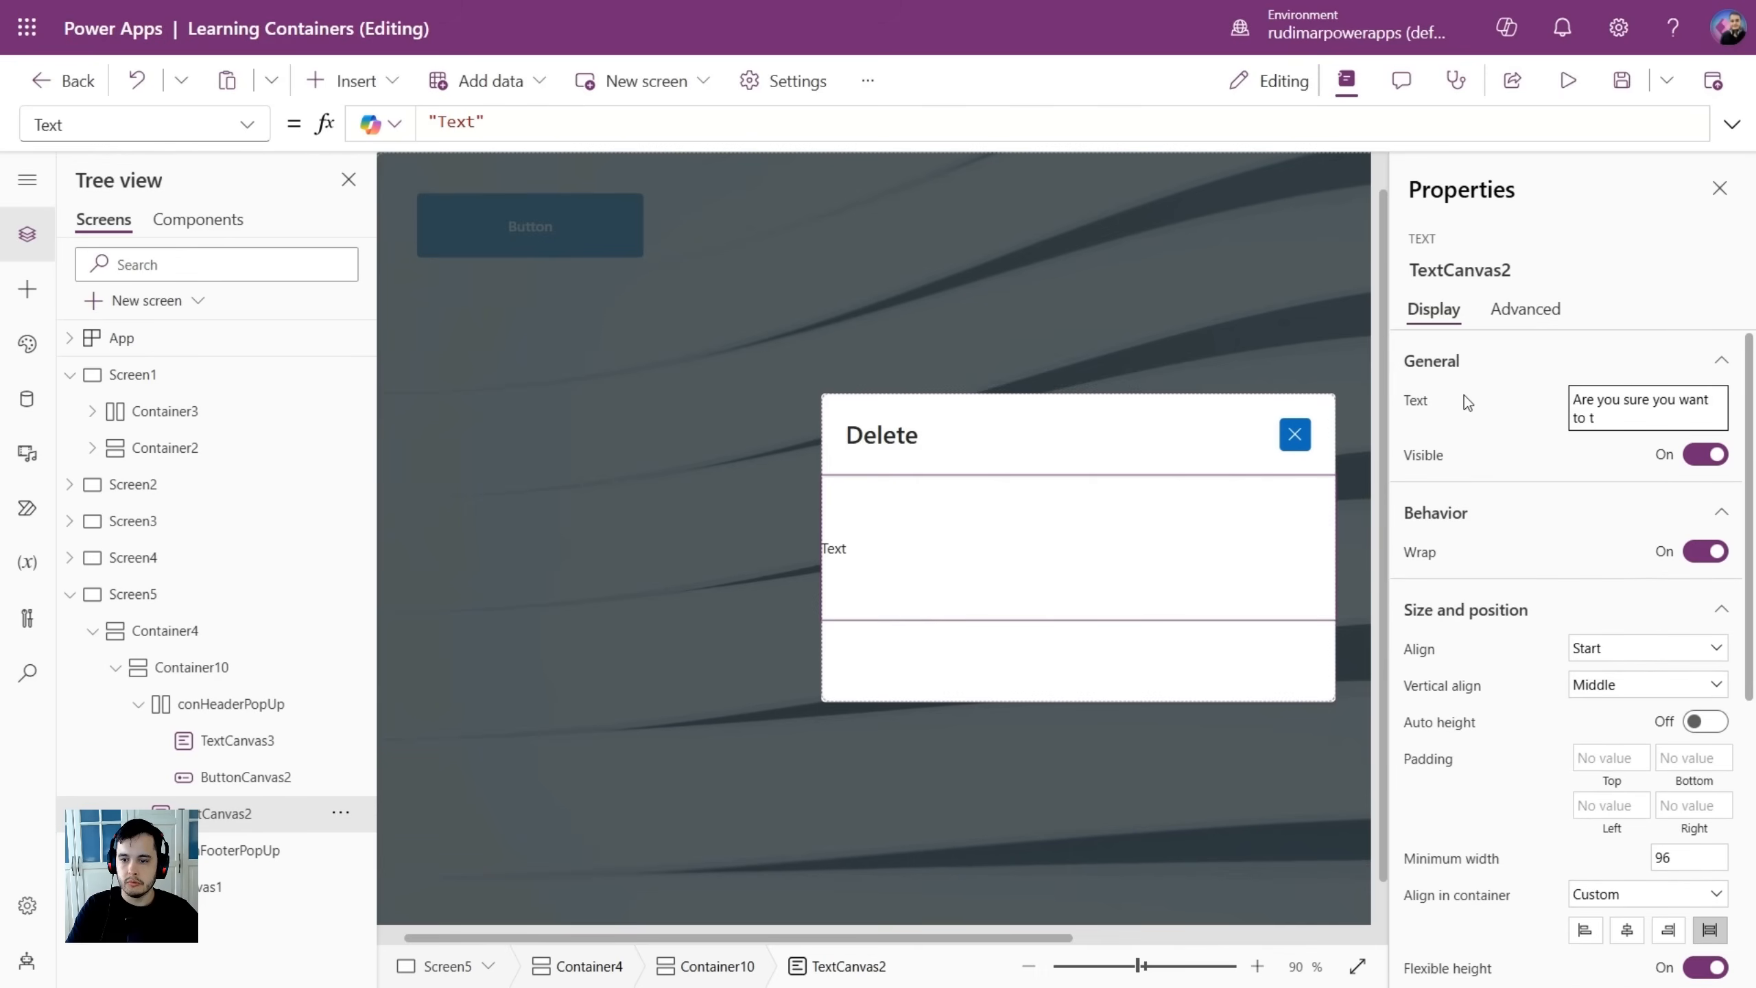
text(delete this item?)
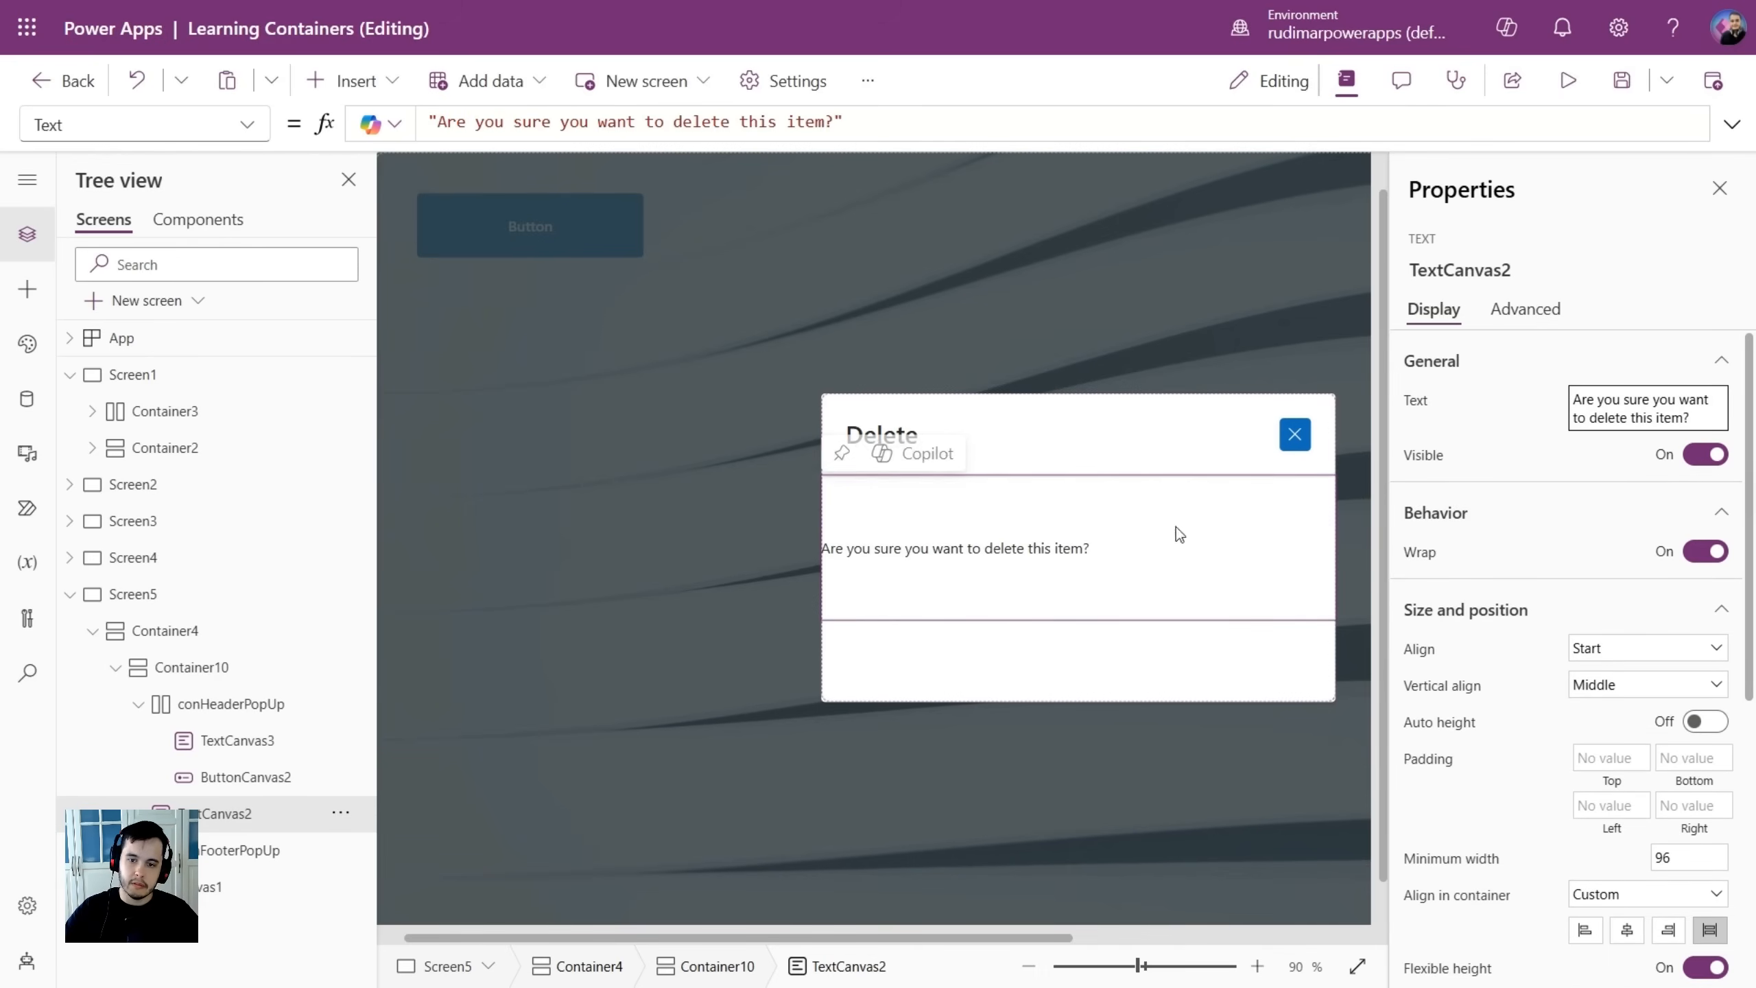
scroll(down, 3)
text(24)
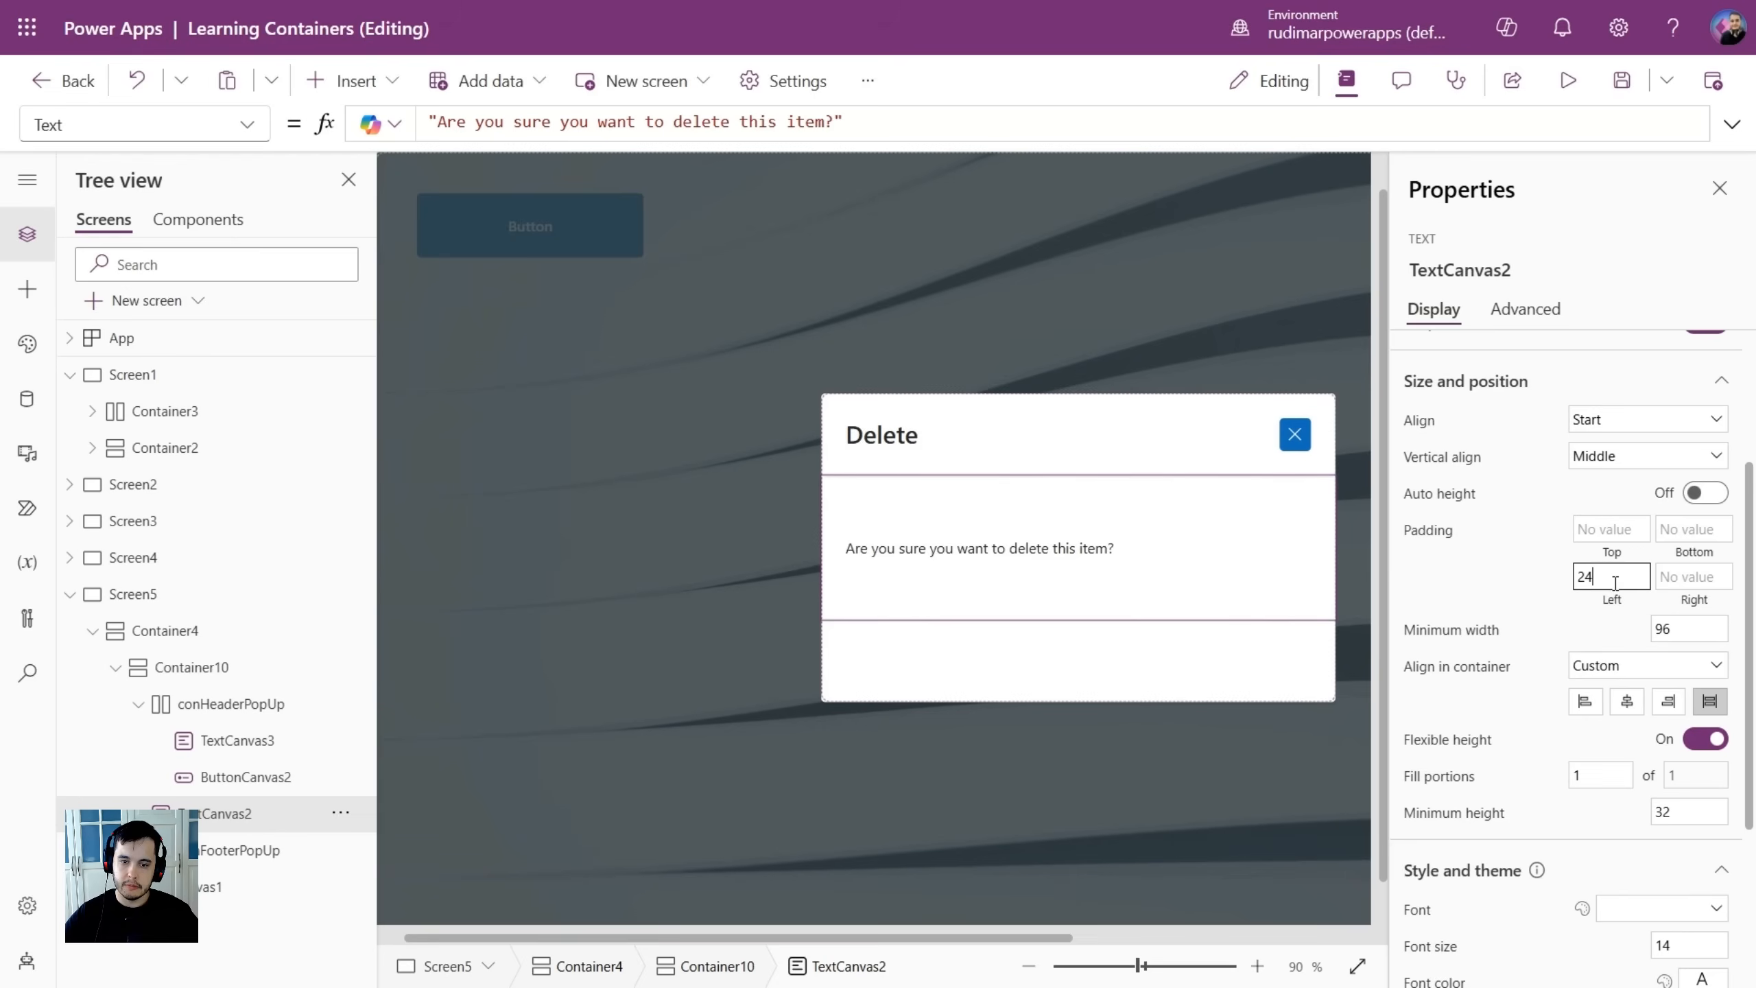
mouse_move(862, 453)
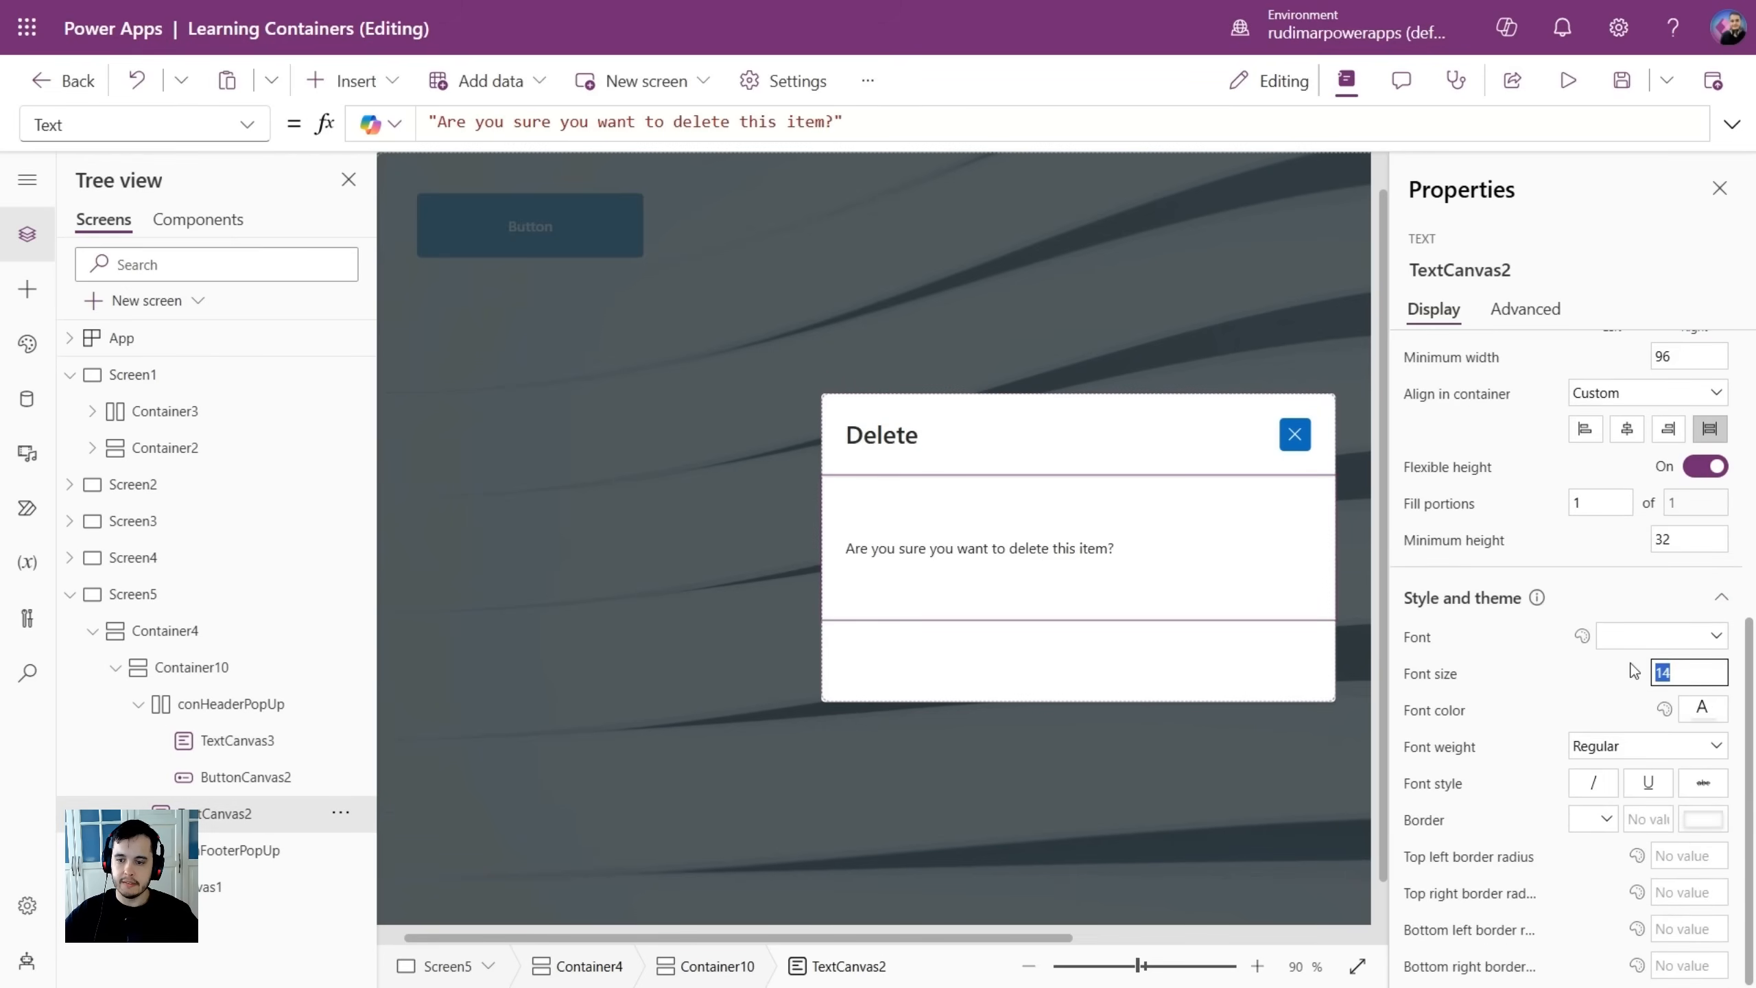
text(20)
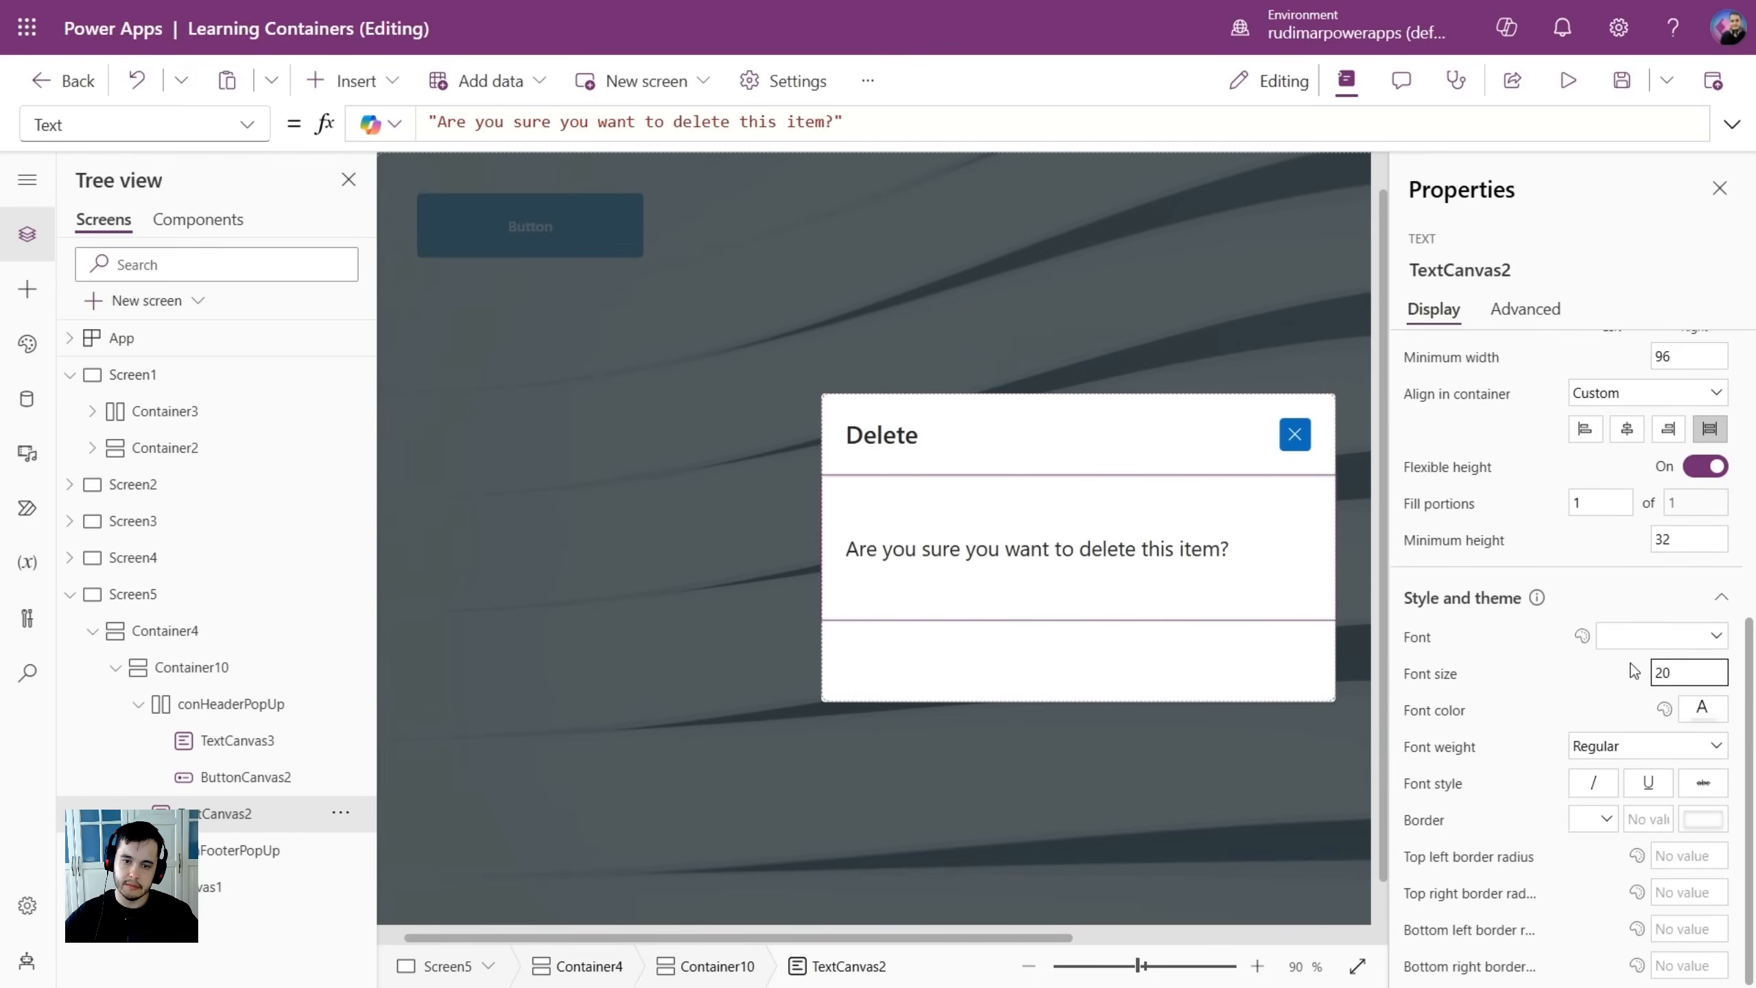
click(162, 631)
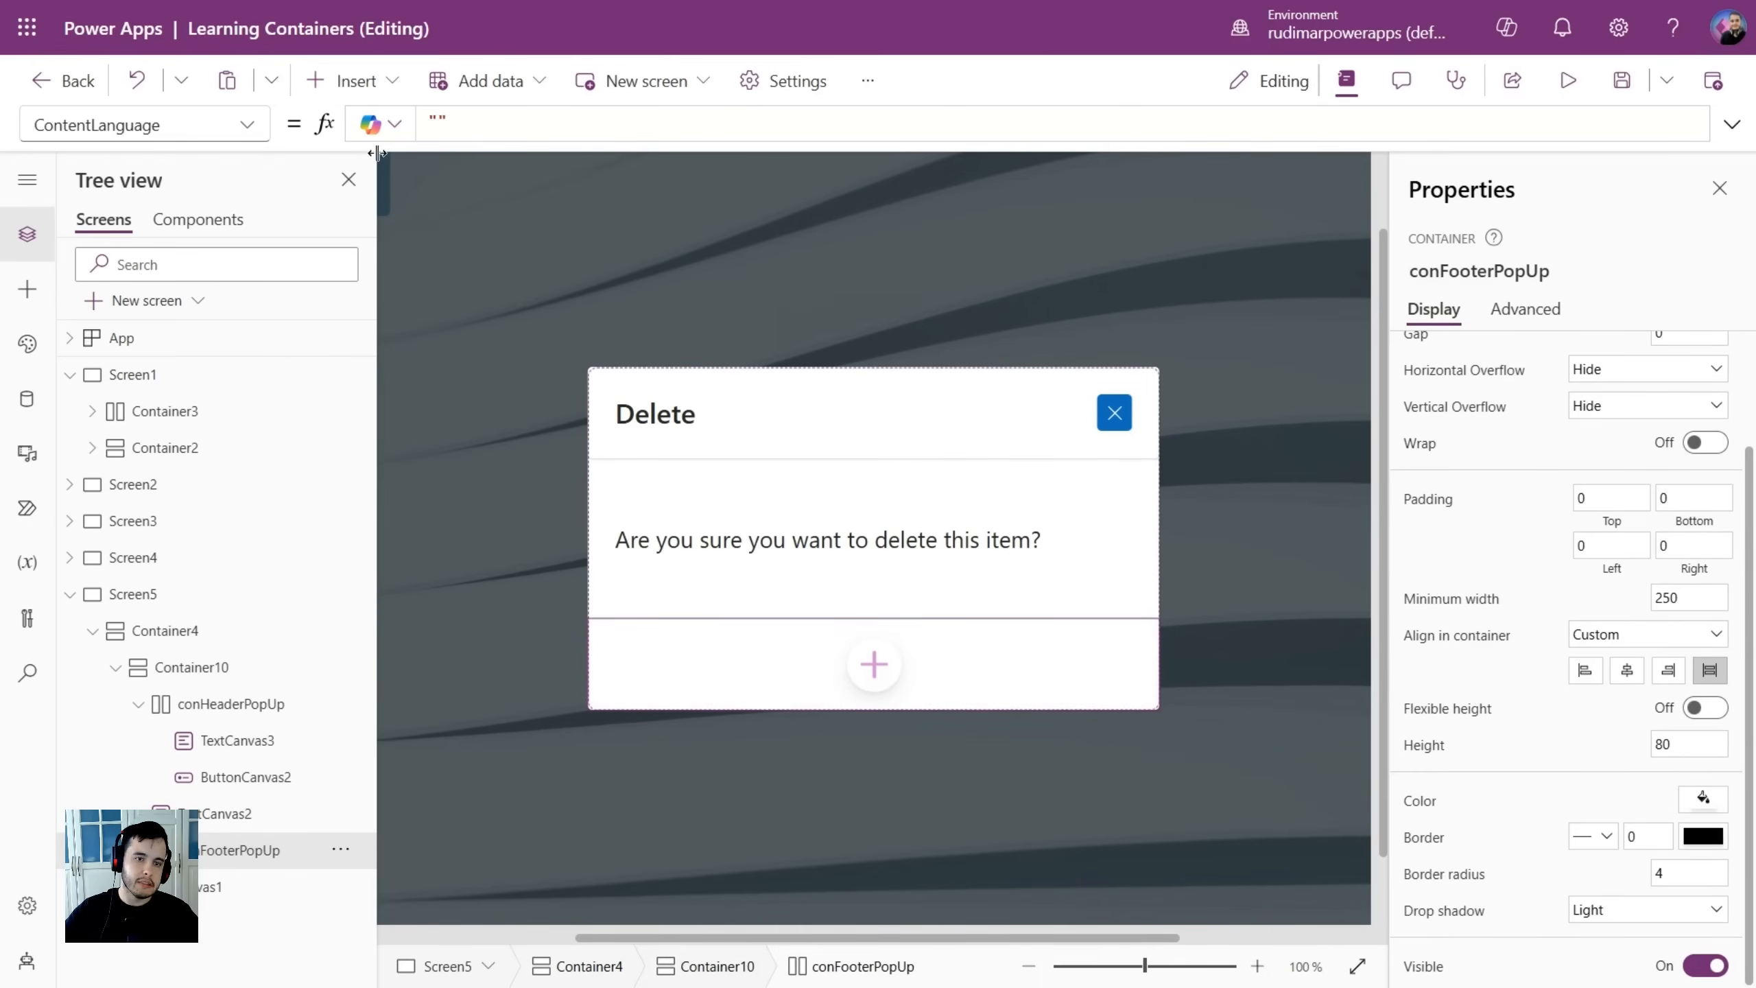
mouse_move(367, 95)
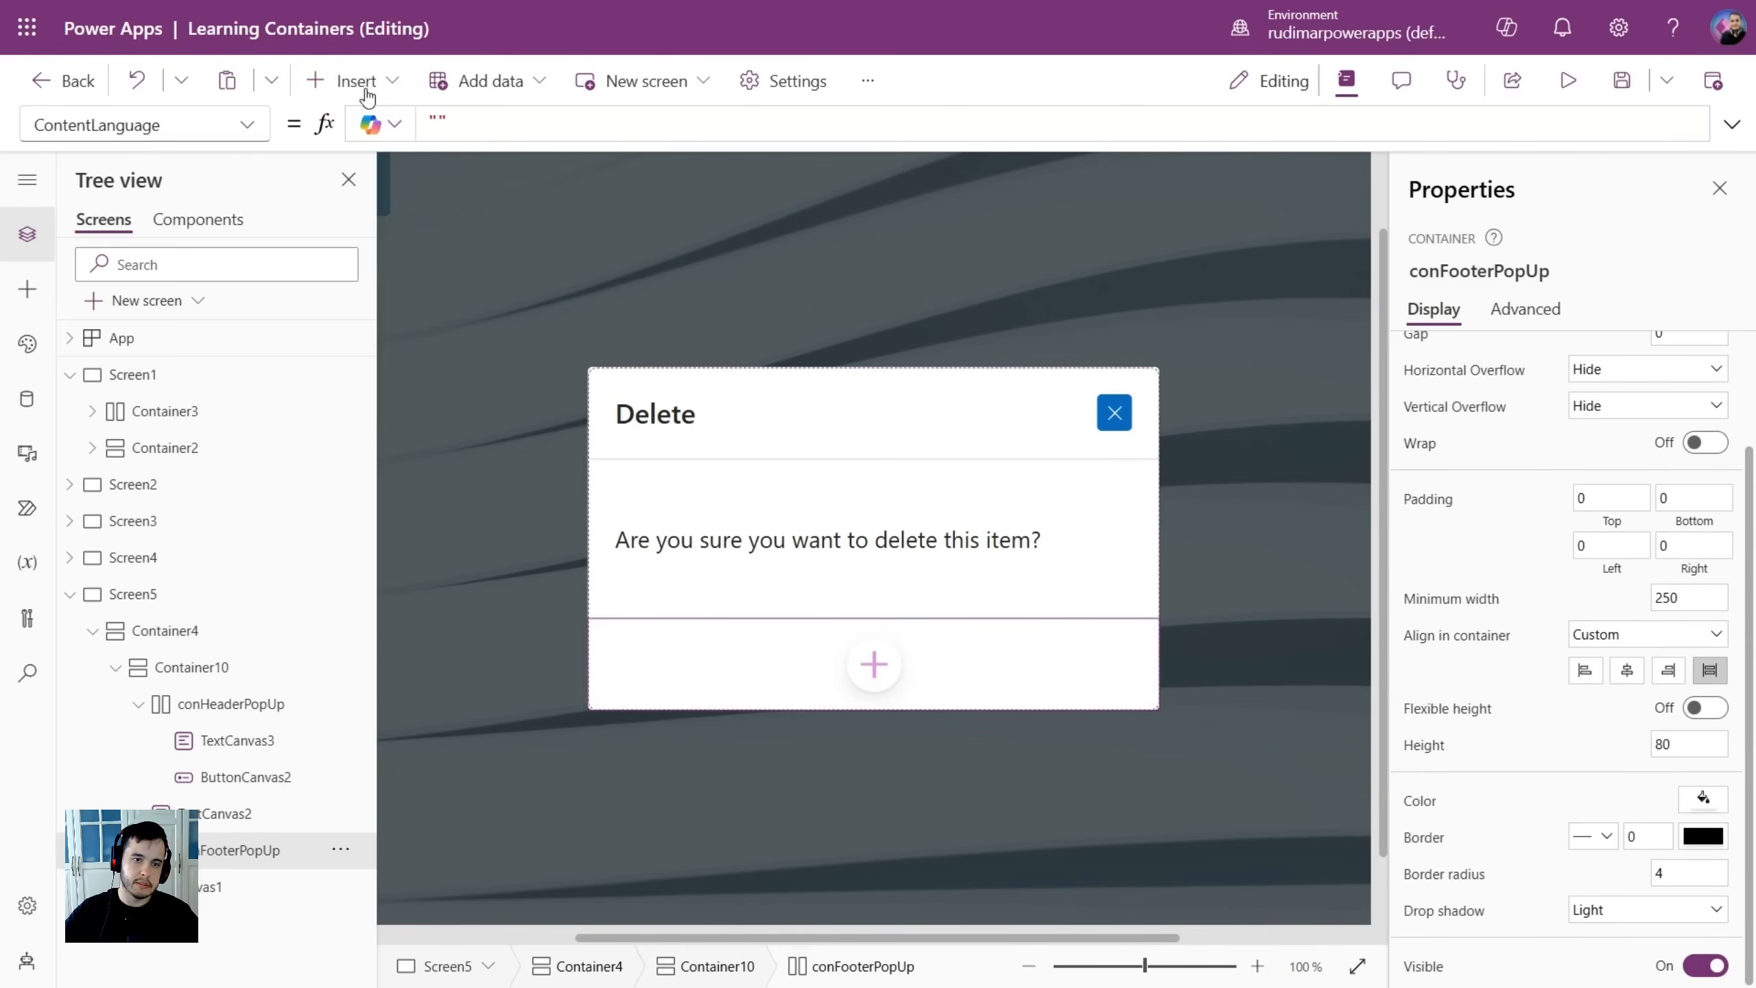
Insert two footer buttons with space-between justify, centre alignment and 24 left/right padding.
click(874, 664)
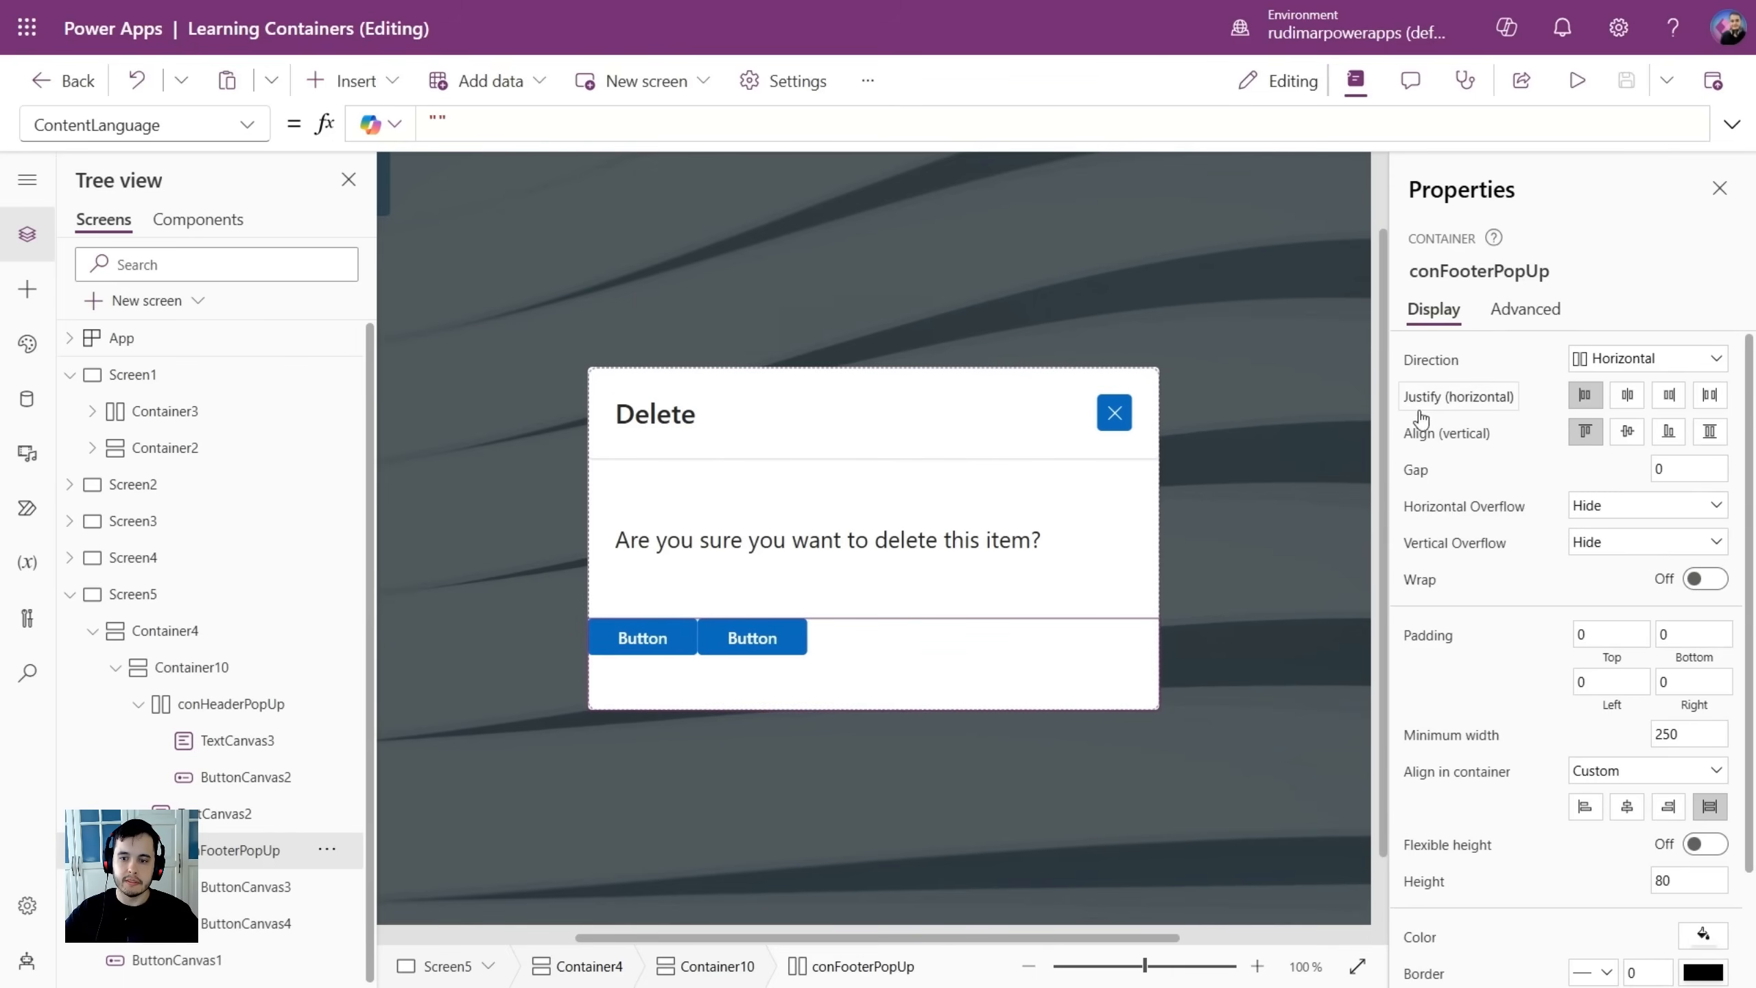
click(1709, 394)
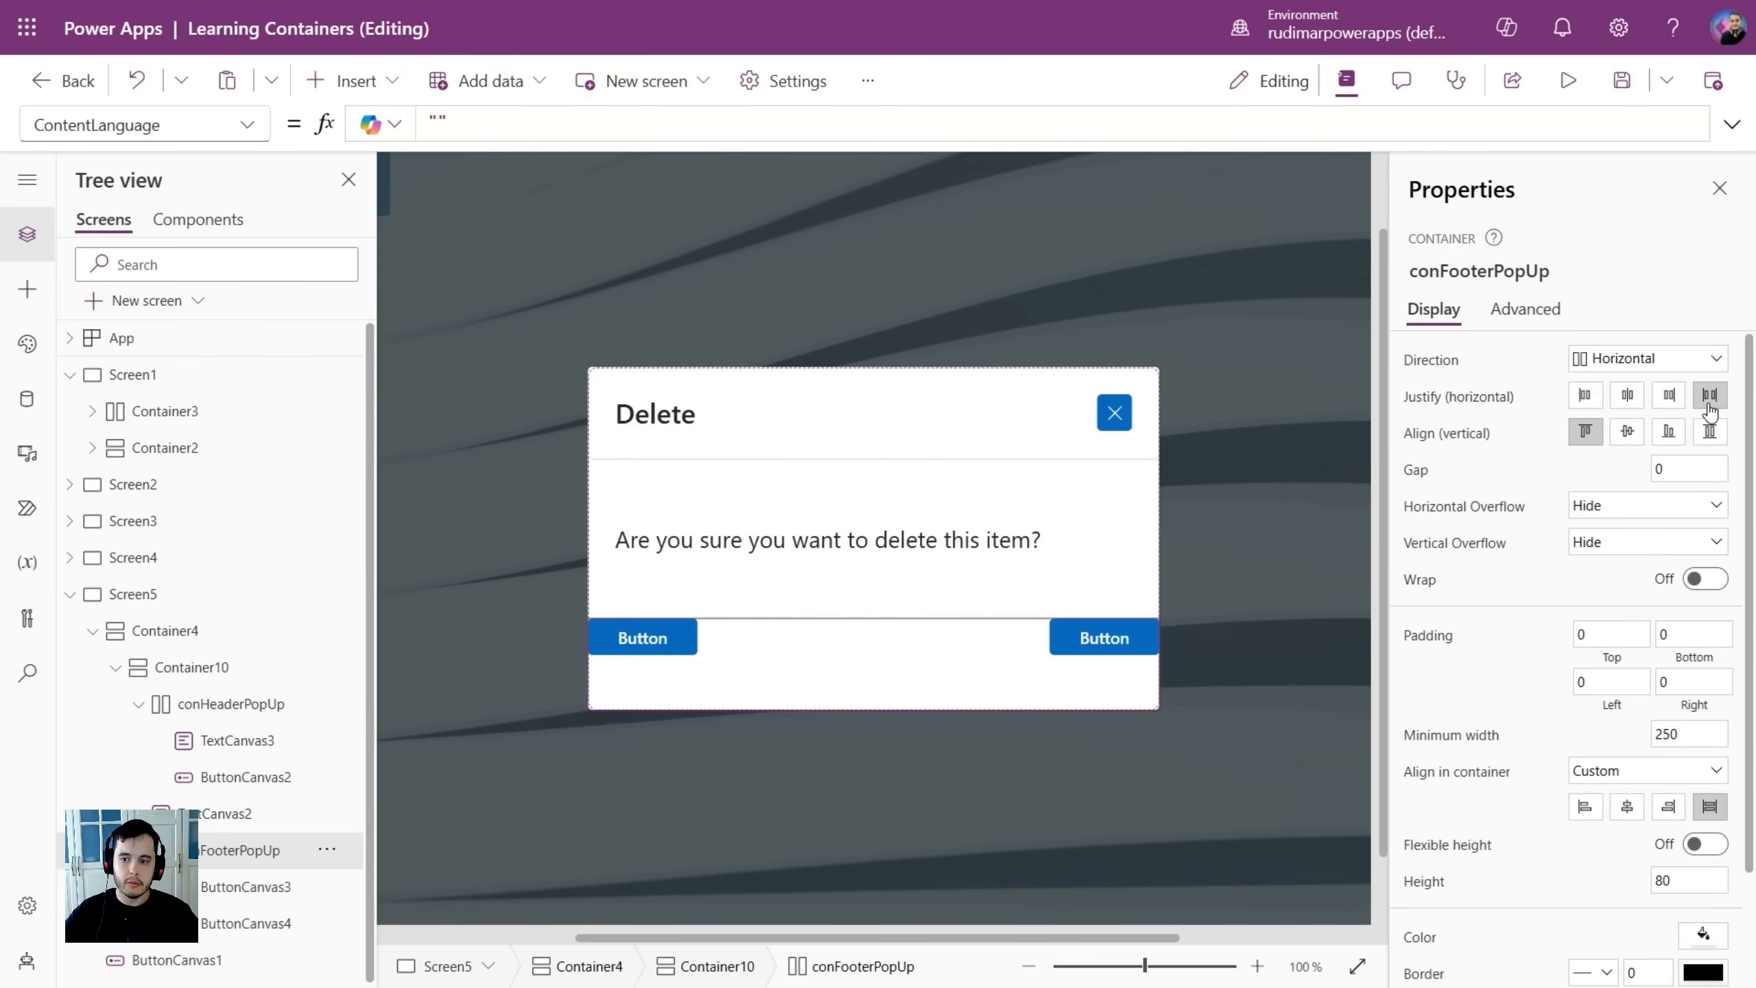
mouse_move(1643, 437)
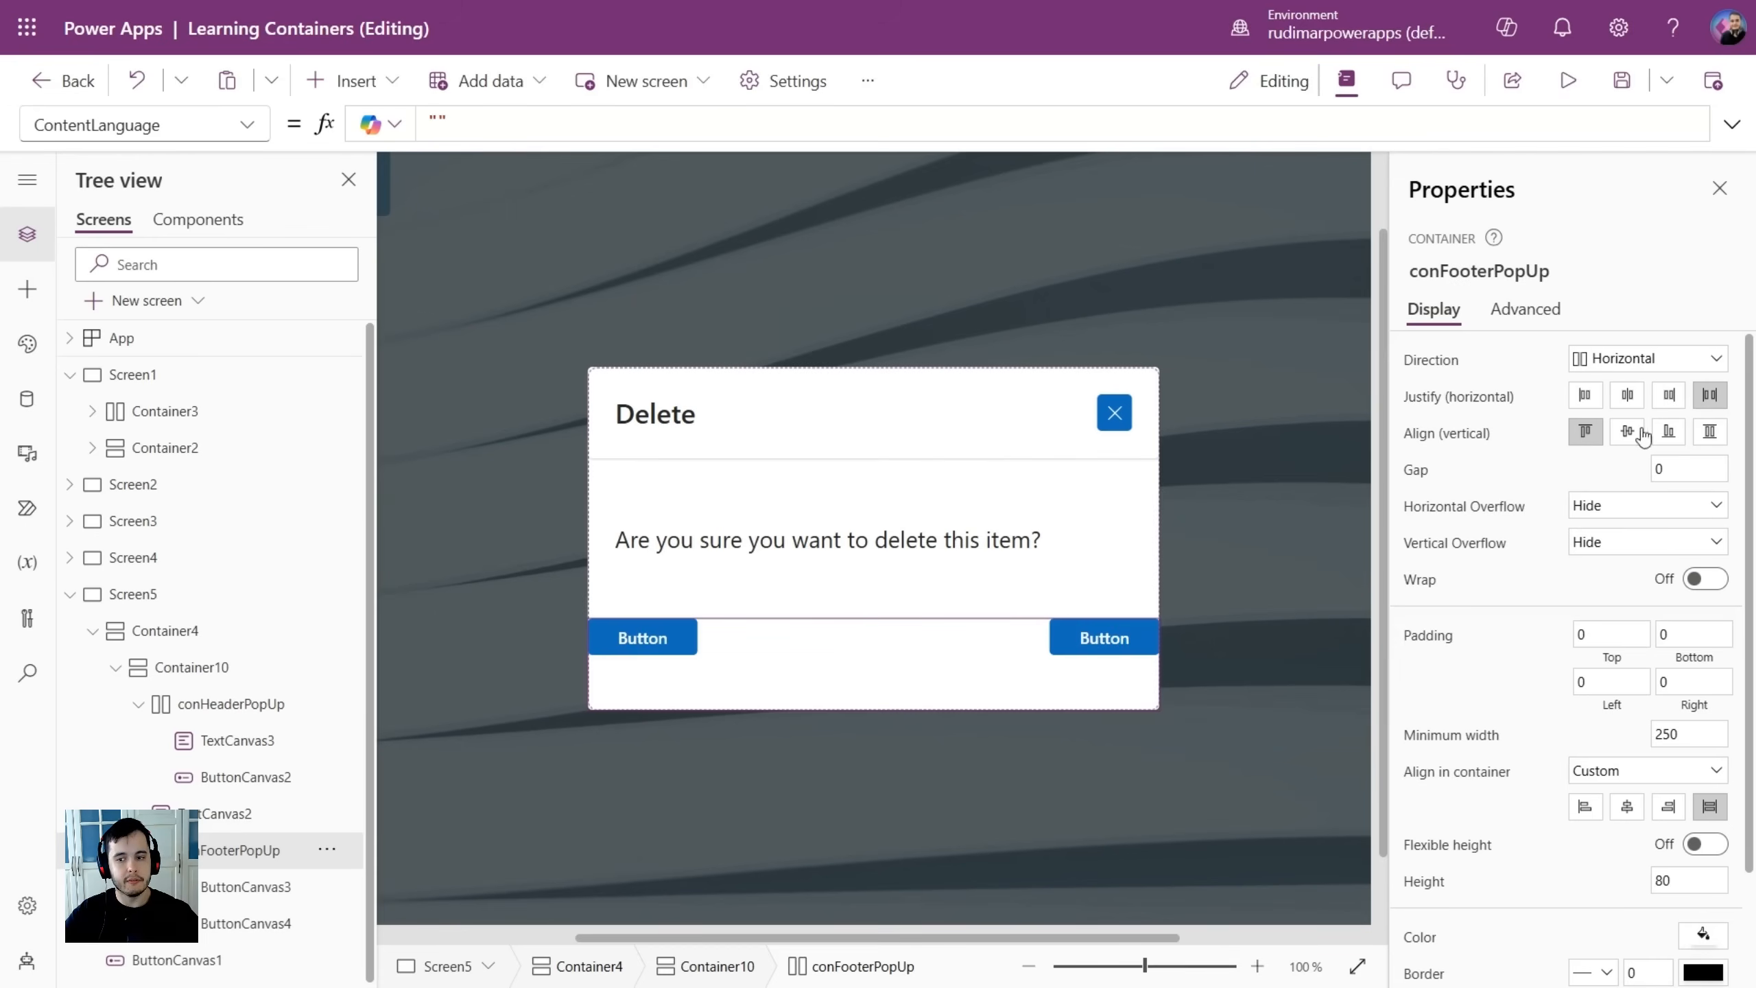
click(1627, 432)
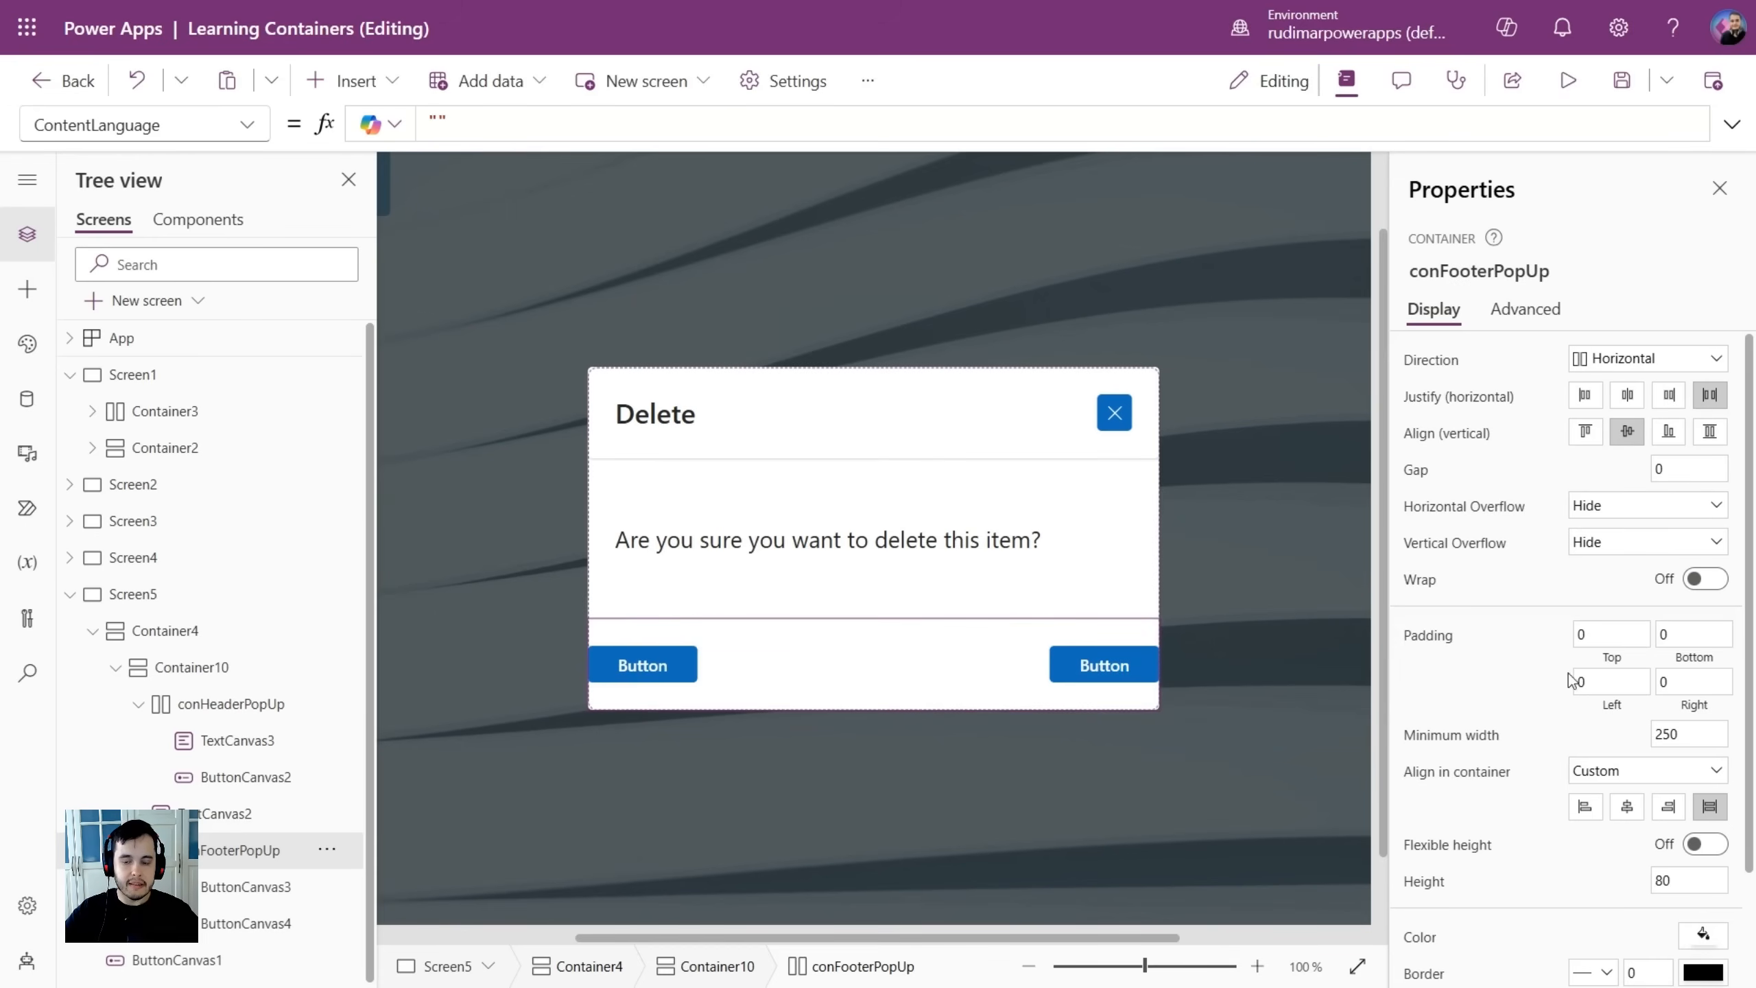
click(1610, 681)
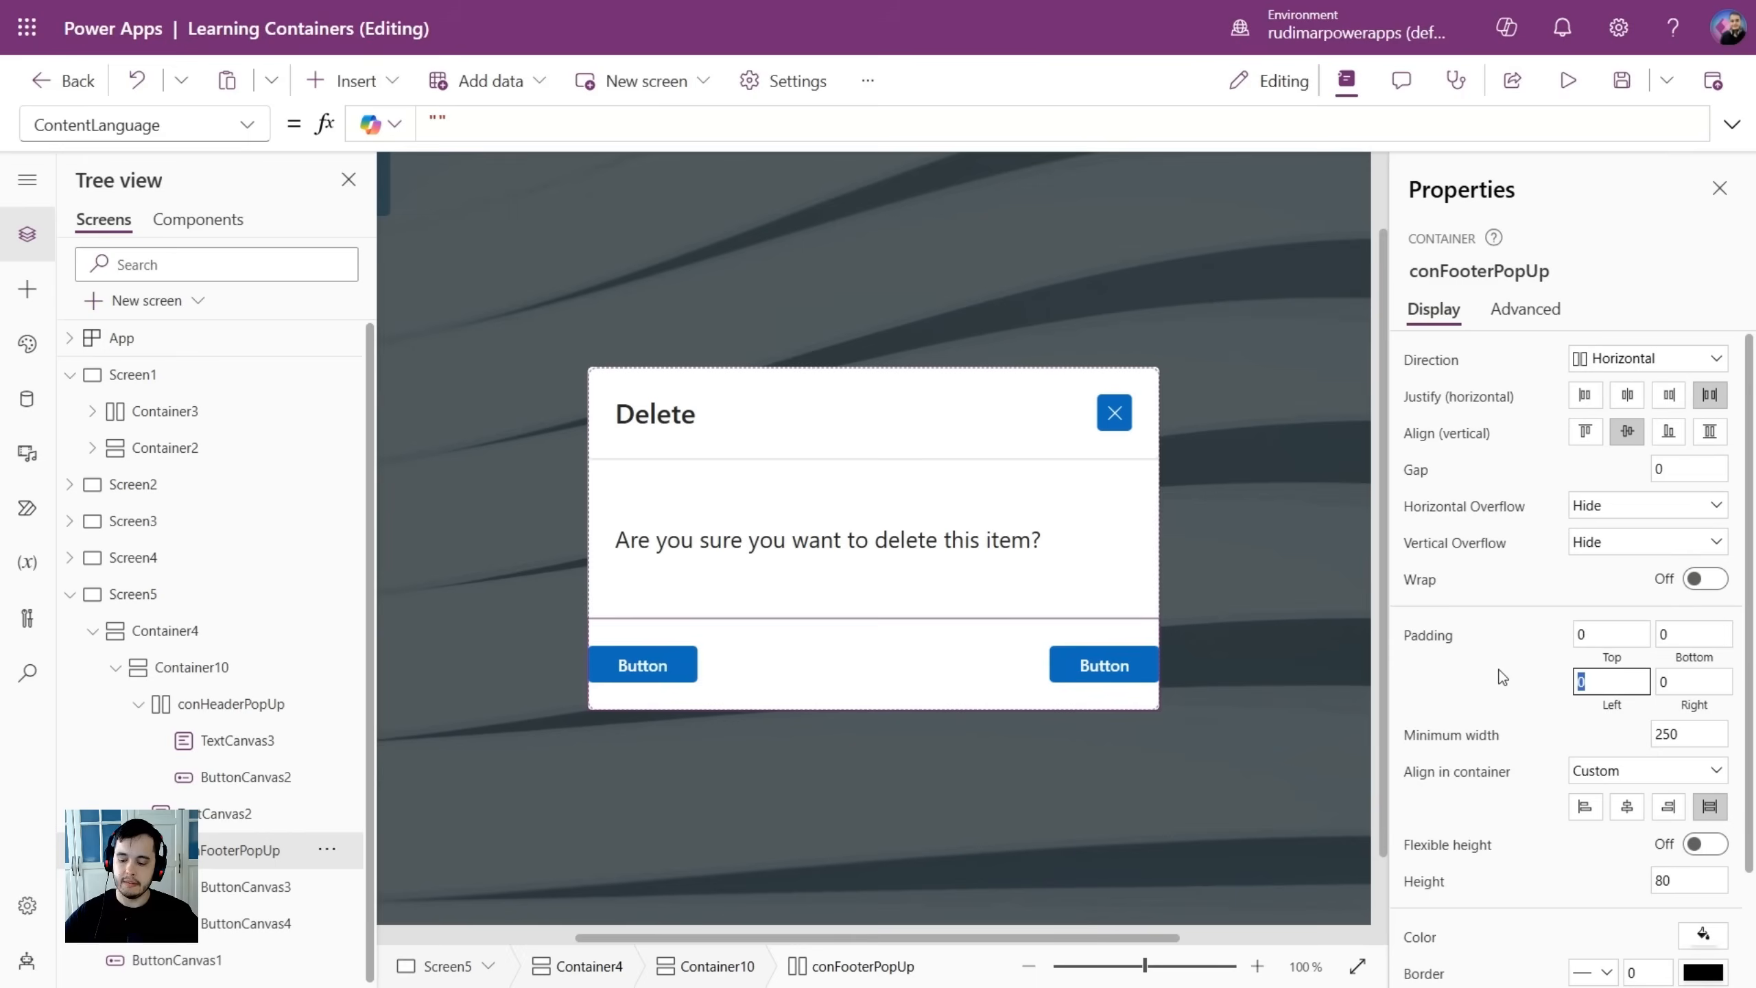
text(24)
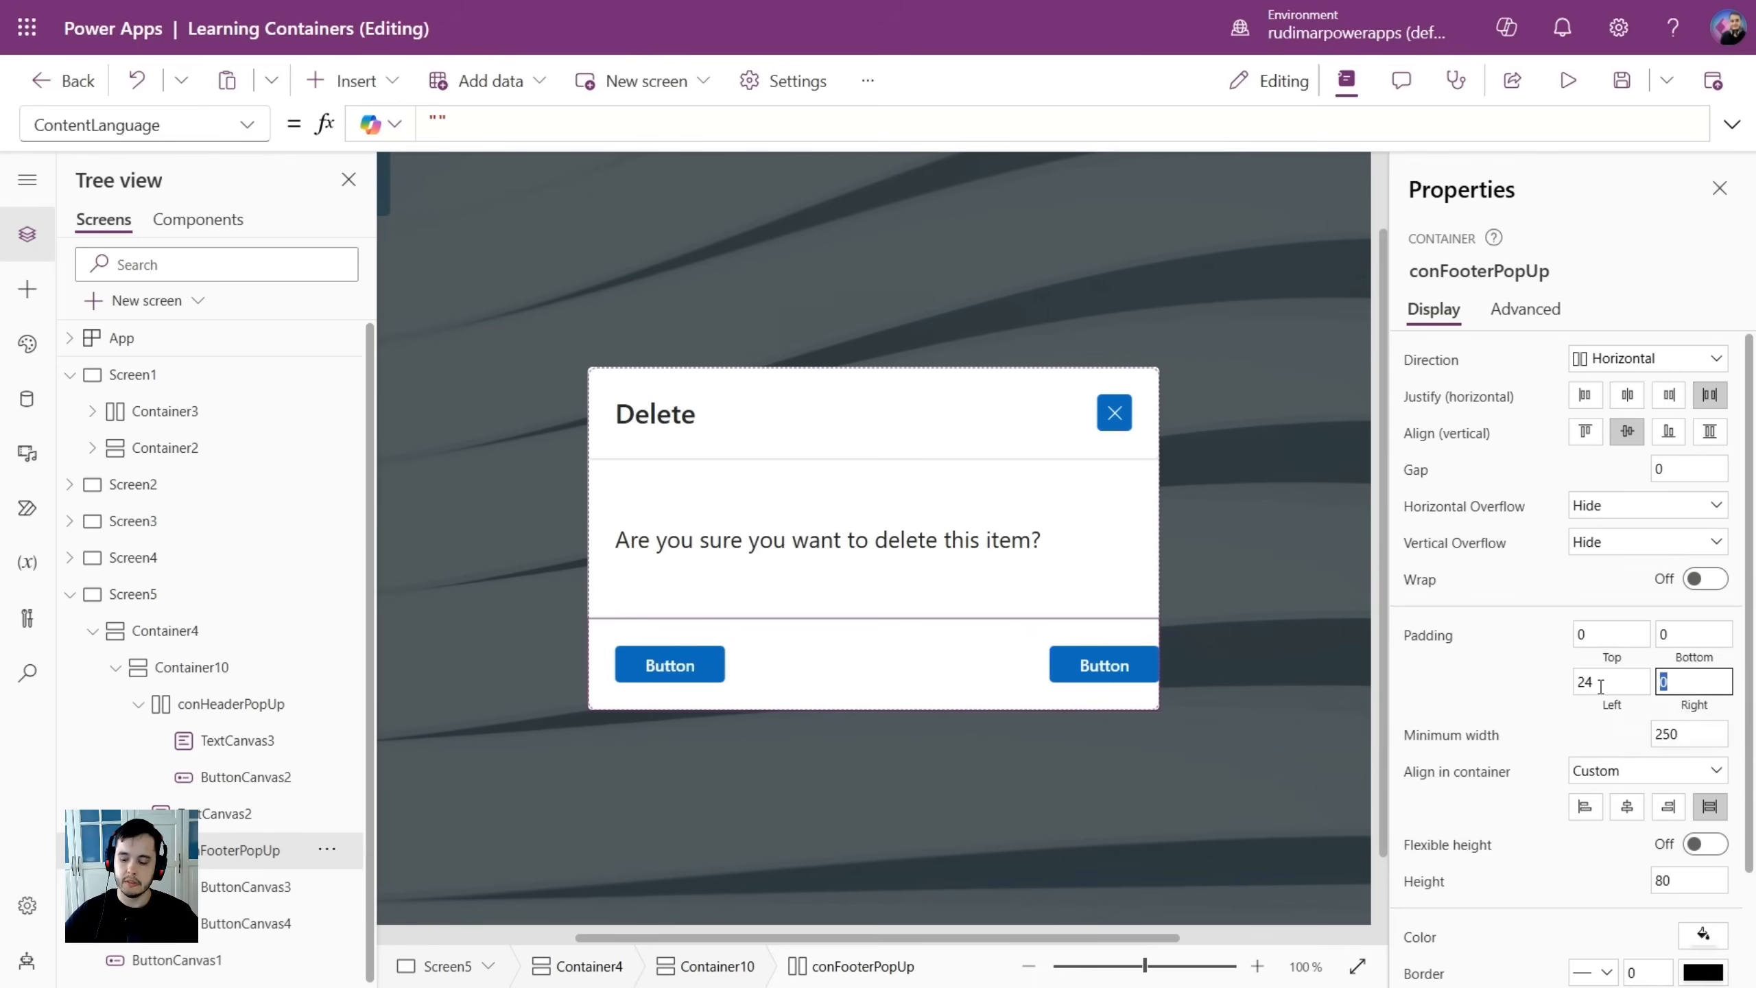
text(24)
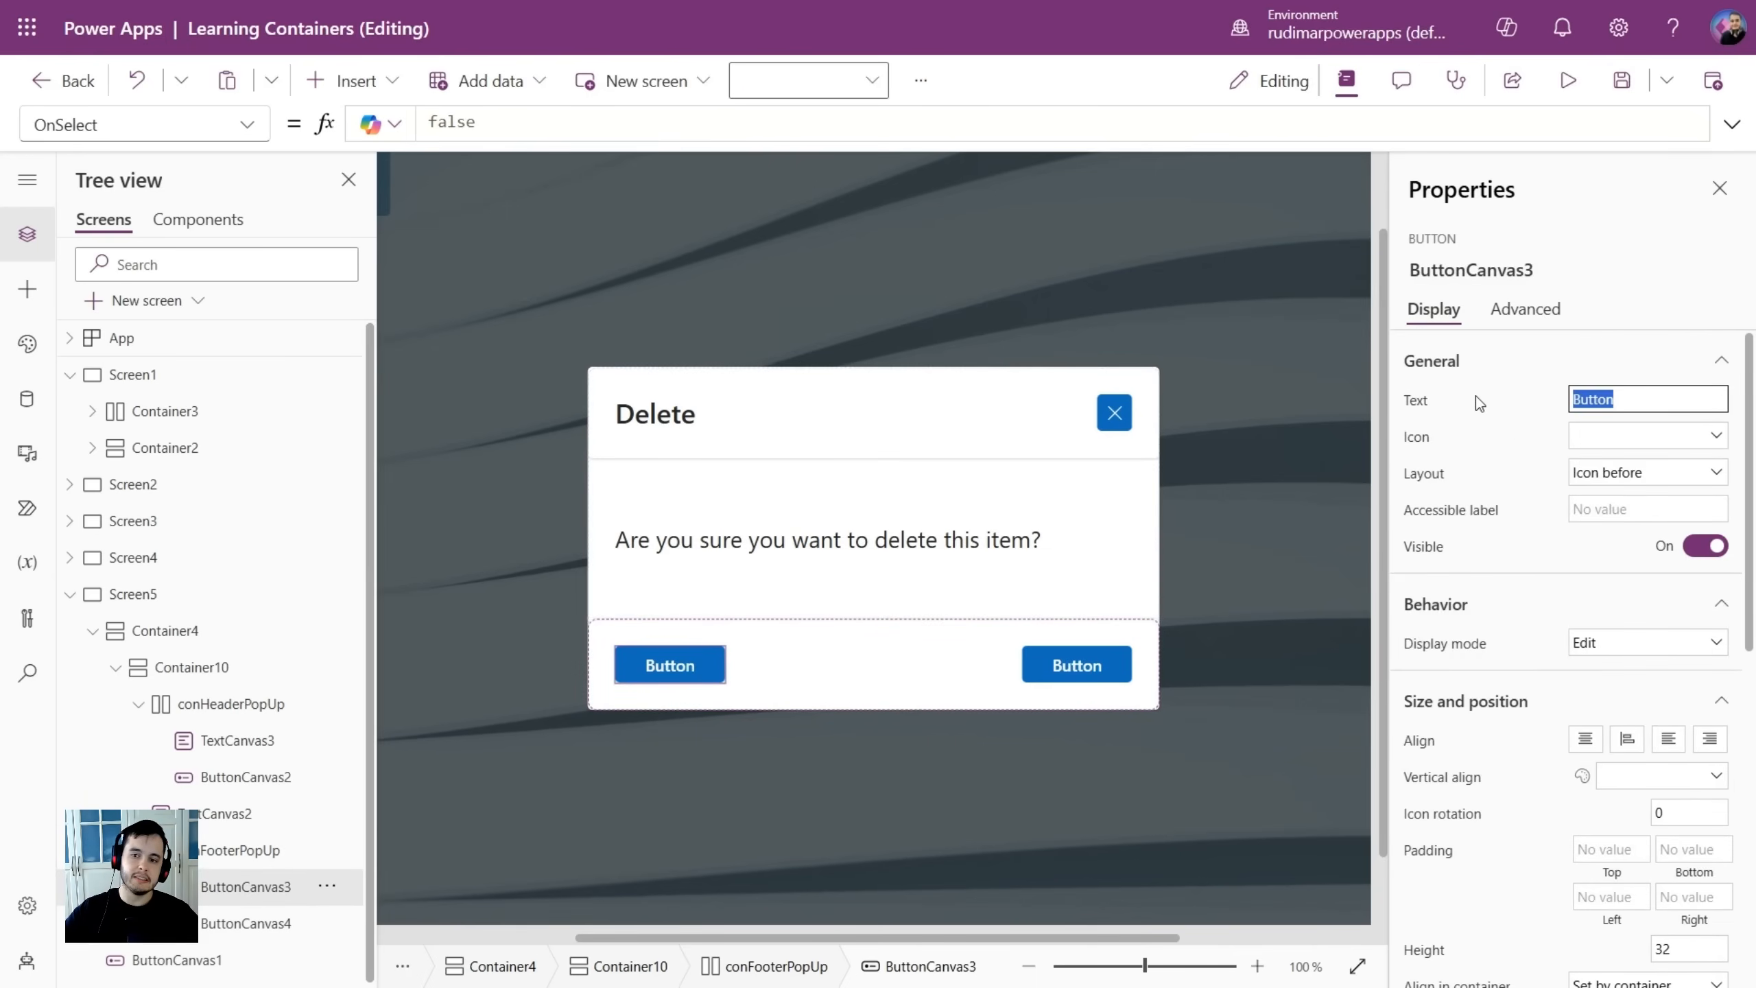
Label ButtonCanvas3 'Cancel' and set its type to Outline.
text(Cancel)
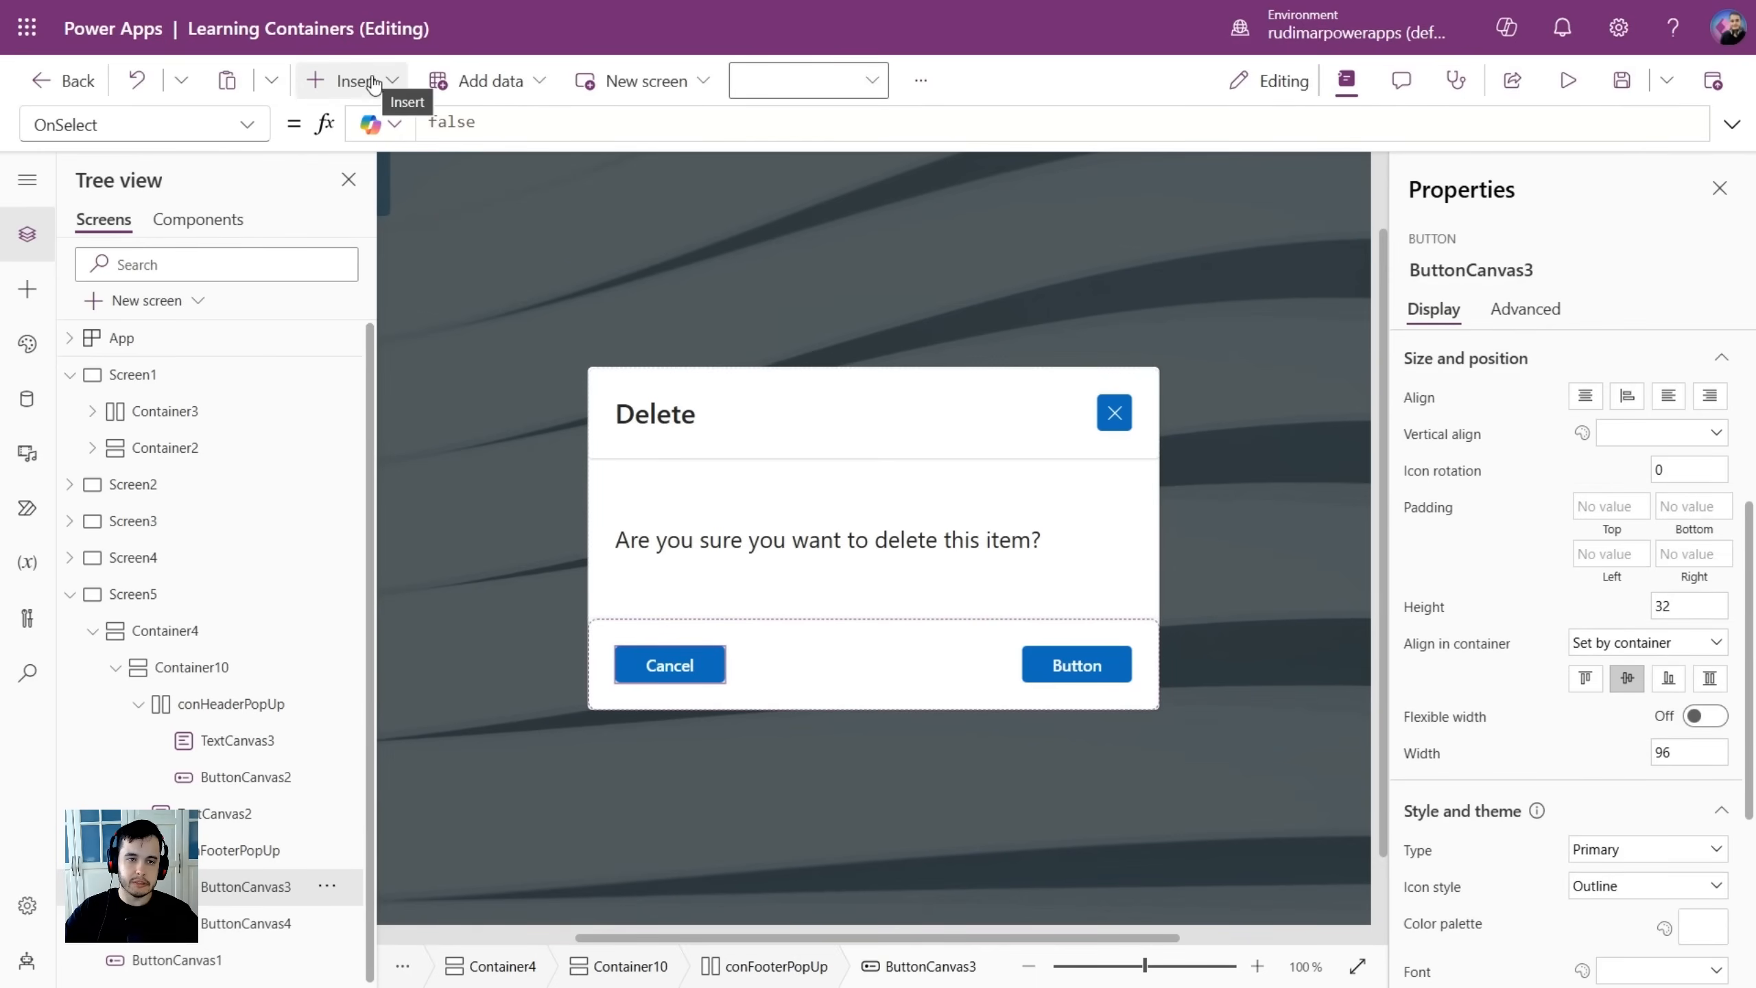
mouse_move(1539, 461)
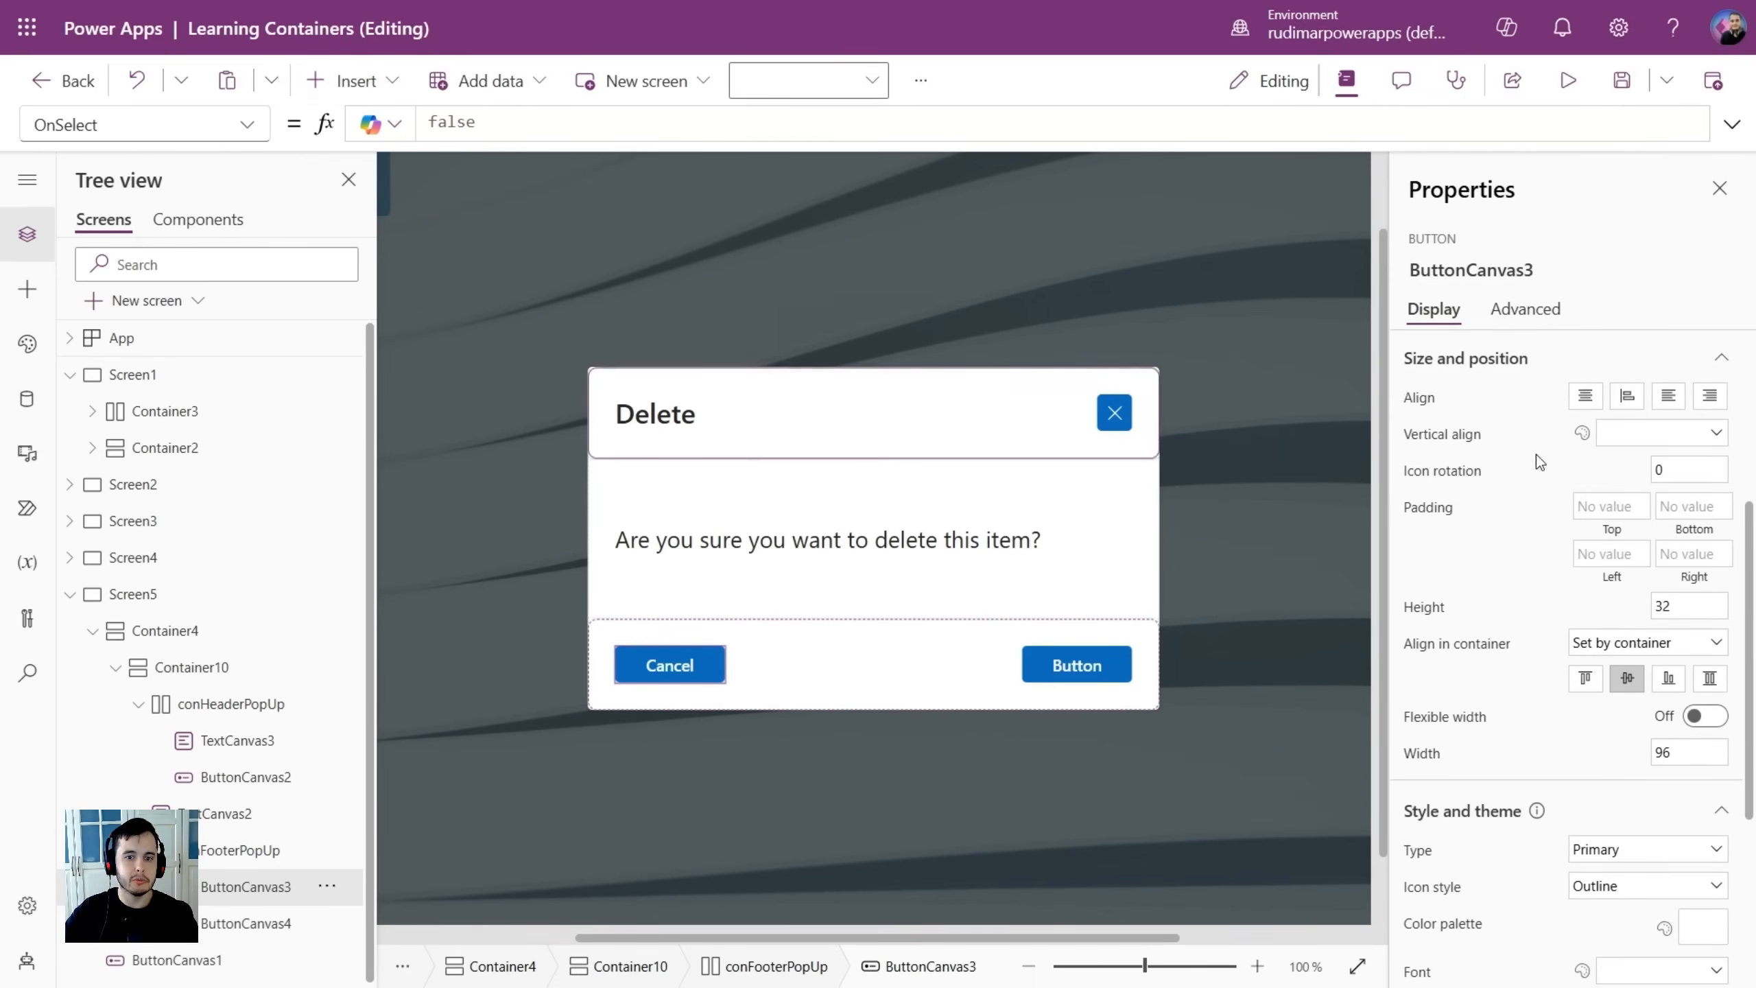
scroll(down, 3)
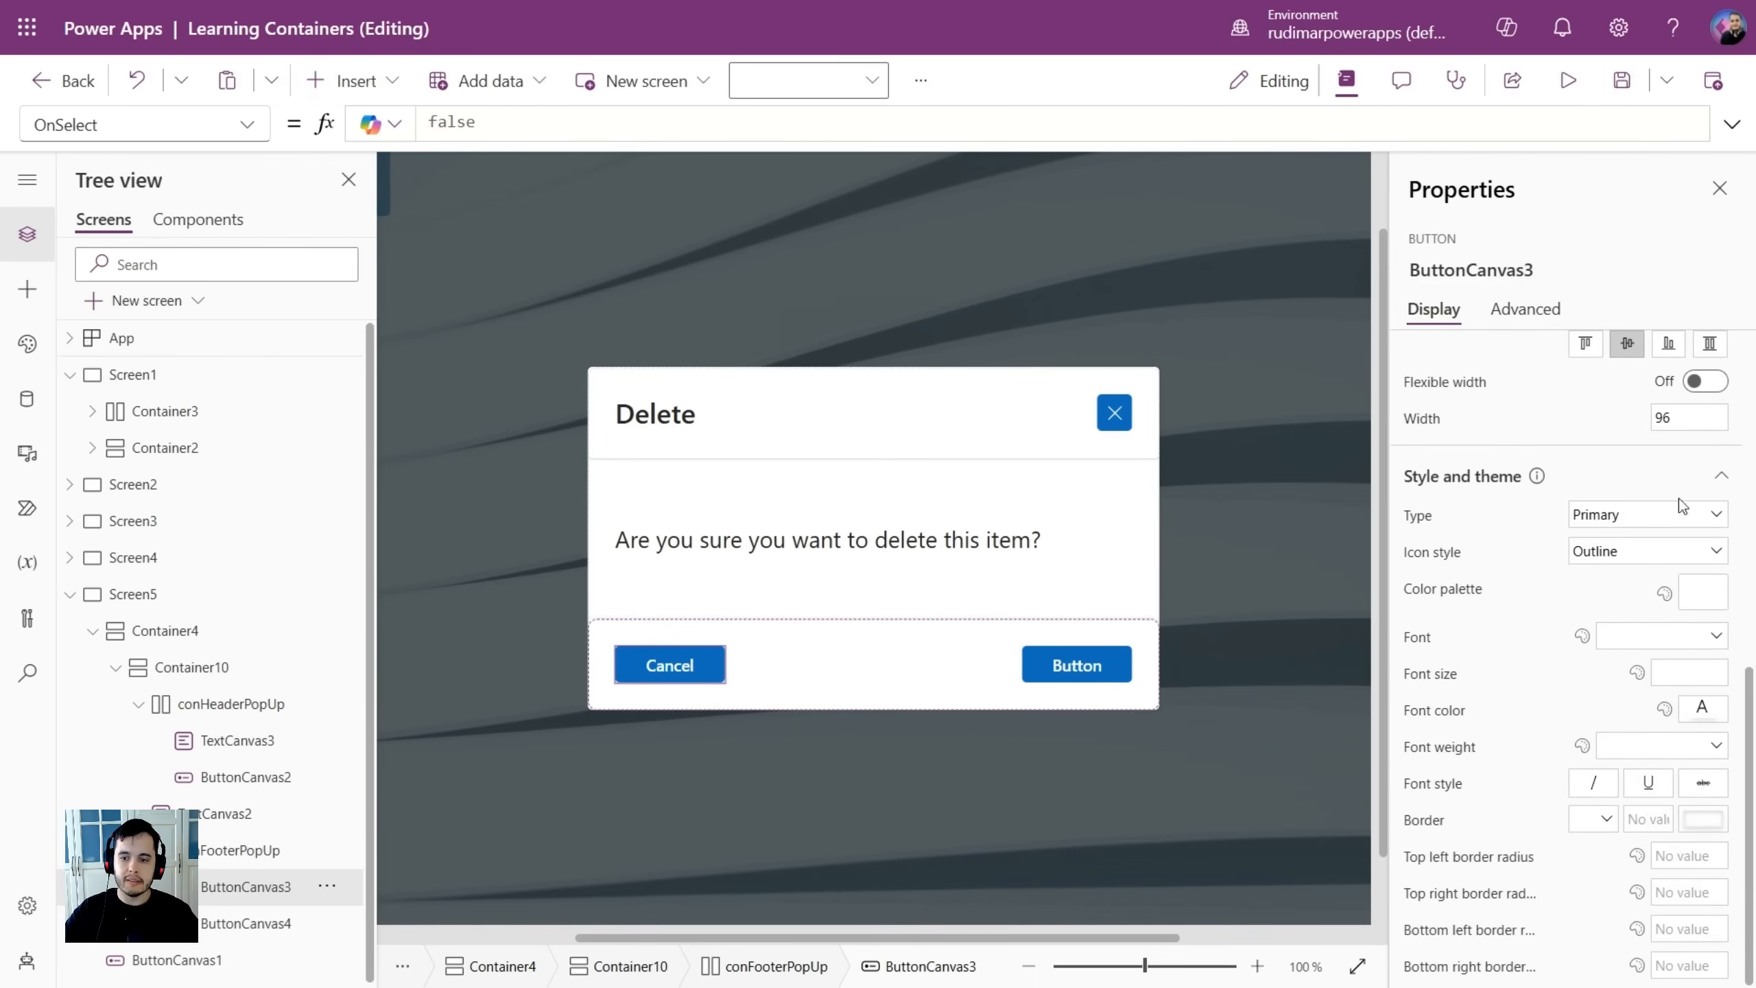
click(1645, 514)
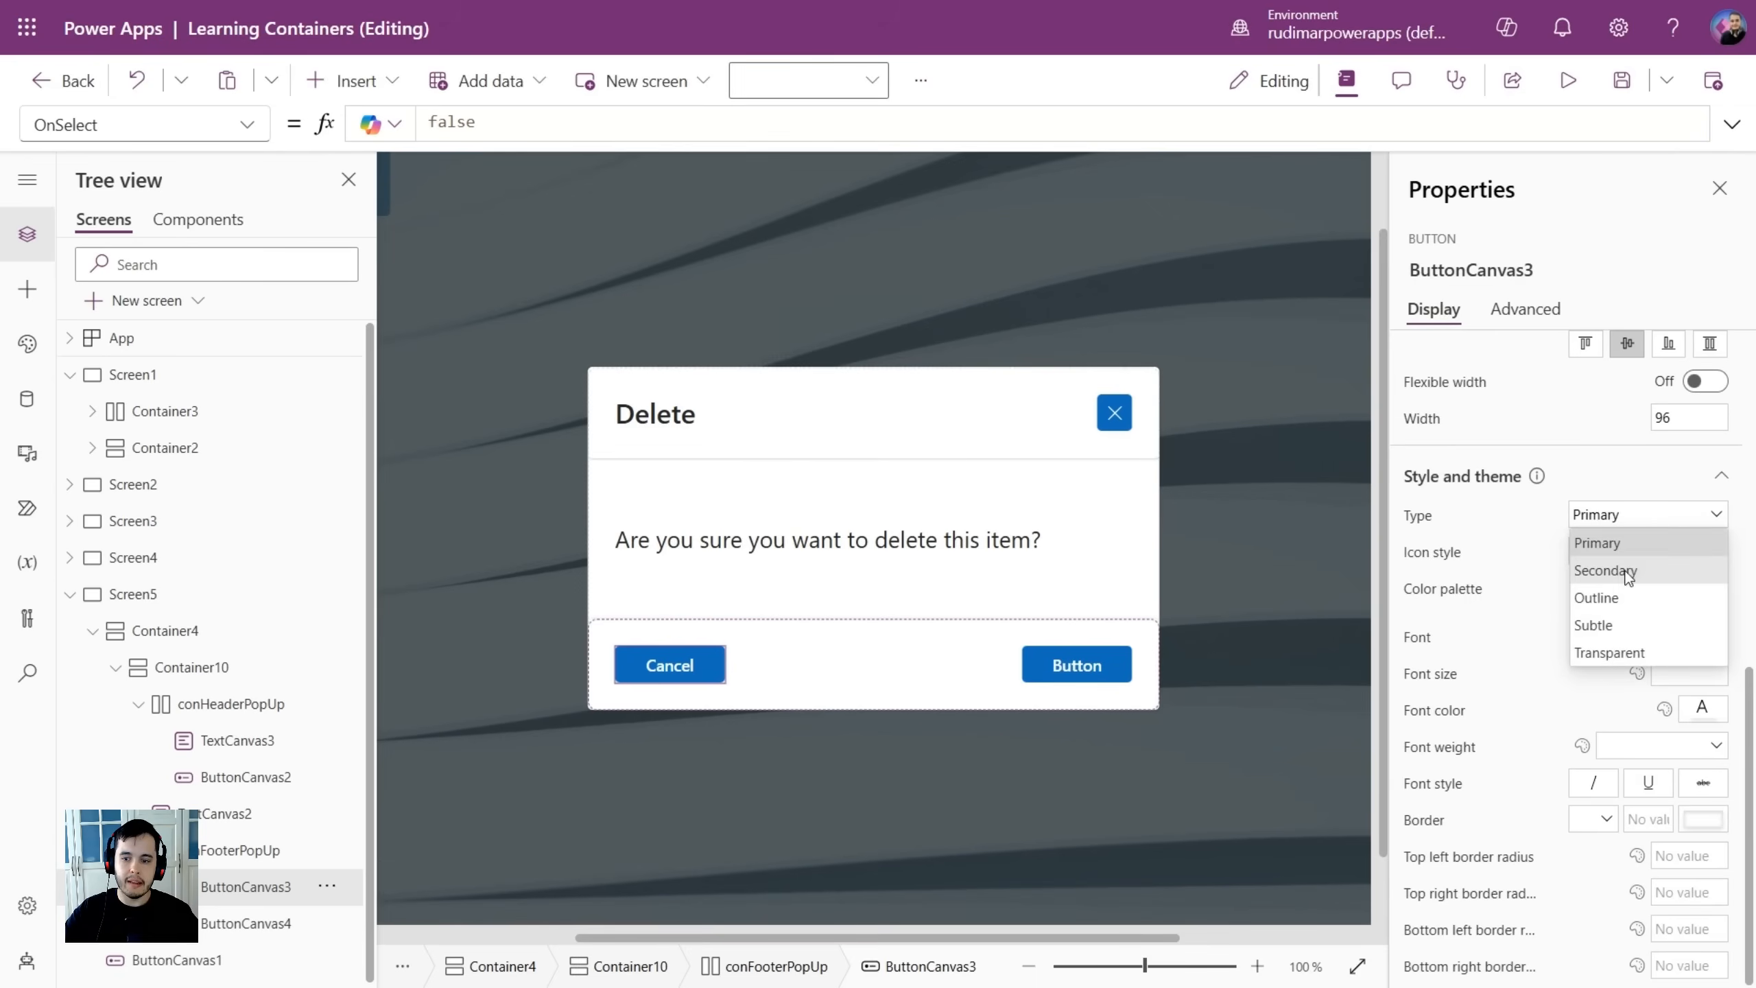
click(1596, 597)
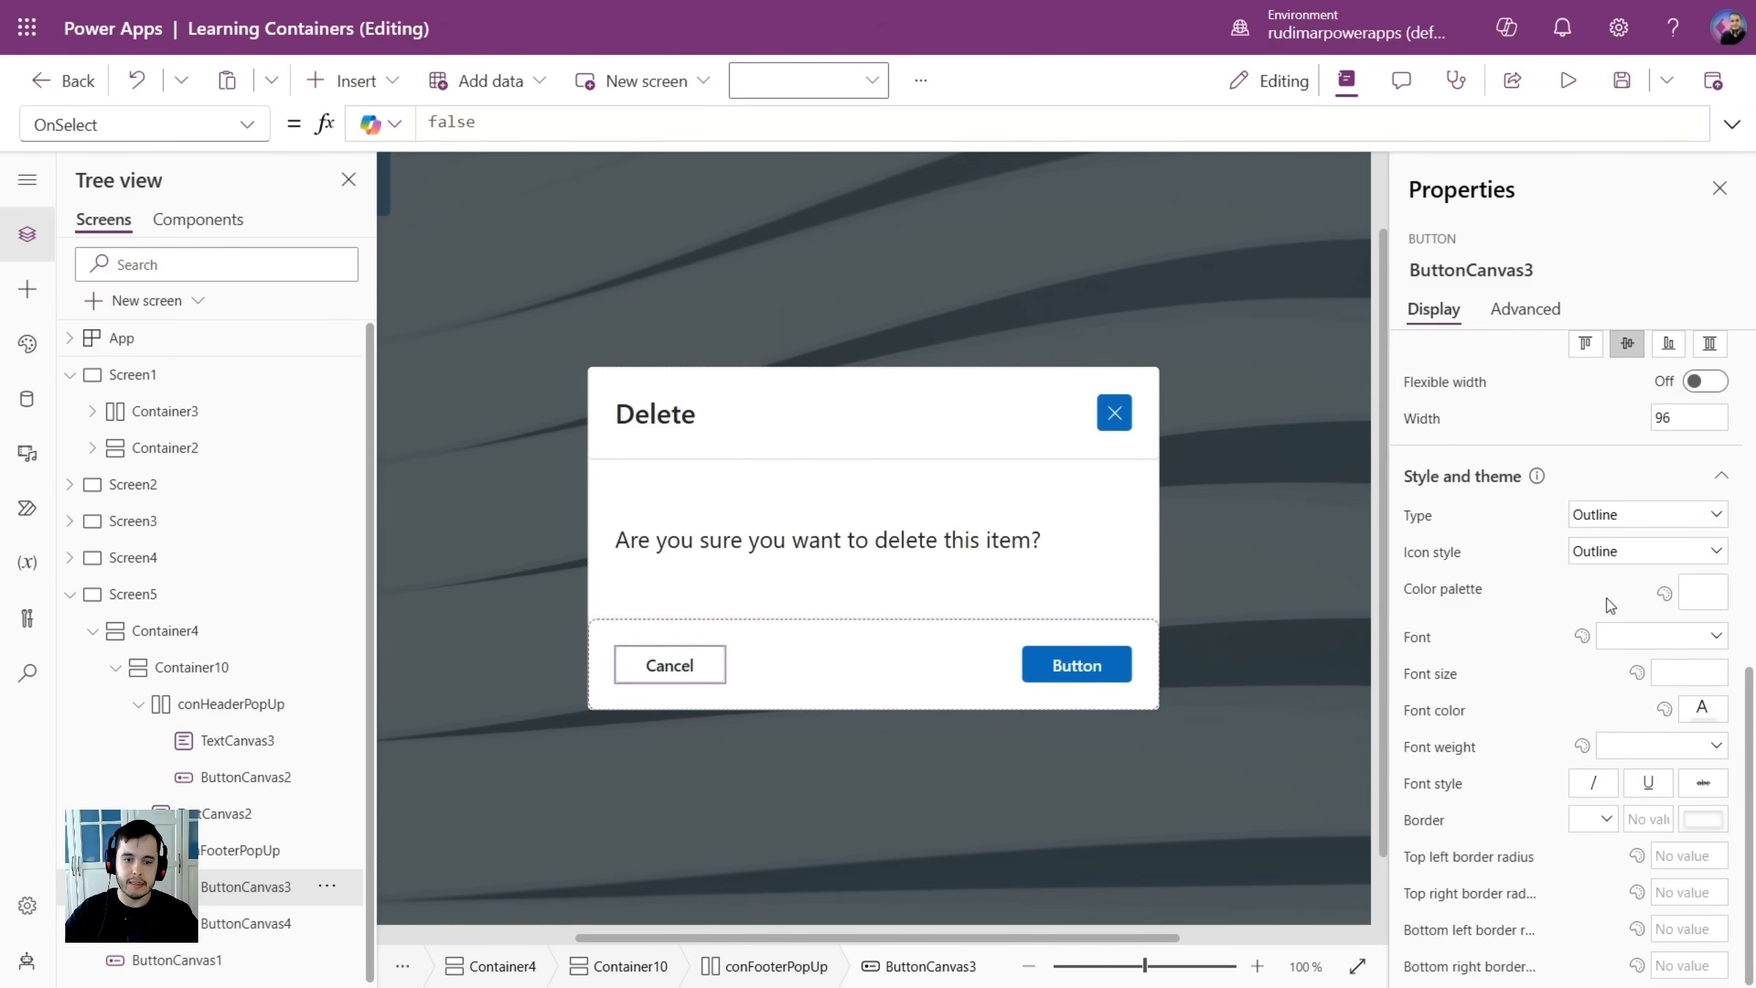
Label ButtonCanvas4 'Delete' with the red colour palette, preview, and close the preview.
click(246, 922)
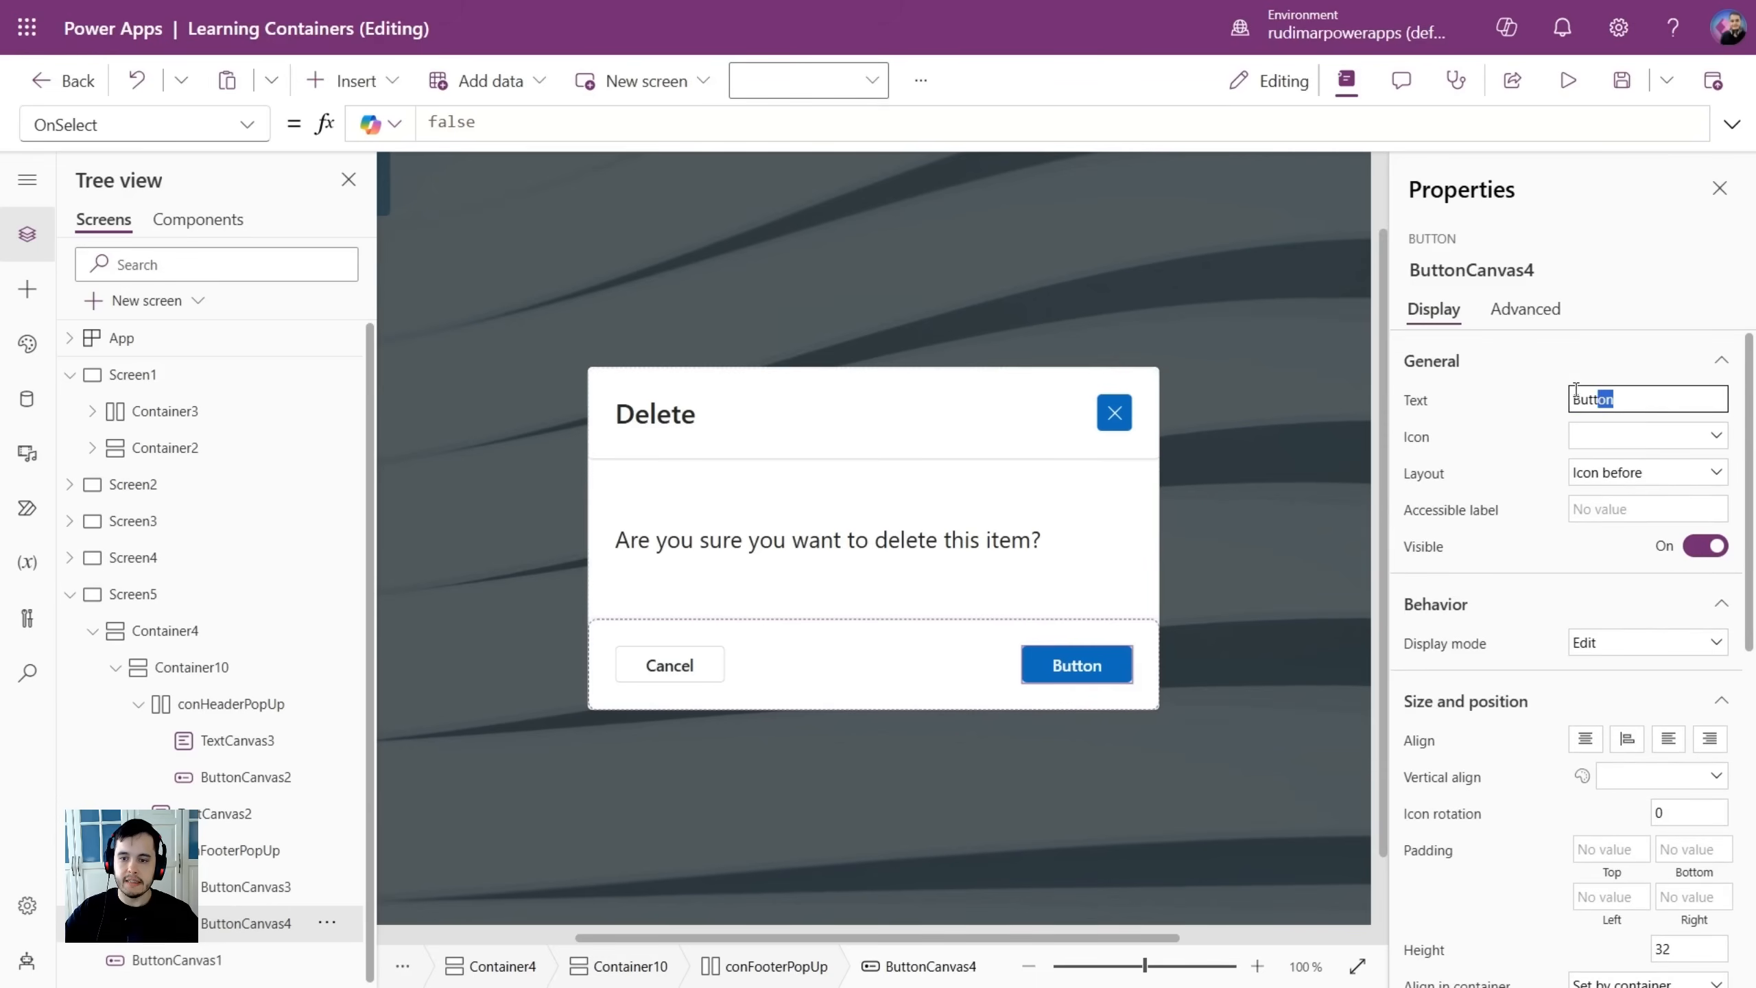
text(Delete)
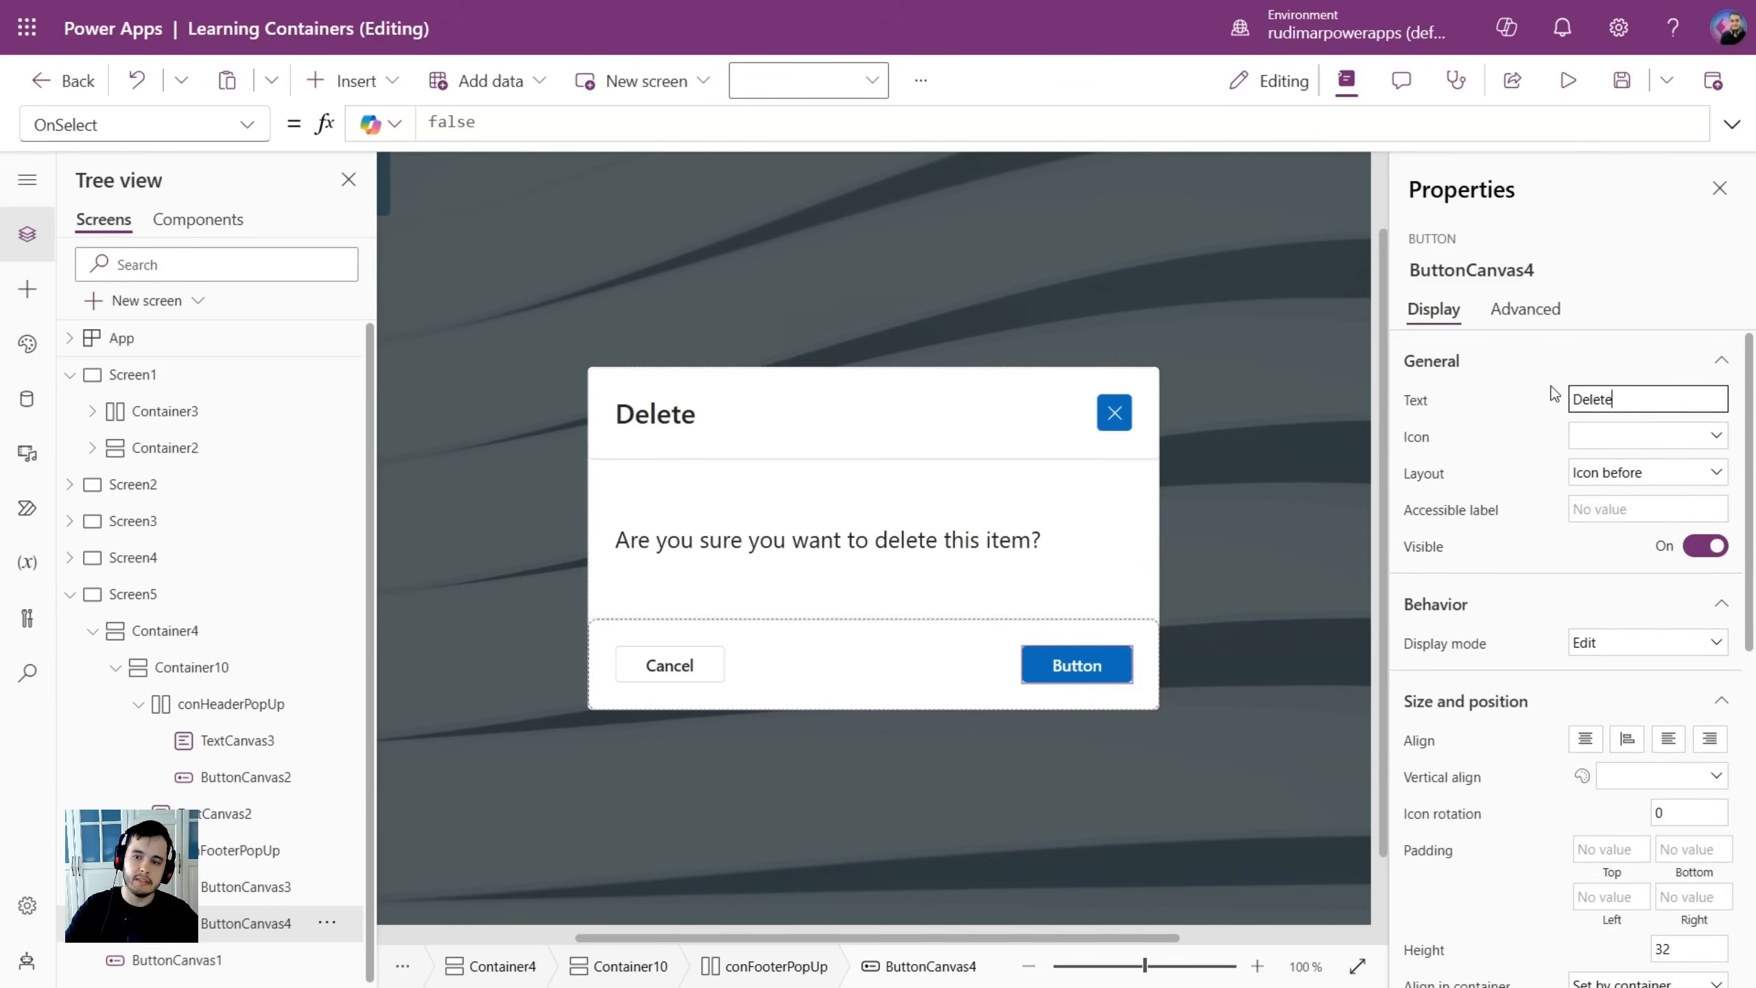
scroll(down, 3)
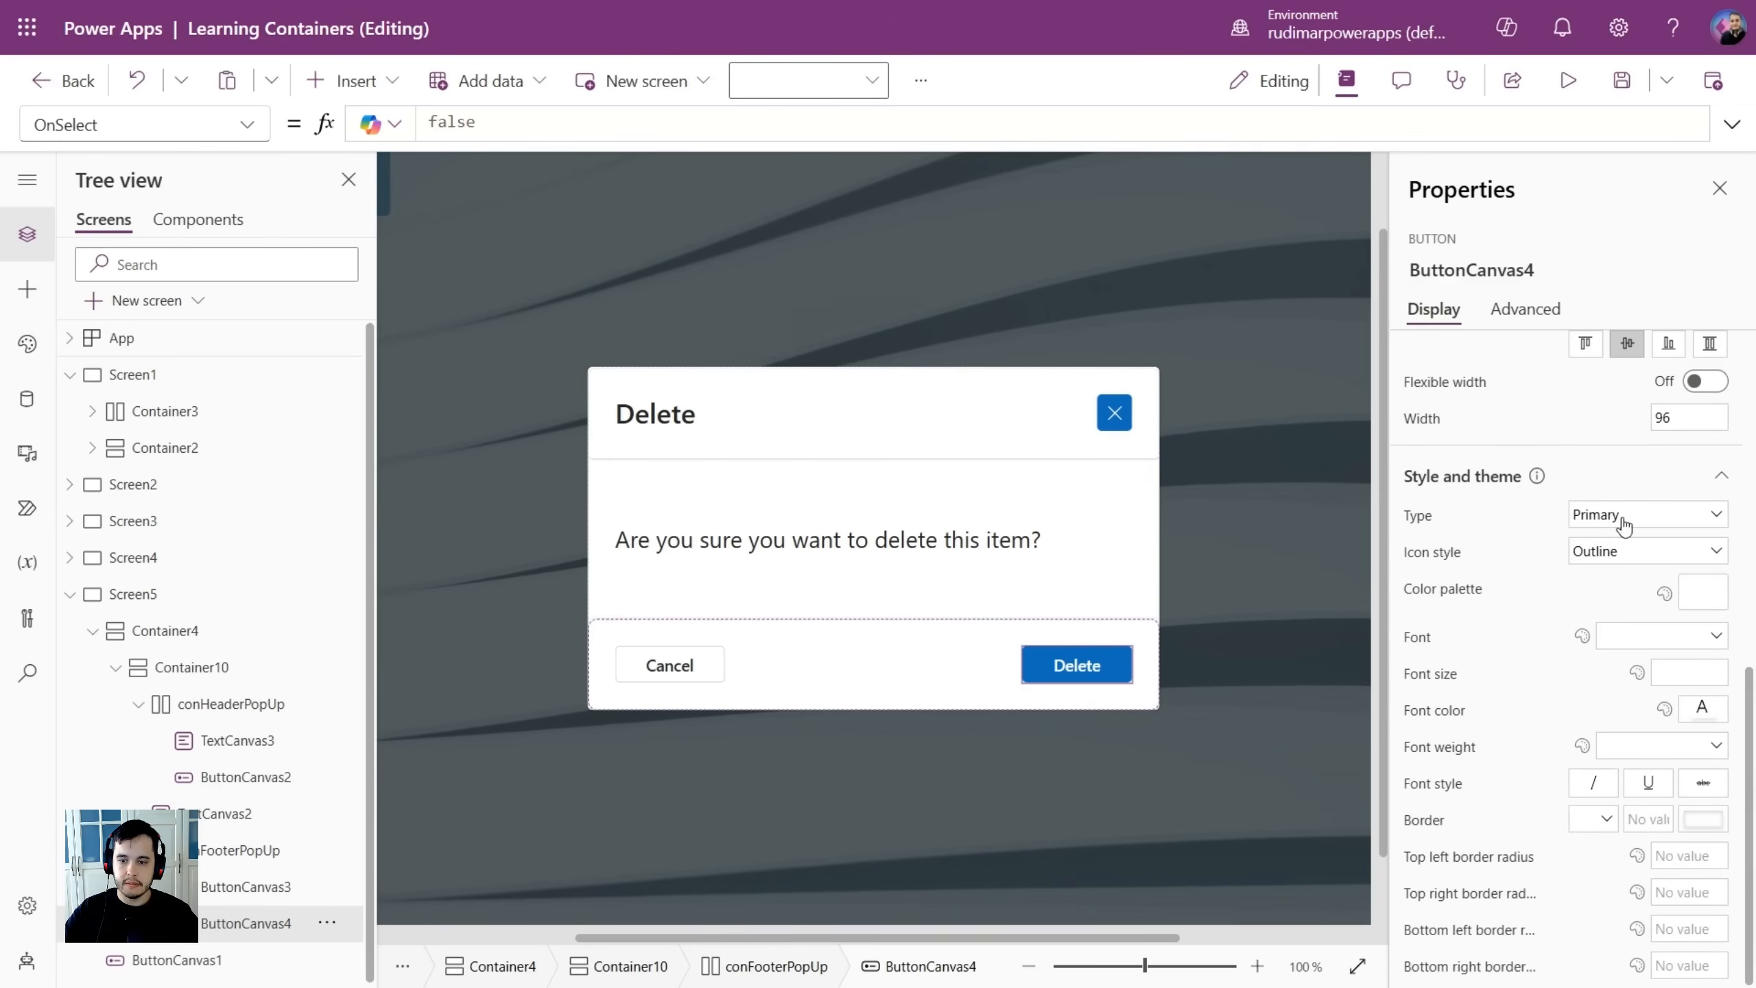
mouse_move(1606, 559)
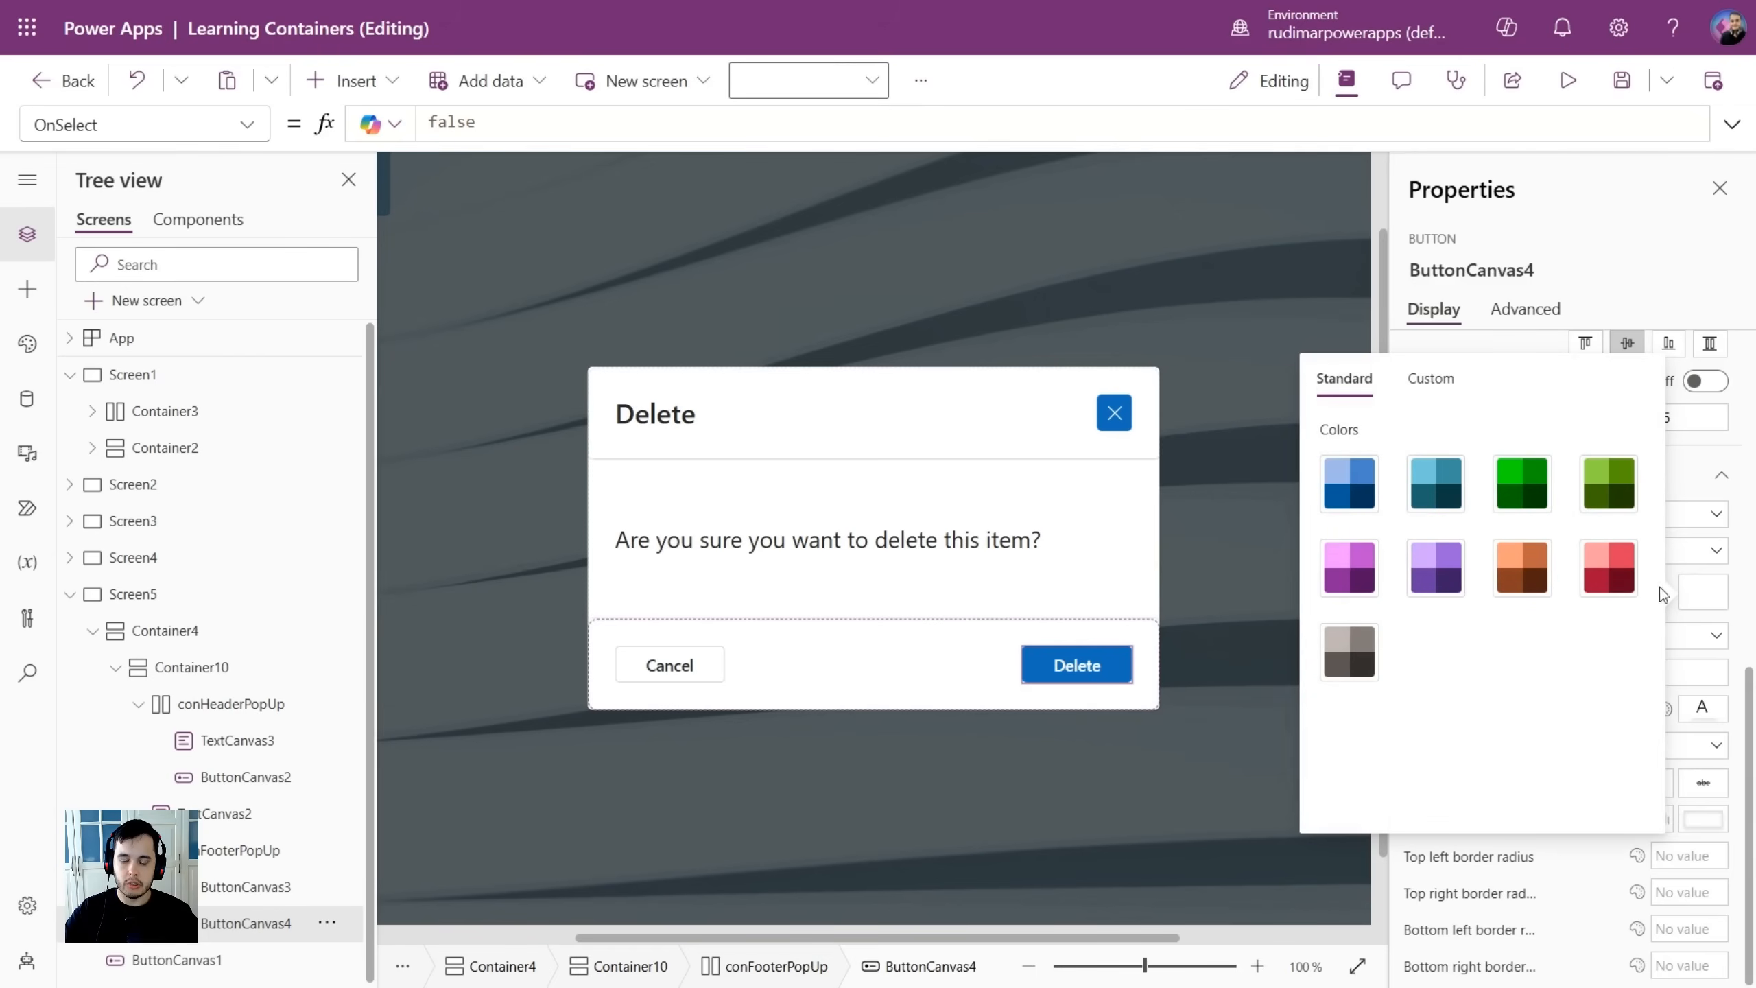
click(1608, 565)
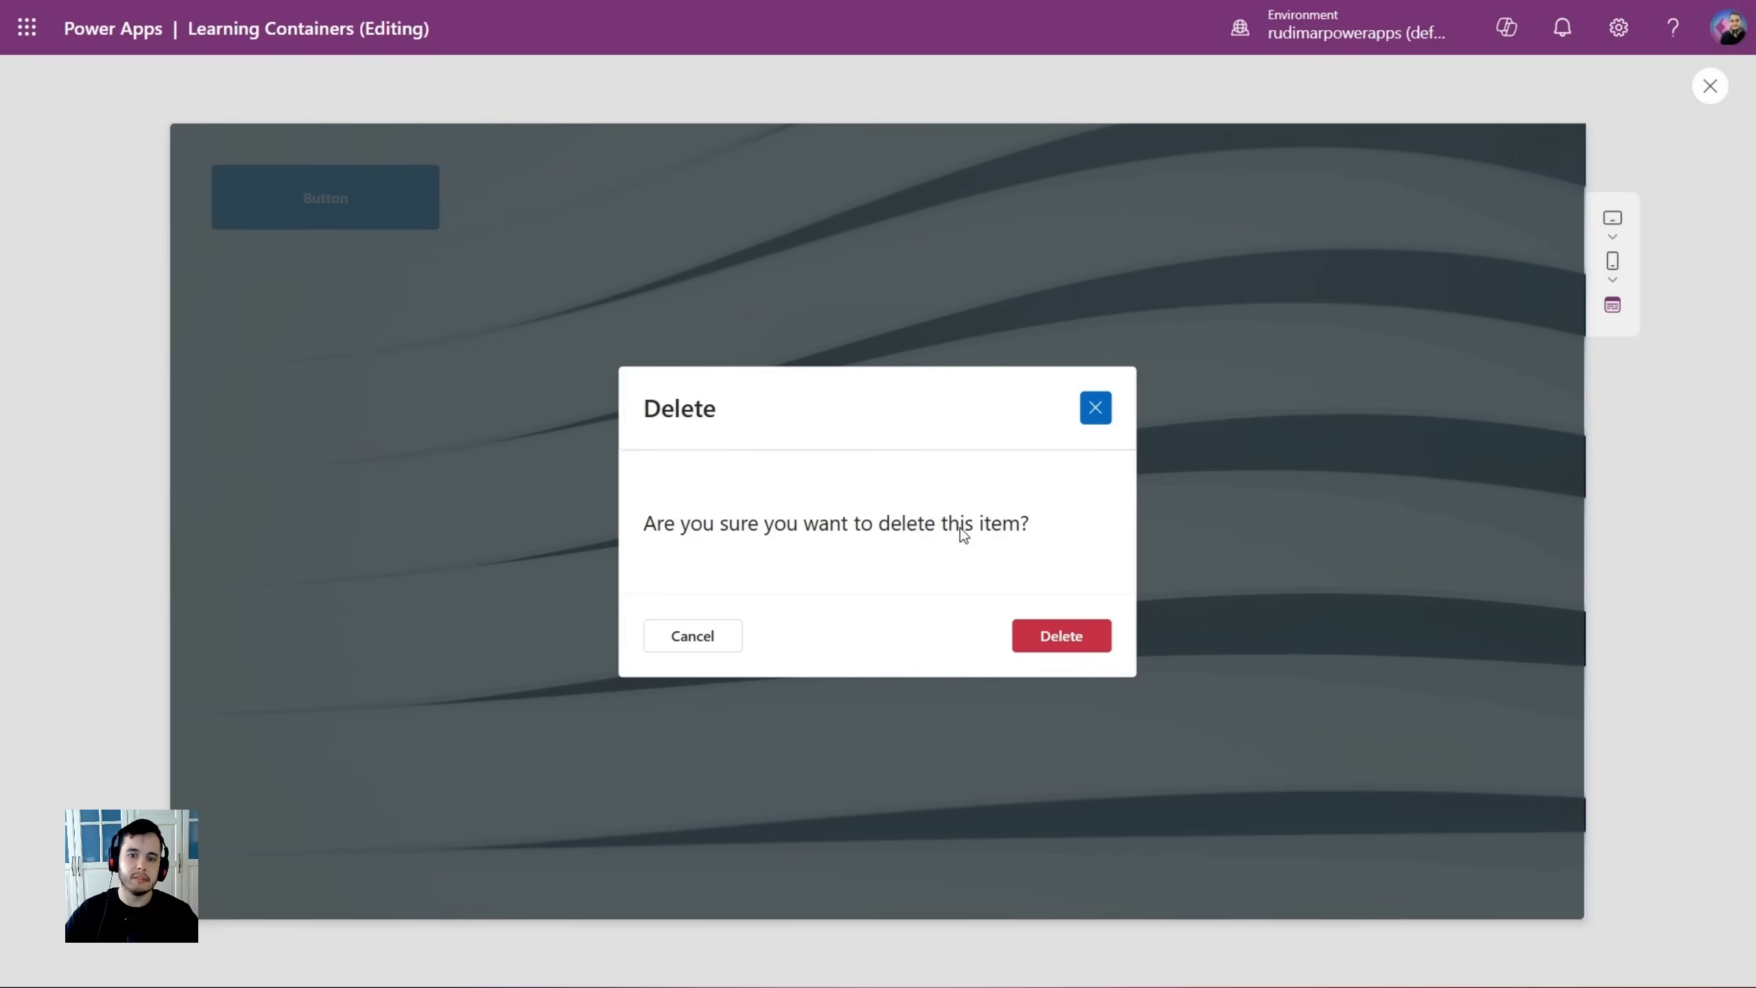
click(1709, 86)
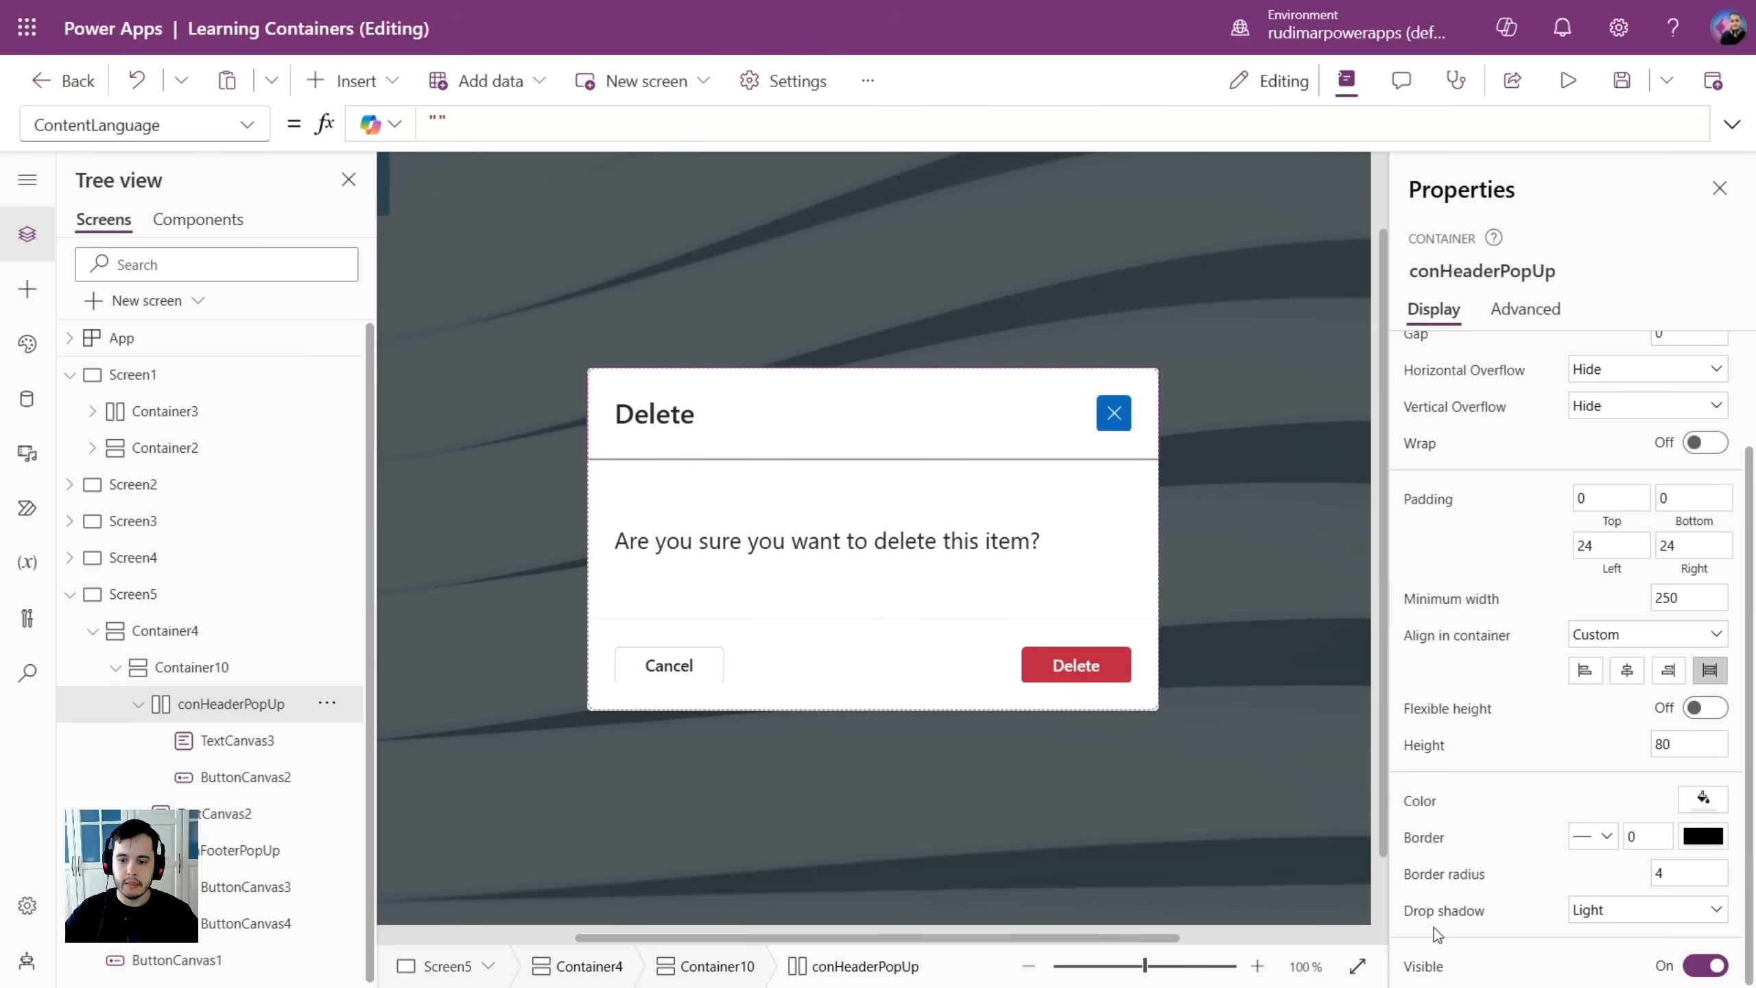
Set conHeaderPopUp's drop shadow to None, leaving the footer shadow None.
click(1646, 908)
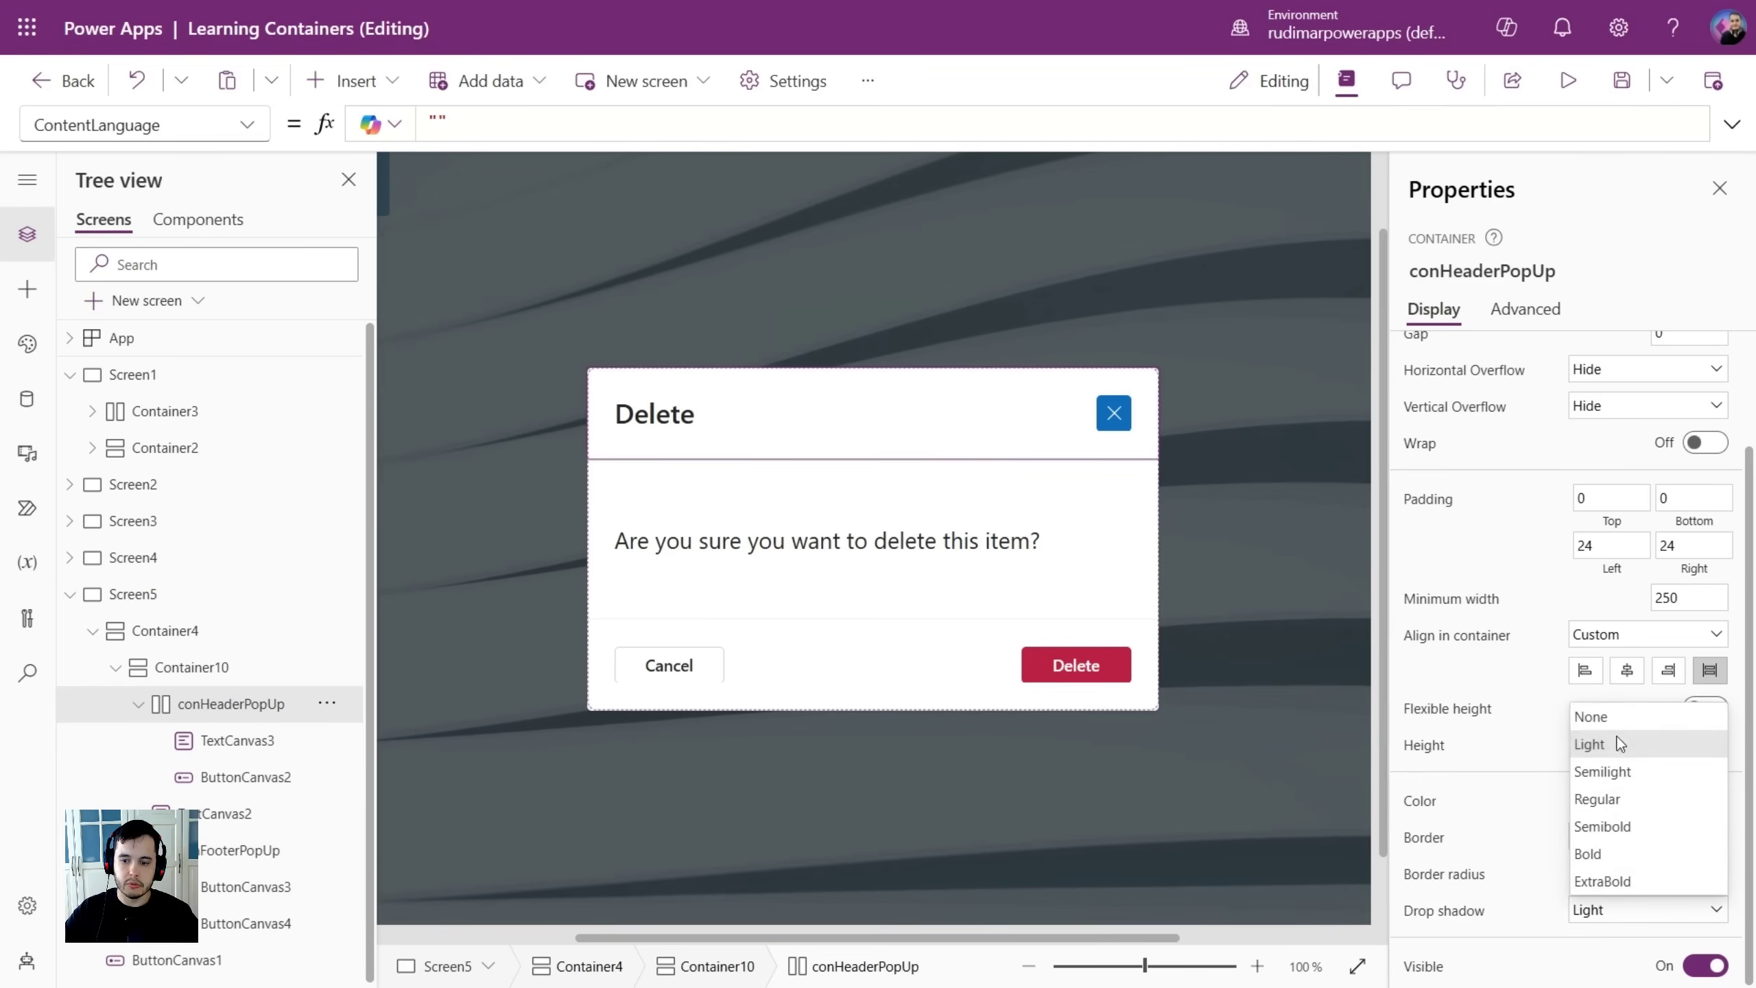
click(239, 850)
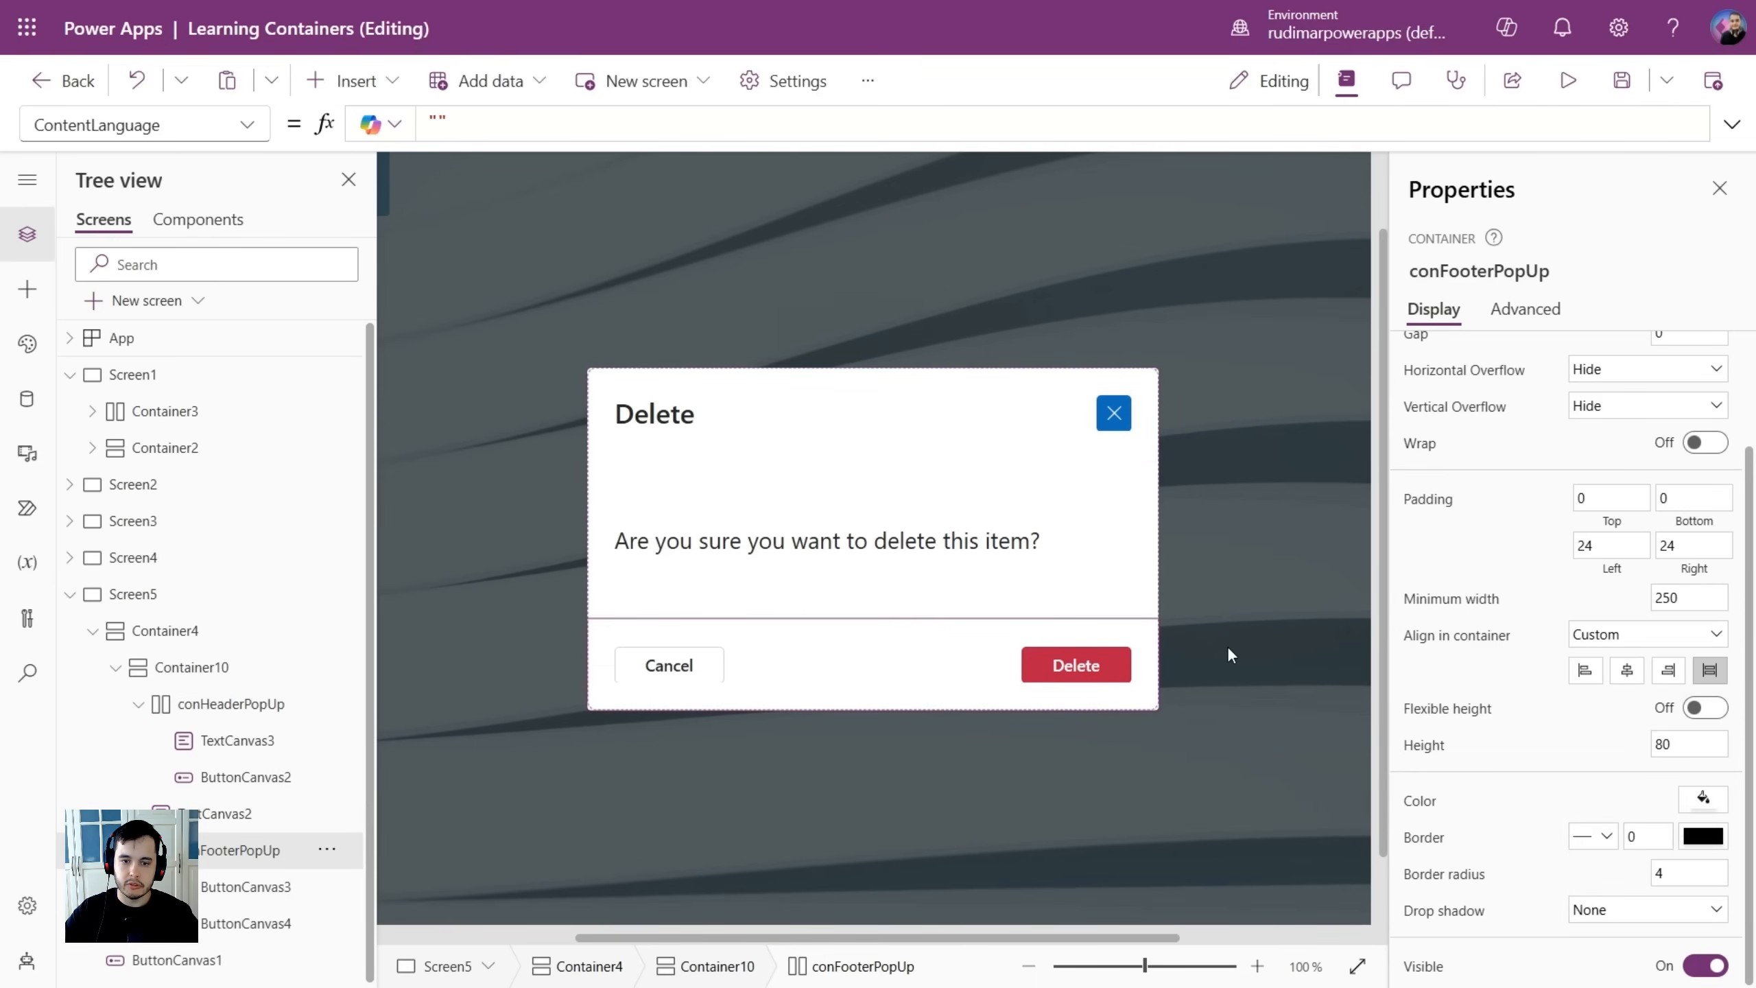
click(1568, 80)
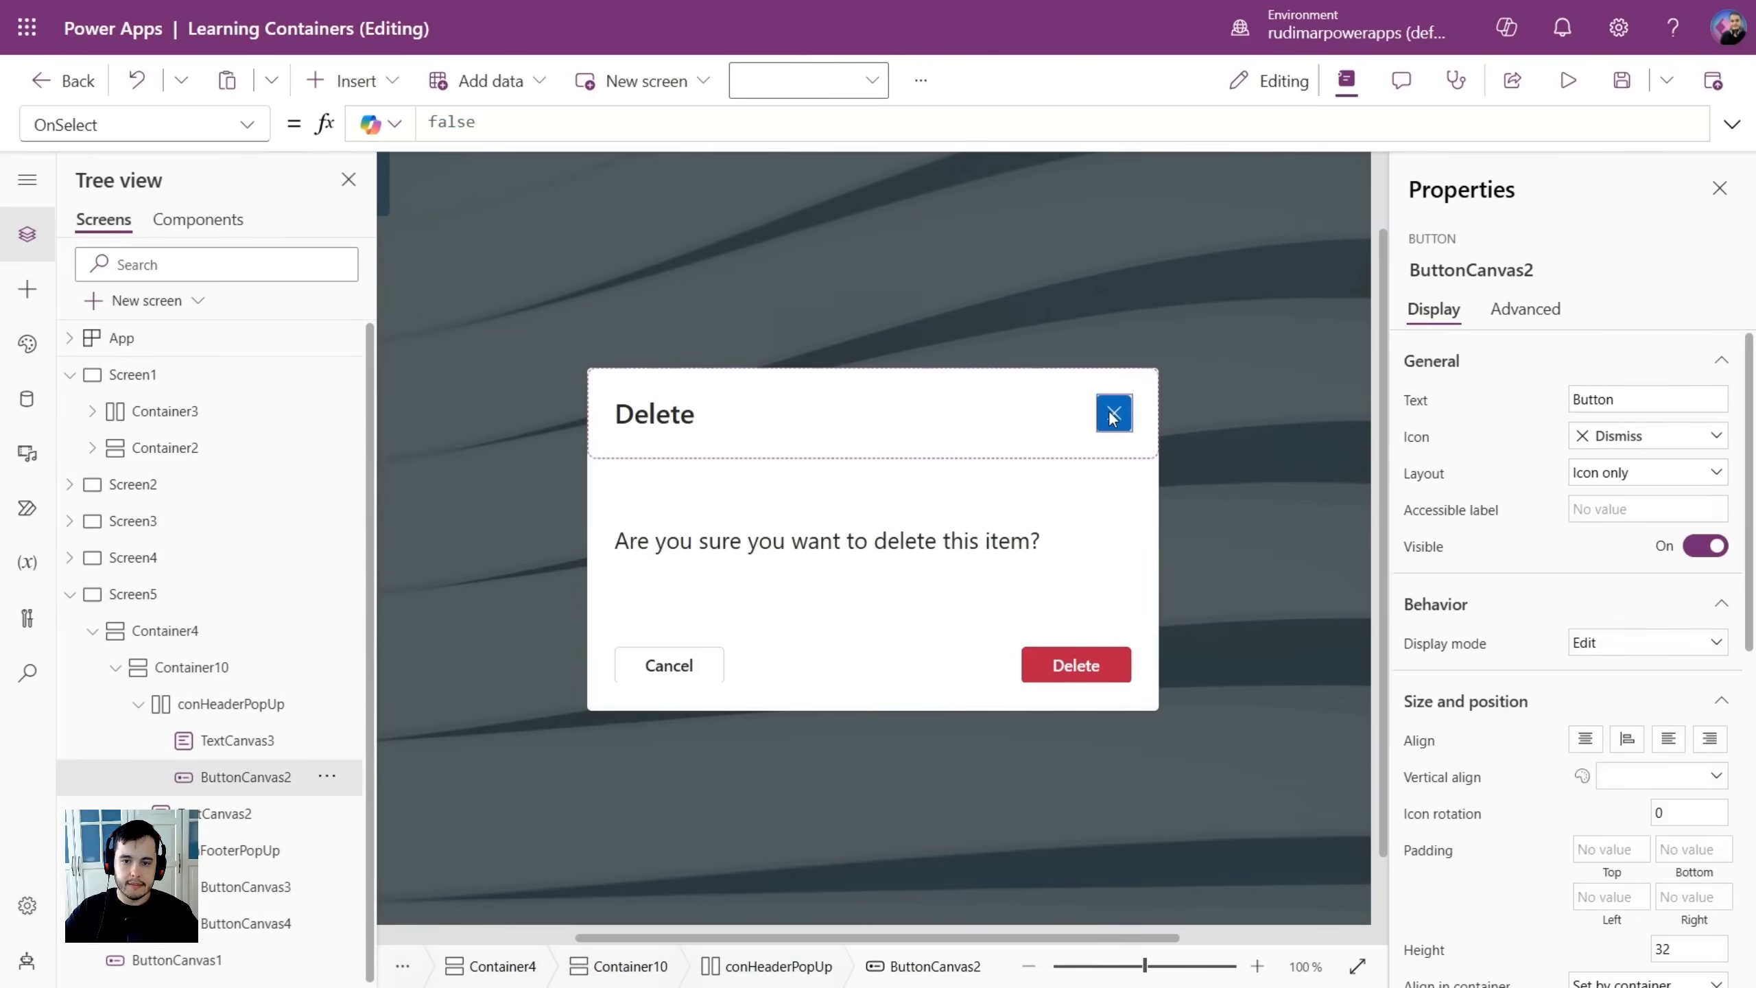
mouse_move(1617, 545)
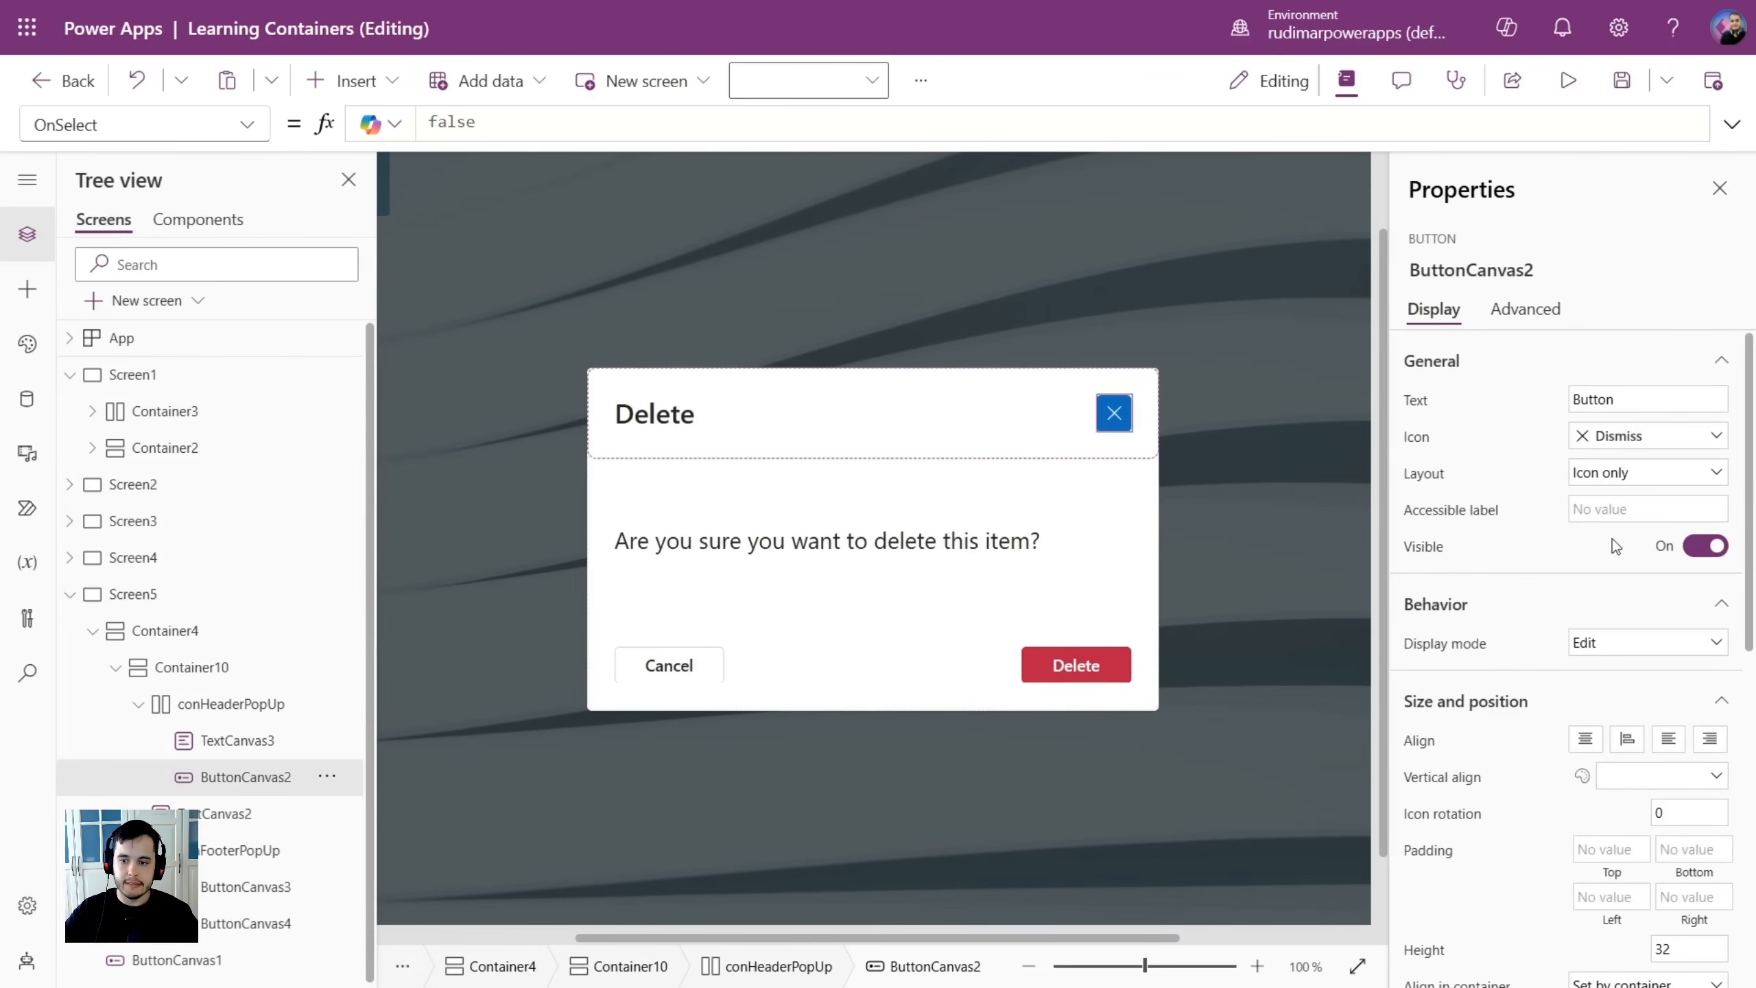
Set the ButtonCanvas2 close icon to the Subtle type and run the app preview.
scroll(down, 3)
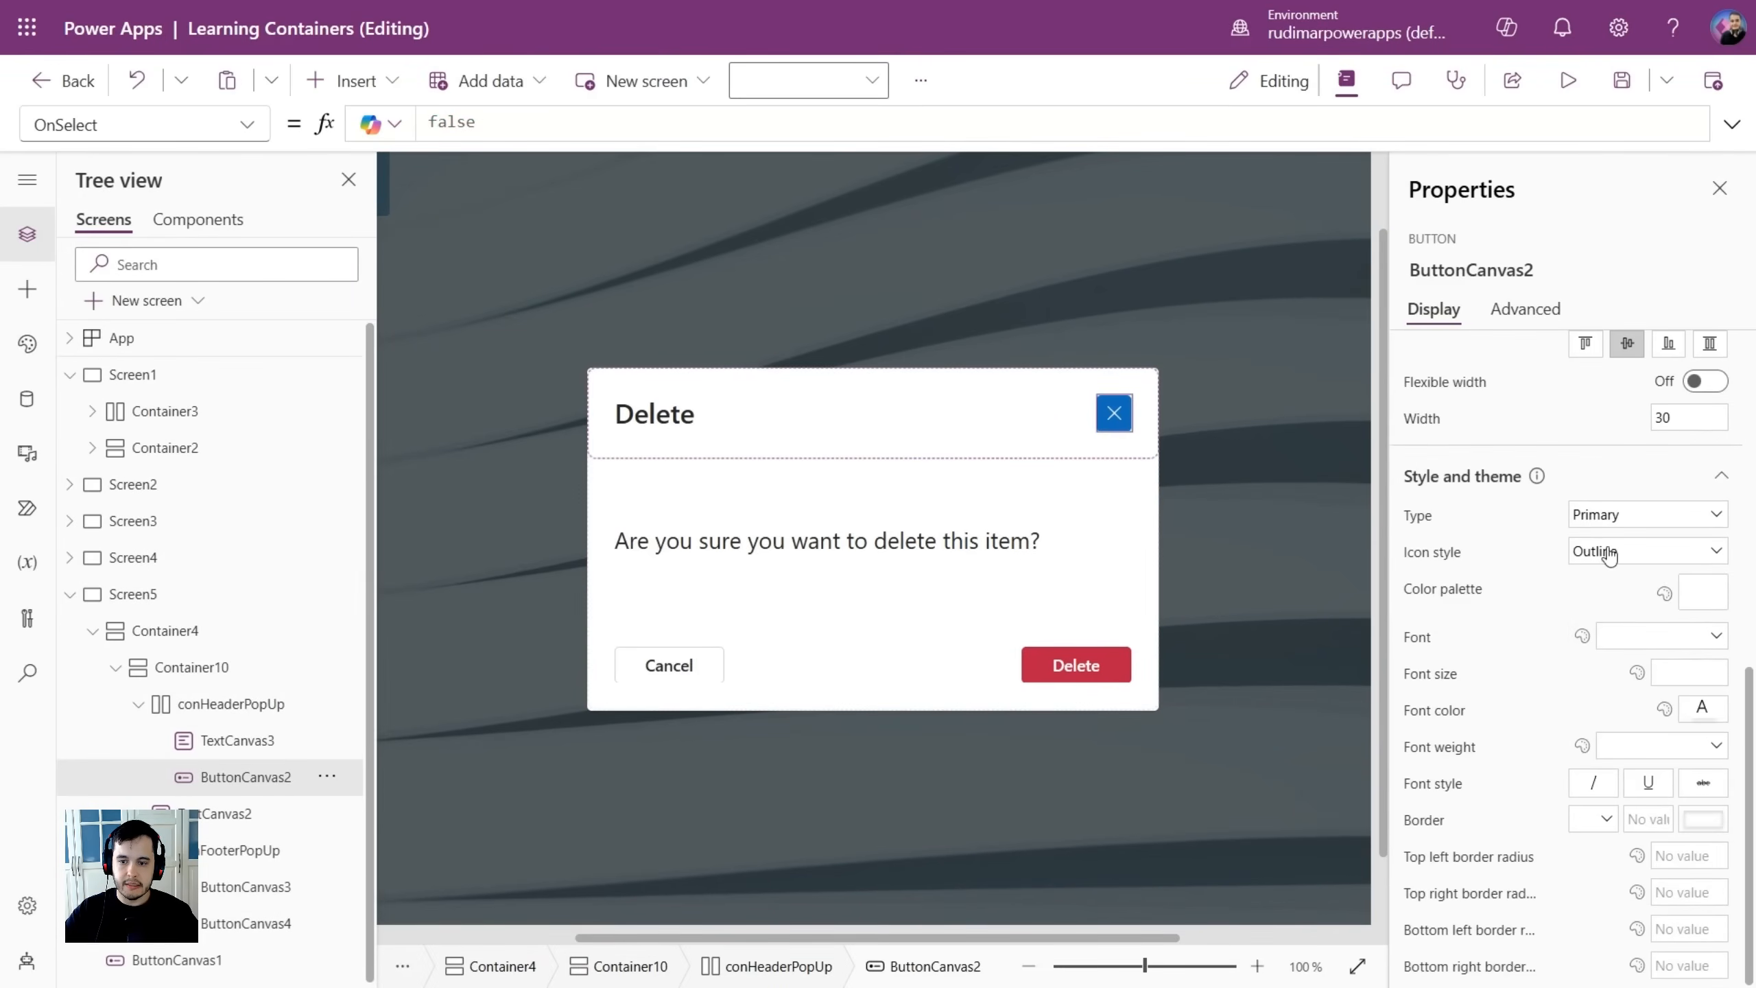
click(1647, 514)
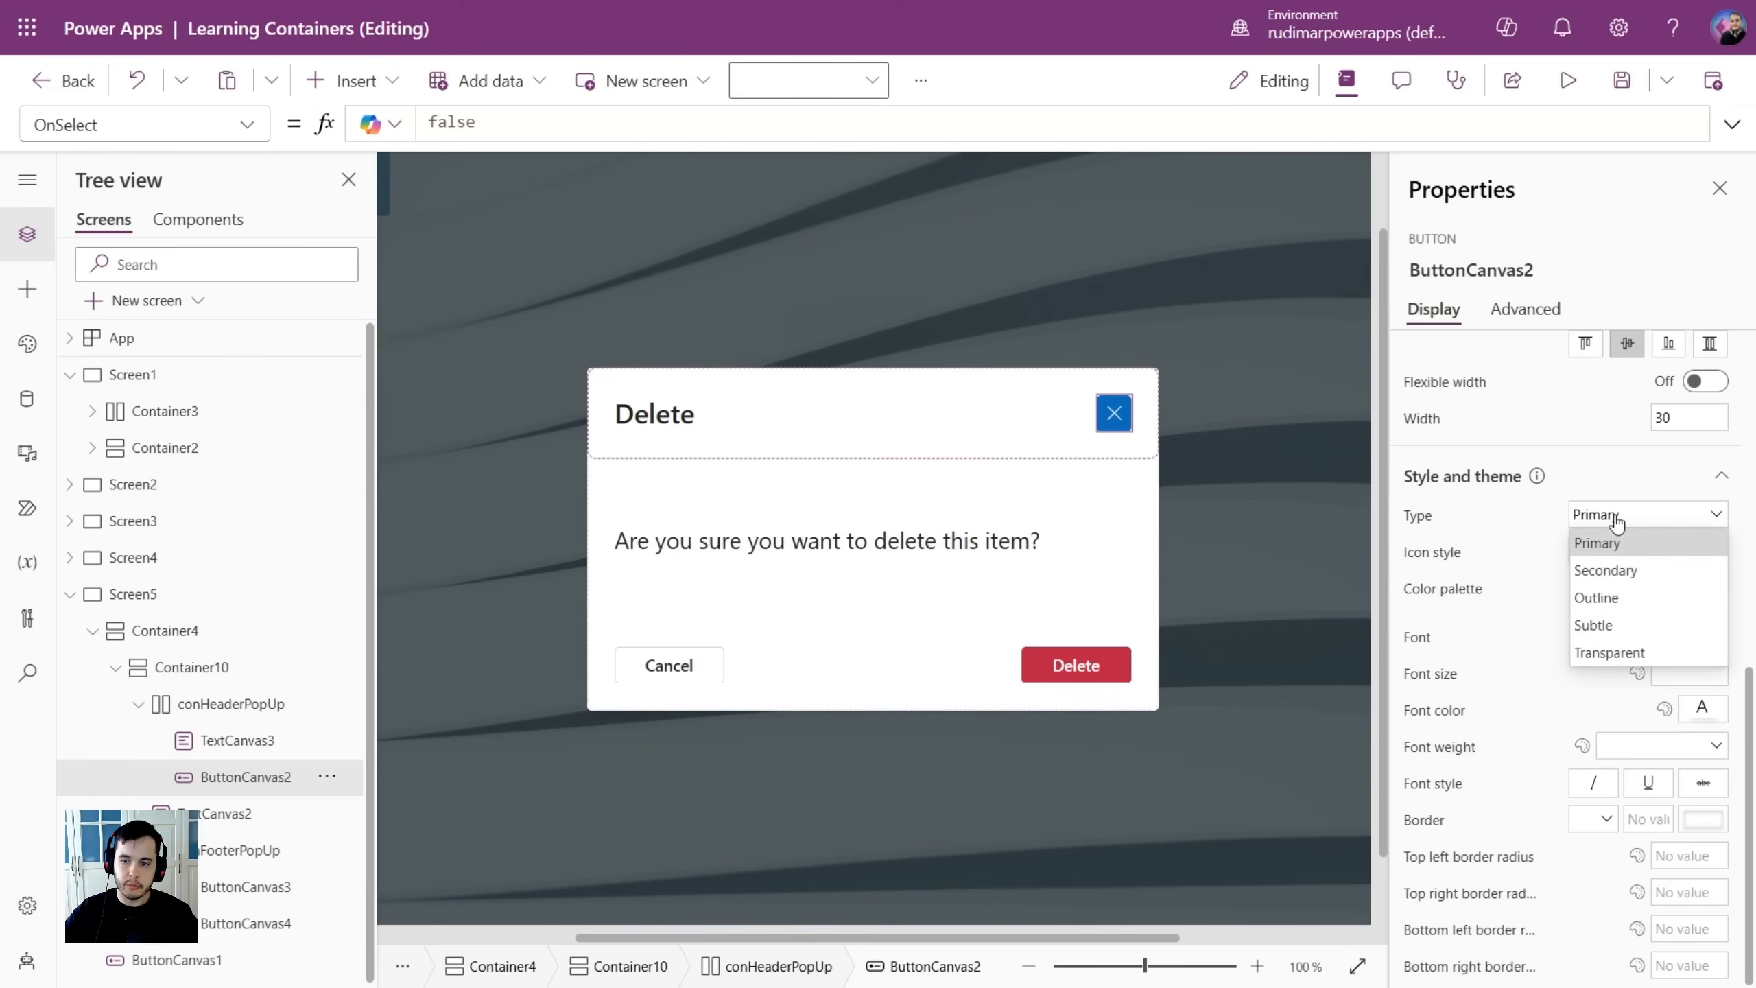
click(1606, 571)
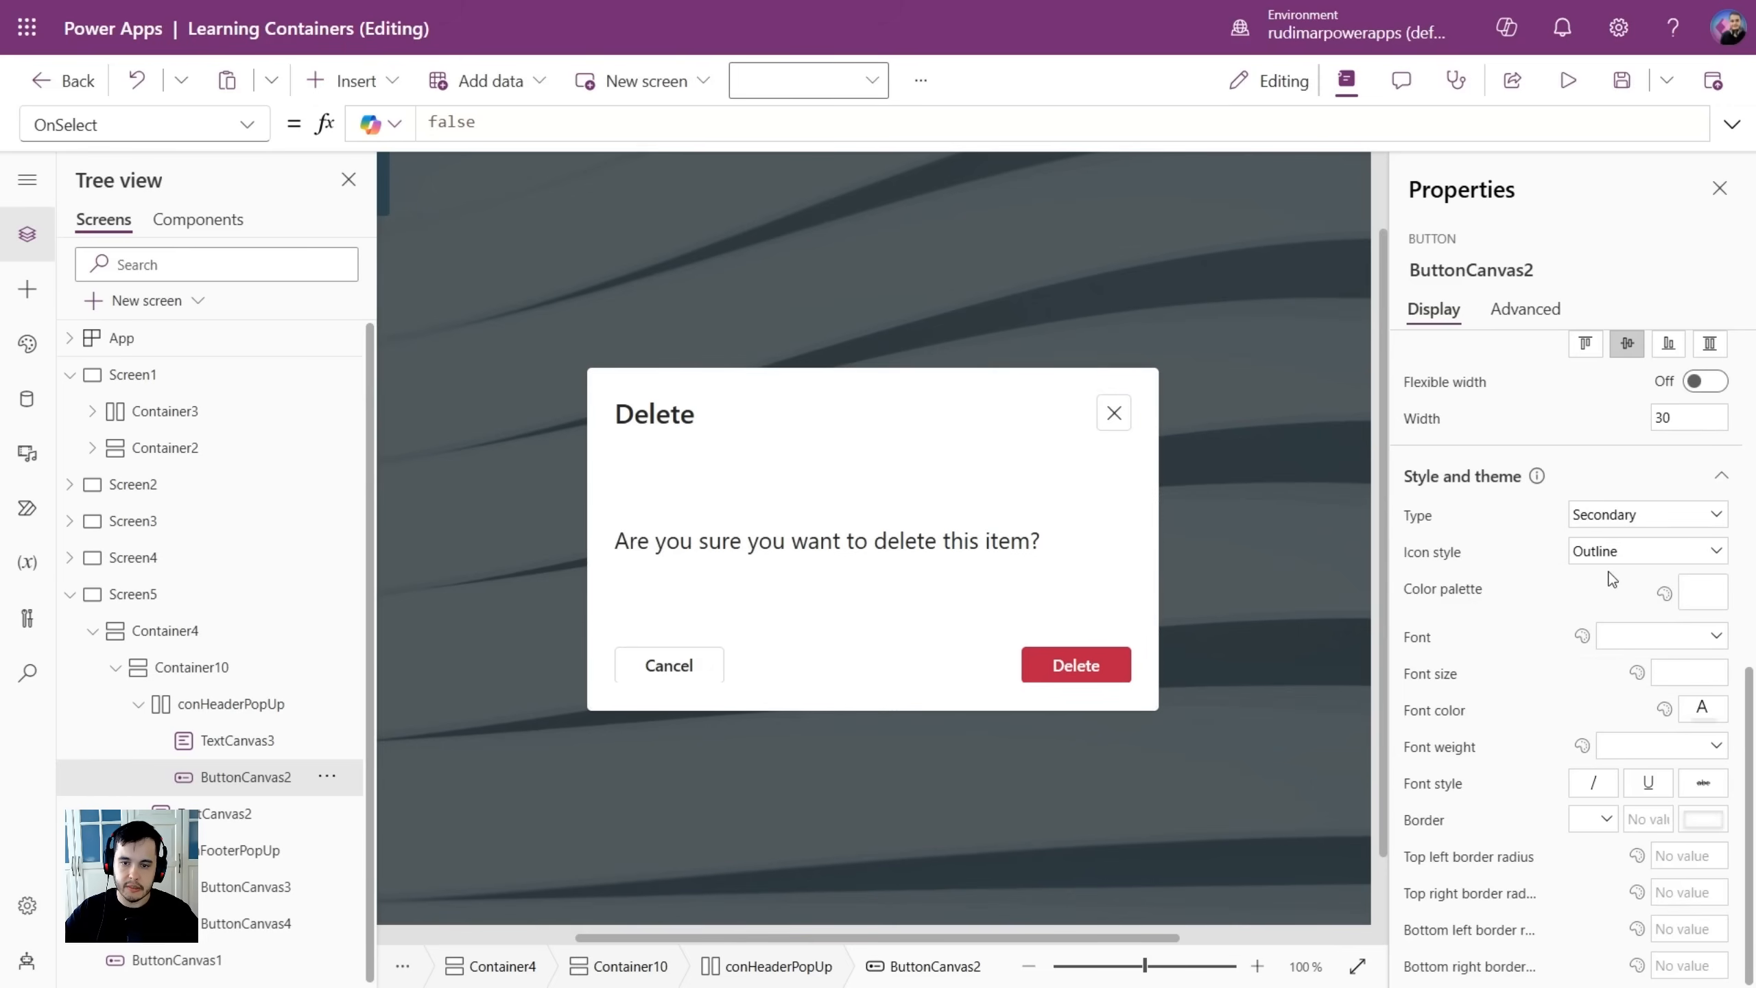
click(1645, 514)
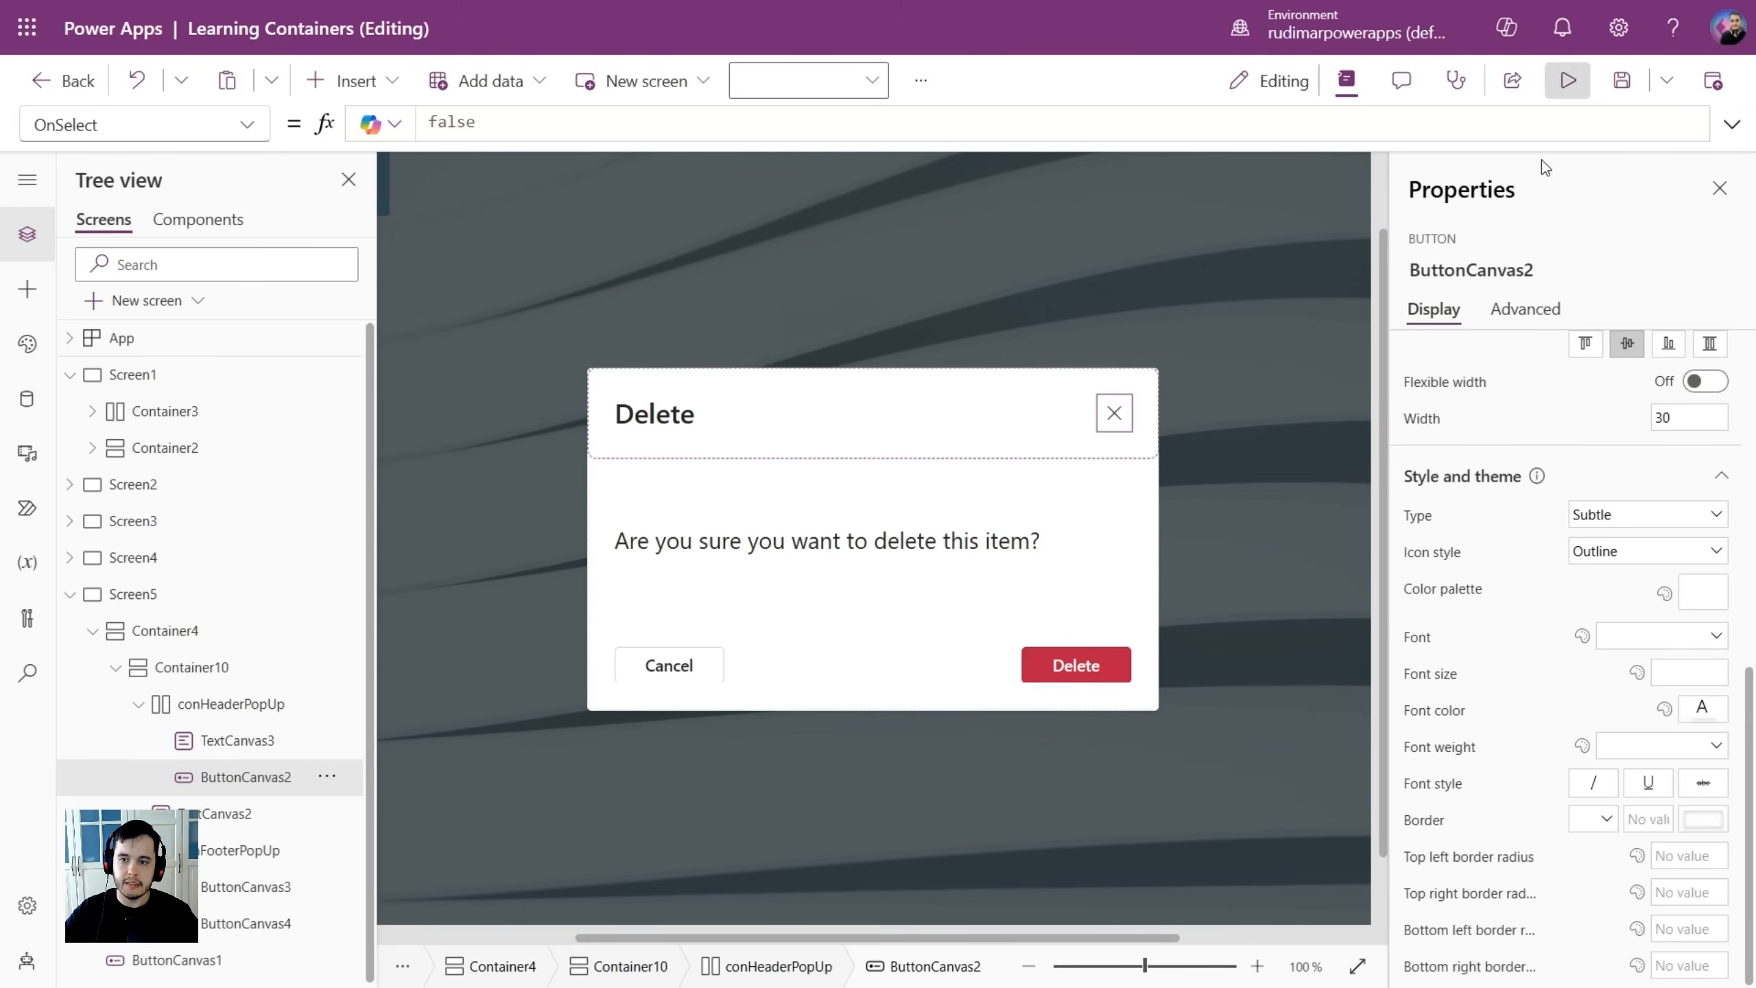
click(1566, 79)
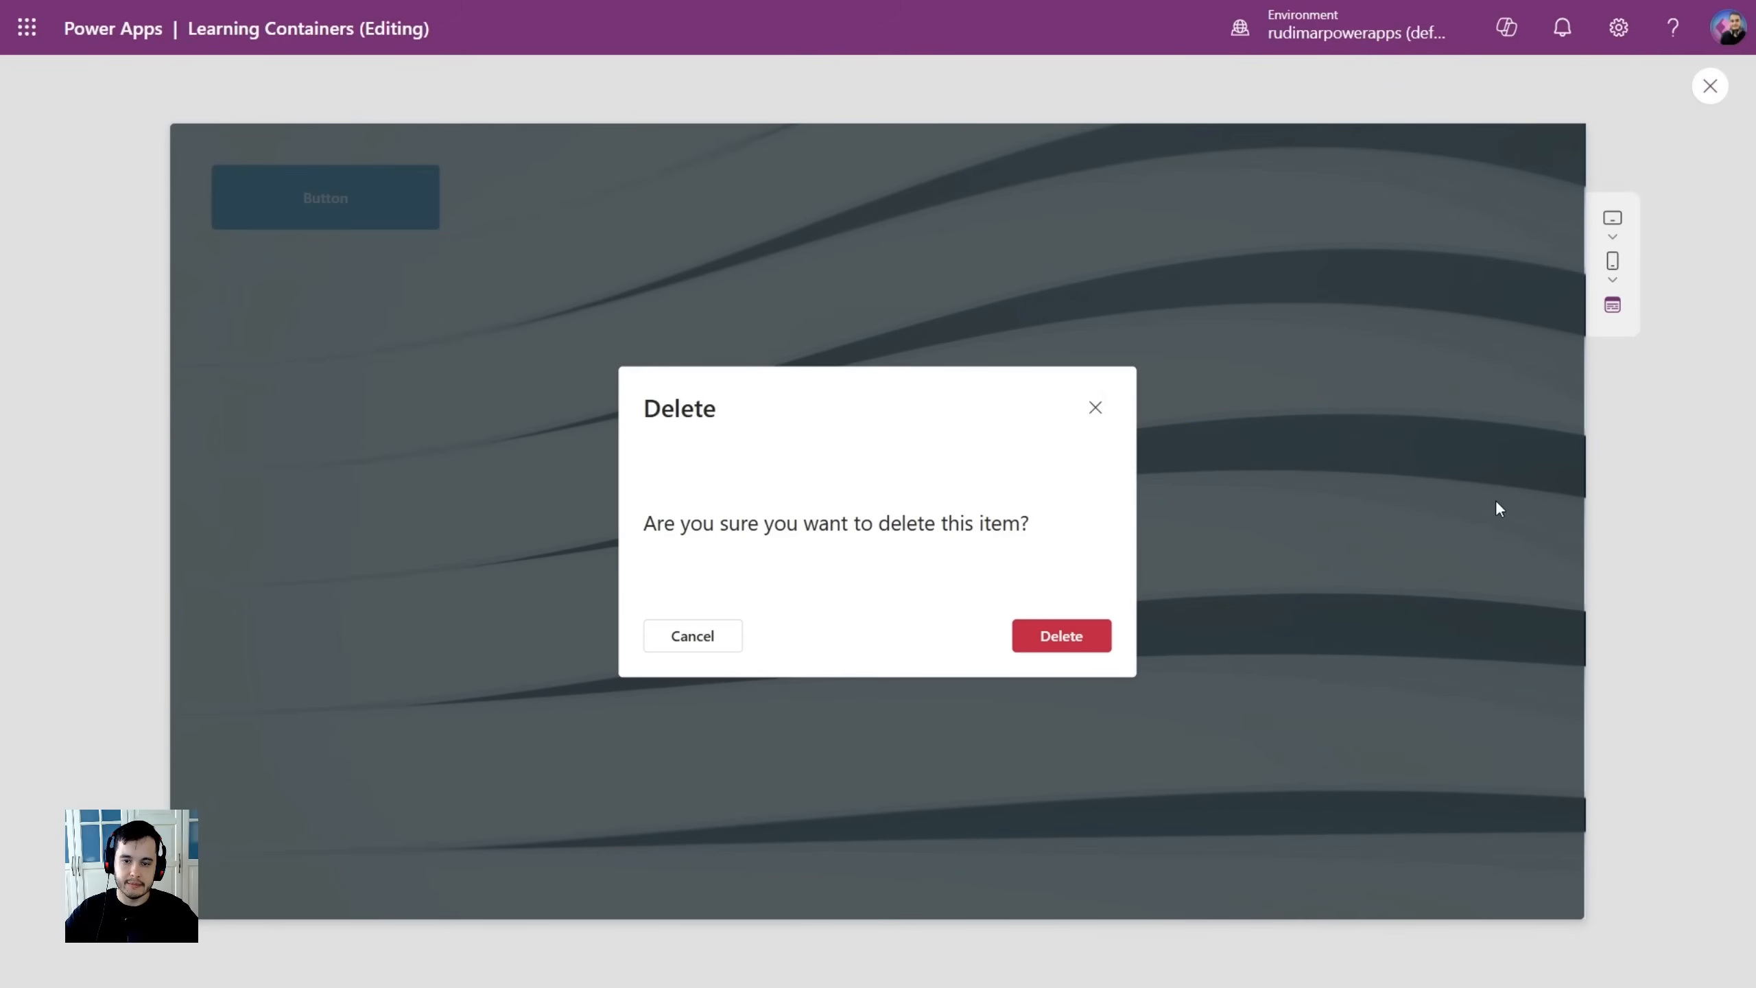